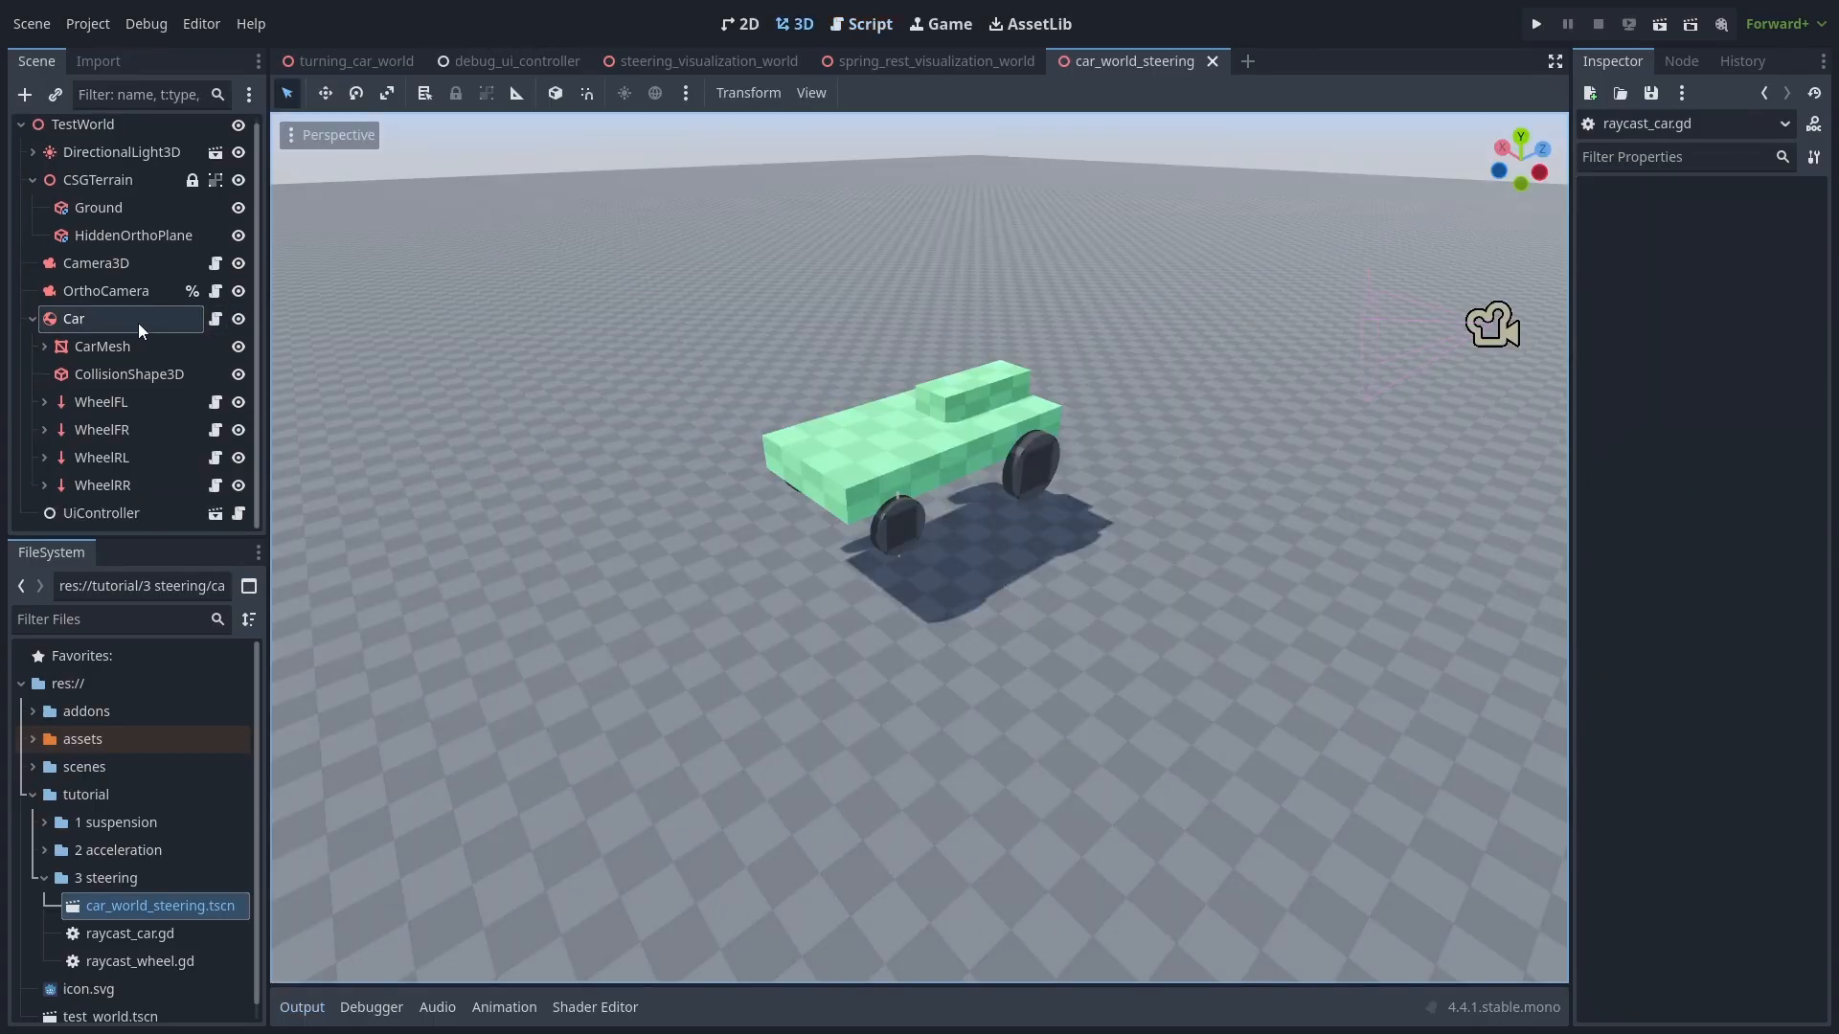
# - Open raycast_car.gd from the Car node and select the elif drag-force braking block
pyautogui.click(866, 25)
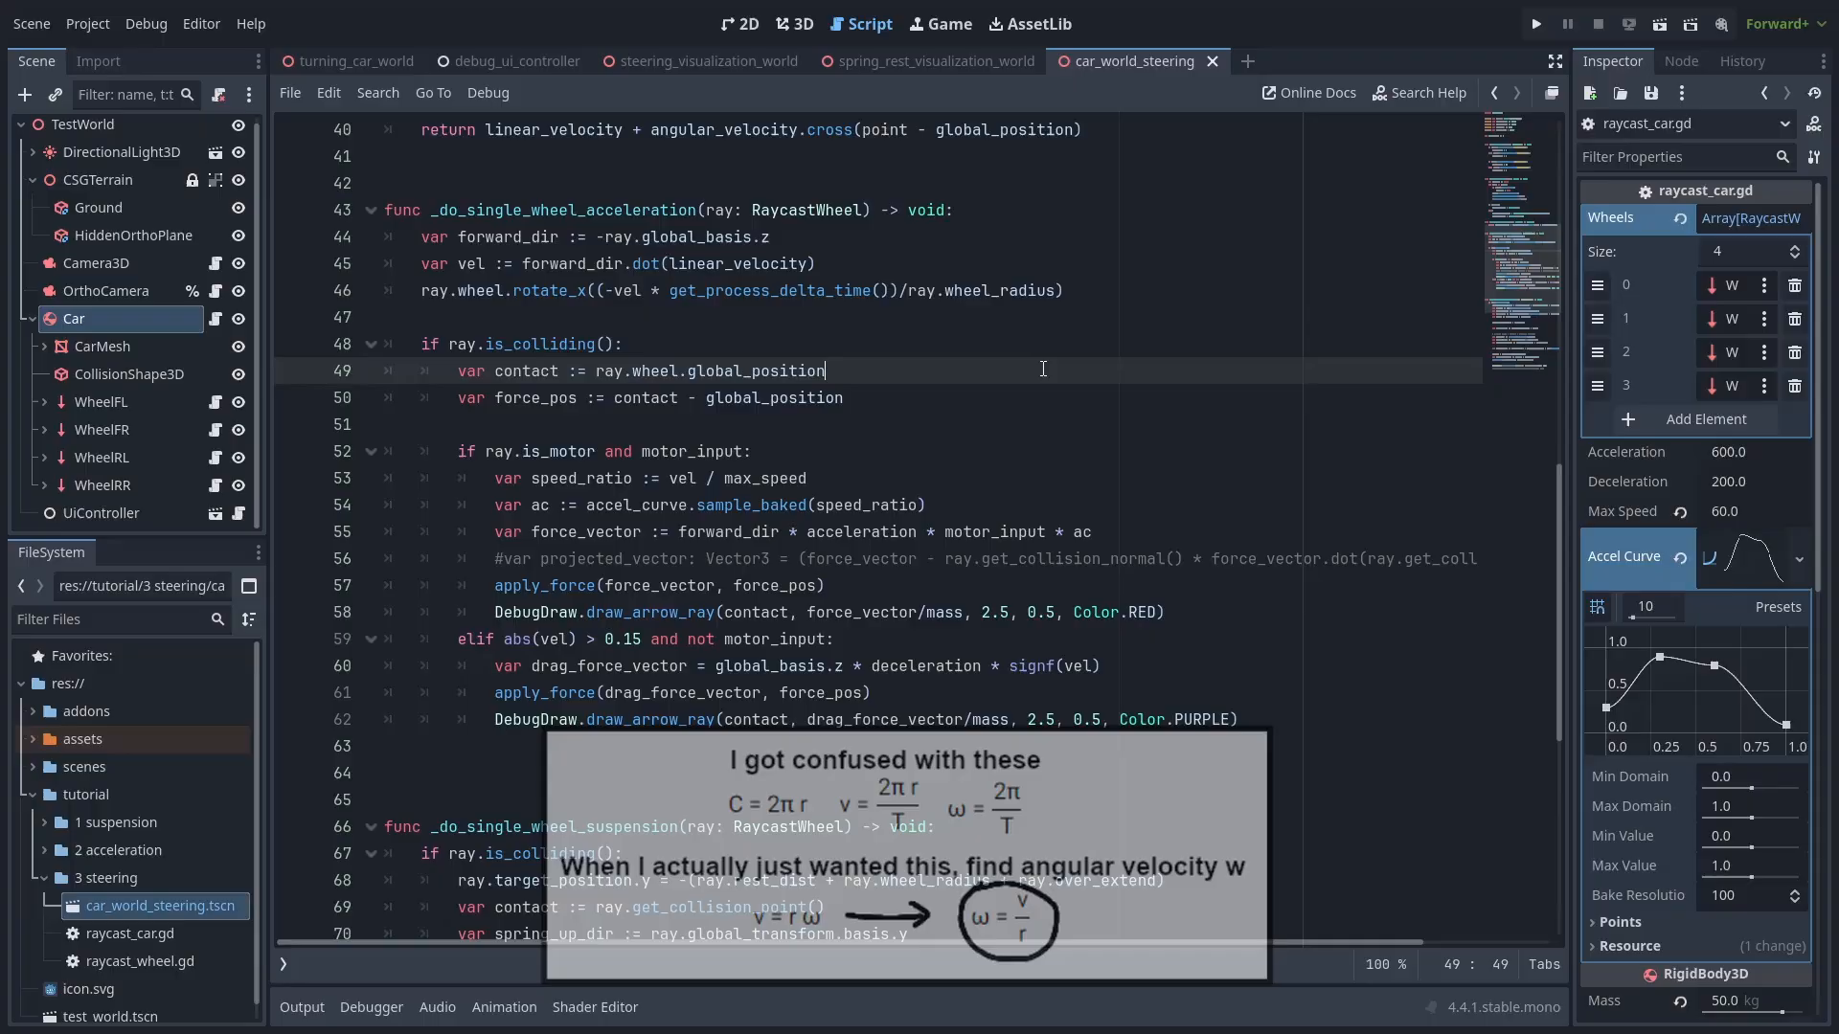
pyautogui.click(1537, 25)
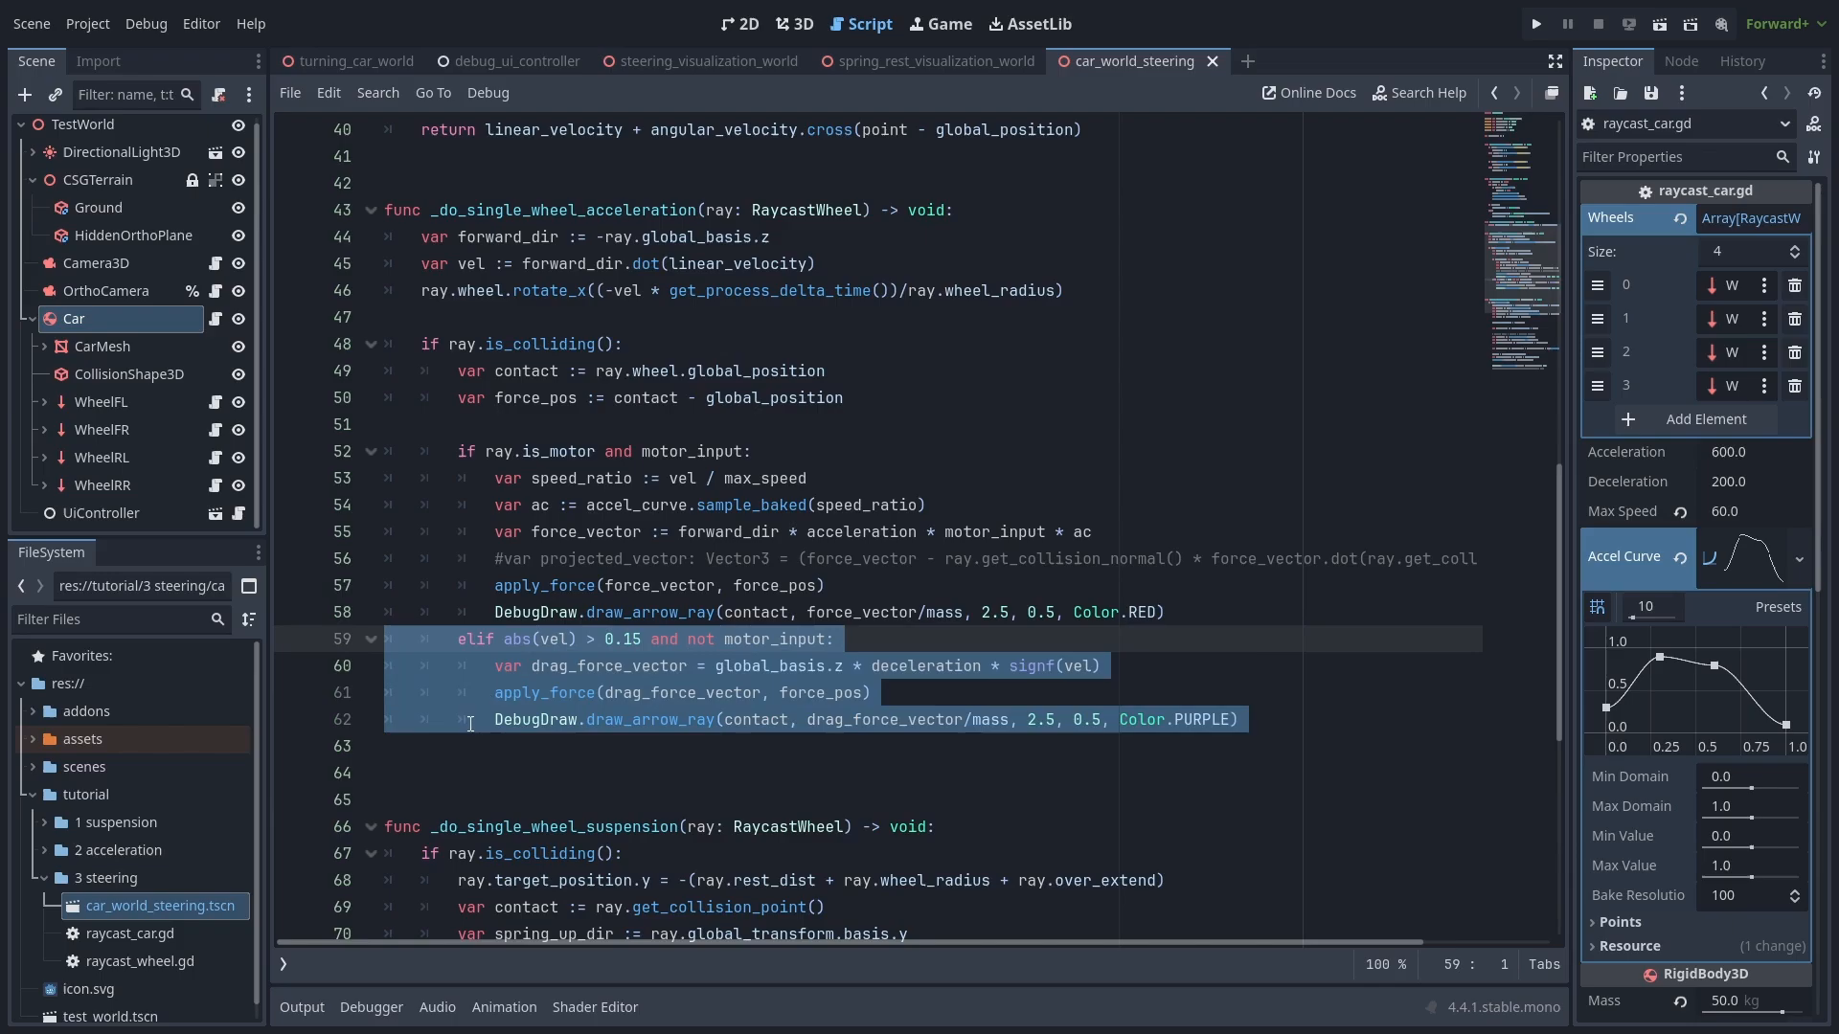
# - Delete the drag-force branch, then check 3D Default Linear Damp (0.1) in Project Settings
pyautogui.press('Delete')
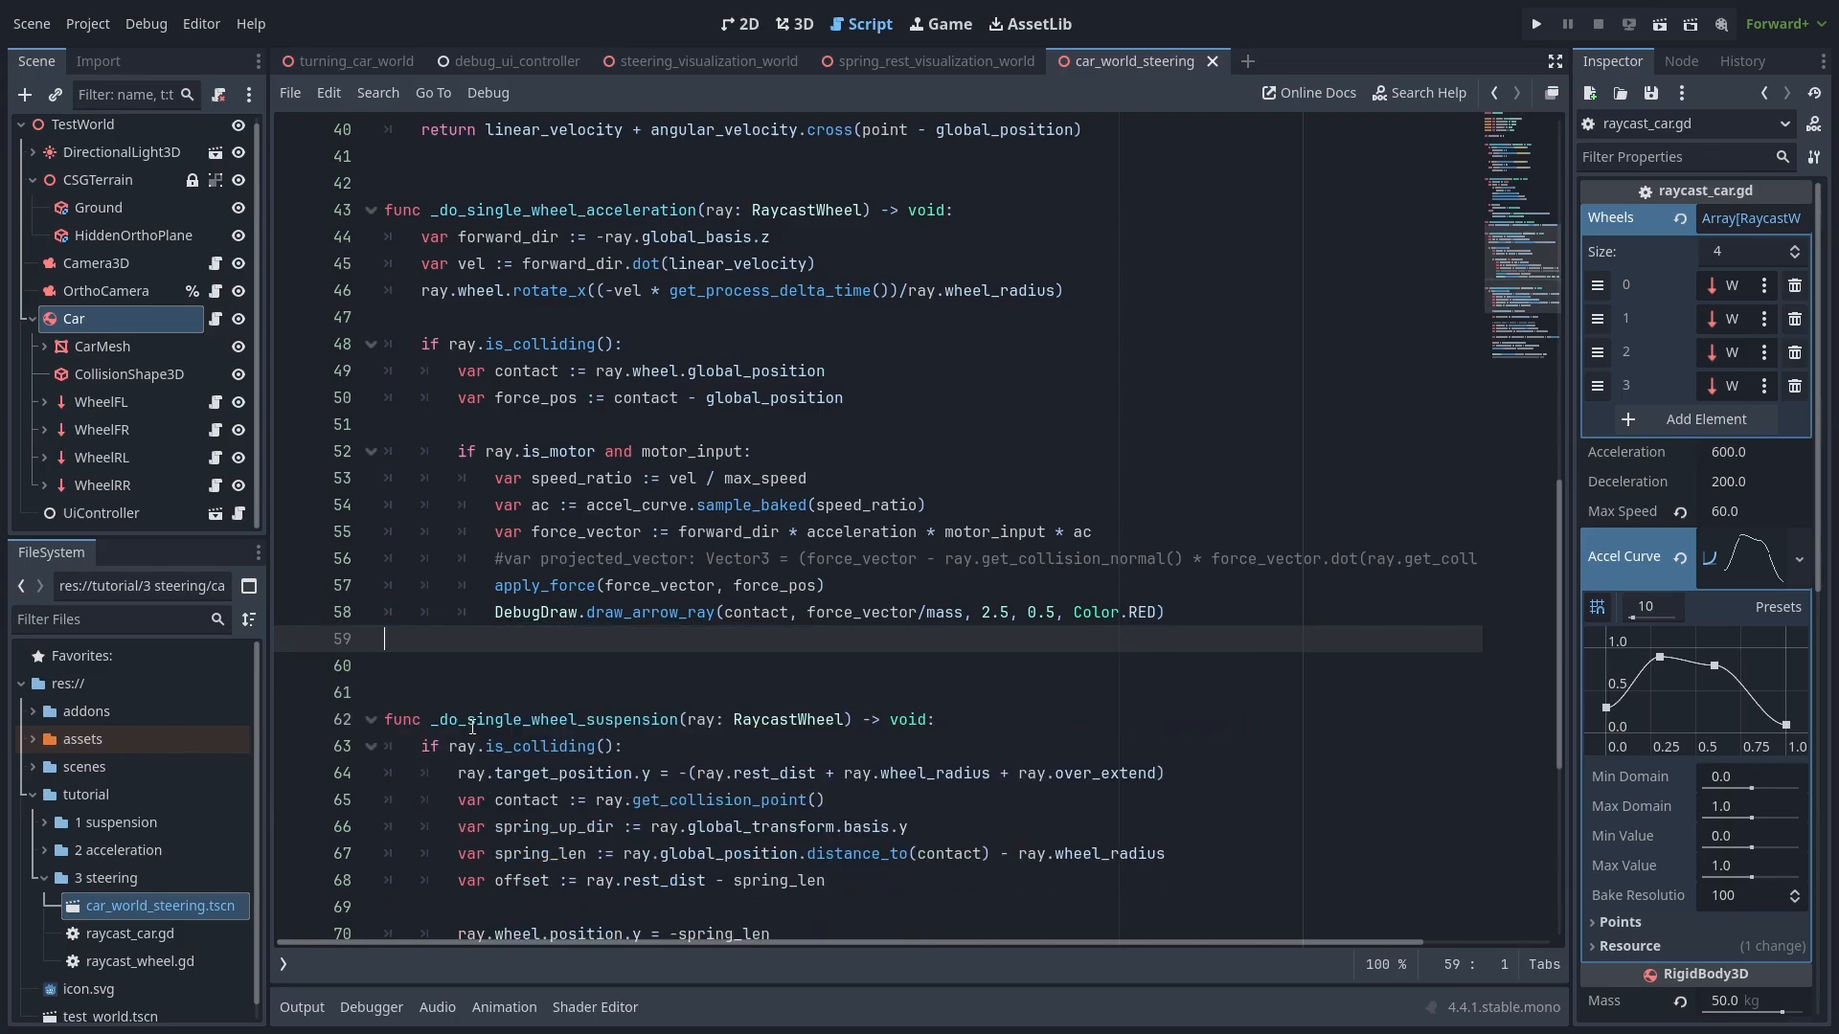
pyautogui.press('Backspace')
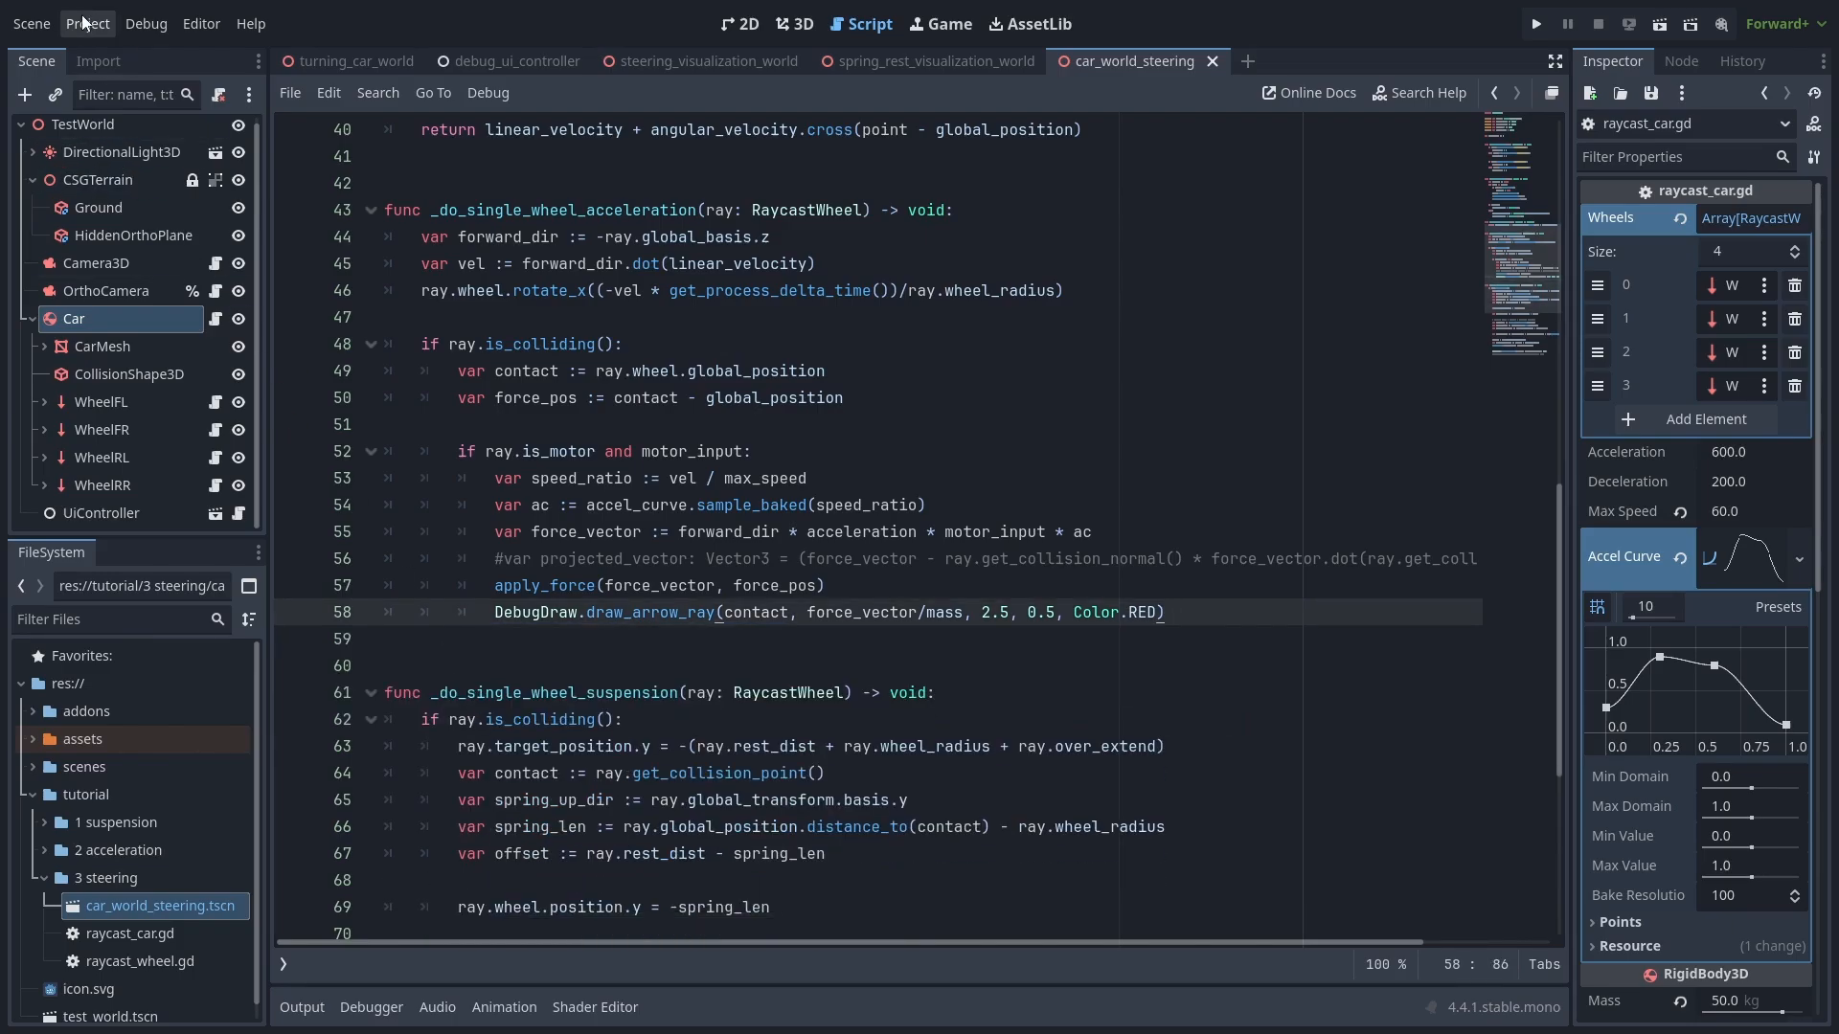
pyautogui.click(86, 23)
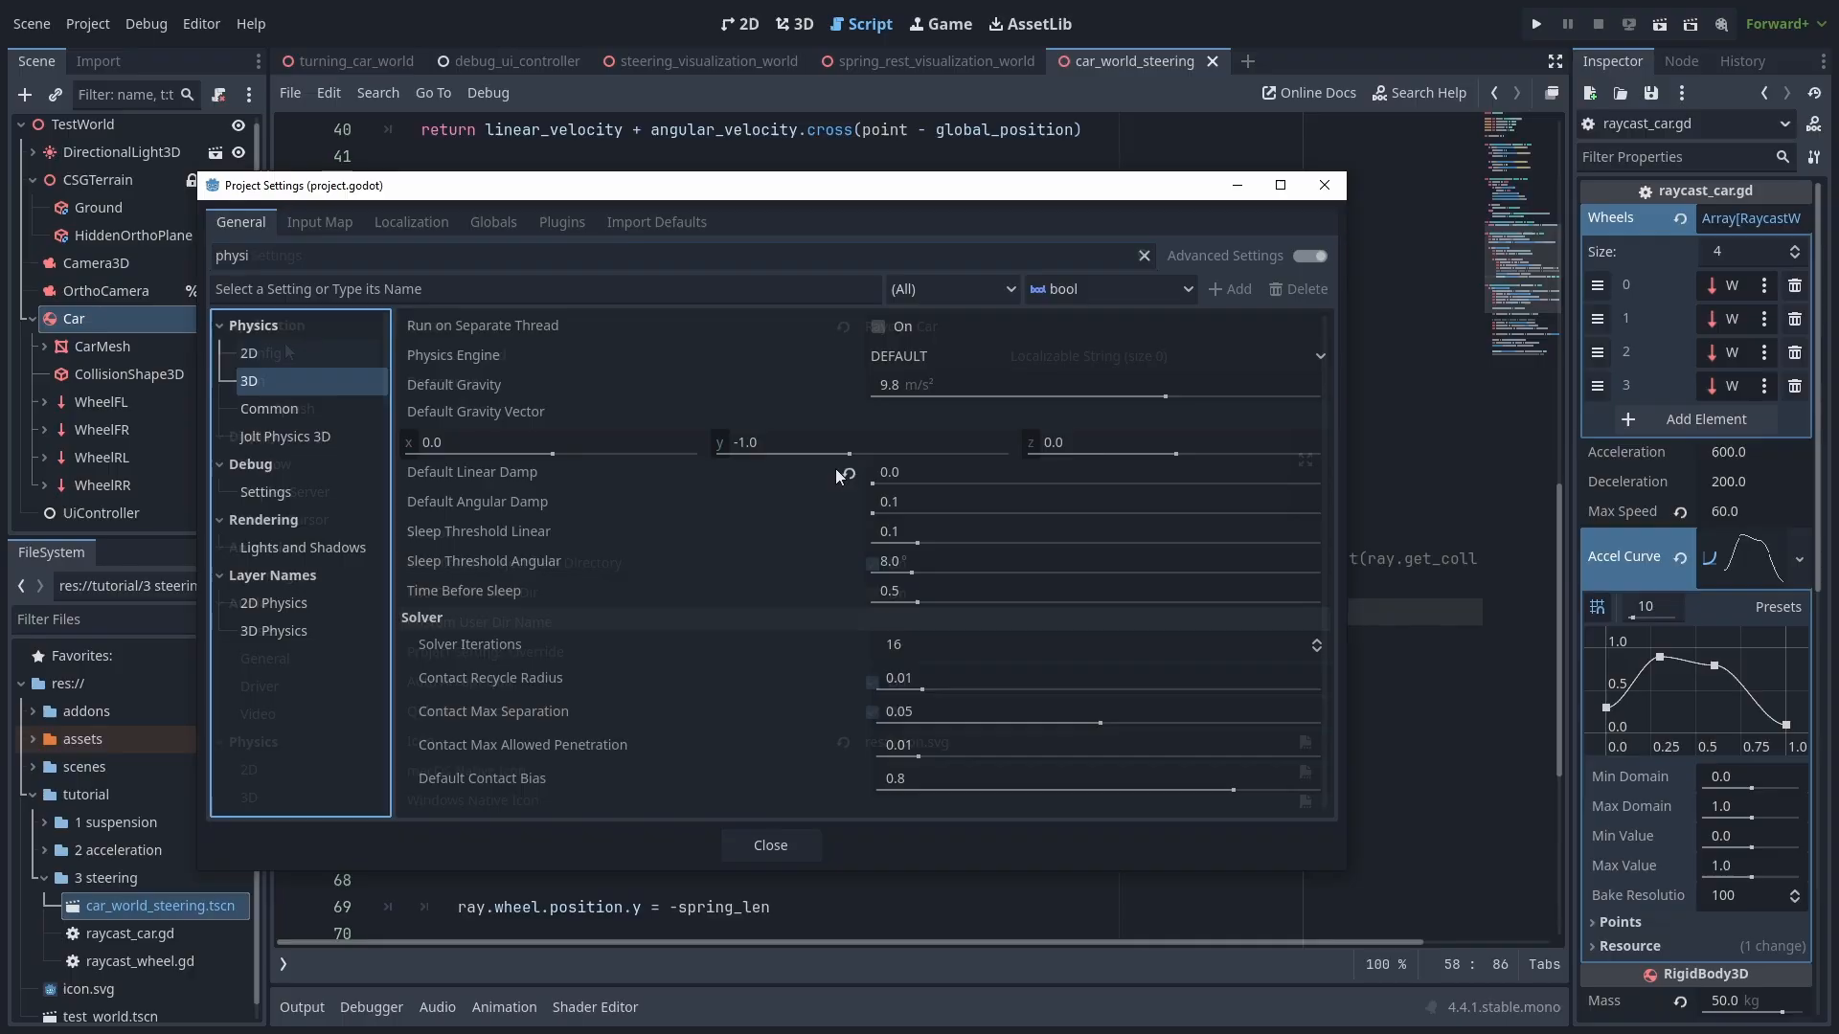
pyautogui.click(471, 471)
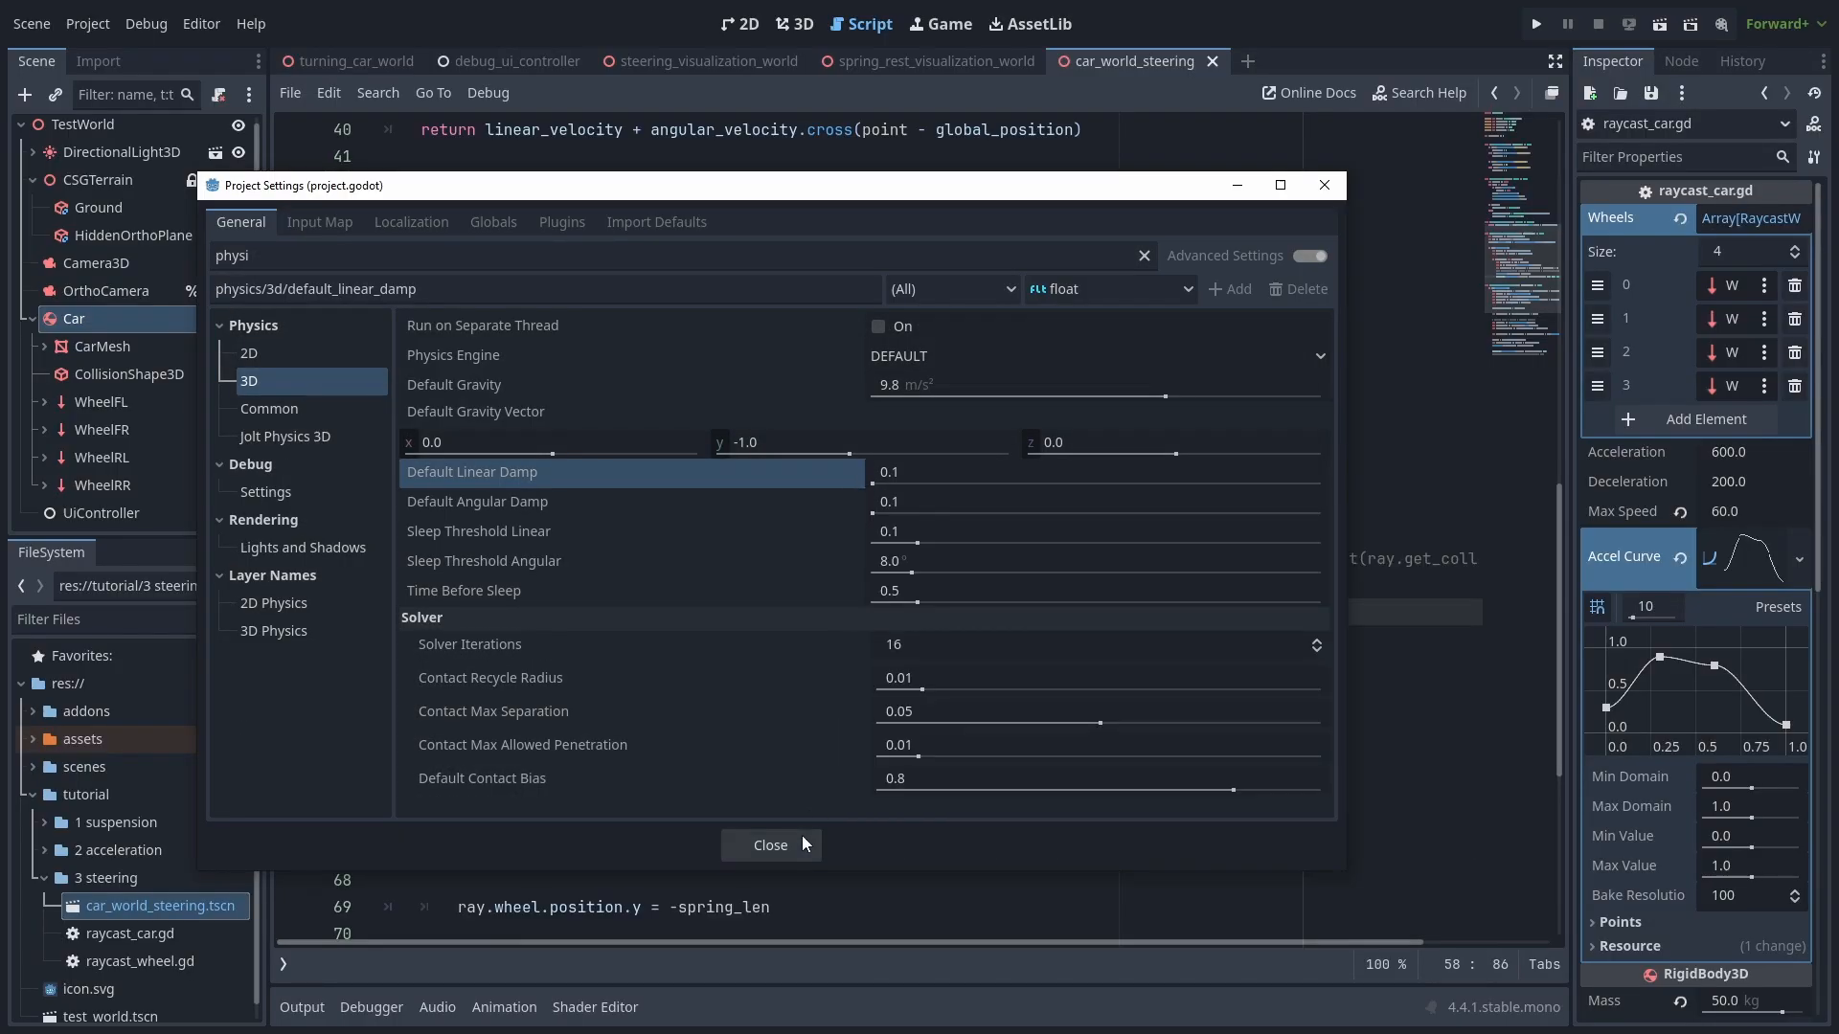
pyautogui.click(770, 845)
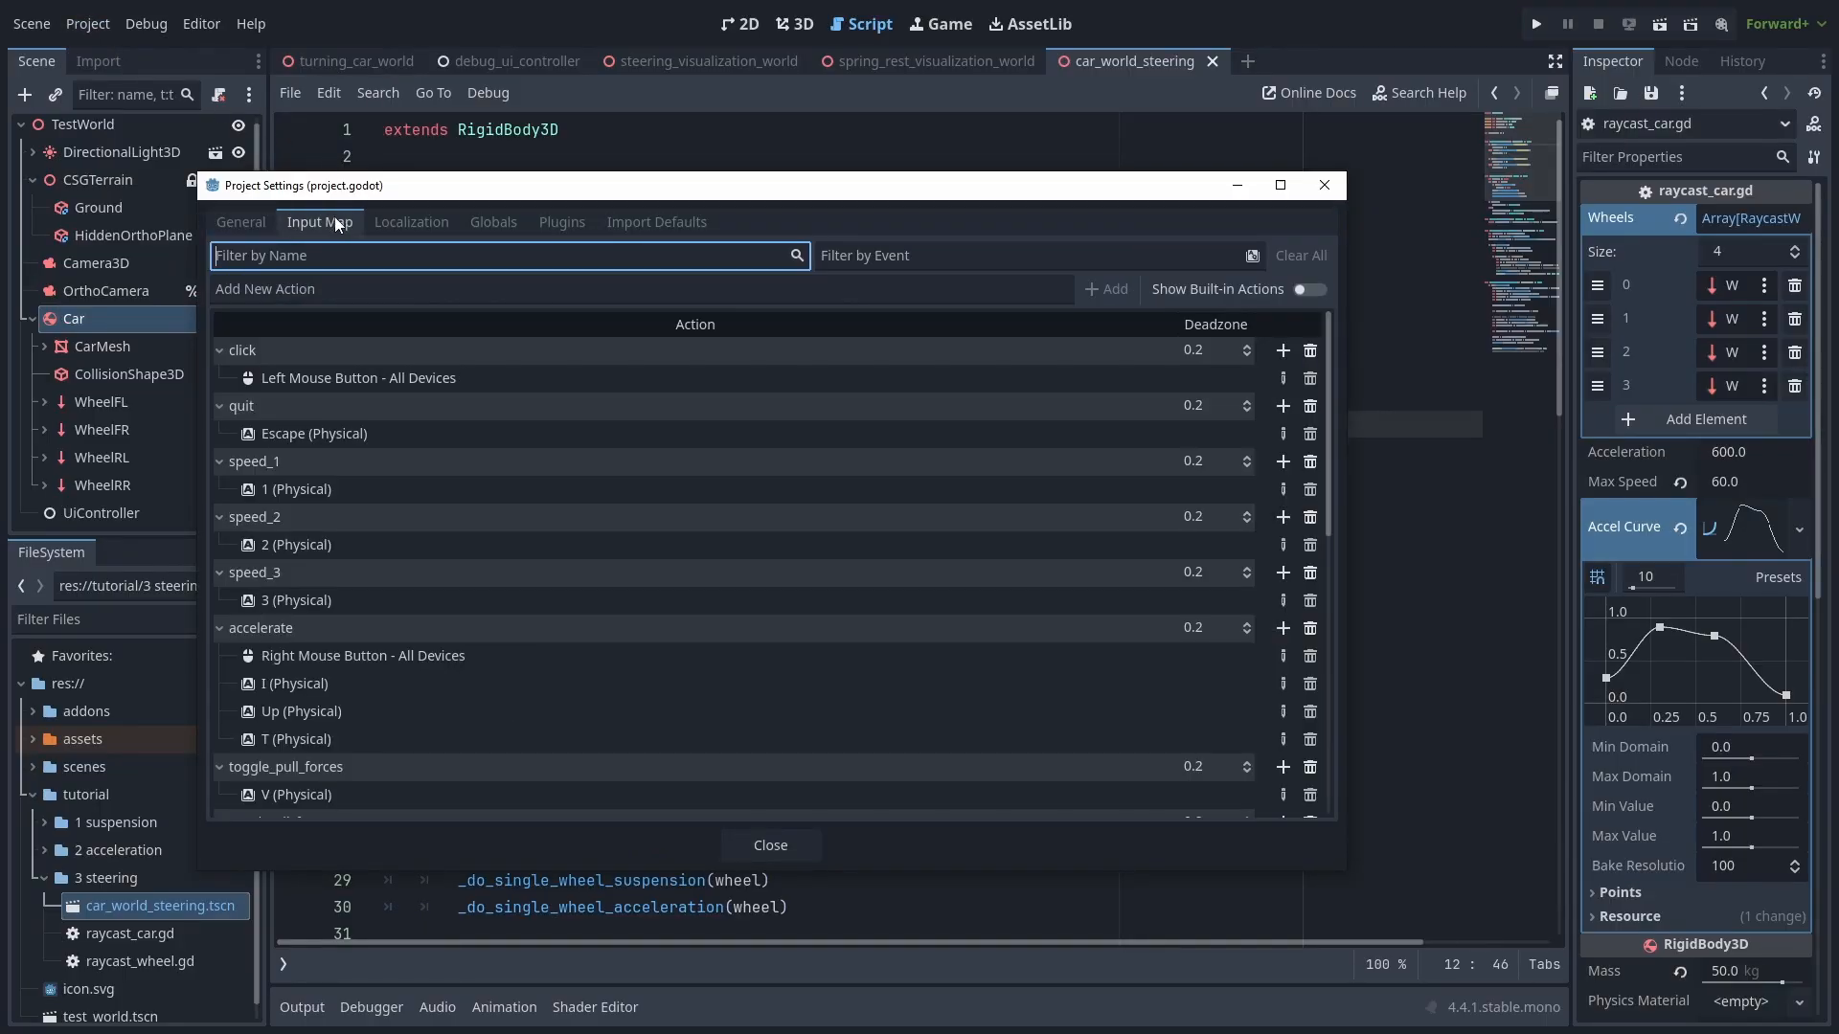
# - In the Input Map, add key A to turn_left and key D to turn_right
pyautogui.write('turn_rig')
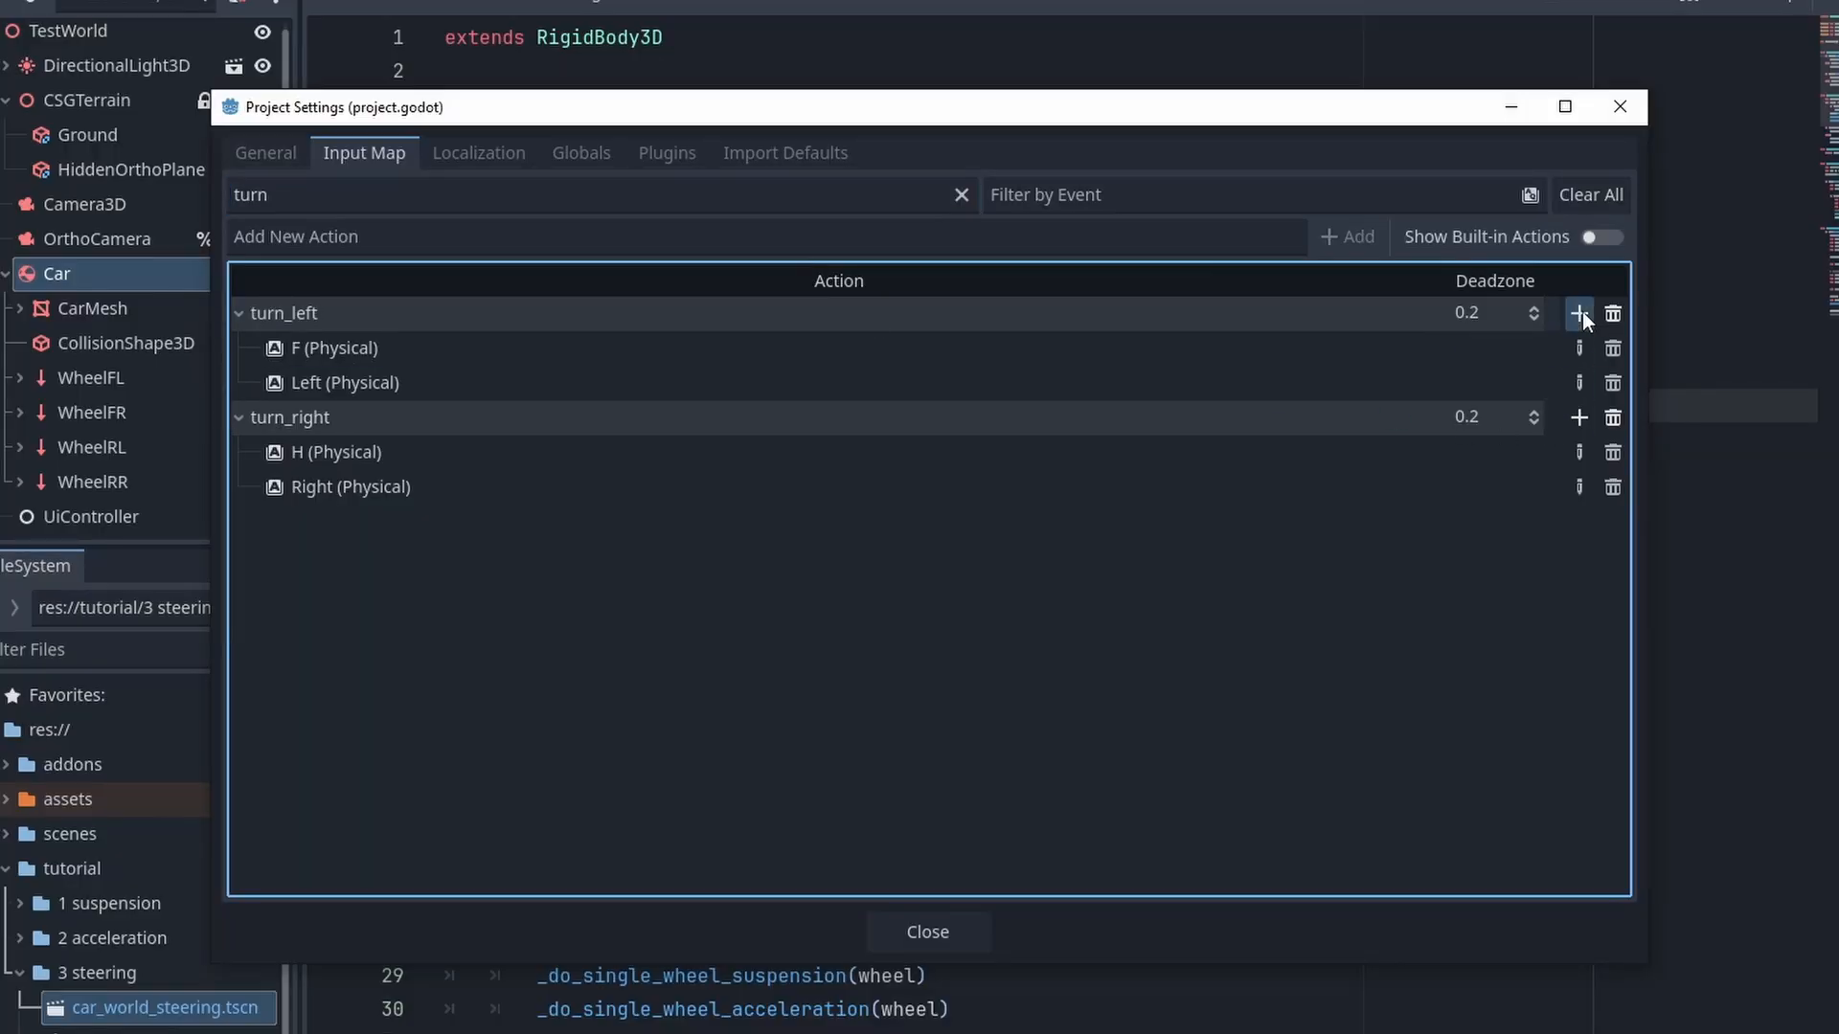
pyautogui.click(1579, 314)
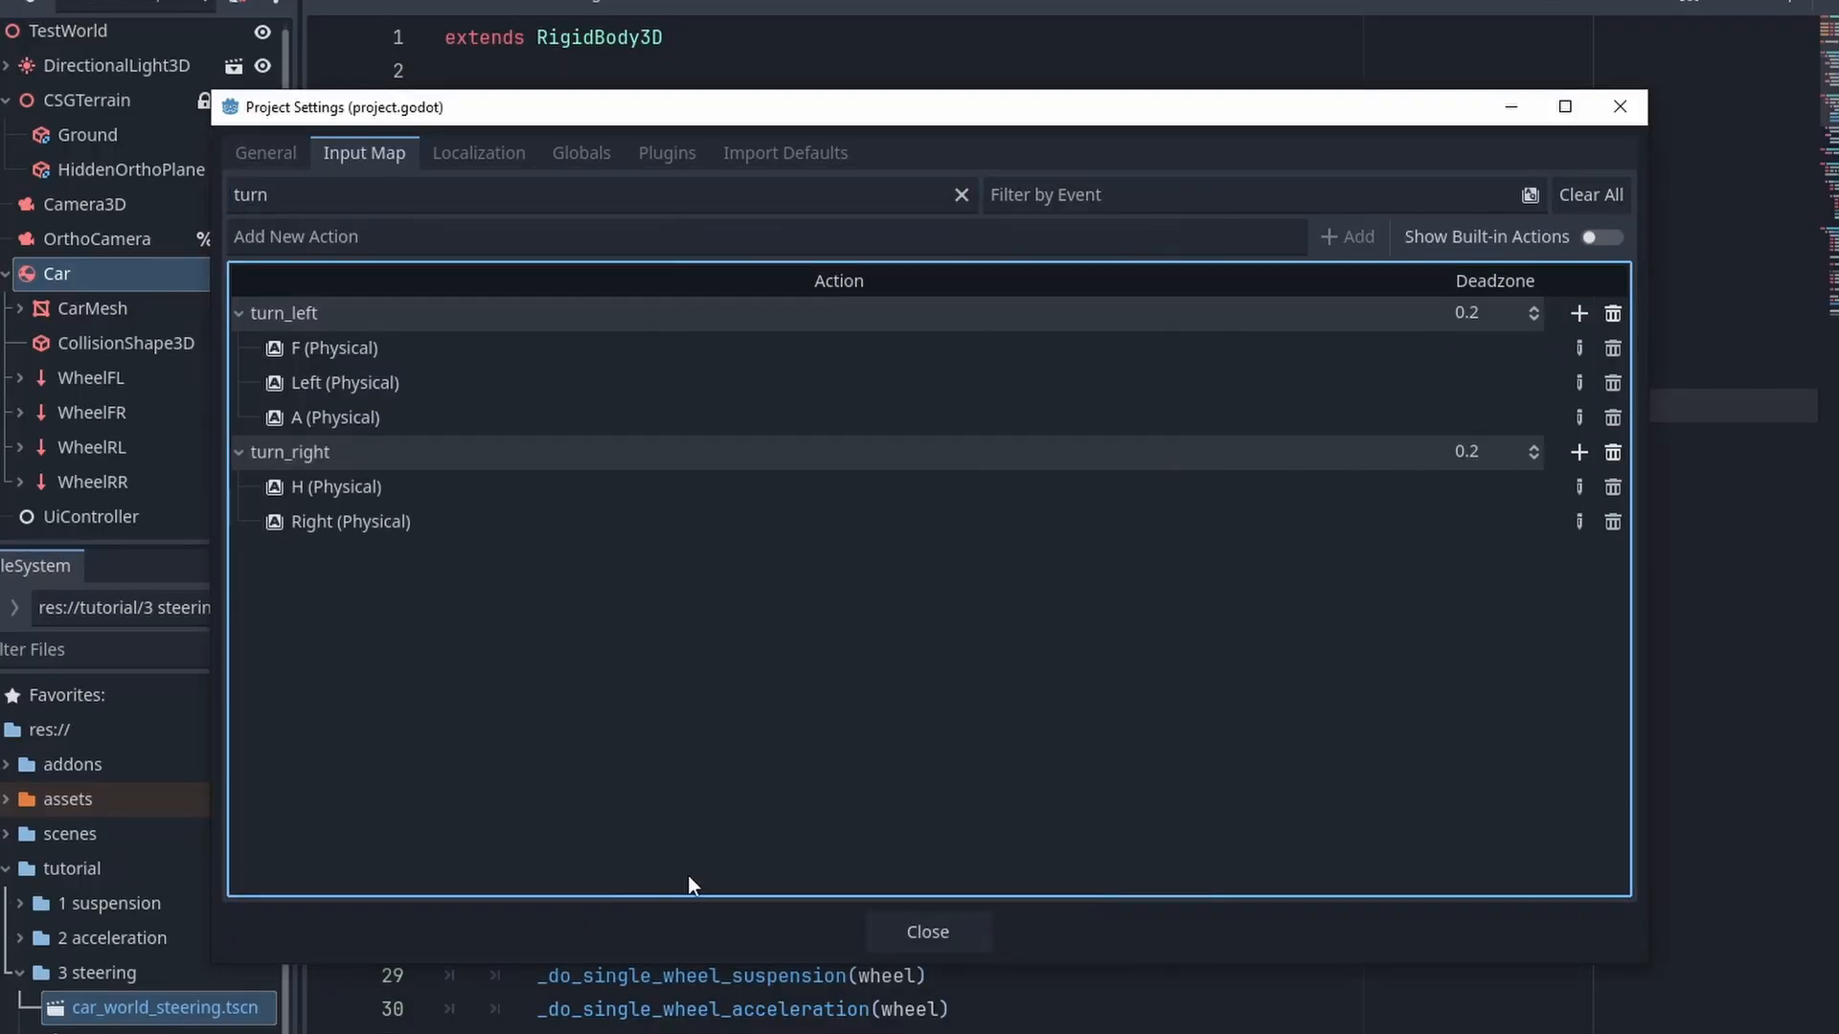
pyautogui.click(1578, 450)
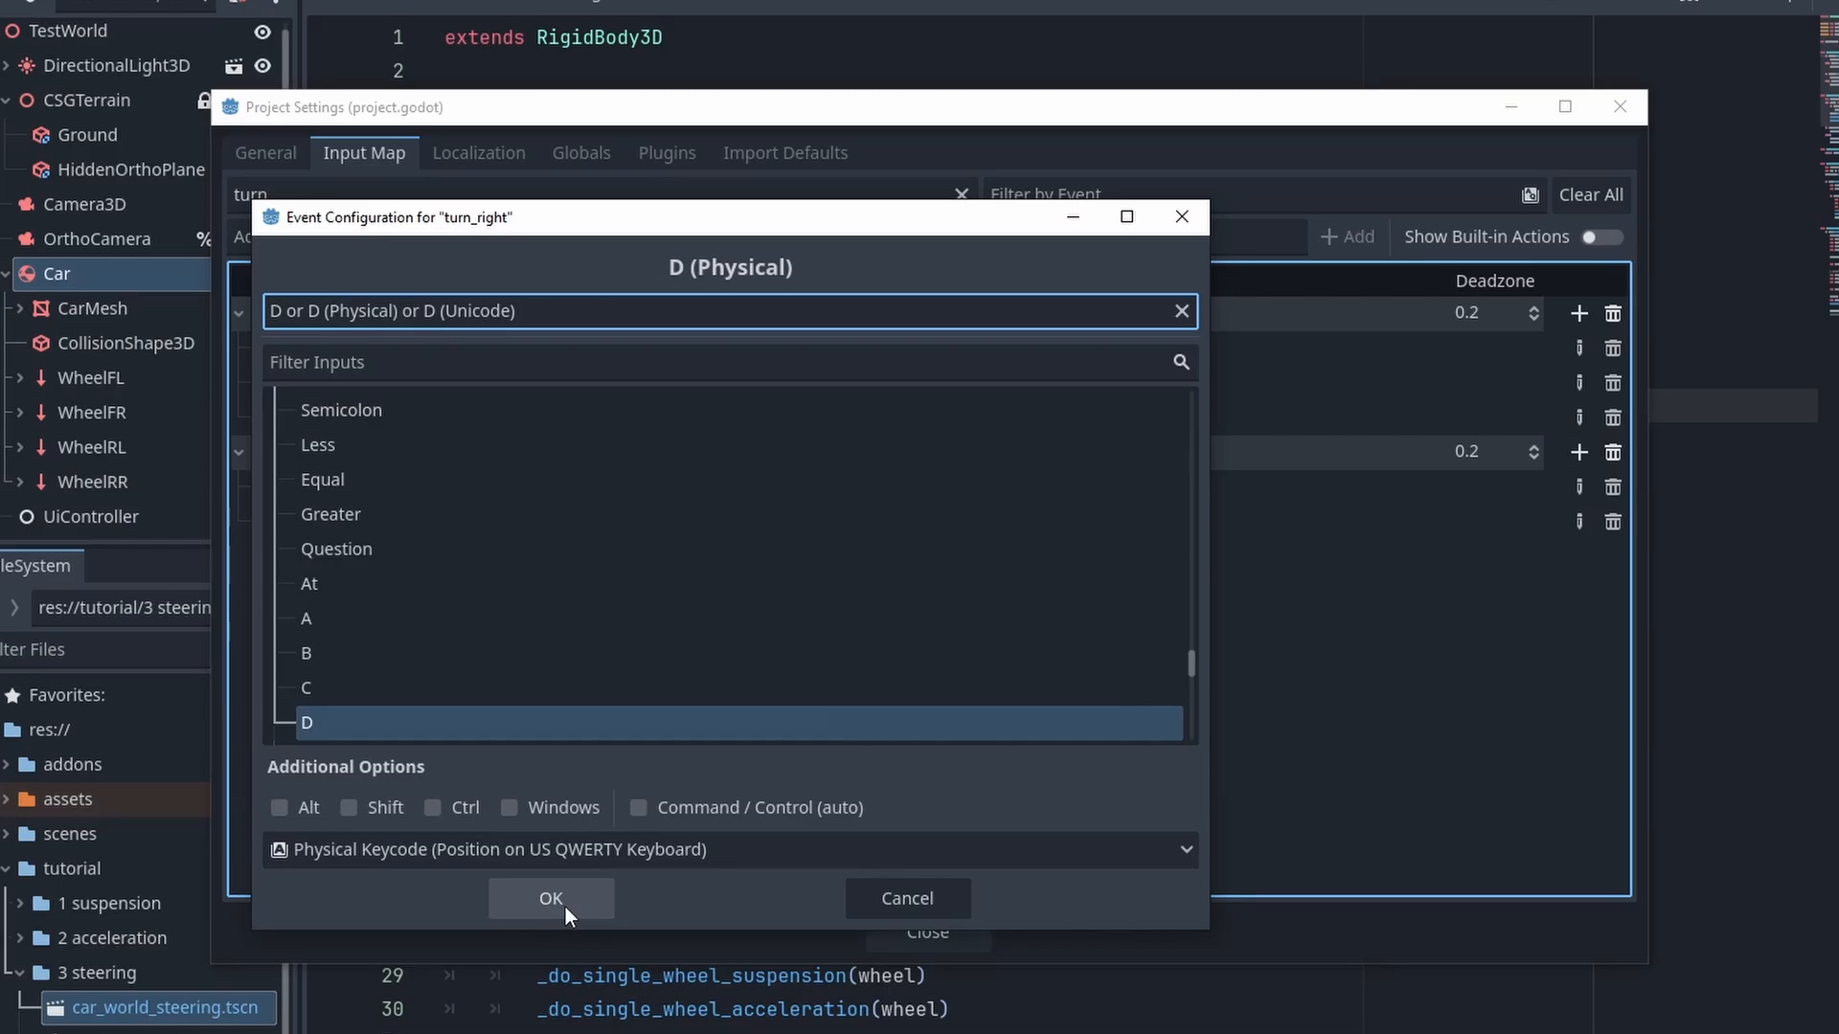
pyautogui.click(550, 899)
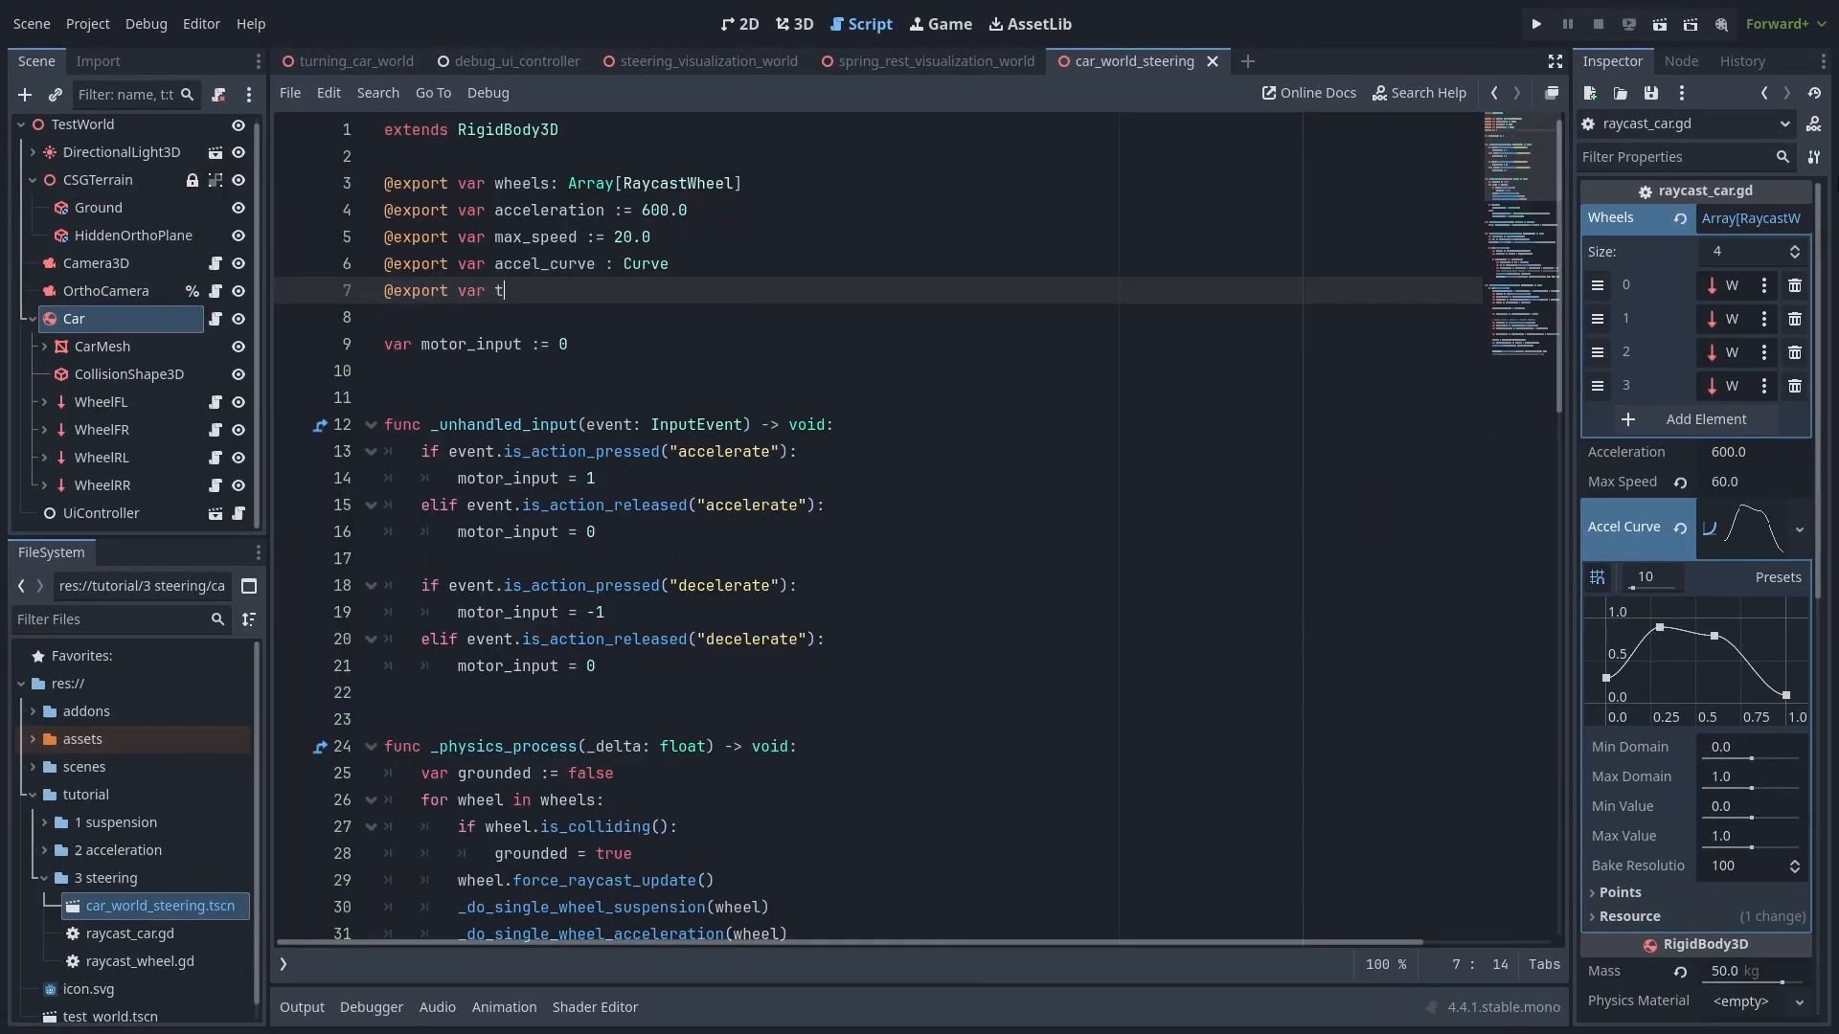
# - Export tire_turn_speed := 2.0 and tire_max_turn_degrees := 25 below accel_curve
pyautogui.write('ire_turn_speed := 2;')
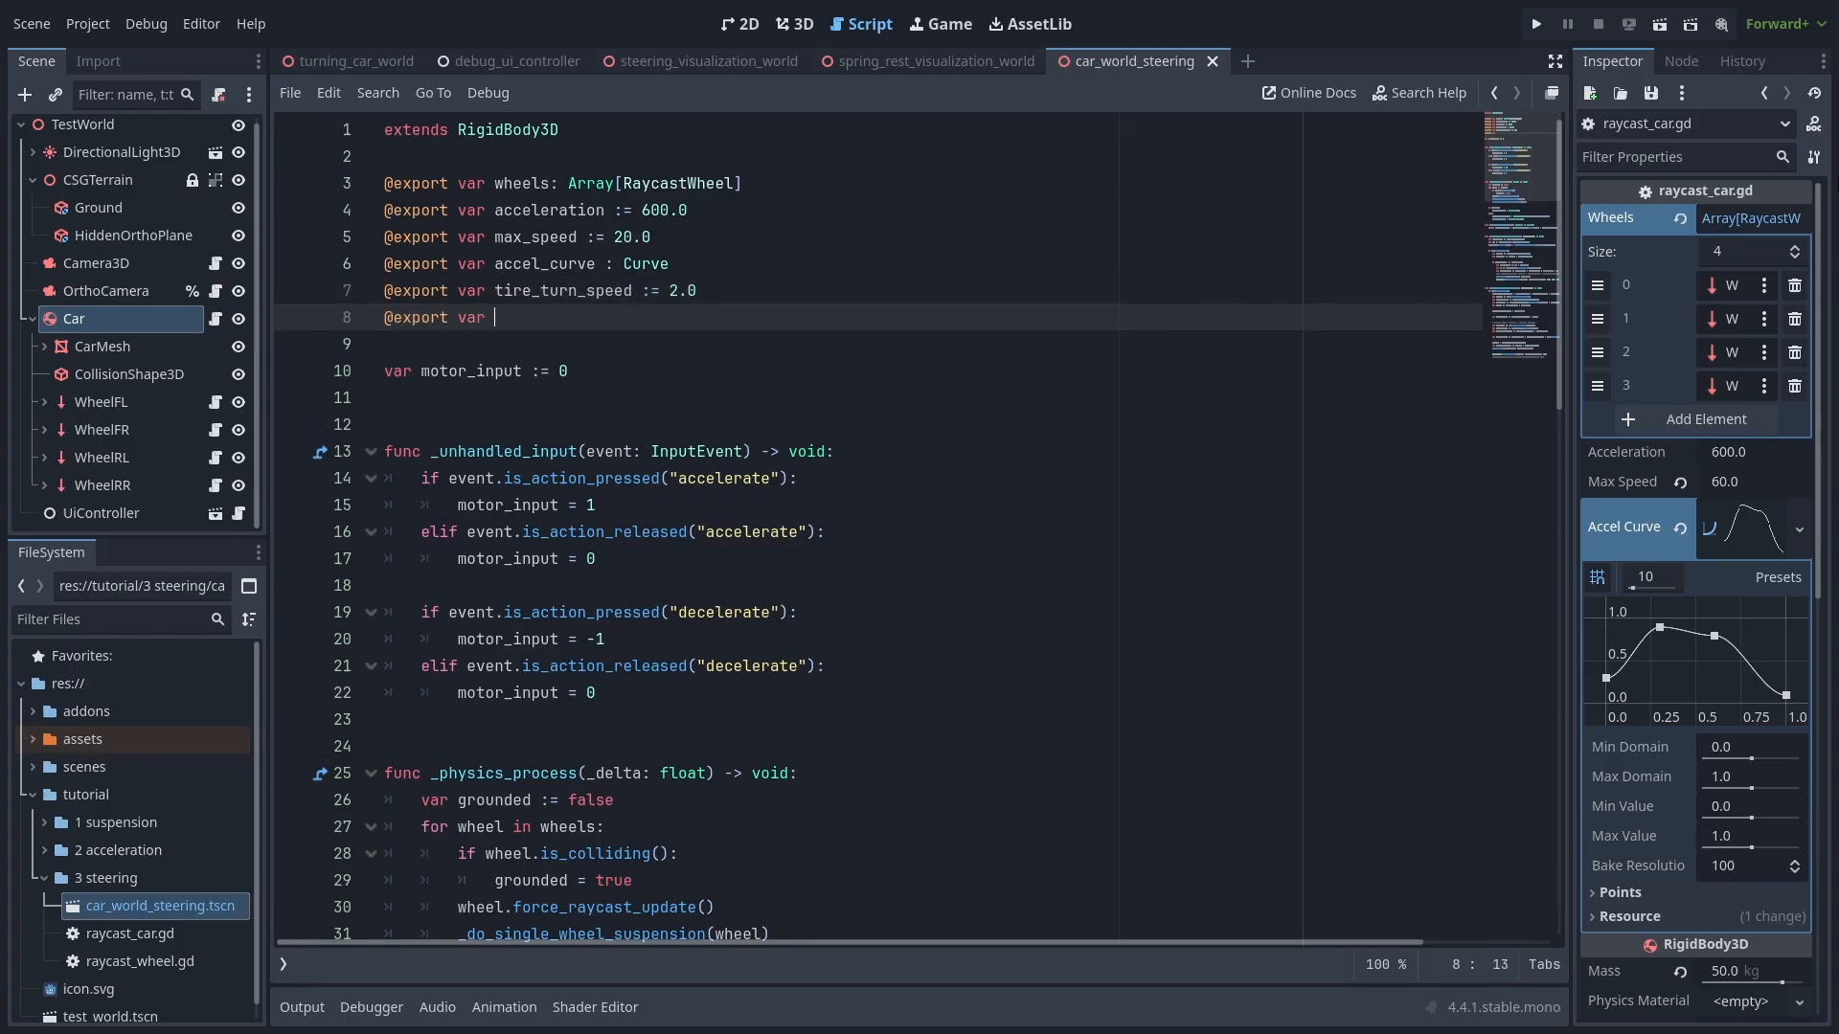
pyautogui.write('tire_max_turn')
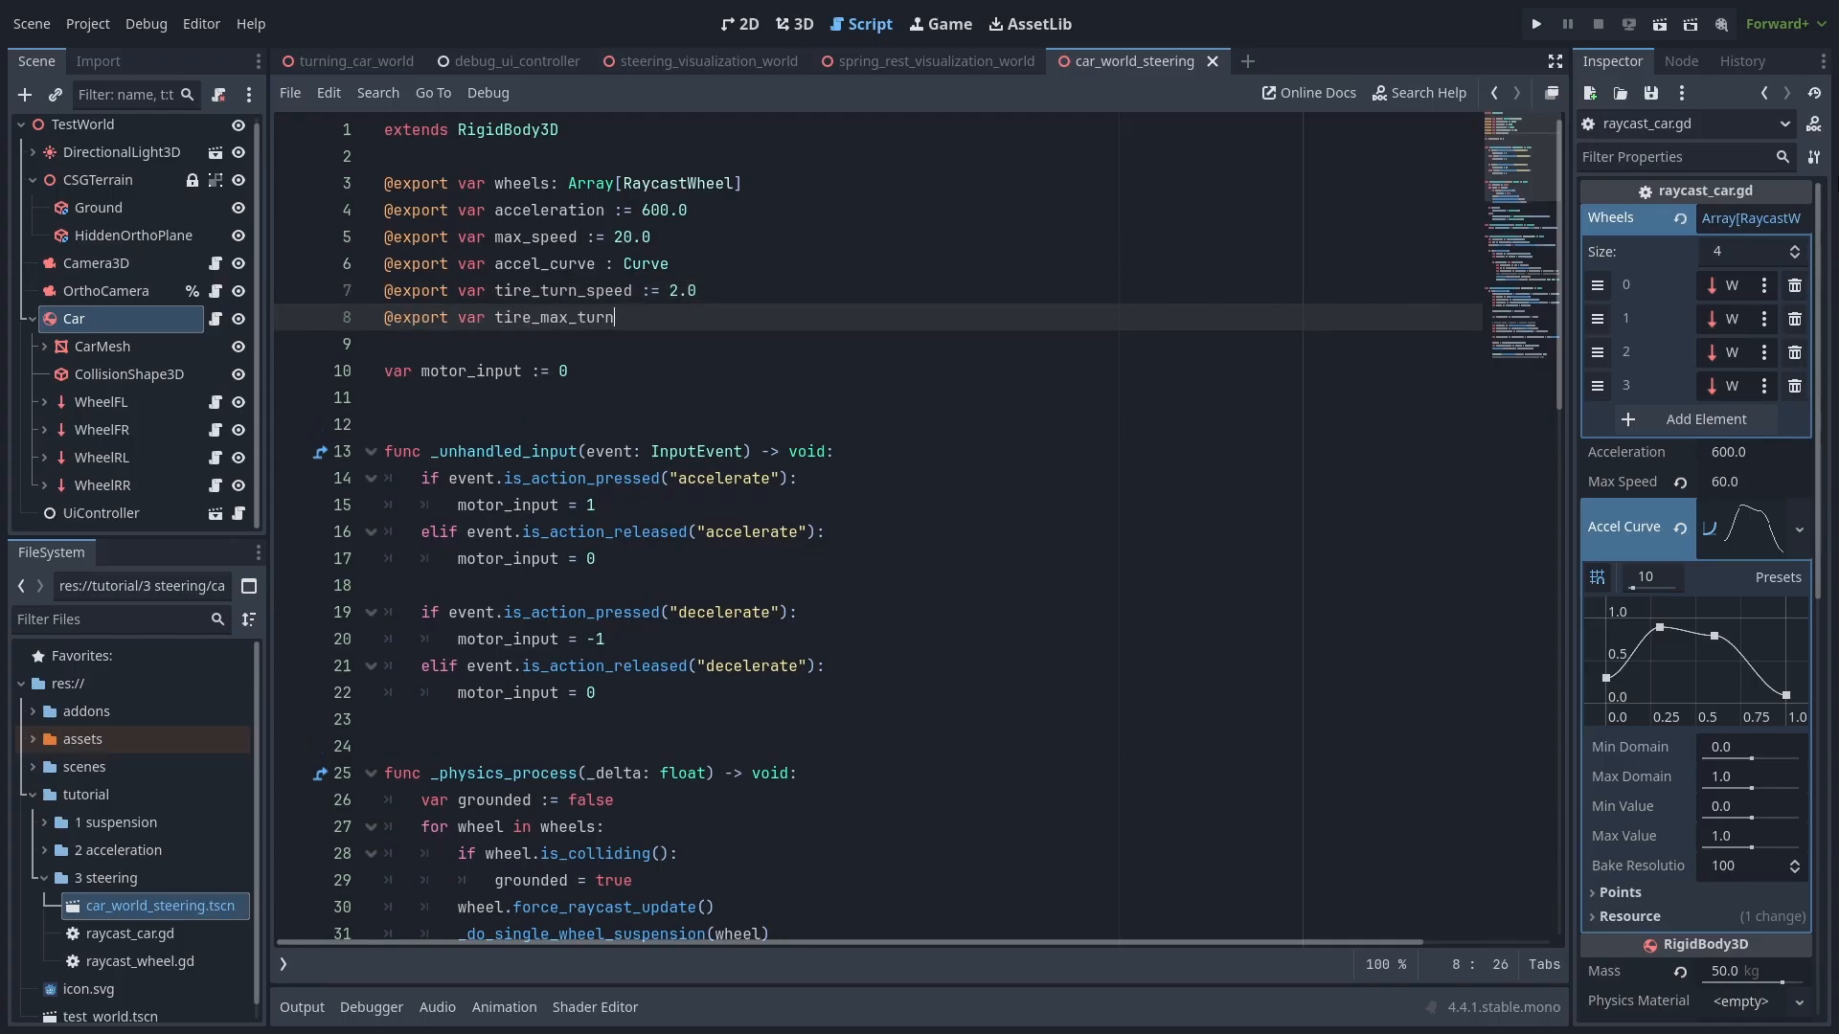
pyautogui.write('_degrees :')
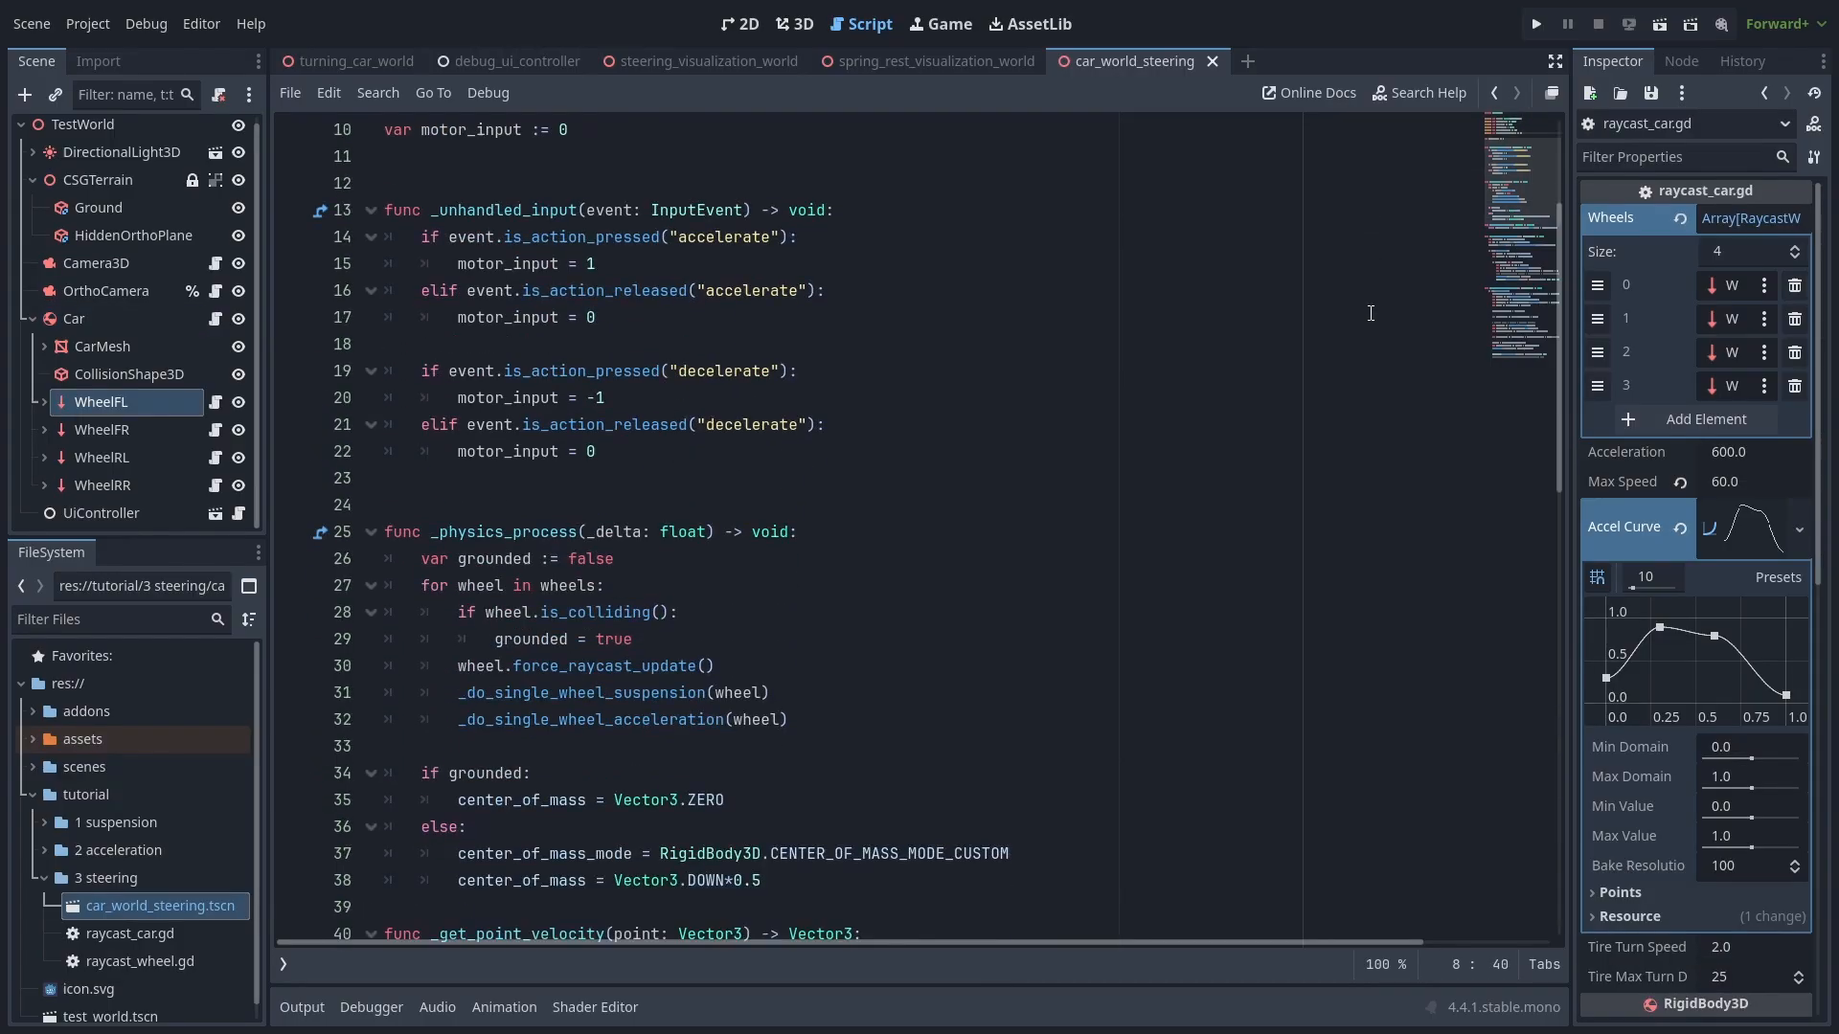
# - Start _basic_steering_rotation(delta) reading turn_input from Input.get_axis with turn_left positive
pyautogui.write('func _basic_st')
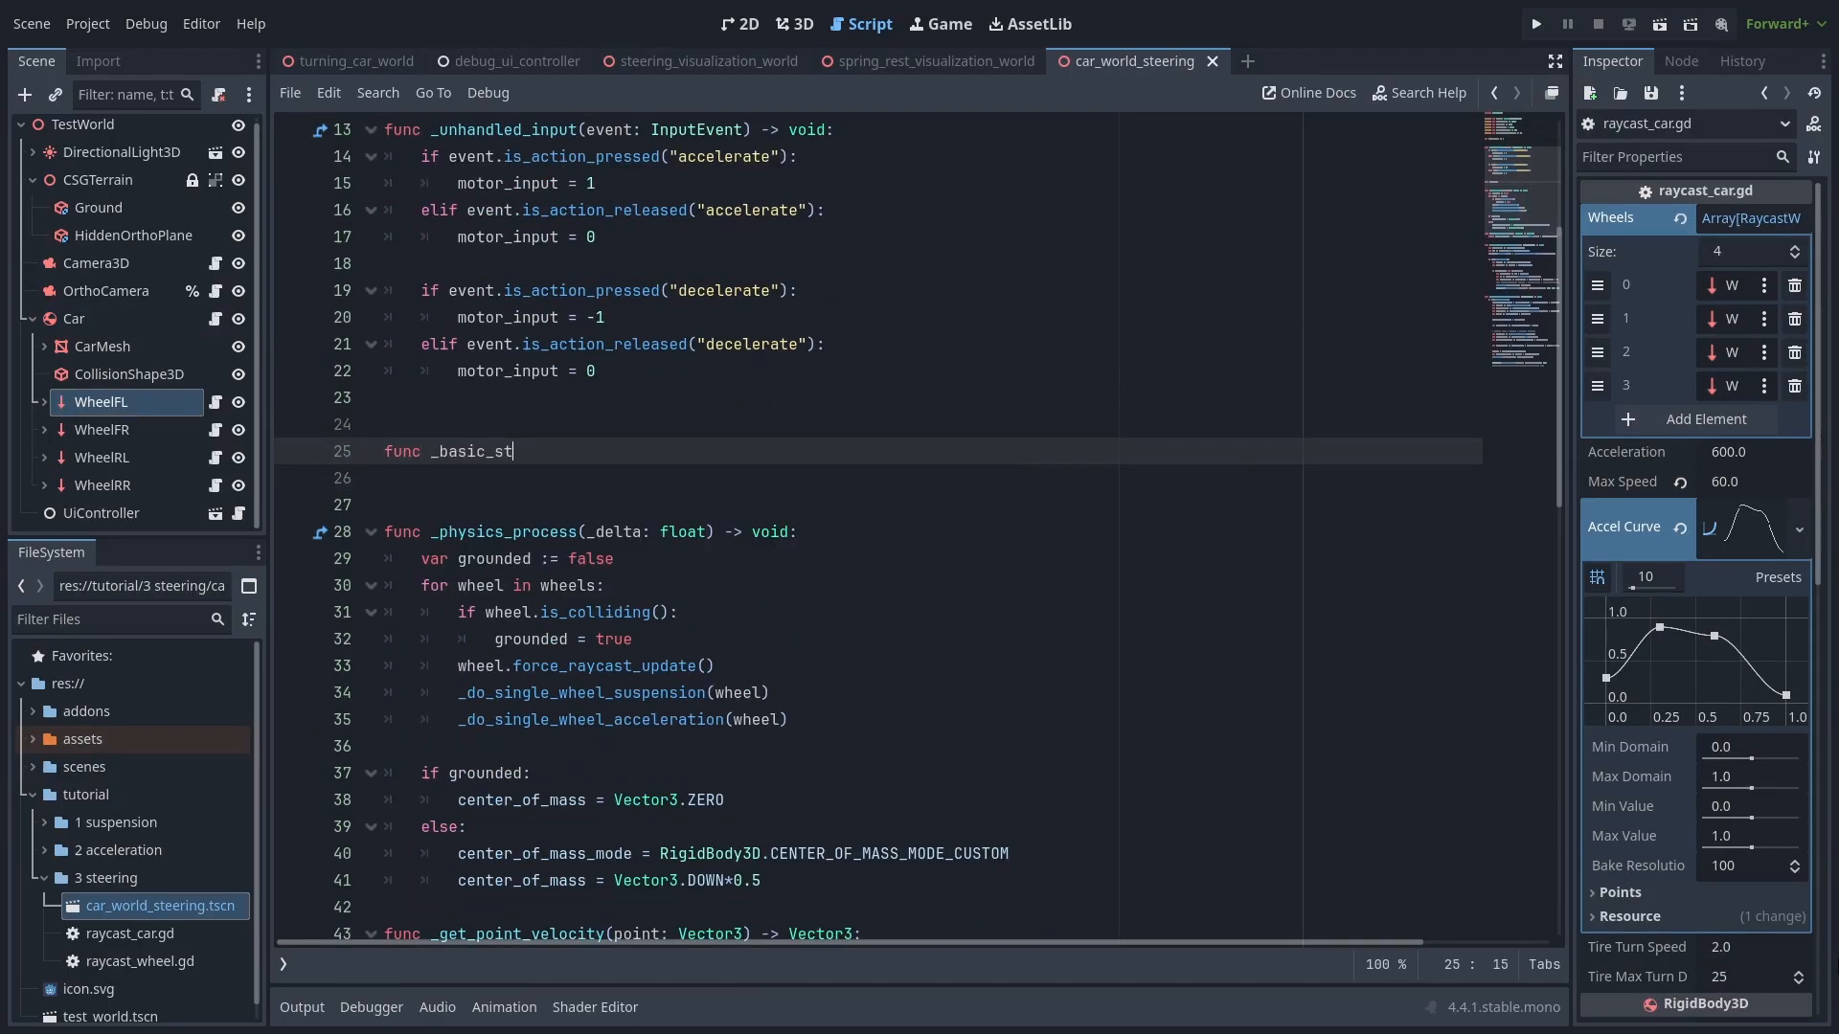
pyautogui.write('eering_rotation(delta: float) -')
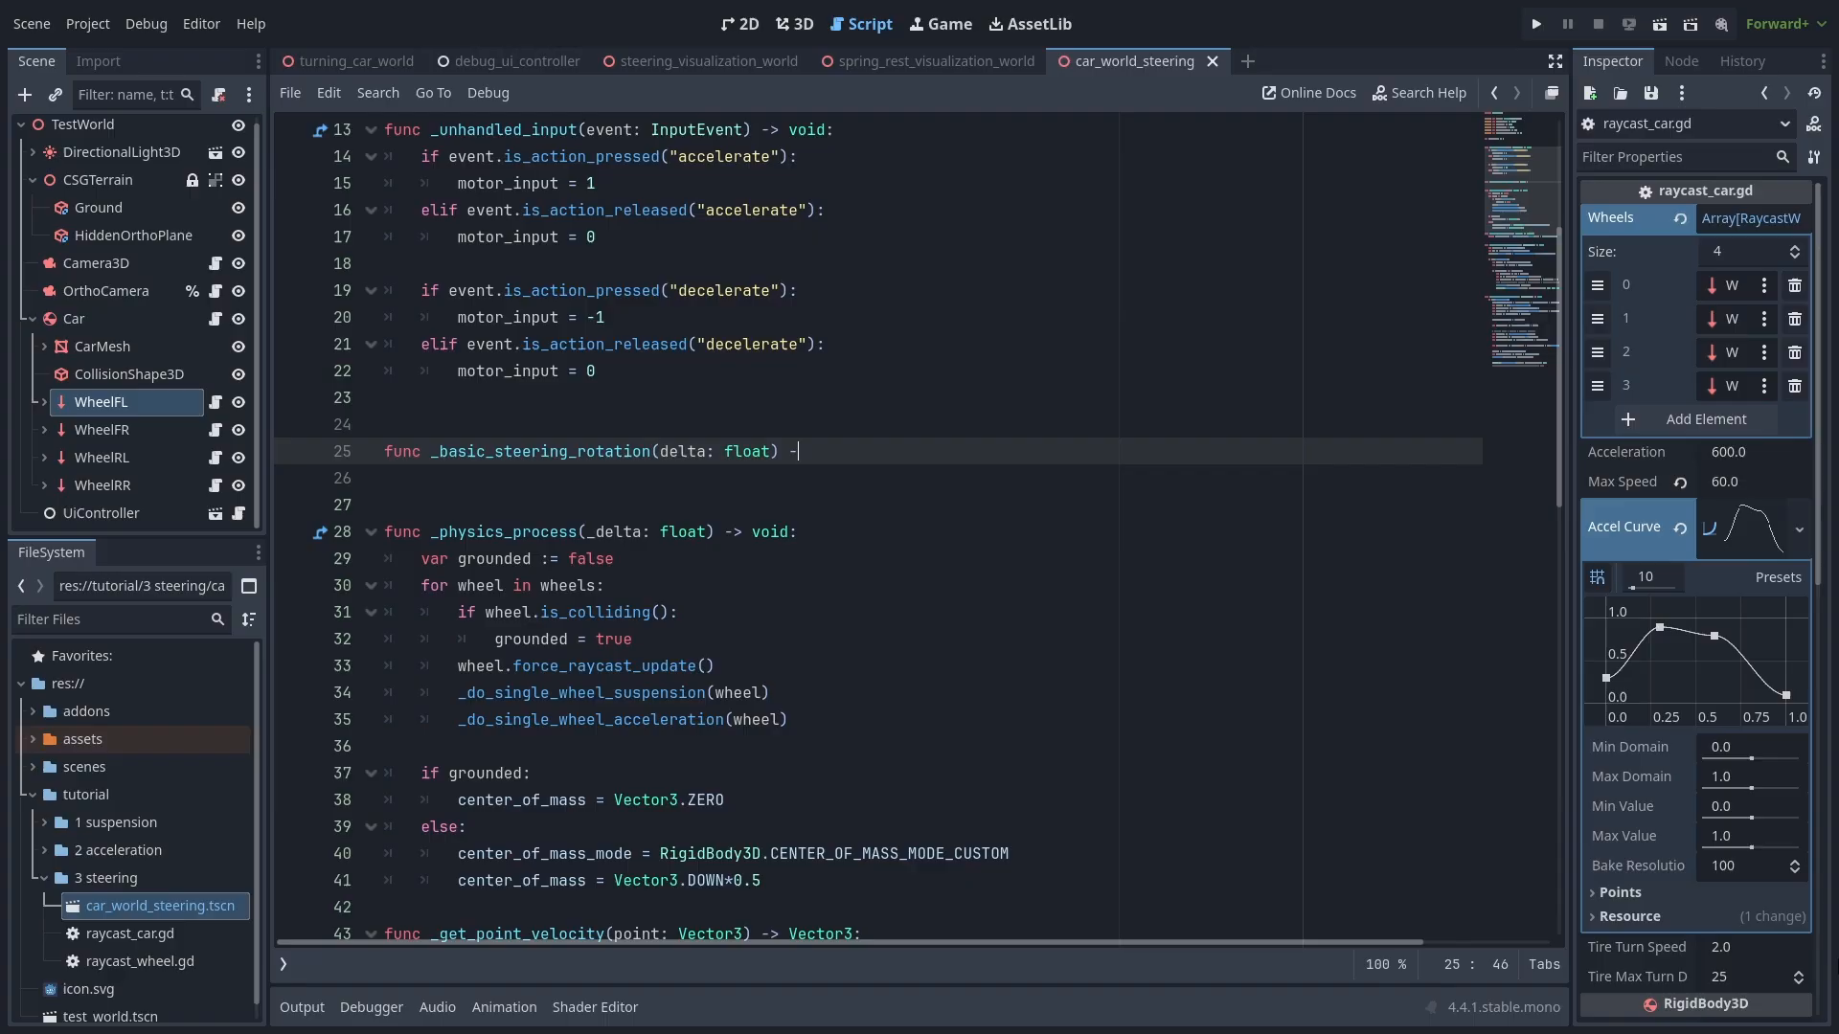
pyautogui.write('var turn_input := Input.get_axis("turn_right", "turn_')
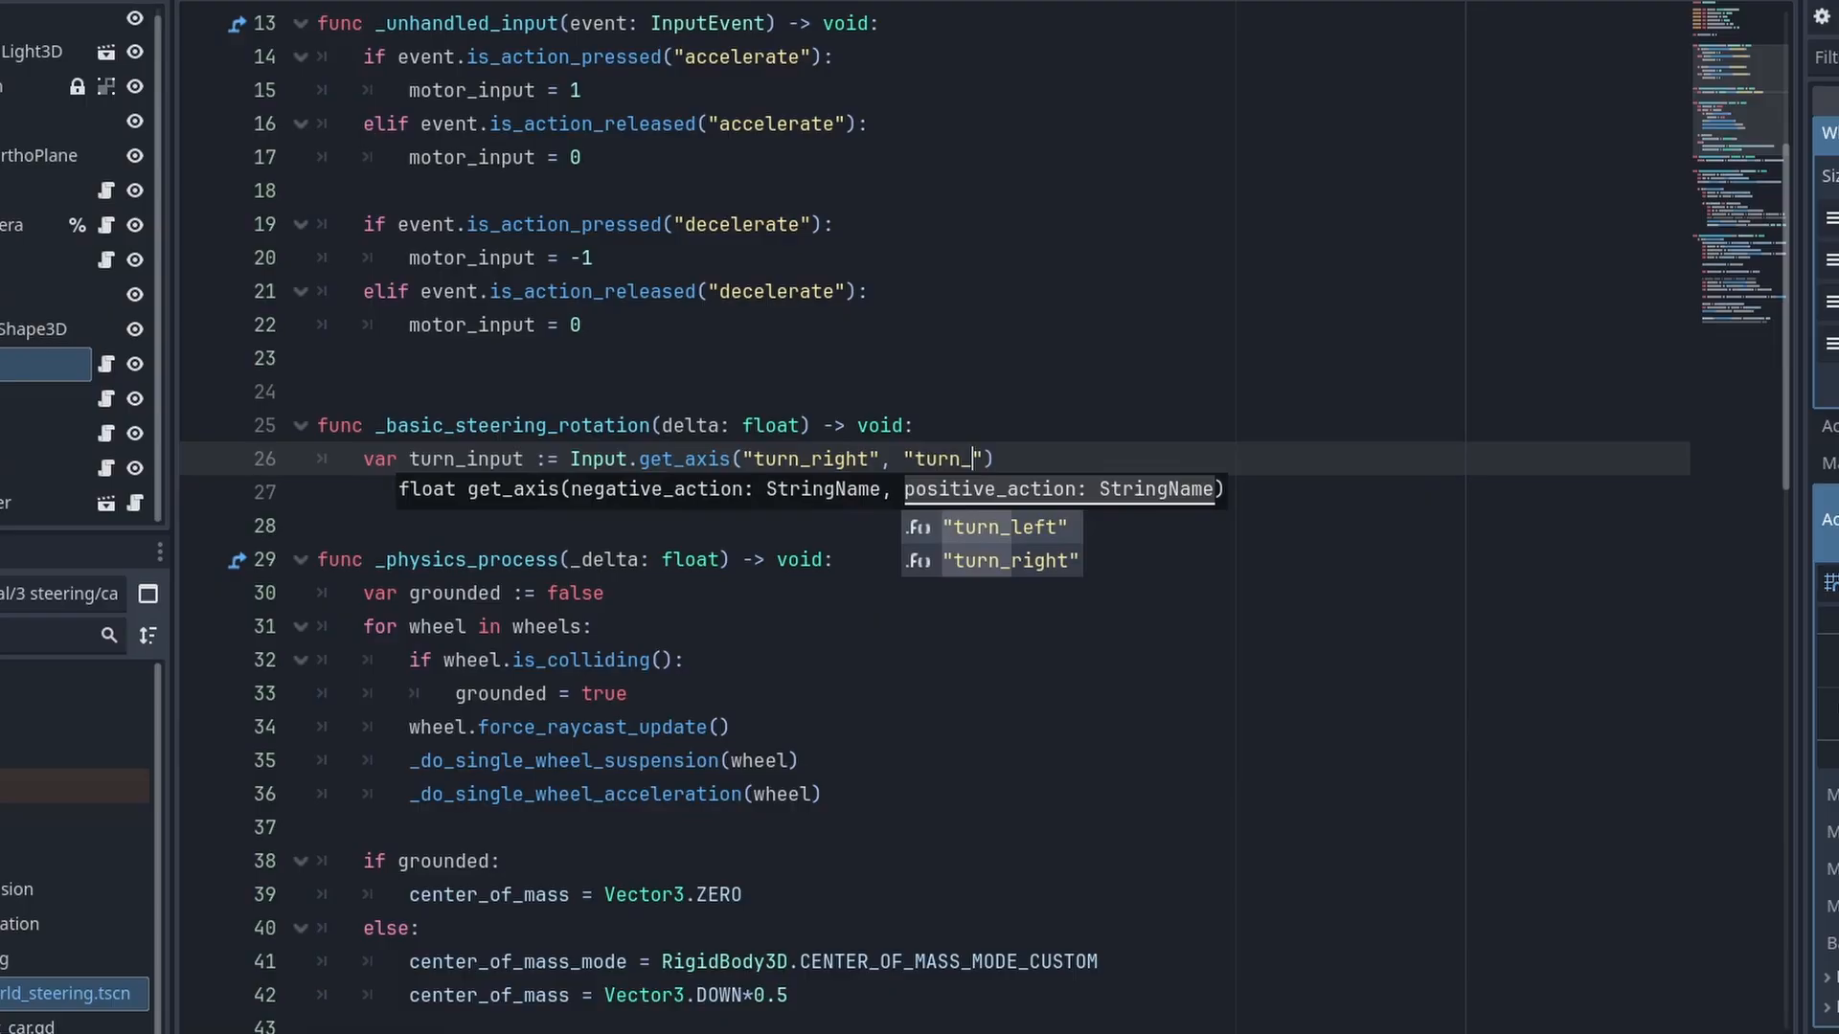
pyautogui.click(1012, 529)
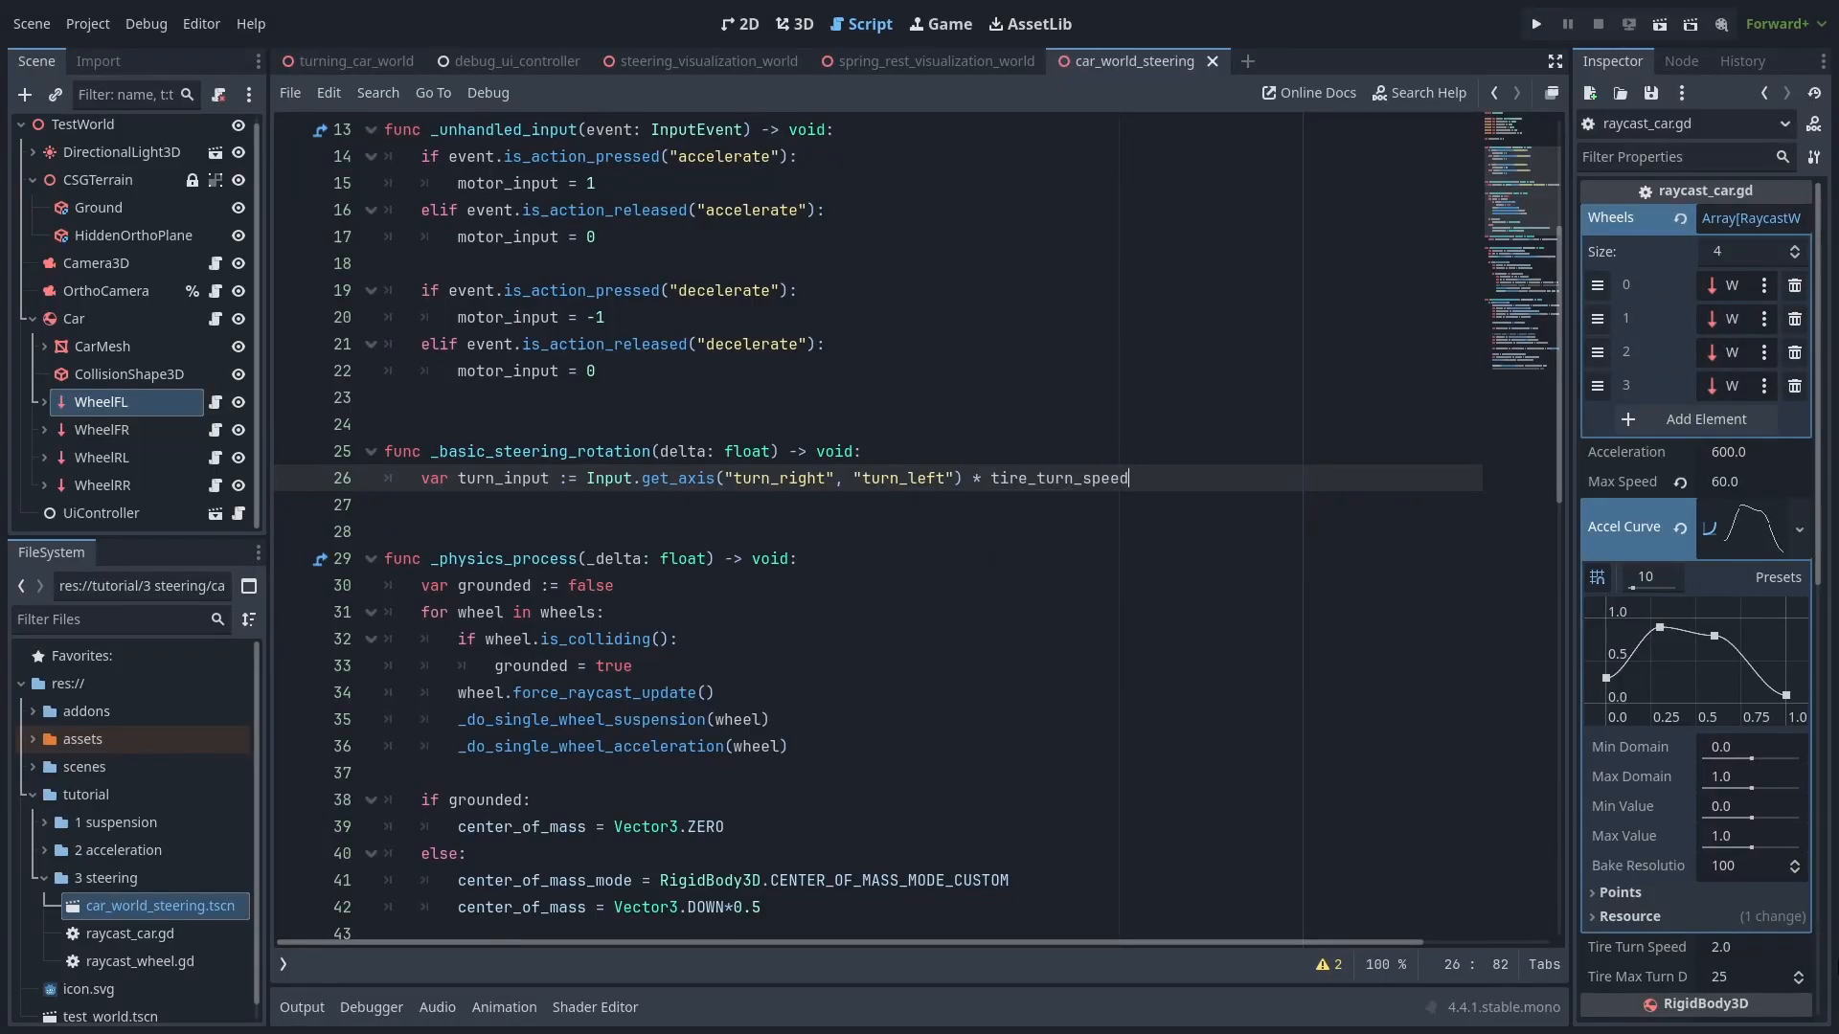
pyautogui.write('if turn_input:')
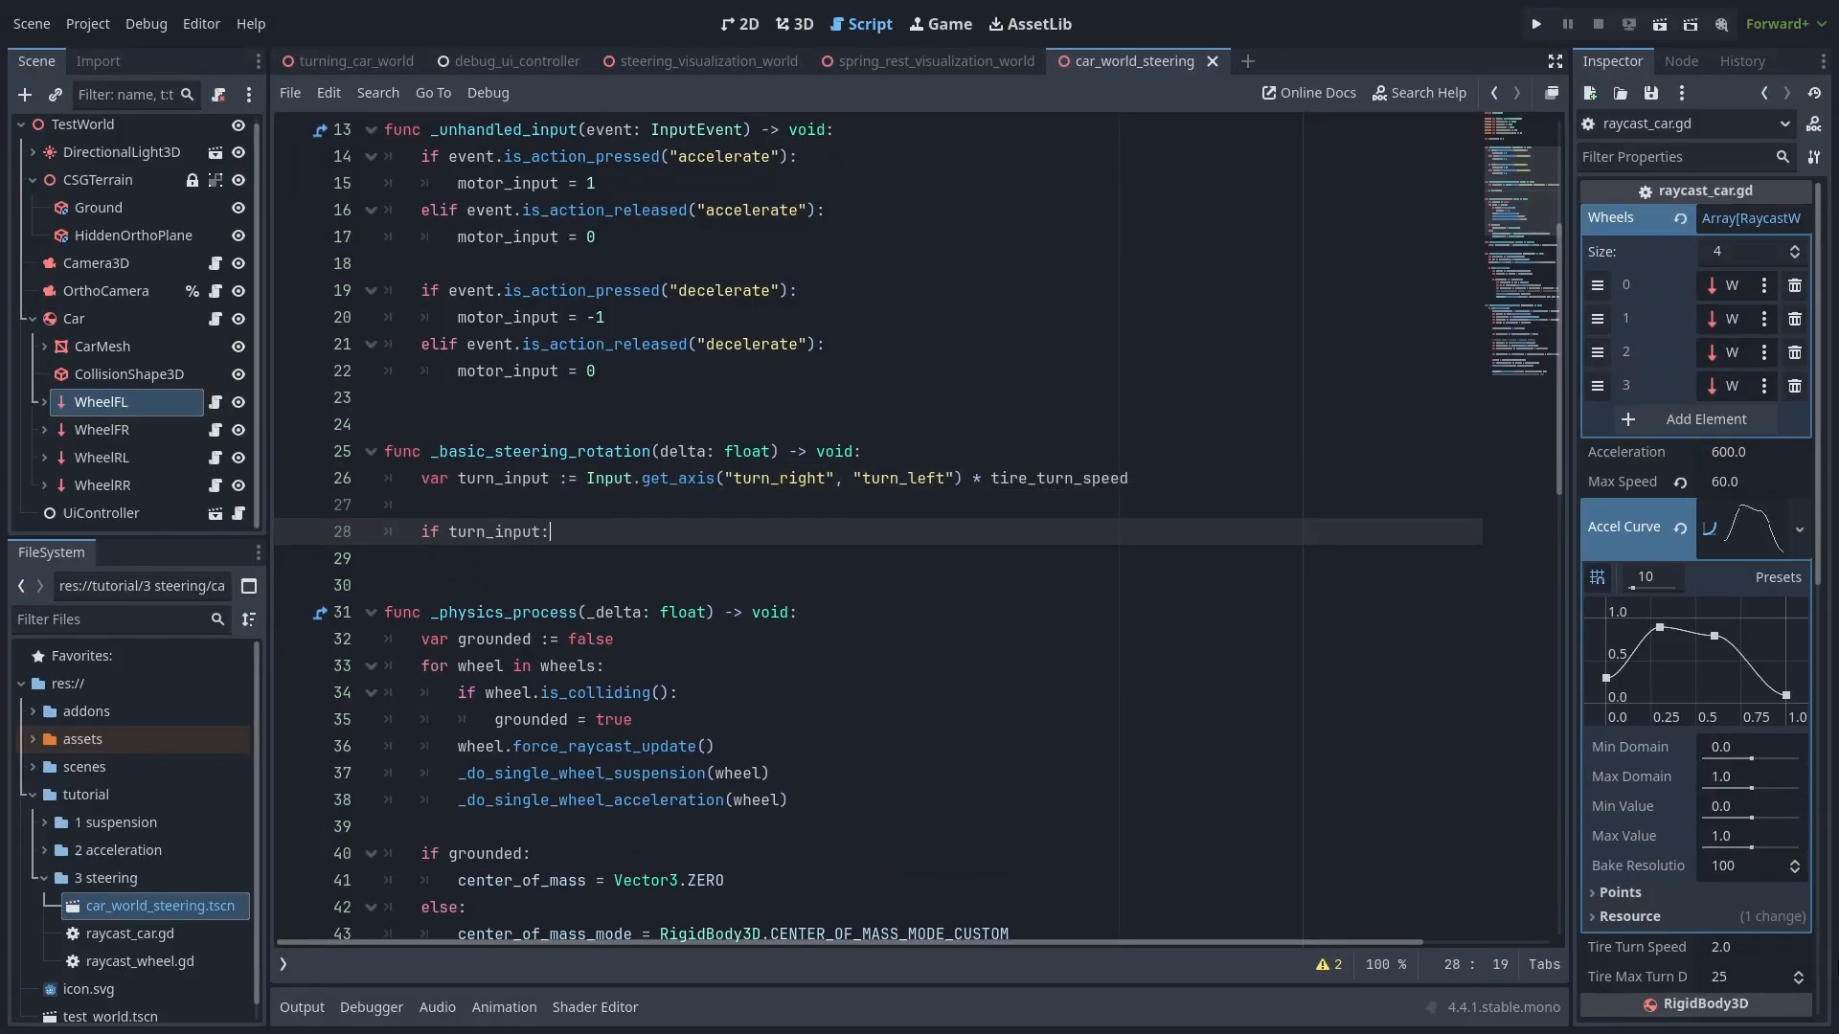
pyautogui.press('Enter')
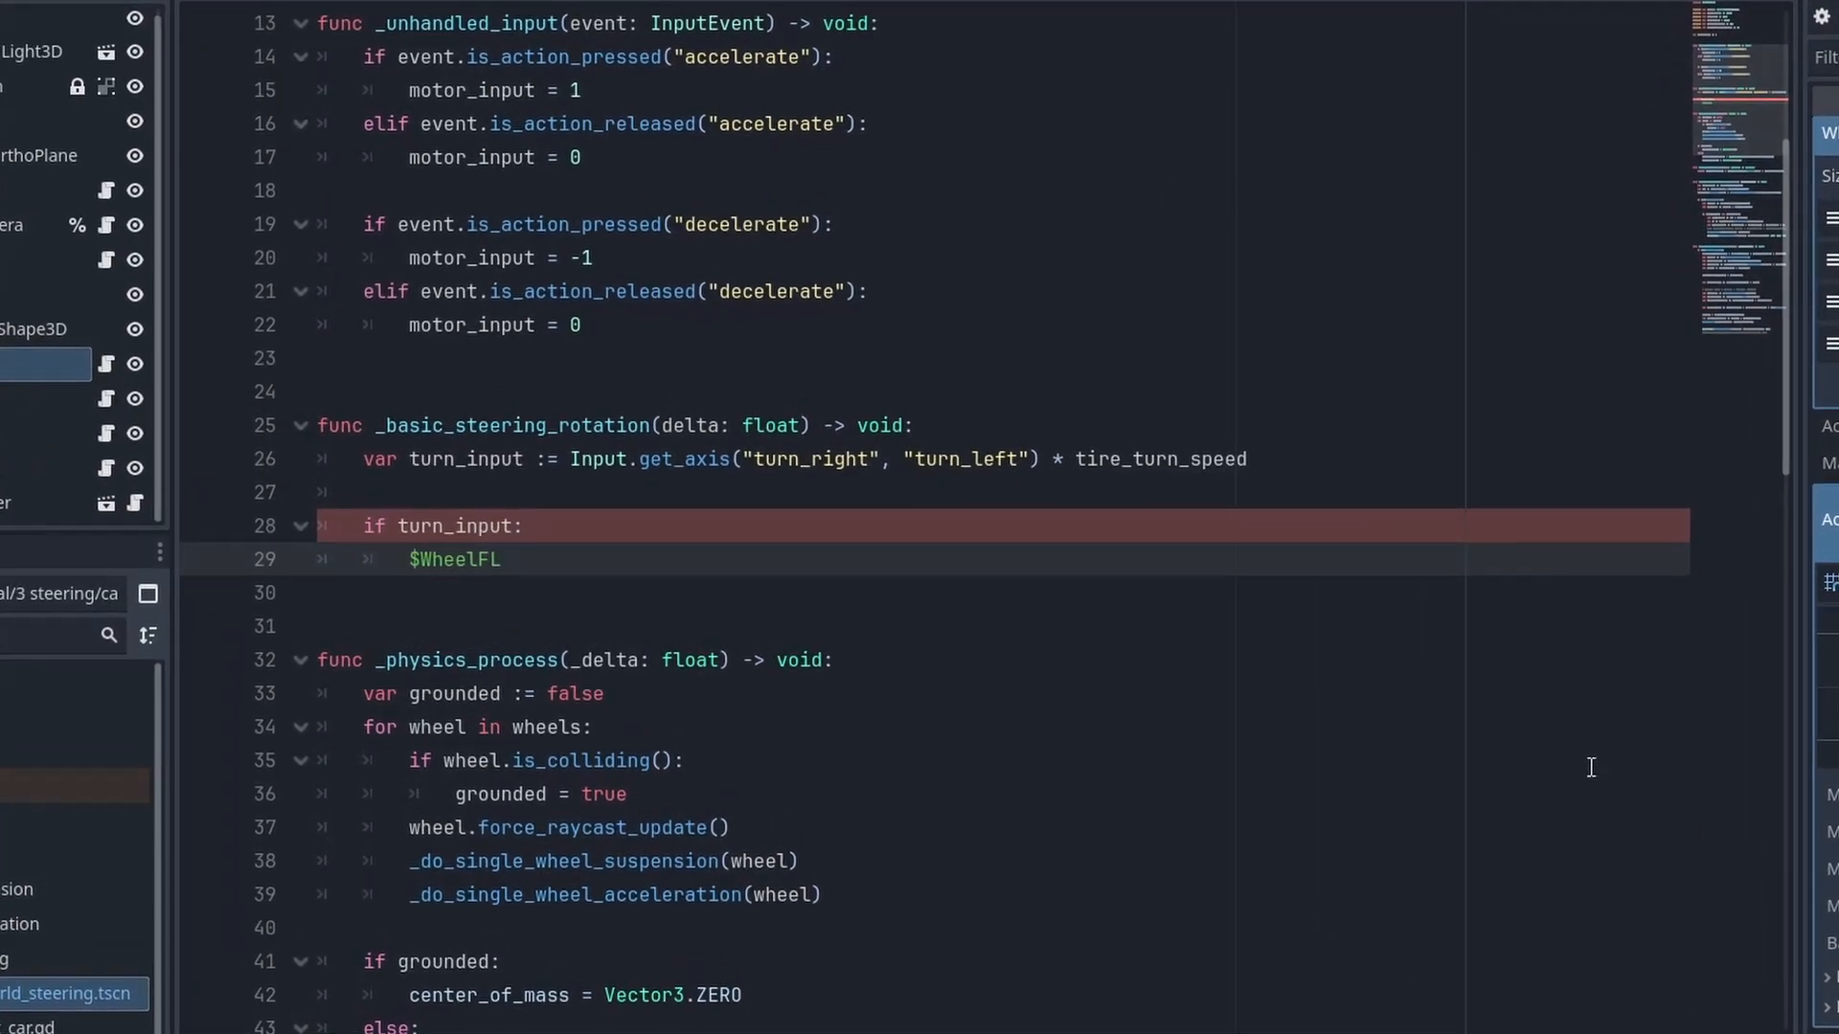
# - When turning, clampf each front wheel's rotation.y within ±deg_to_rad(tire_max_turn_degrees)
pyautogui.write('.rotation.y')
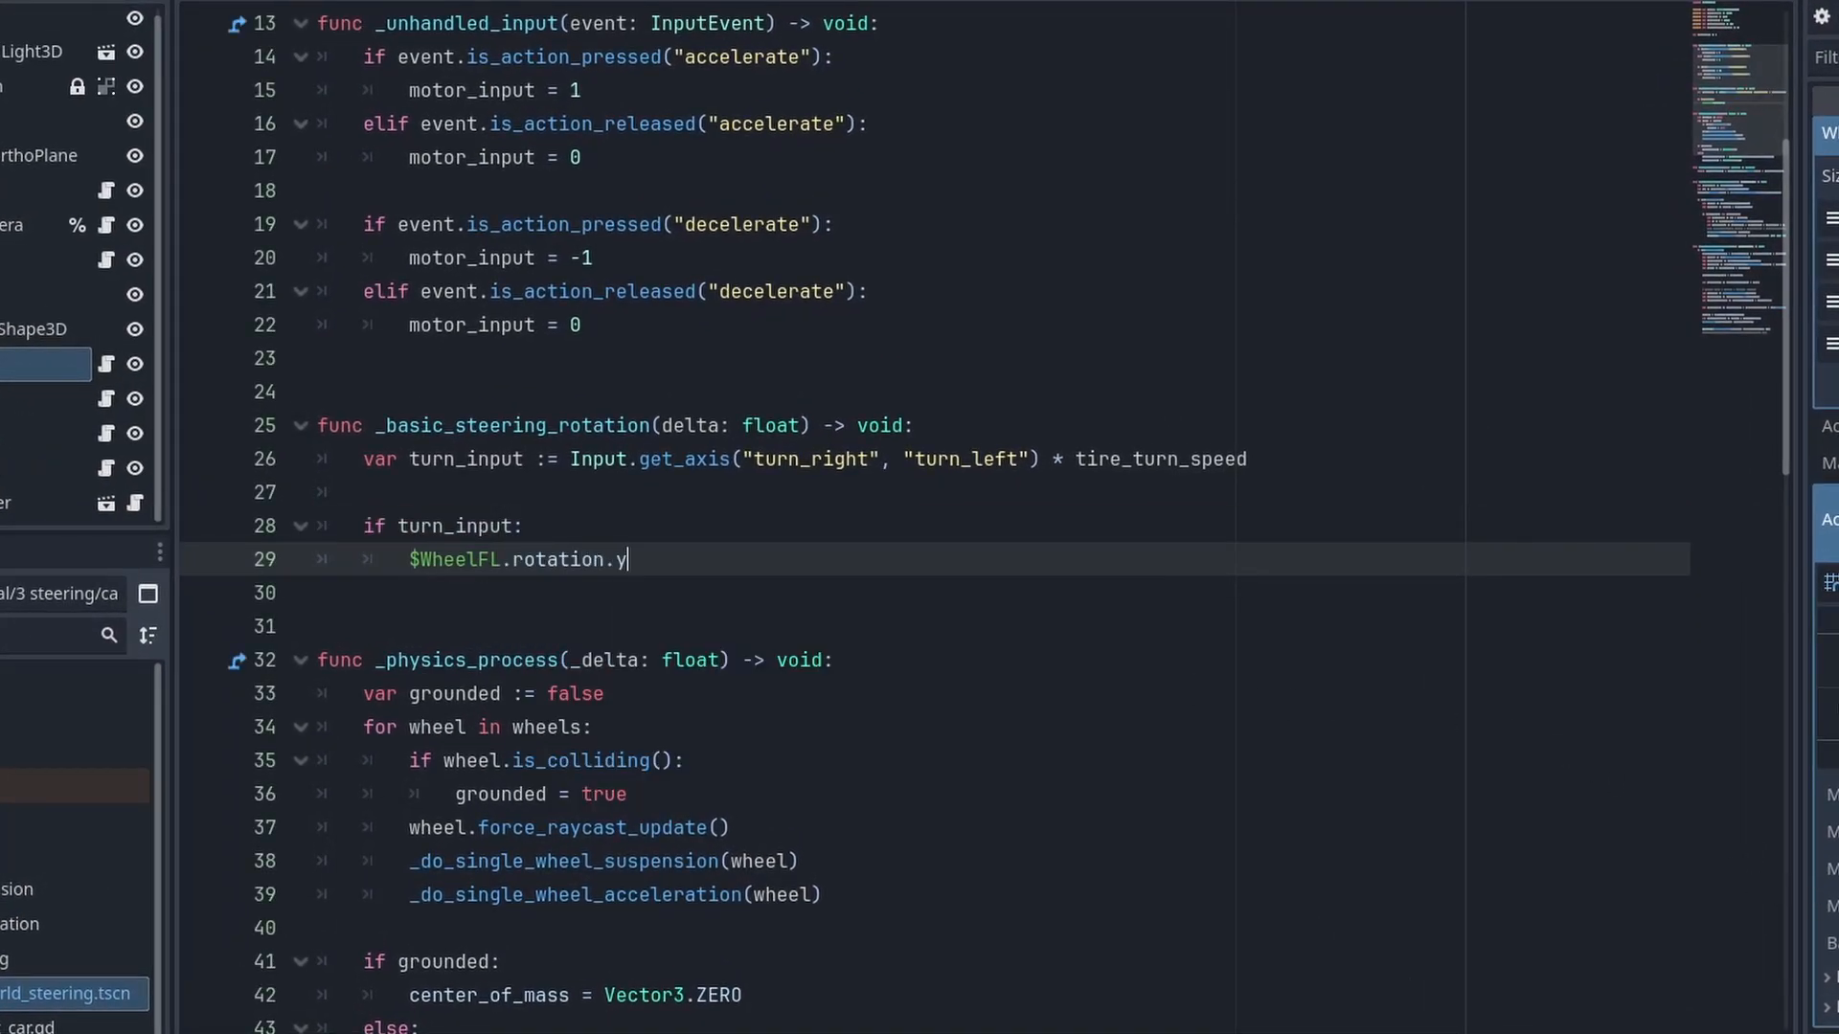
pyautogui.write('= clampf($WheelFL.rotation.y + turn_input *')
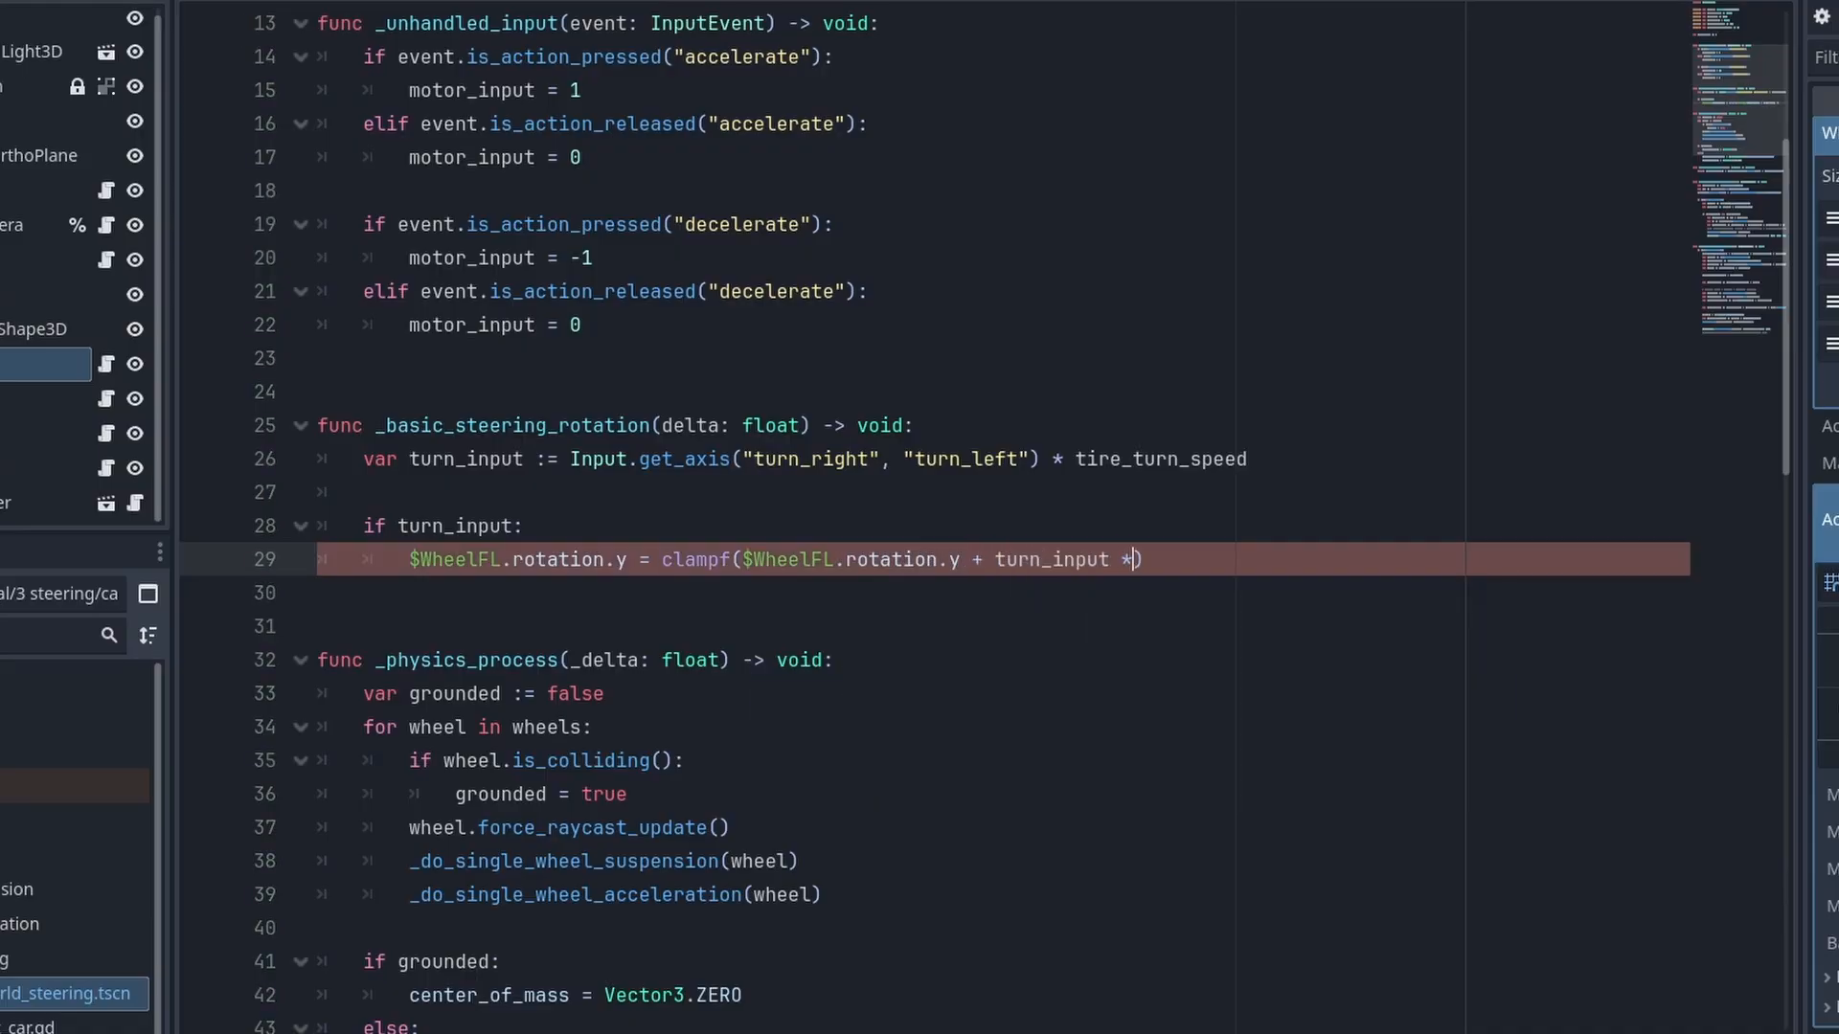
pyautogui.write('delta,')
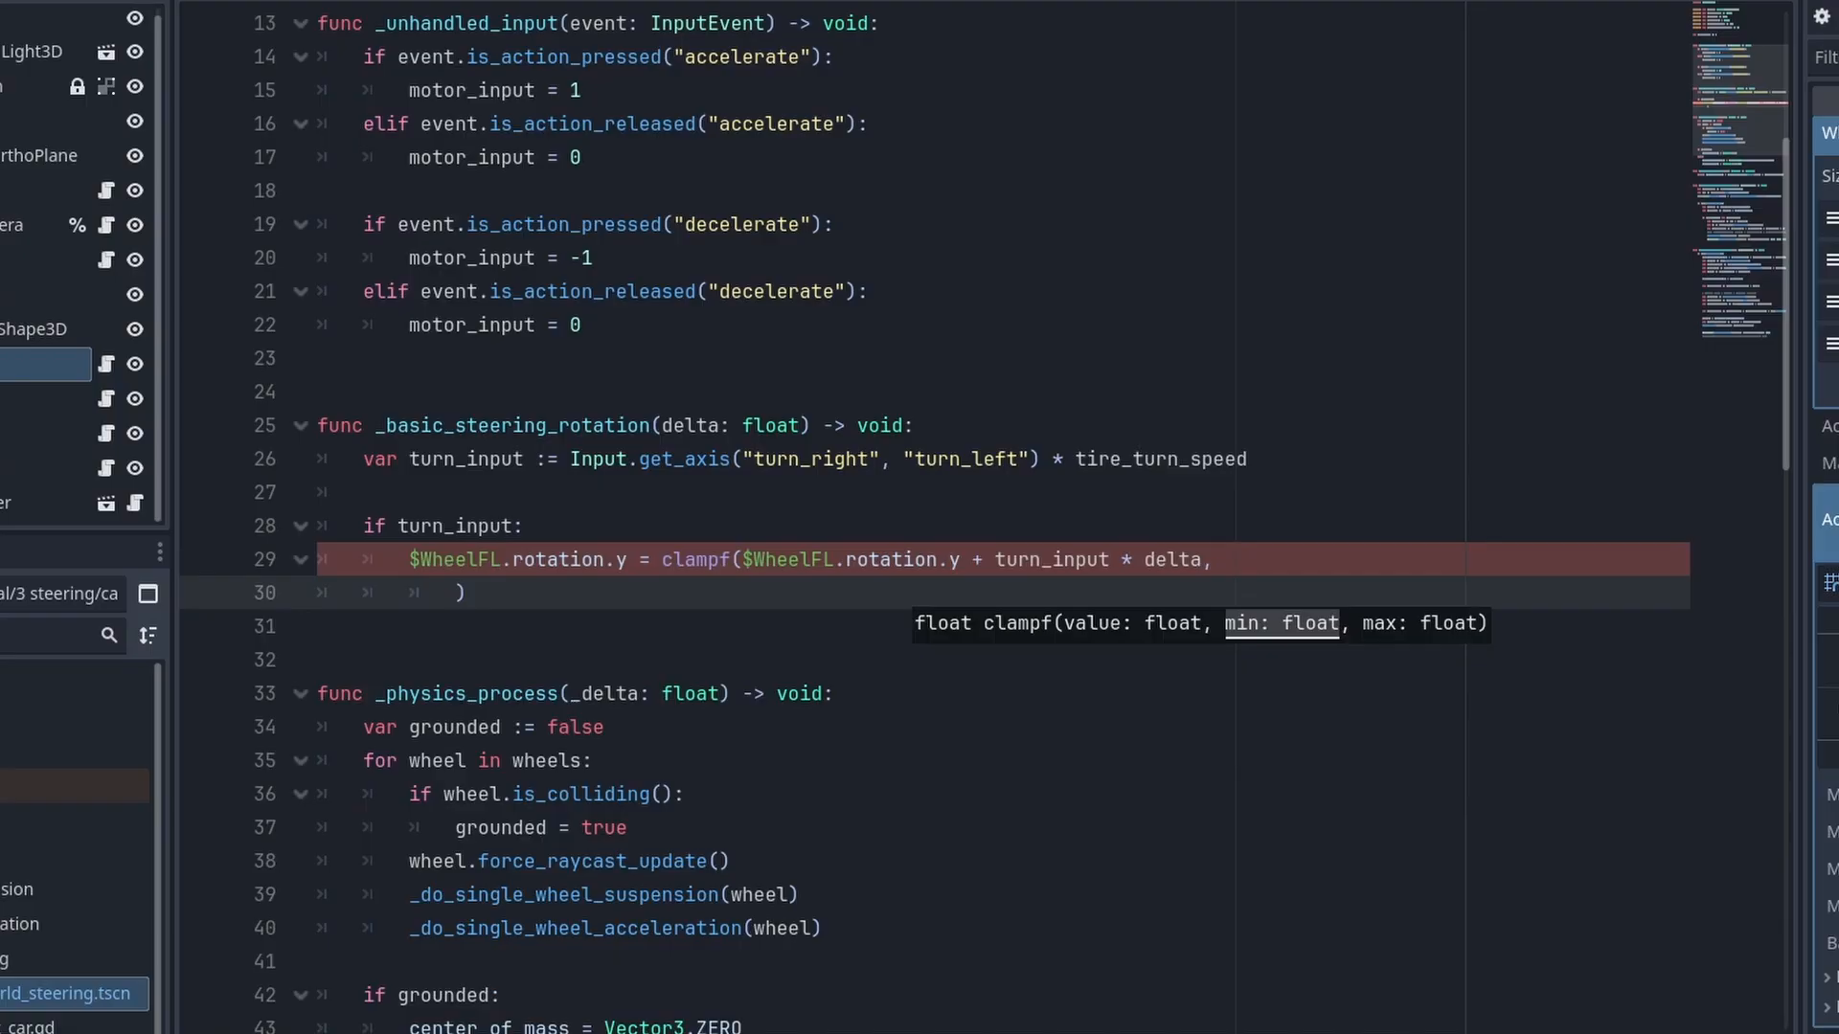
pyautogui.write('deg_to_rad(-tire_max_turn_degrees')
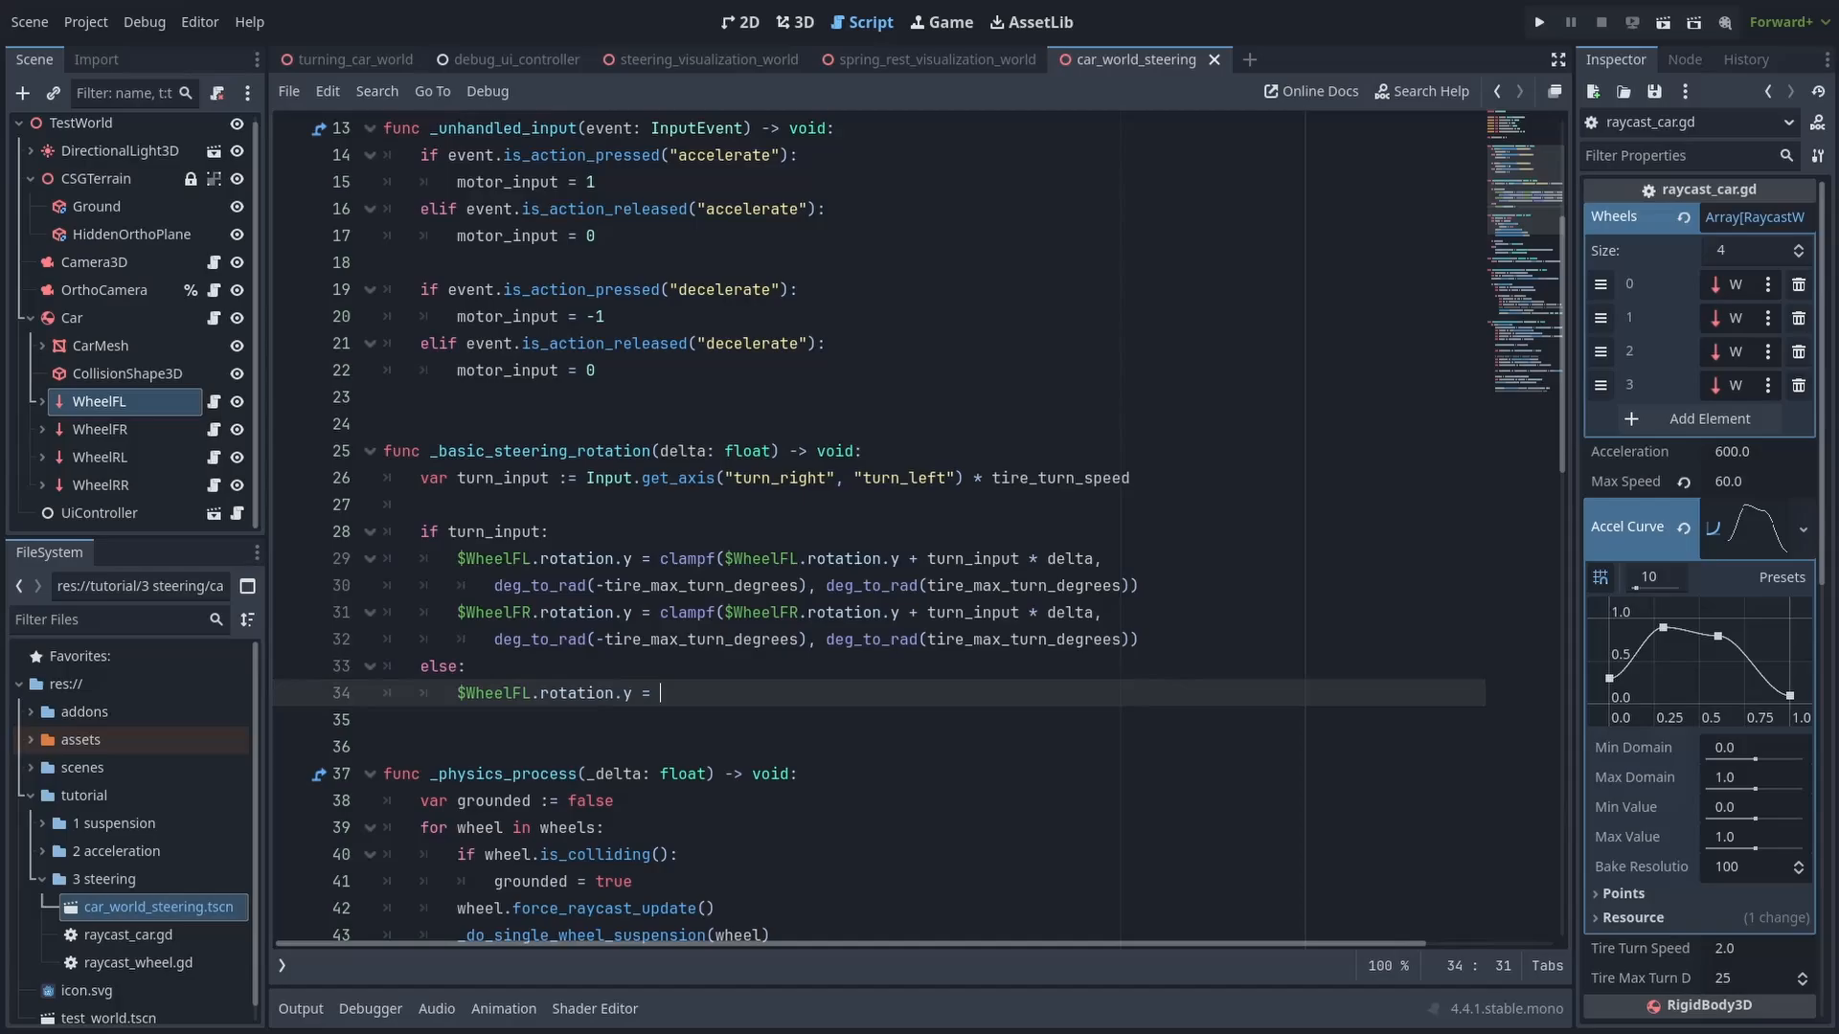
# - Otherwise move WheelFL and WheelFR rotation.y toward 0 at tire_turn_speed * delta
pyautogui.write('move_toward($W')
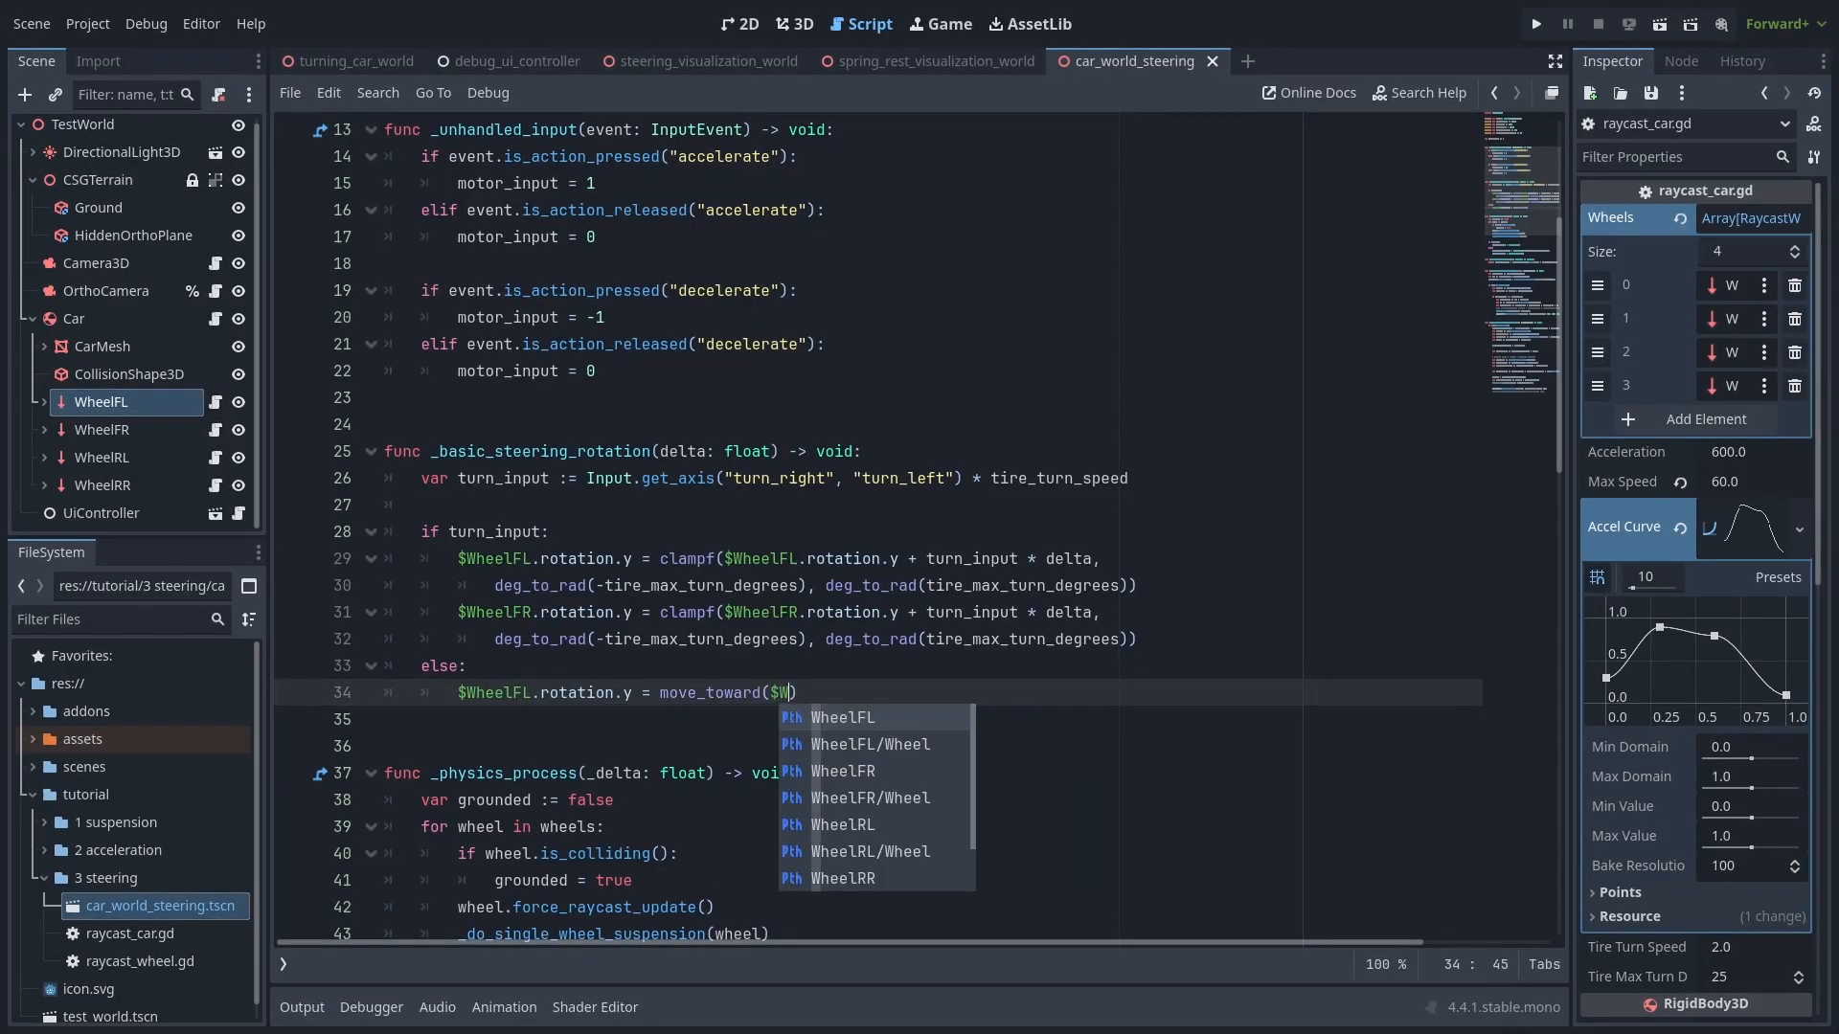
pyautogui.write('heelFL.rotation.y, 0, tire_turn_speed * delta')
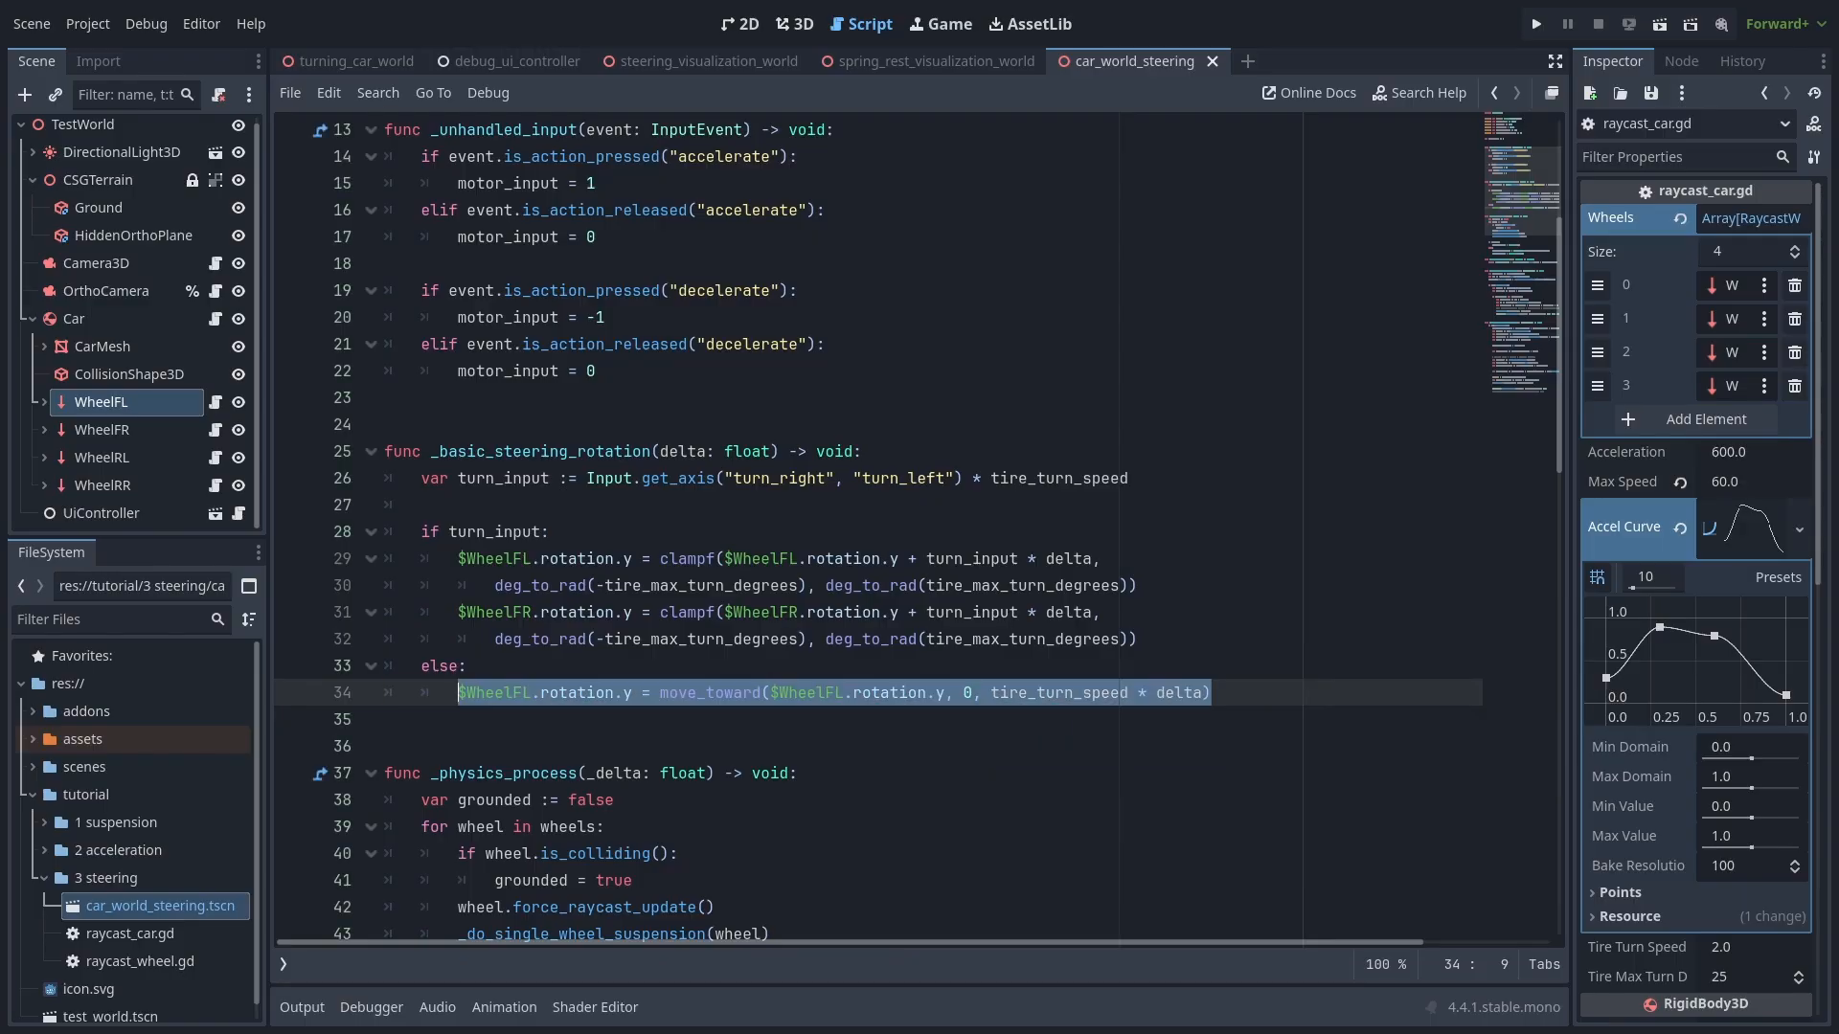
pyautogui.write('$WheelFR.rotation.y = move_toward($WheelFR.rotation.y, 0, tire_turn_speed * delta)')
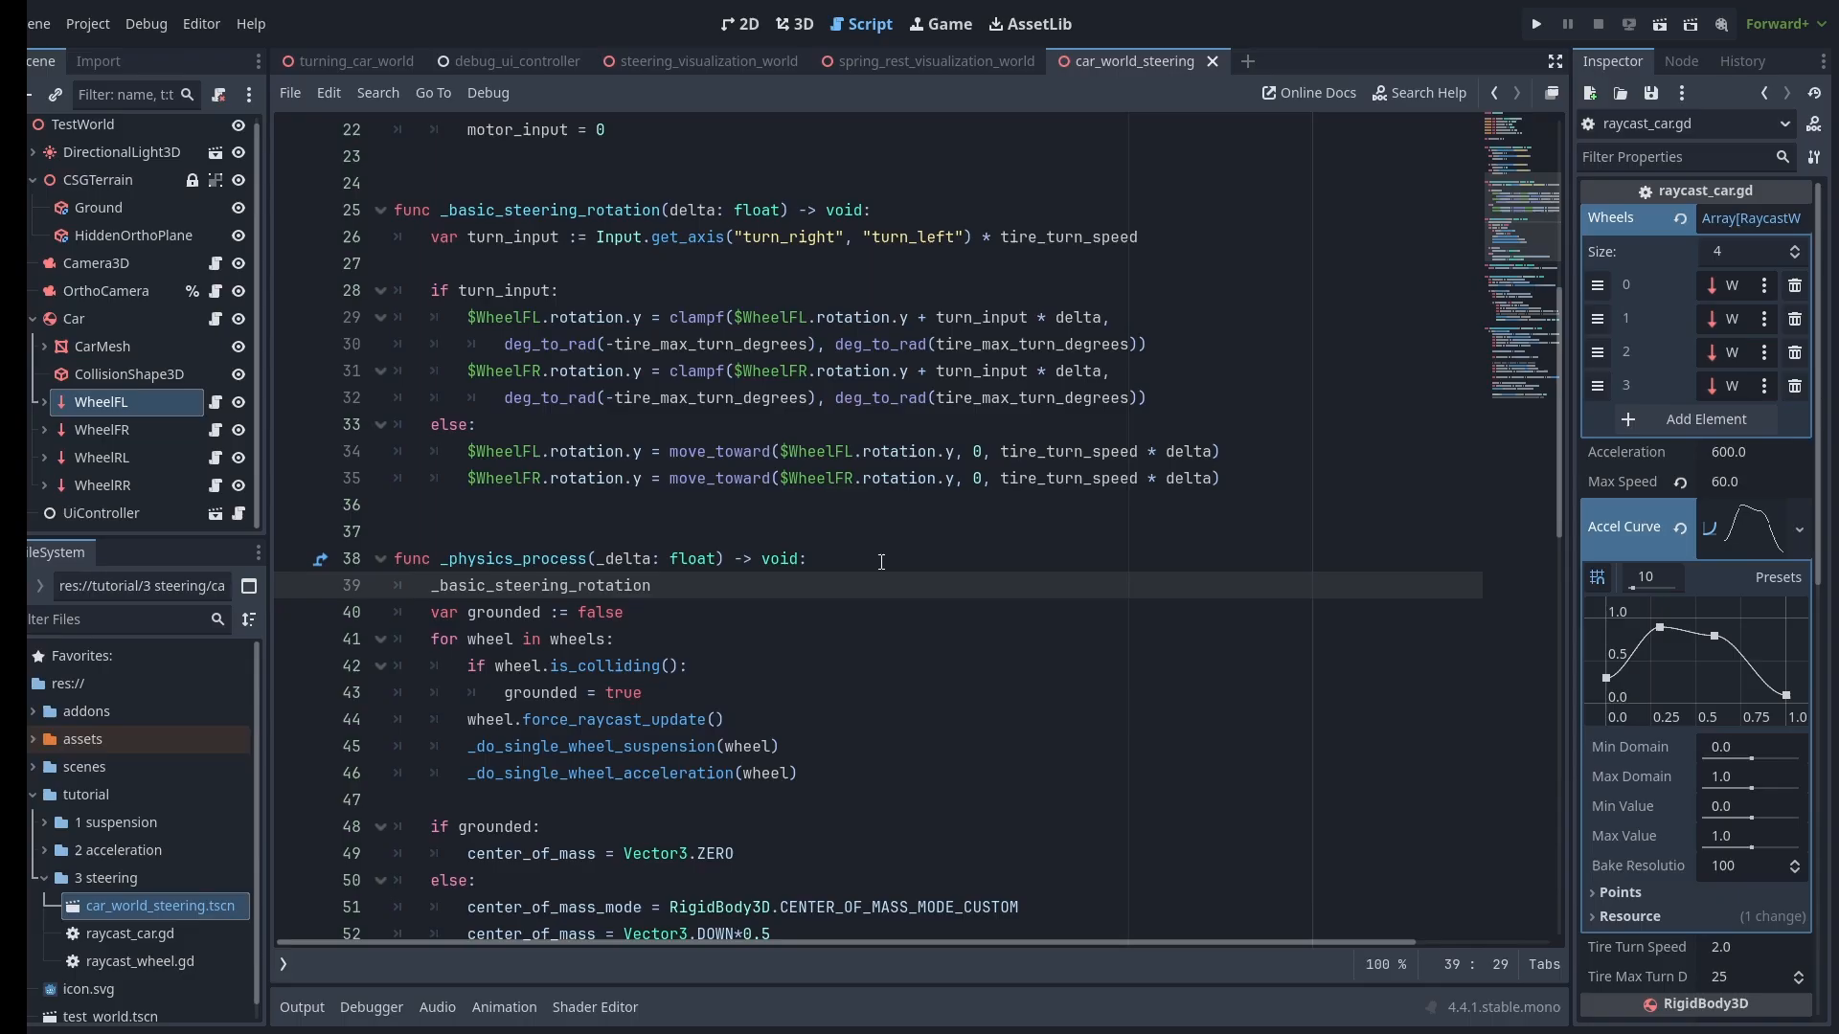
# - Add _get_point_velocity helper and start _do_single_wheel_traction with an is_colliding guard
pyautogui.click(1536, 23)
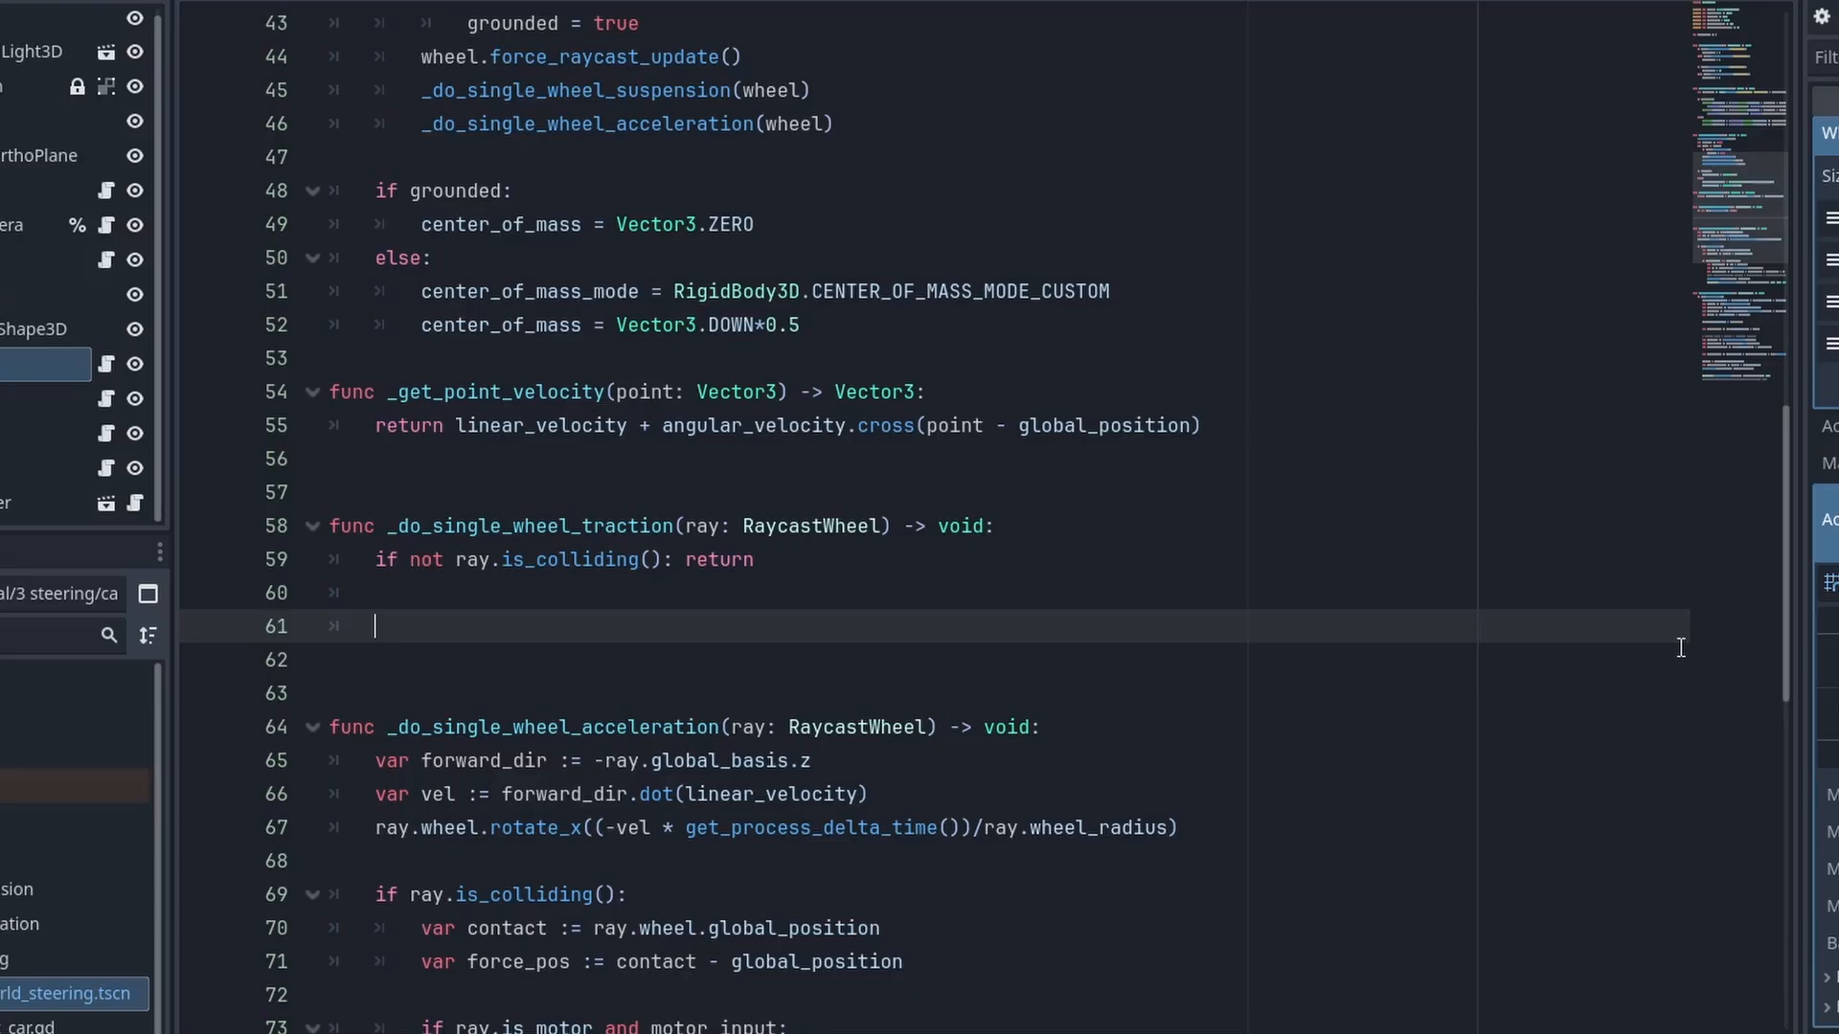
# - Inspect WheelFR's gizmo and RaycastWheel grip curve in 3D, then return to the script
pyautogui.click(1184, 23)
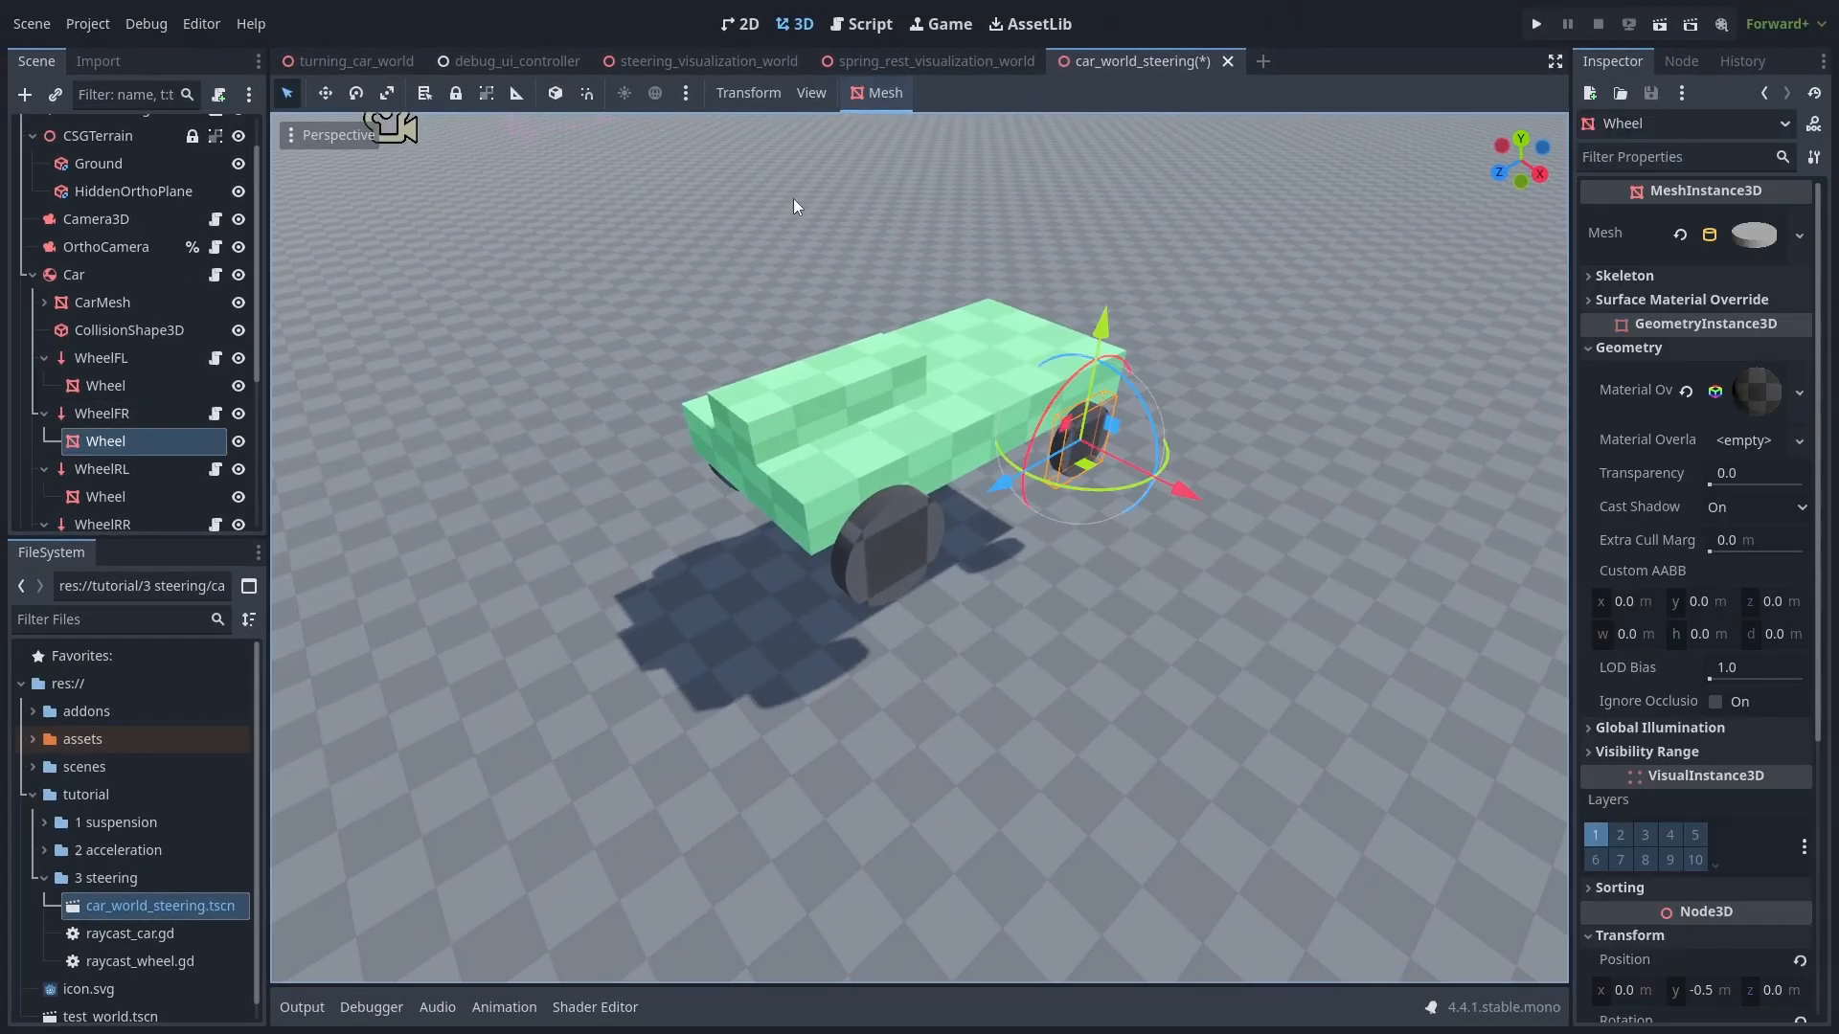
pyautogui.click(102, 413)
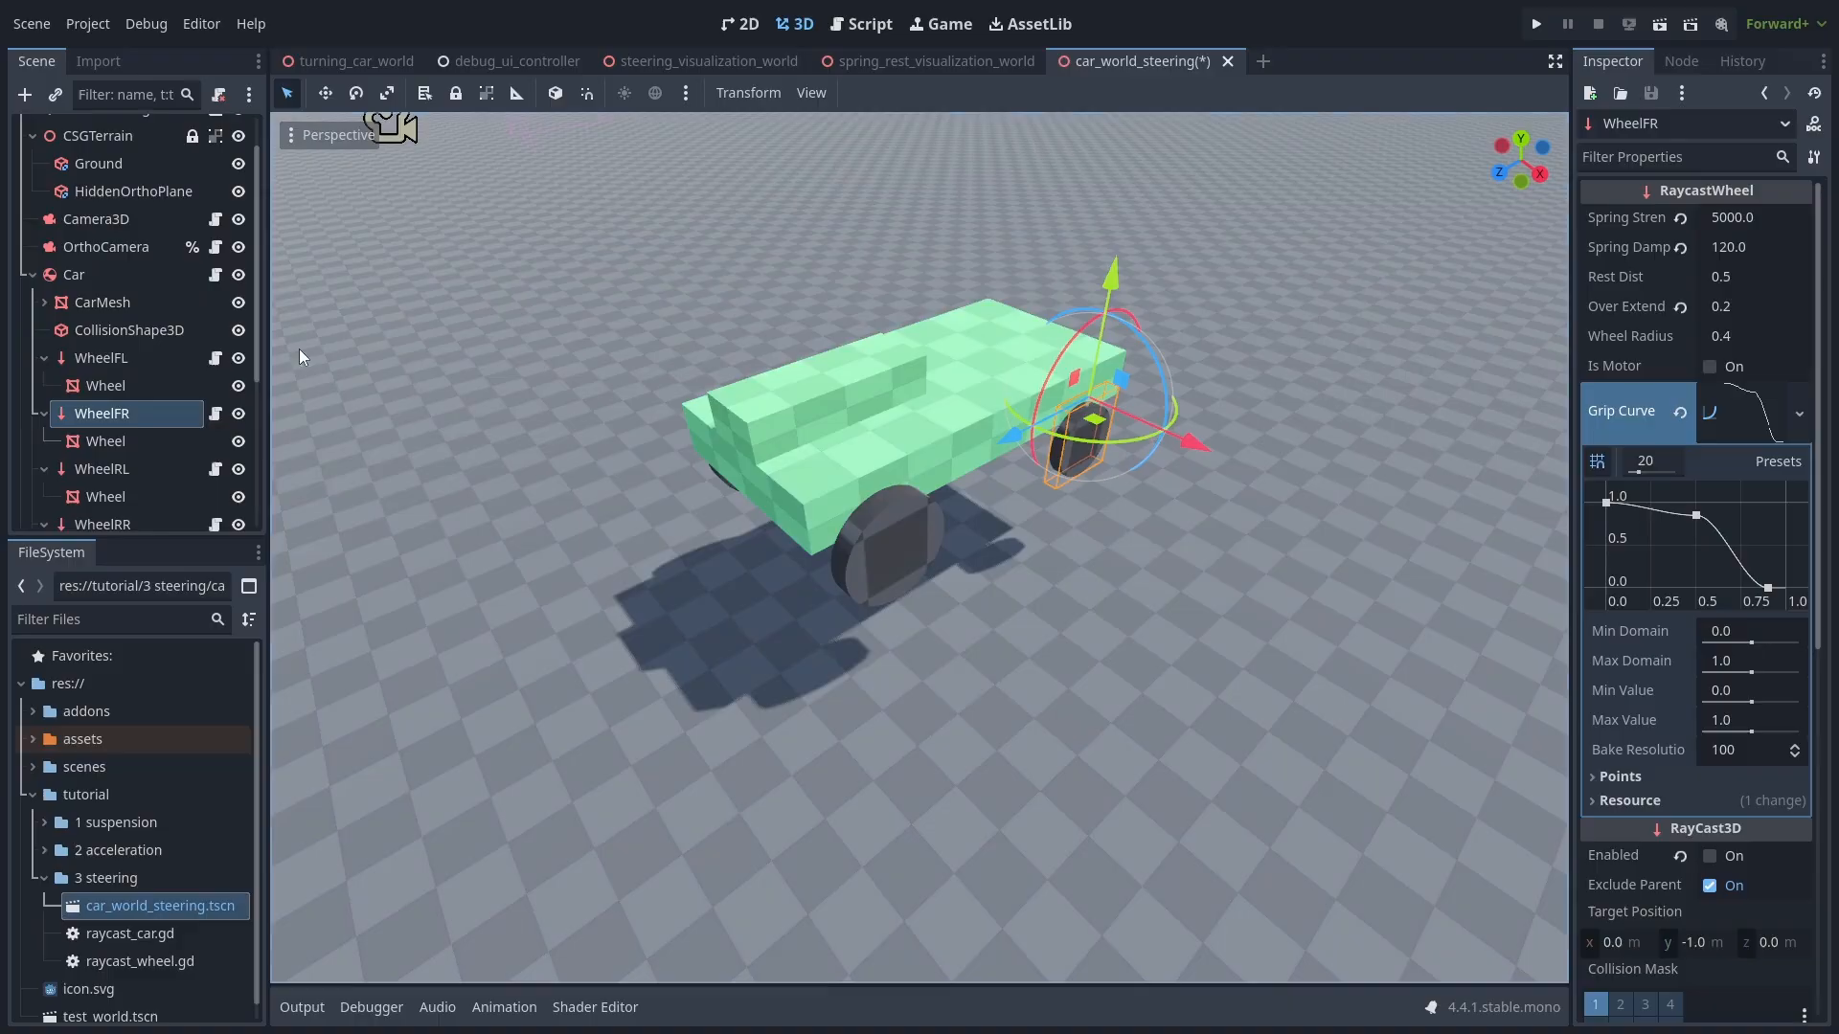
pyautogui.click(553, 92)
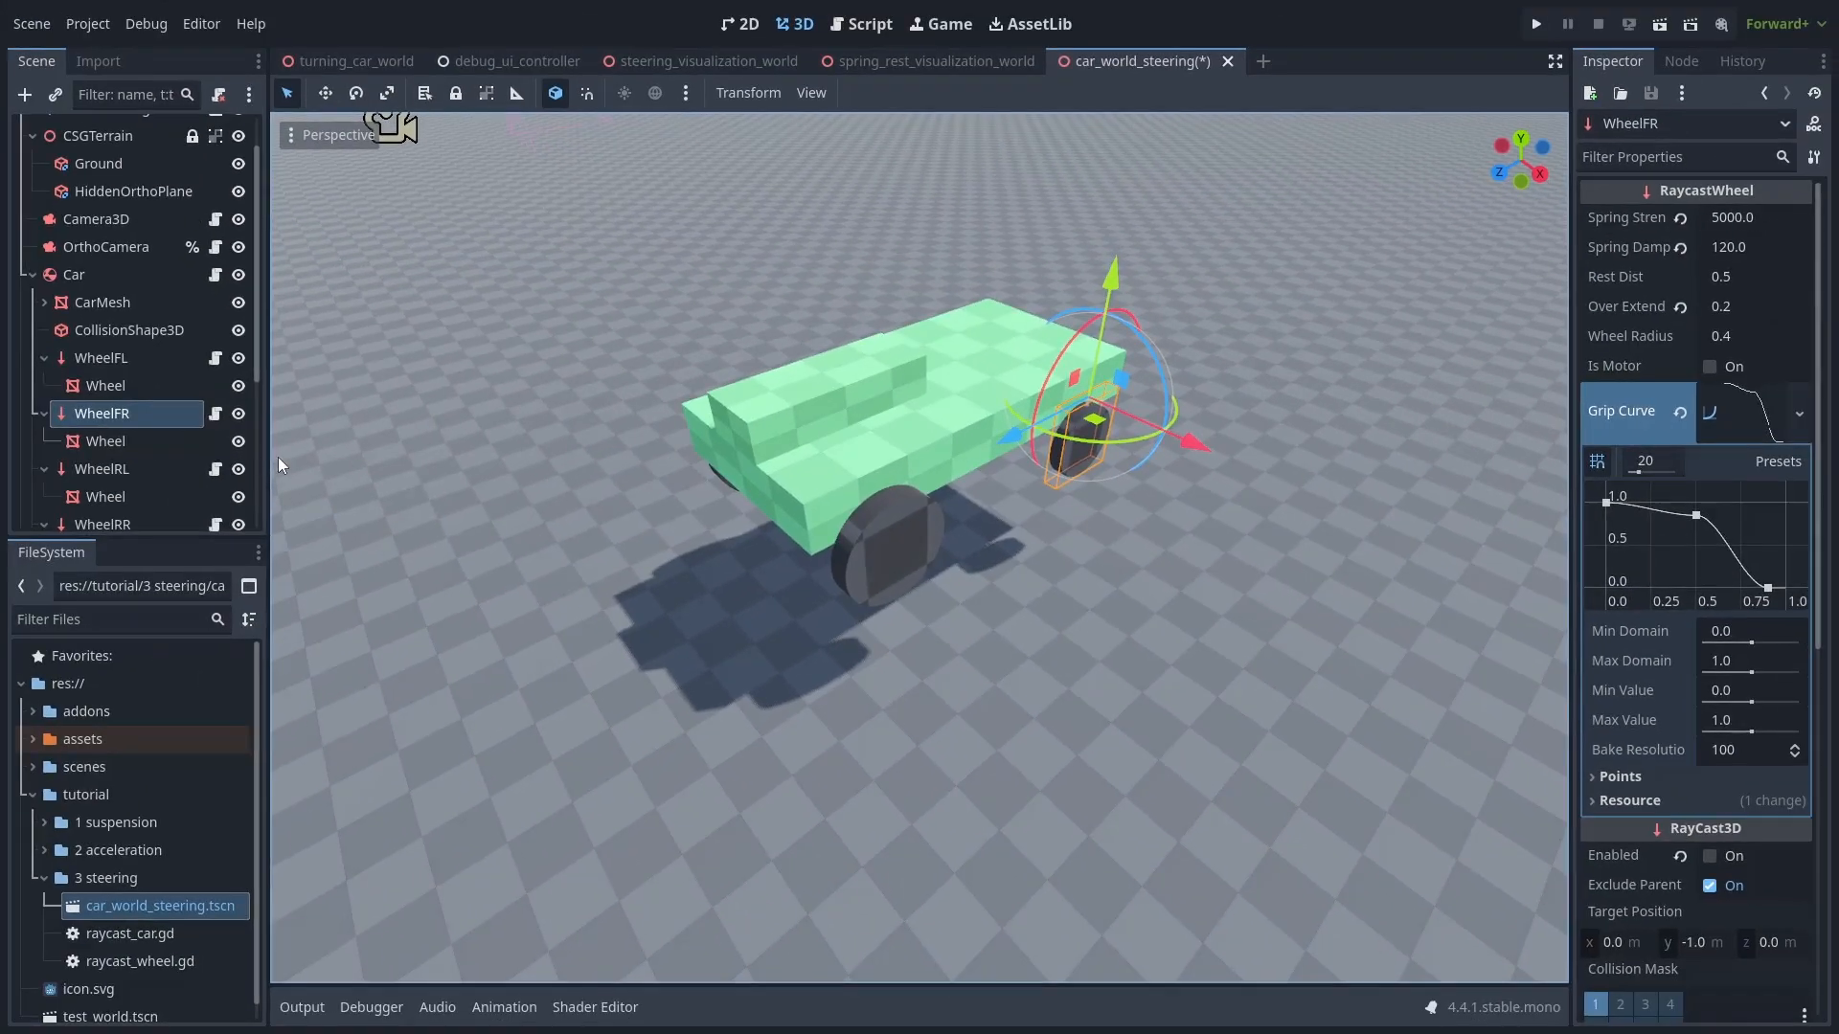
pyautogui.click(105, 441)
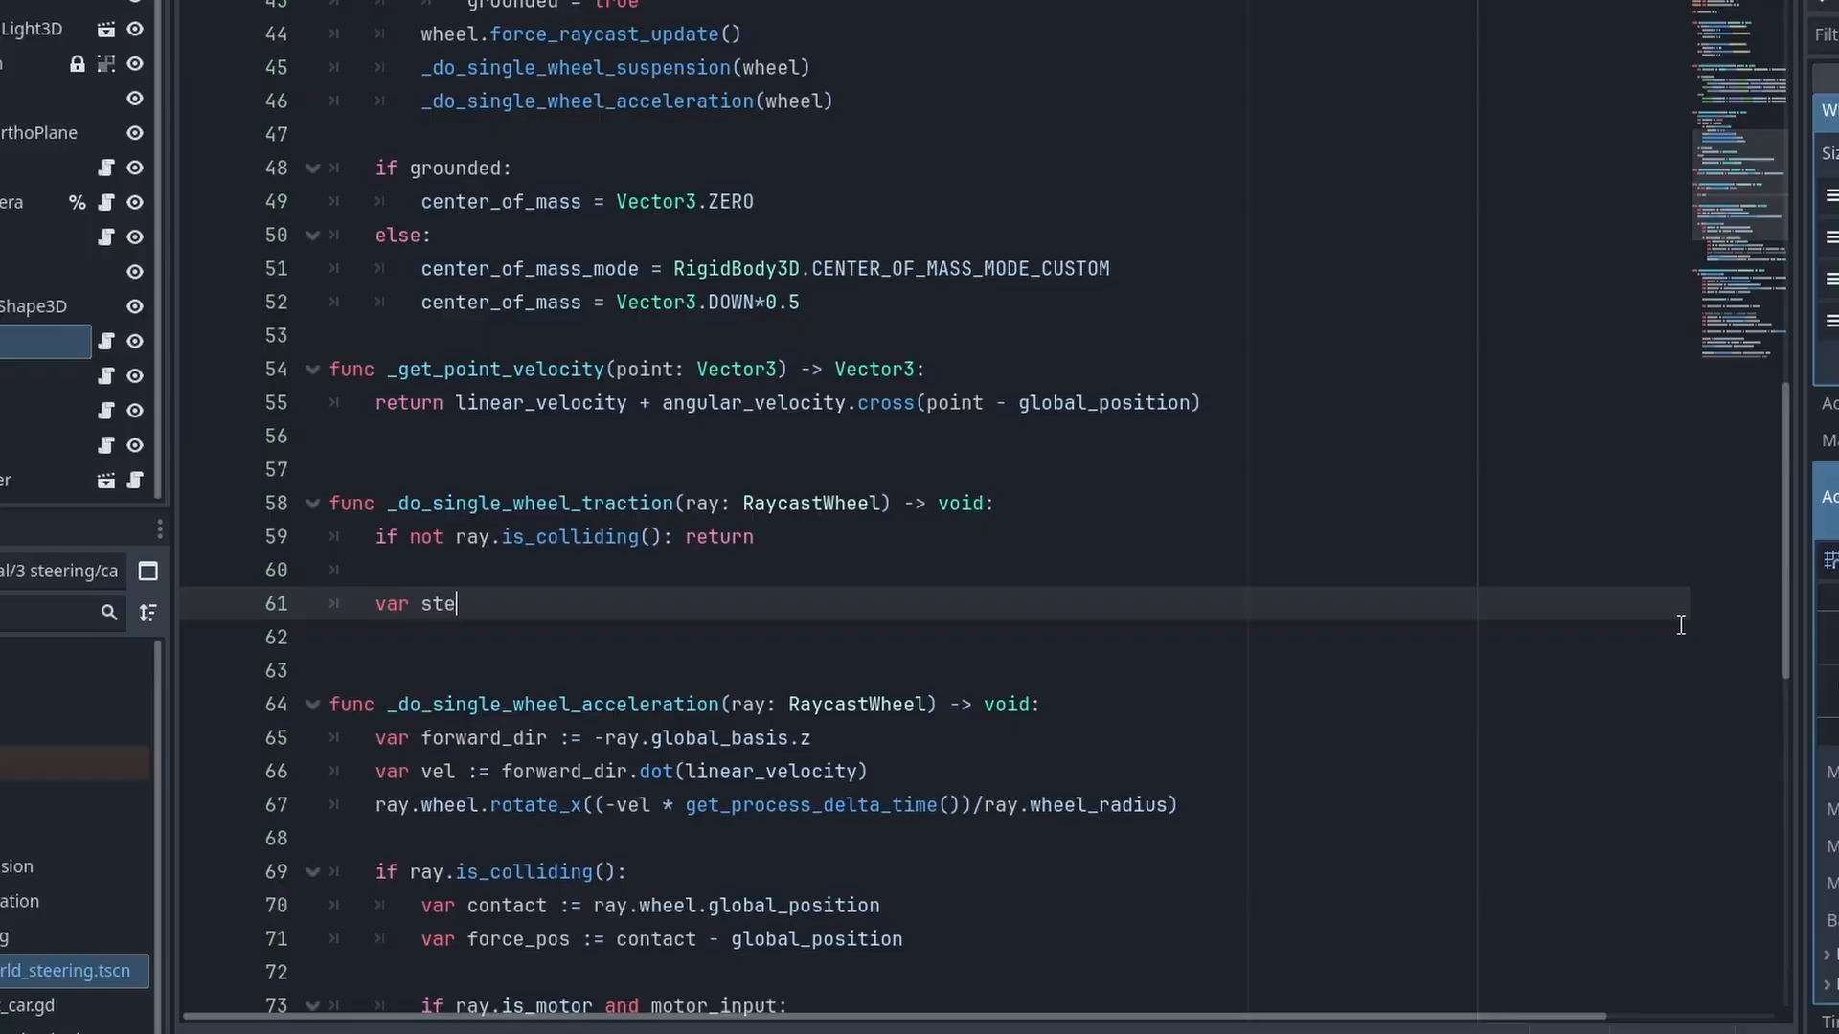
# - Compute steer_side_dir, tire_vel via _get_point_velocity, steering_x_vel and x_traction := 1.0
pyautogui.write('er_side_dir := ray')
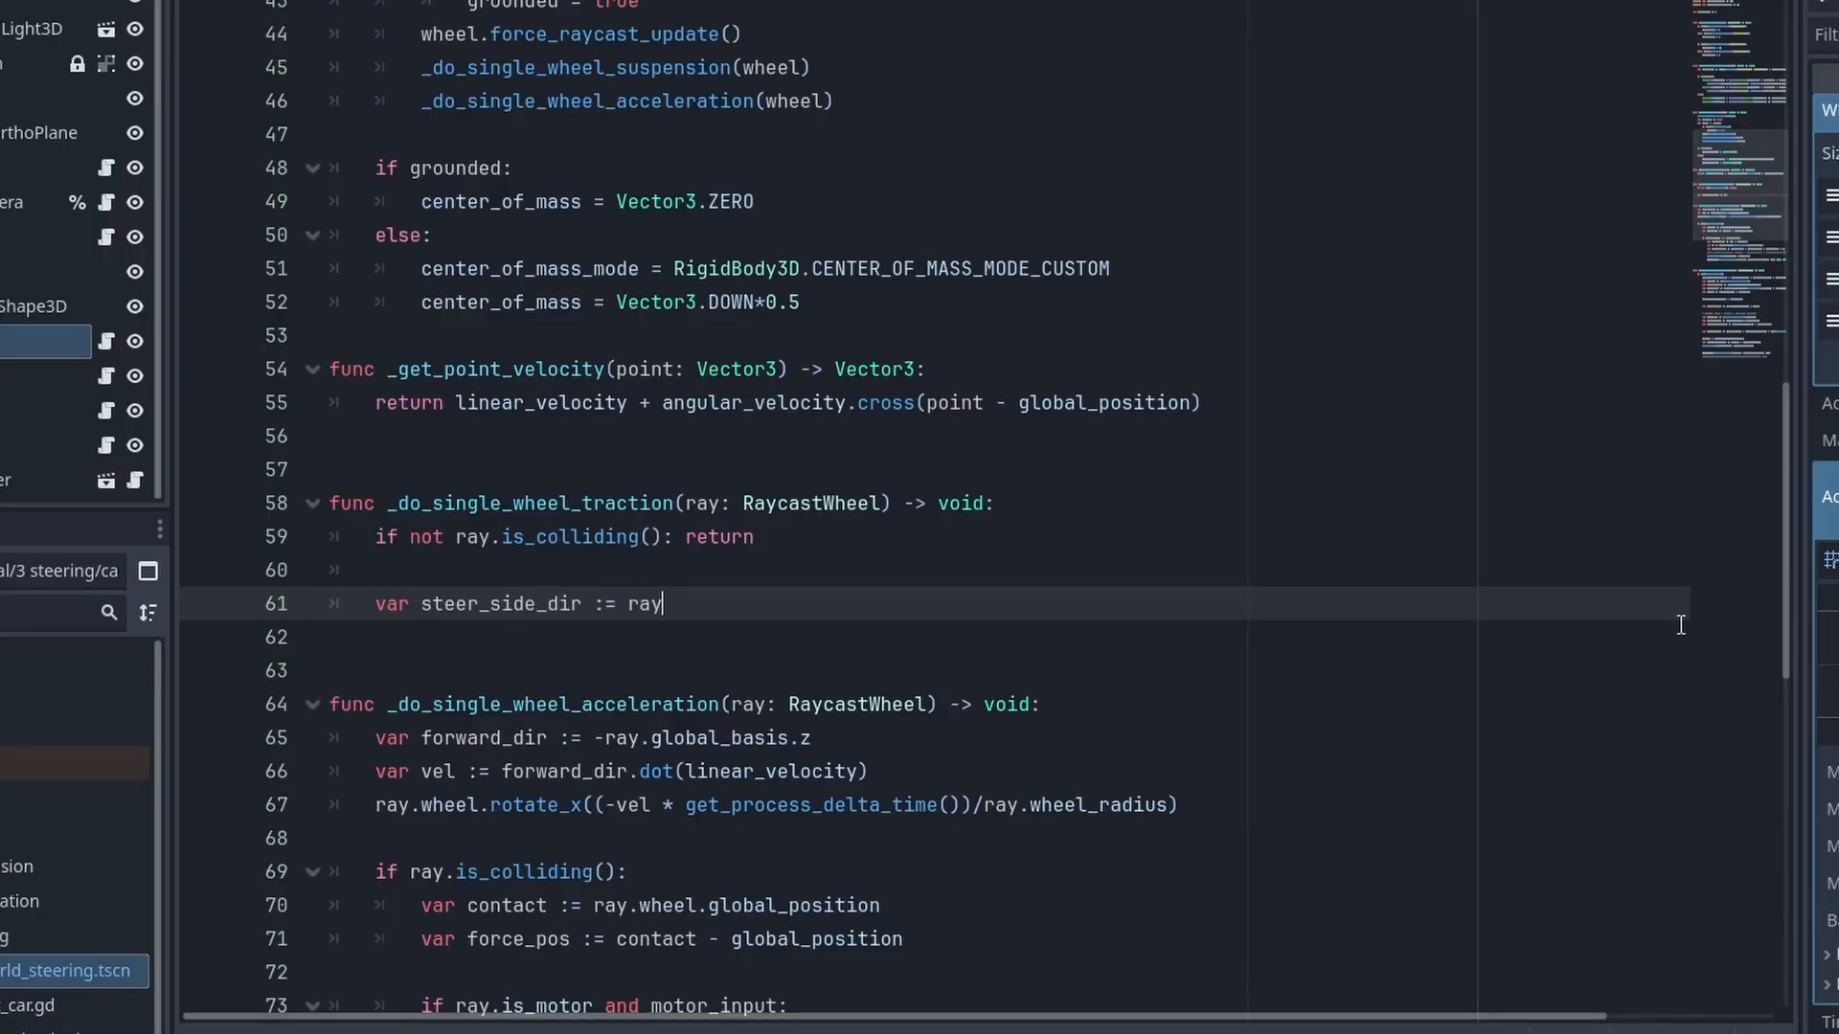
pyautogui.write('.global_basis.x')
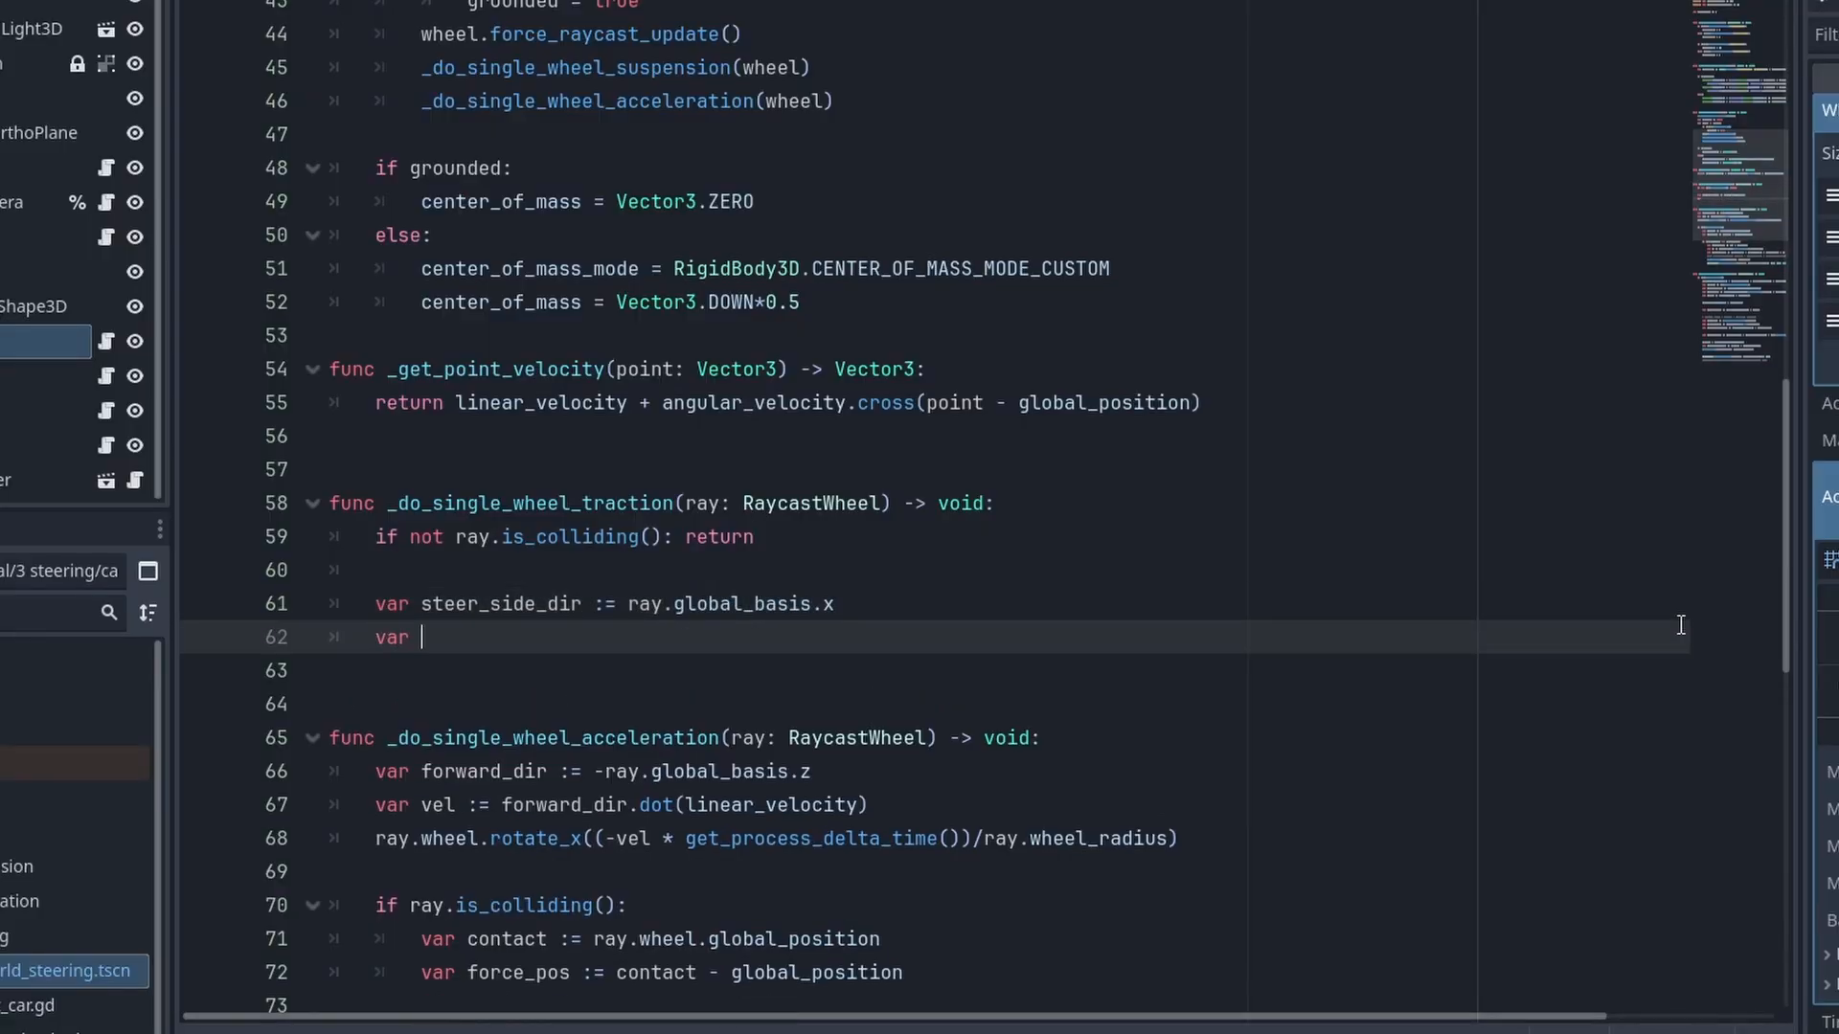
pyautogui.write('tire_vel := _get_point_velocity(ray.wheel.global_position')
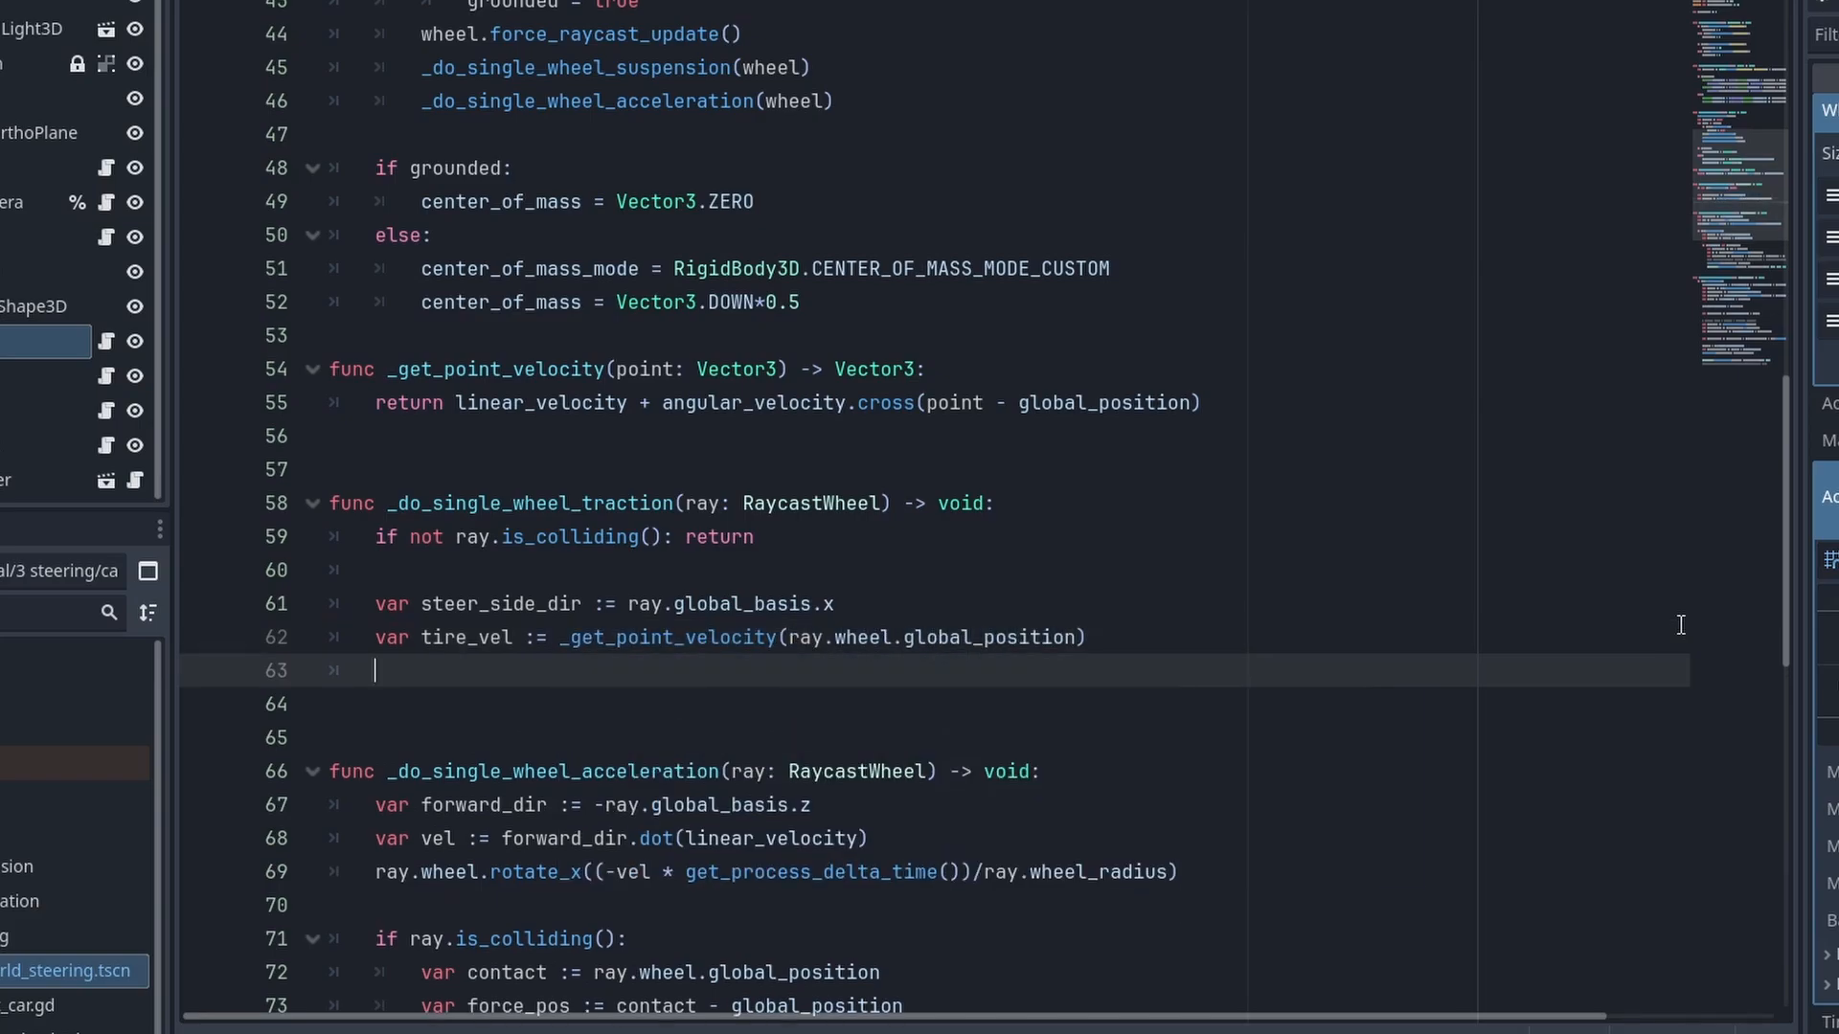
pyautogui.write('var steeri')
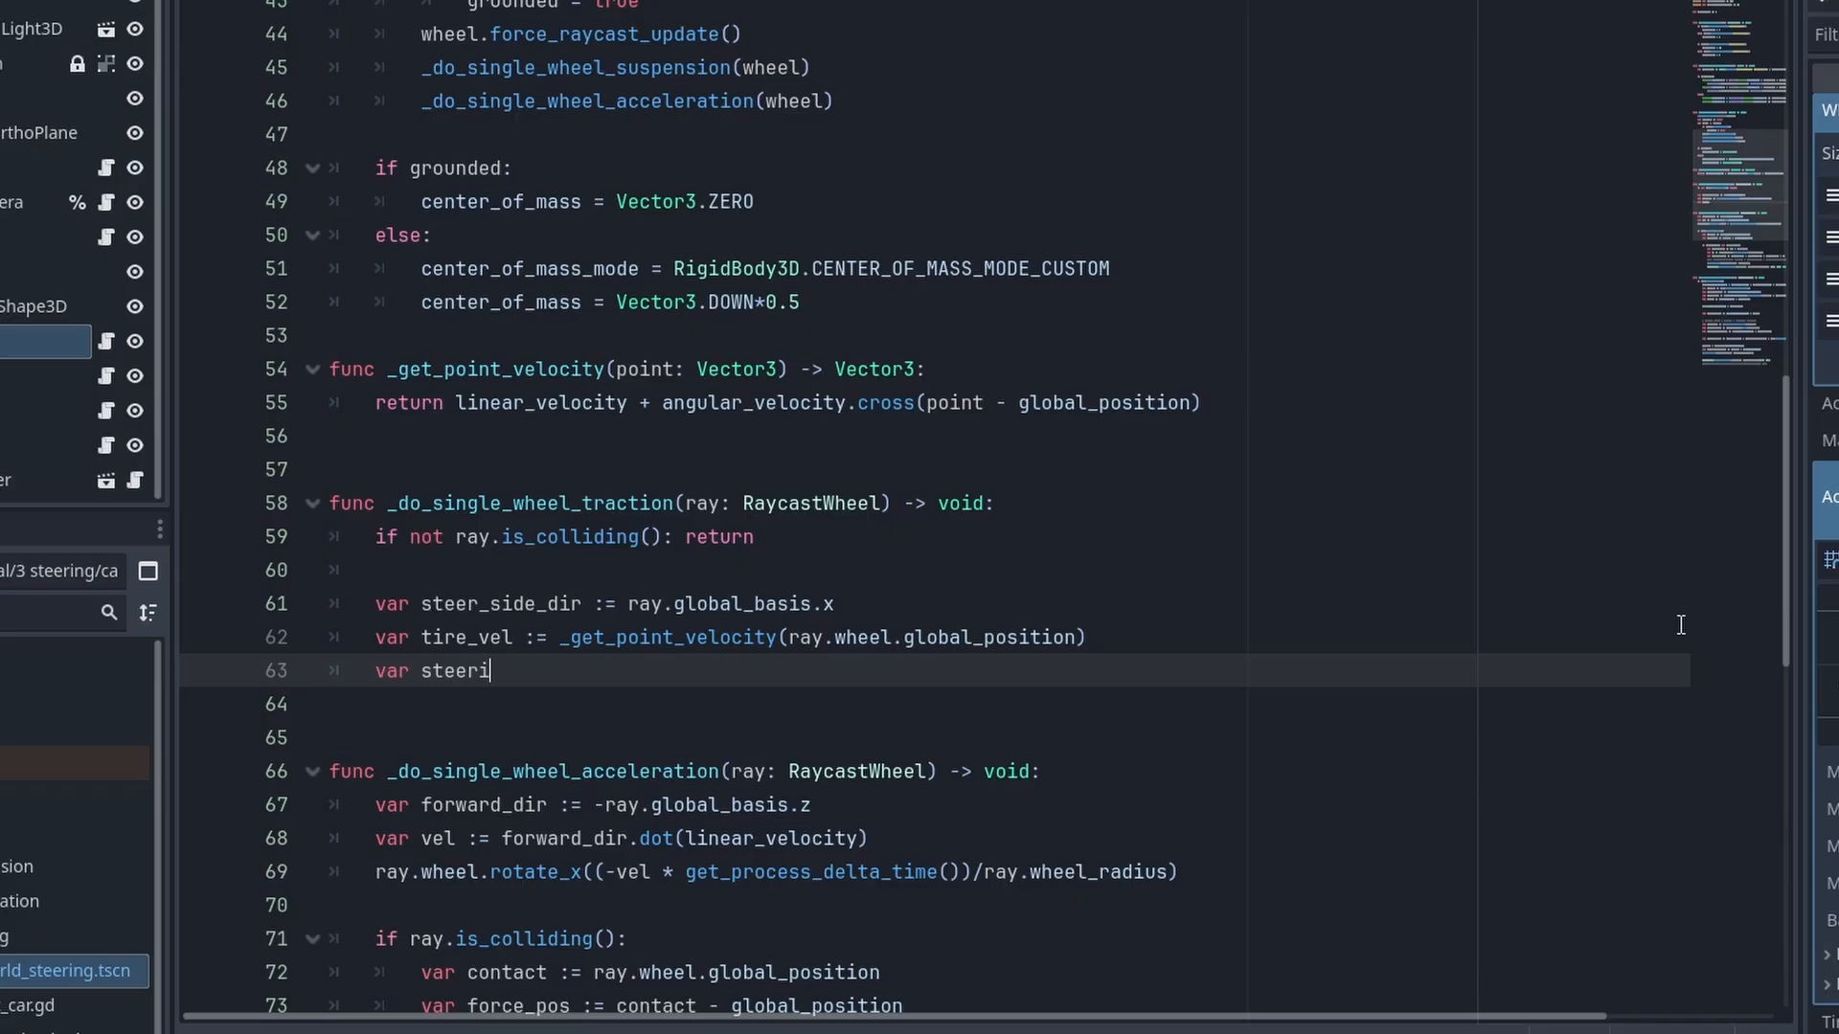
pyautogui.write('ng_x_vel := s')
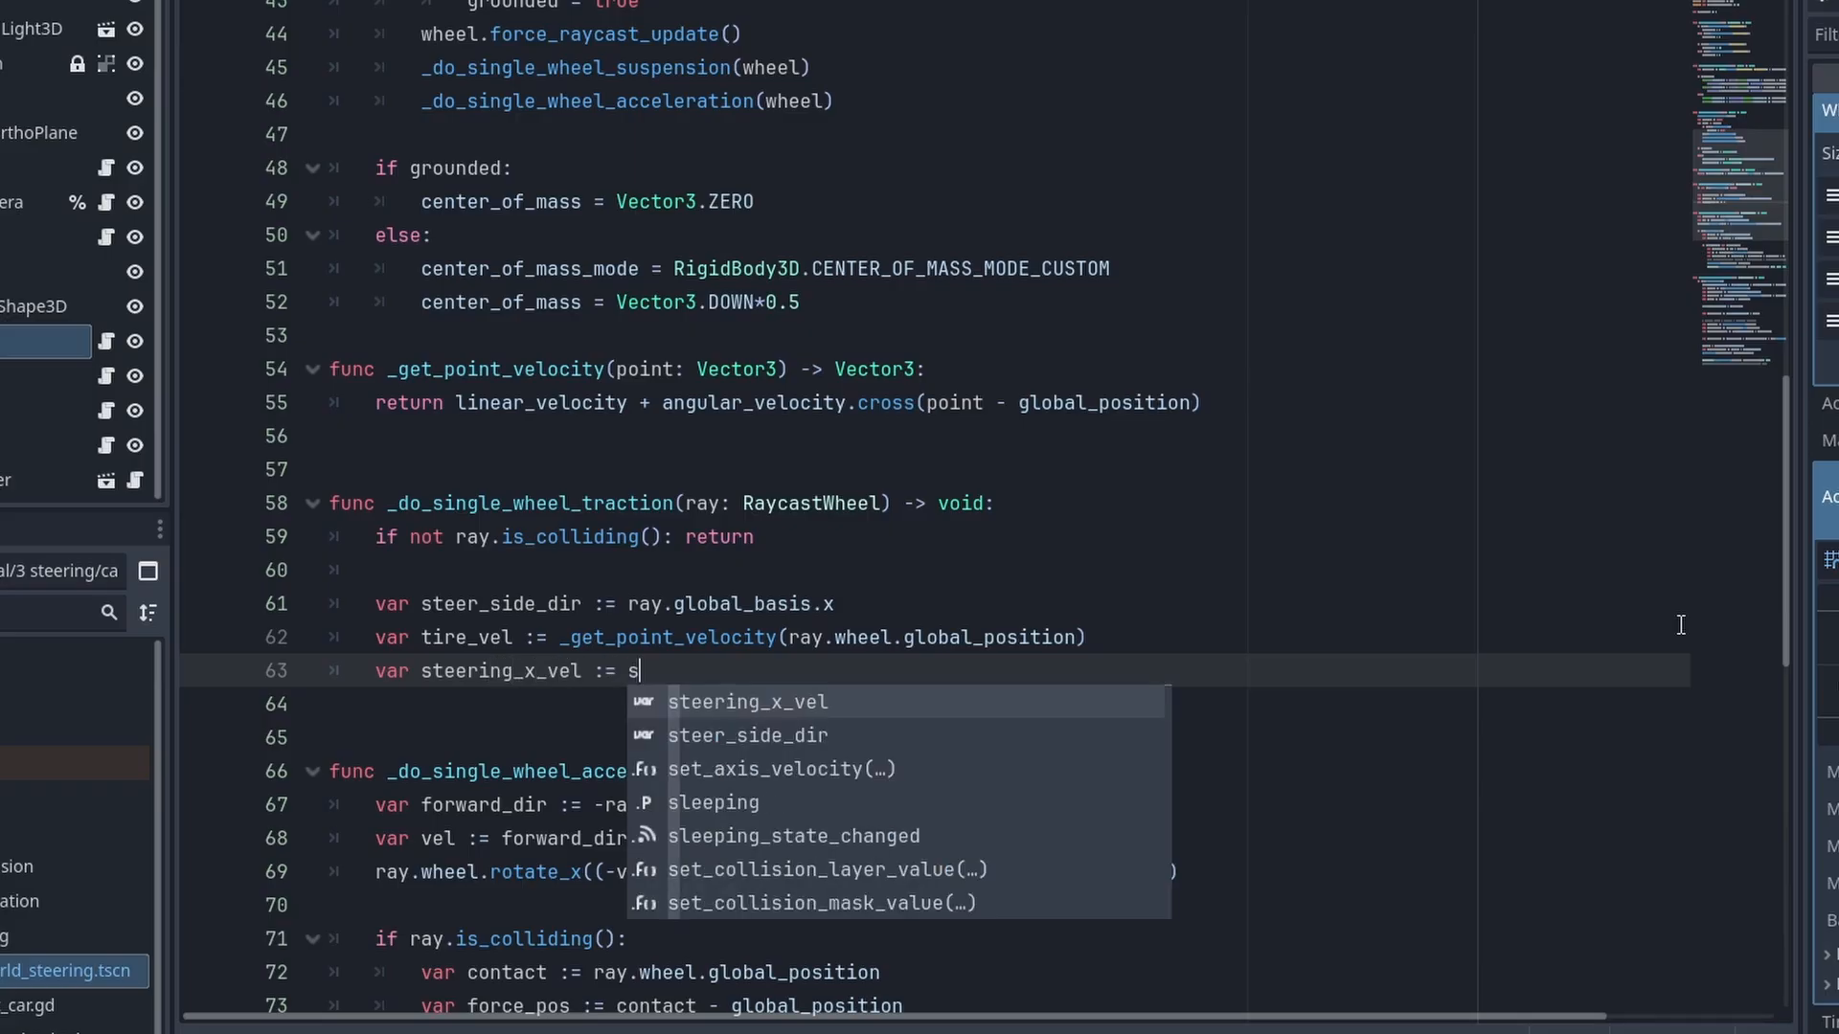
pyautogui.write('steer_side_dir.dot(tire_vel')
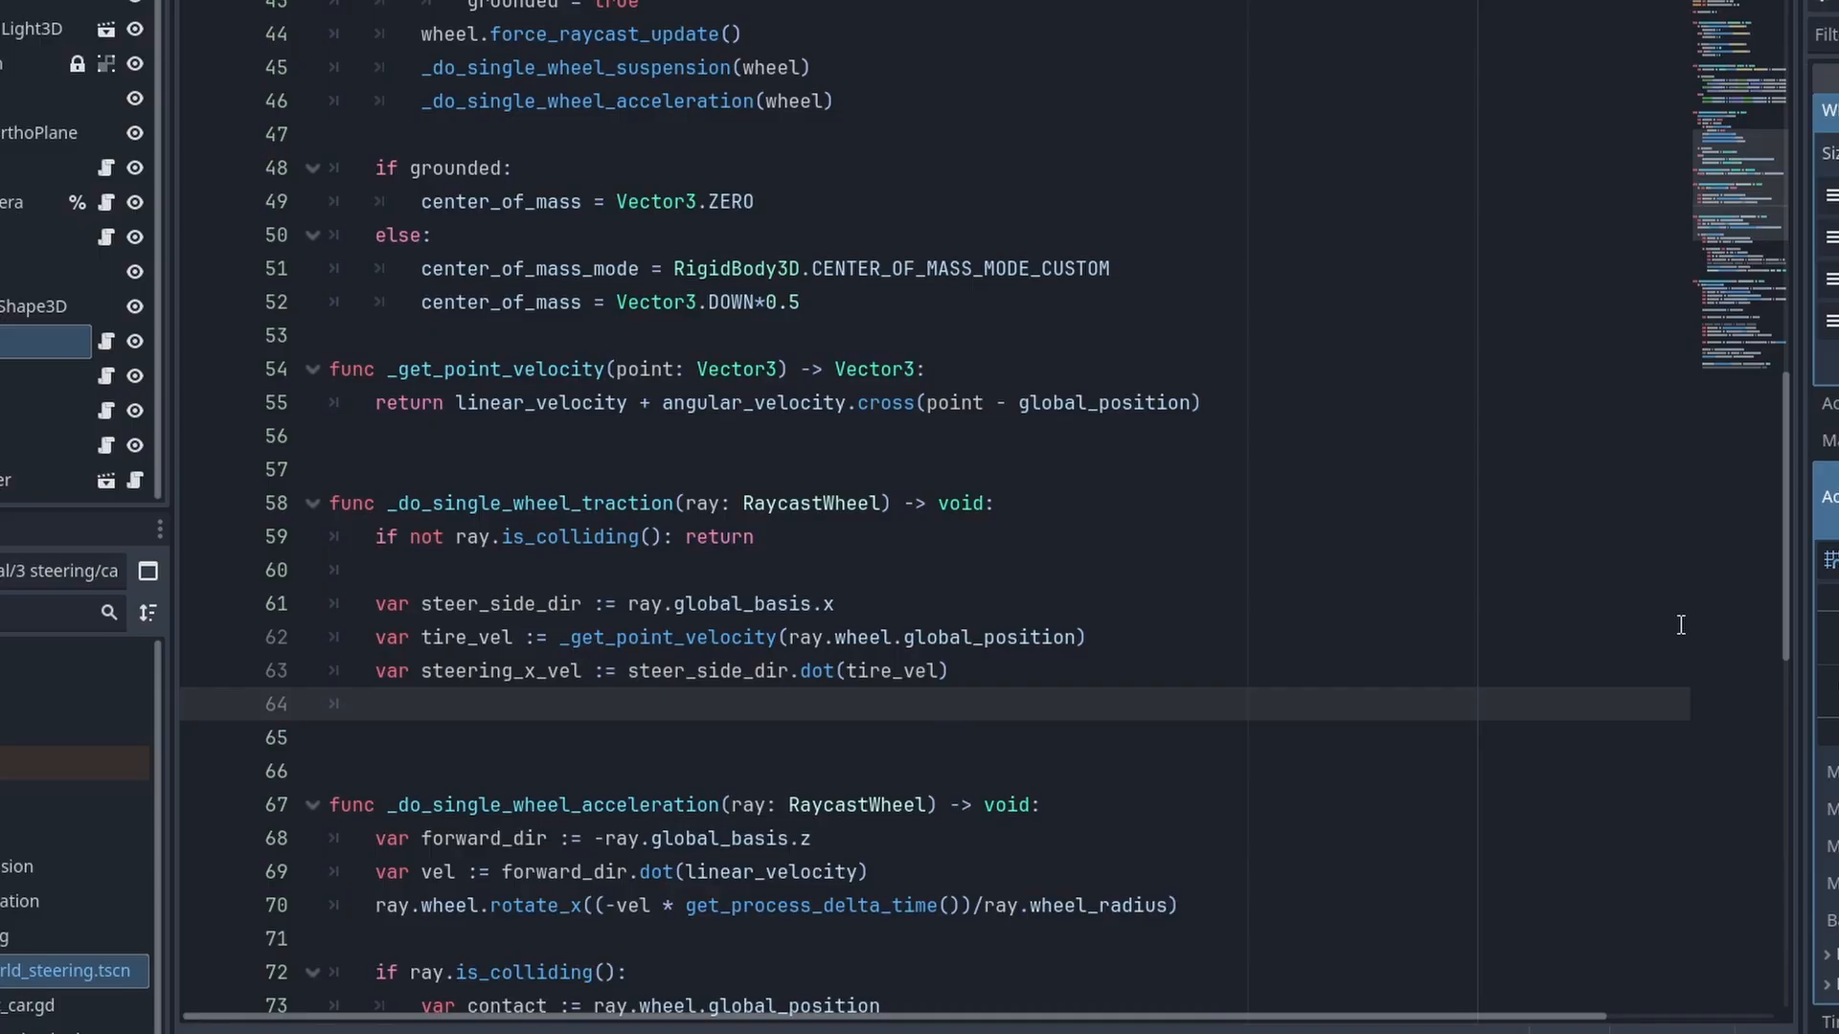
pyautogui.write('var x_tr')
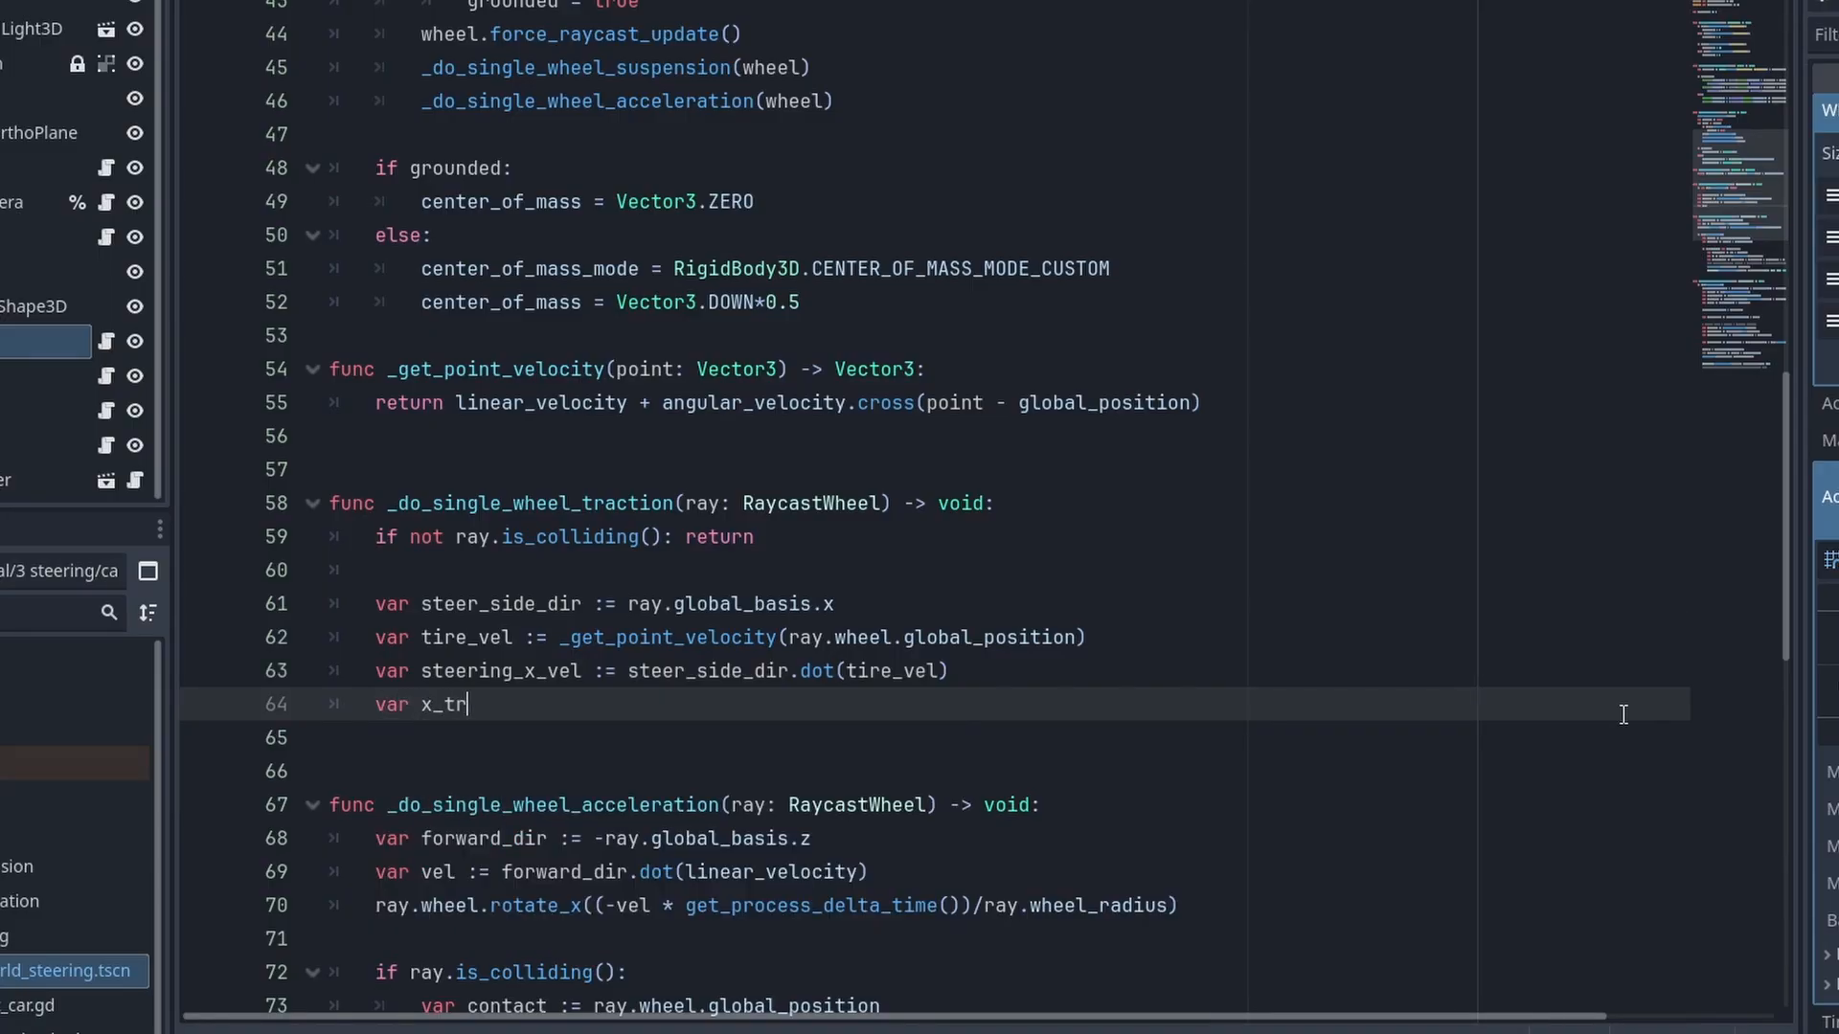
pyautogui.write('action := 1.')
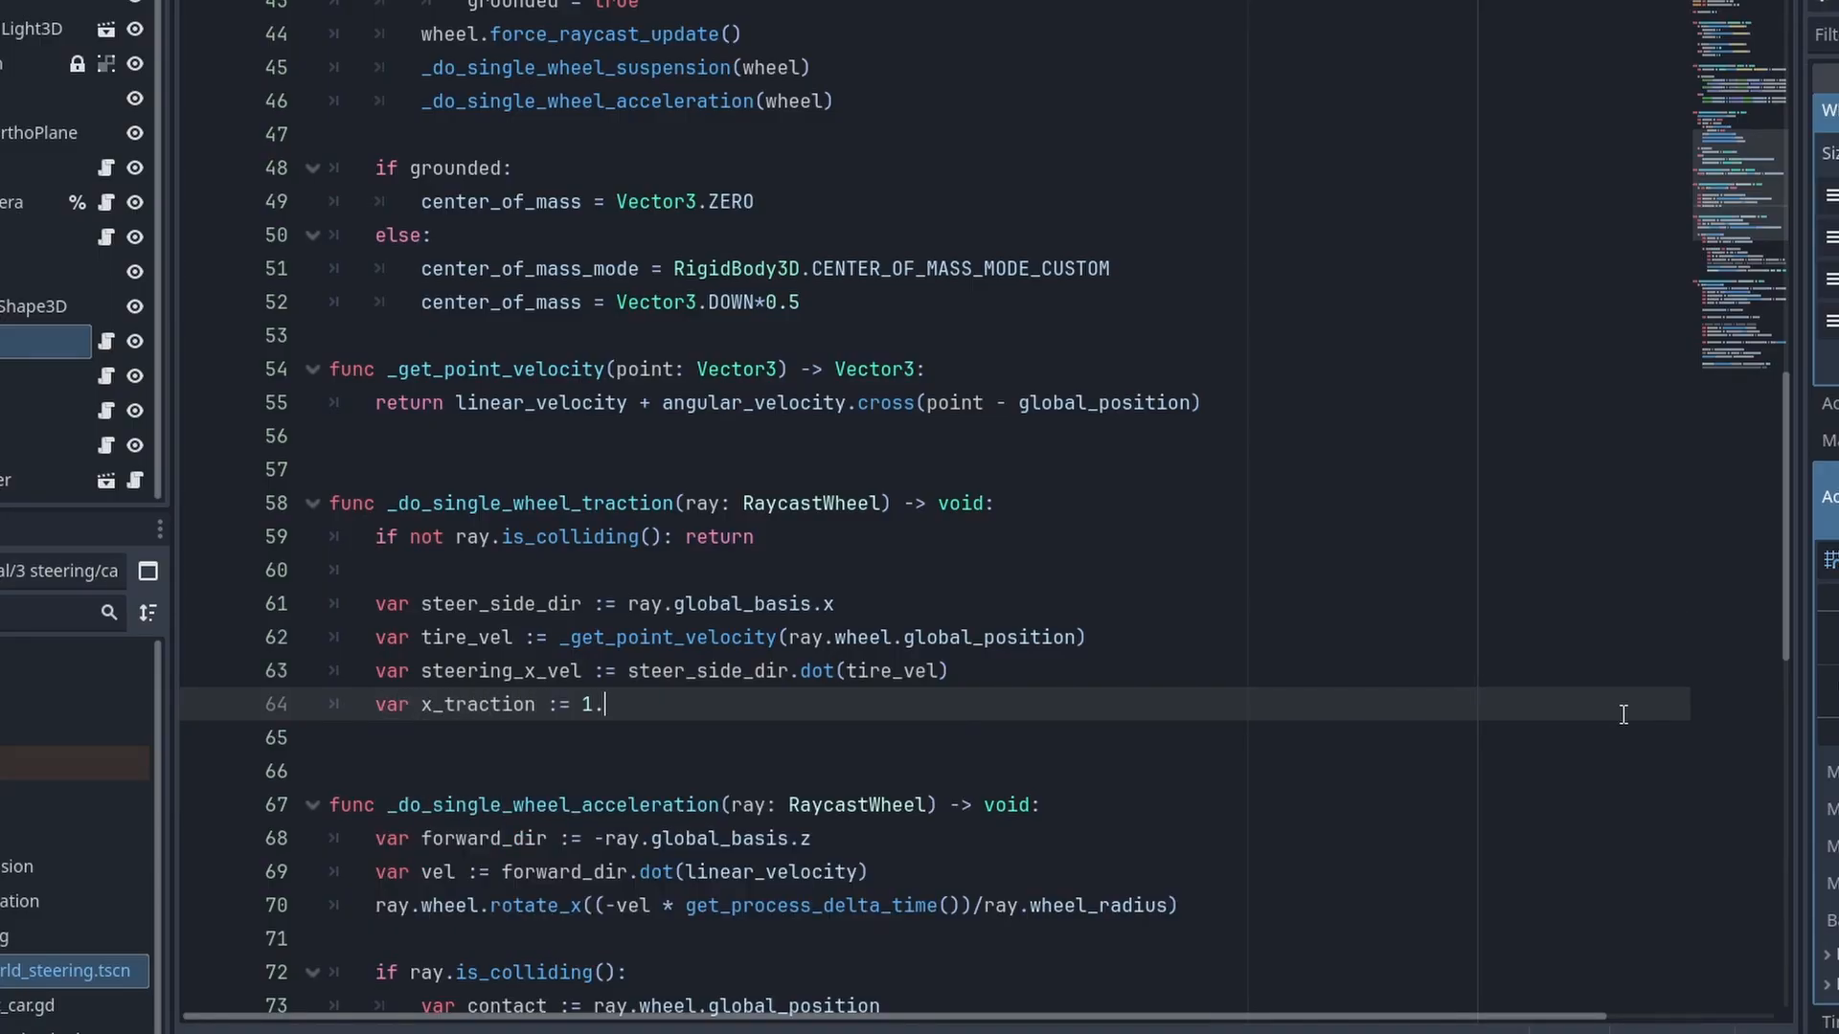
pyautogui.press('Enter')
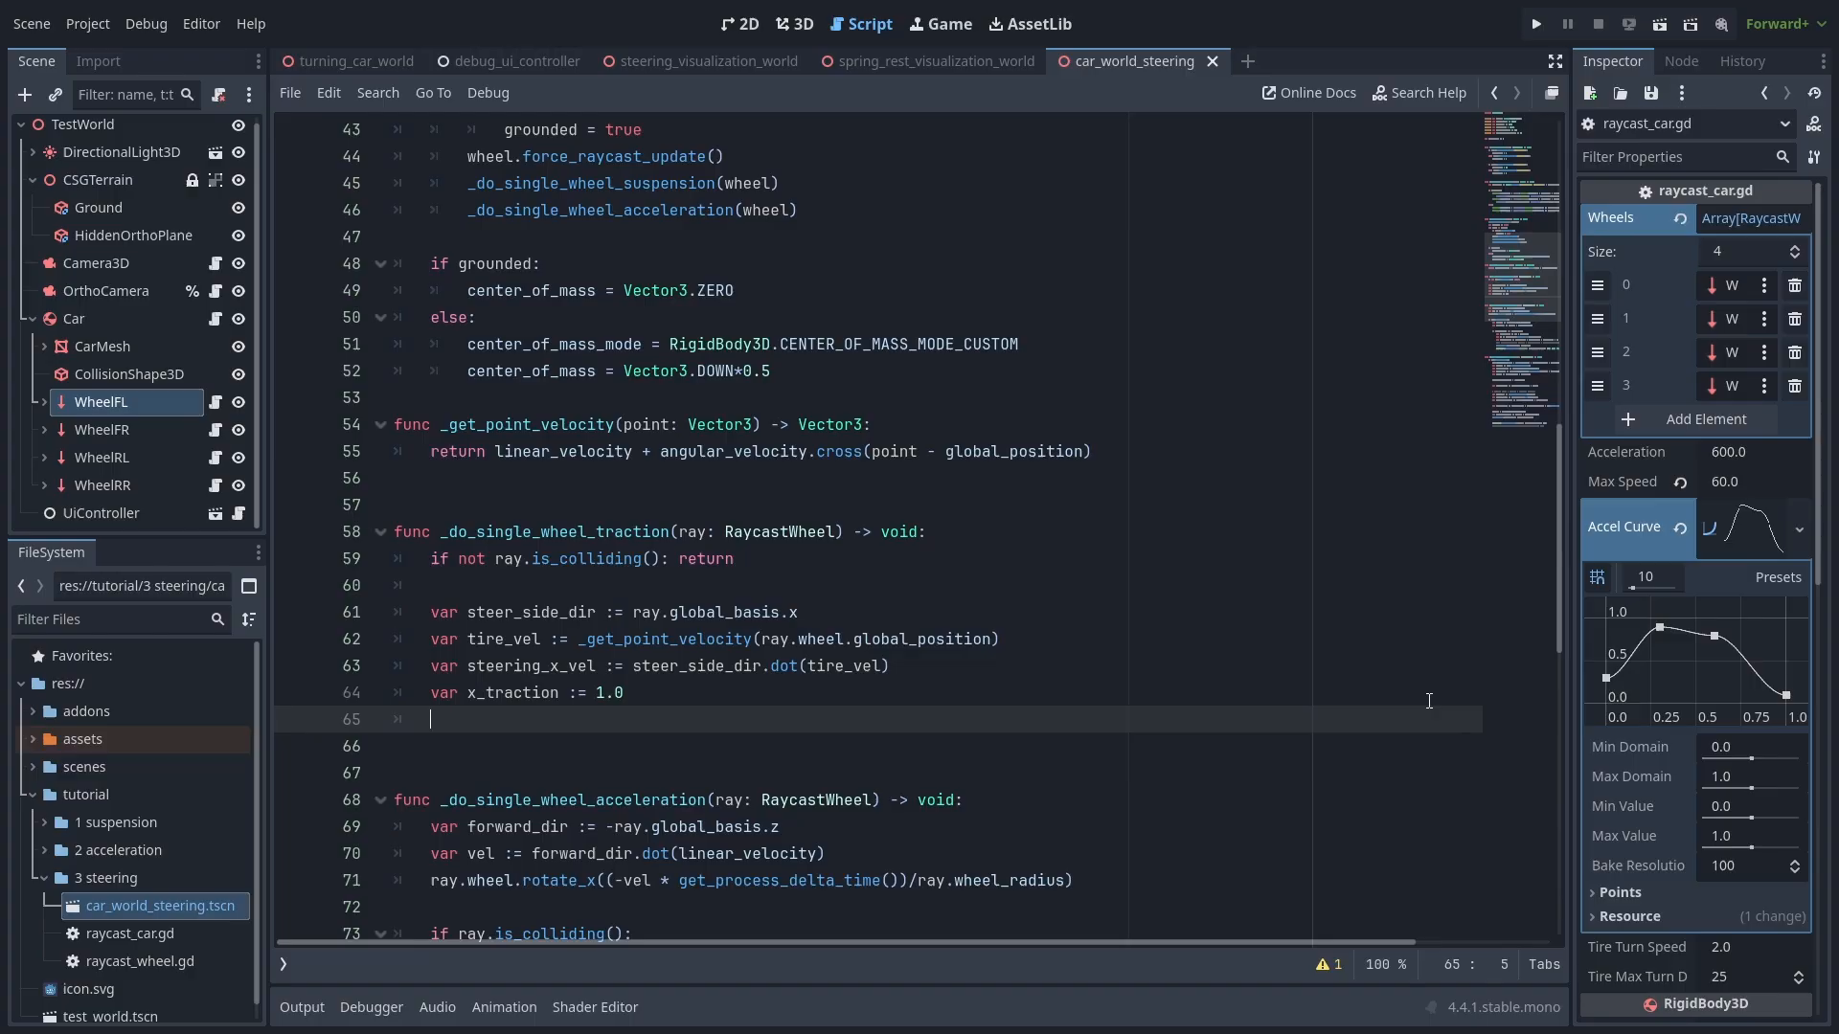
# - Add F = M * dV/T comments, desired_accel and x_force := -steer_side_dir * desired_accel * mass
pyautogui.write('# F = M * A')
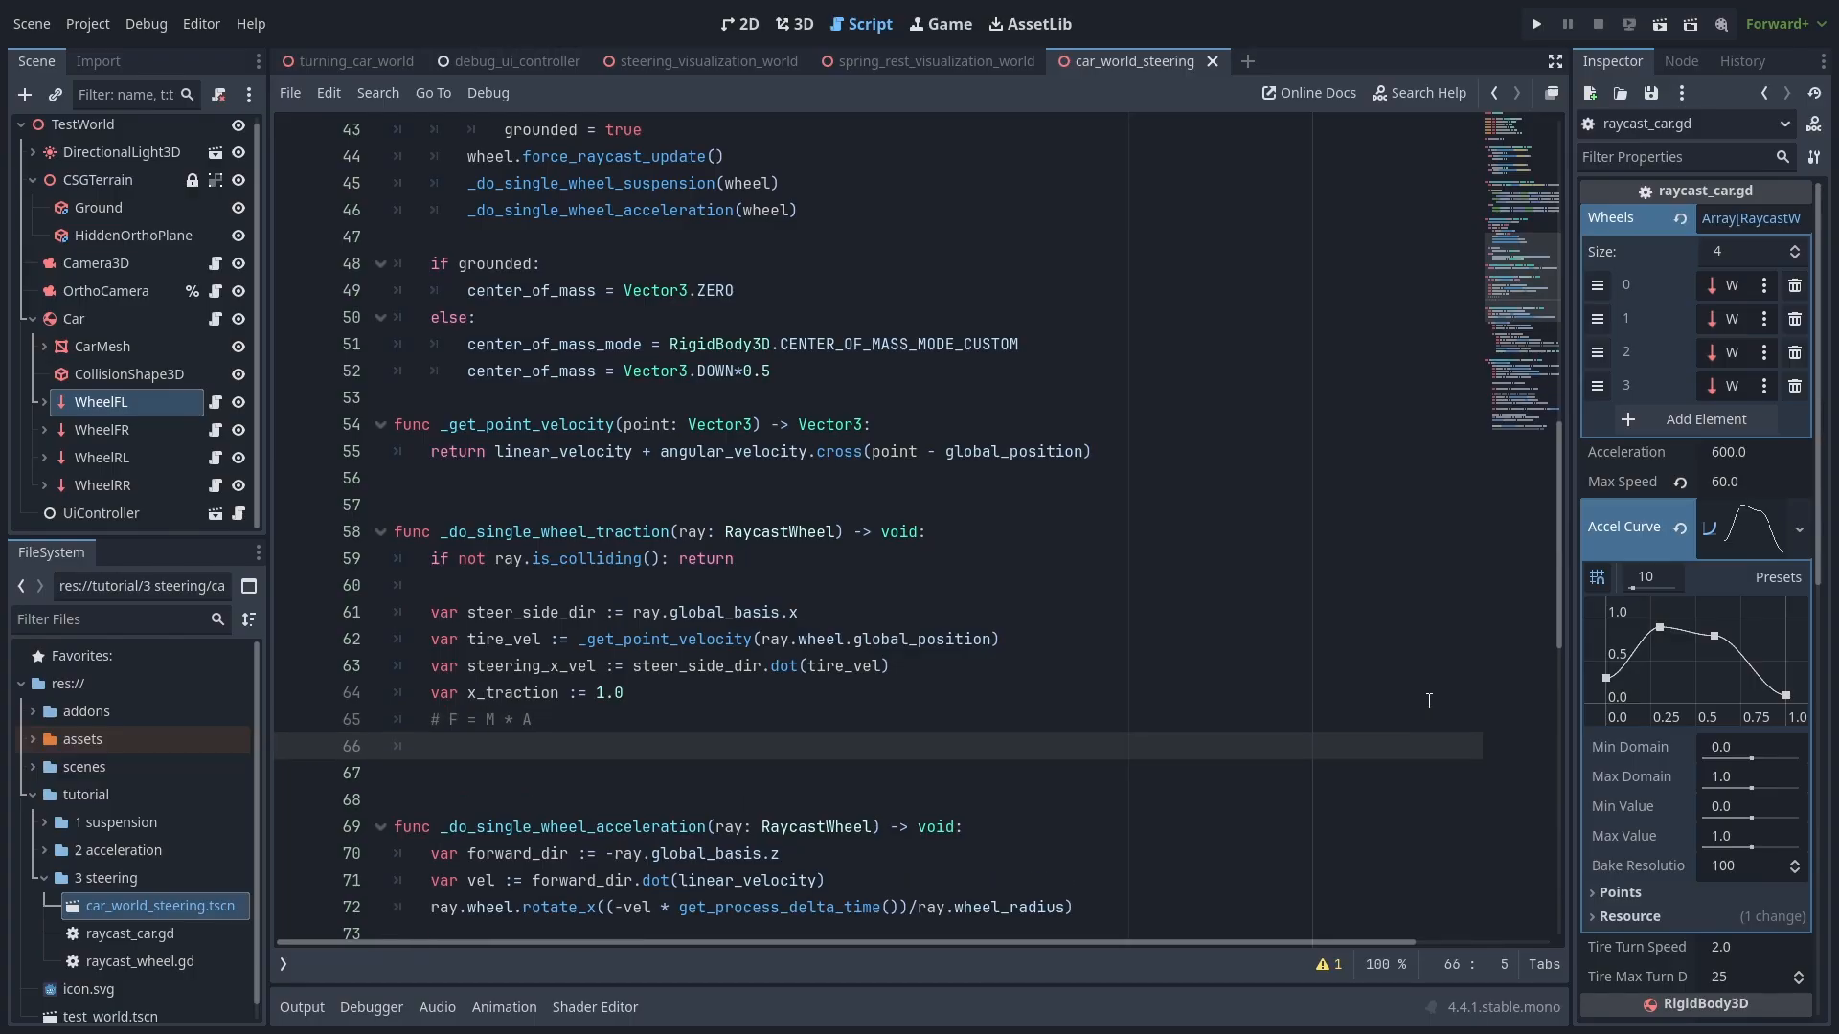
pyautogui.write('# F = M * dV')
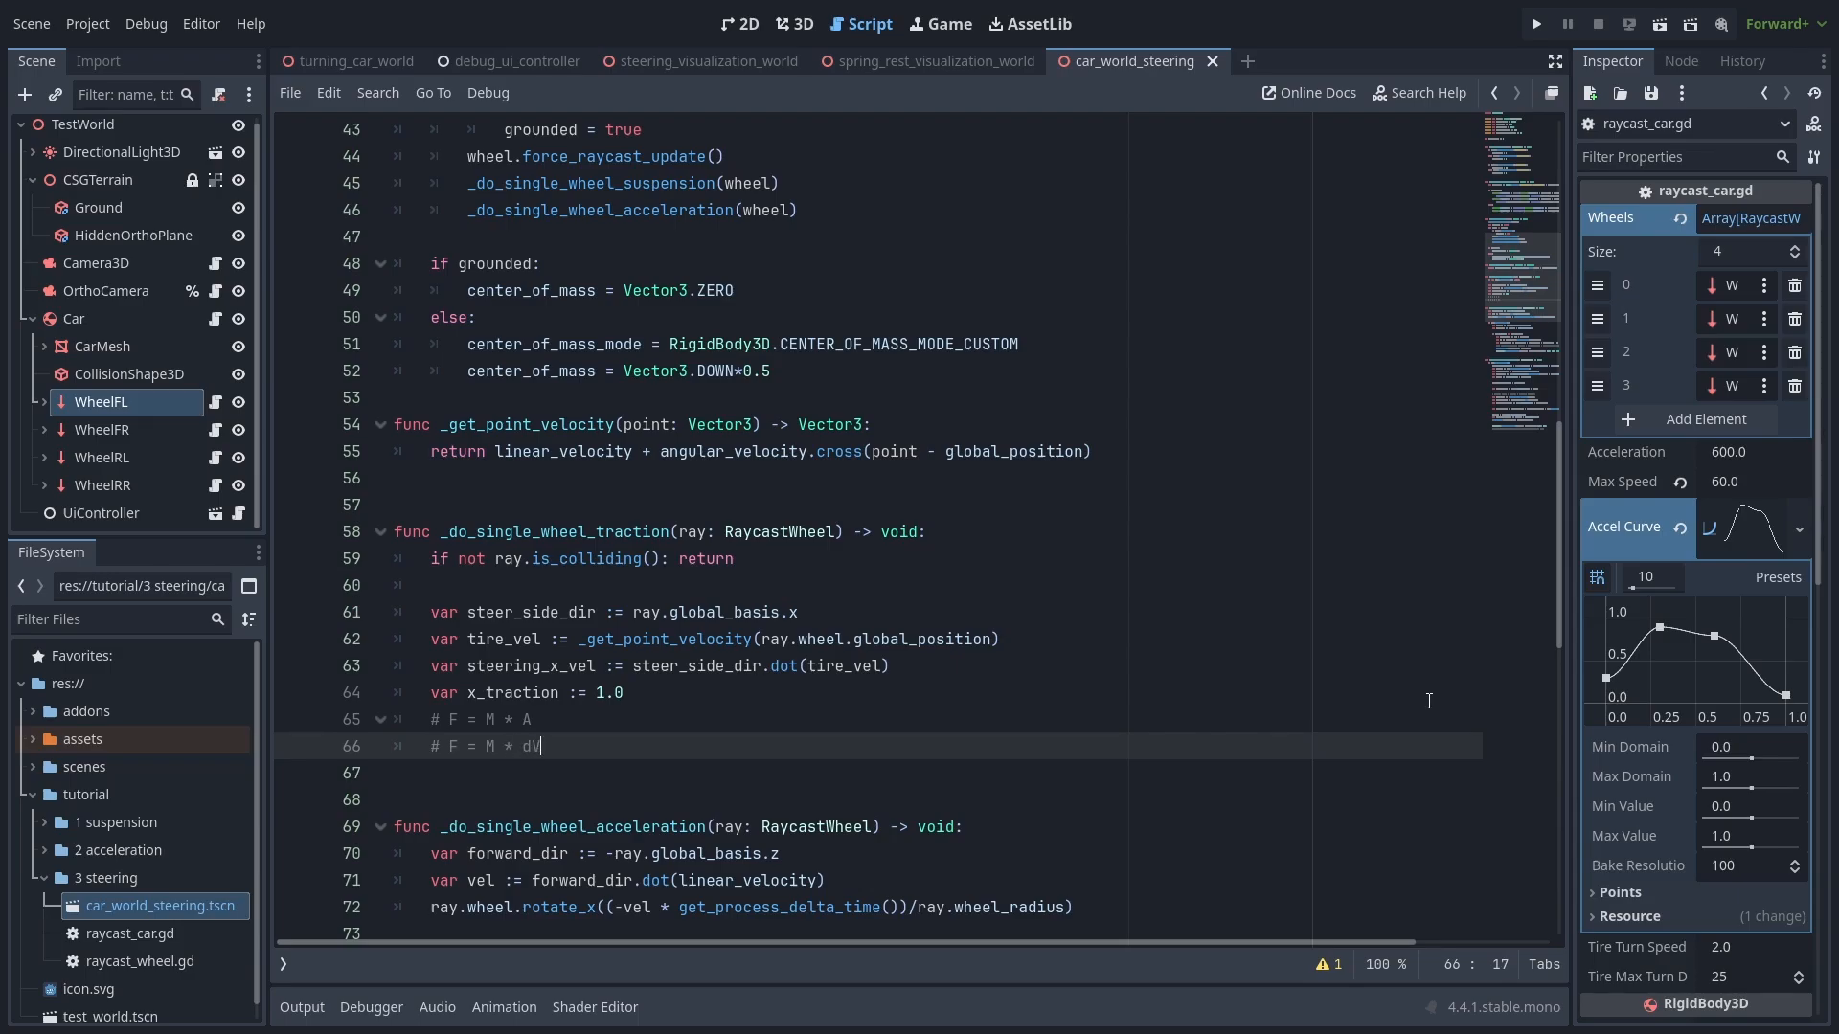
pyautogui.write('/T')
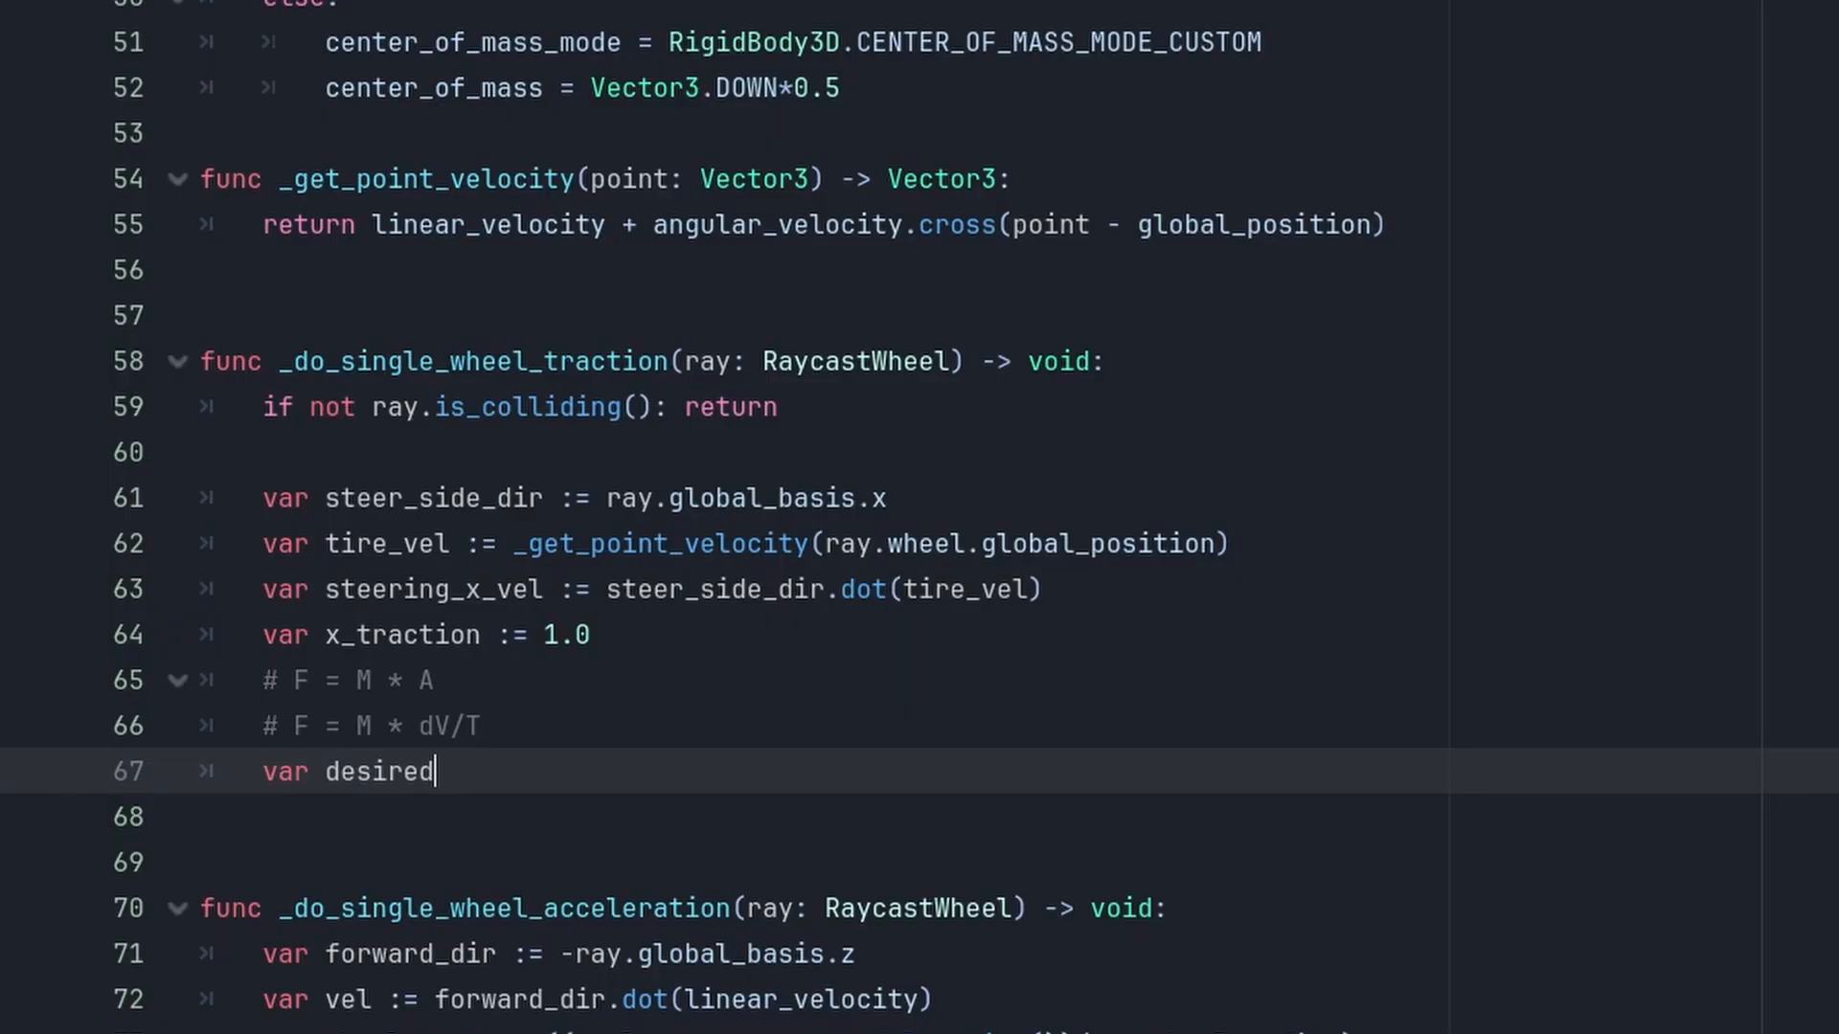
pyautogui.write('_accel := (steering)')
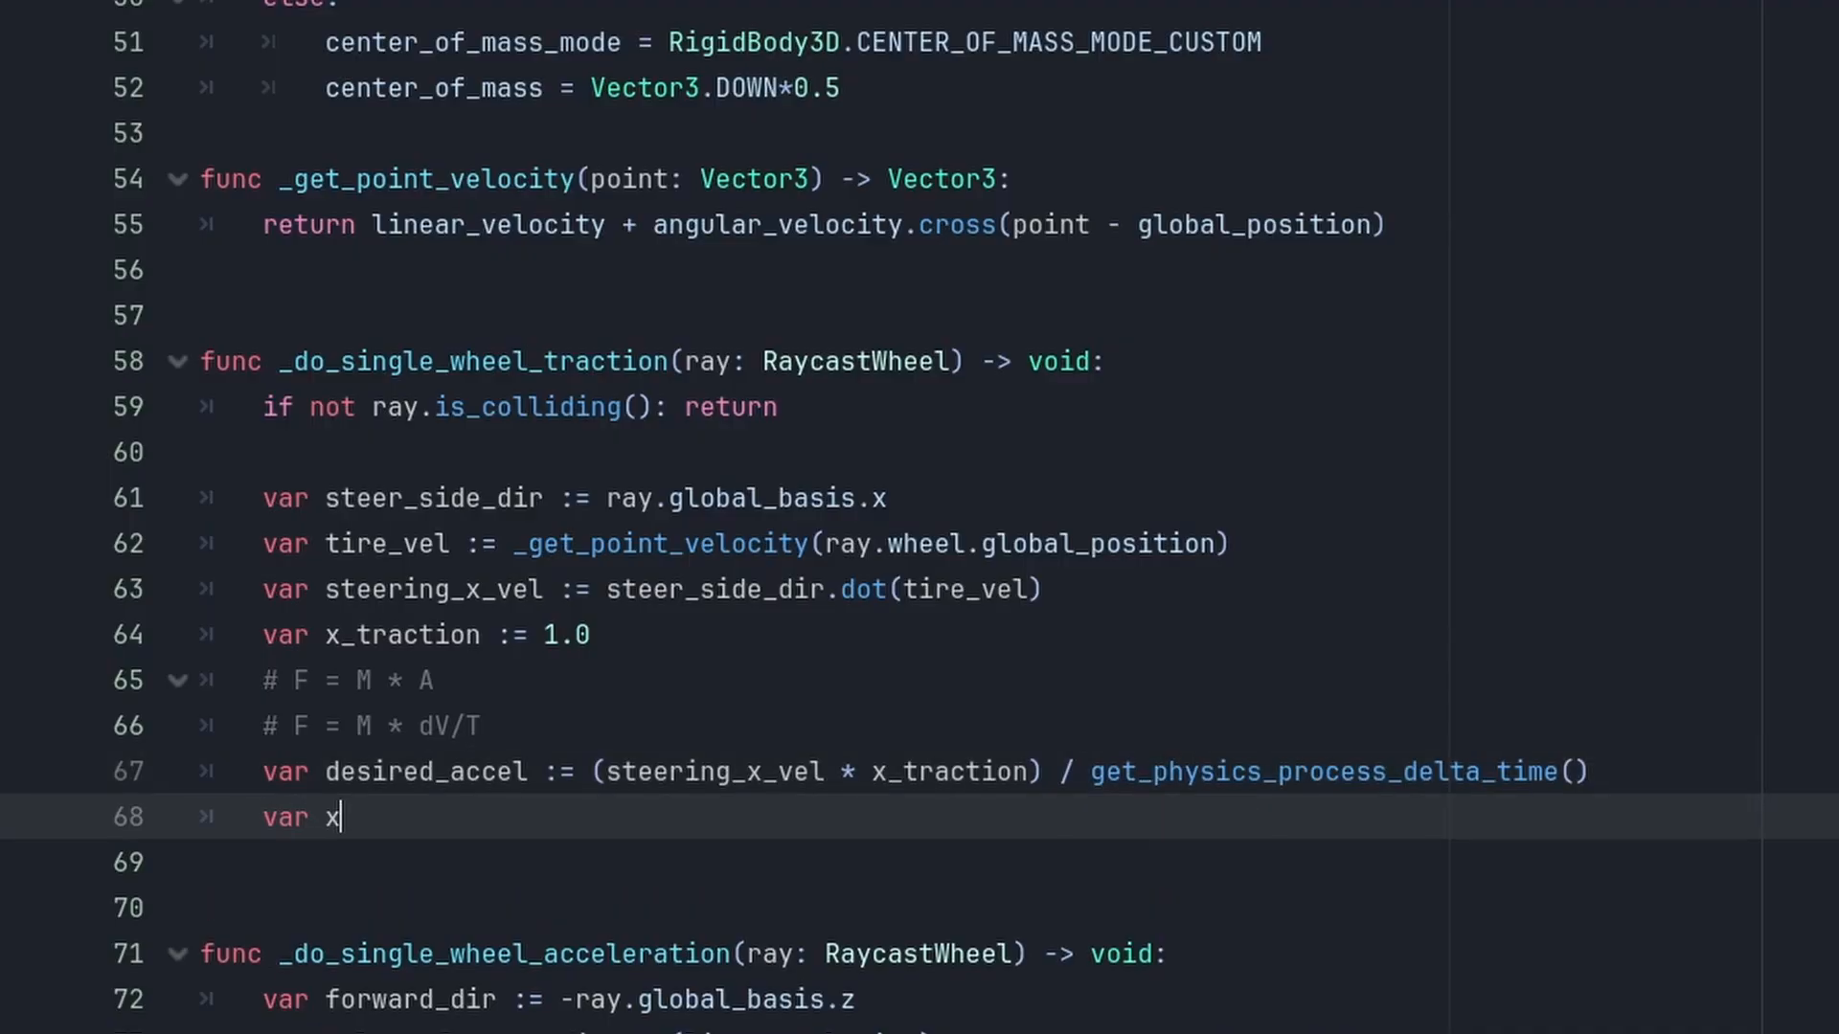
pyautogui.write('_force := -ste')
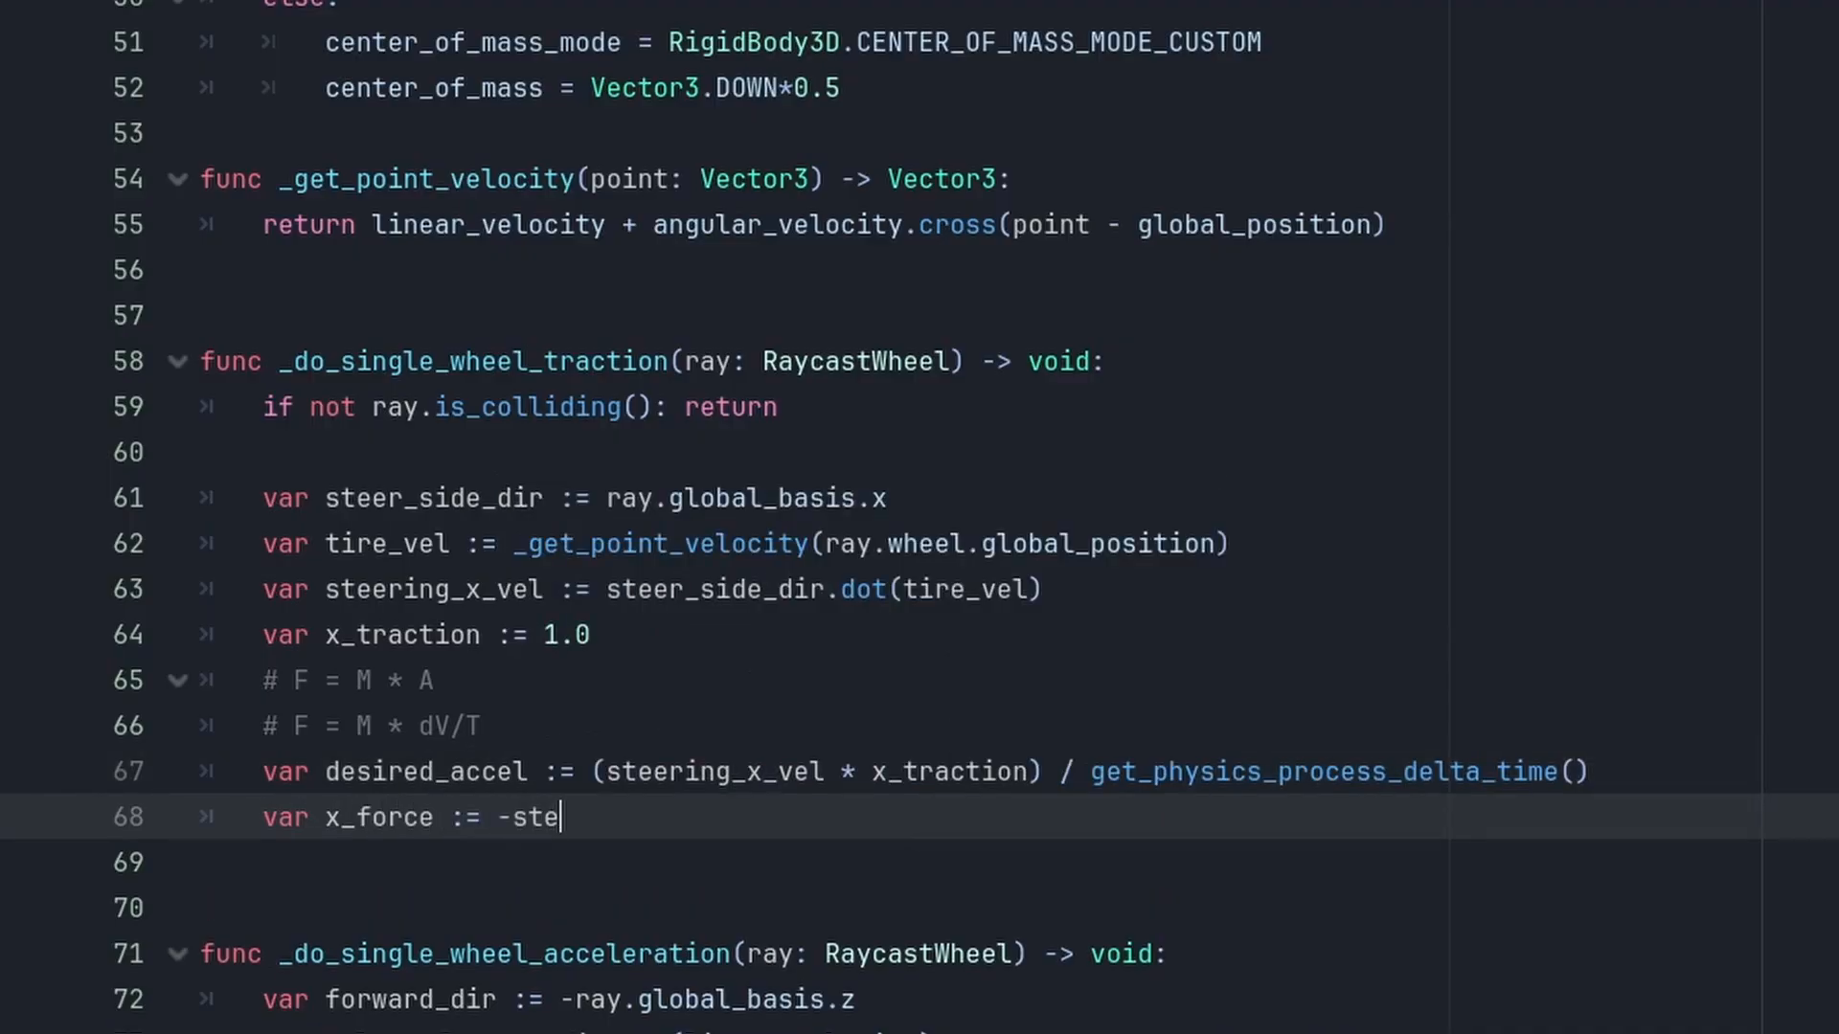
pyautogui.write('er_side_dir *')
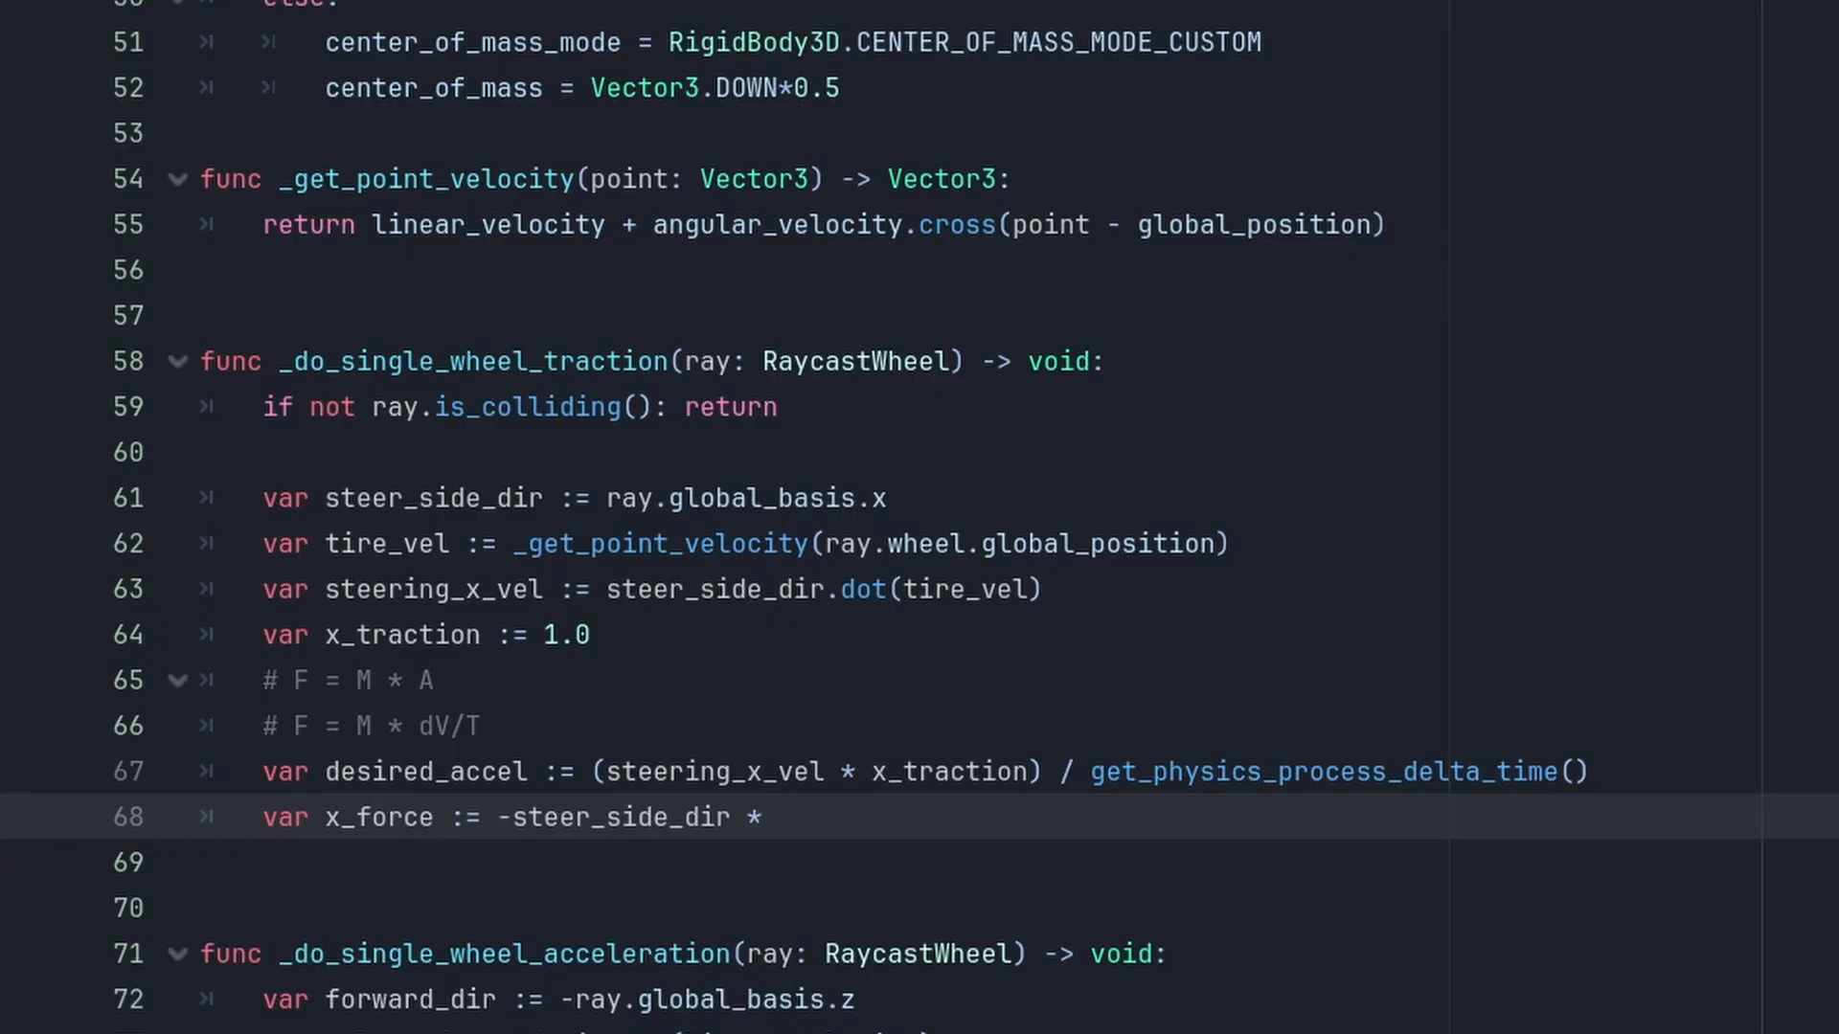
pyautogui.write('desired_ac')
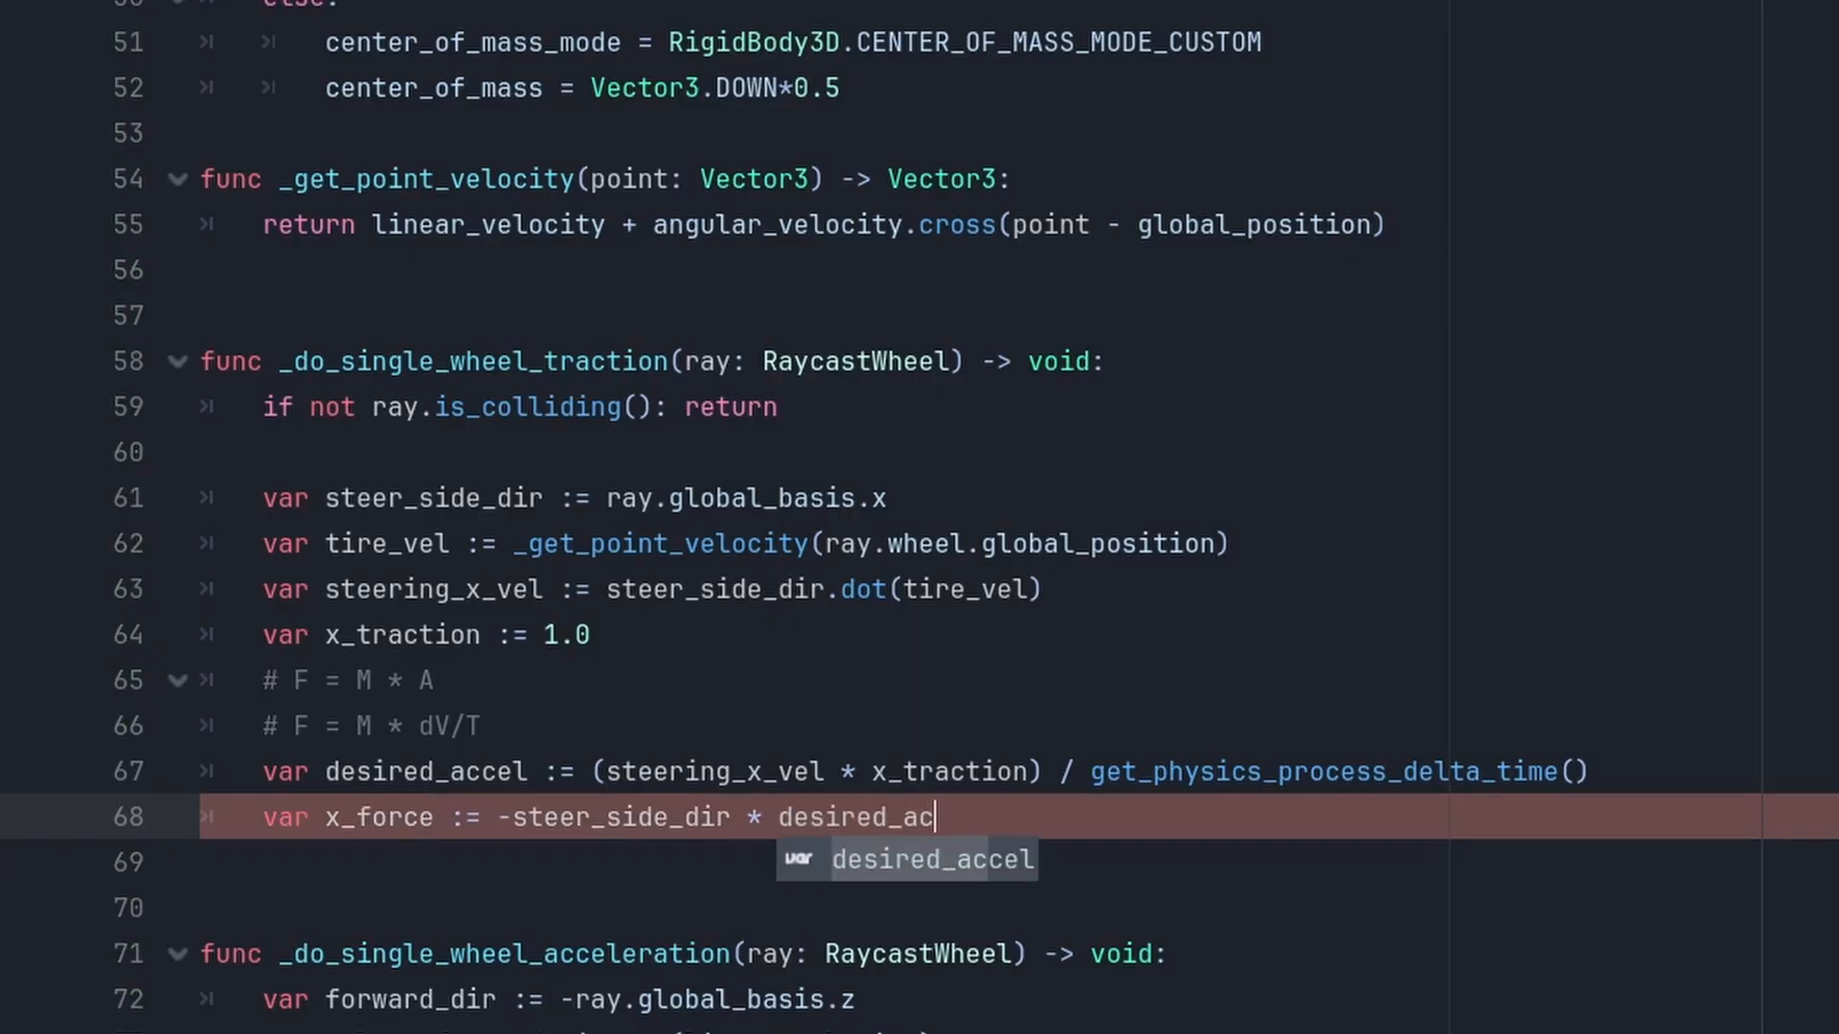
pyautogui.write('cel * (mass)')
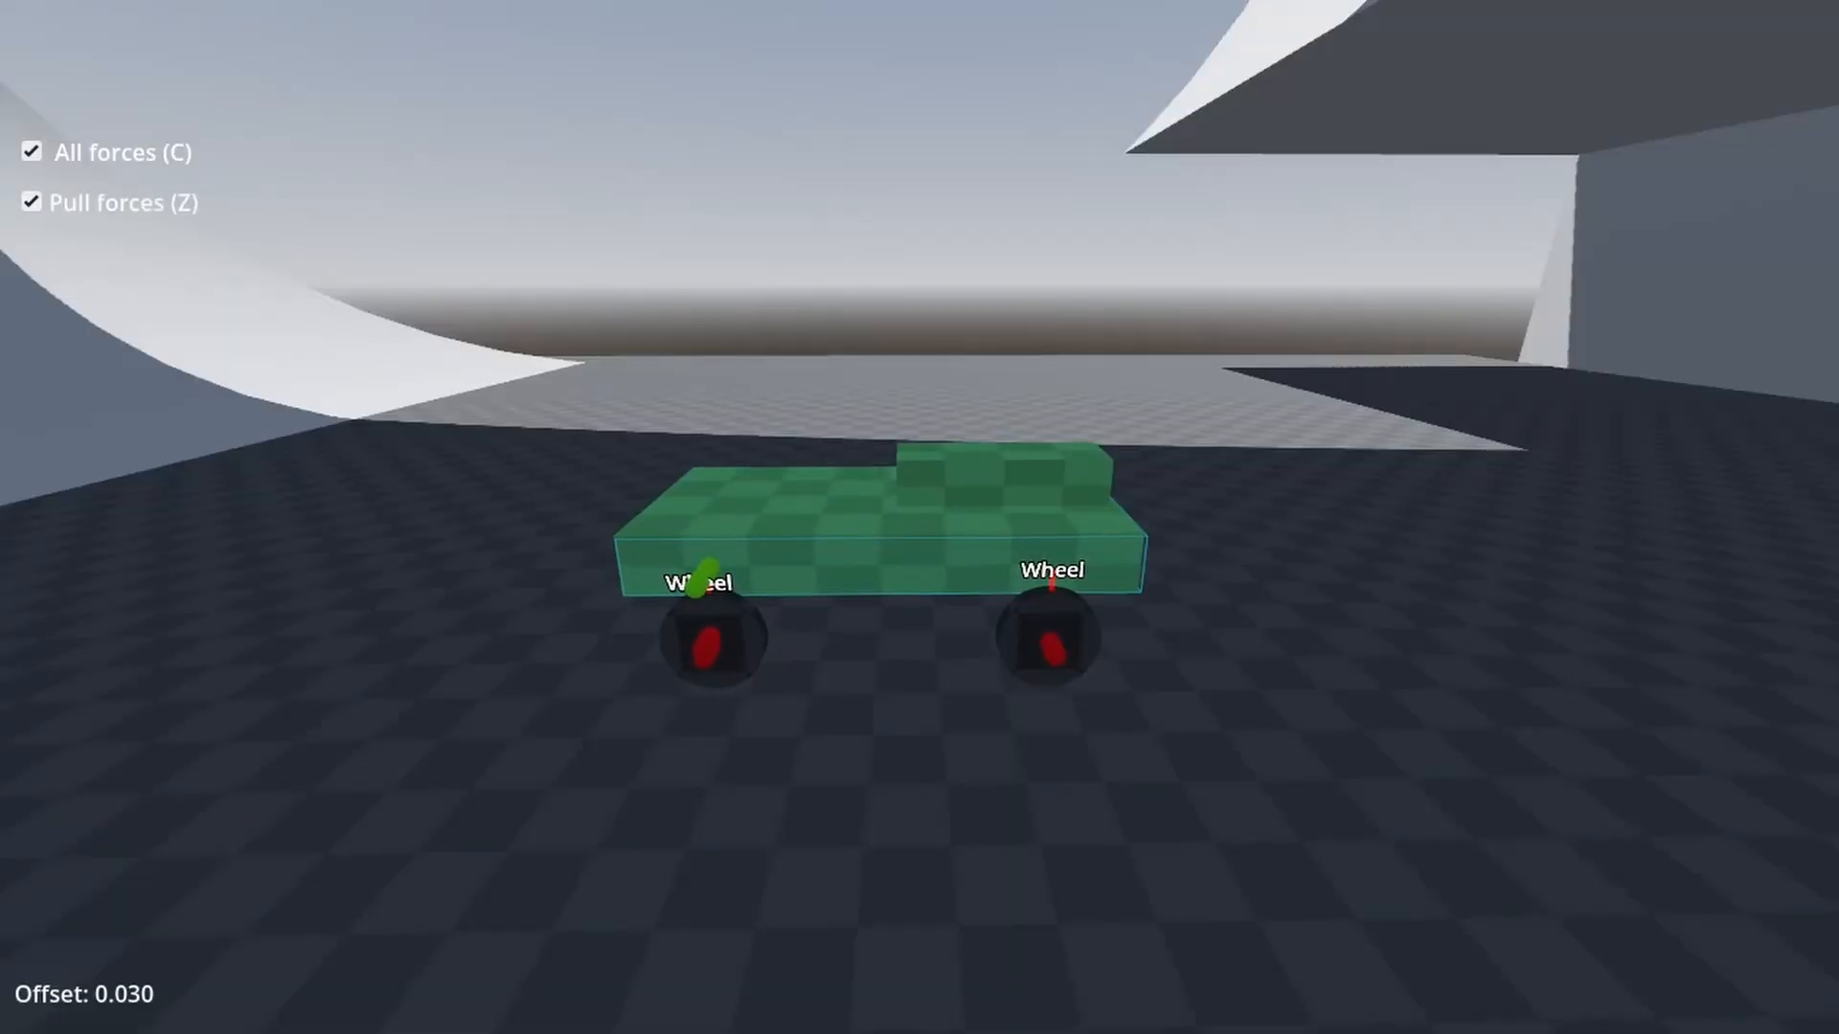
# - In the running demo, toggle the All forces and Pull forces debug overlays off and on
pyautogui.click(29, 152)
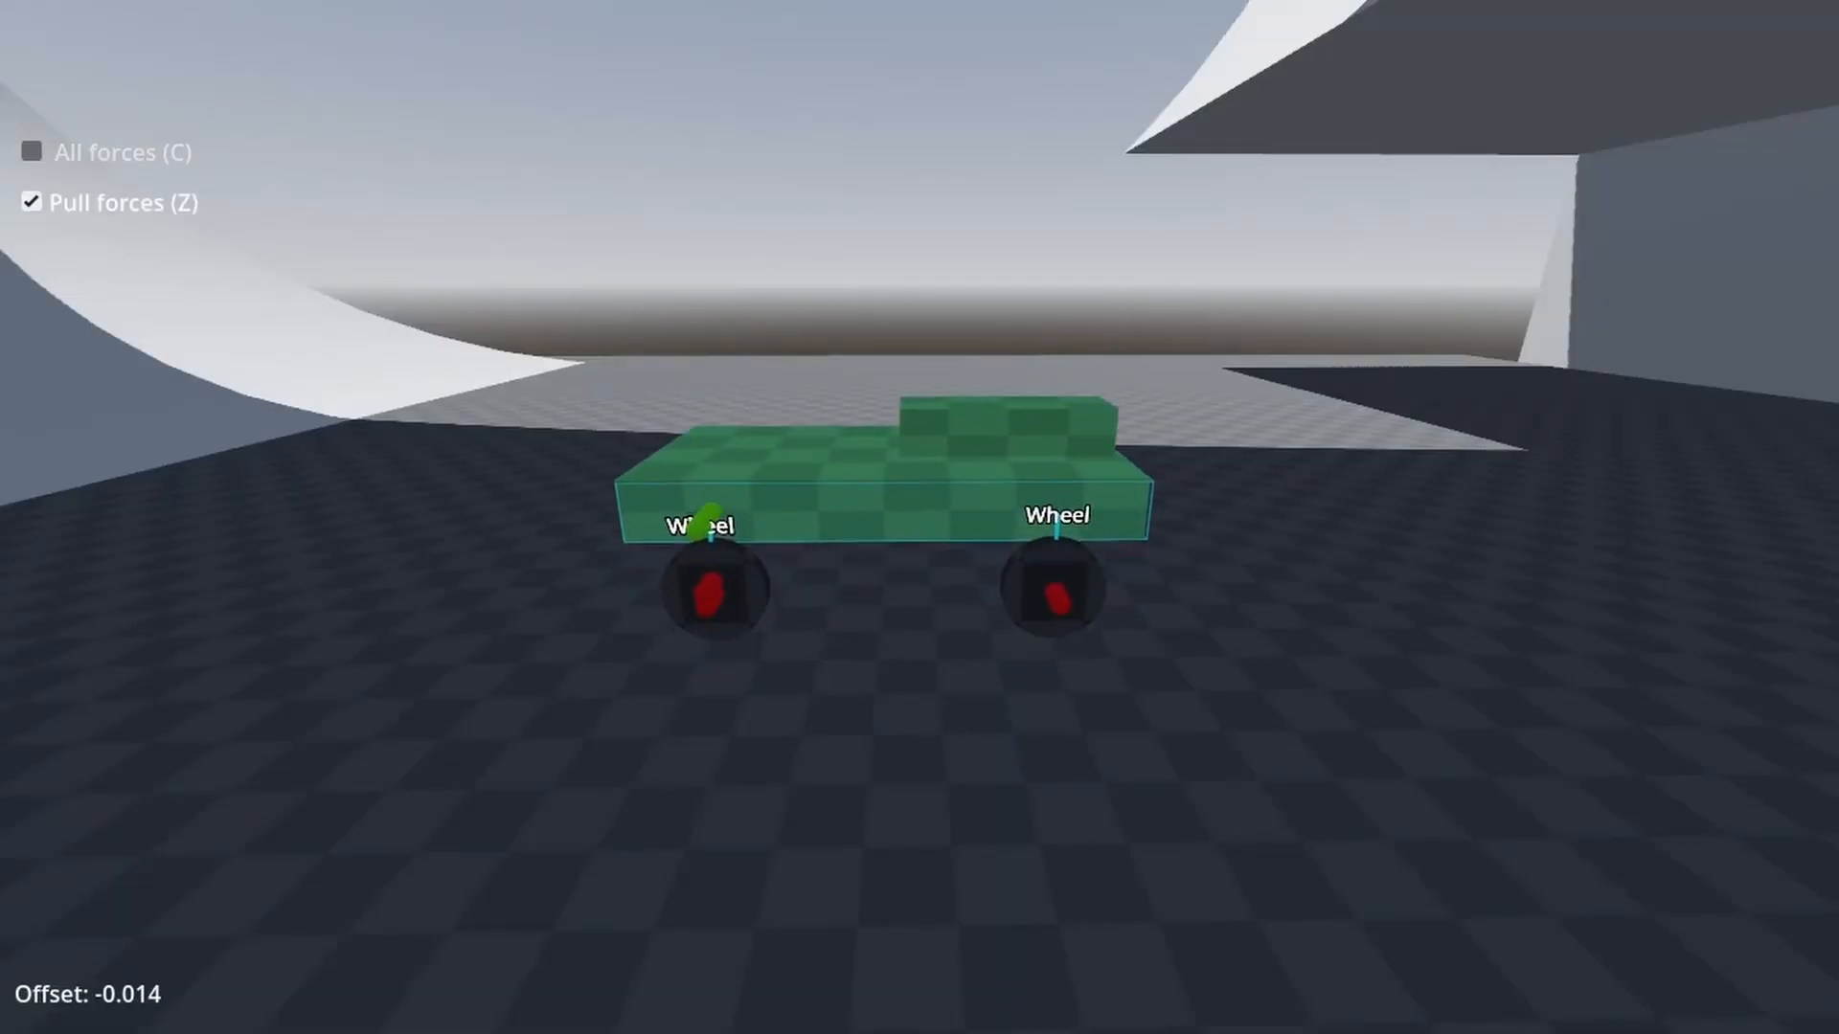
pyautogui.click(31, 153)
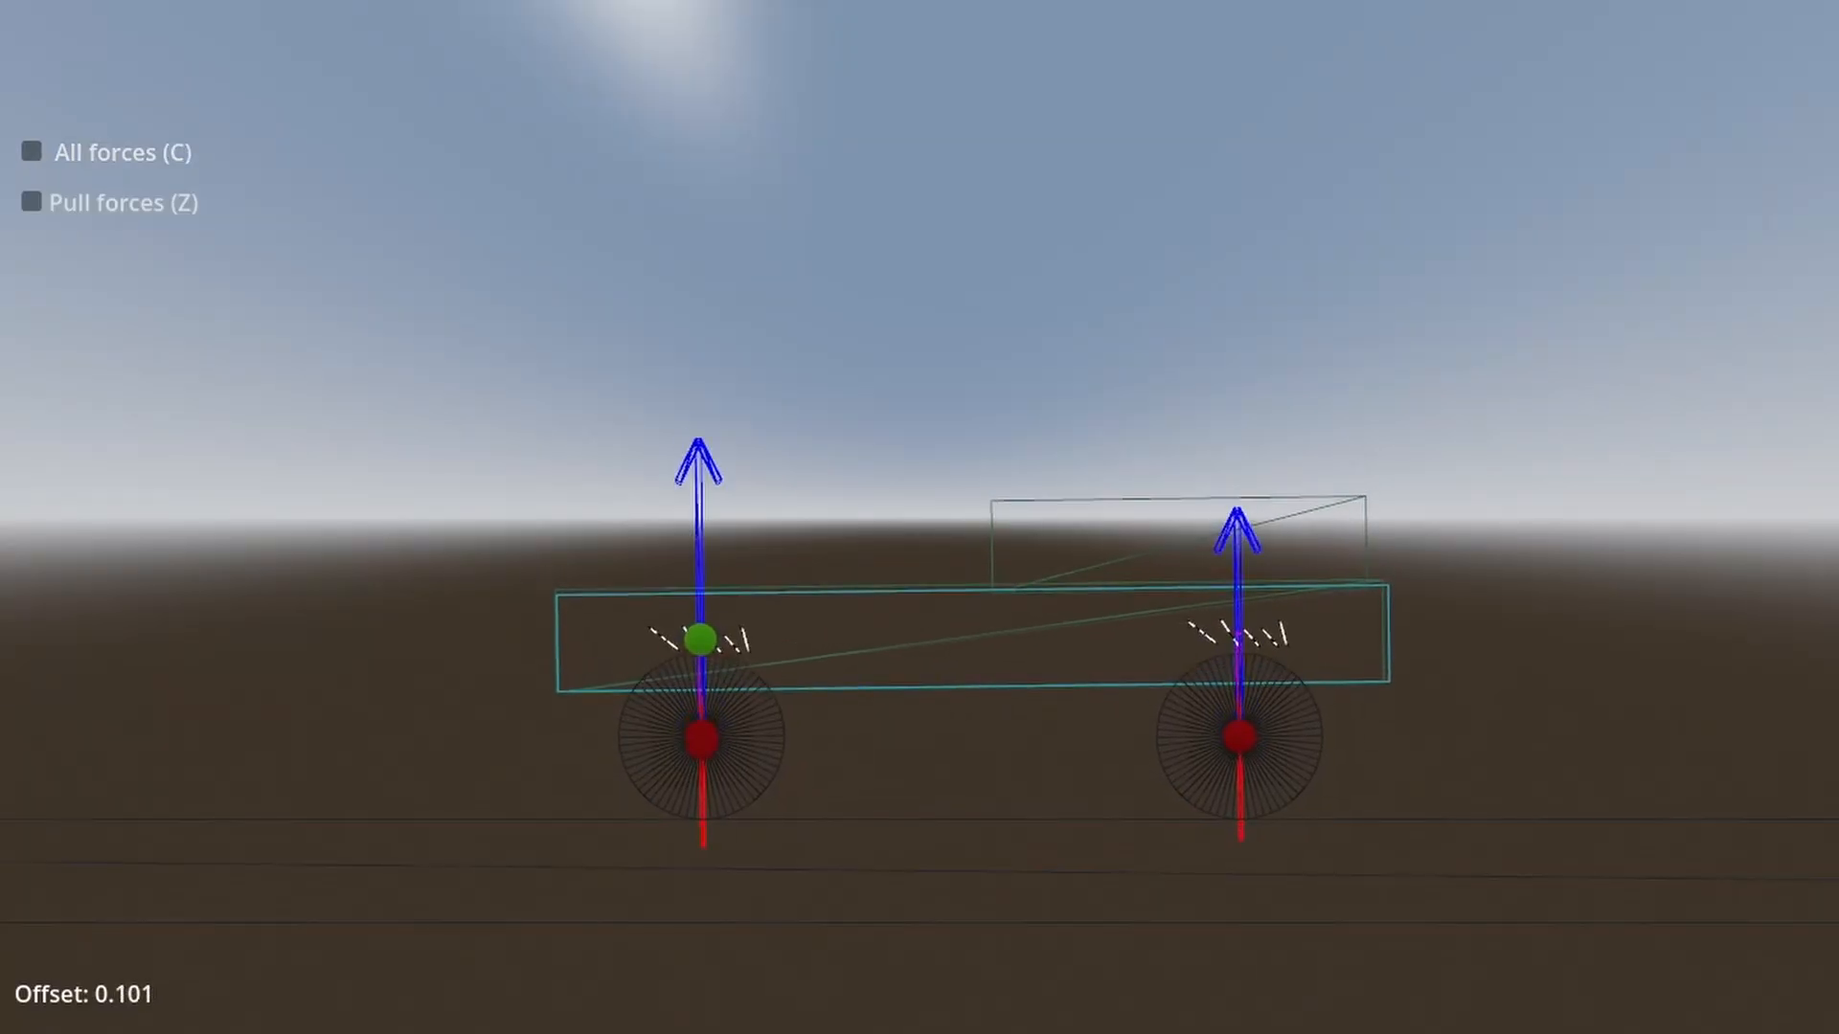
pyautogui.click(30, 203)
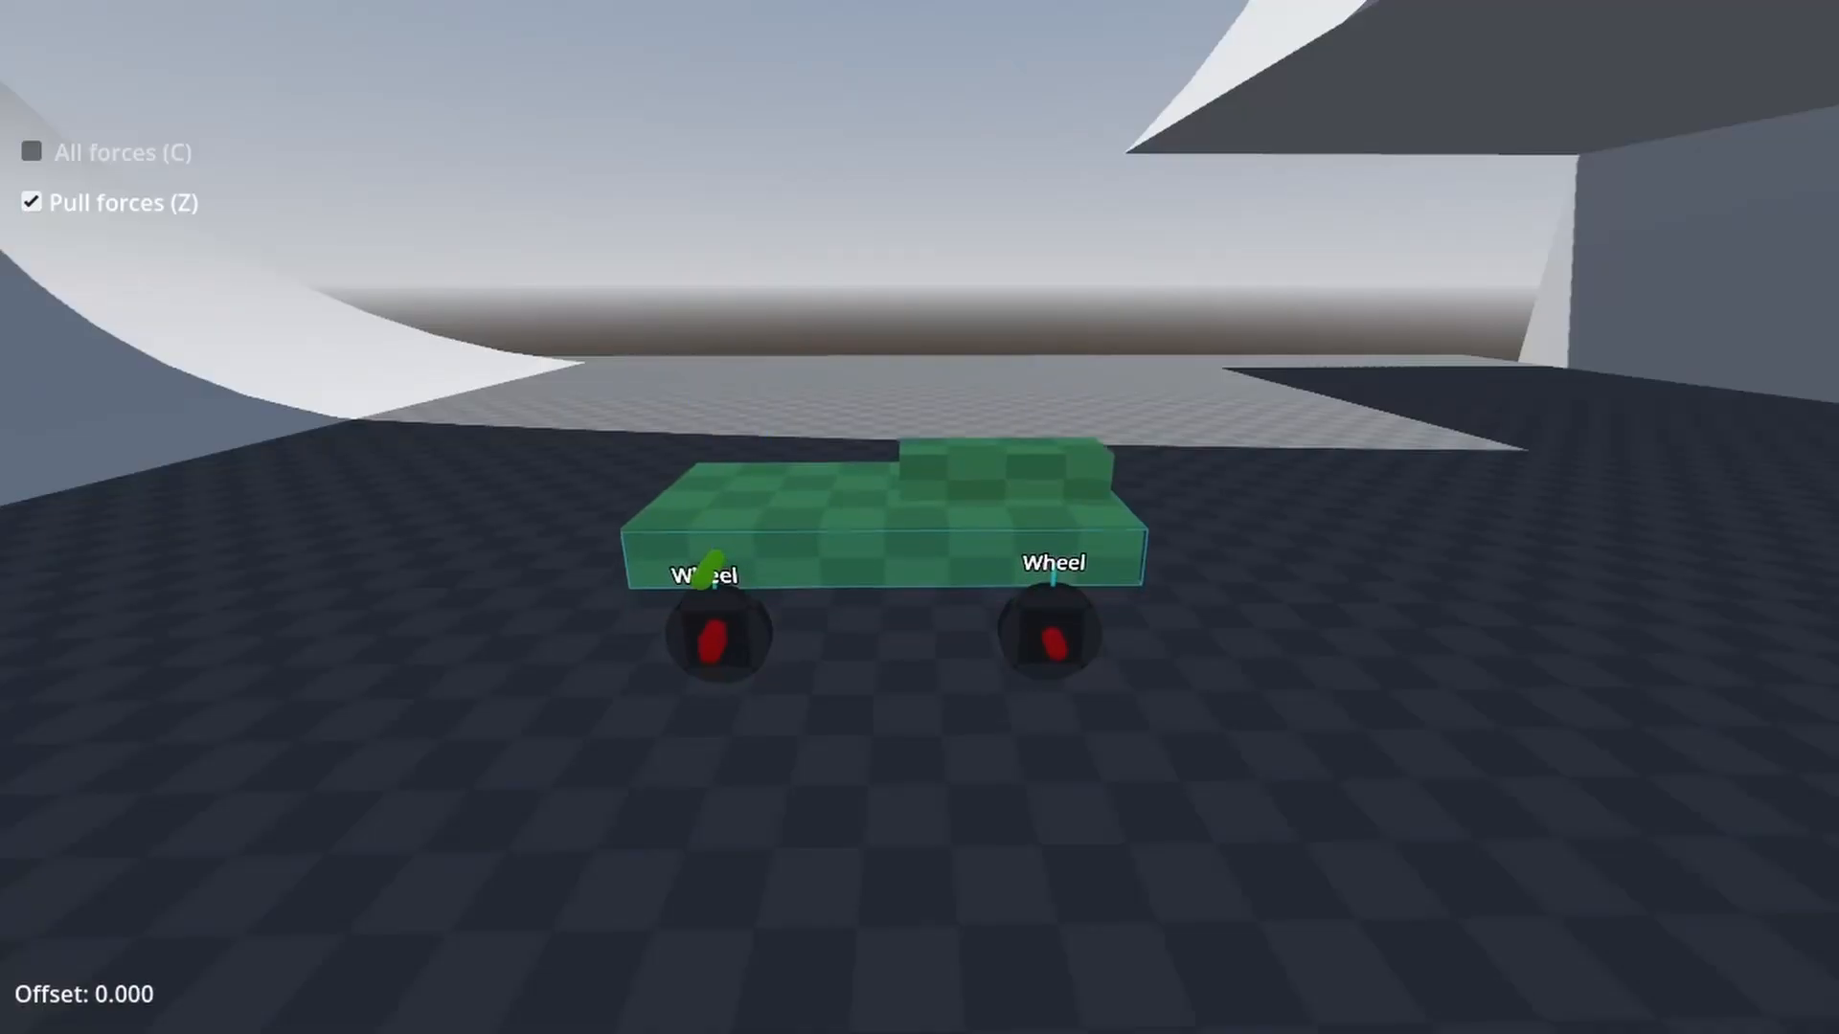
pyautogui.click(30, 154)
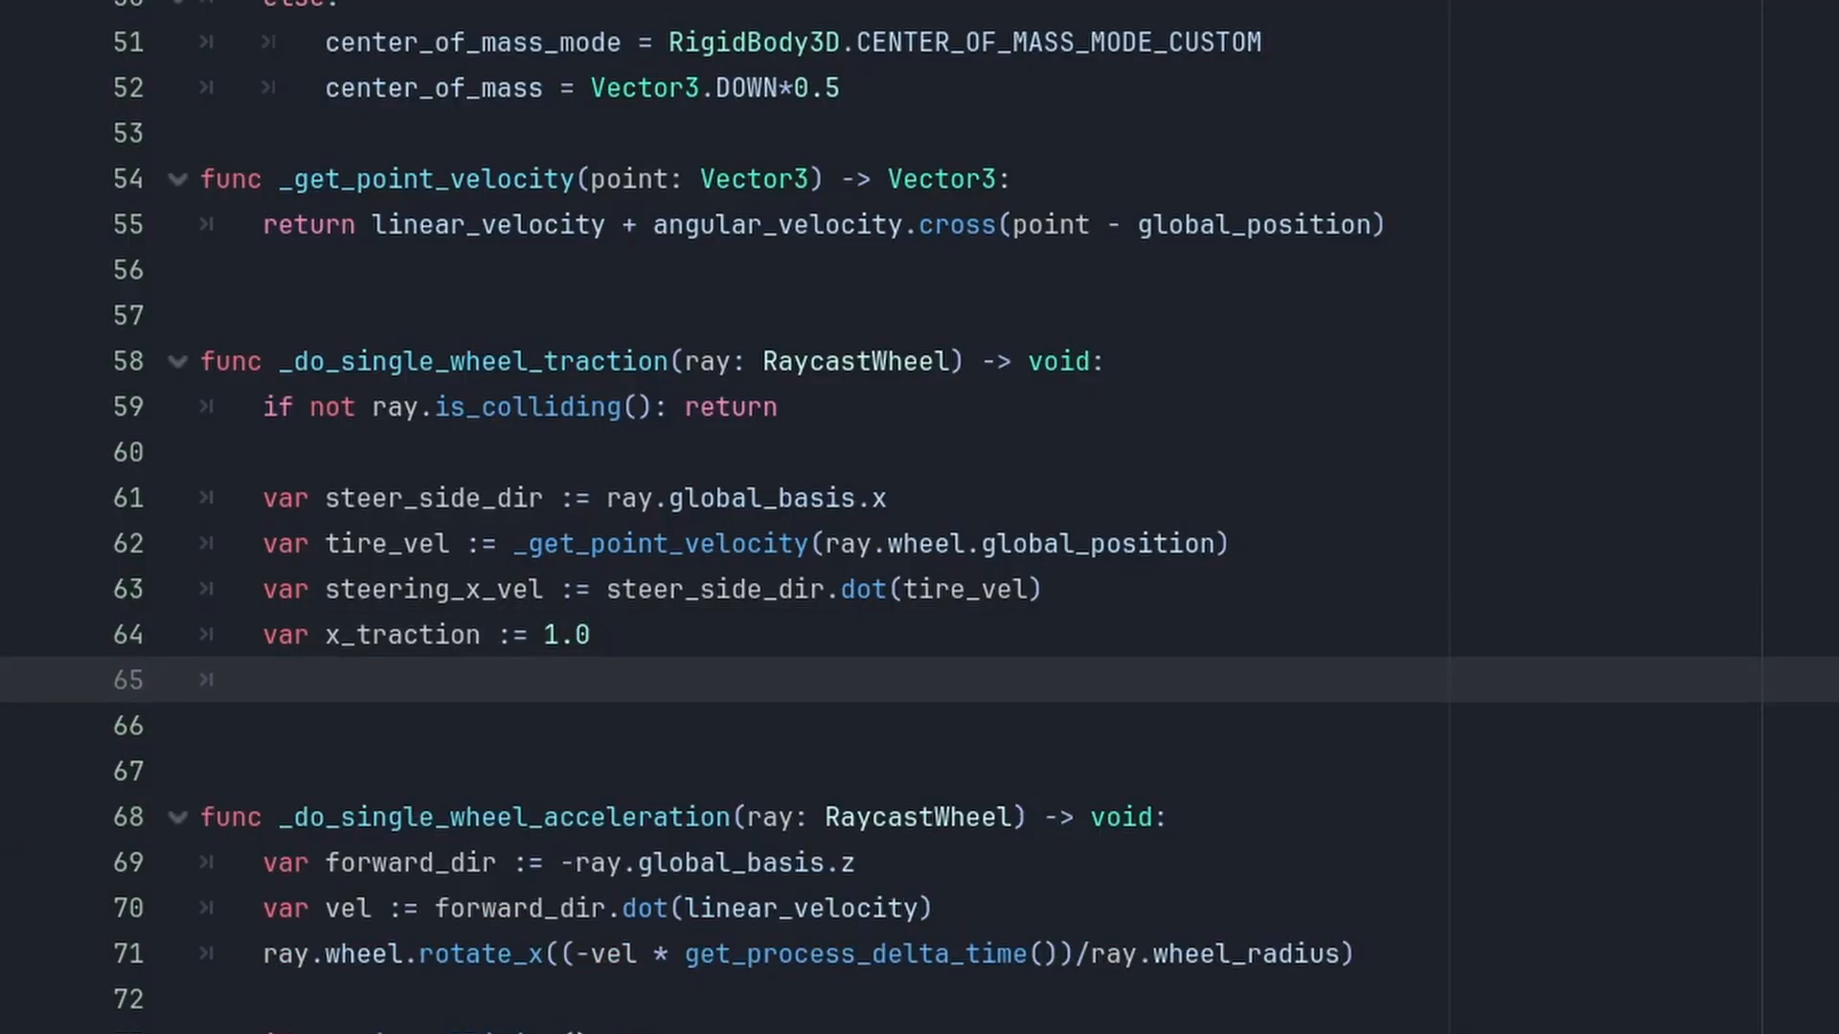
# - Compute x_force from steering_x_vel, x_traction and mass times ProjectSettings default gravity / 4.0
pyautogui.write('var gravity')
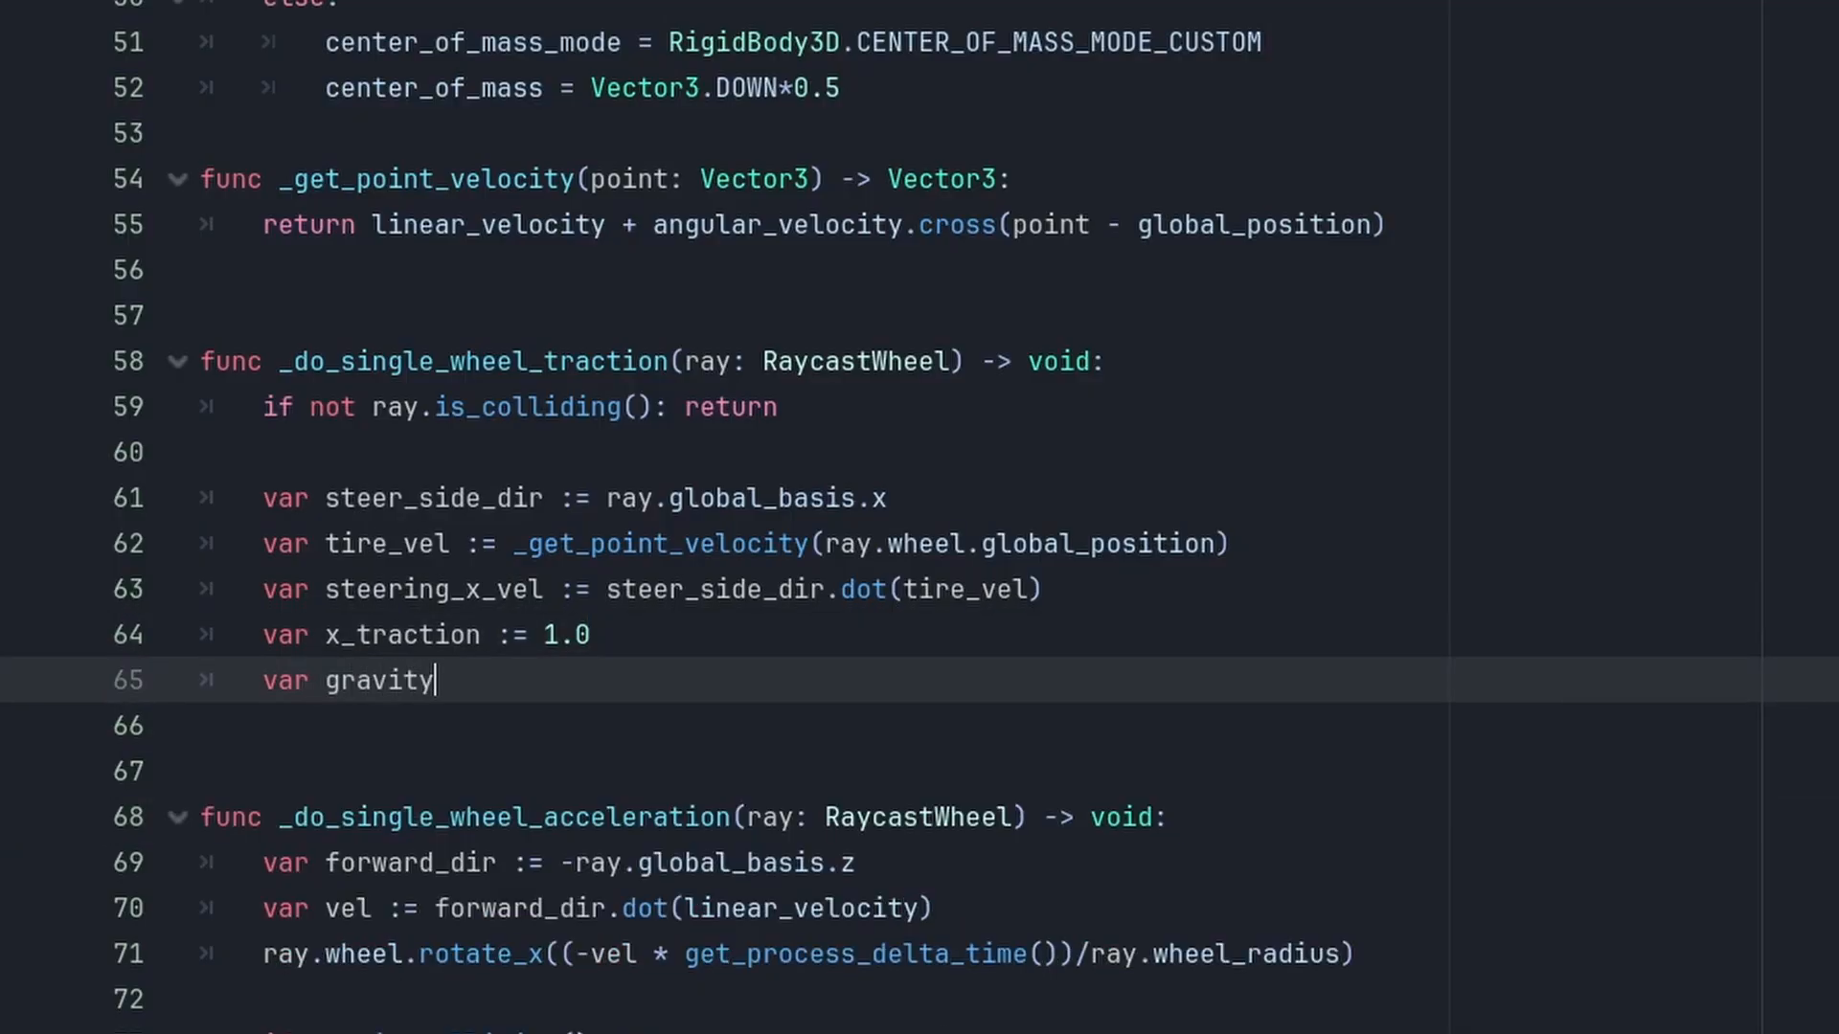
pyautogui.write(':= 9.8')
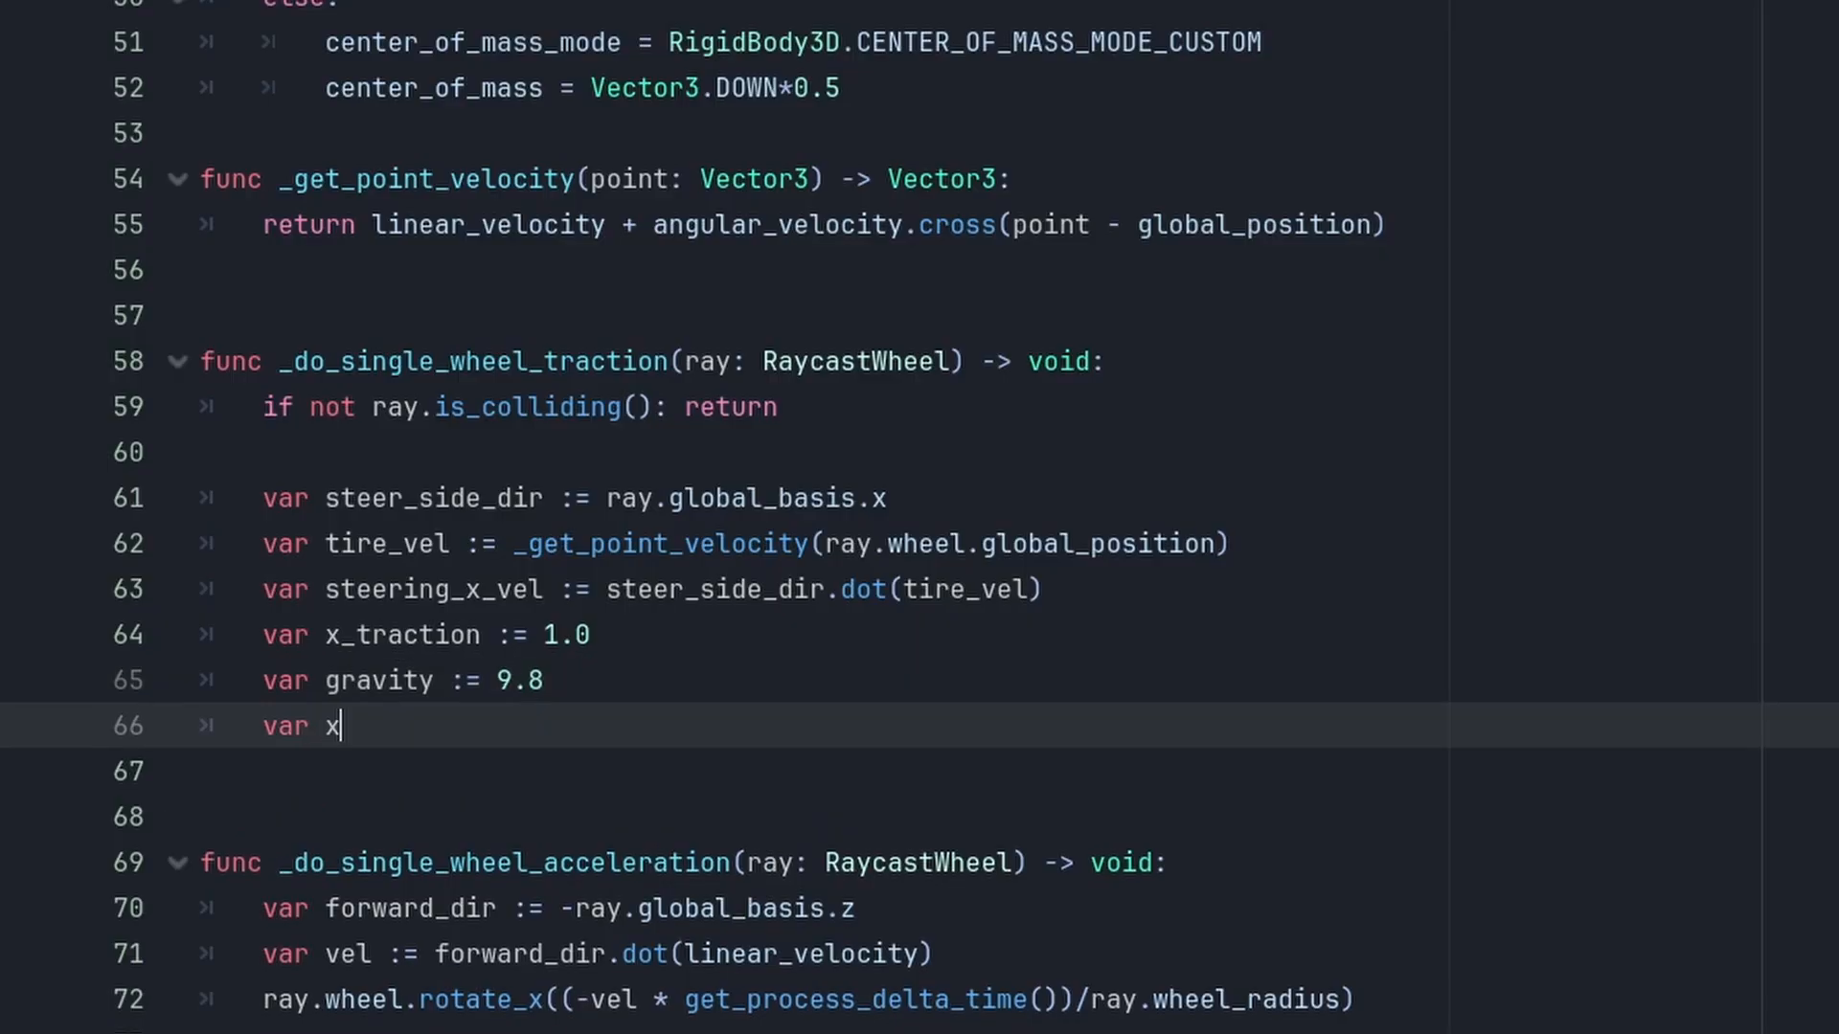
pyautogui.write('_force := -steer_side_dir')
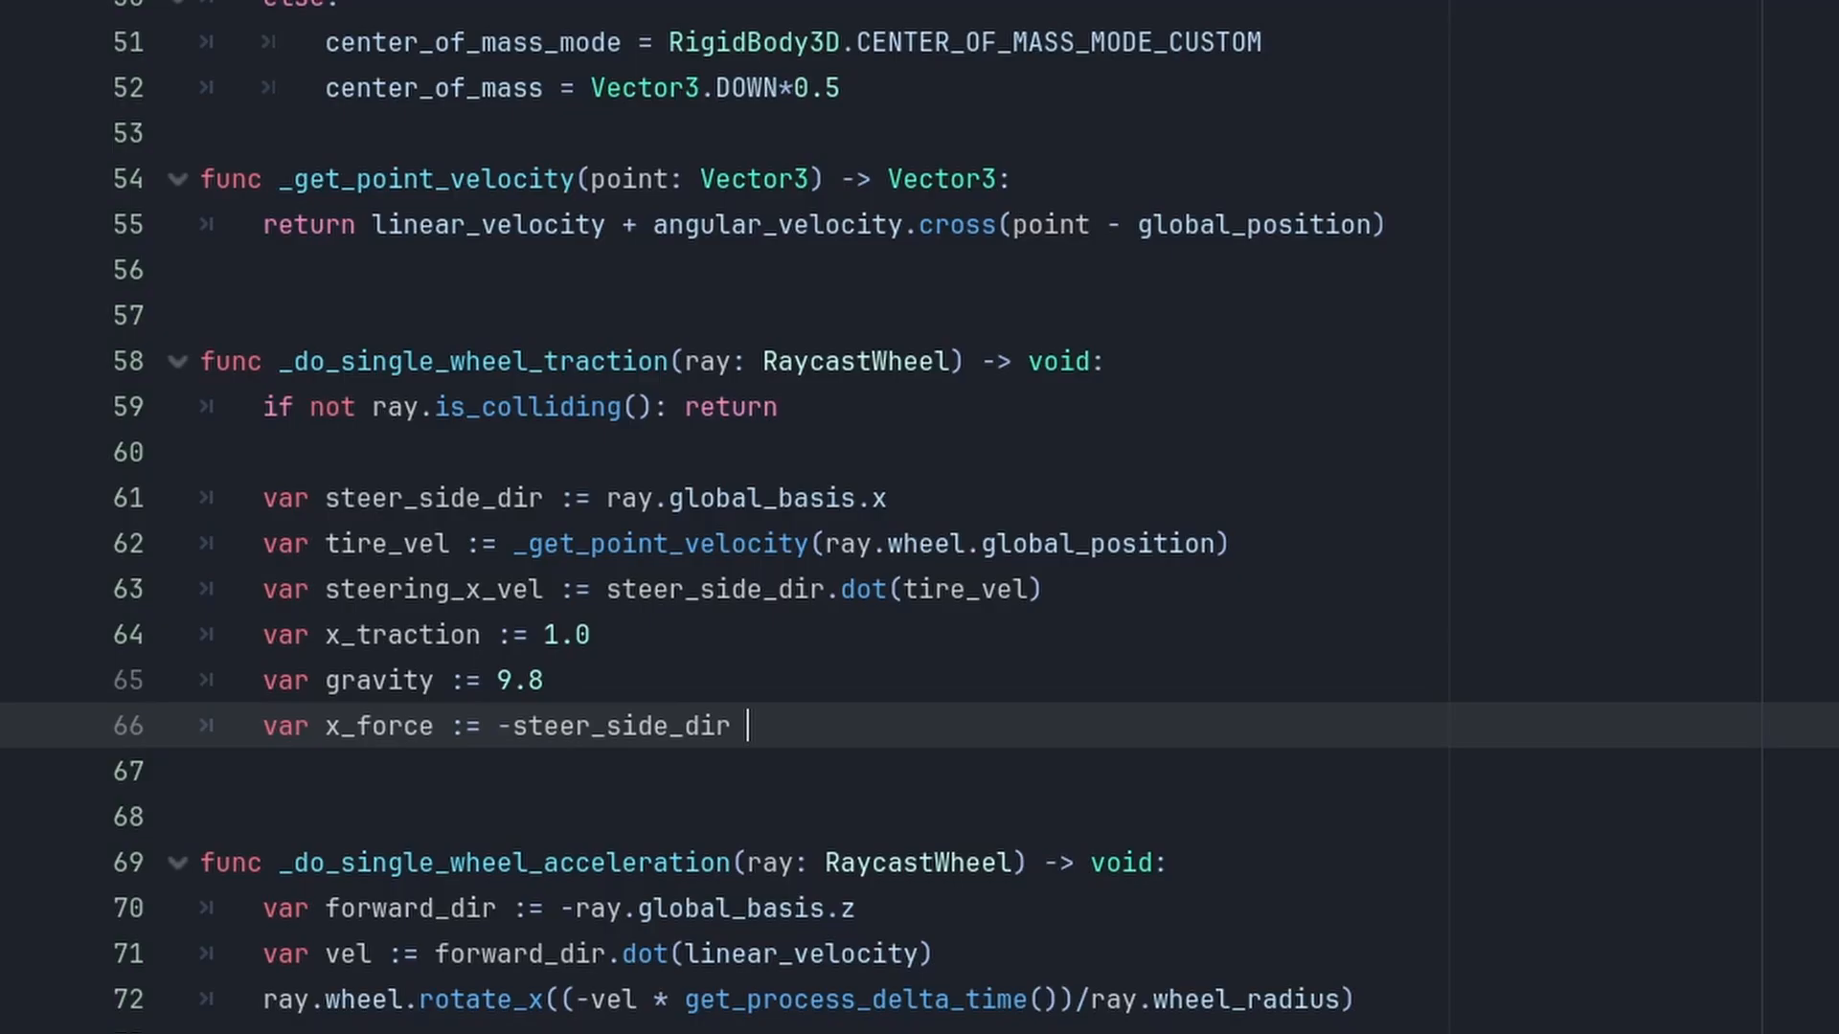
pyautogui.write('* steering_x_vel * x_tra')
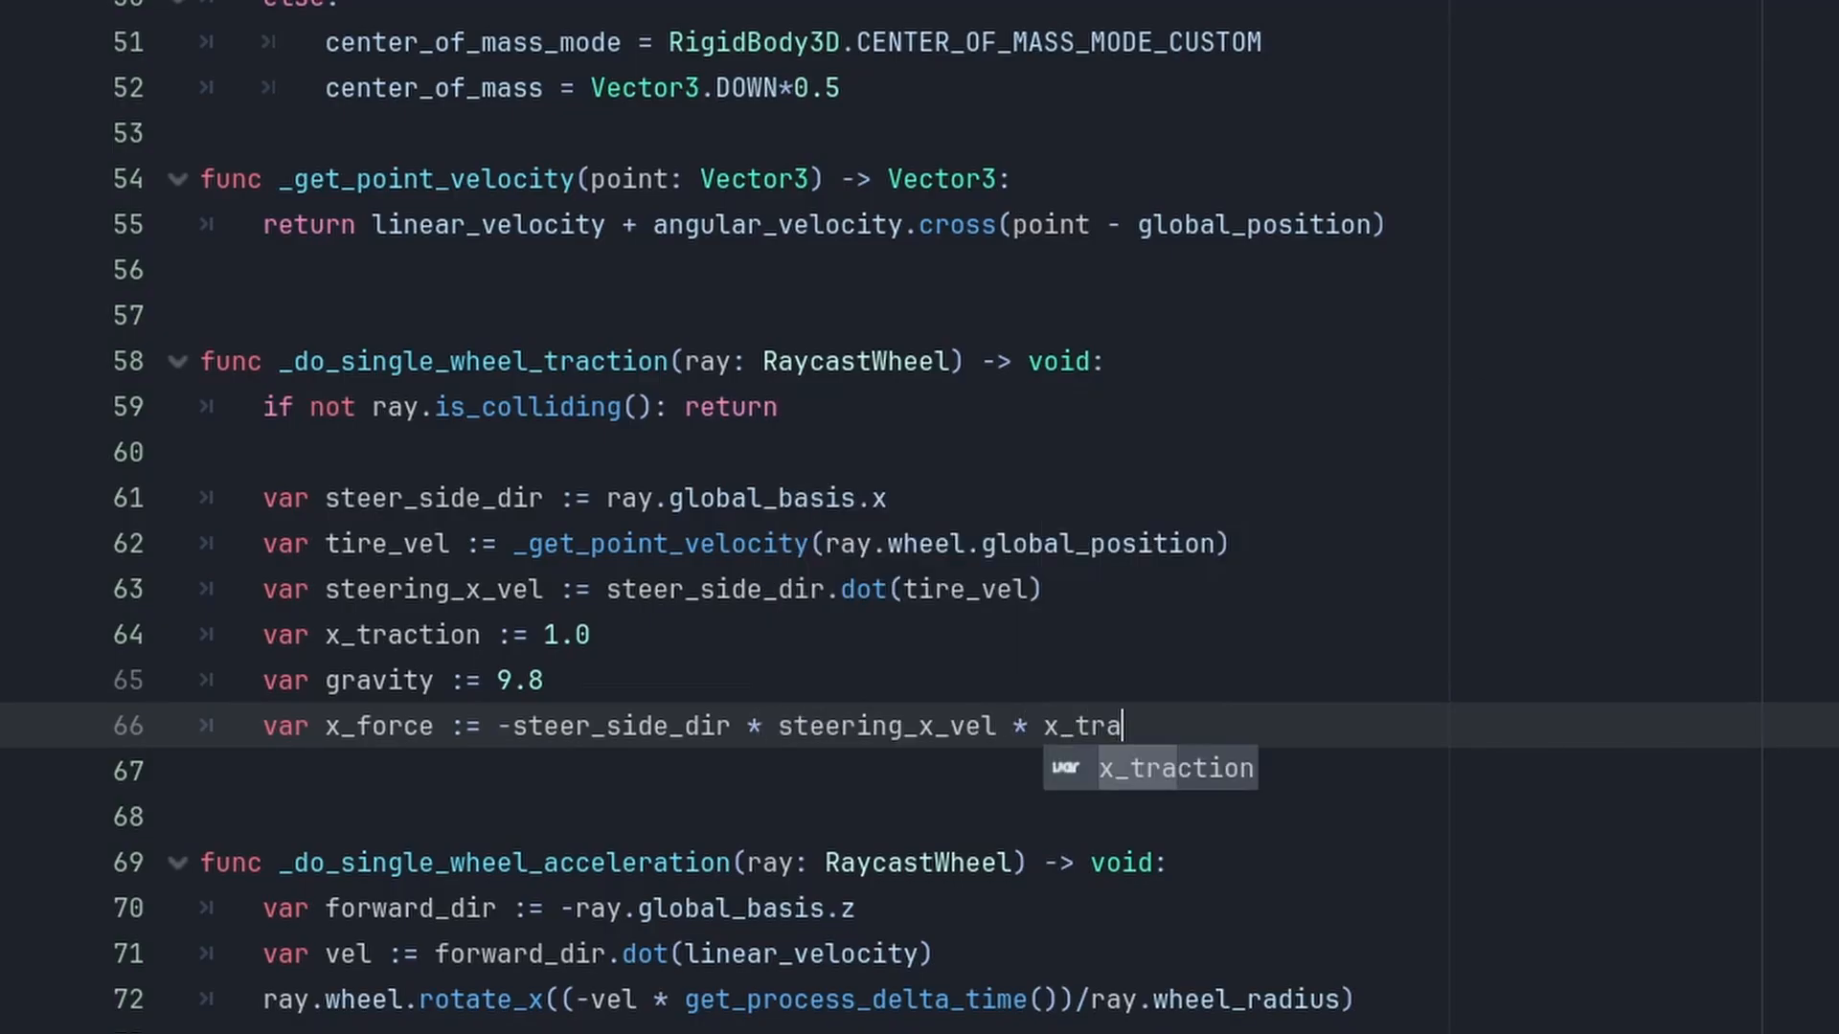
pyautogui.write('ction * (mass*')
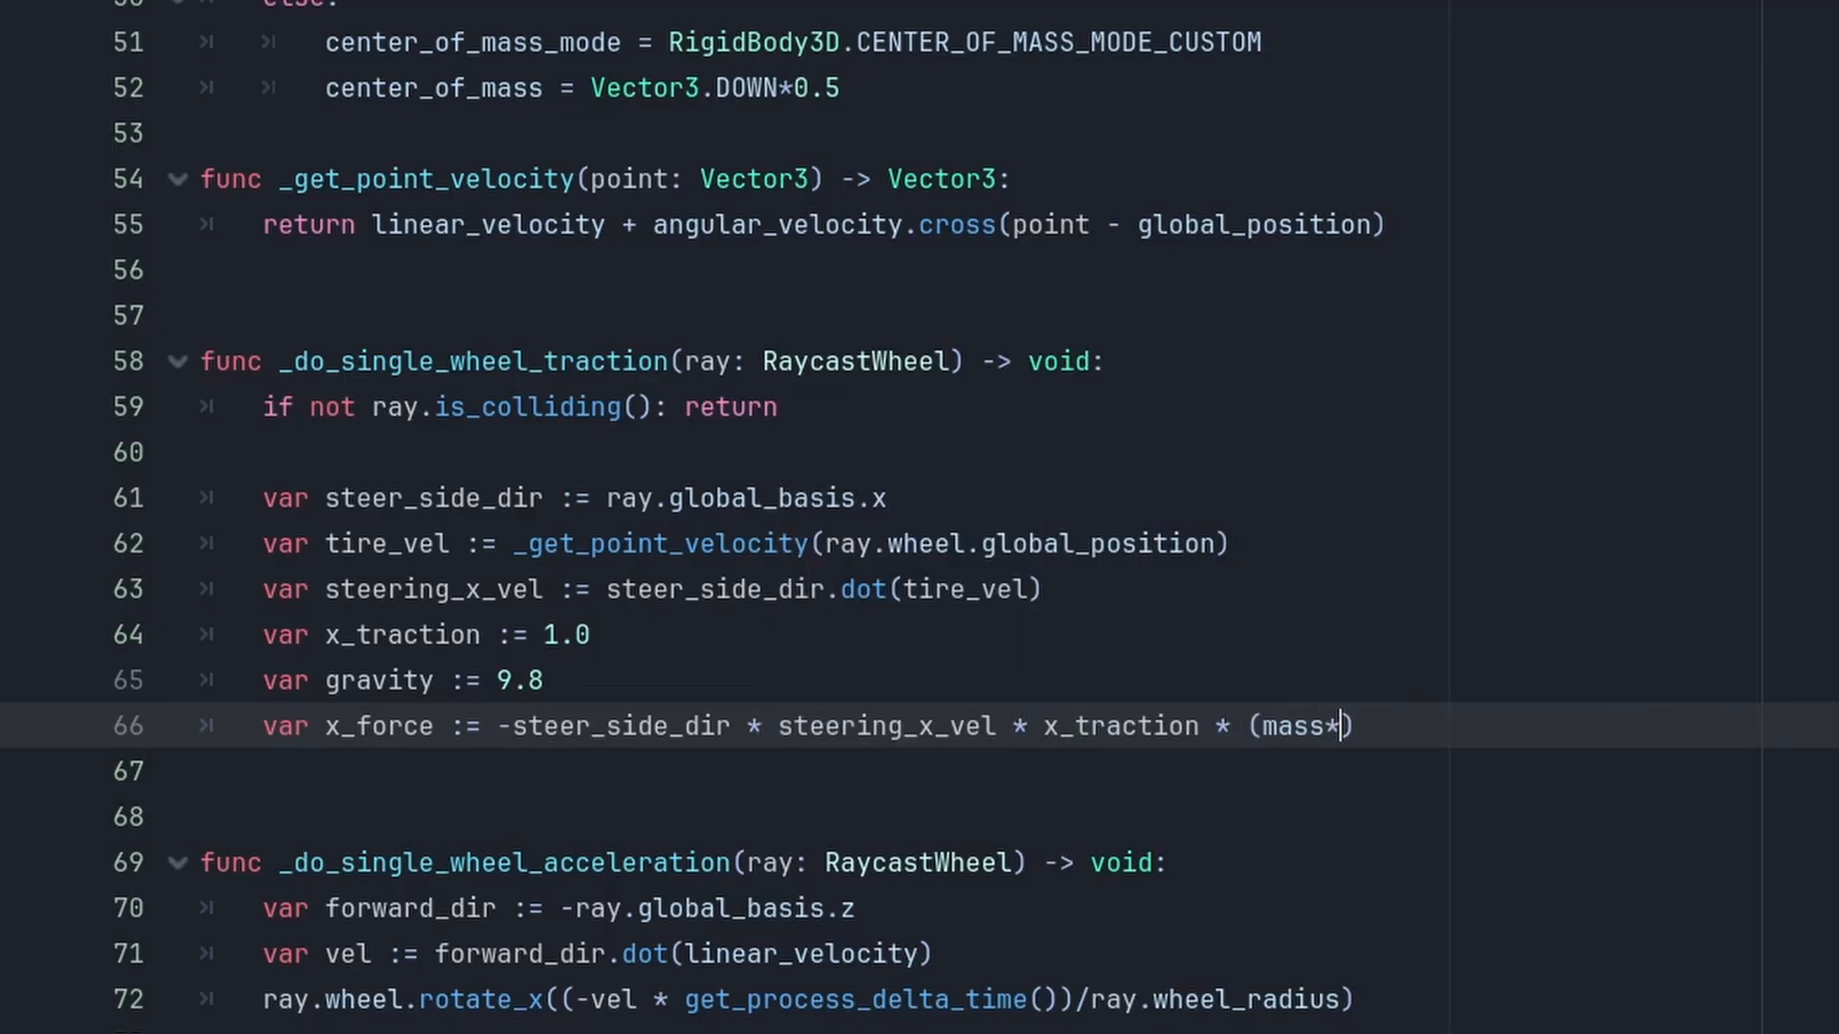
pyautogui.write('gravity)/4.0)')
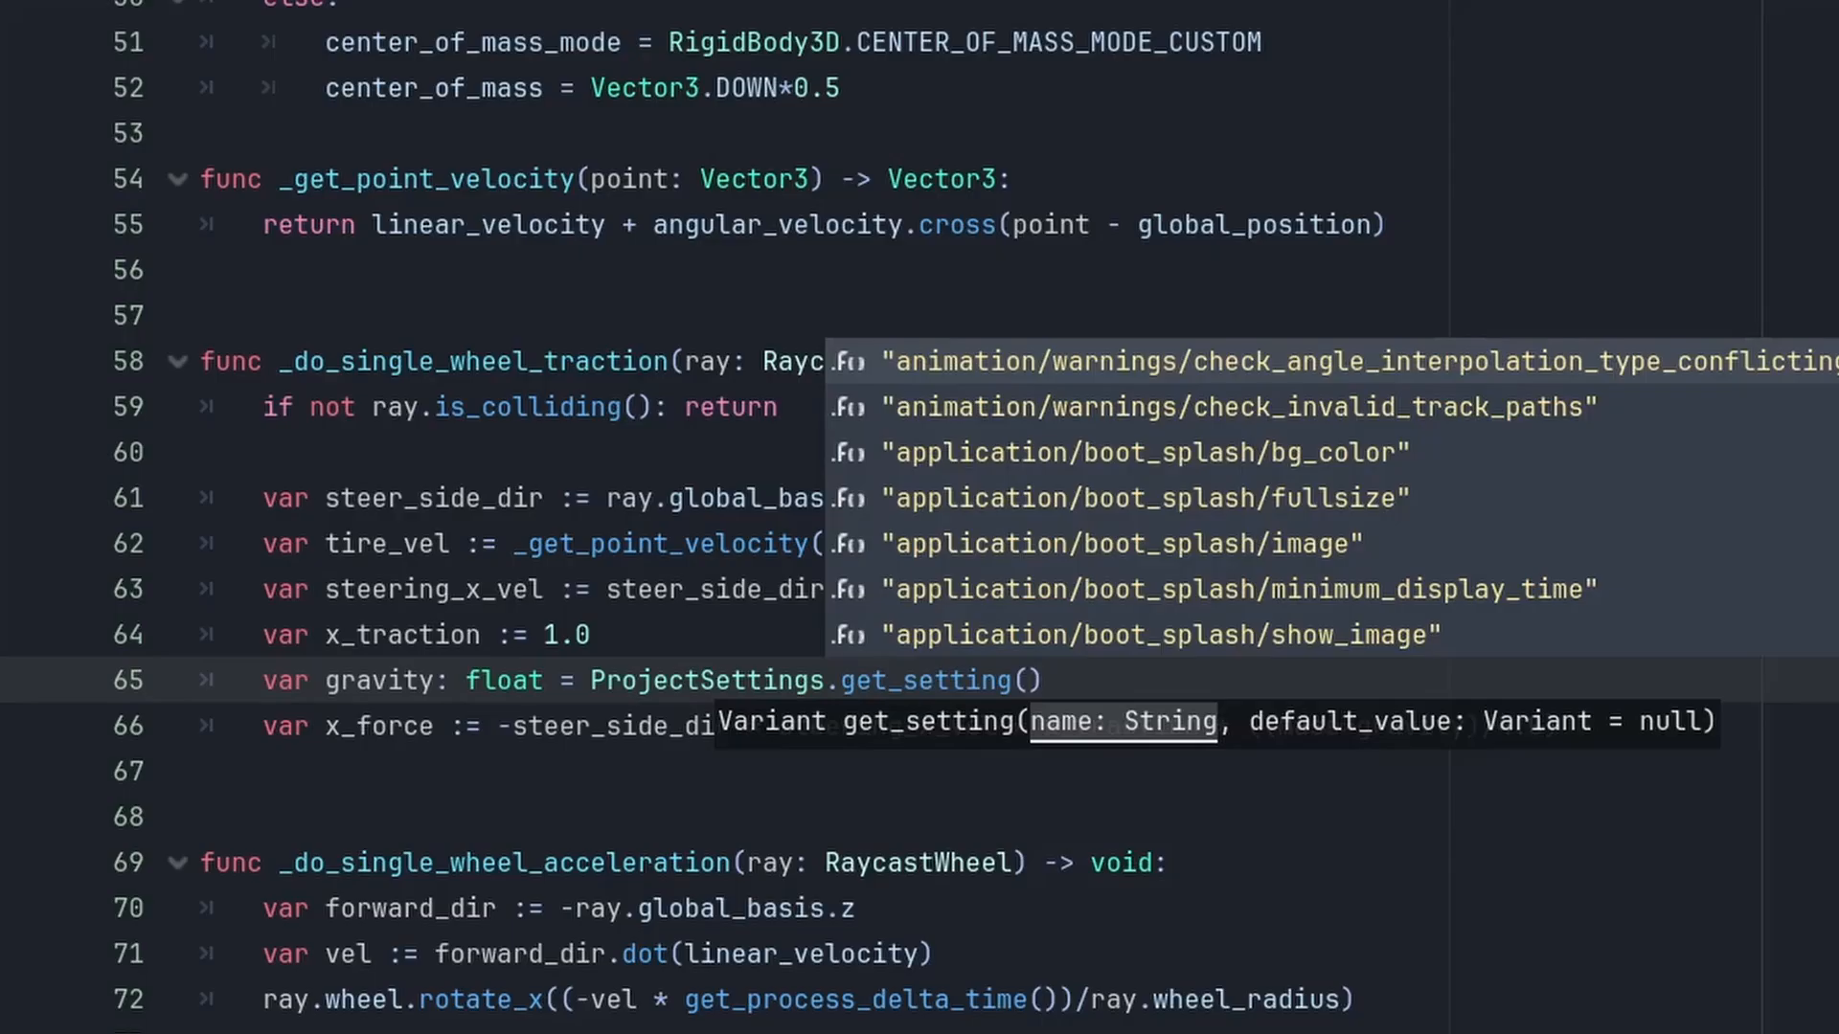
pyautogui.write('"default_gravity')
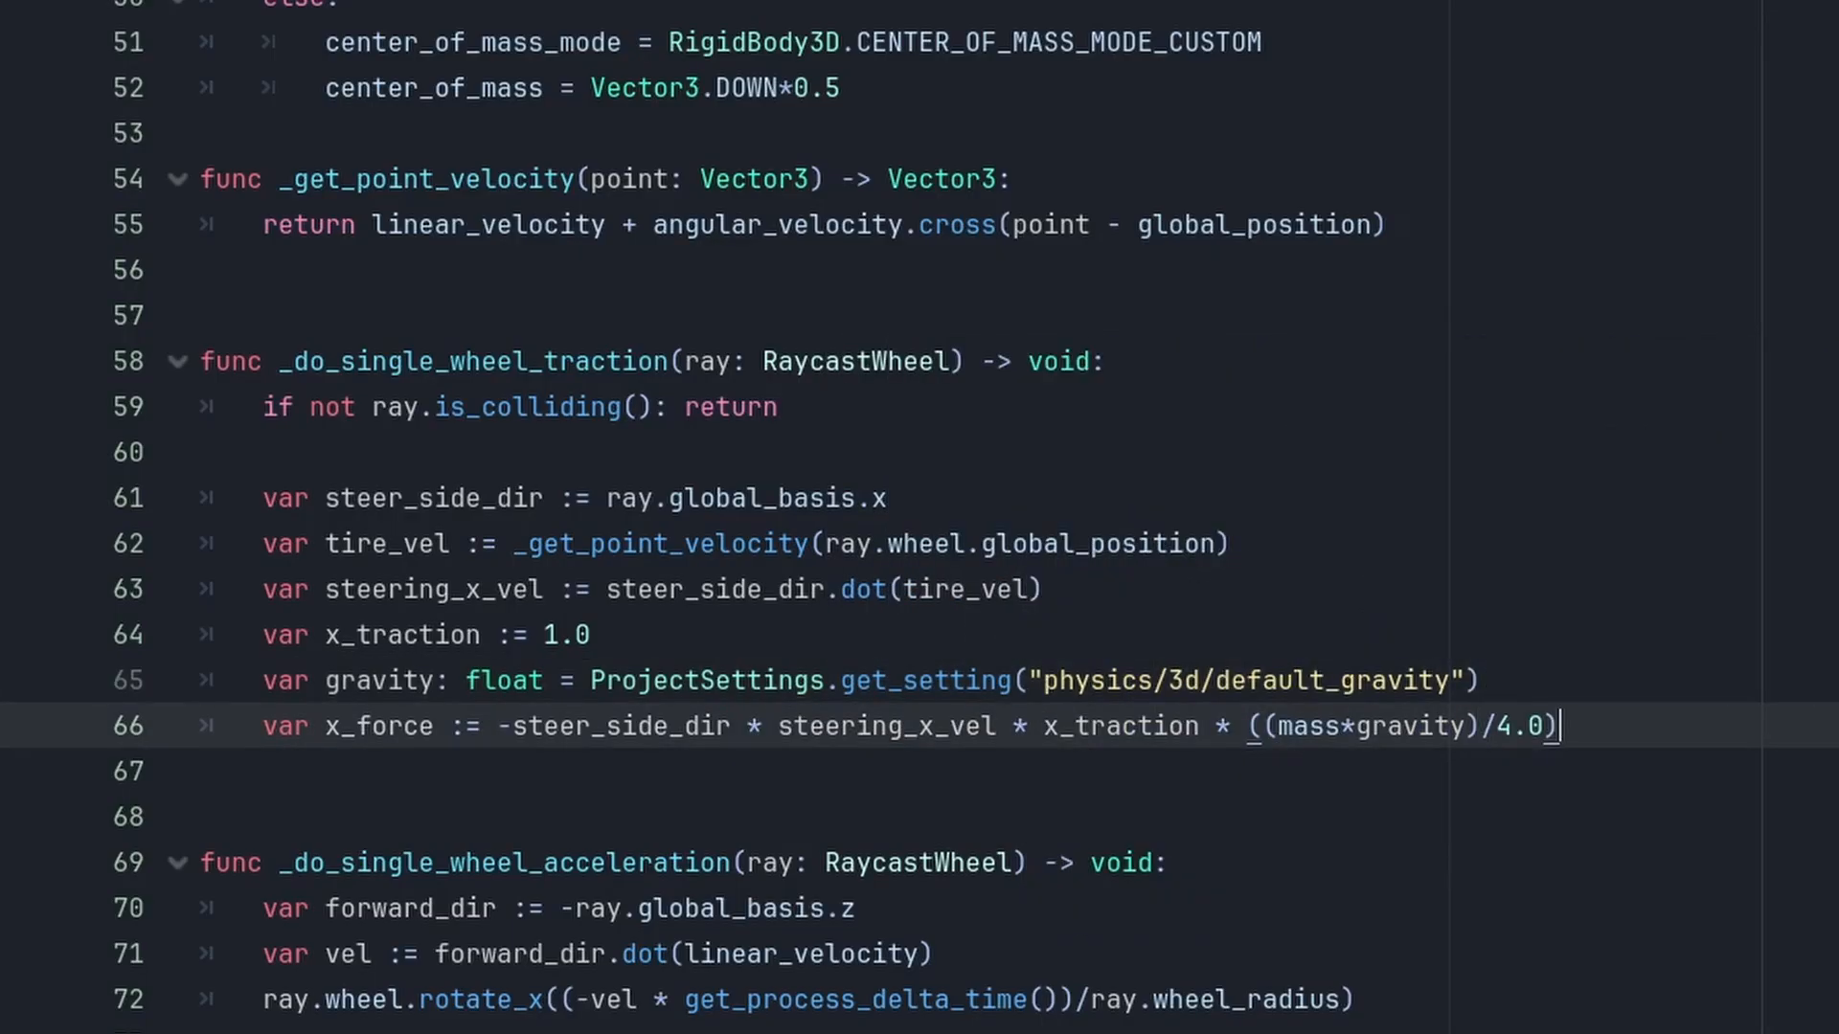
# - Apply x_force at the wheel's force_pos and call _do_single_wheel_traction for each wheel
pyautogui.write('var force')
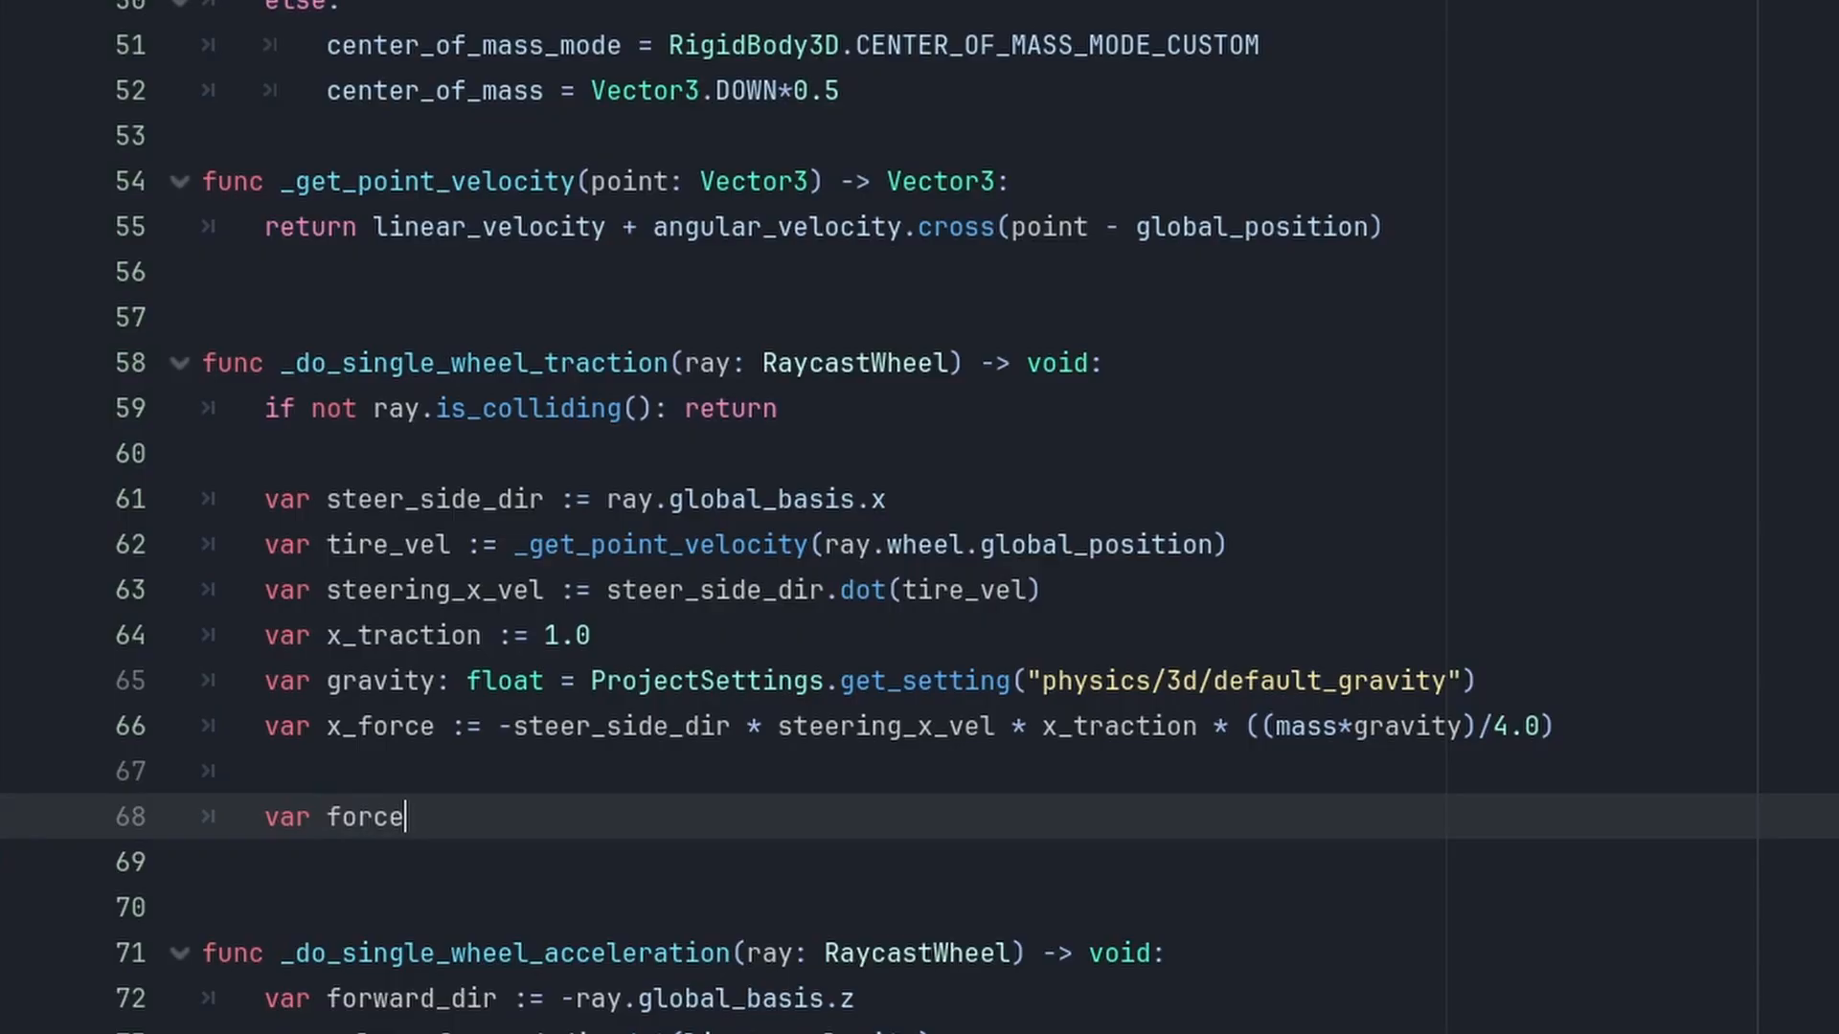
pyautogui.write('_pos := ray.wheel.global_position')
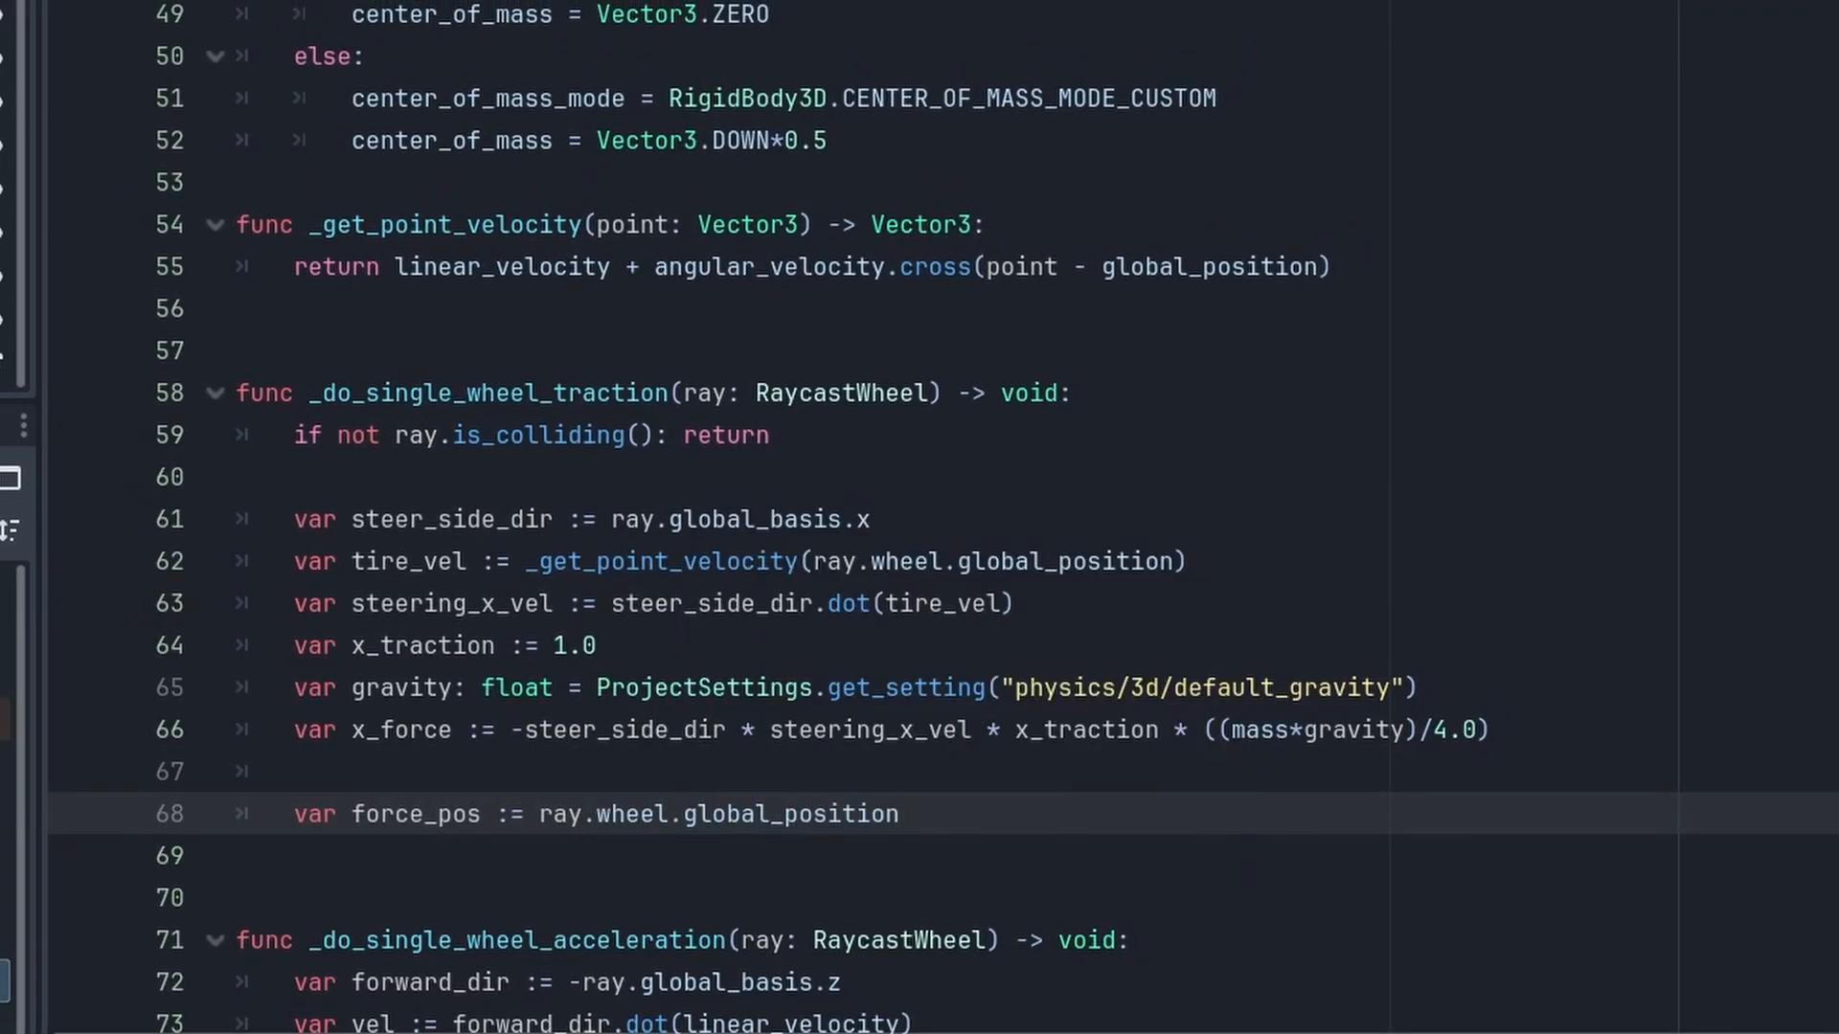
pyautogui.write('- global_position')
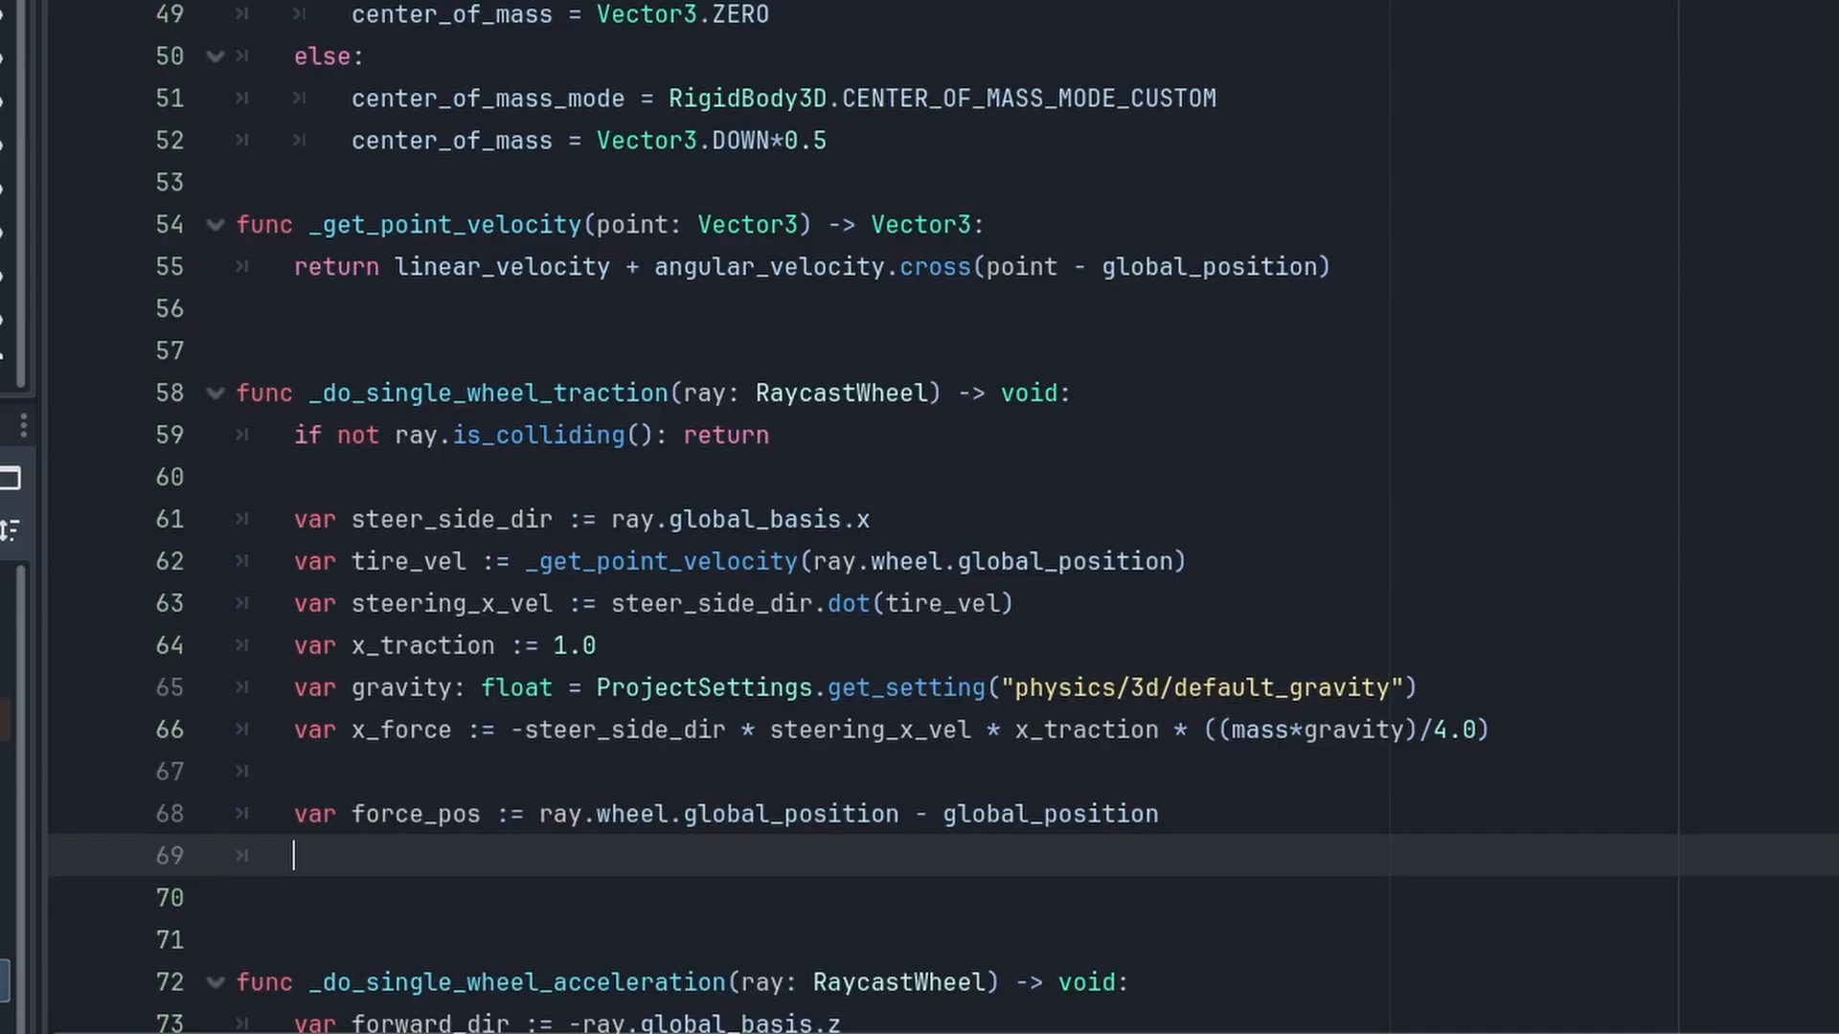
pyautogui.write('apply_force()')
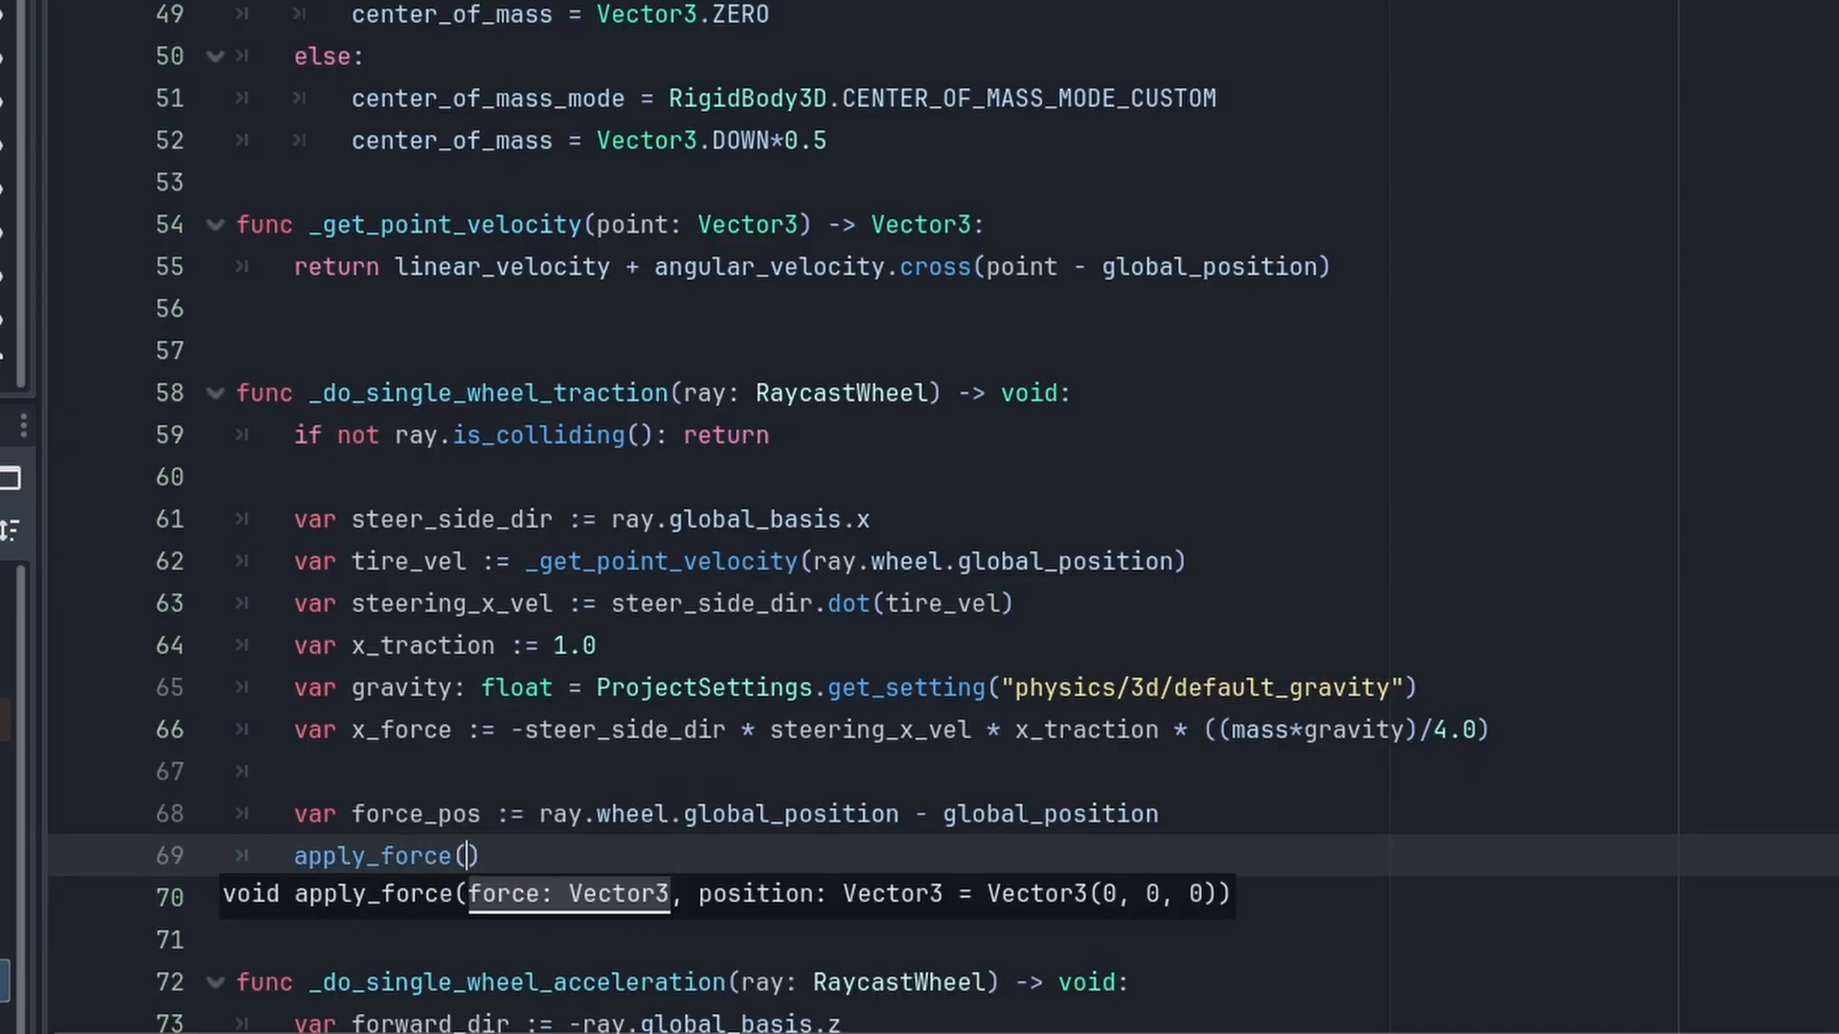
pyautogui.write('x_force, force')
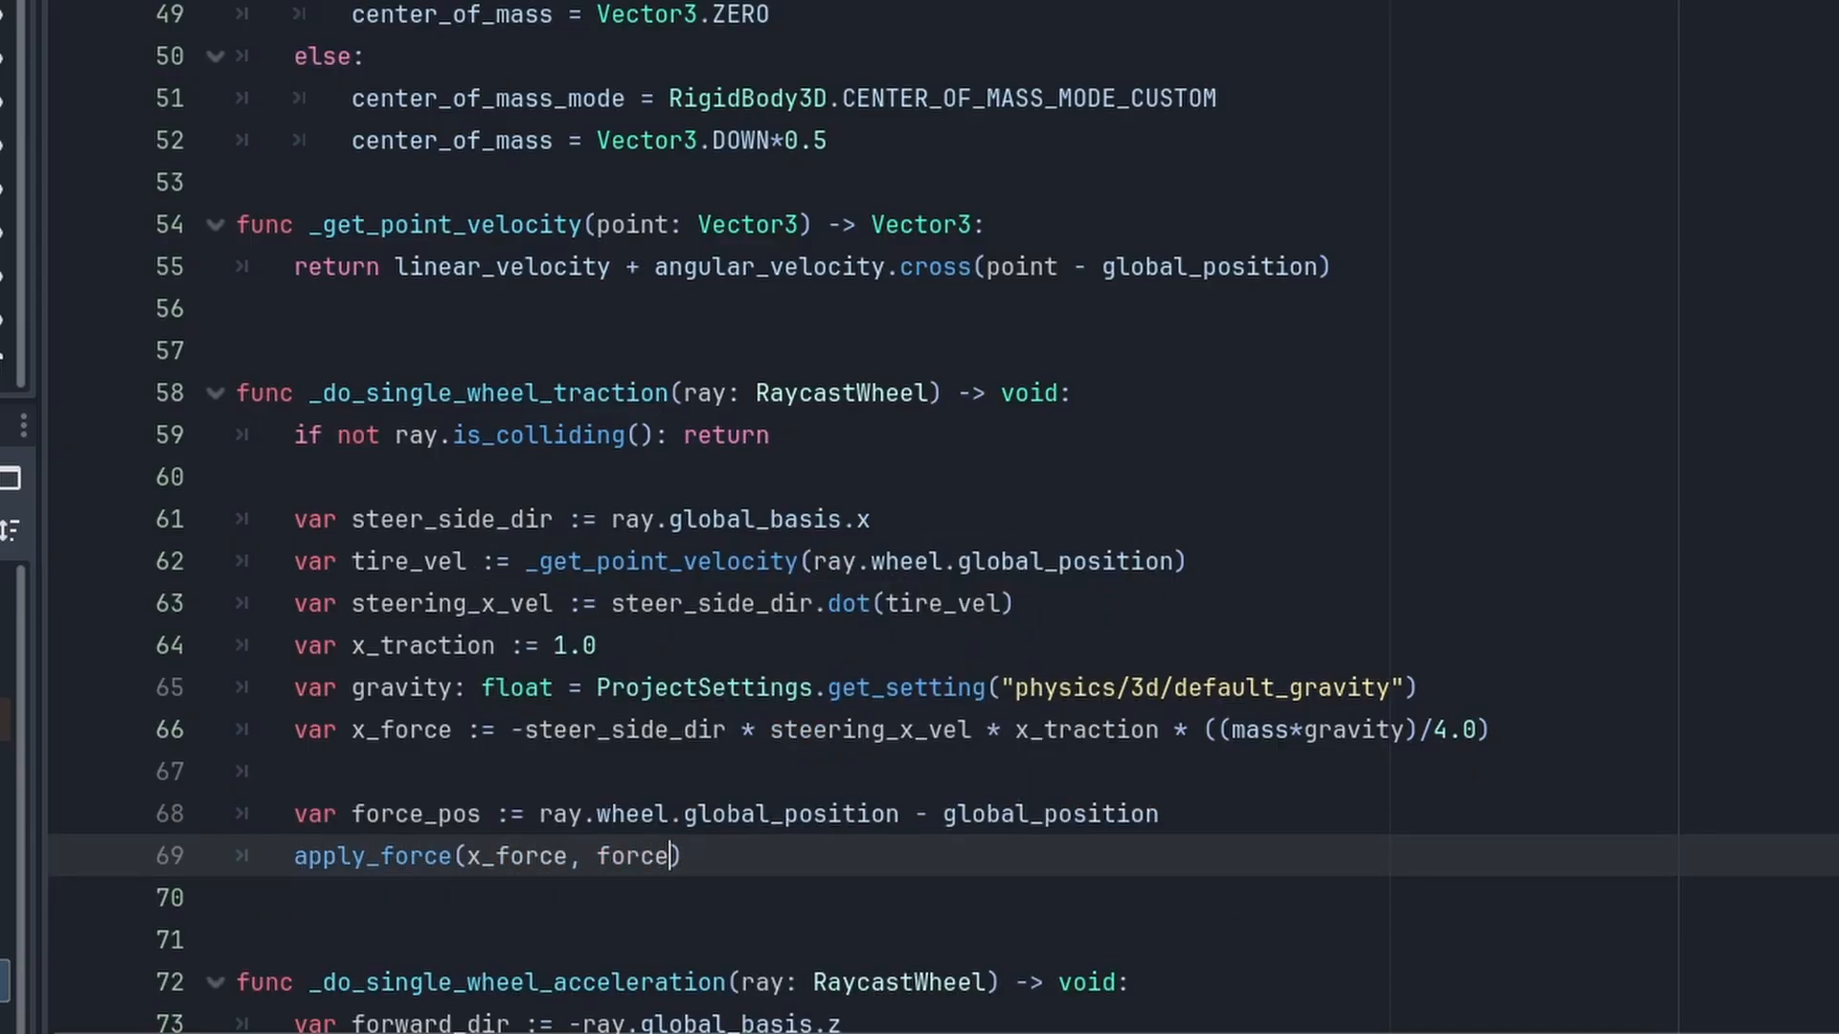
pyautogui.write('_pos)')
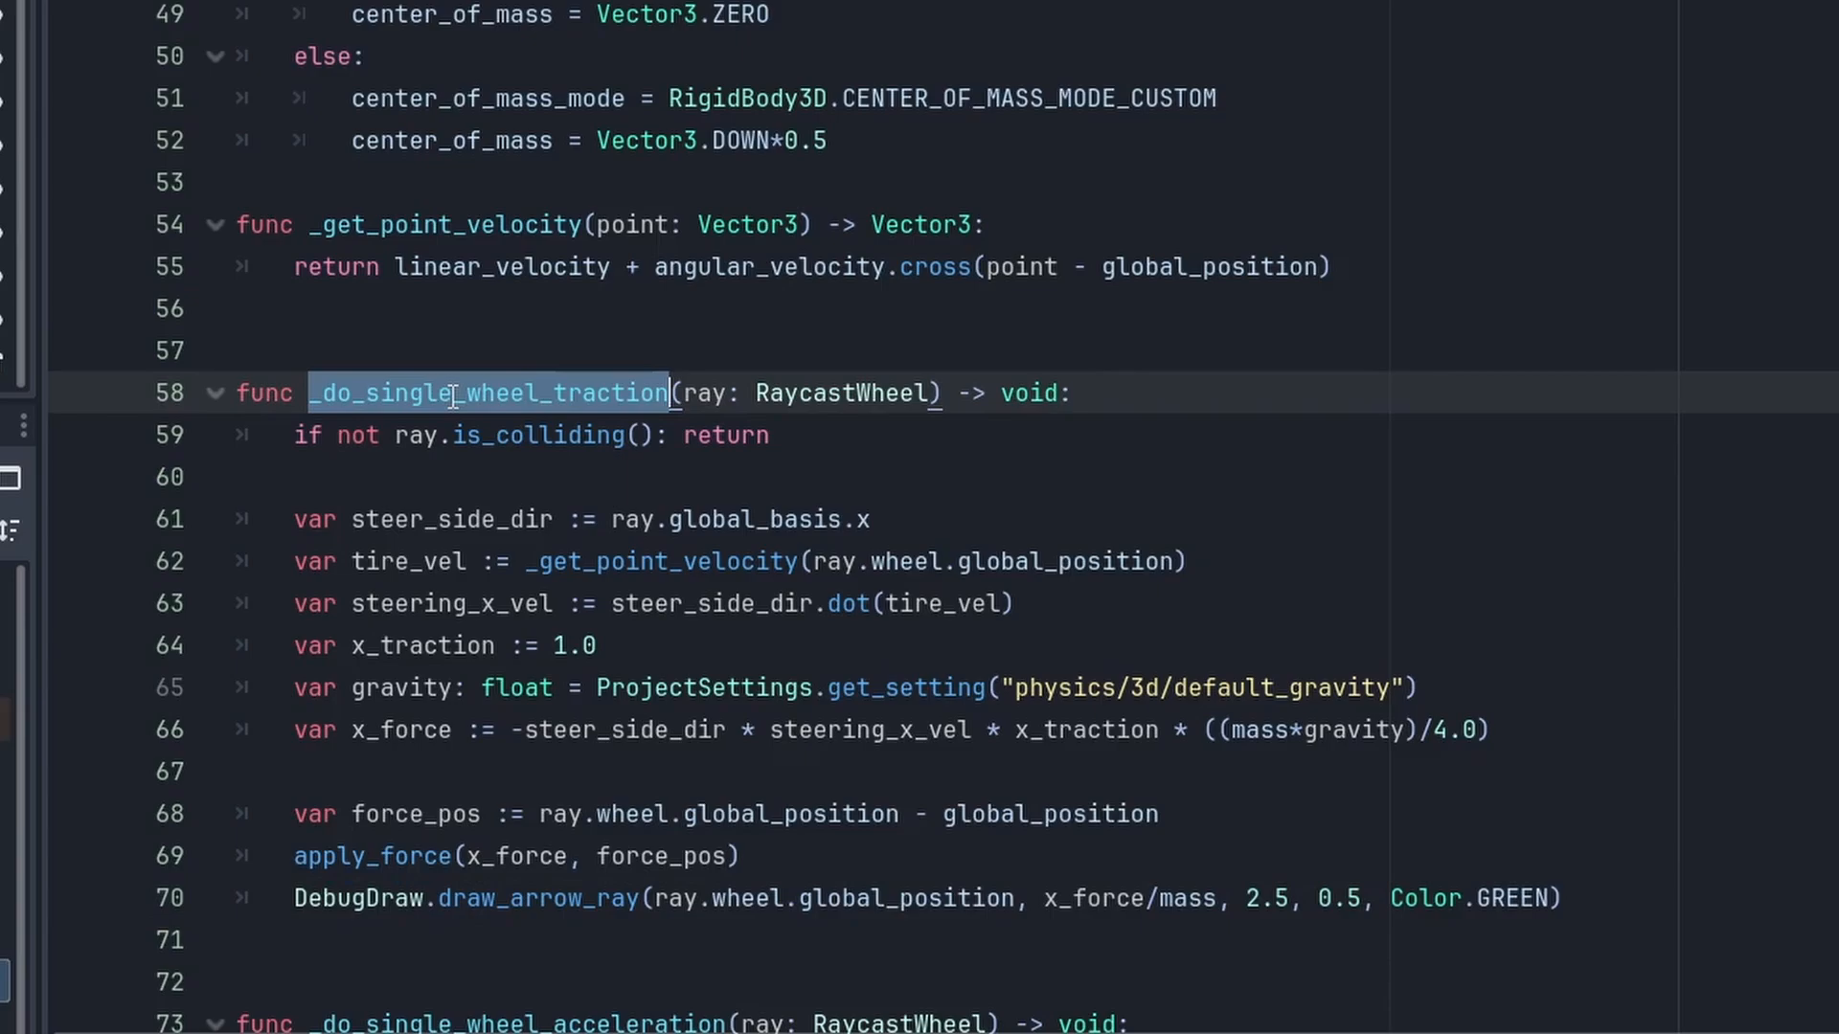
pyautogui.write('_do_single_wheel_traction(wheel)')
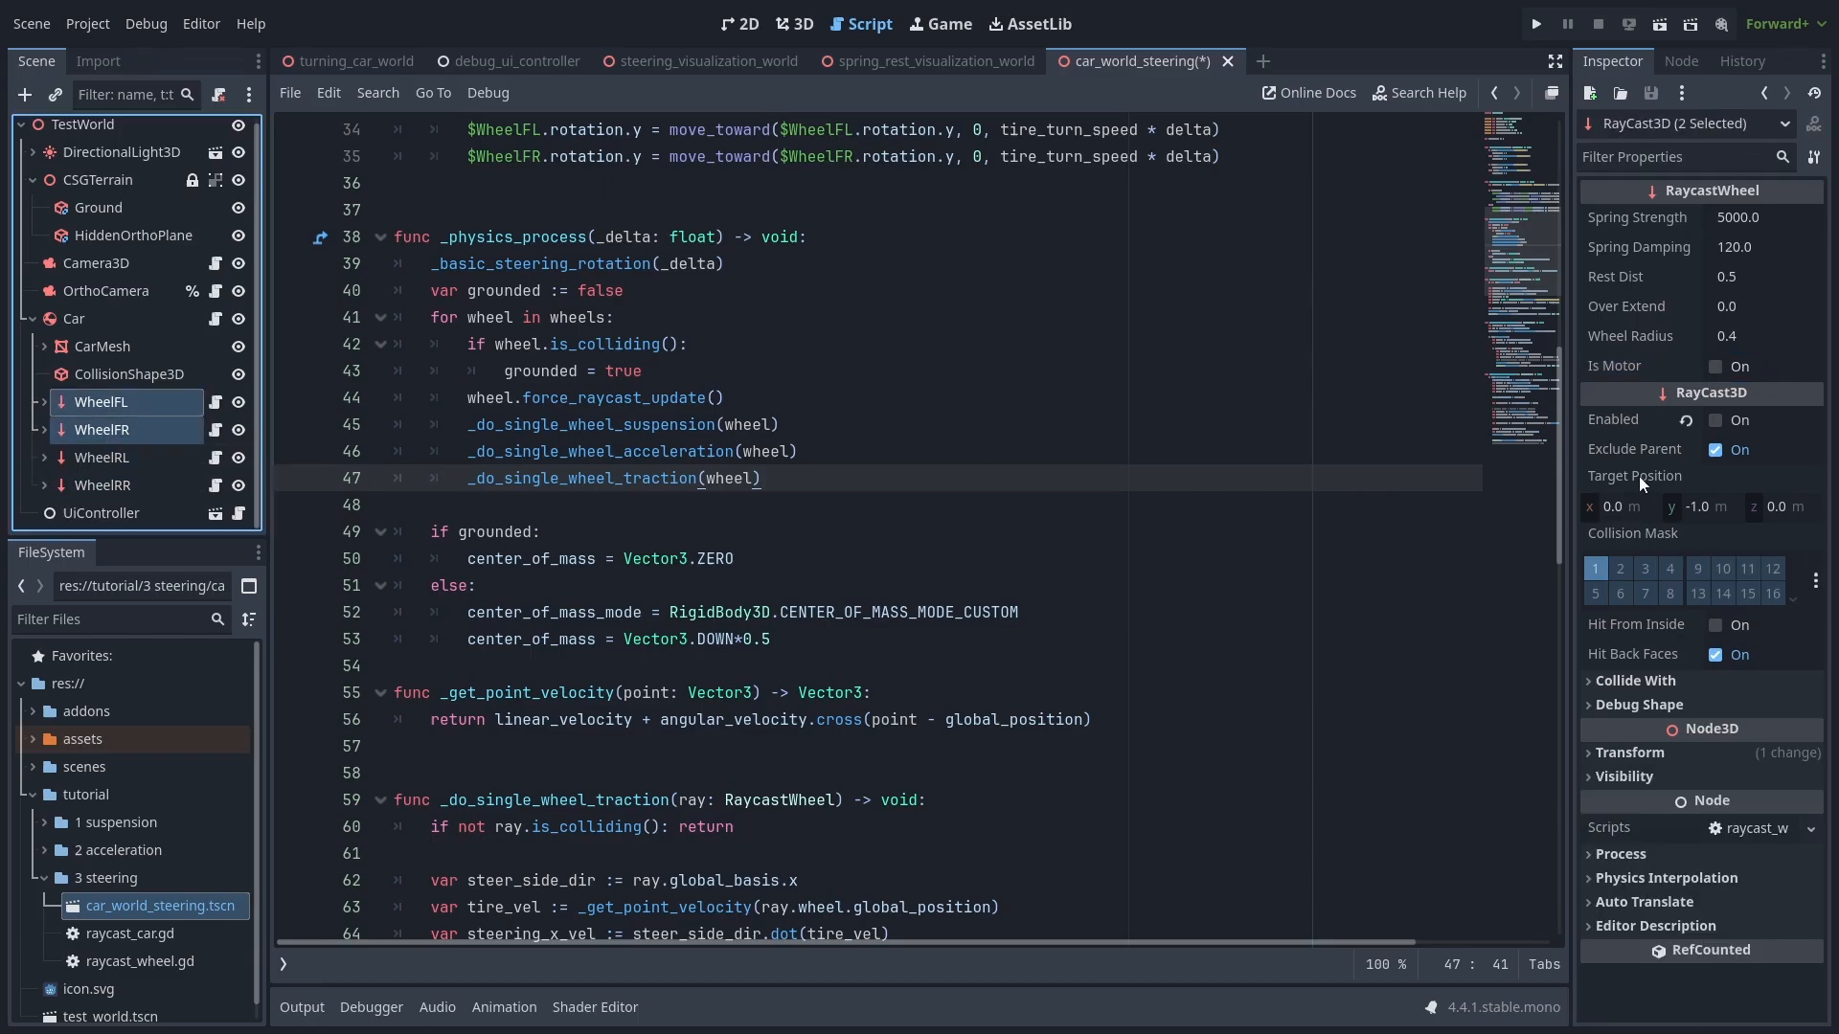
# - Select all four wheel nodes (WheelFL–WheelRR) so their shared raycast settings show in 3D
pyautogui.click(1536, 22)
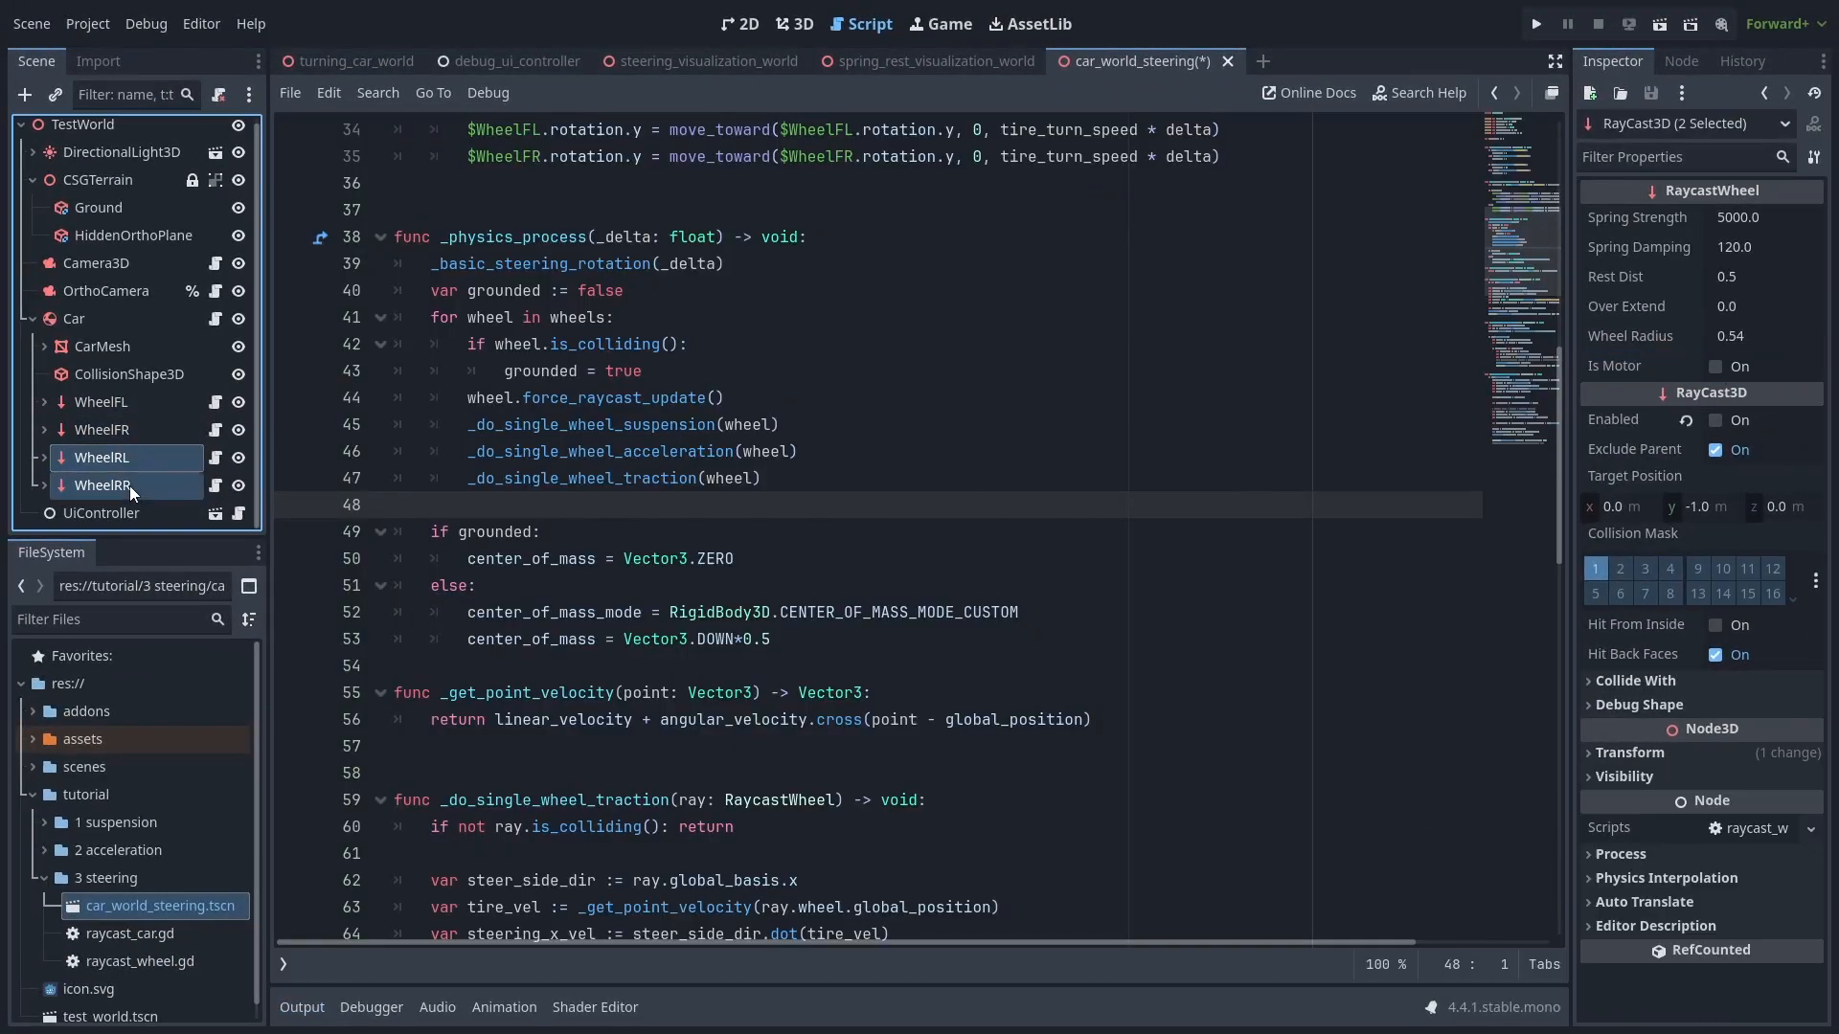
pyautogui.click(800, 25)
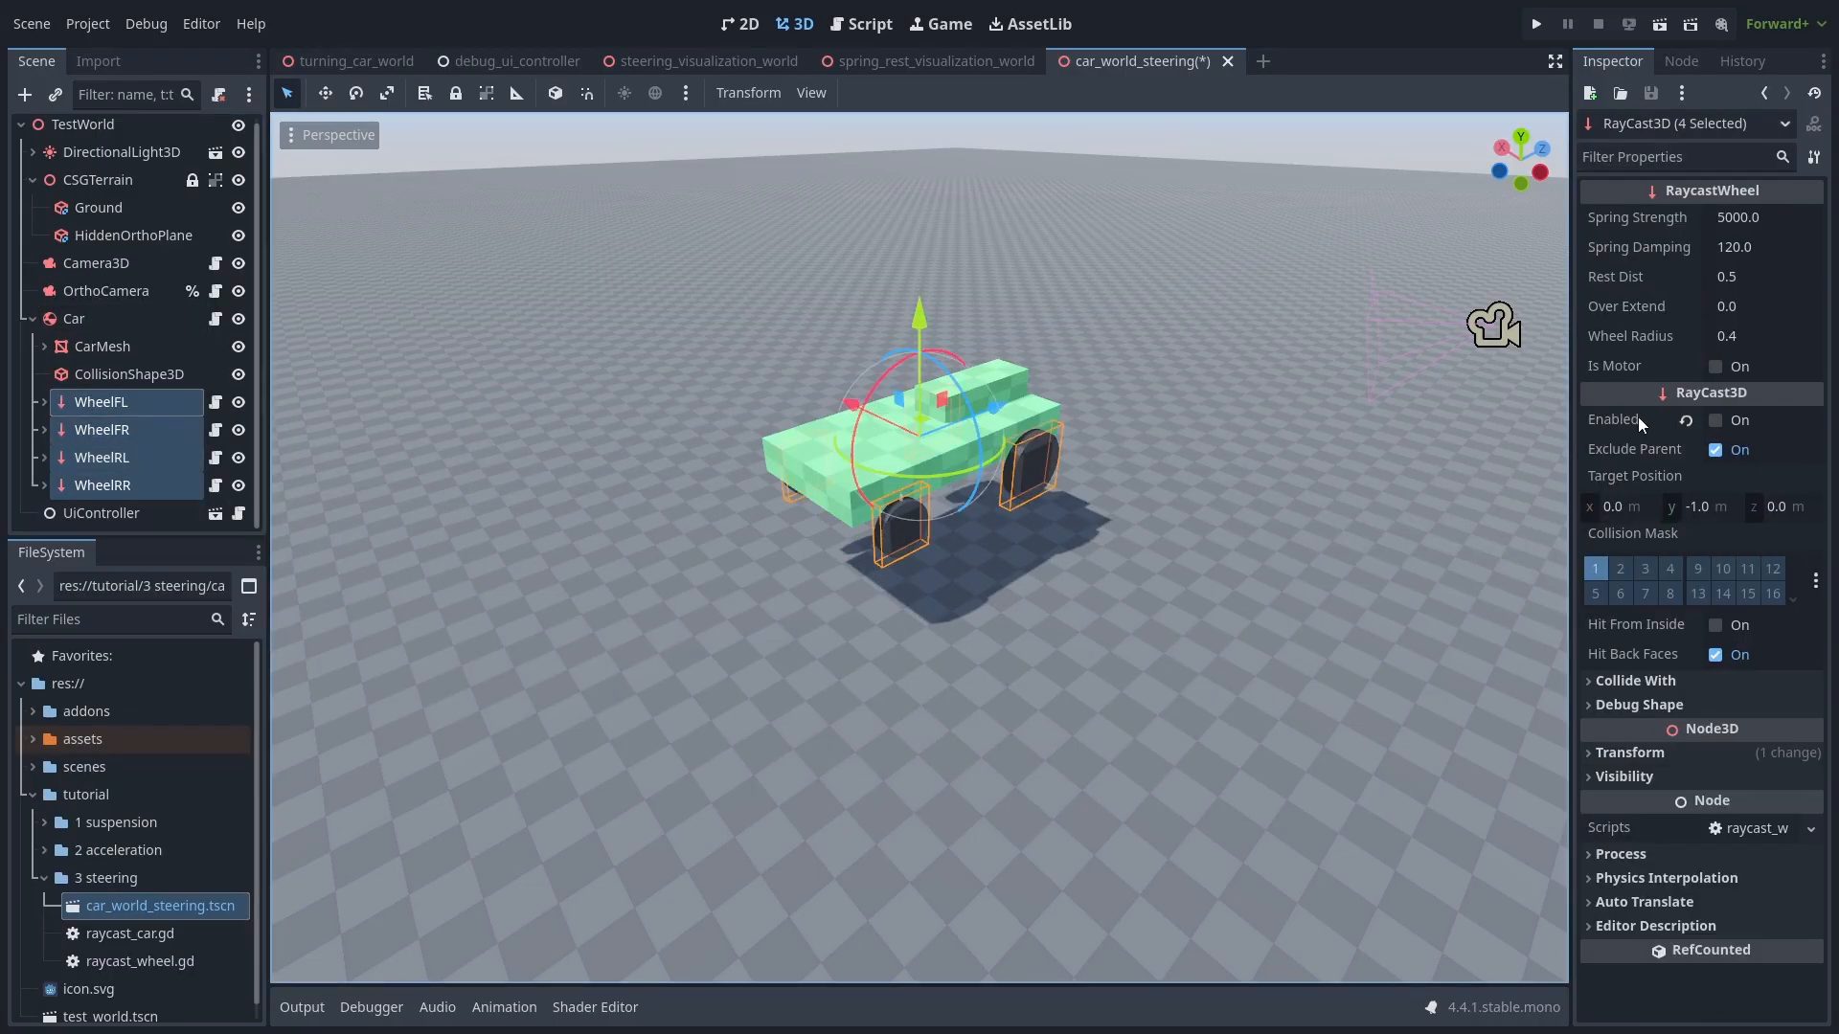
# - Set Over Extend to 0.2 on the four selected wheels
pyautogui.click(1762, 305)
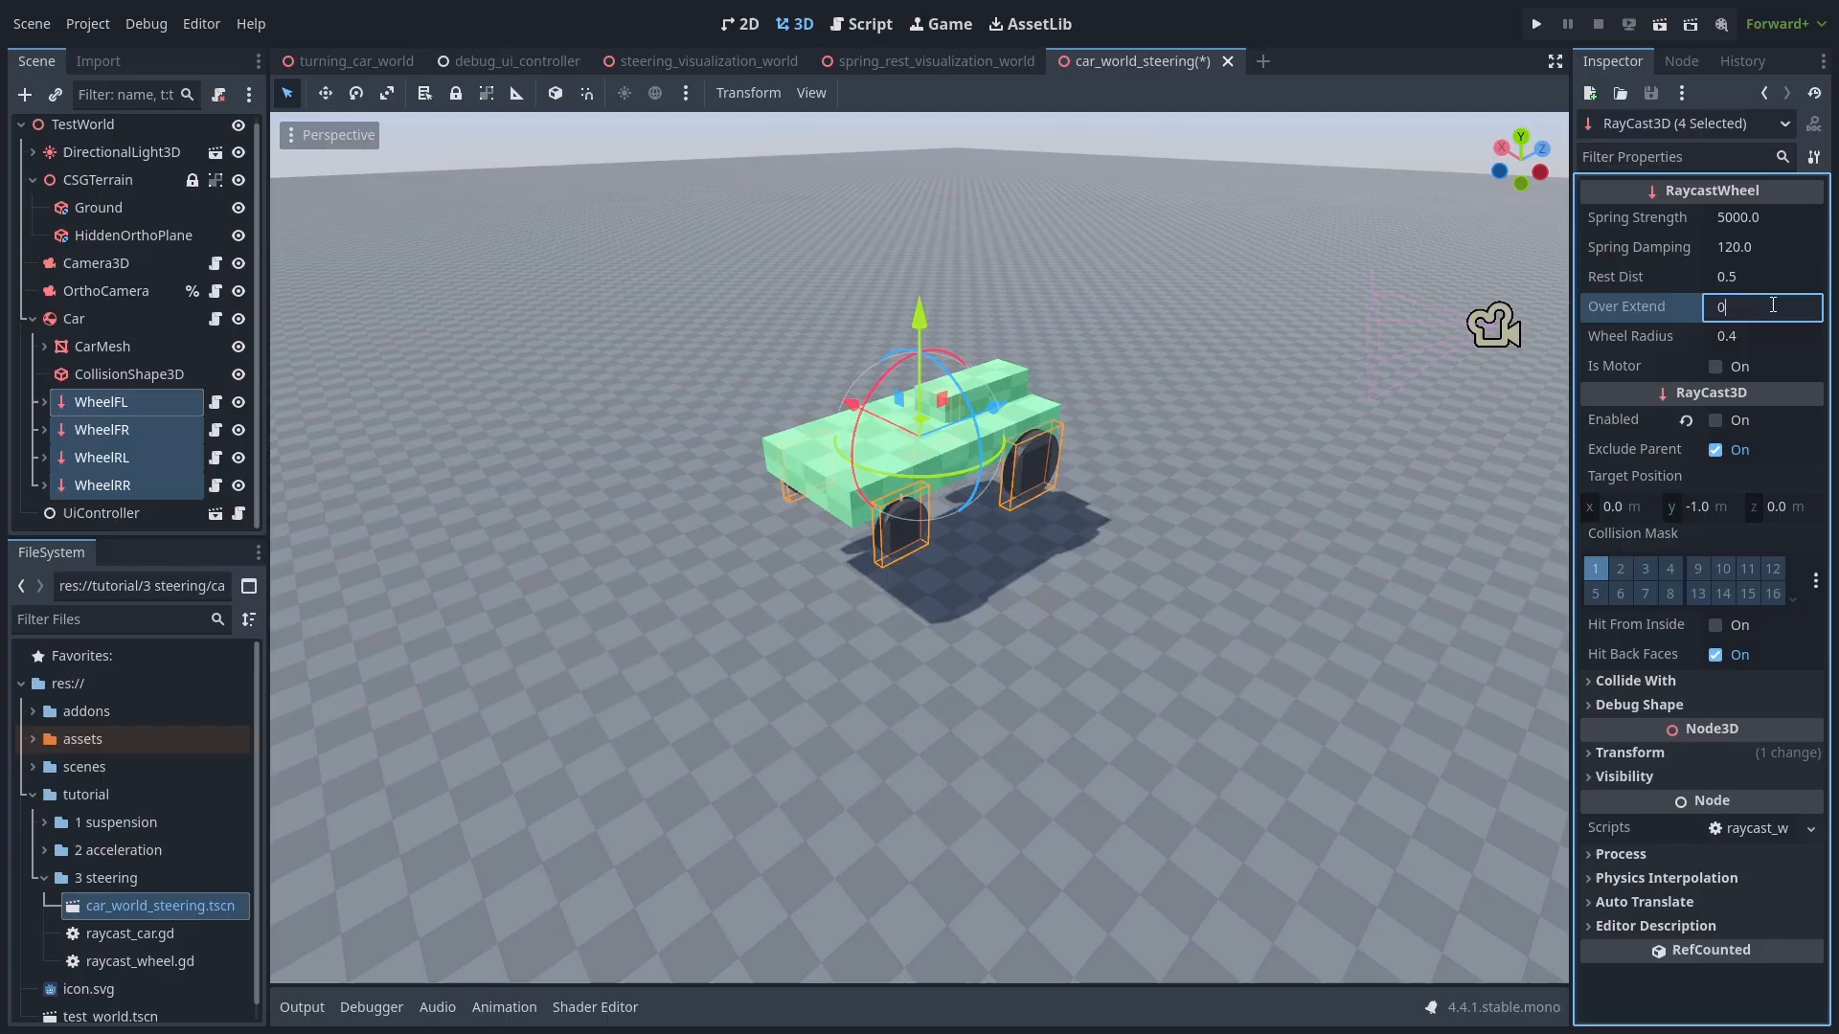
pyautogui.write('0.2')
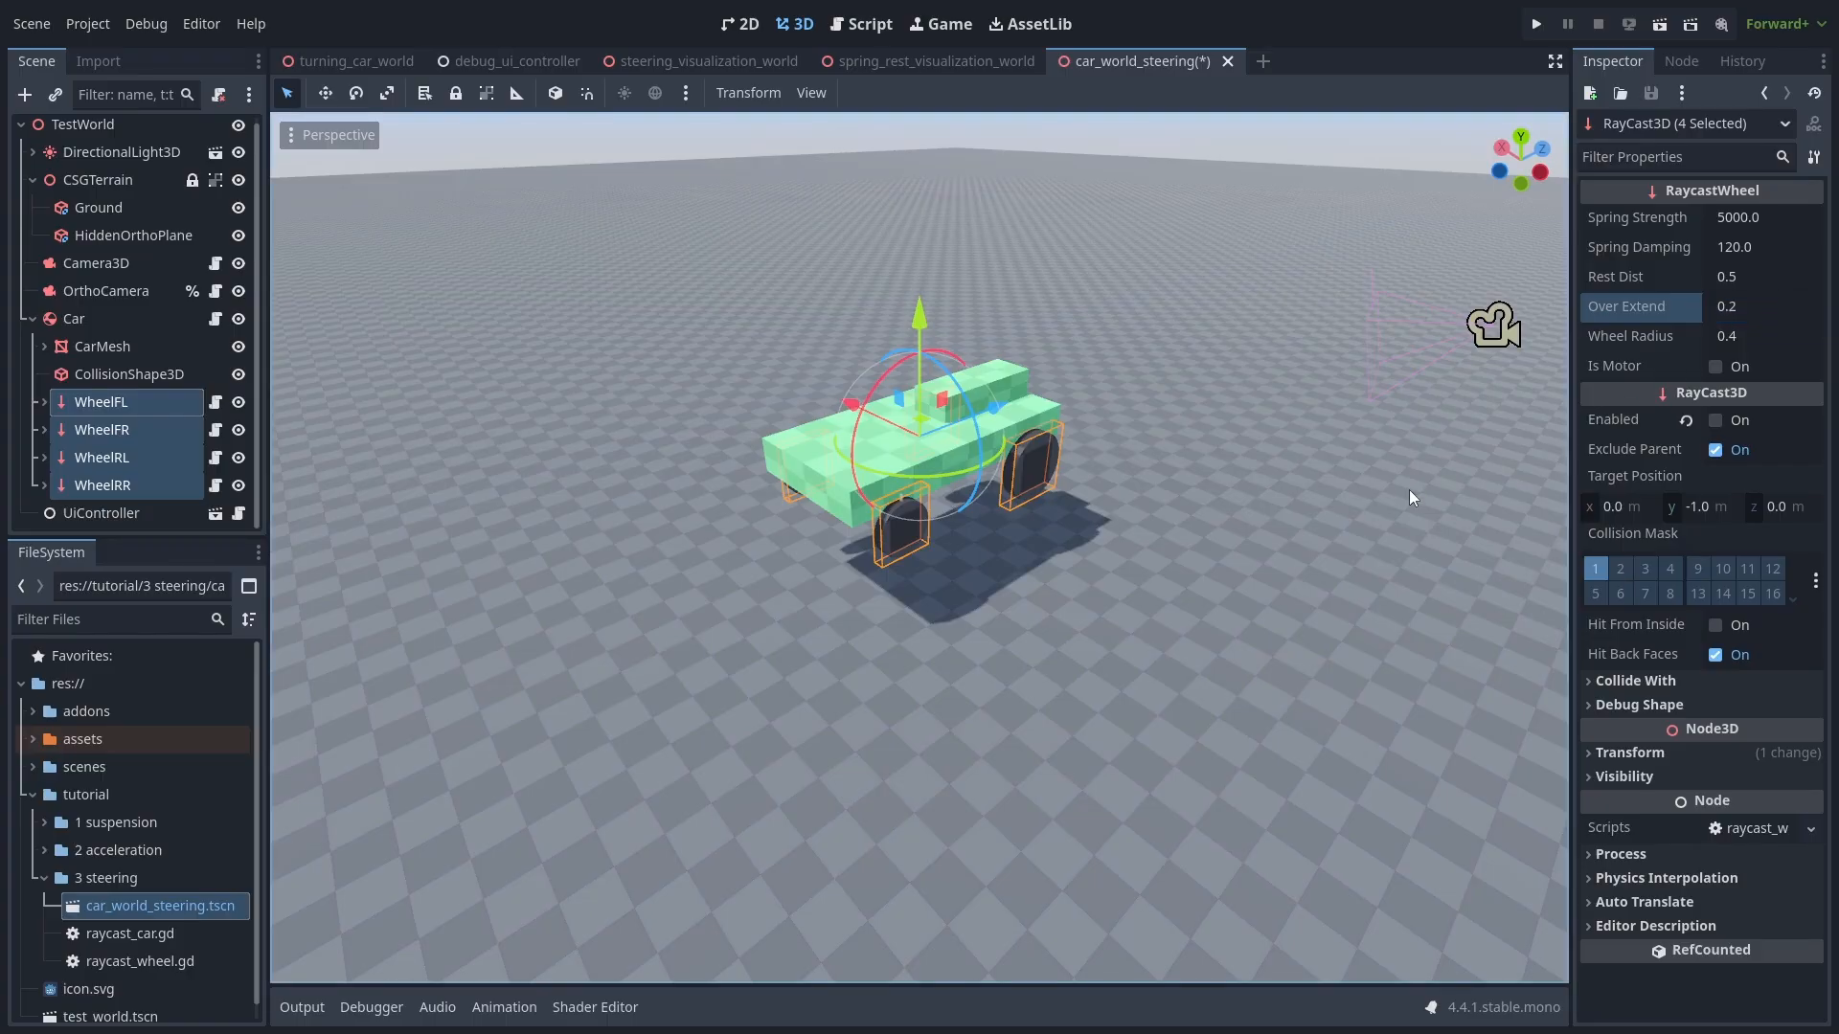
pyautogui.click(1536, 25)
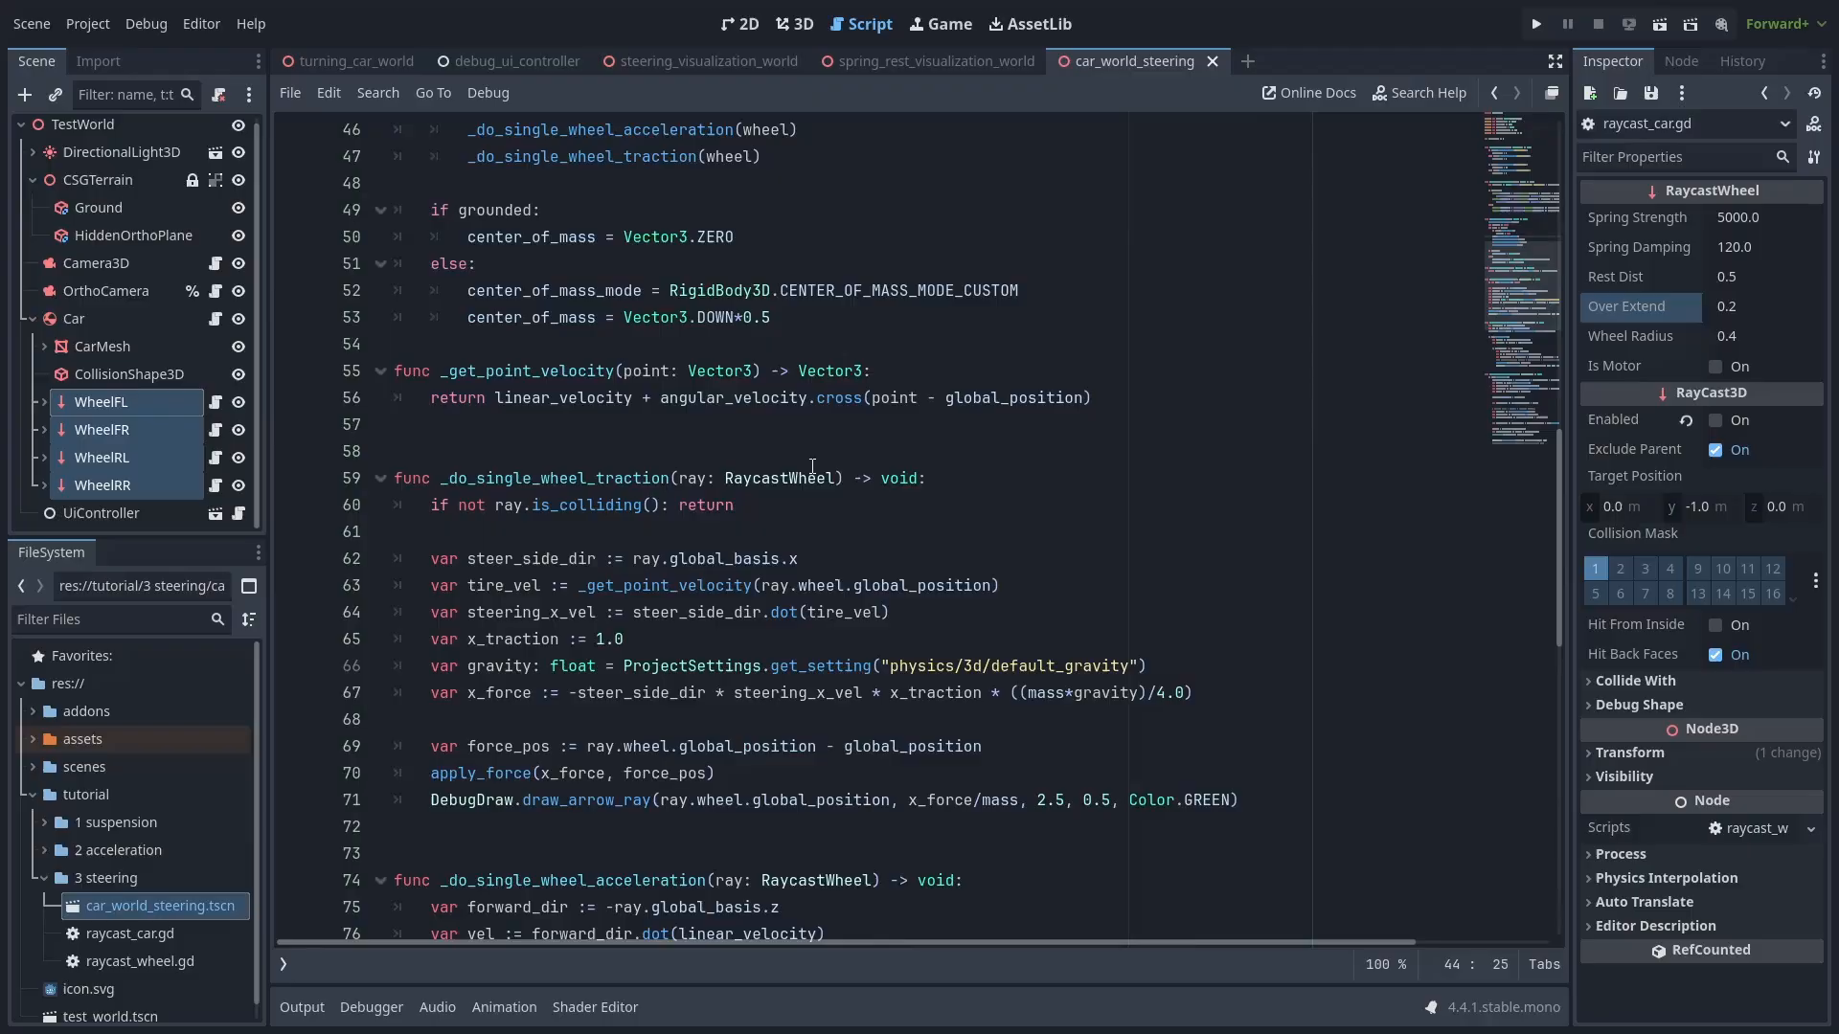
pyautogui.scroll(-3)
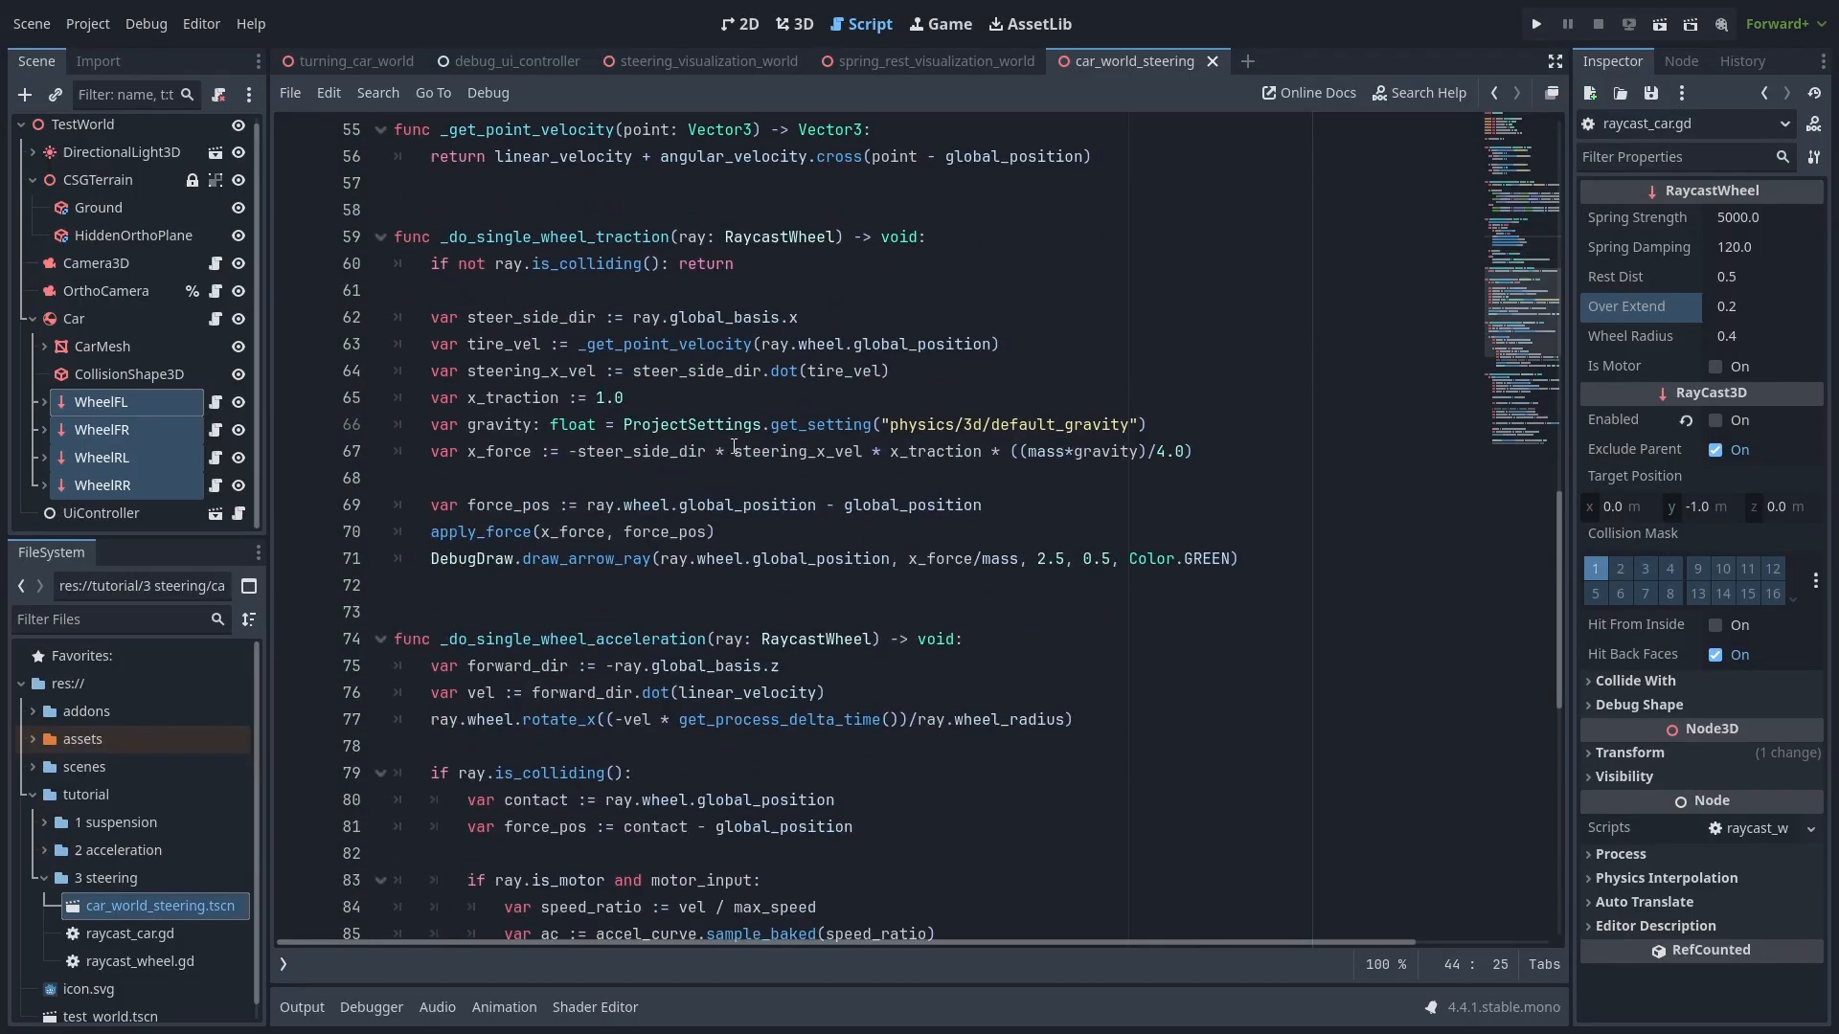
pyautogui.doubleClick(640, 451)
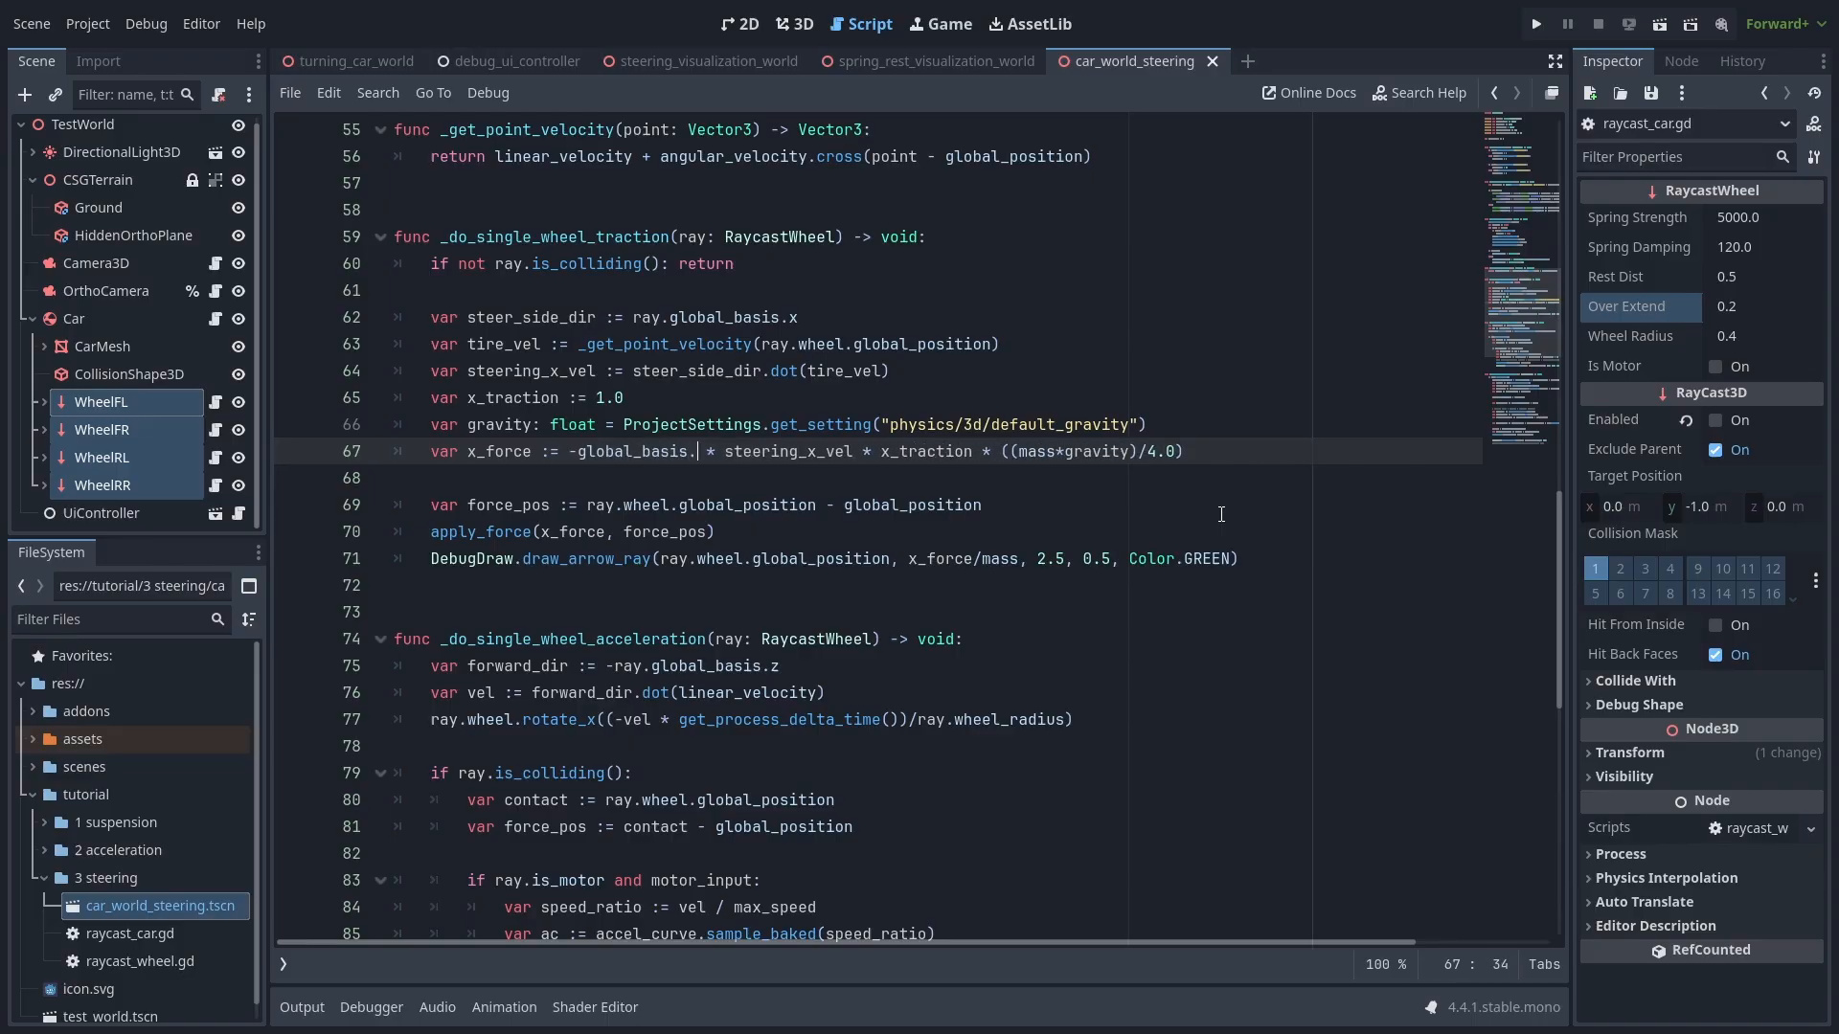
pyautogui.click(1537, 23)
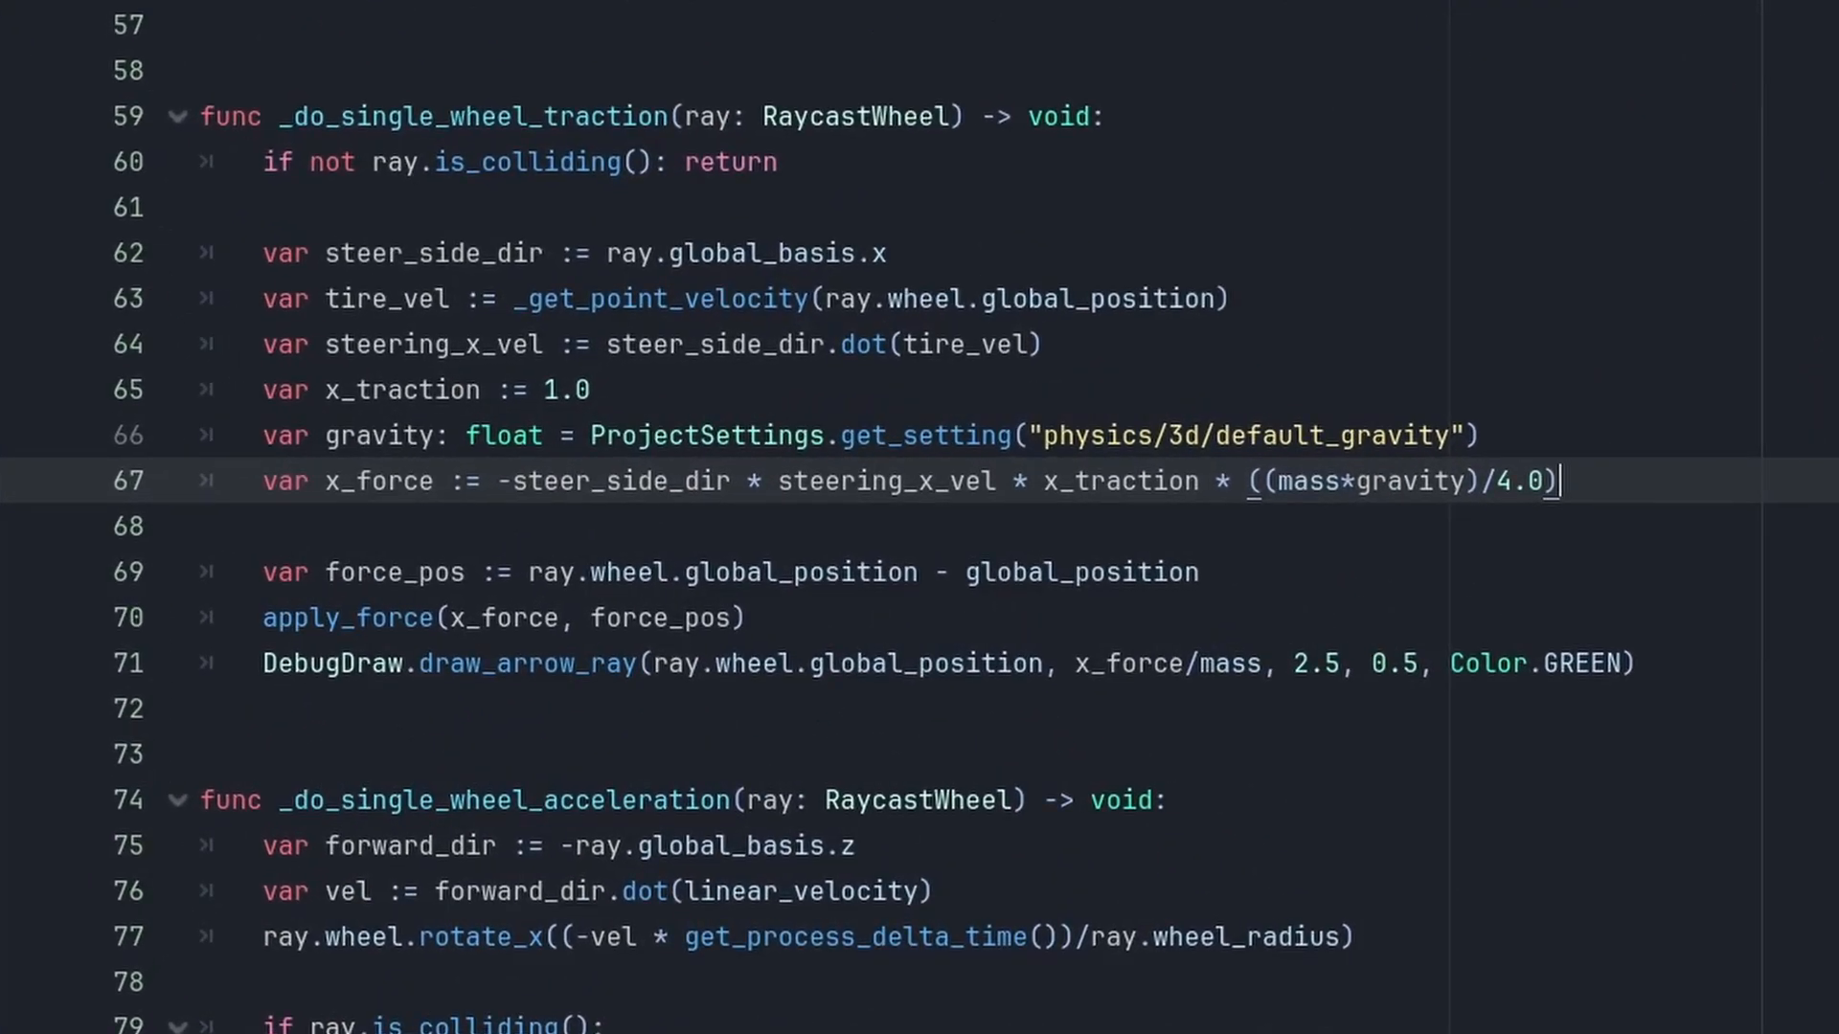
# - Compute forward velocity f_vel from -ray.global_basis.z and declare z_traction
pyautogui.write('#')
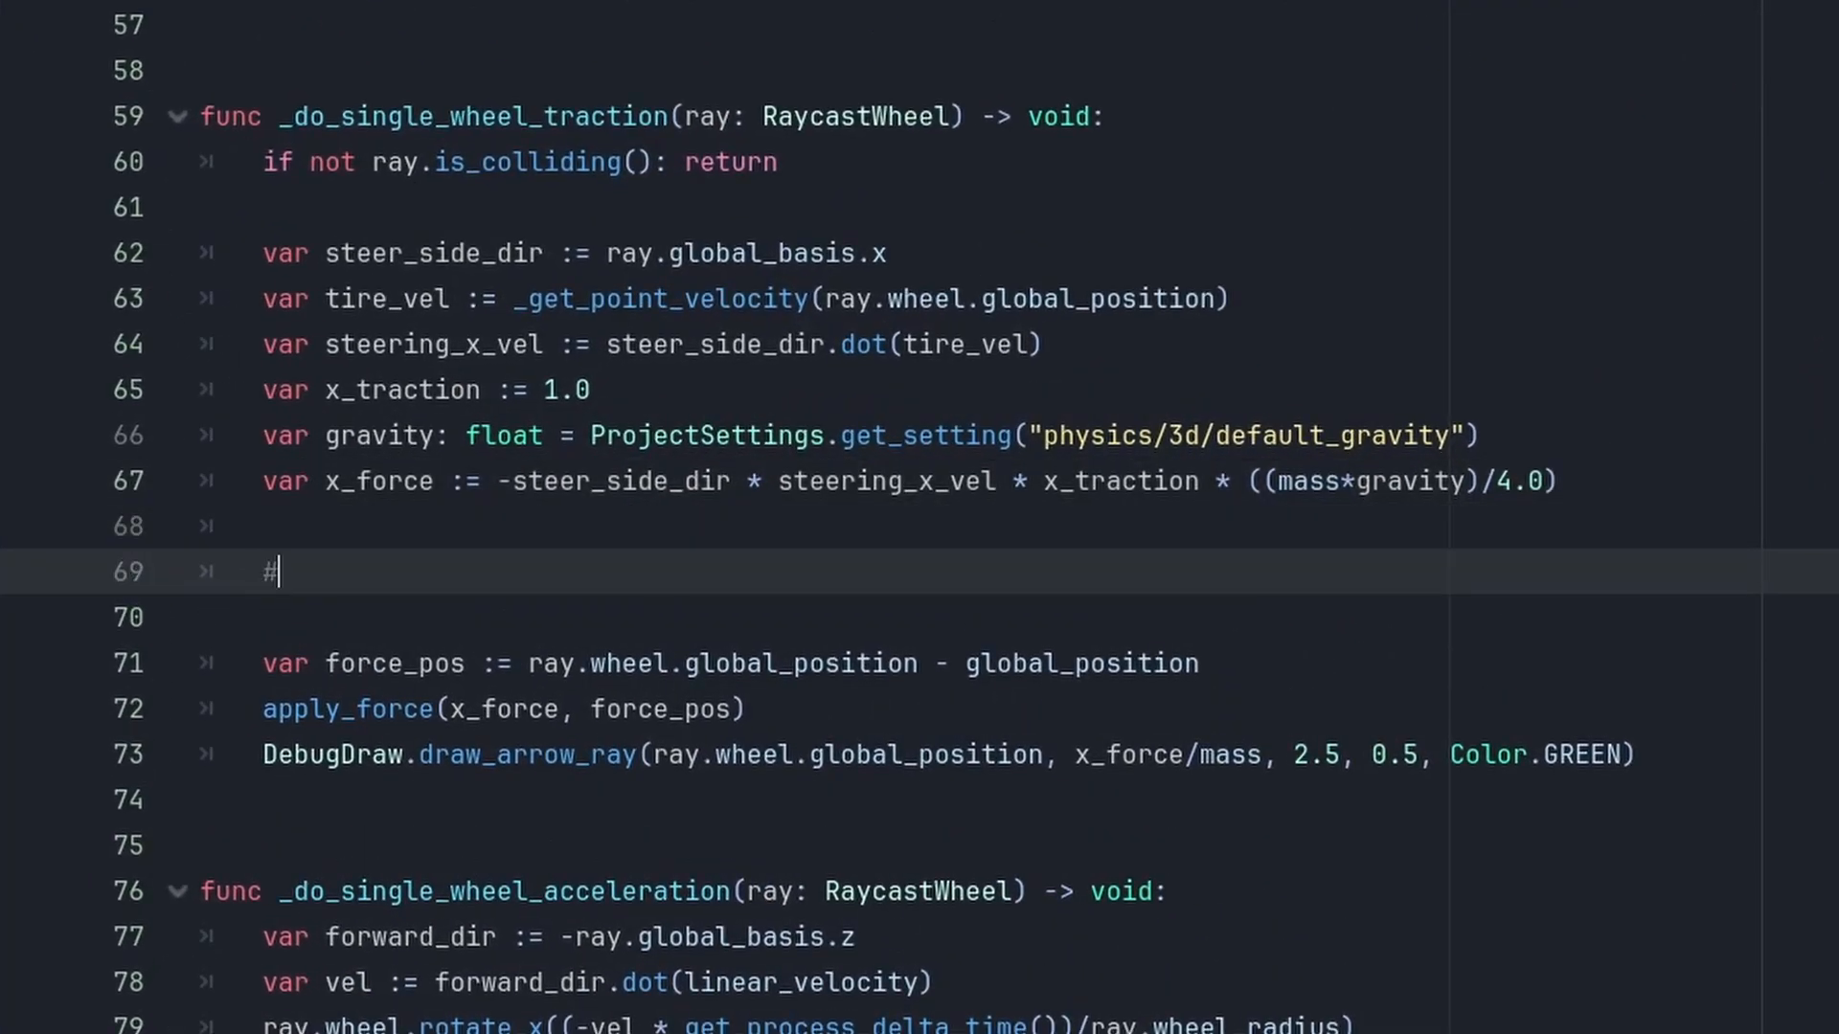
pyautogui.write('z force traction')
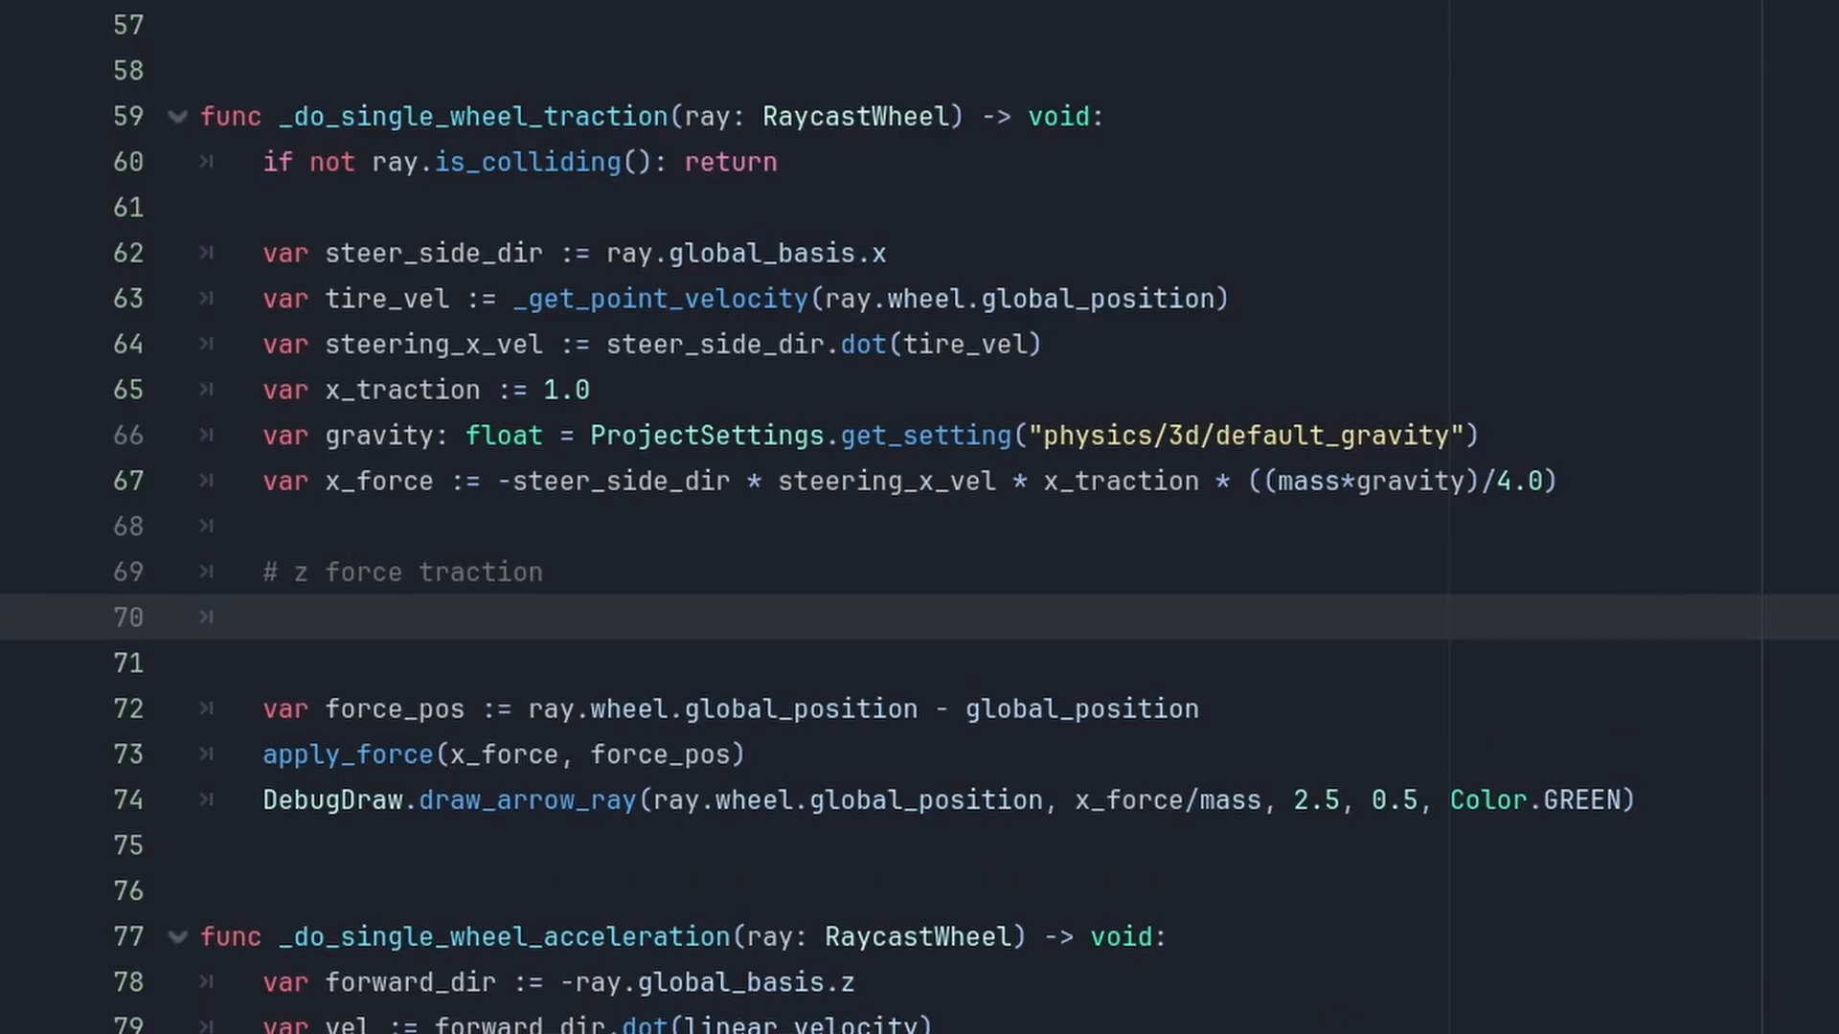
pyautogui.write('var f_vel :')
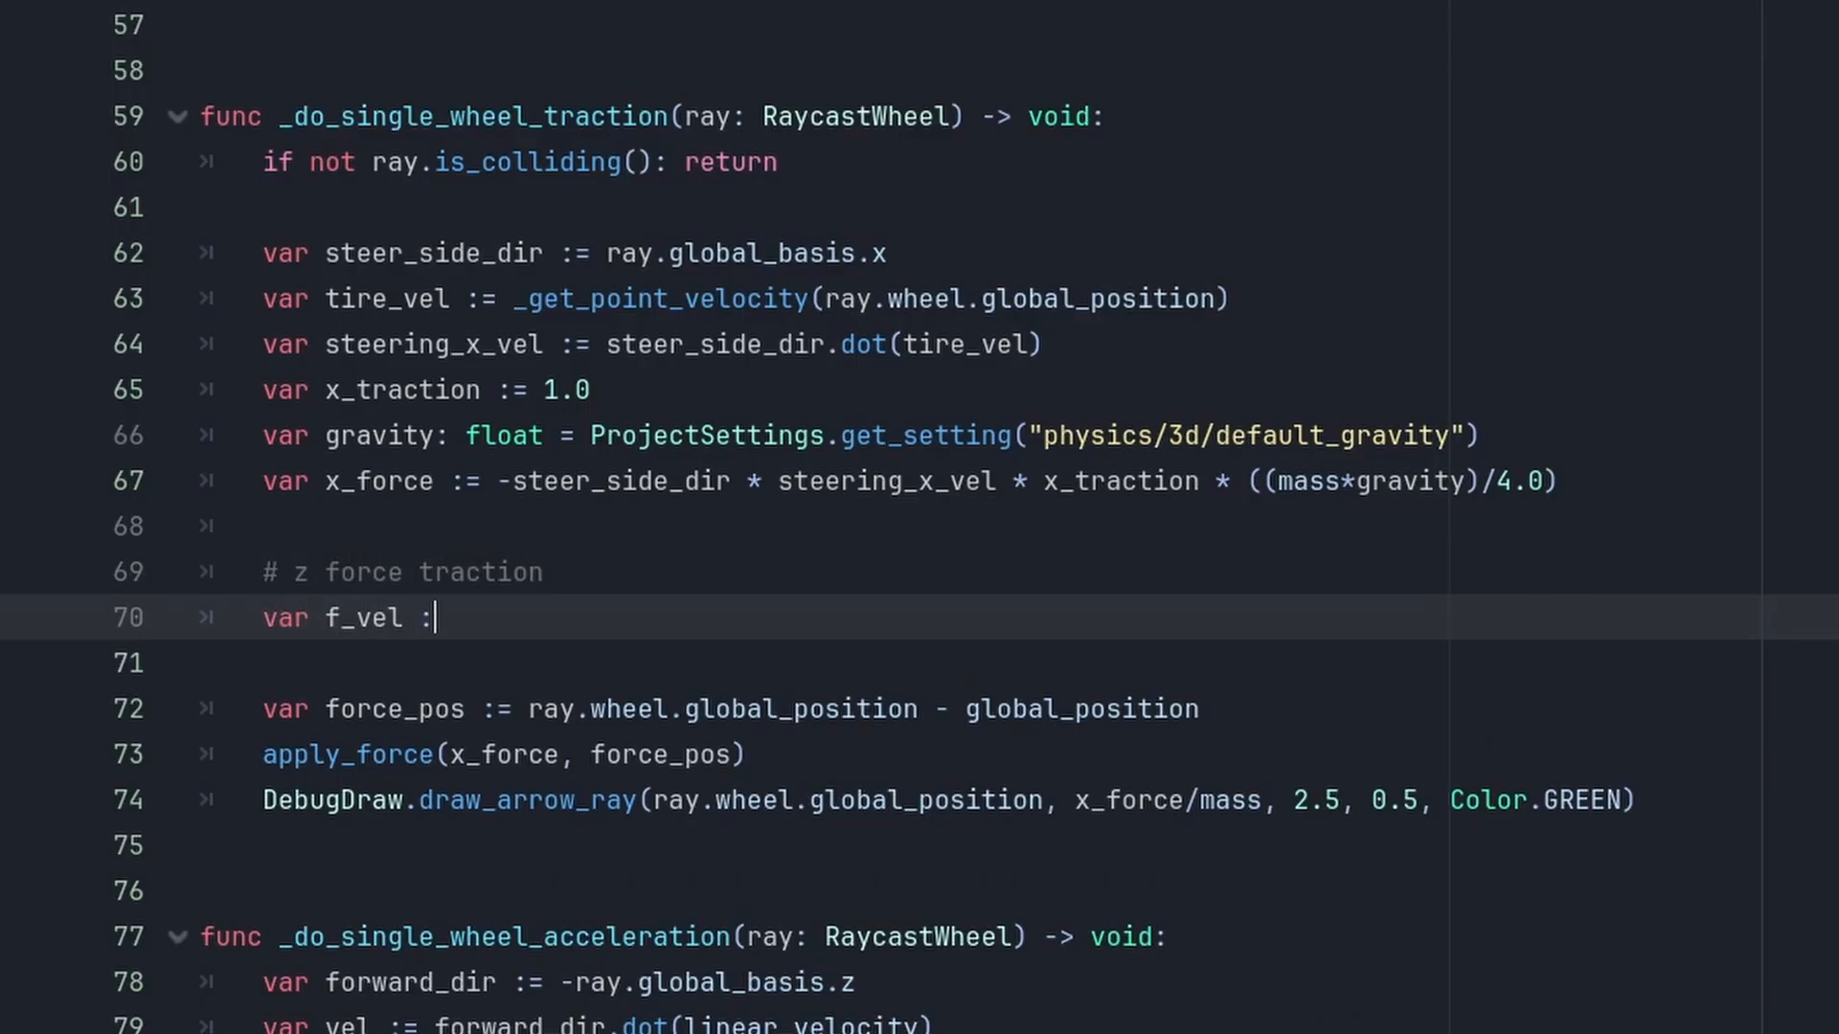
pyautogui.write('= -ray.global_basis')
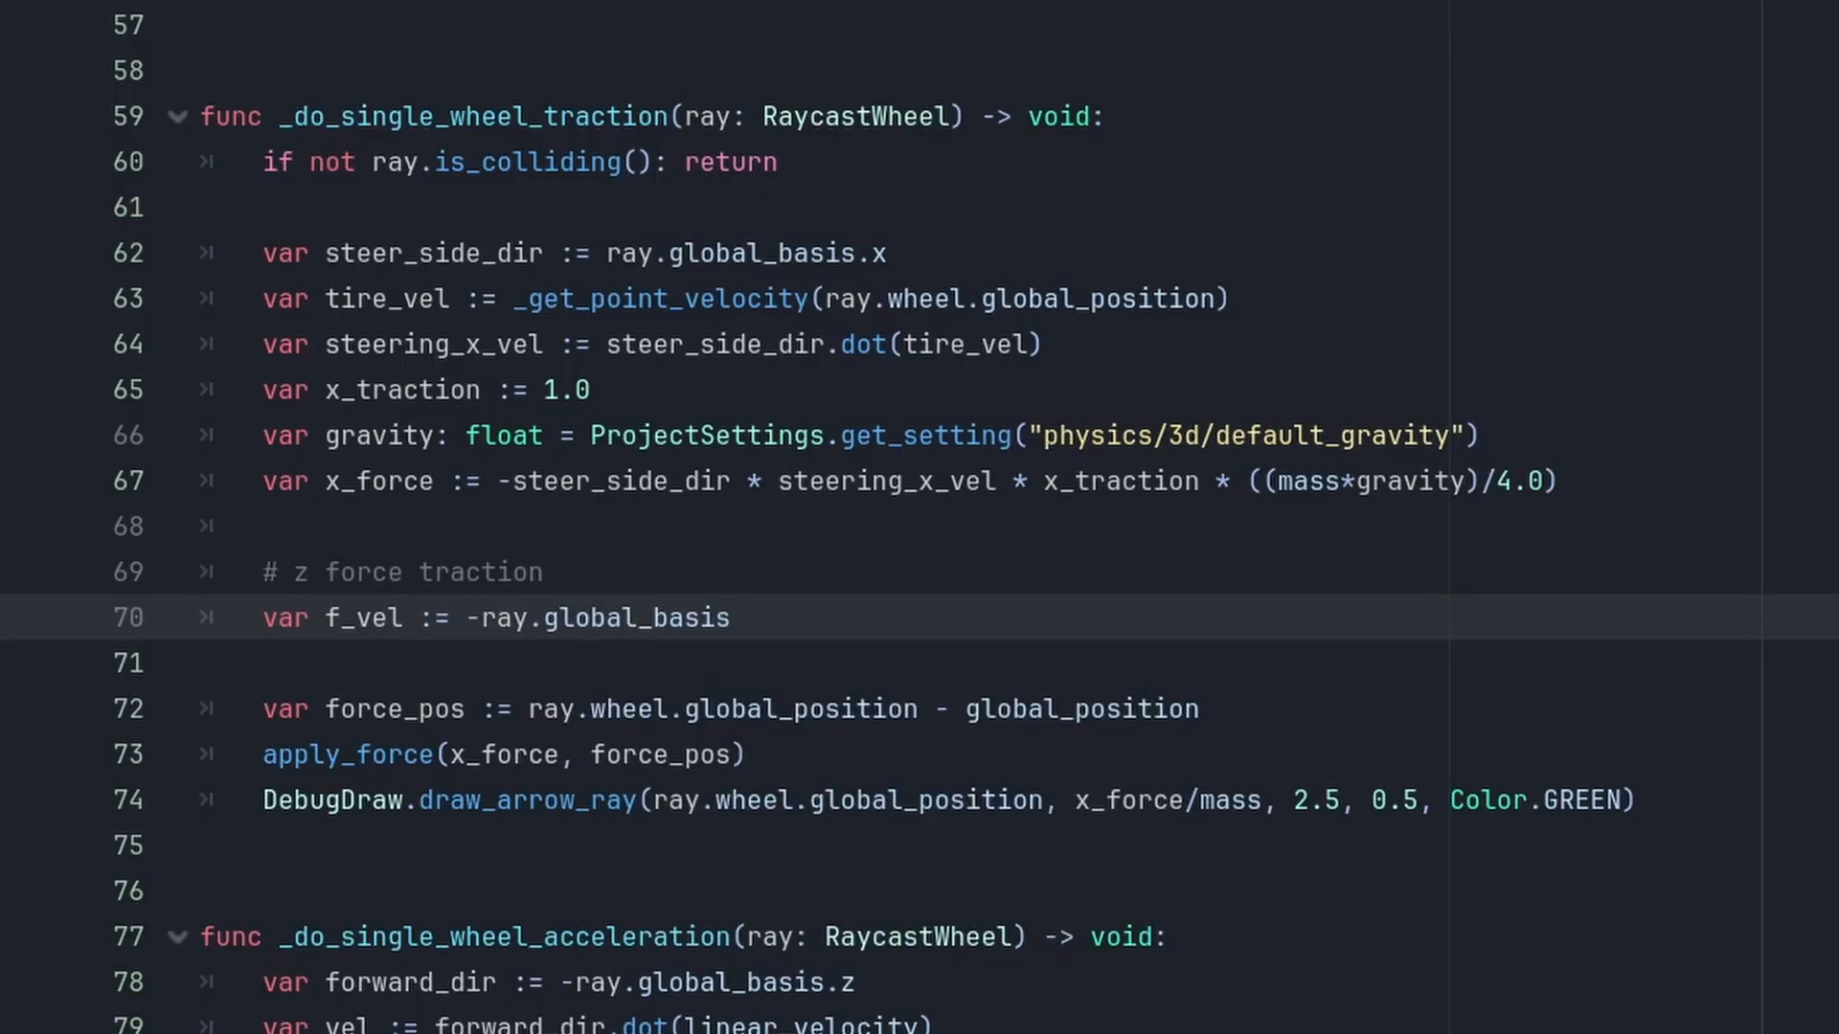
pyautogui.write('.z.dot(tire_vel')
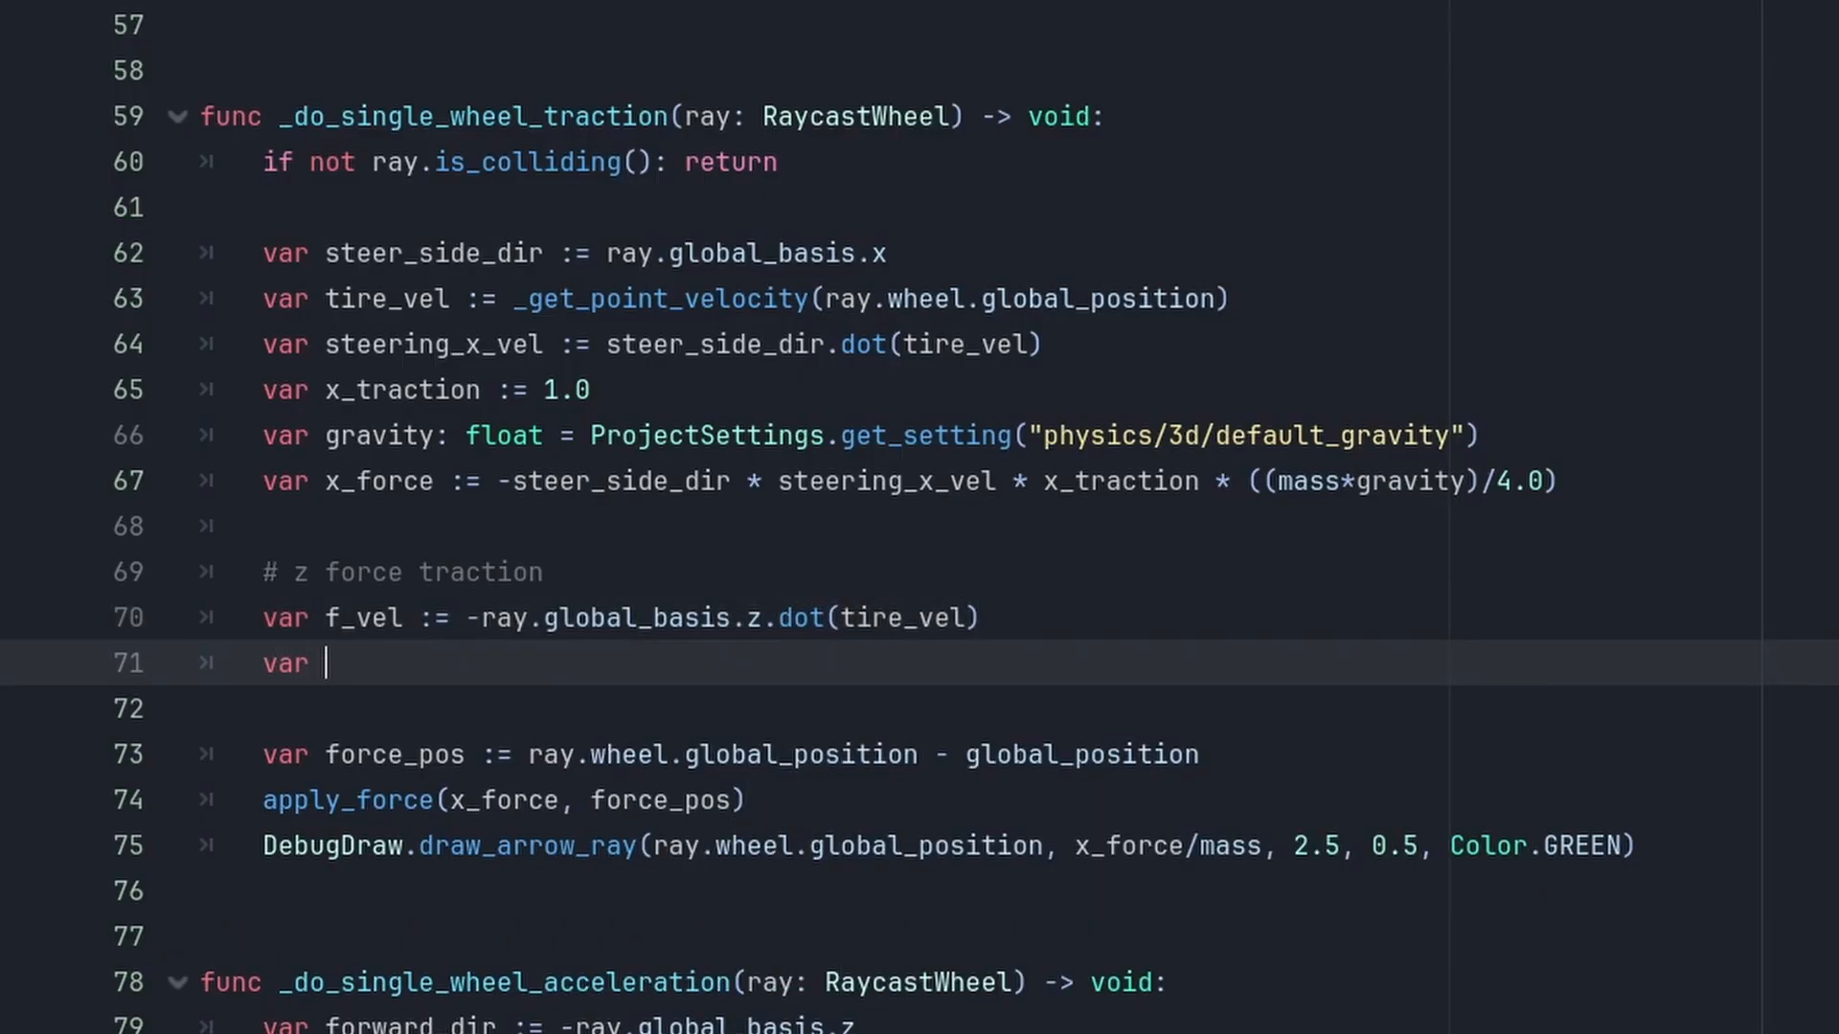
pyautogui.write('z_traction =')
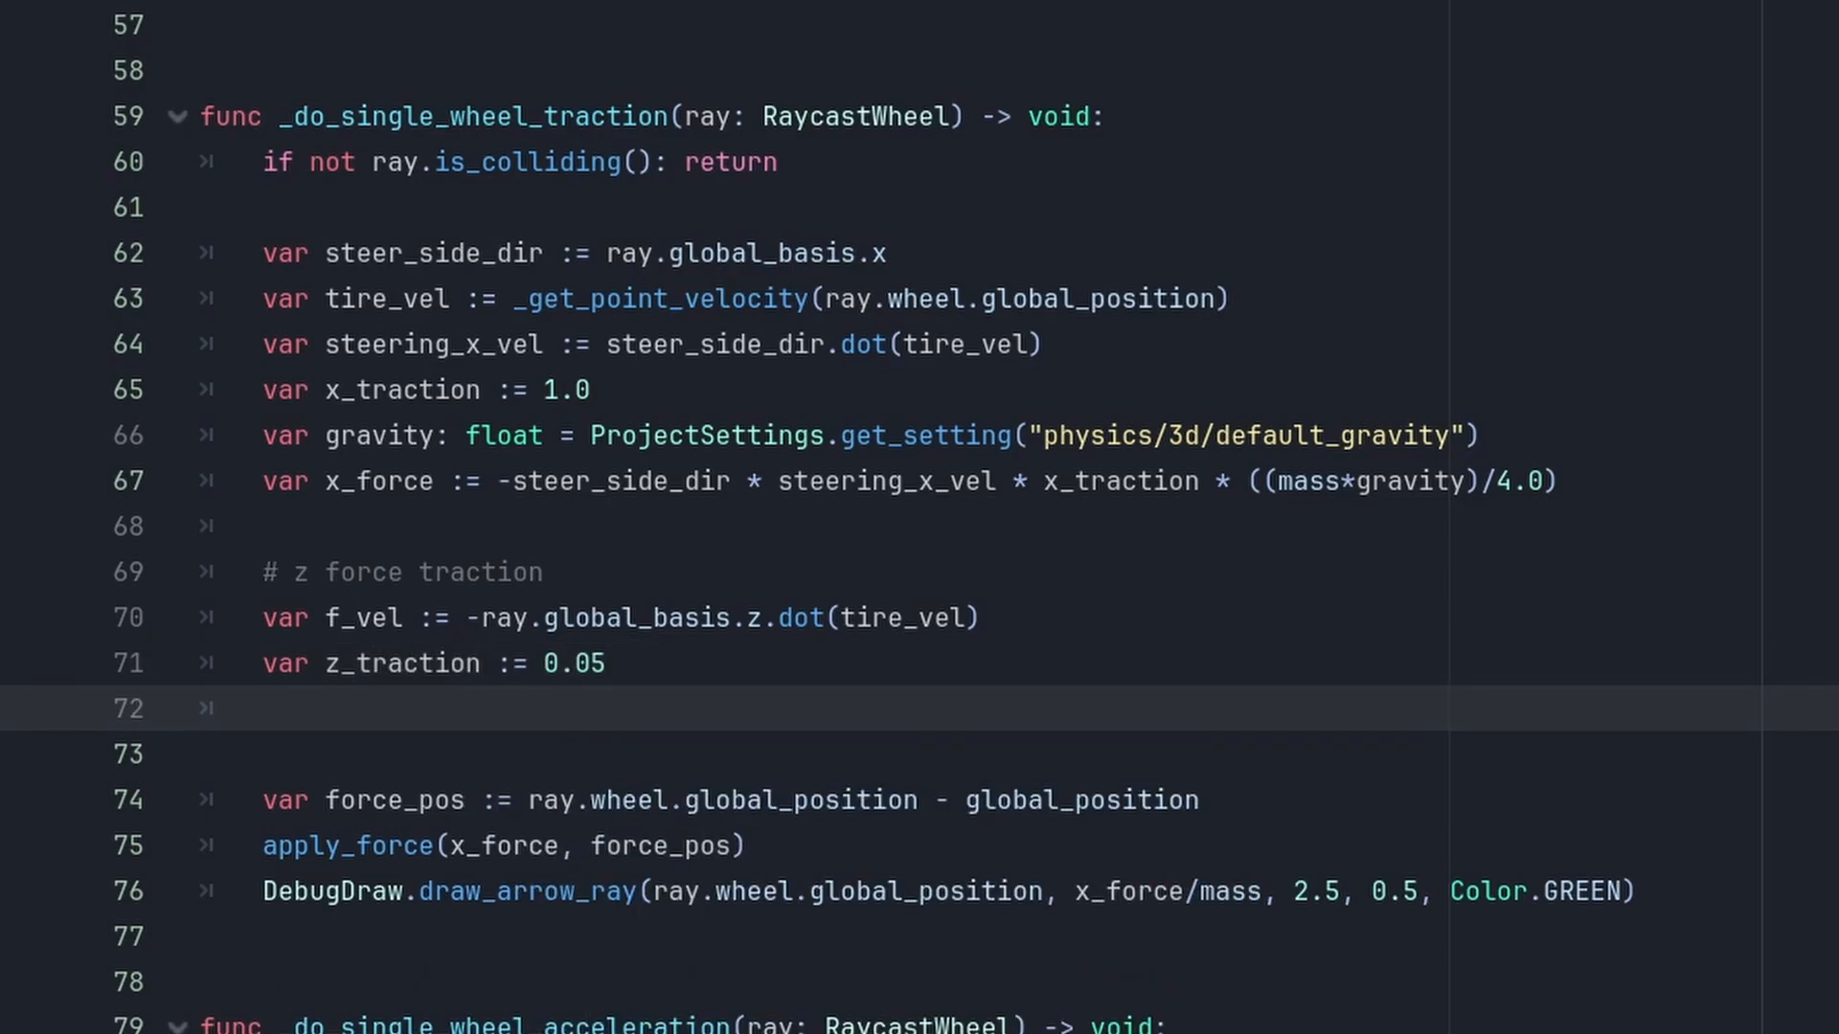
# - Define z_force := global_basis.z * f_vel * z_traction * ((mass*gravity)/4.0)
pyautogui.write('var z_force :=')
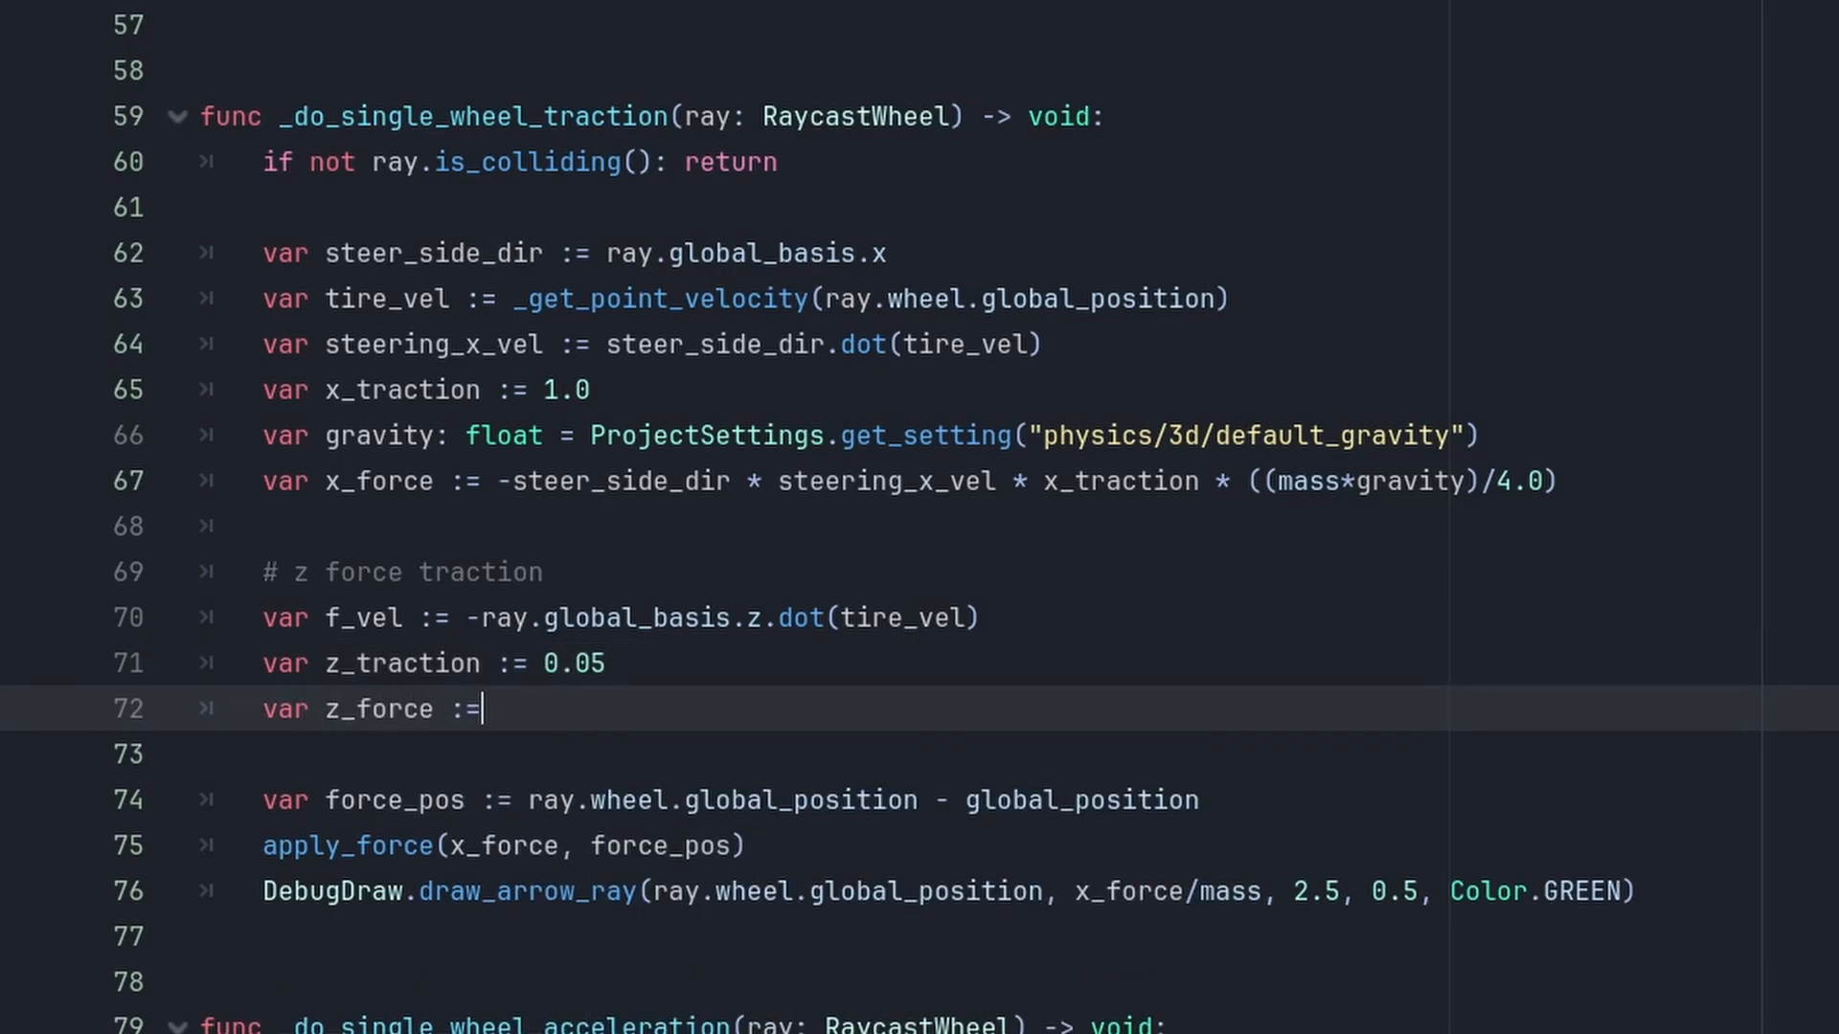
pyautogui.write('global_basis.z *')
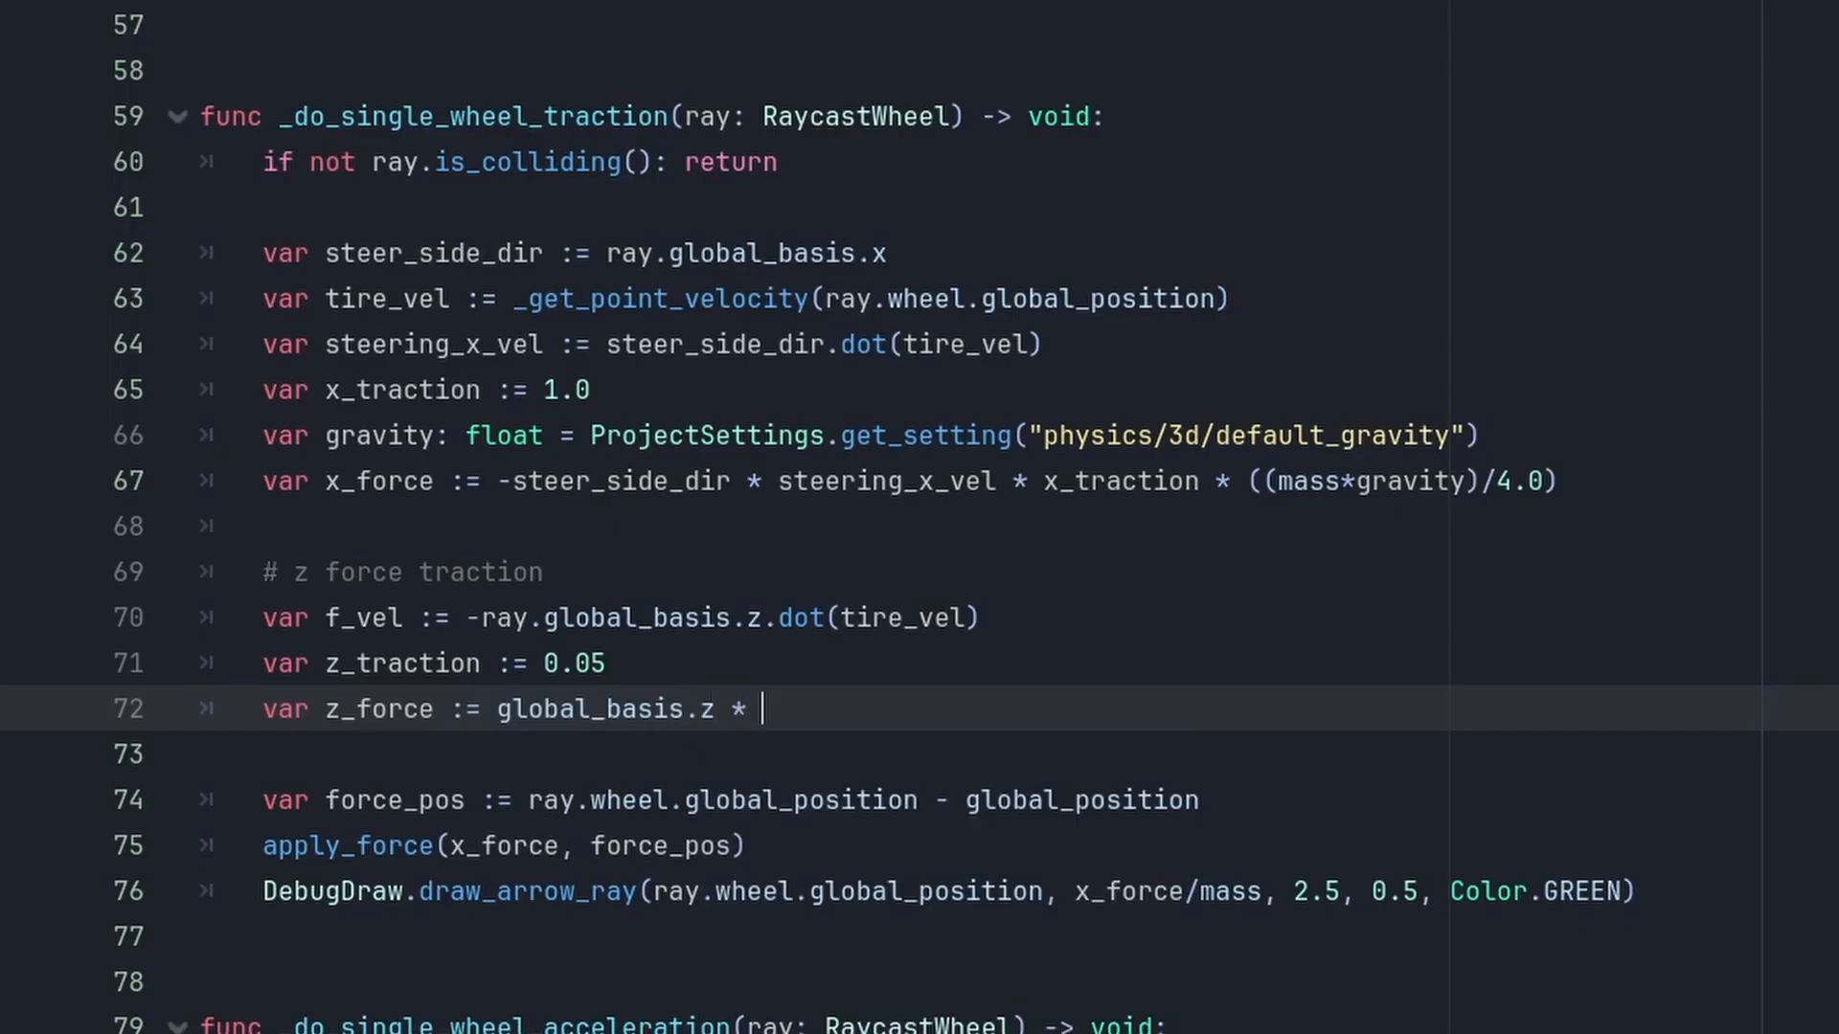
pyautogui.write('f_vel * z_traction *')
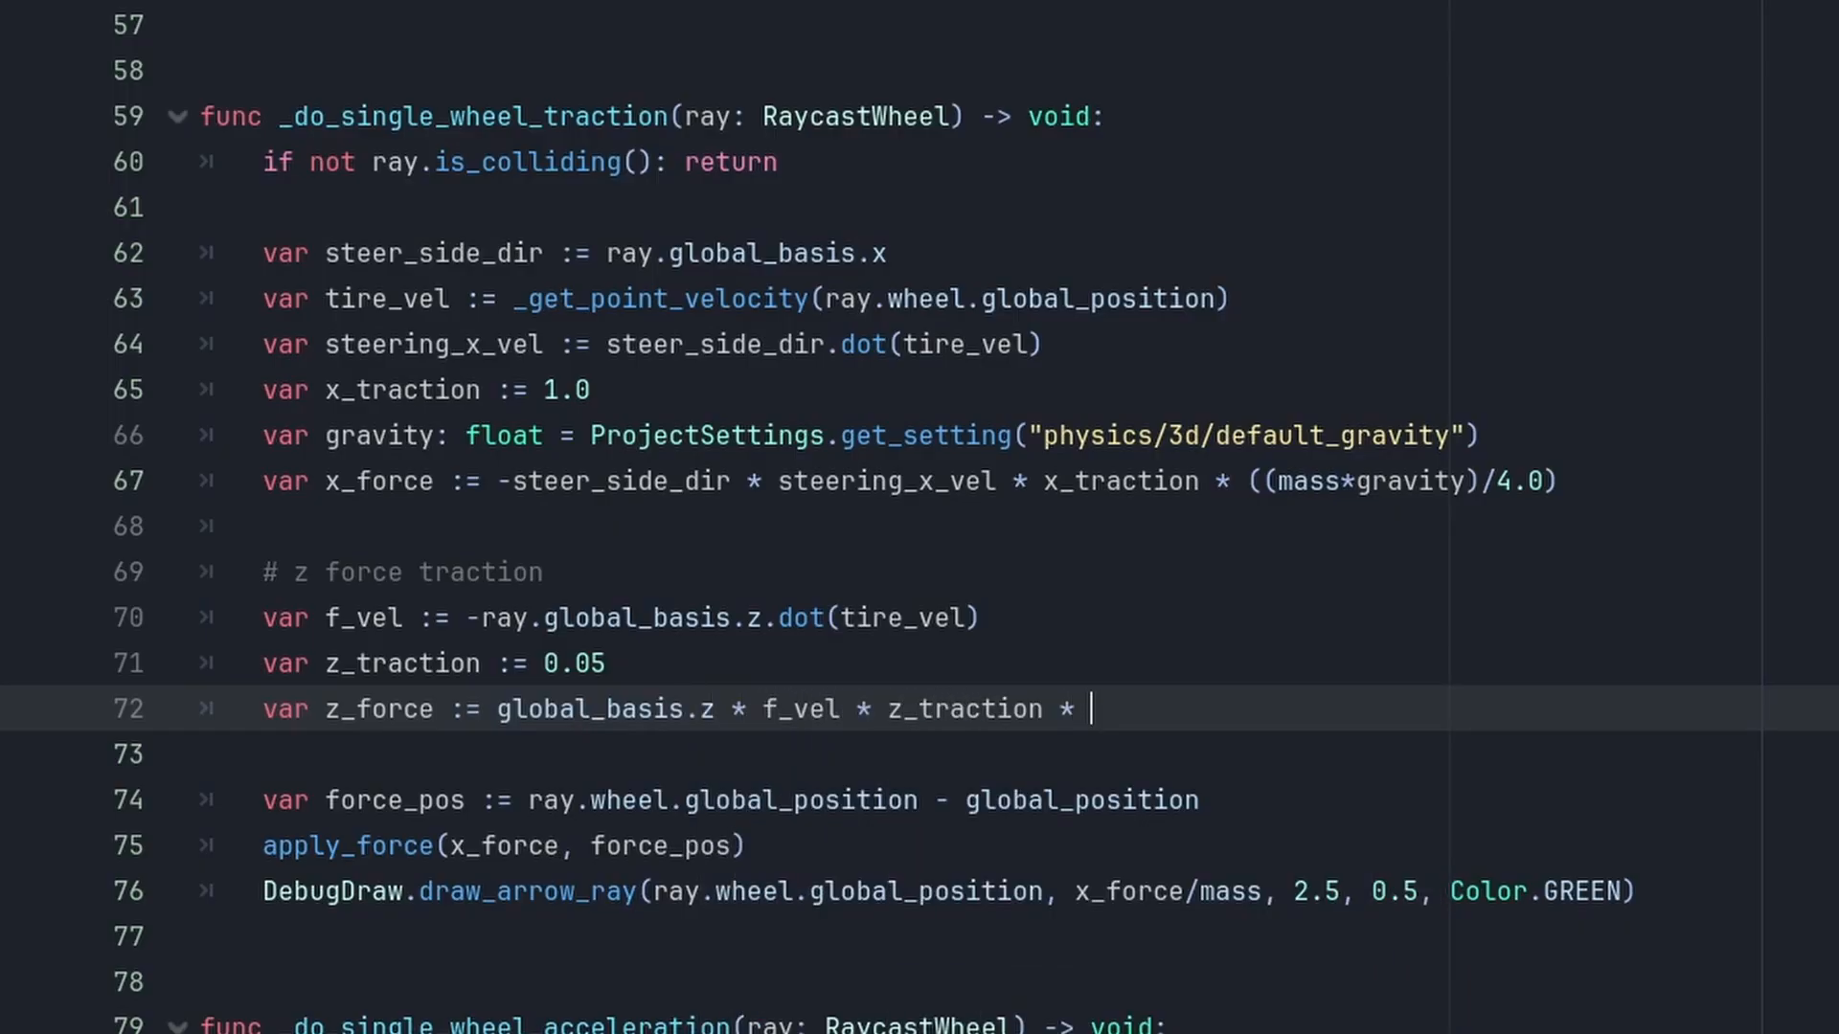
pyautogui.write('((mass*gravity)')
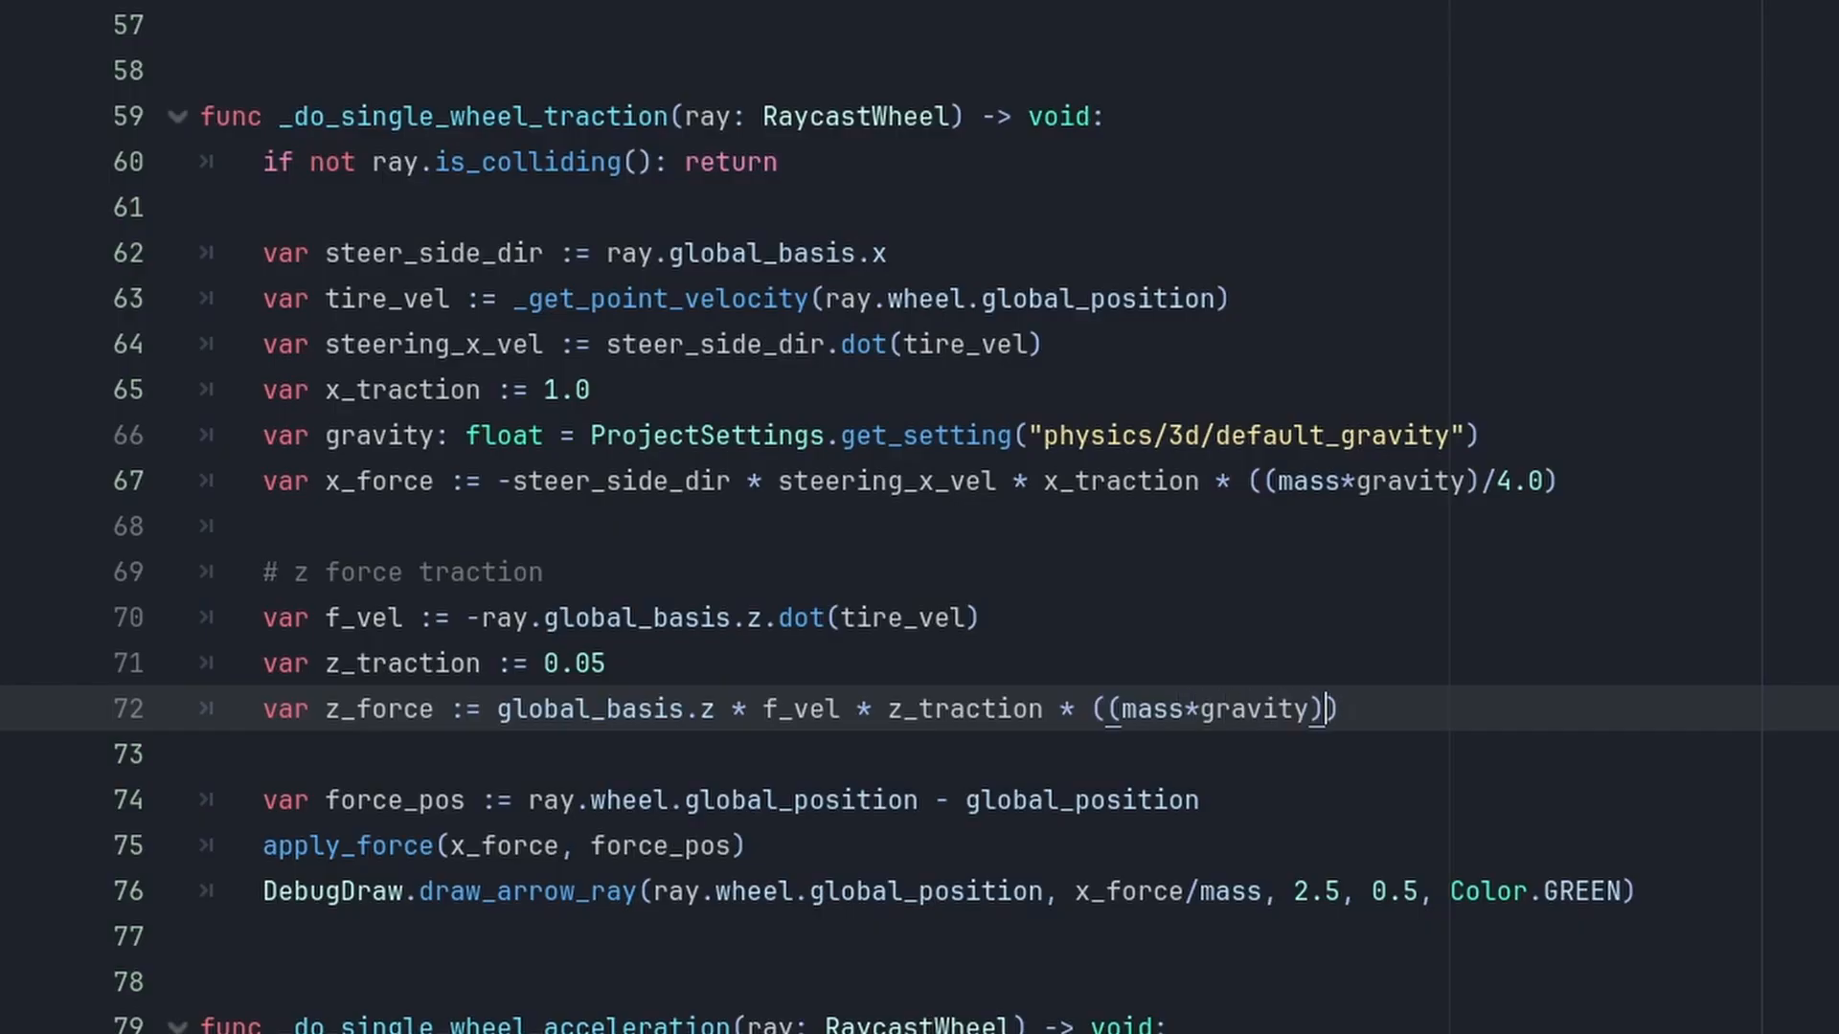
pyautogui.write('/4.0')
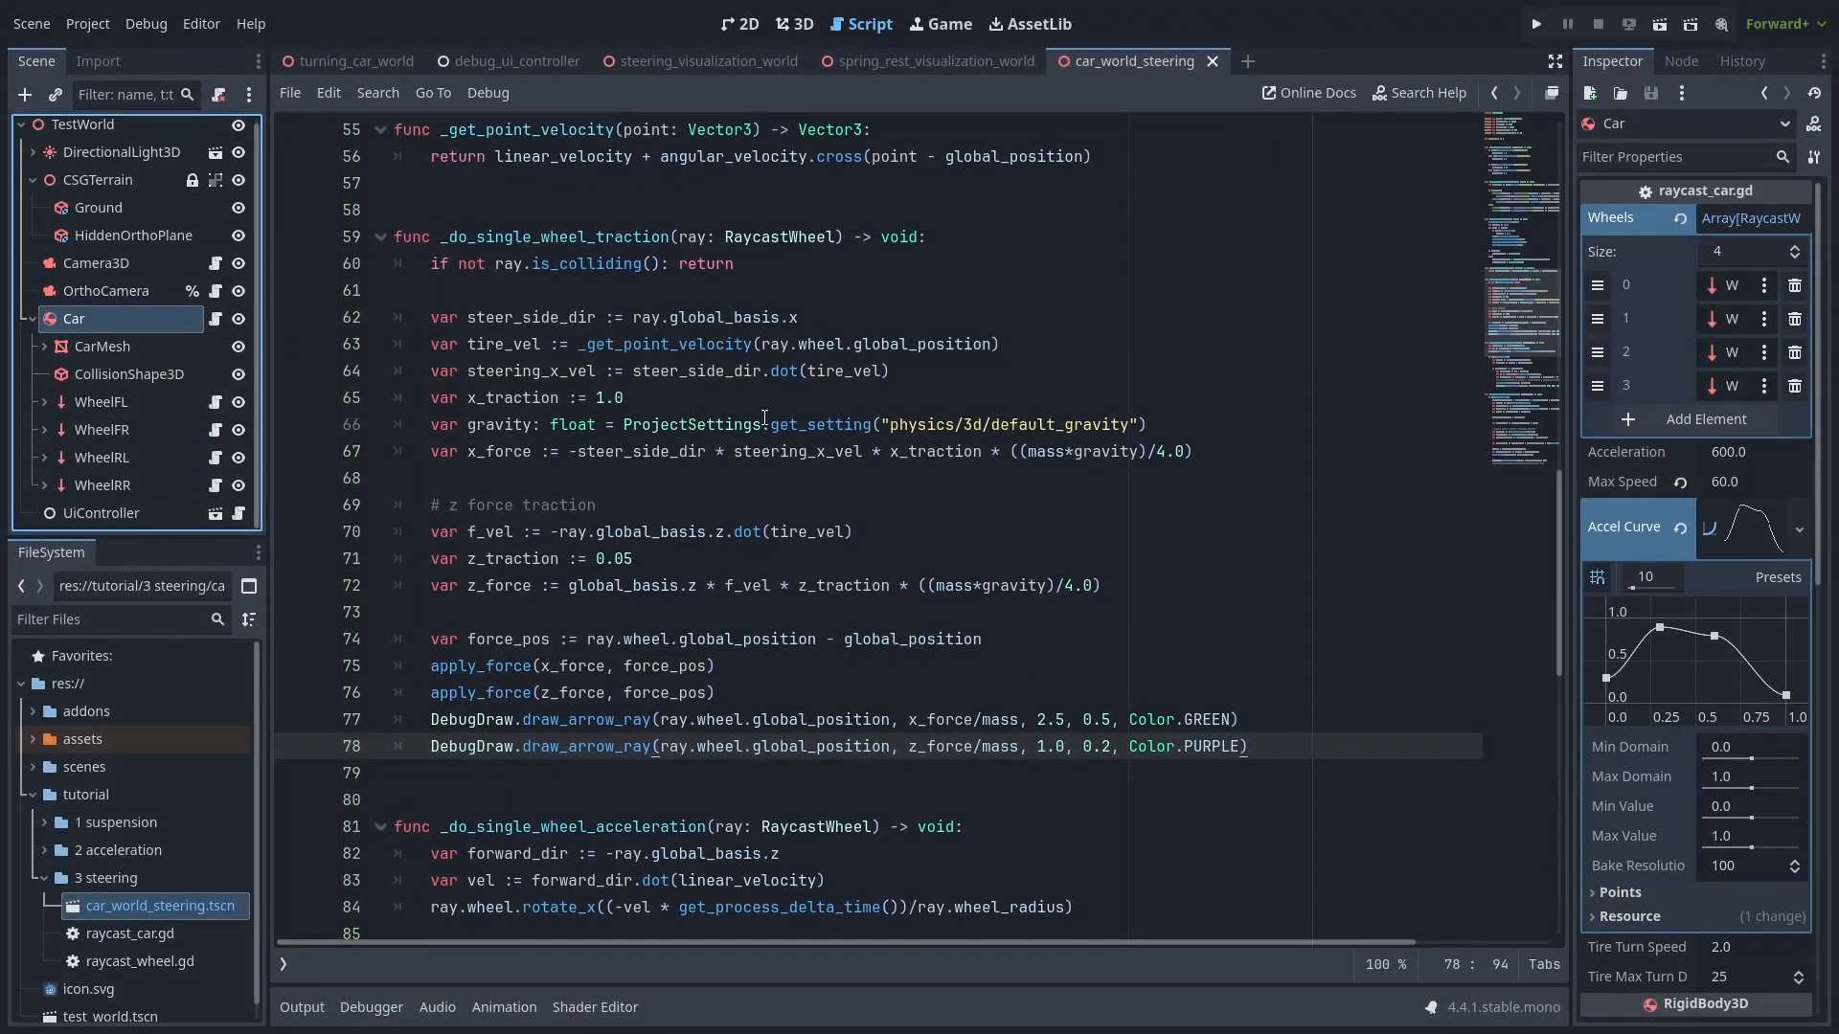
# - Set Acceleration to 800.0 and add an input event to the handbreak action in the Input Map
pyautogui.write('800.0')
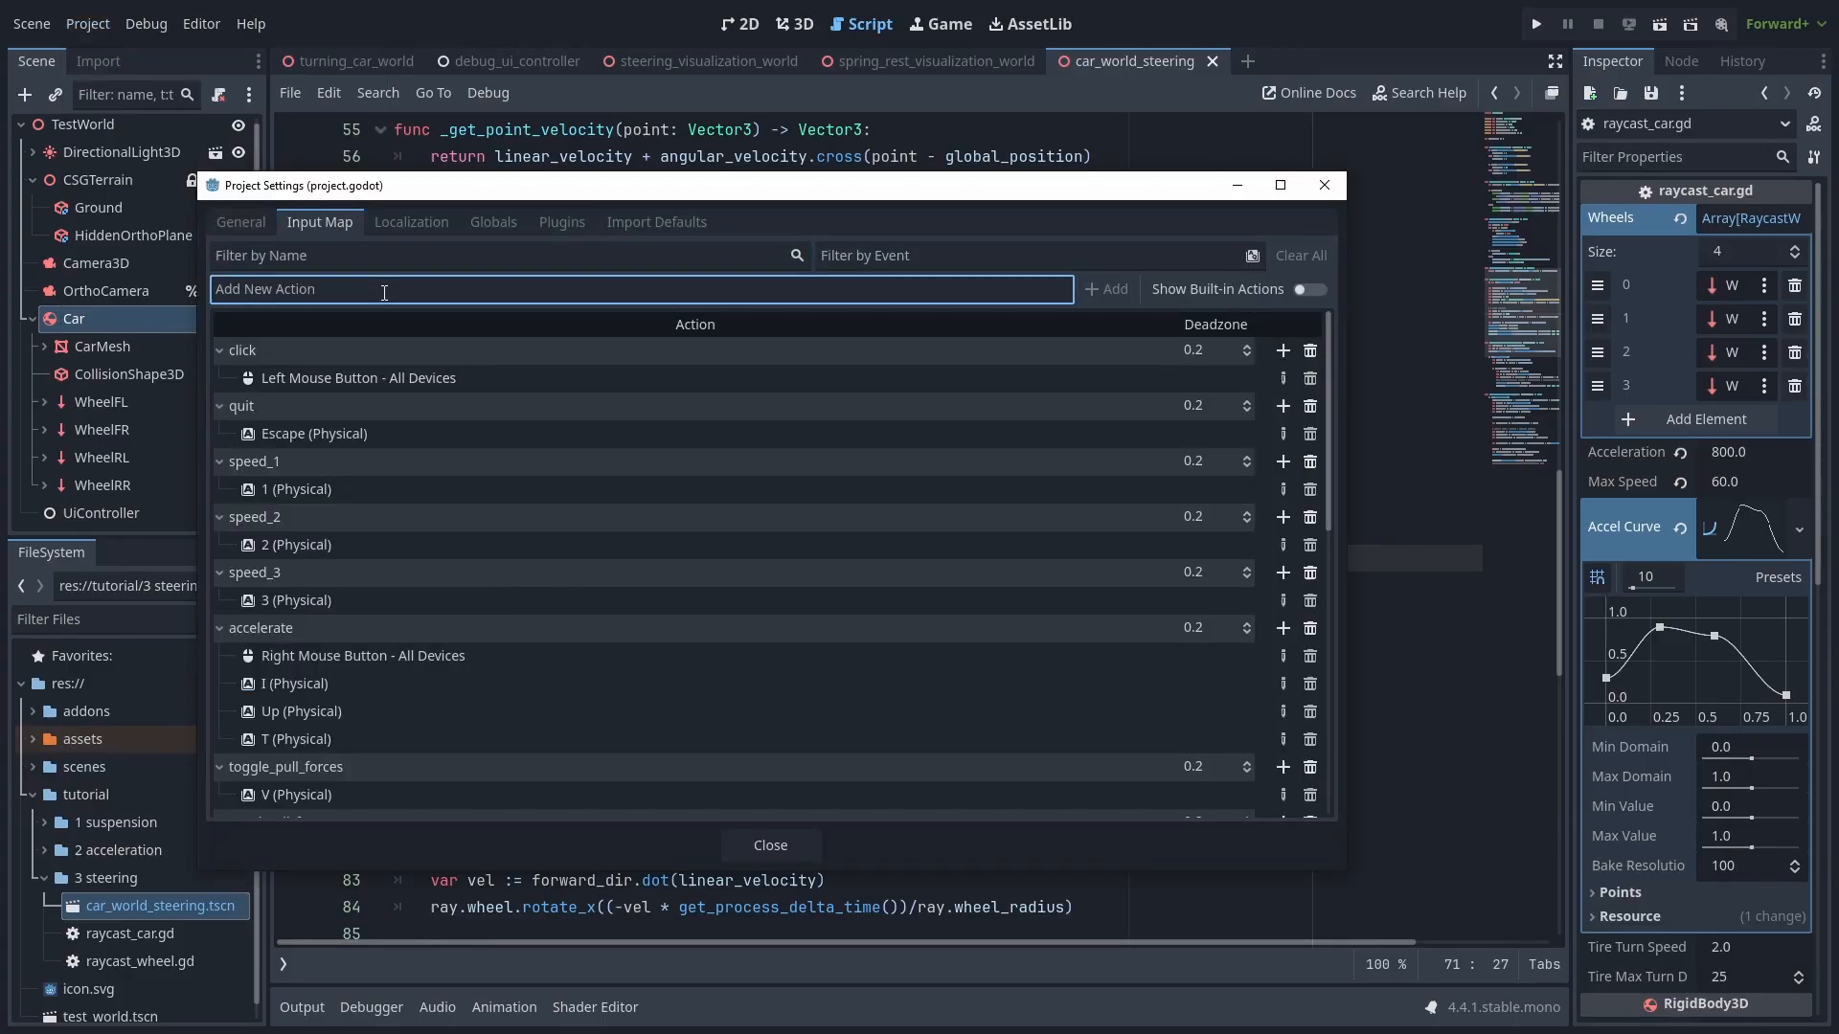
pyautogui.write('hand')
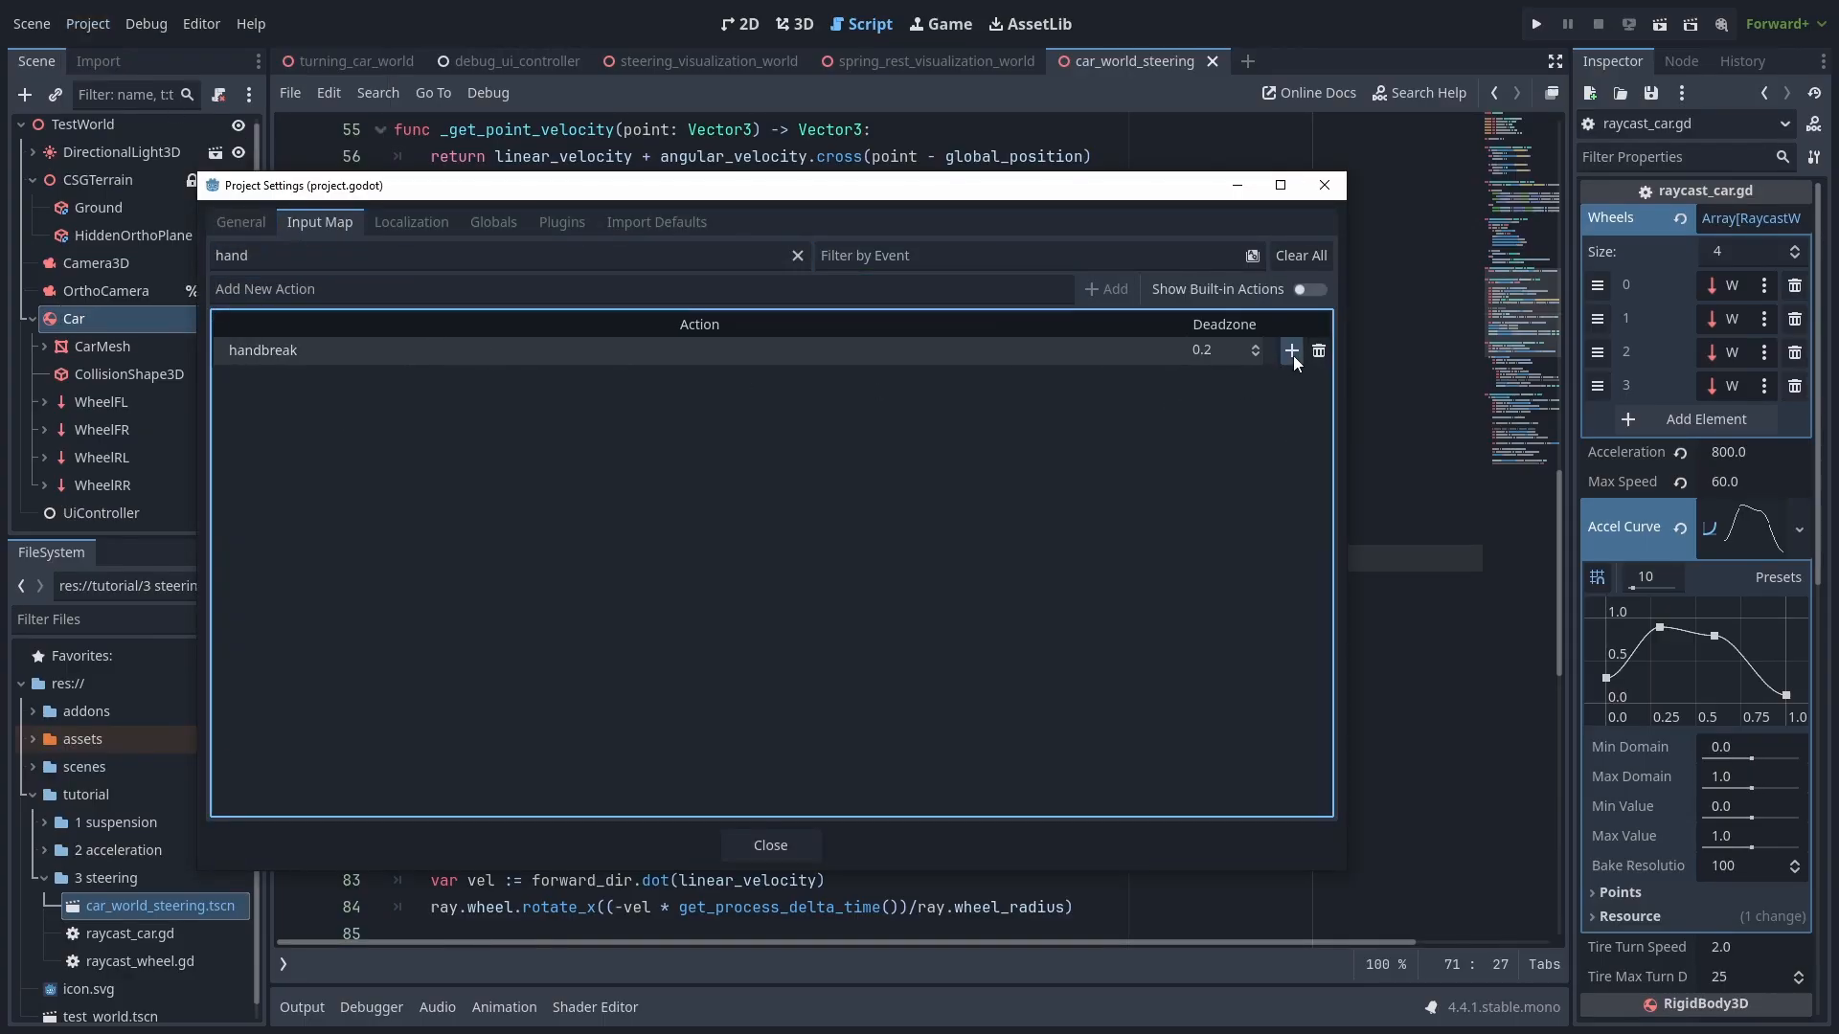
pyautogui.click(770, 845)
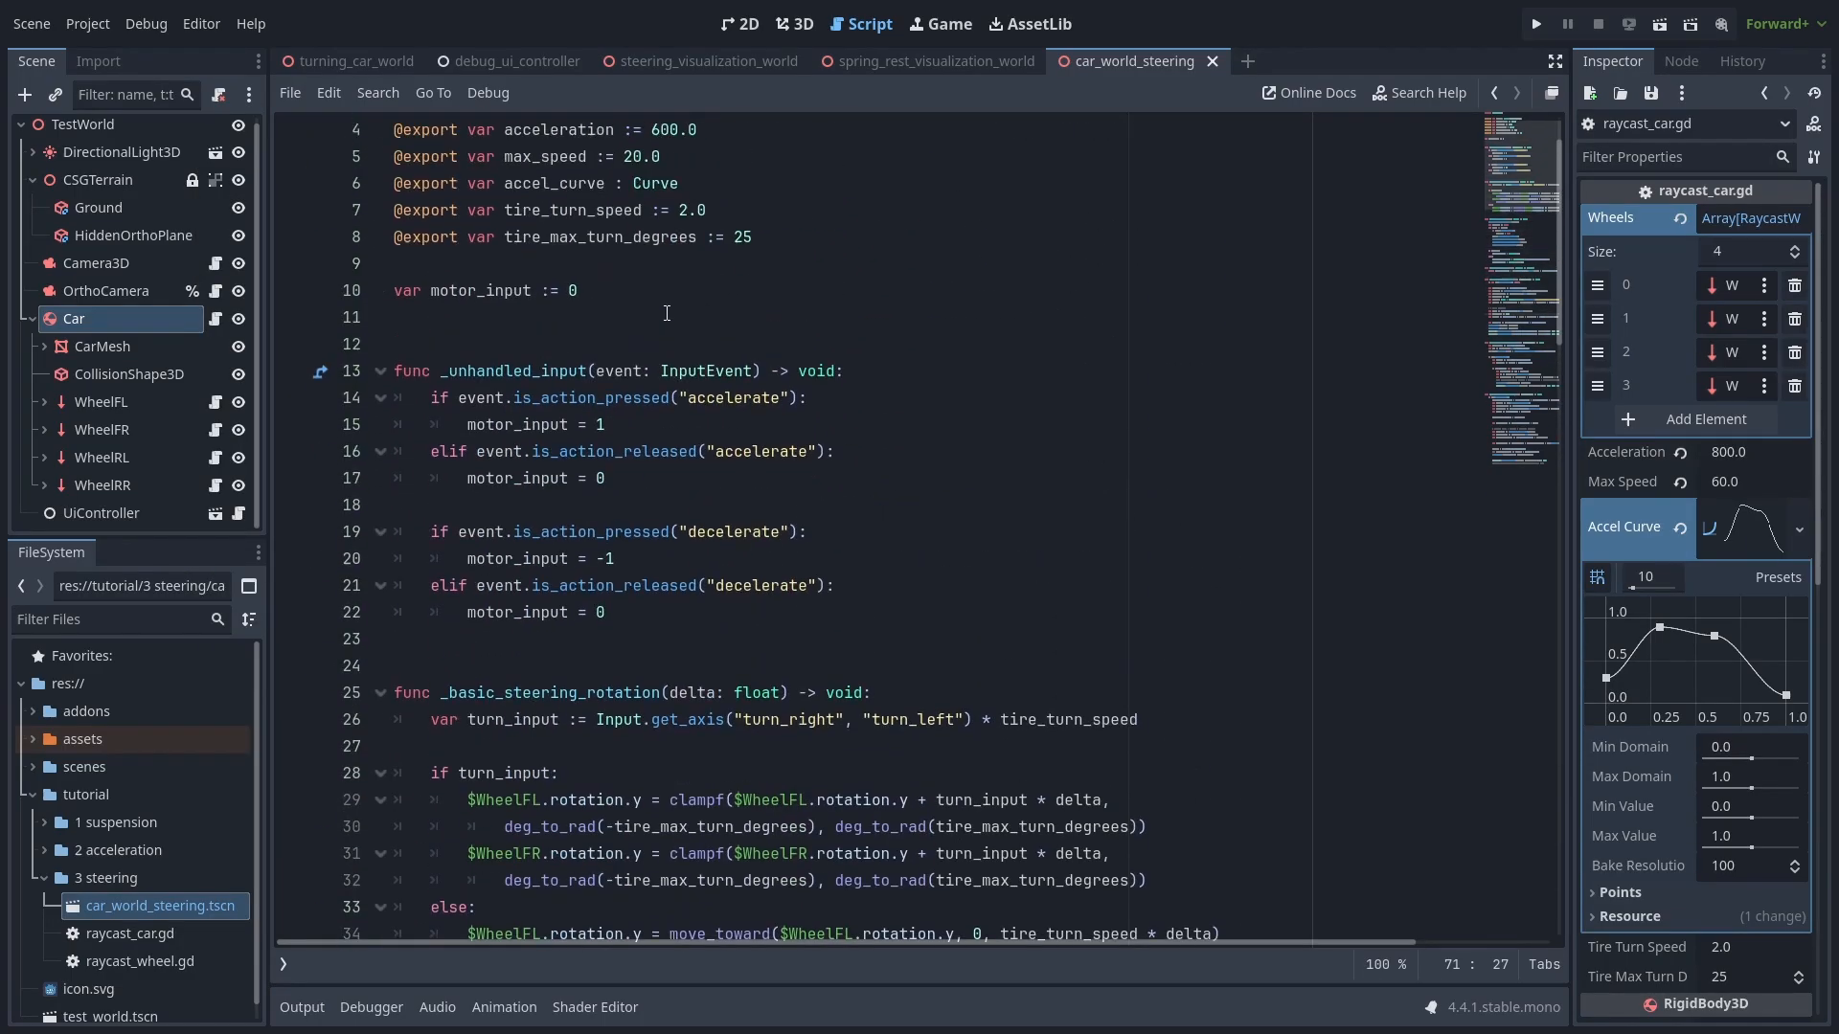
# - Declare var hand_break := false and toggle it in _unhandled_input on the handbreak action
pyautogui.write('var hand_break')
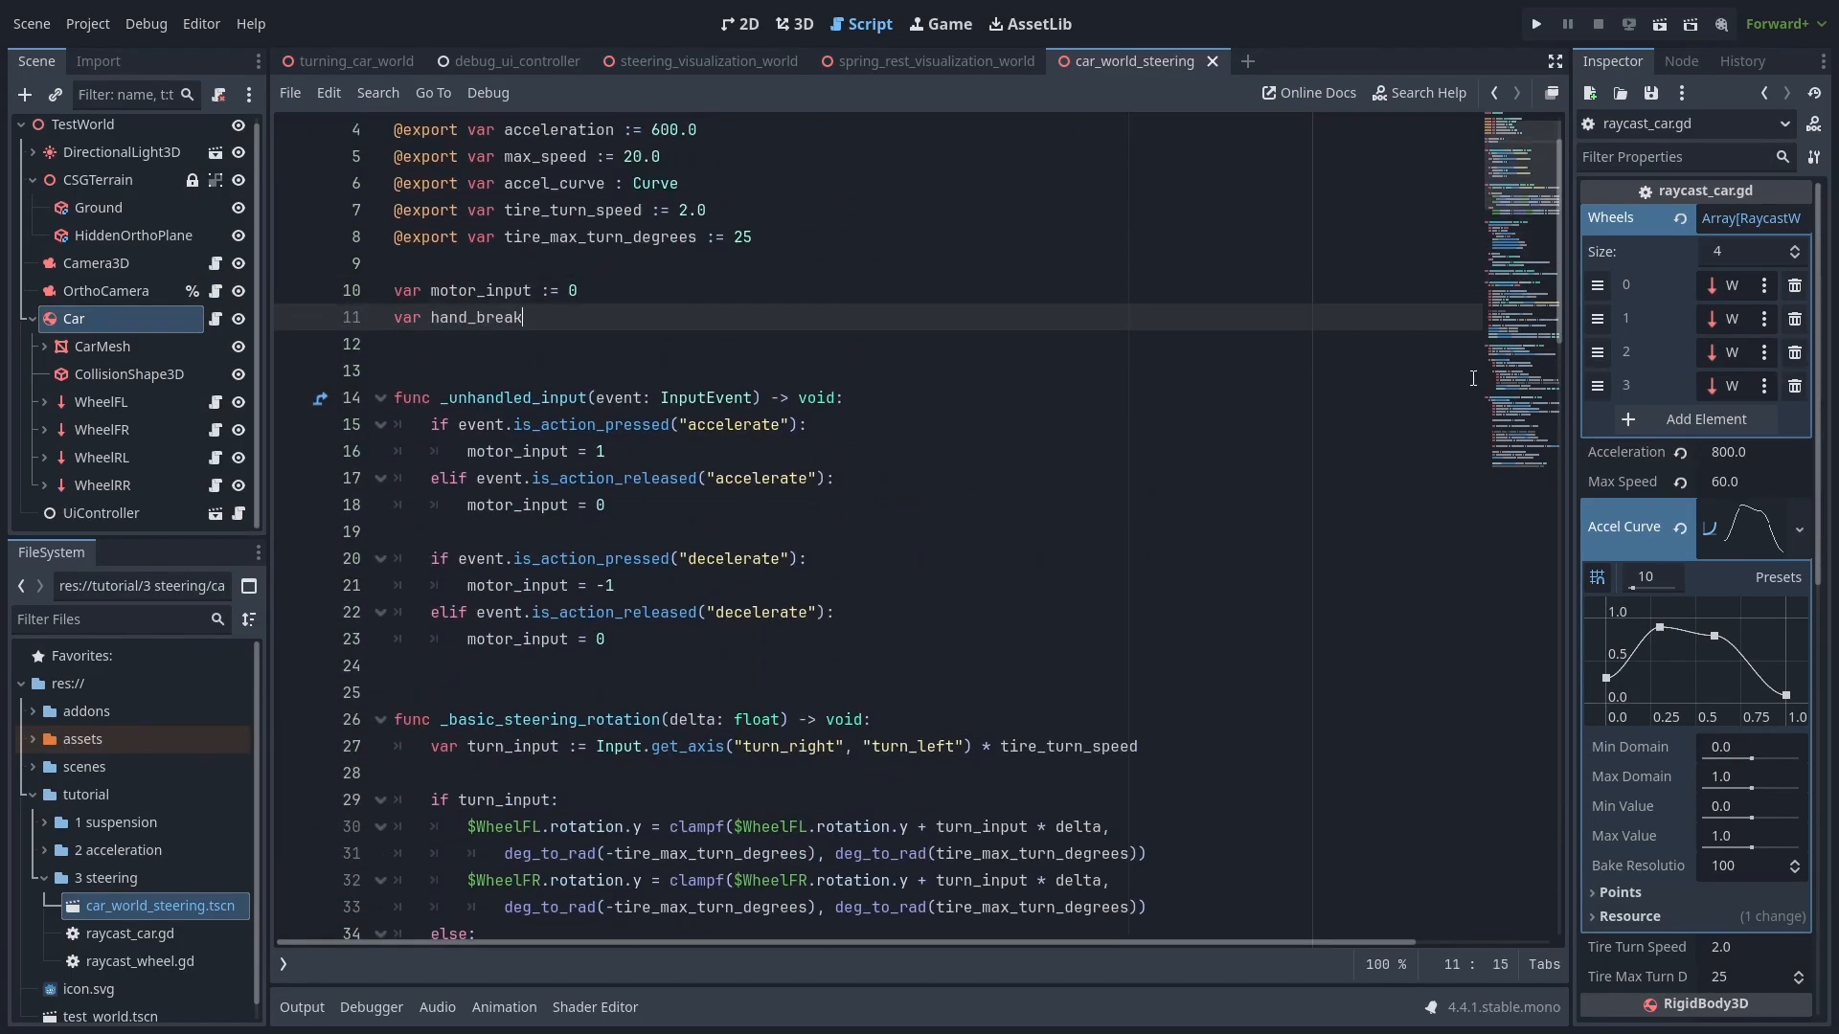
pyautogui.write(':= false')
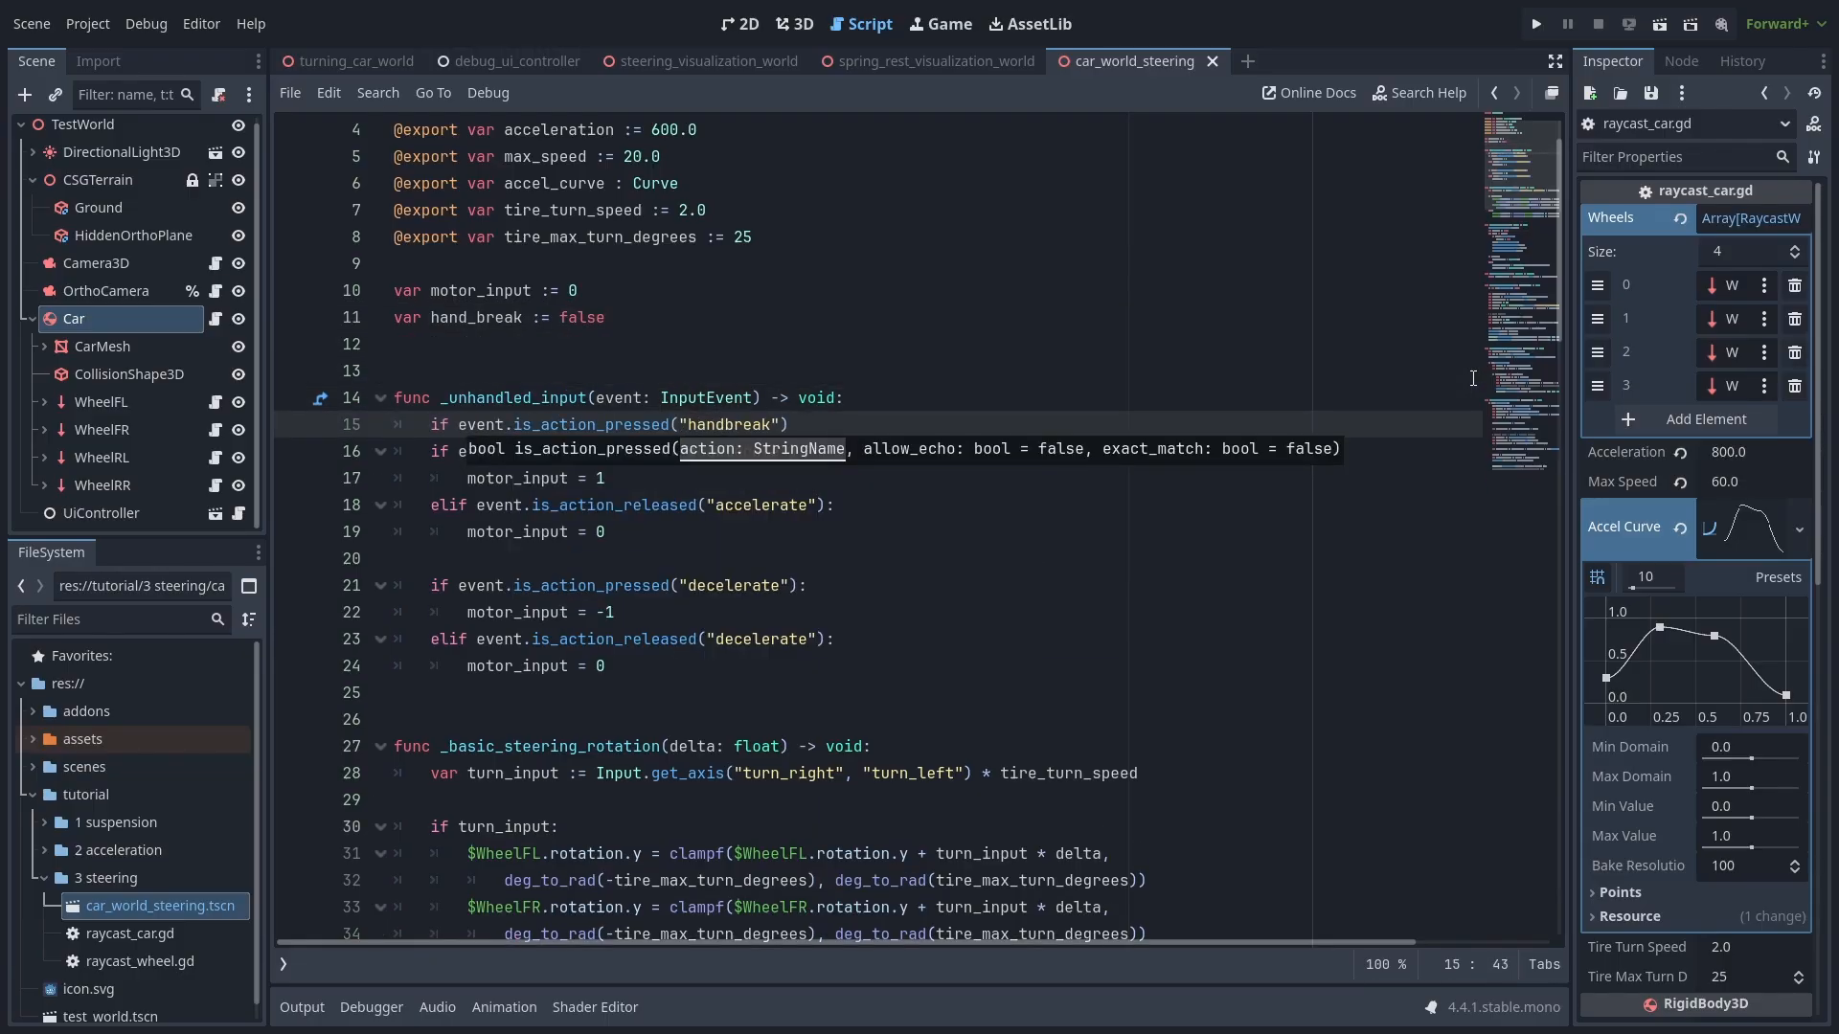
pyautogui.write('hand_break = false')
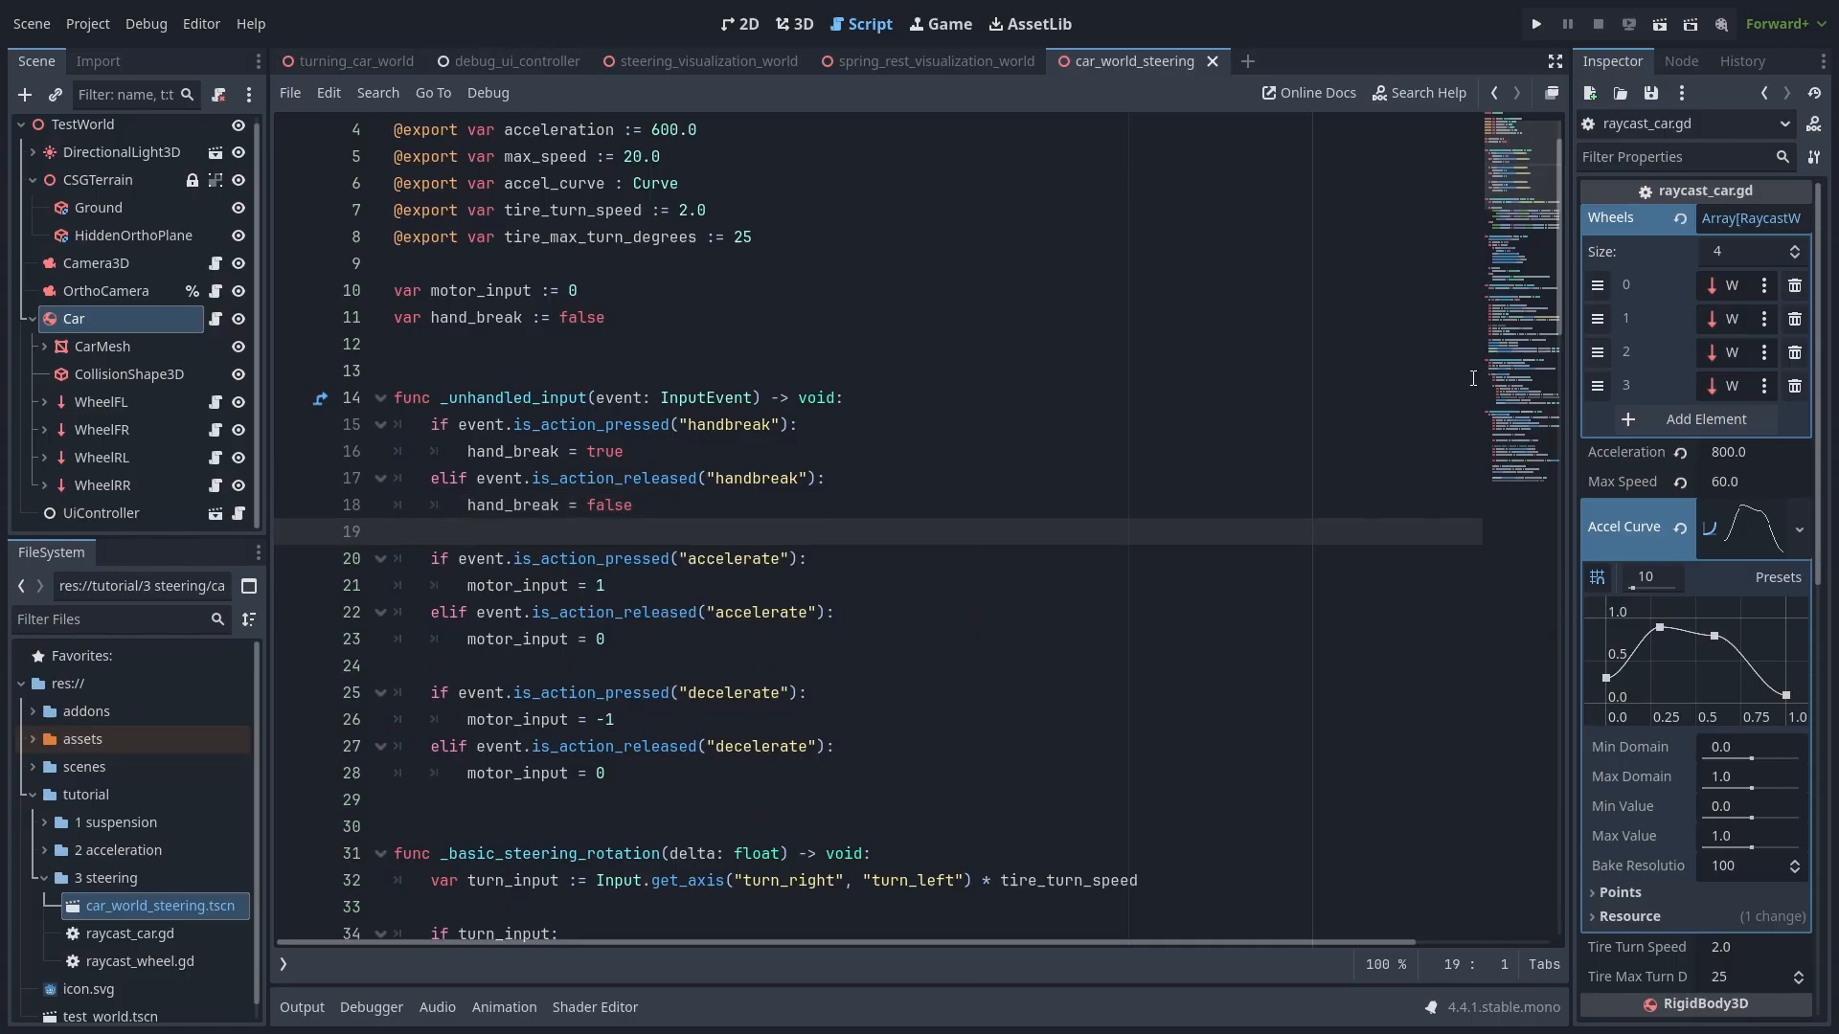
pyautogui.scroll(-3)
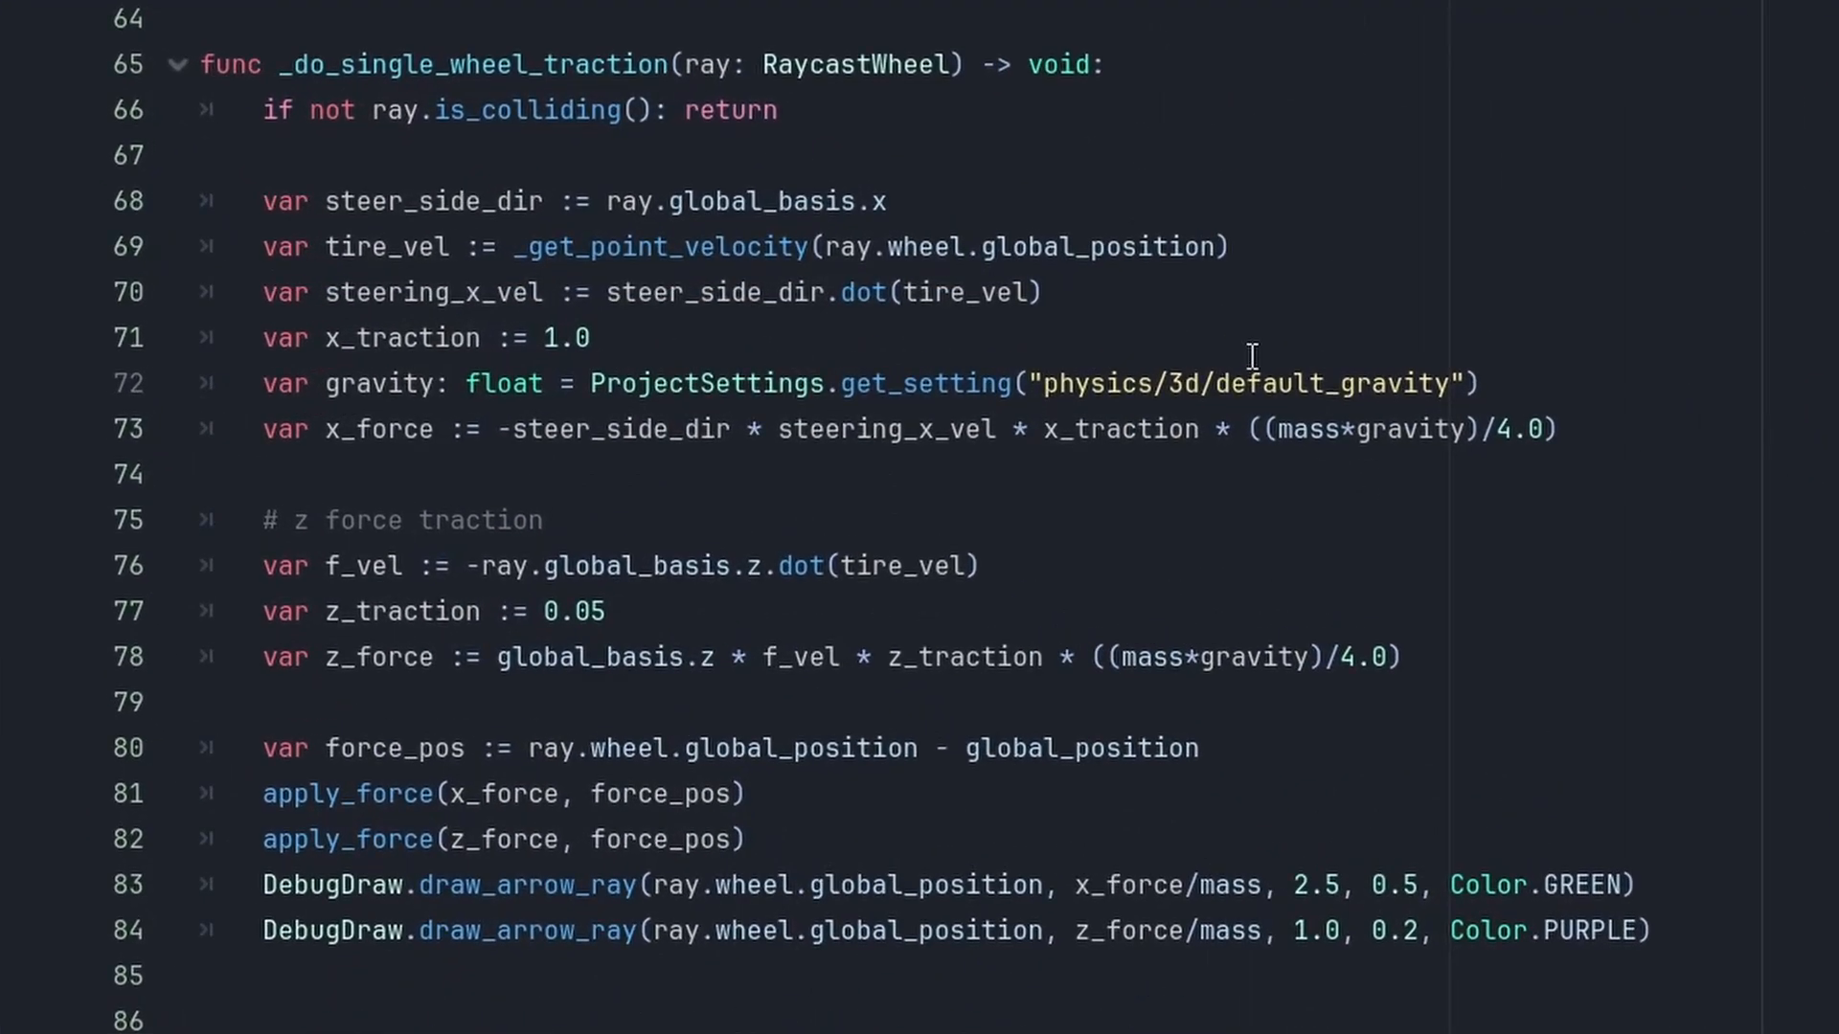
# - Insert if hand_break: x_traction = 0.1, save, and try other base x_traction values before restoring 1.0
pyautogui.click(592, 337)
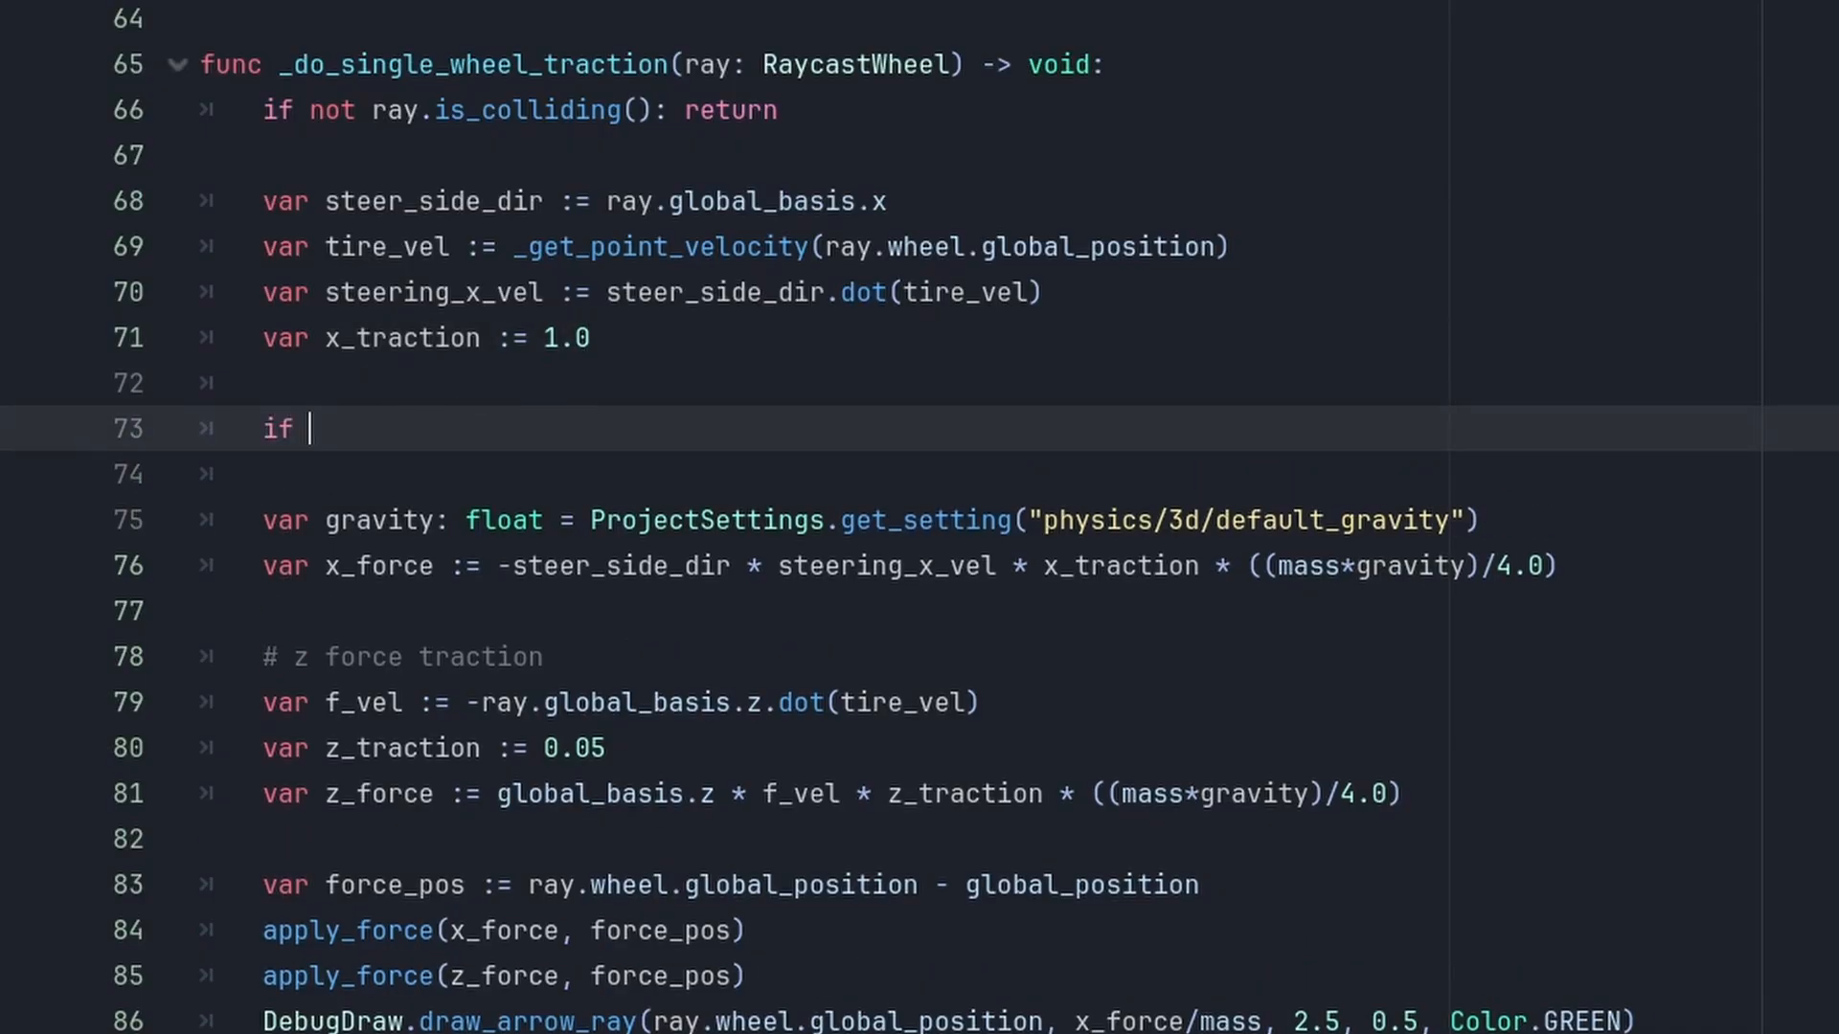
pyautogui.write('hand_break')
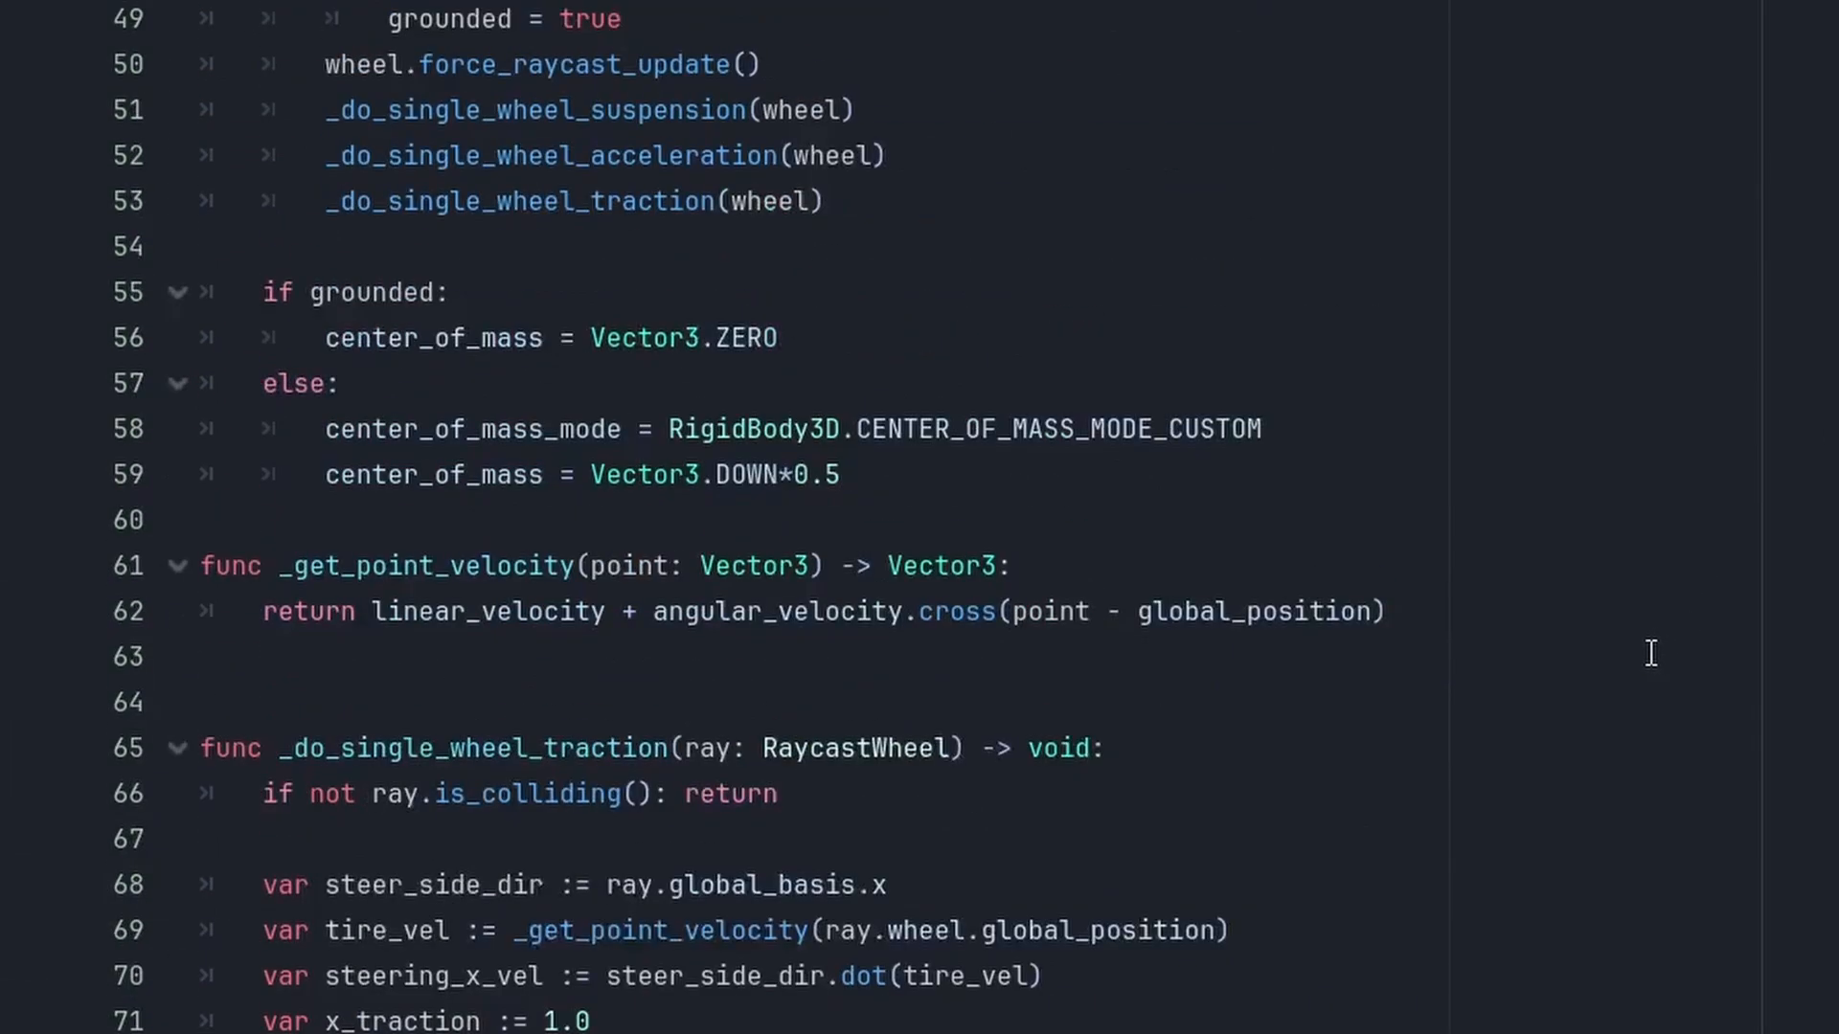
pyautogui.press('ctrl+s')
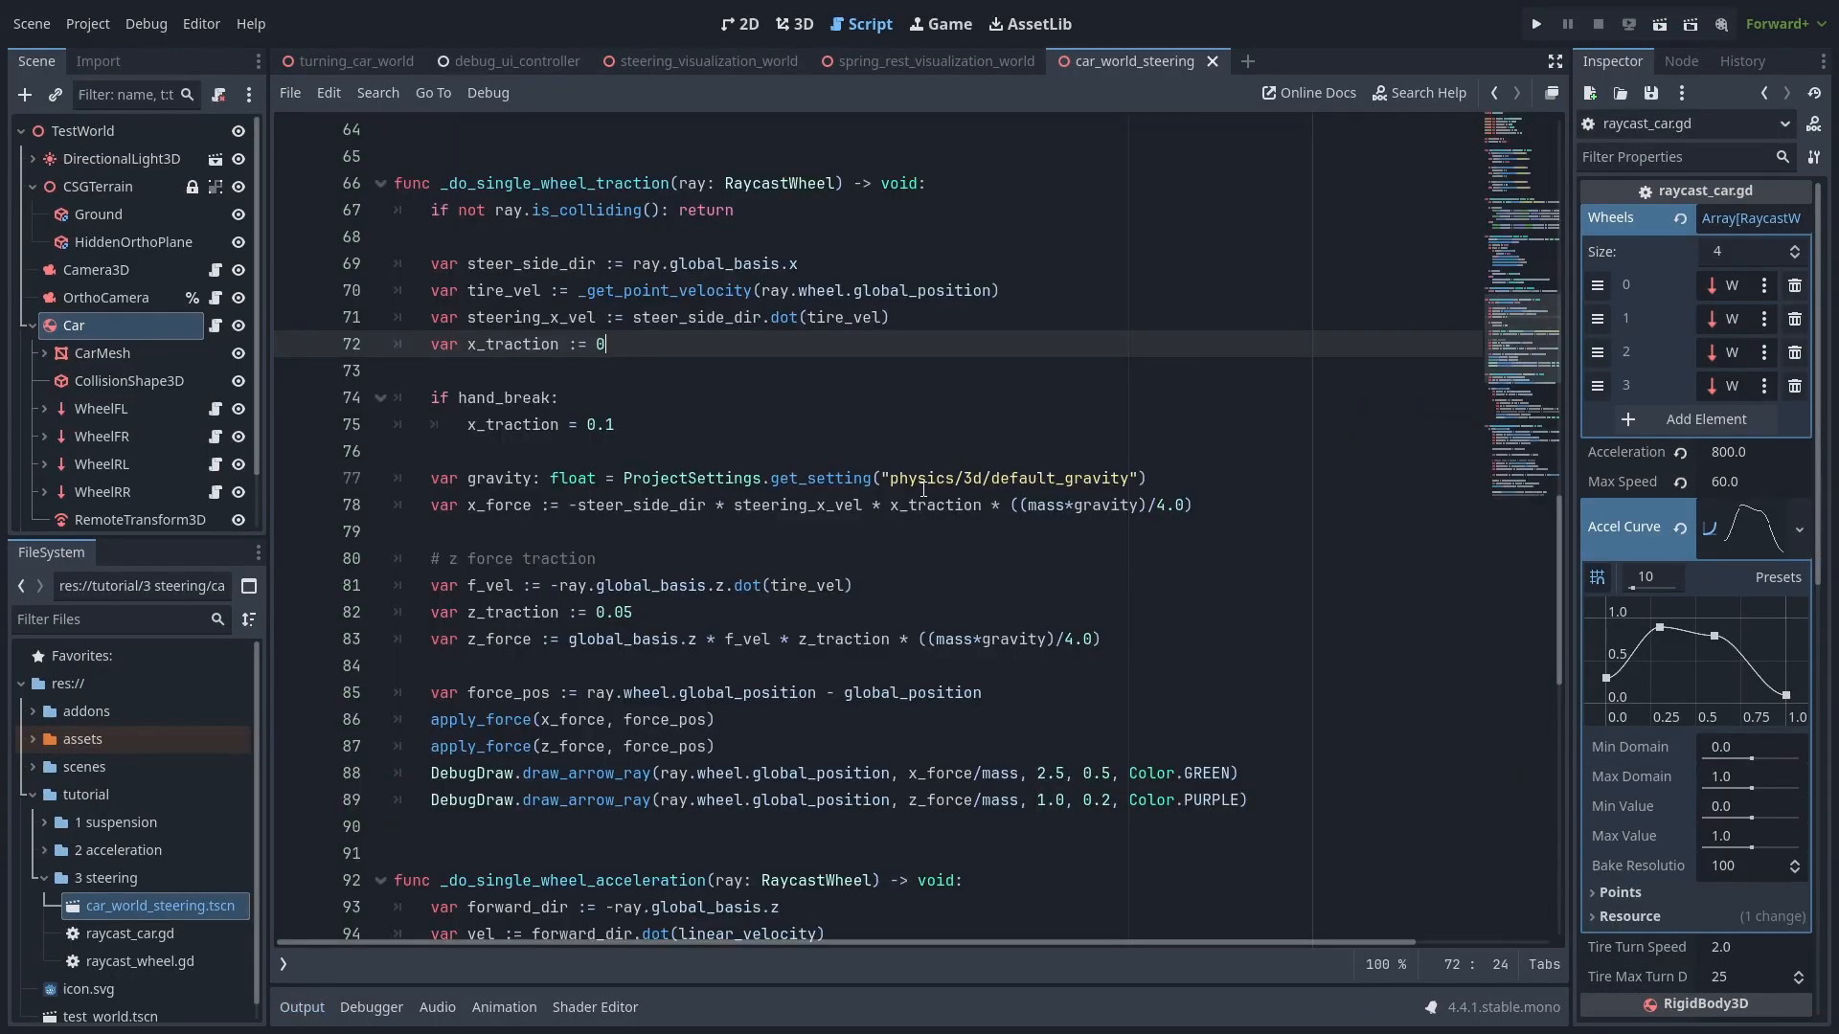
pyautogui.click(1536, 25)
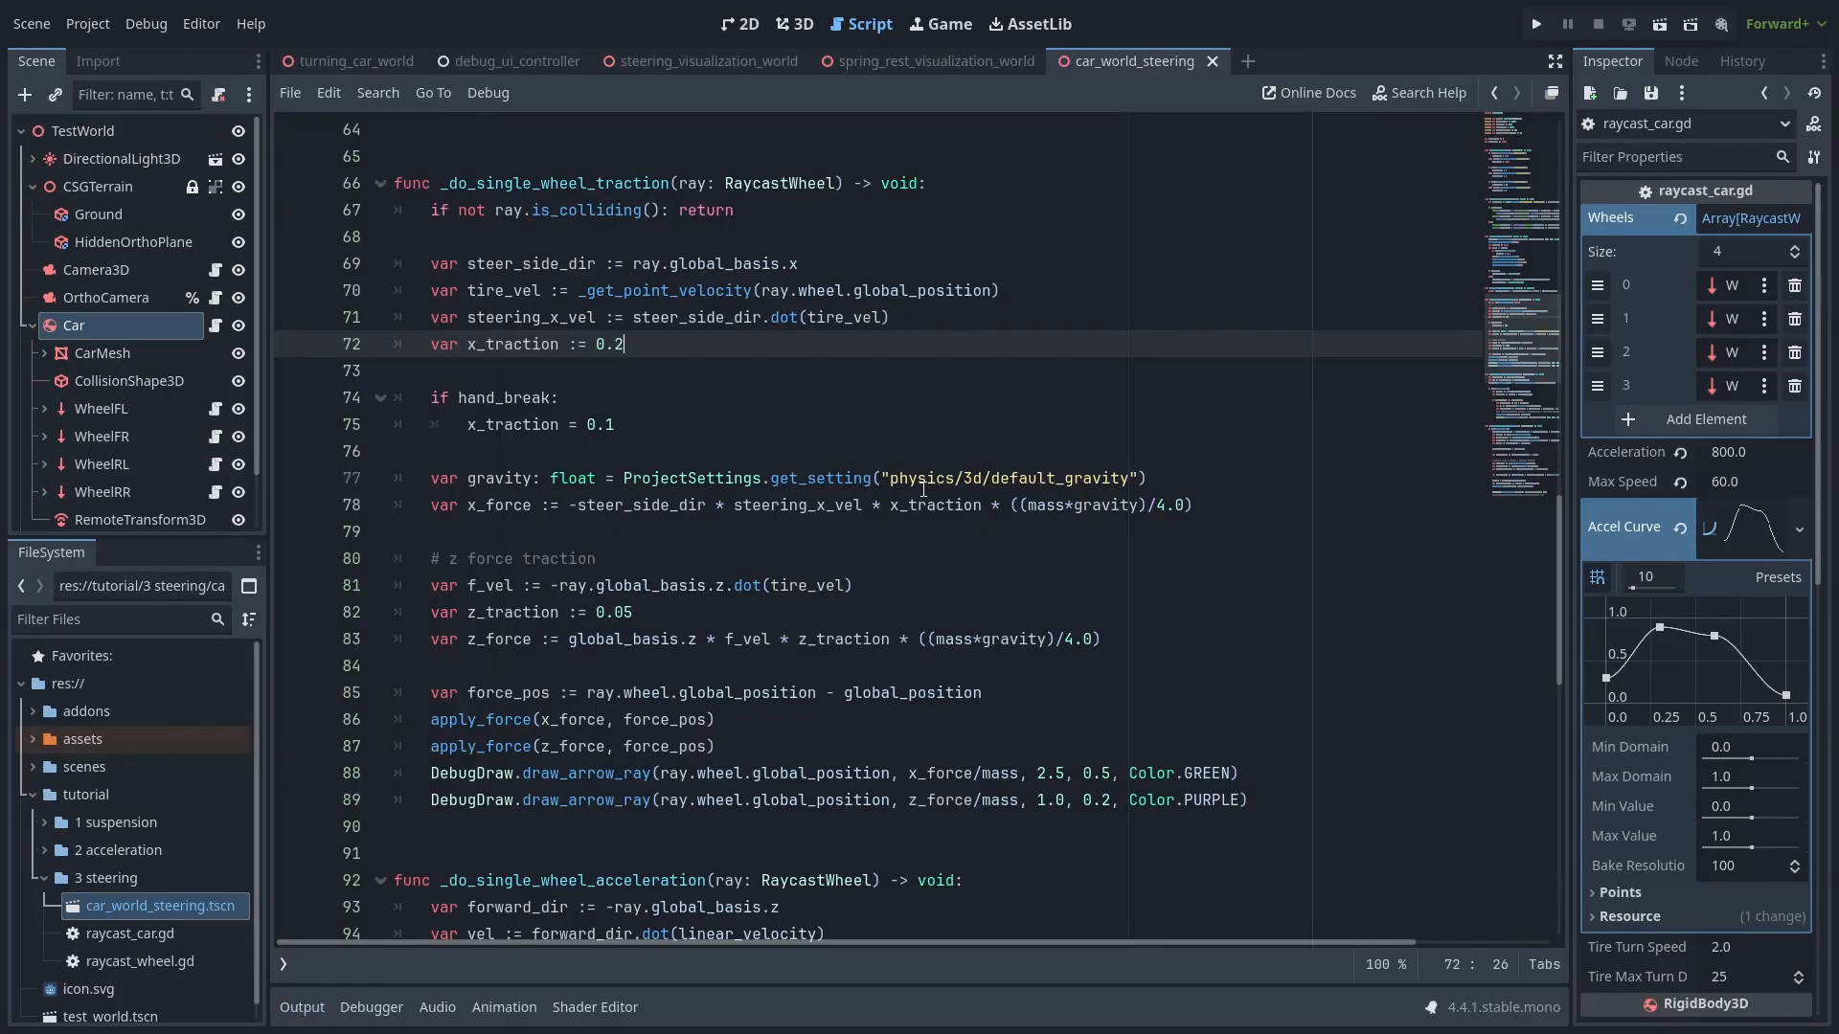
pyautogui.click(1537, 25)
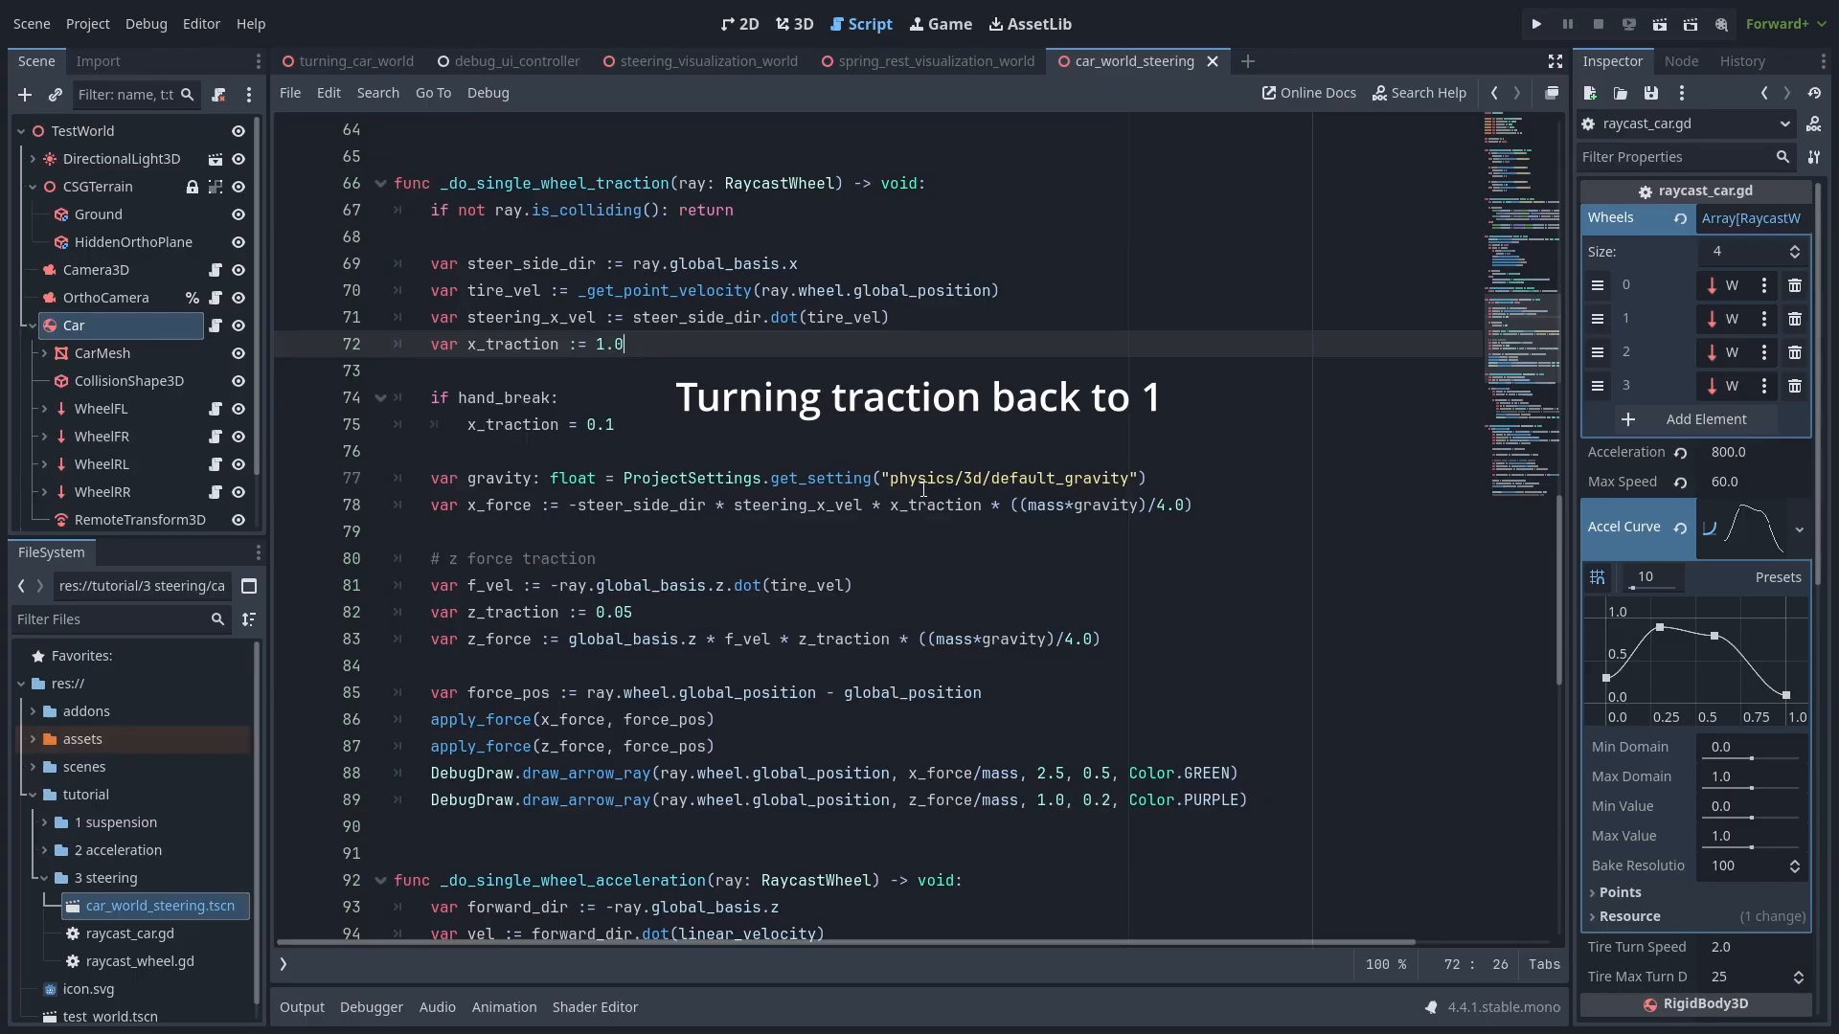
# - Give WheelFL a new Grip Curve shaped so grip falls off toward the end
pyautogui.click(99, 408)
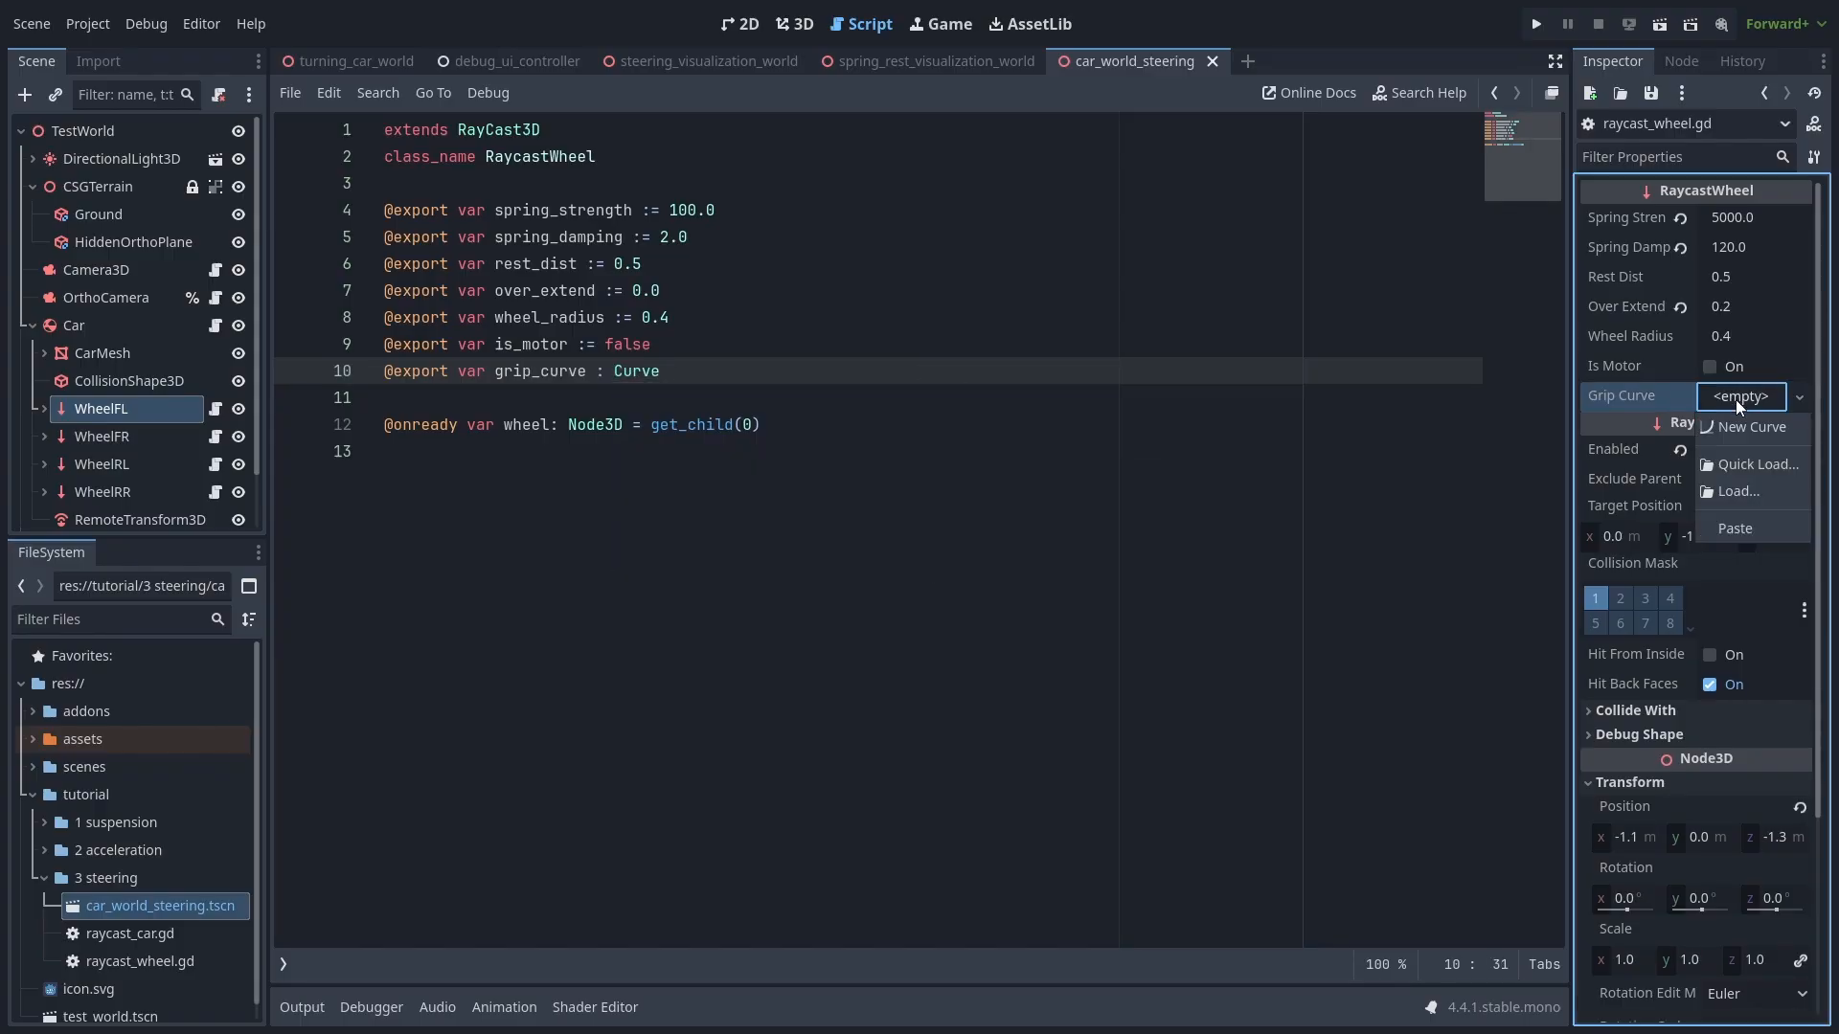
pyautogui.click(1751, 428)
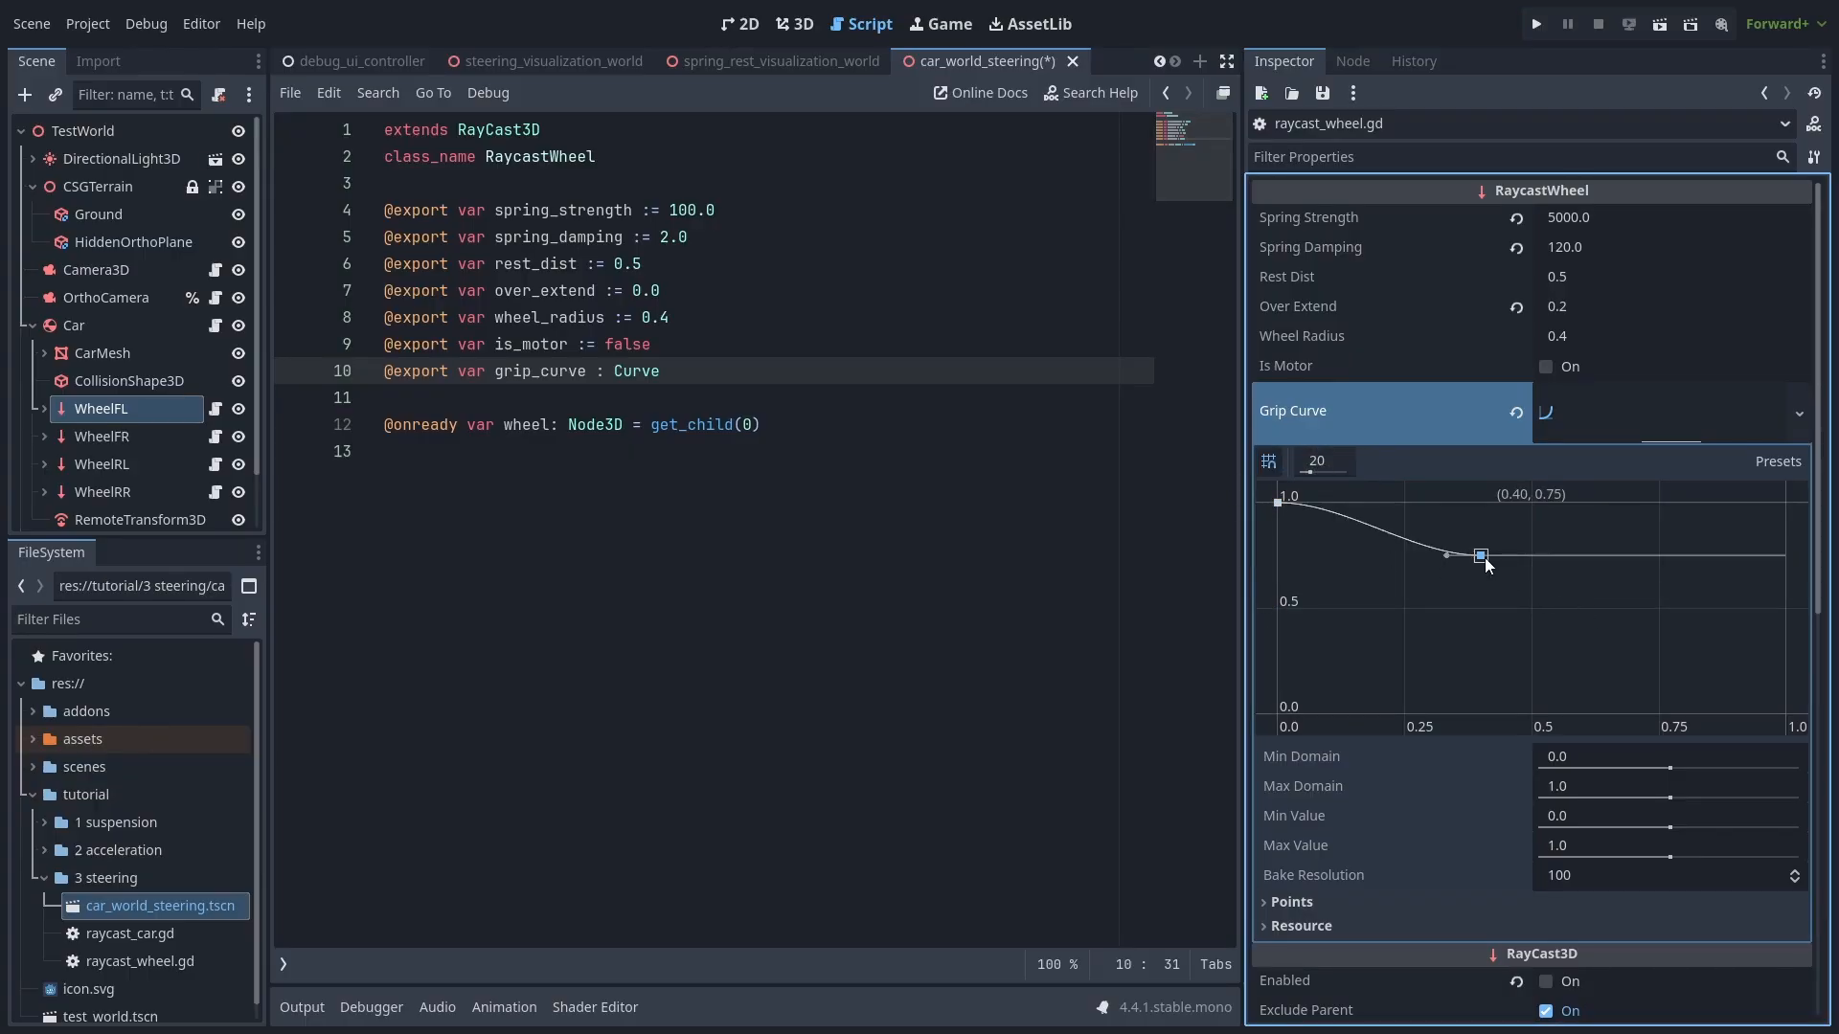
pyautogui.moveTo(1481, 556); pyautogui.dragTo(1528, 535)
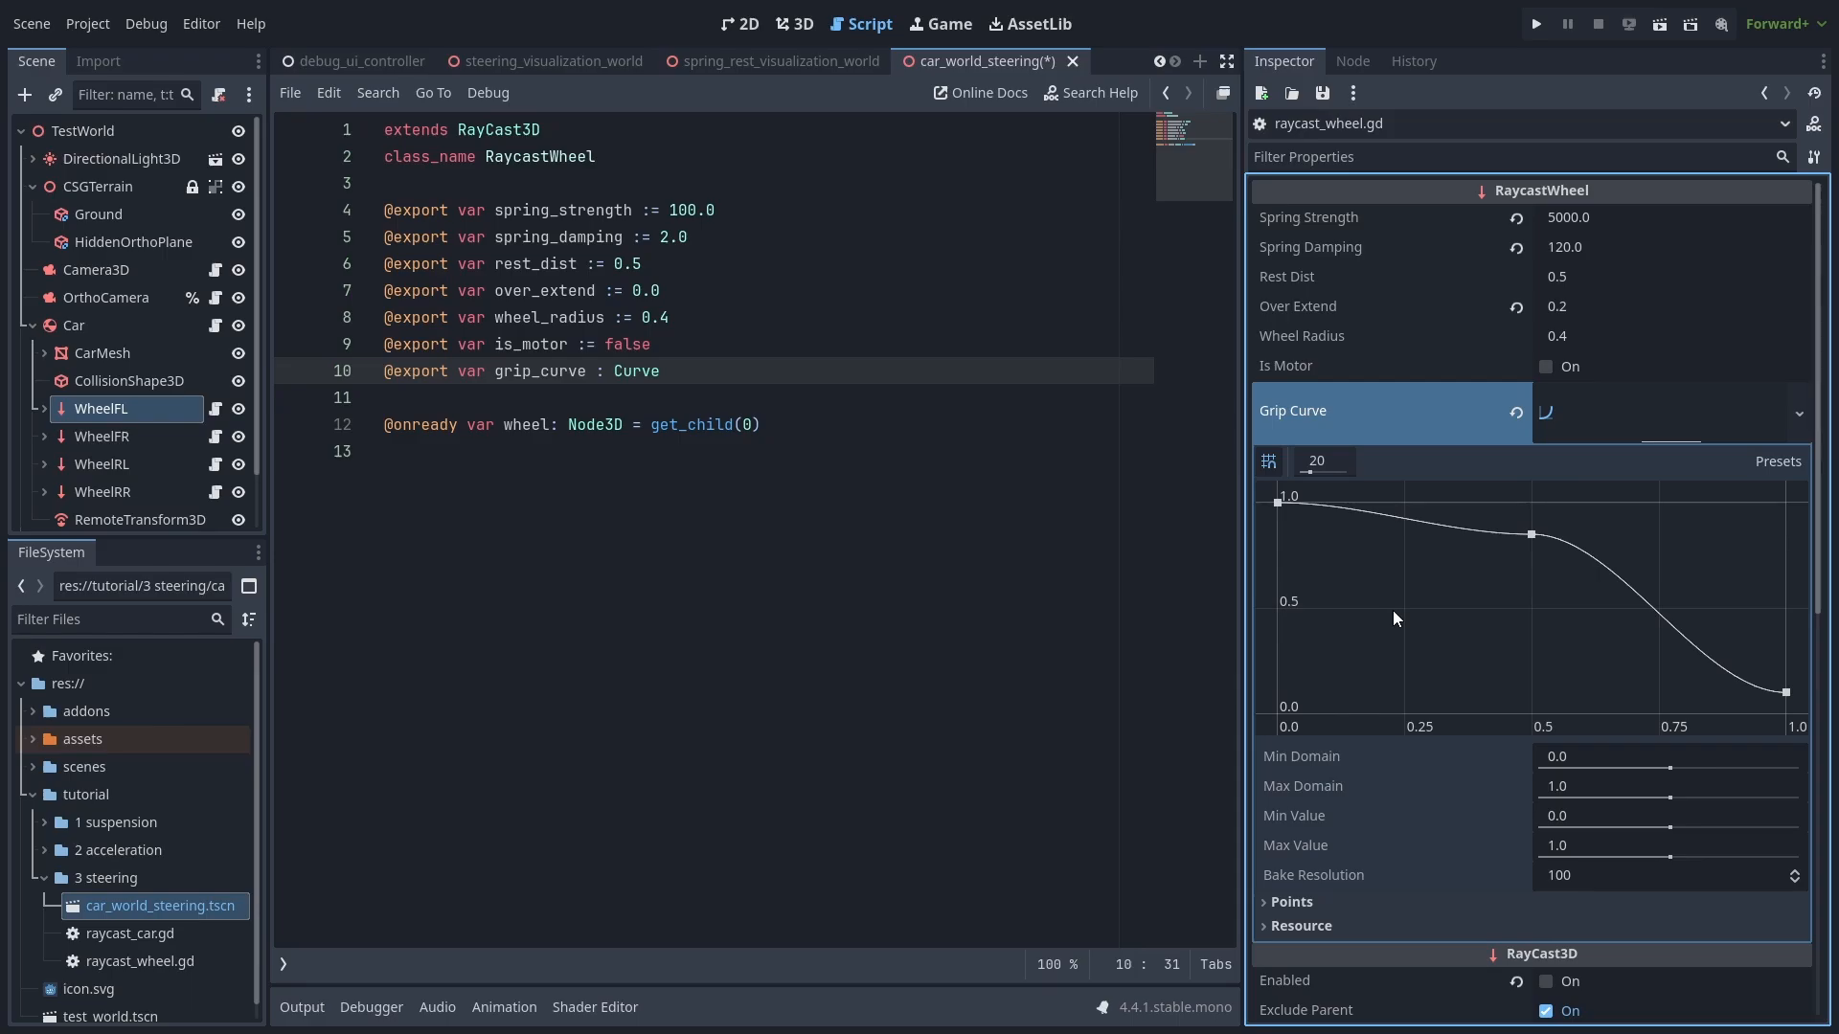
# - Copy WheelFL's grip curve and paste it onto the other wheels
pyautogui.click(1797, 413)
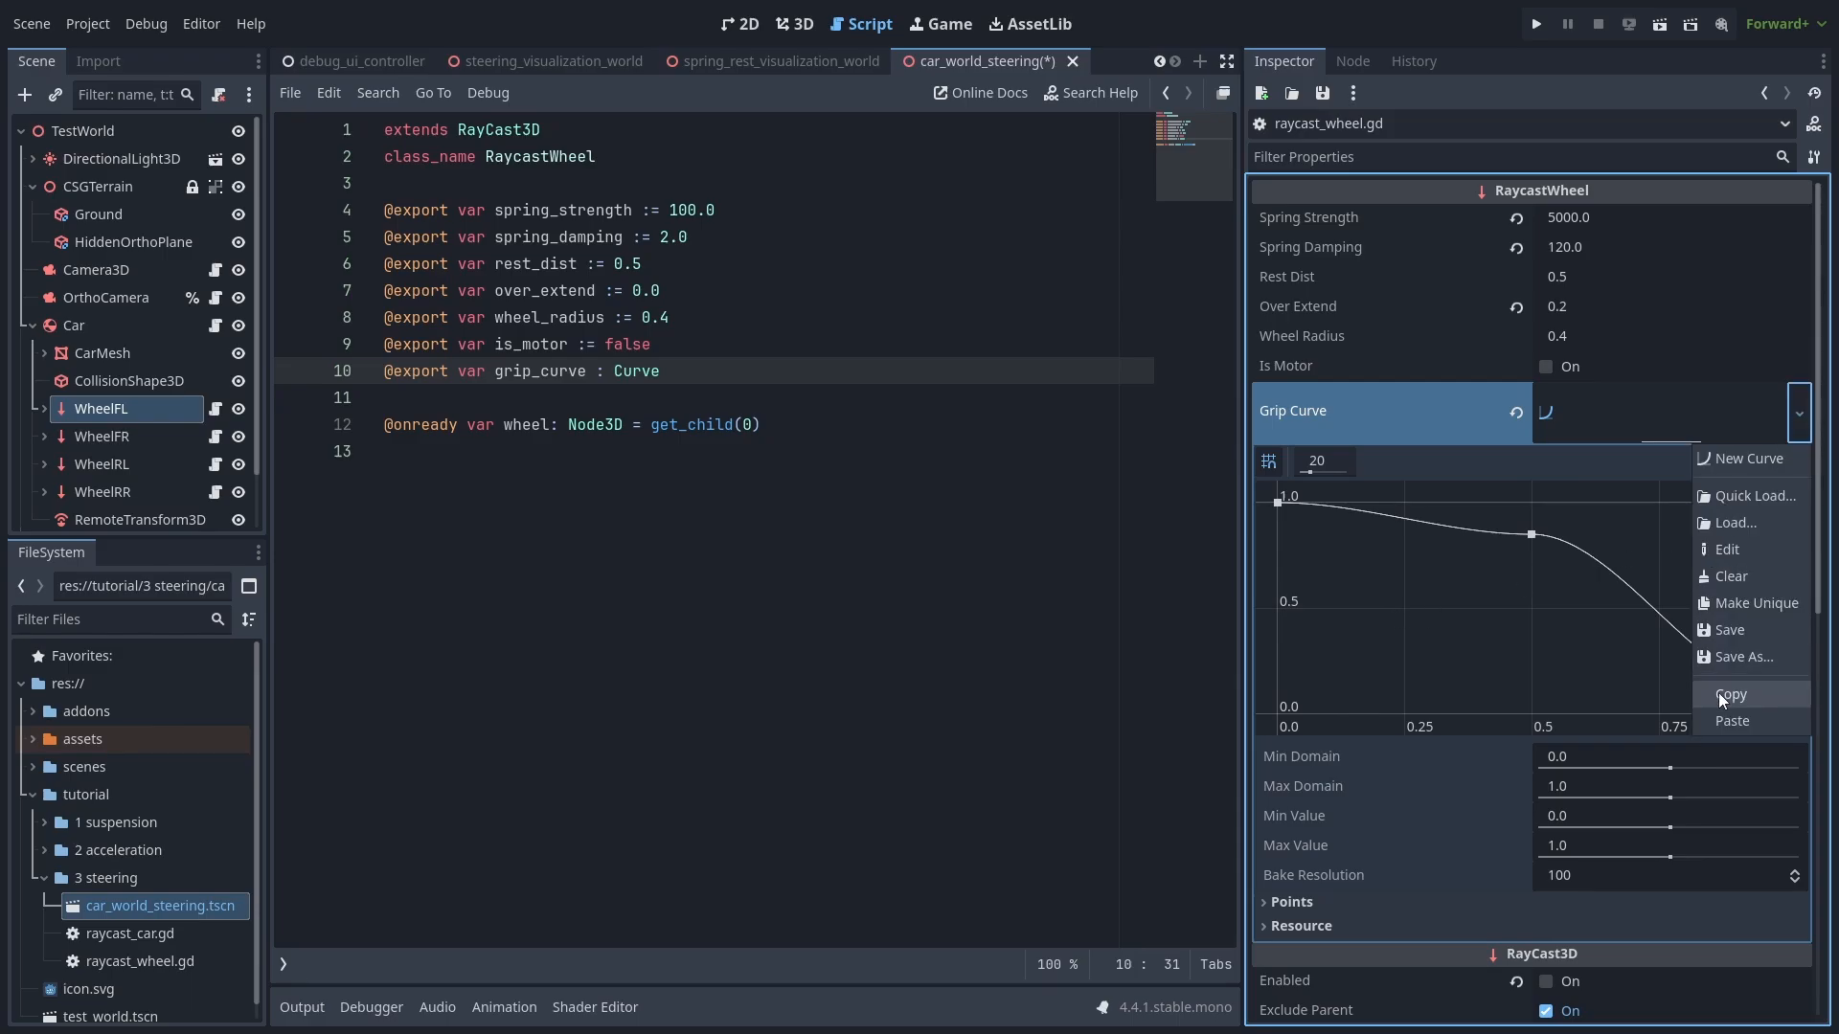
pyautogui.click(99, 436)
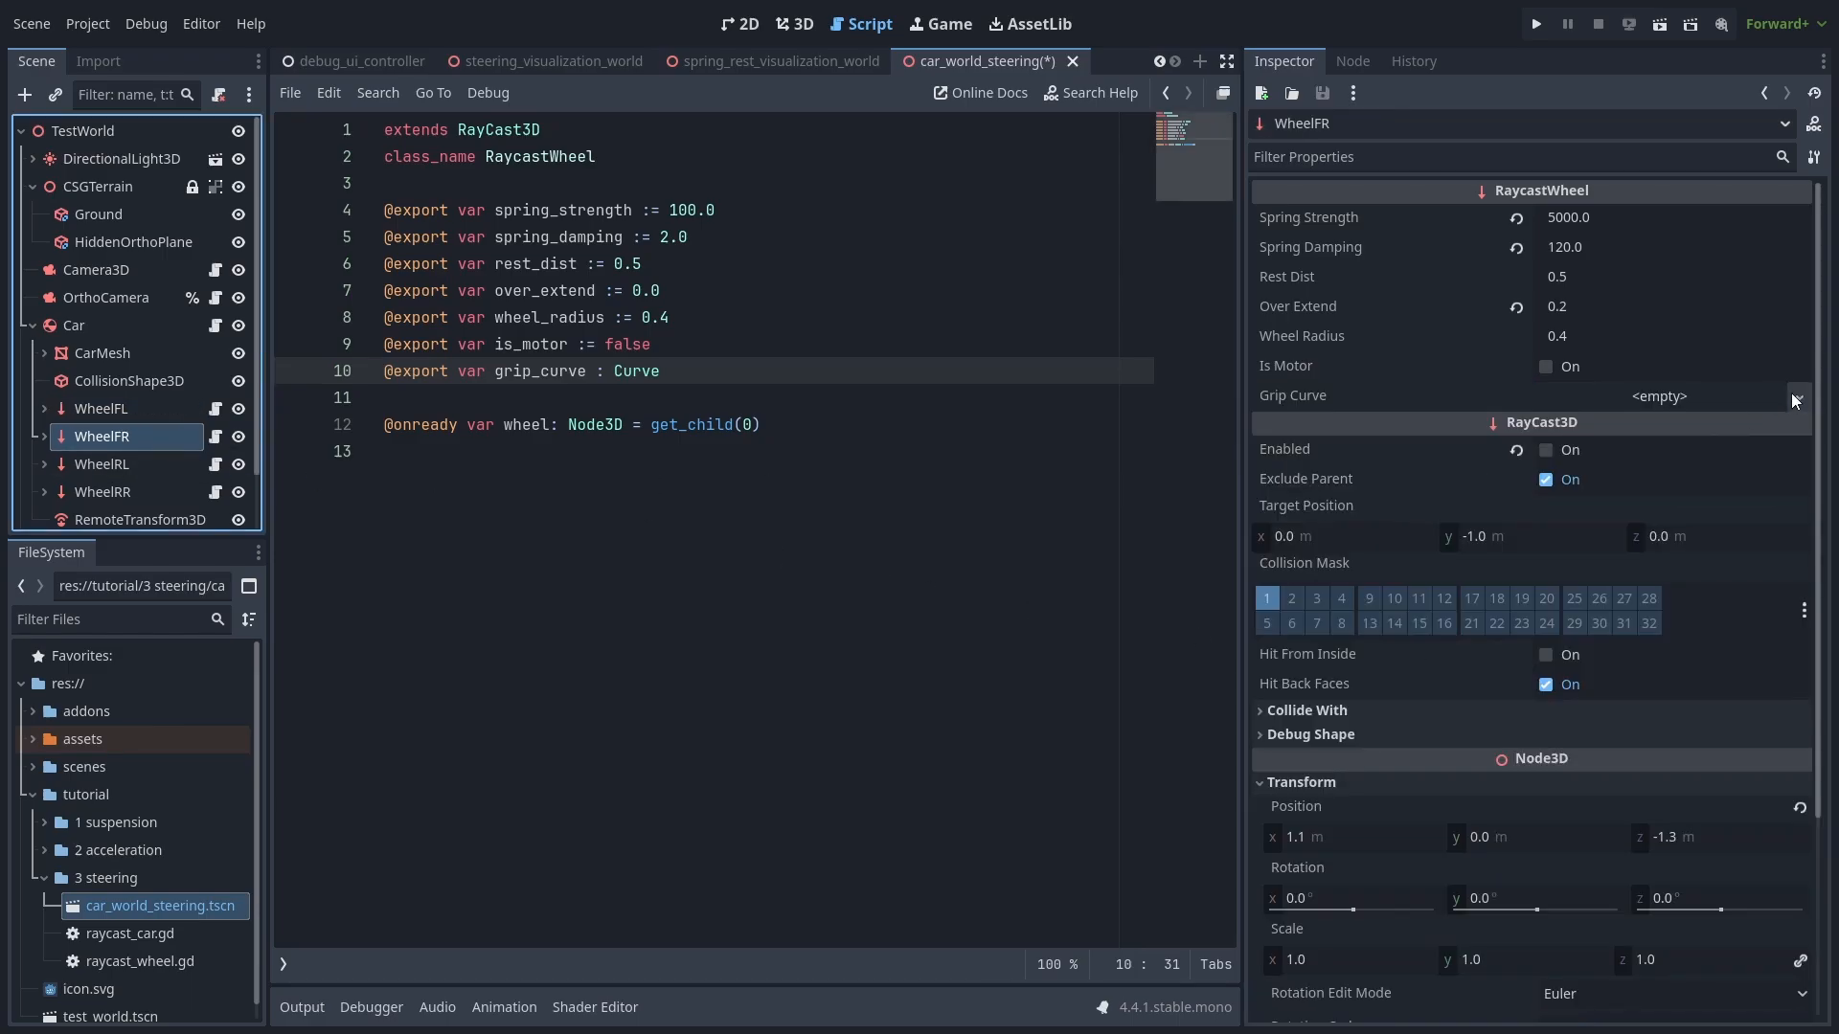
pyautogui.click(102, 464)
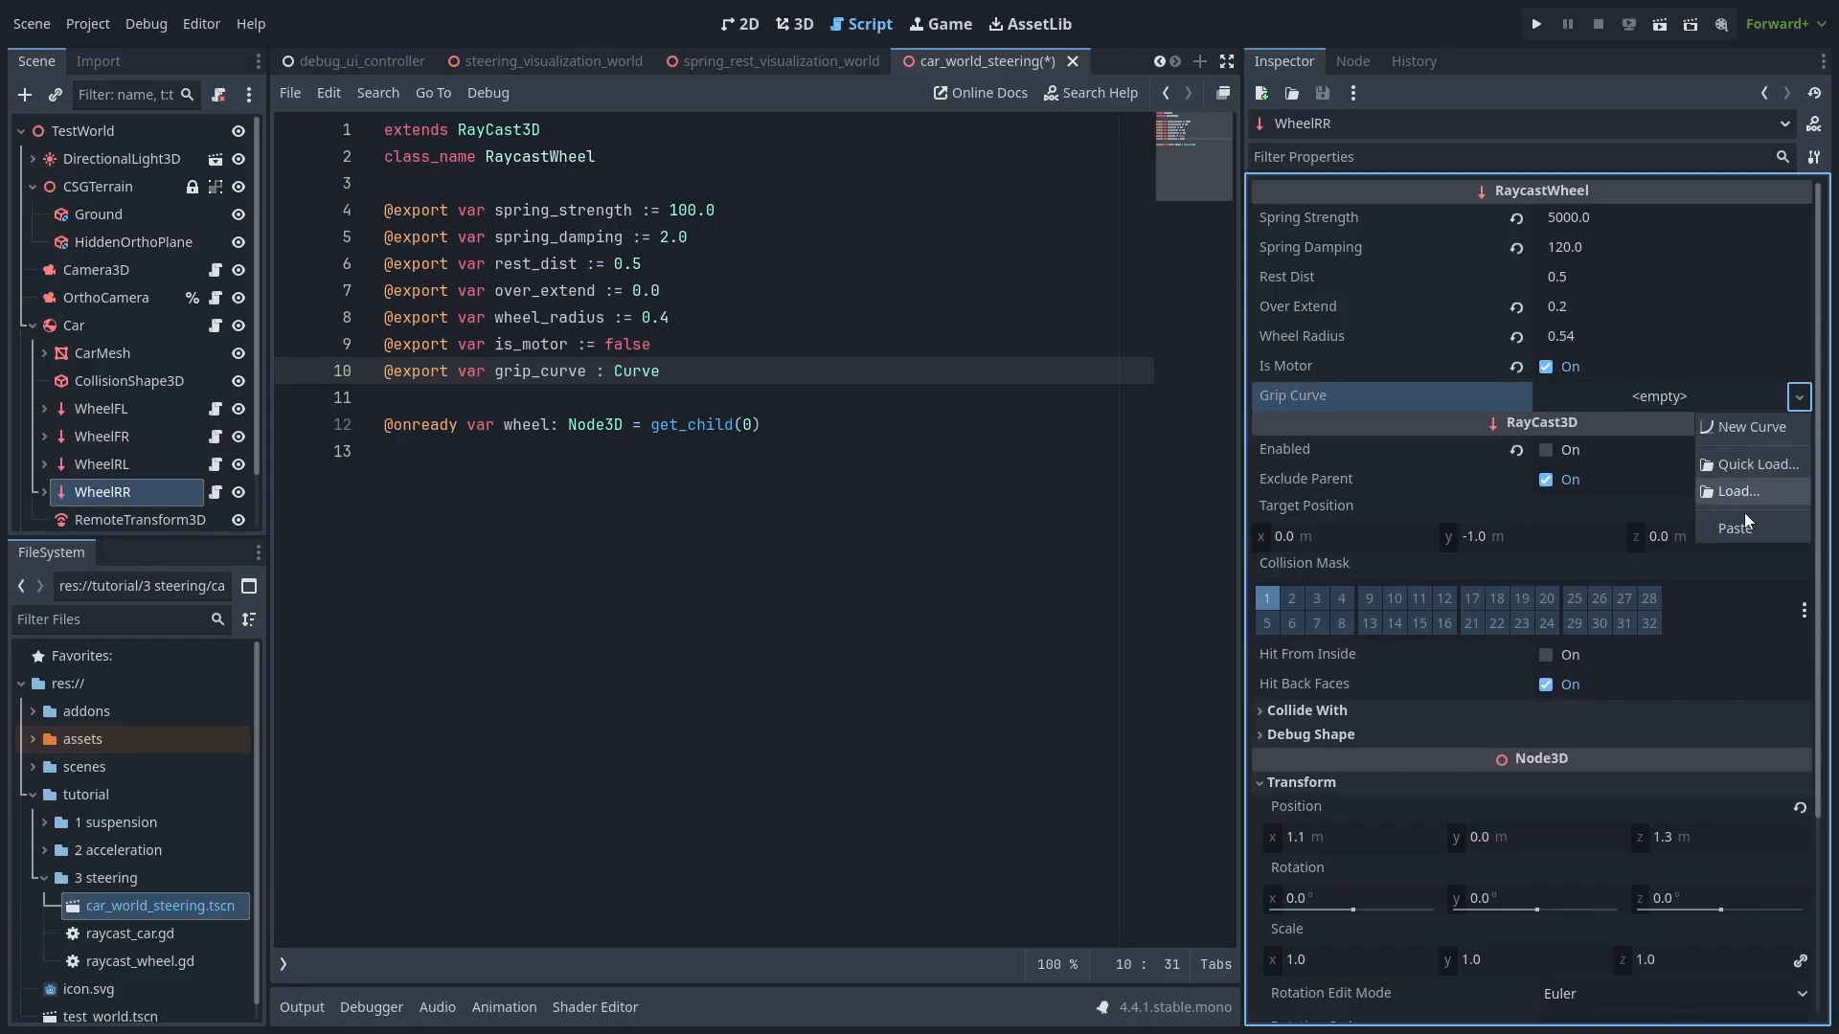
pyautogui.click(201, 22)
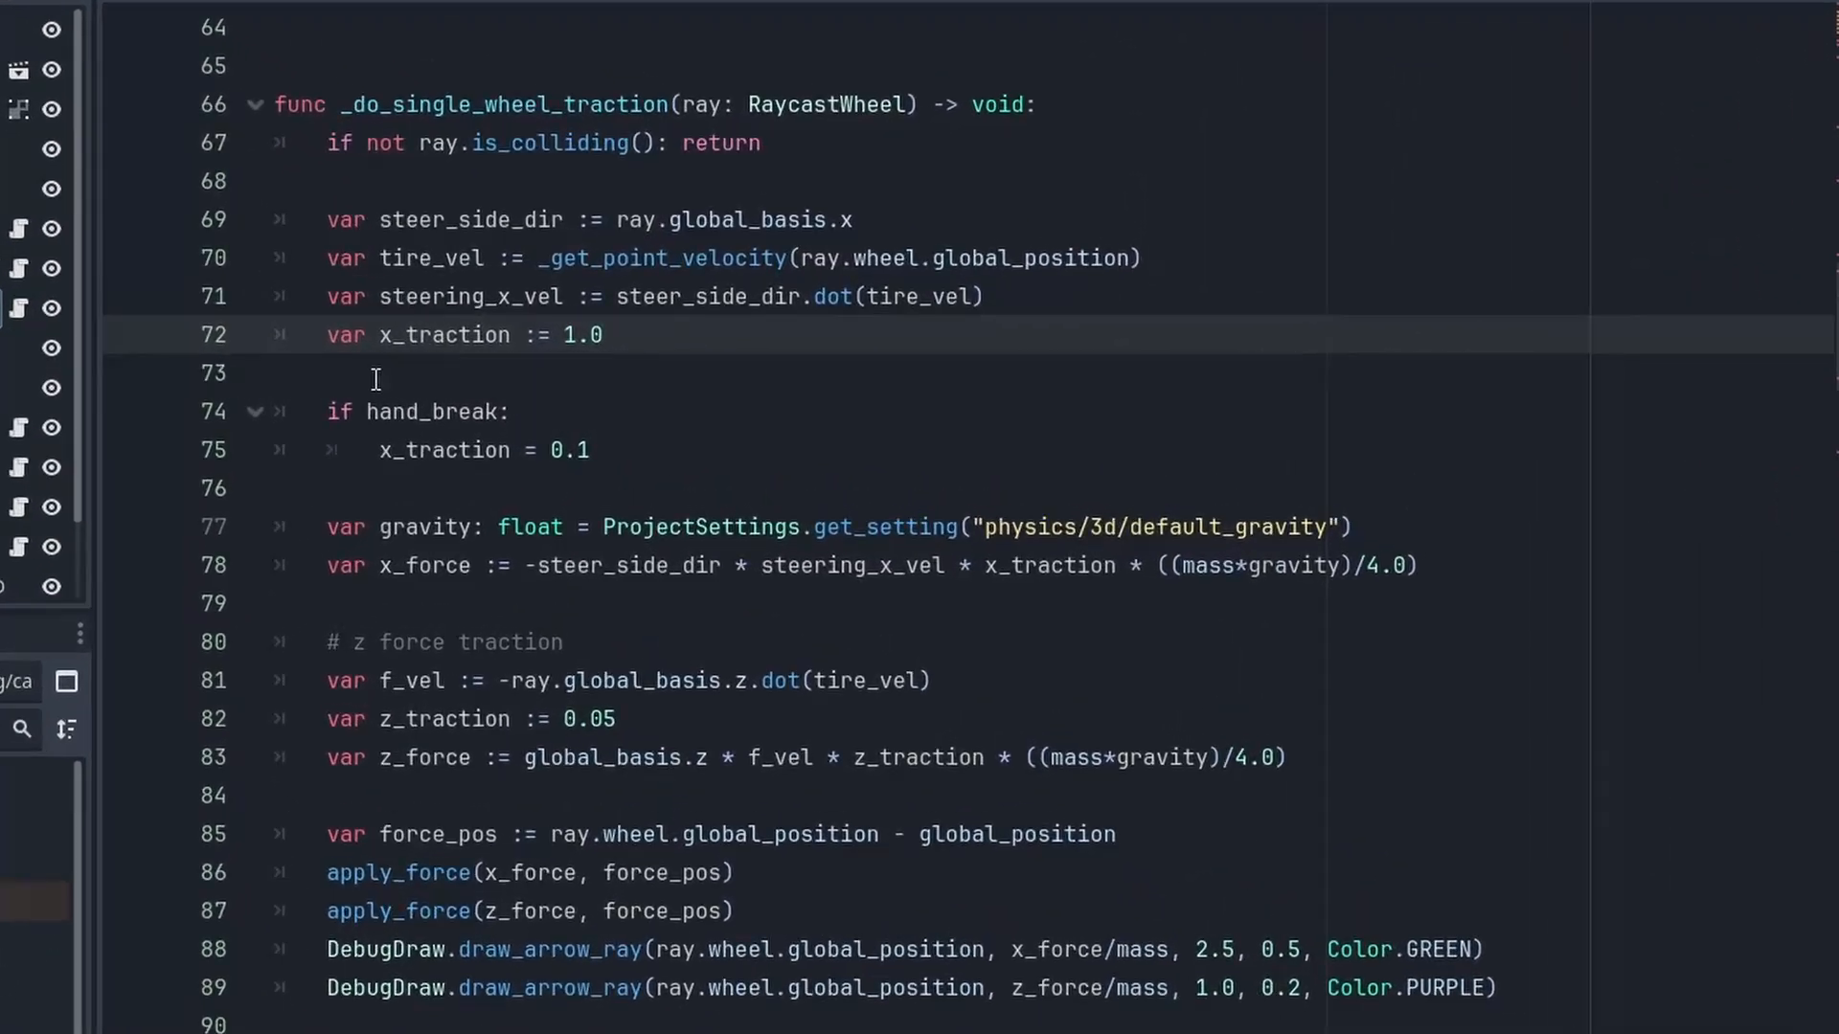
# - Compute grip_factor from sideways slip and set x_traction from ray.grip_curve.sample_baked(grip_factor)
pyautogui.write('var')
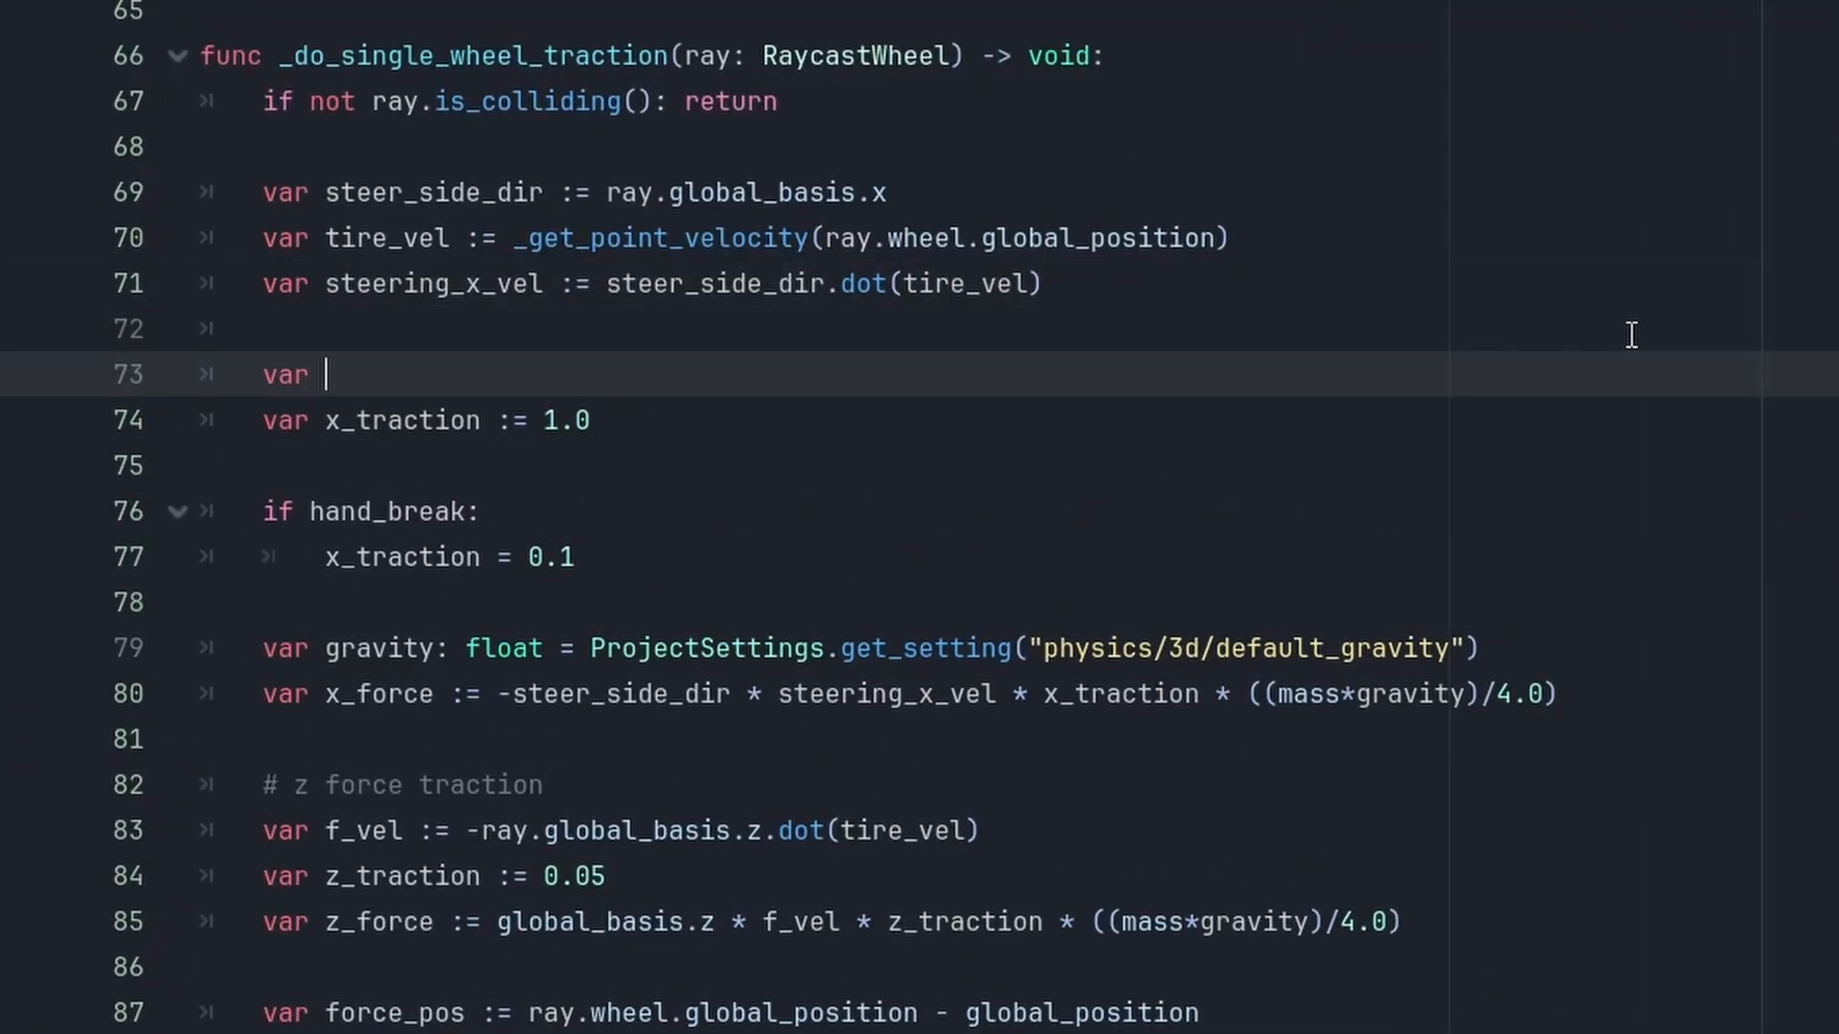
pyautogui.write('grip_factor := absf(')
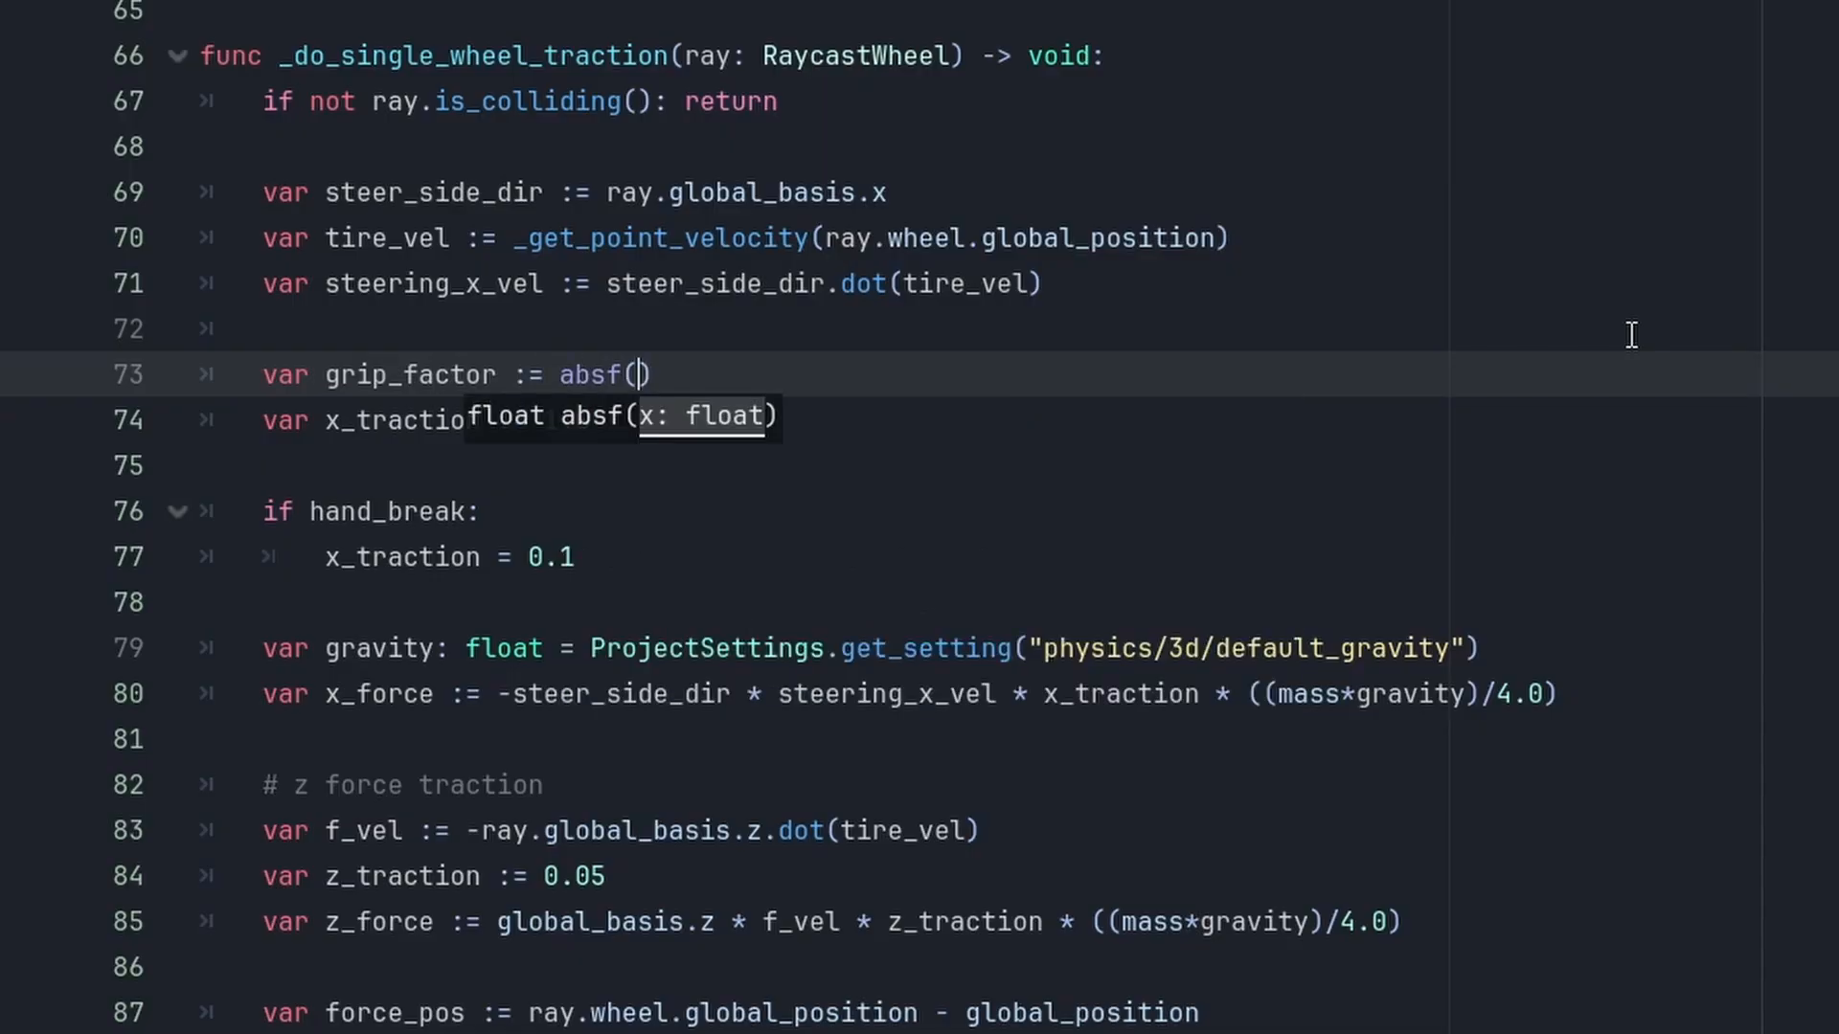
pyautogui.write('steering_x_vel/tire_vel.length(')
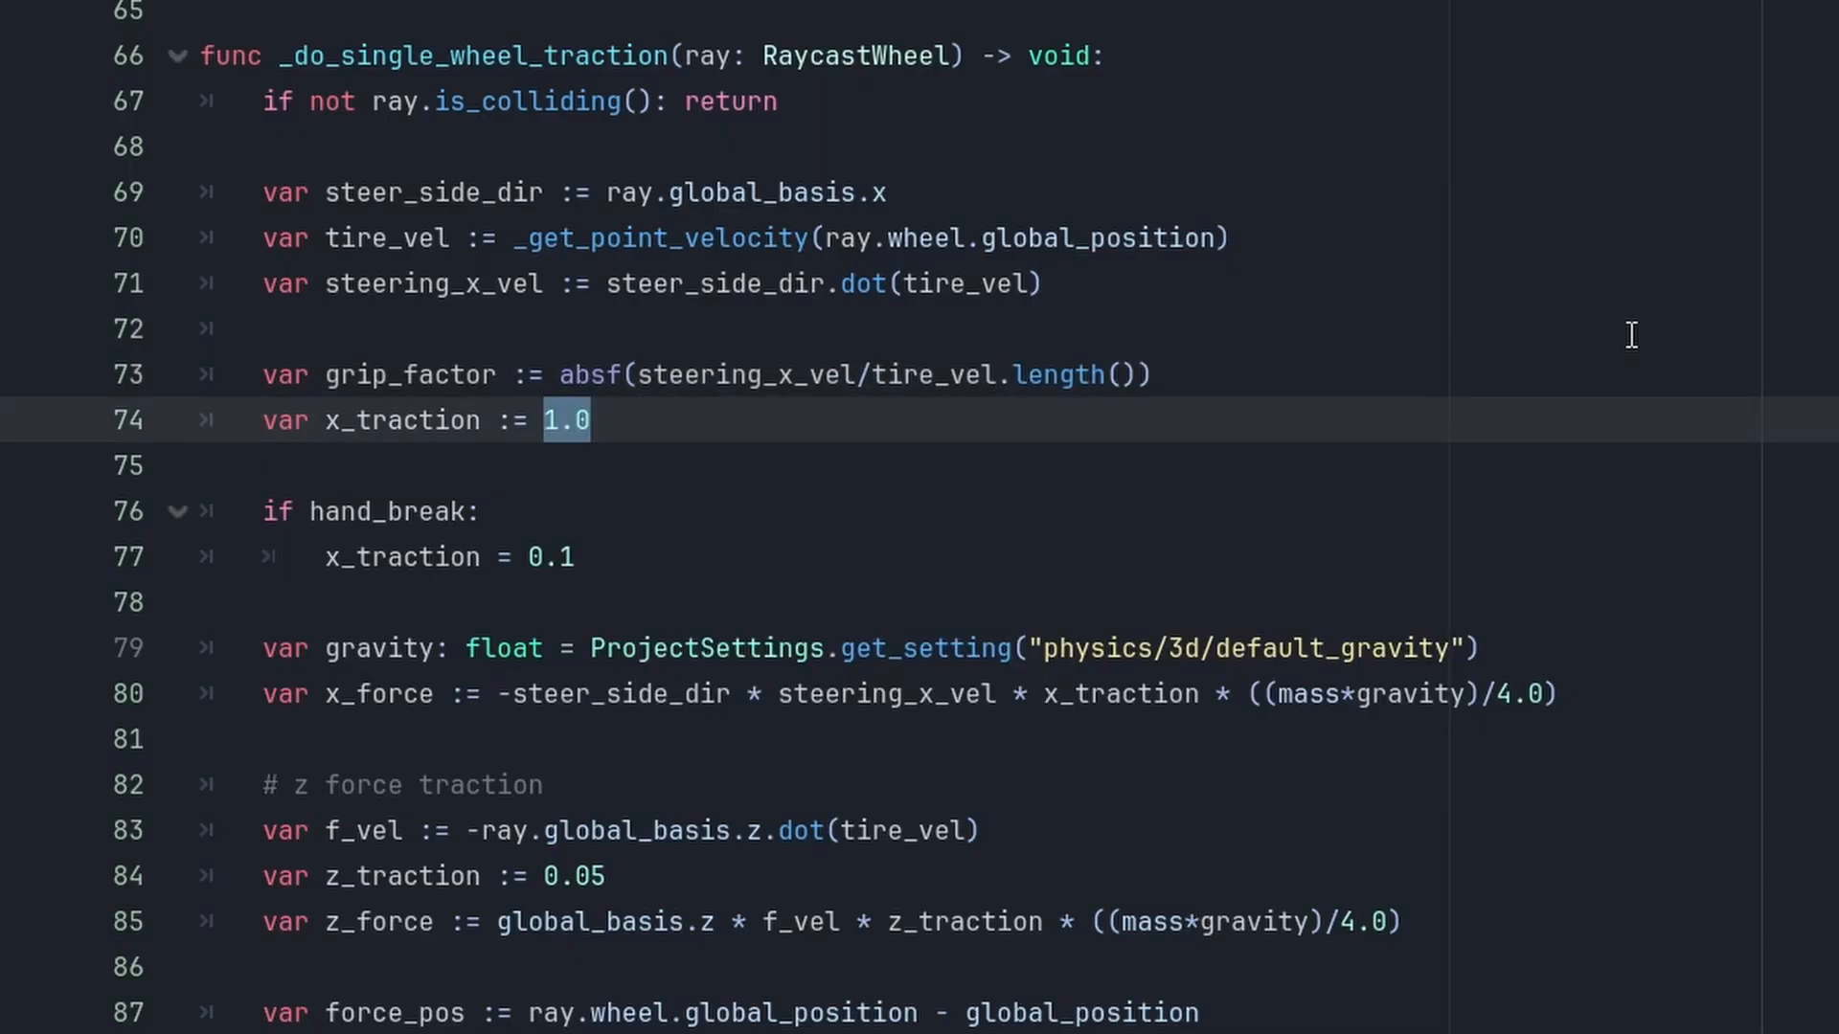
pyautogui.write('ray.grip_curve.sample')
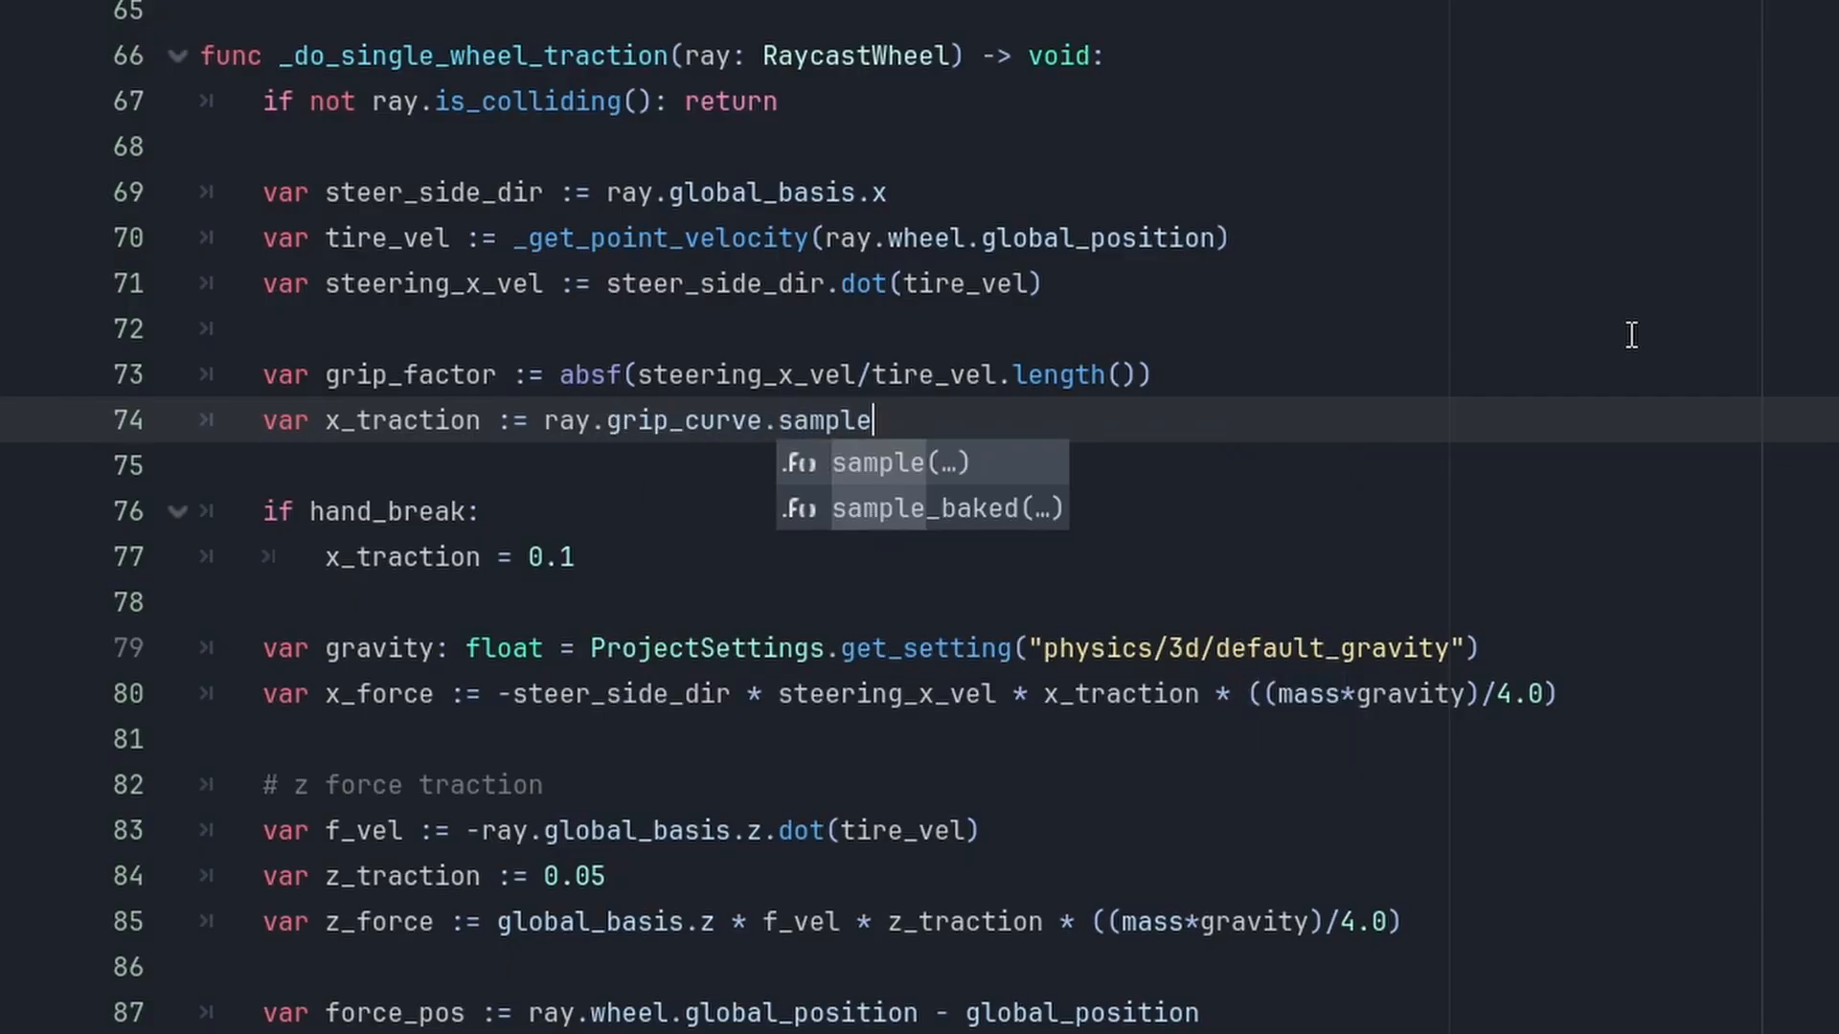
pyautogui.click(946, 509)
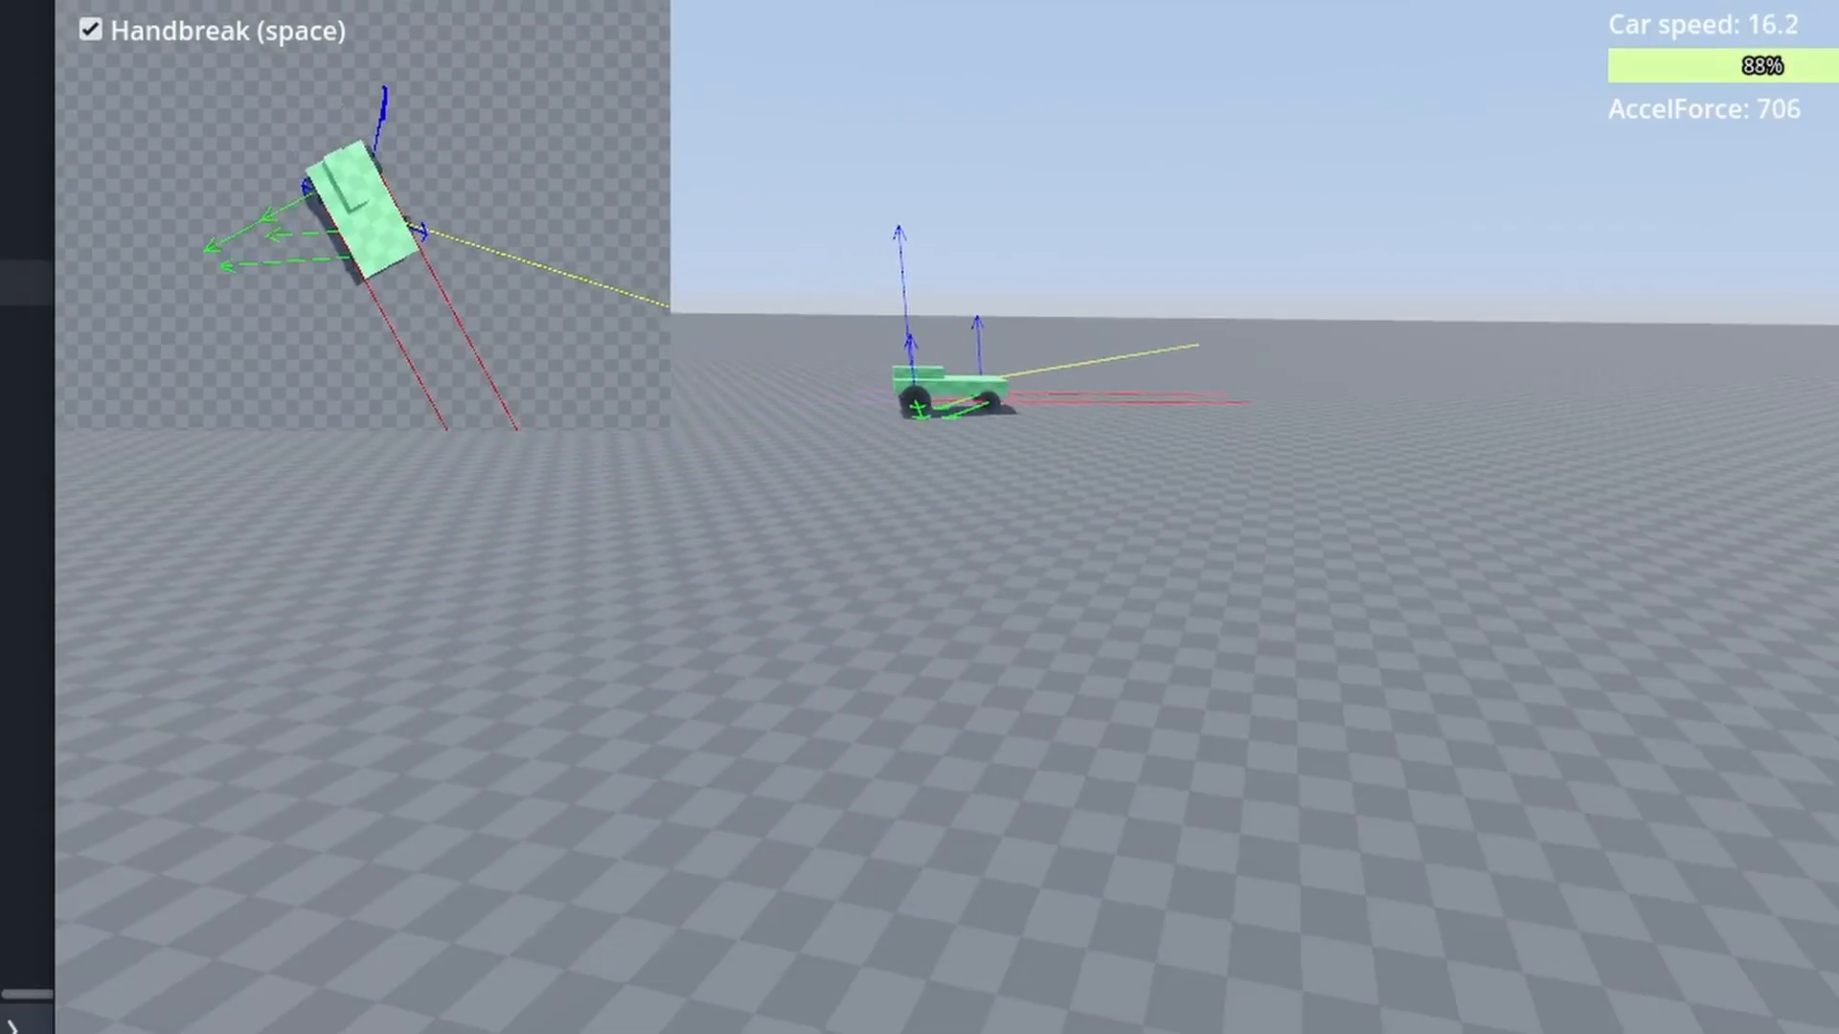
# - Test-drive the car with the handbrake toggled off
pyautogui.click(92, 30)
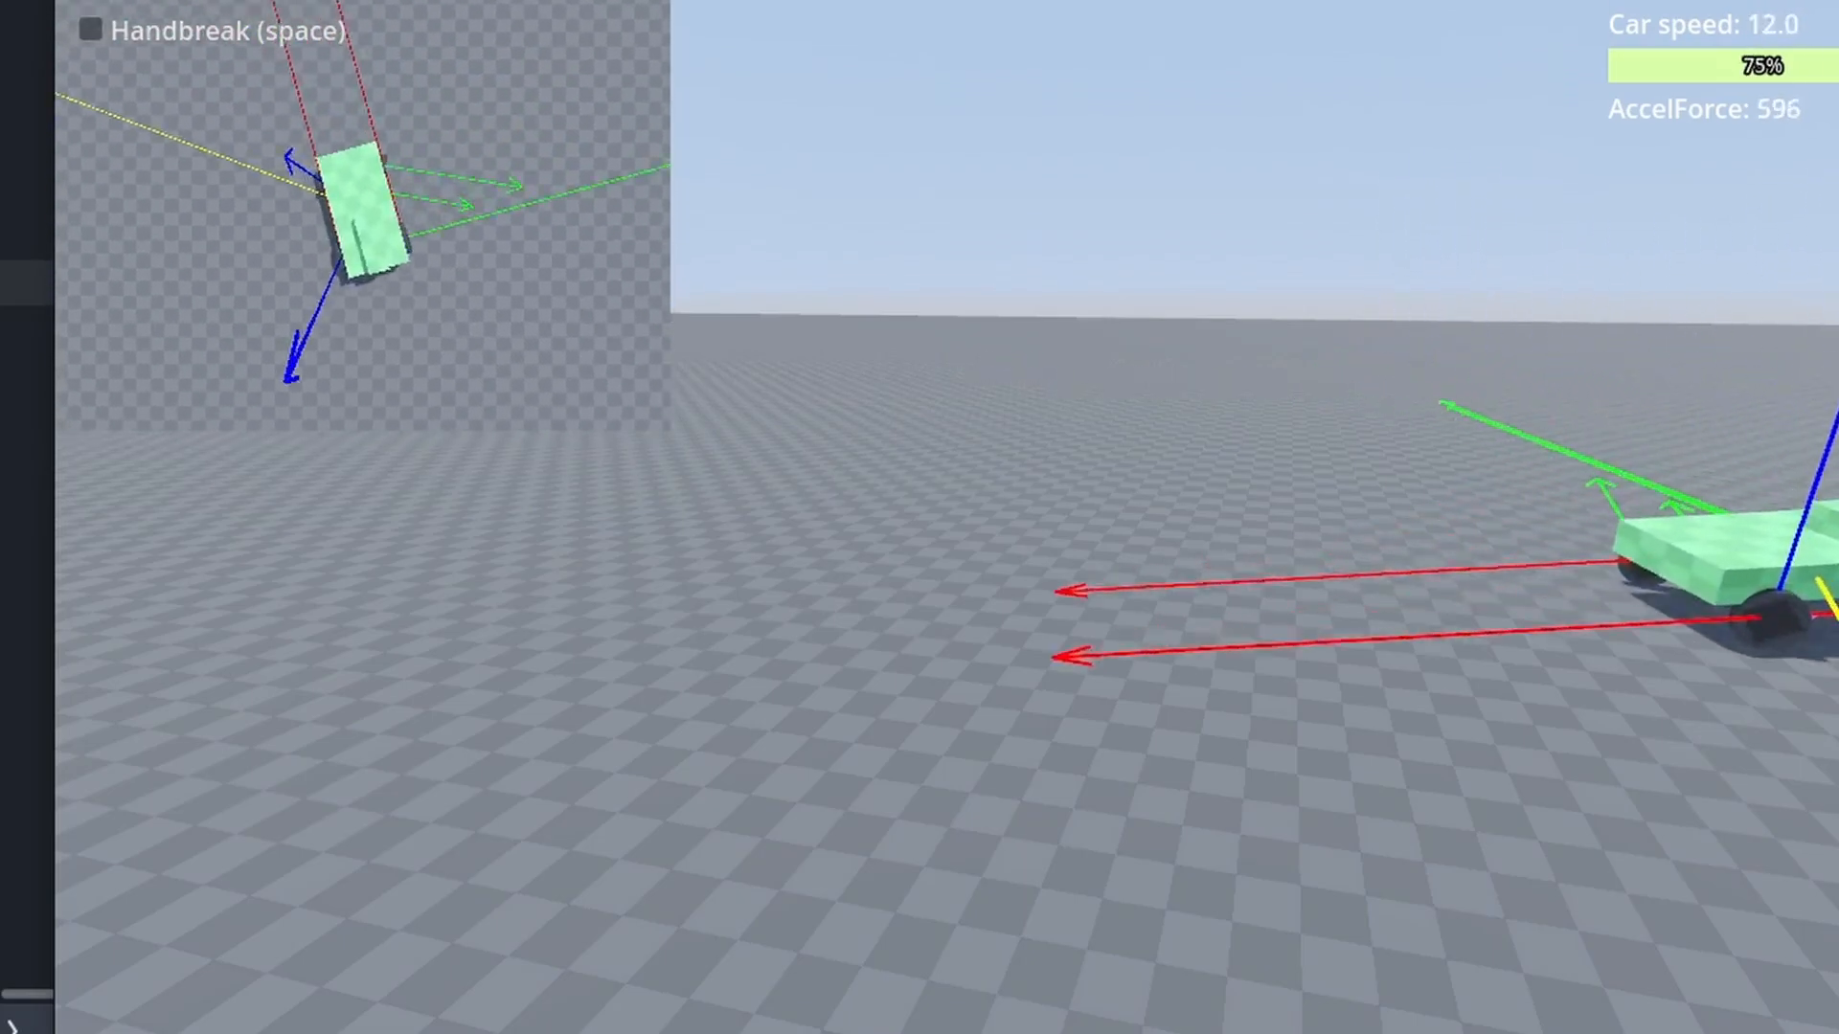
pyautogui.click(92, 30)
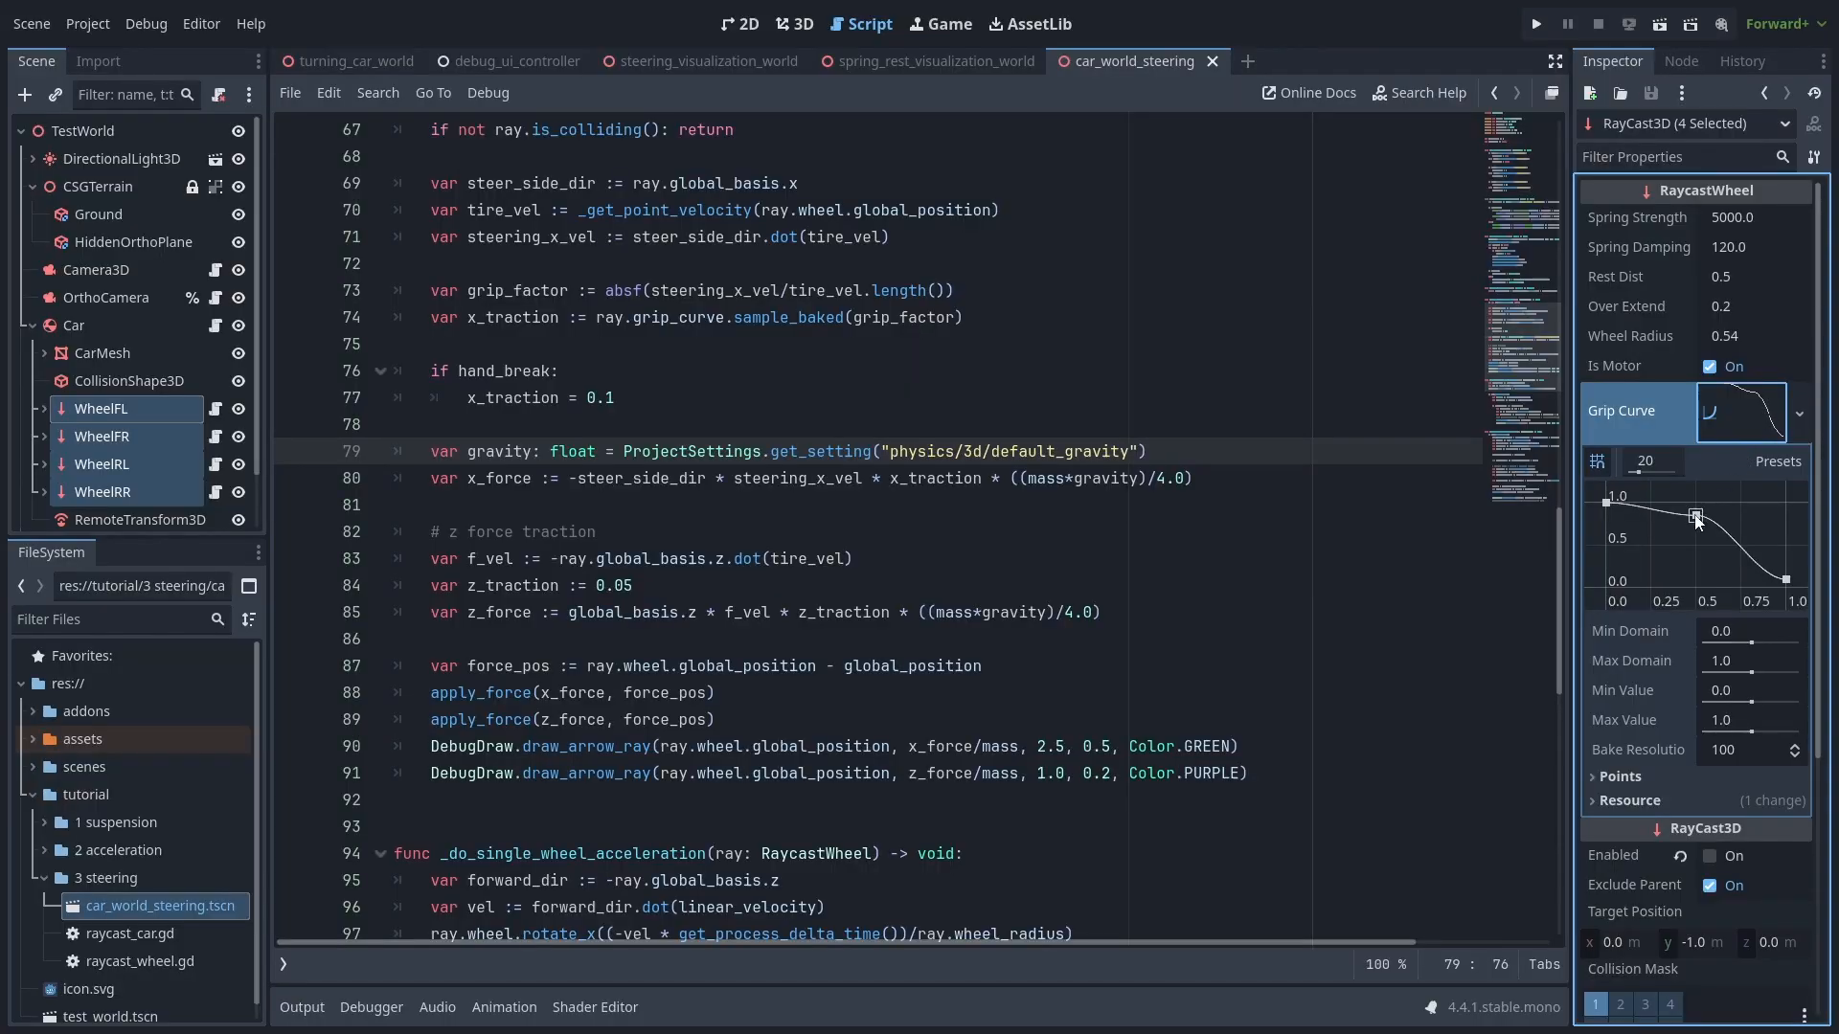
# - Drag the grip curve to drop steeply and check each wheel's curve in turn
pyautogui.moveTo(1693, 517); pyautogui.dragTo(1641, 577)
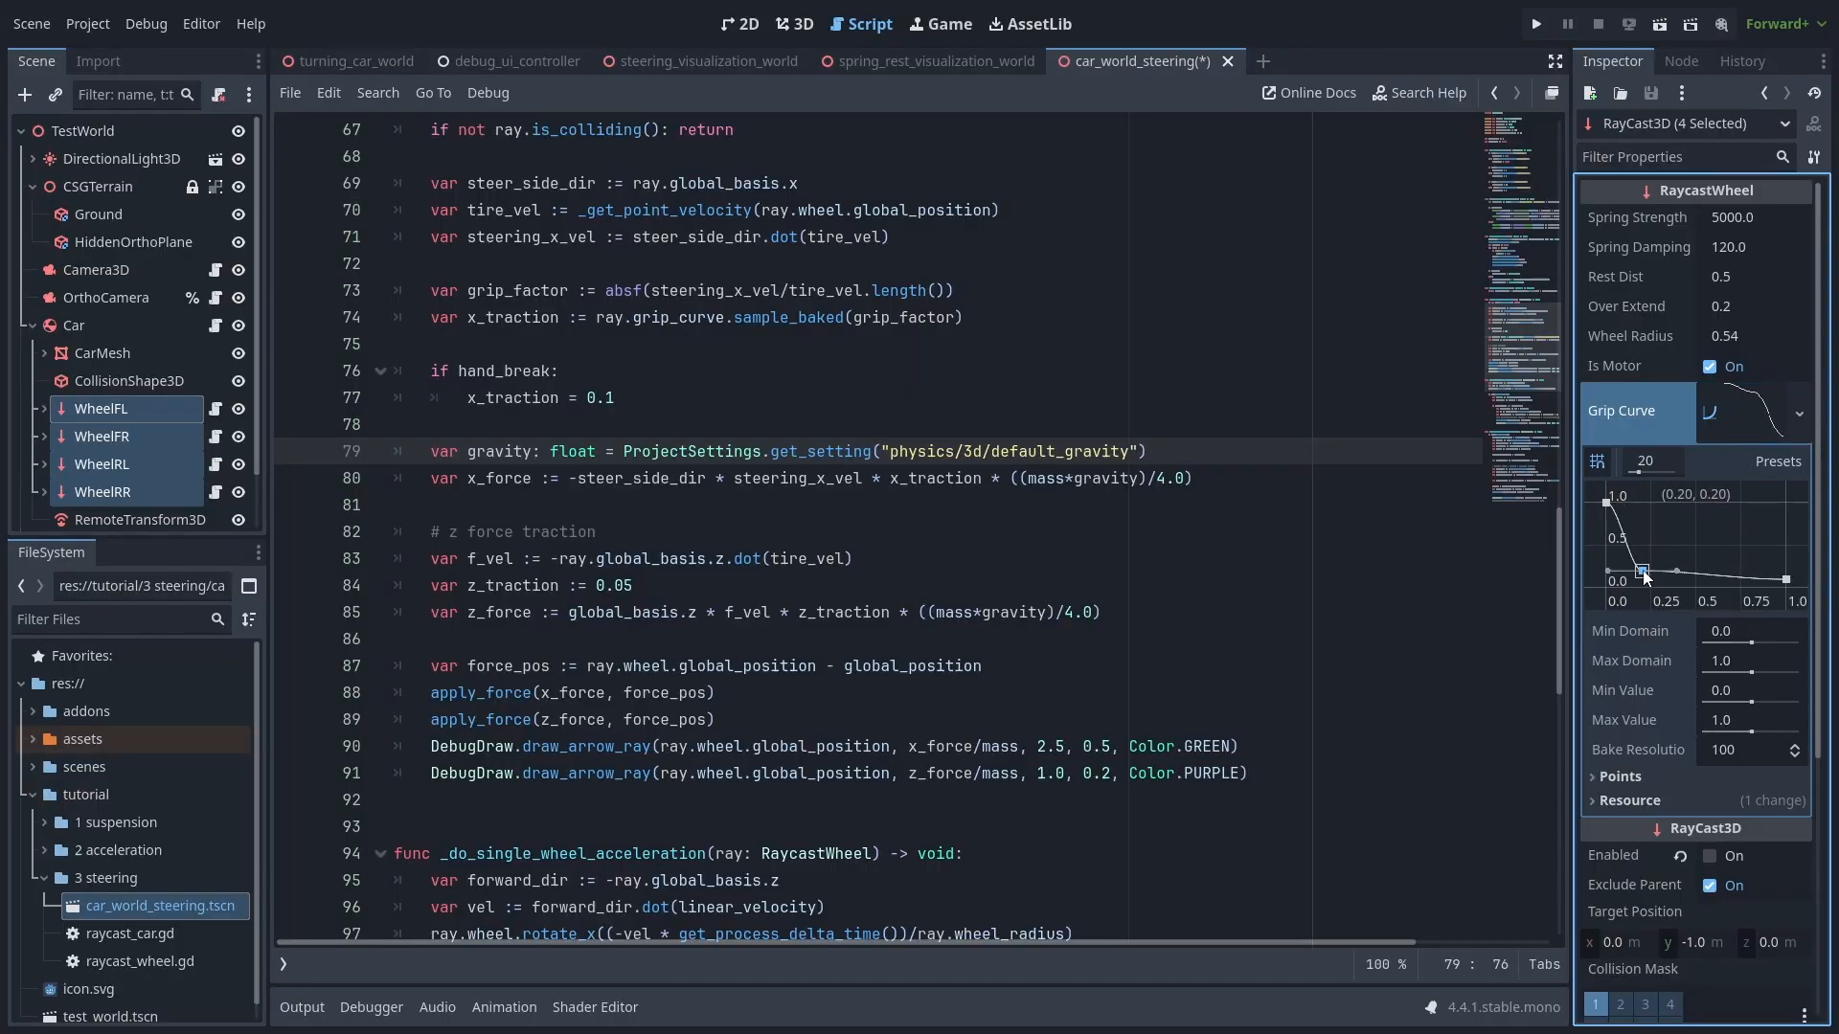
pyautogui.click(99, 408)
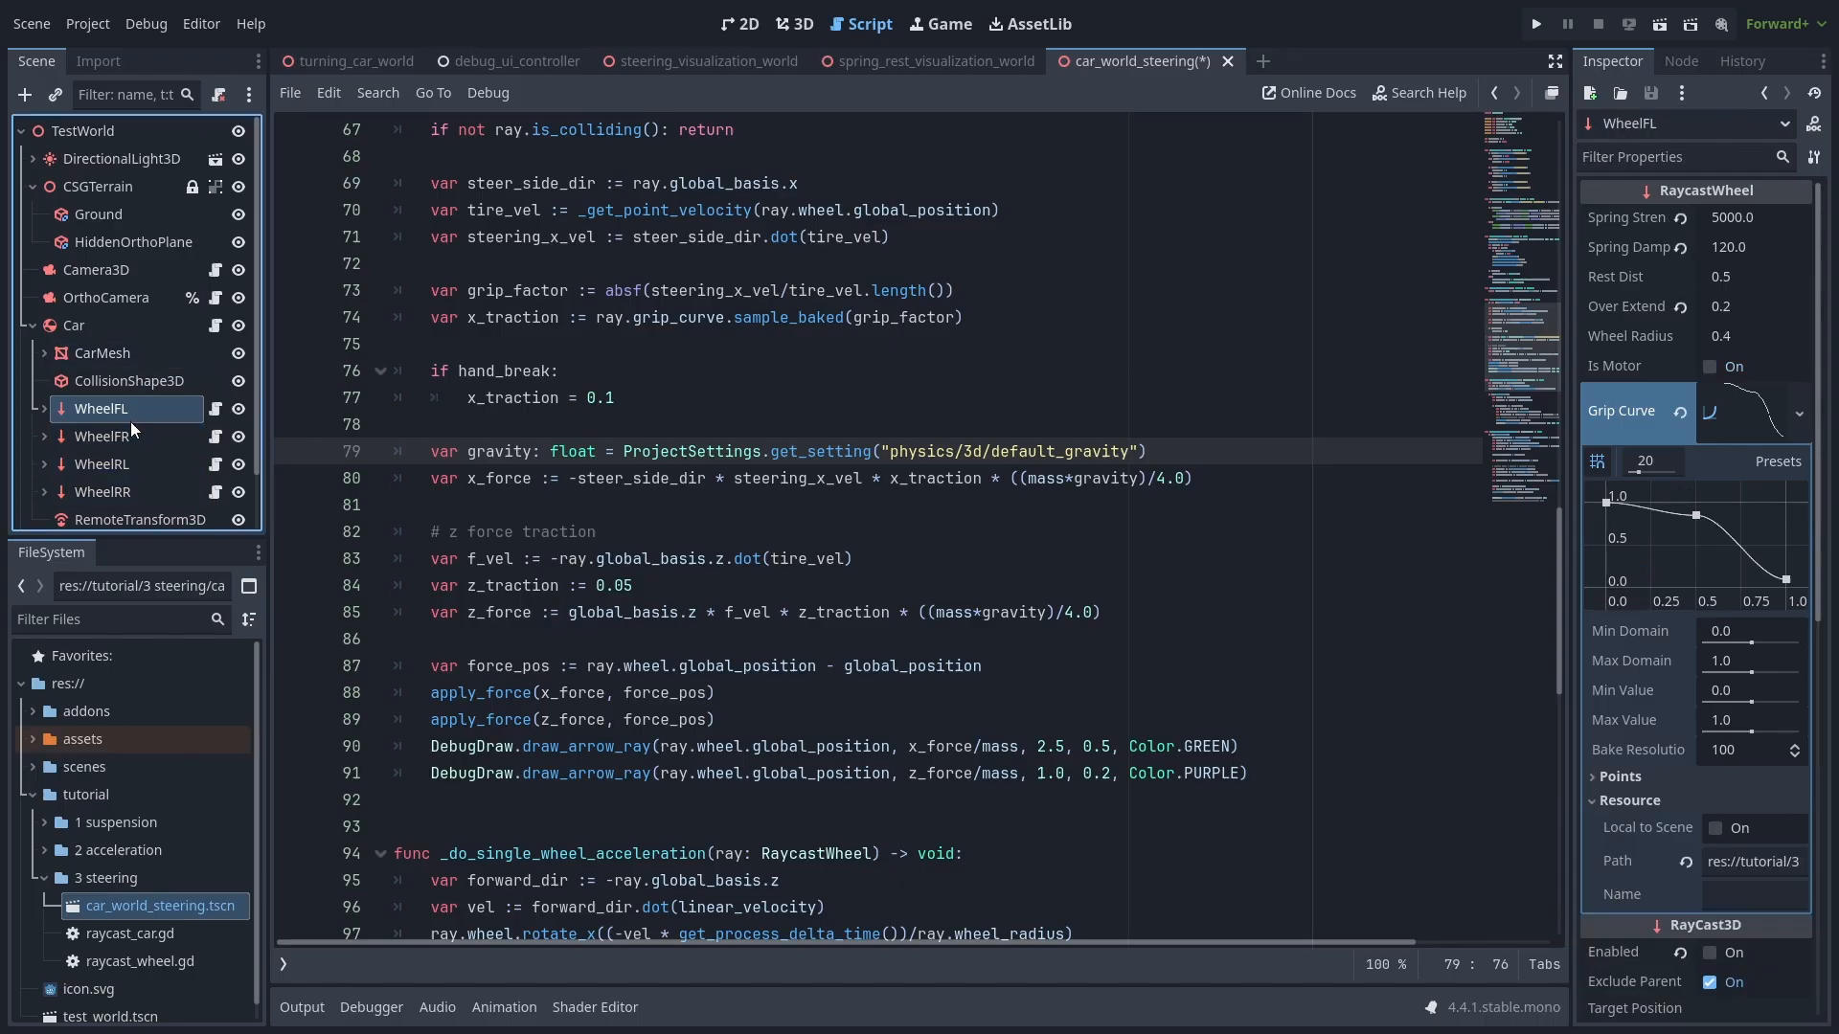
pyautogui.click(100, 463)
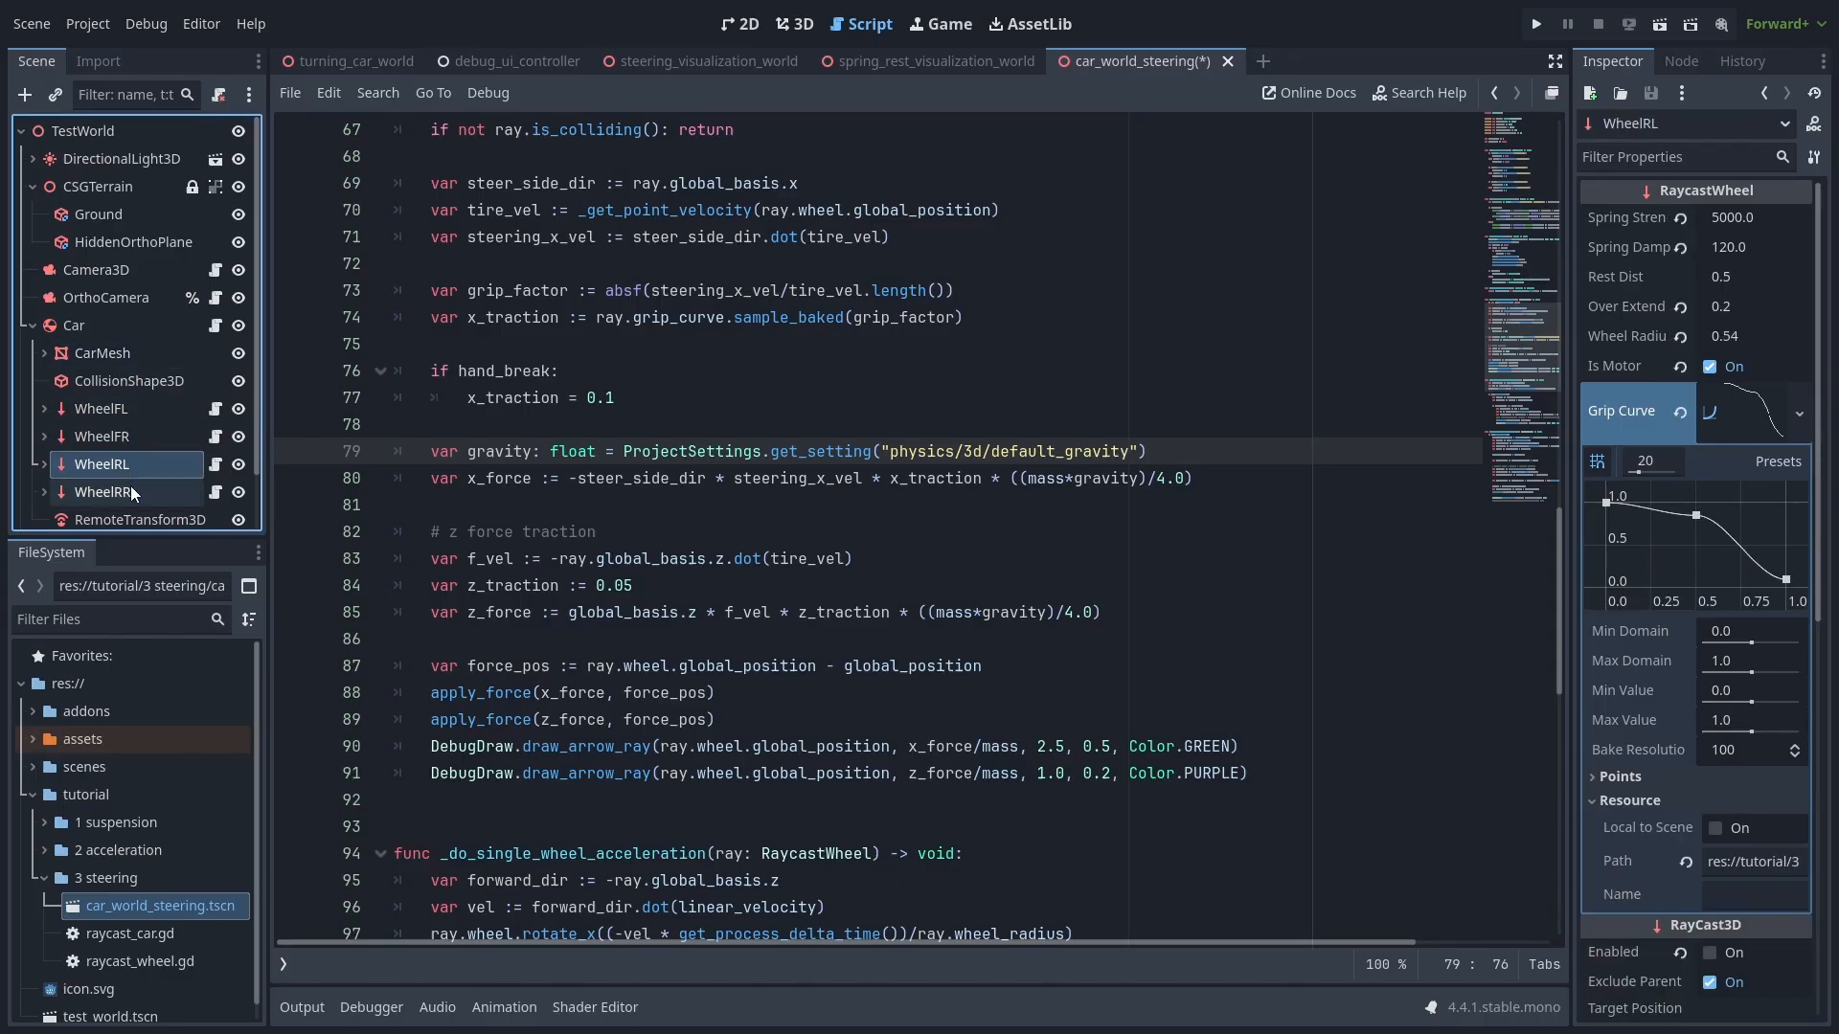
pyautogui.click(102, 493)
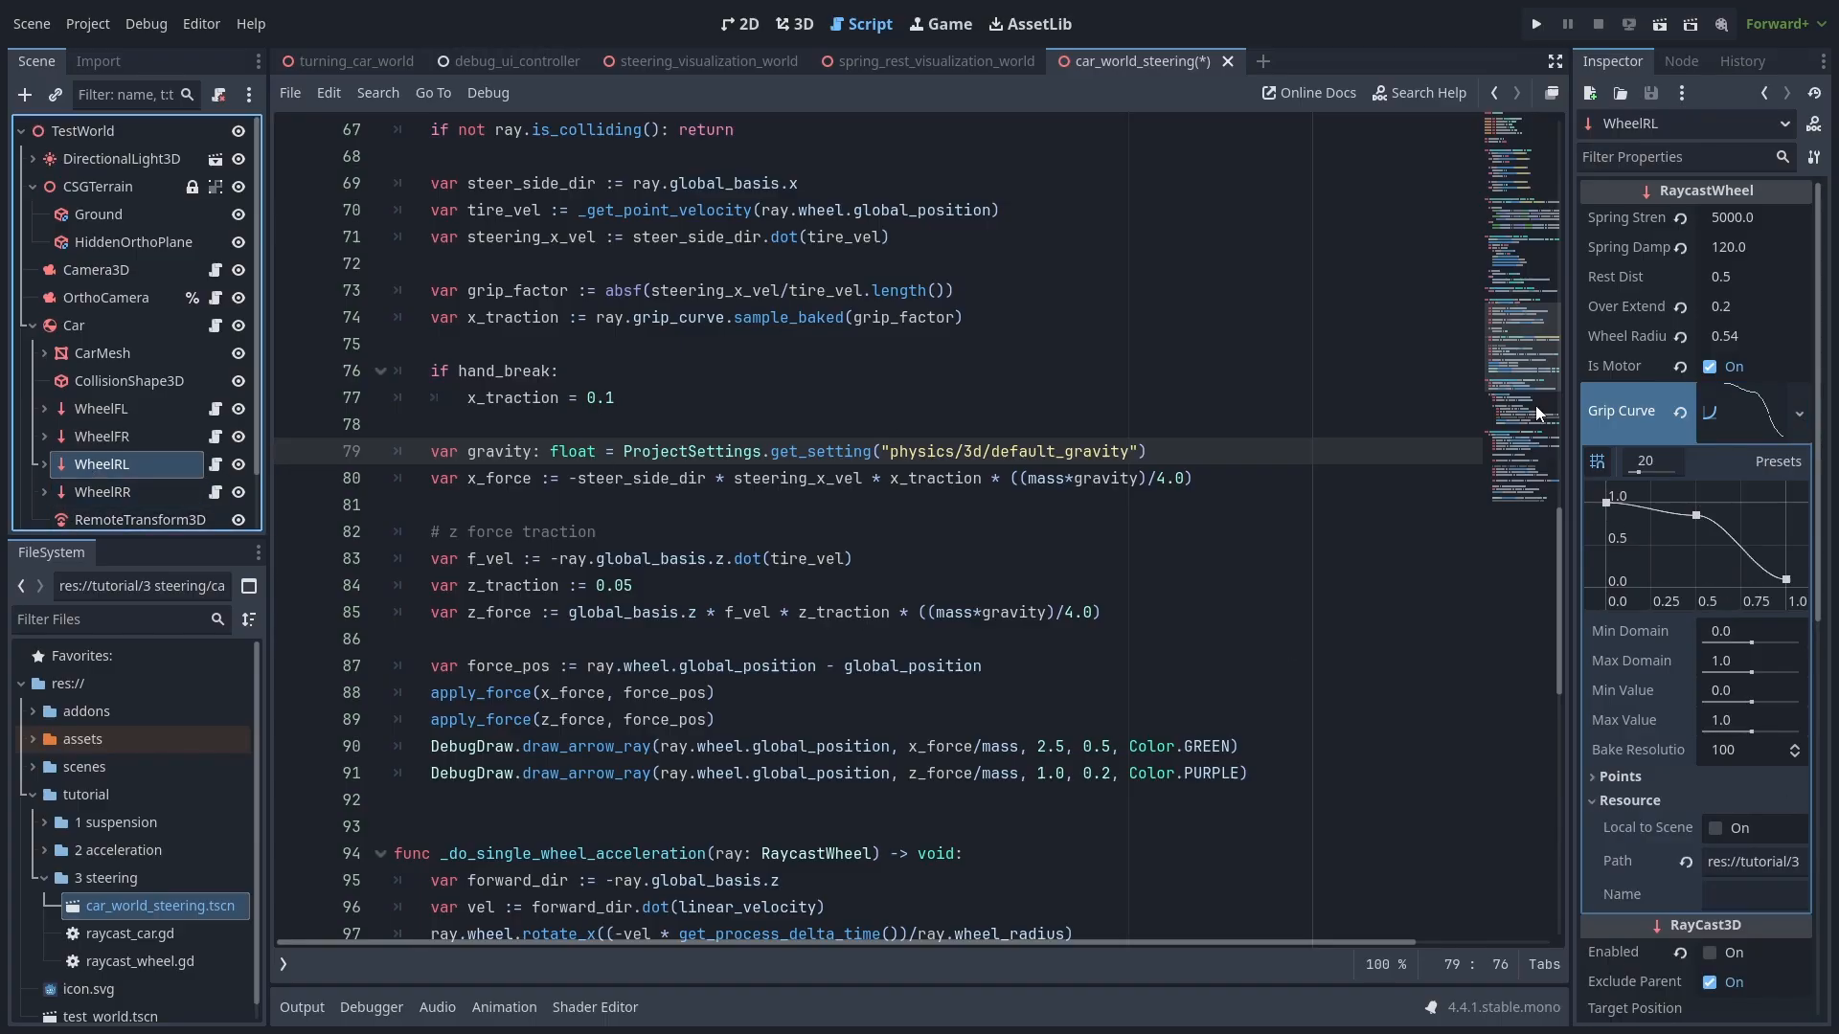
pyautogui.click(101, 436)
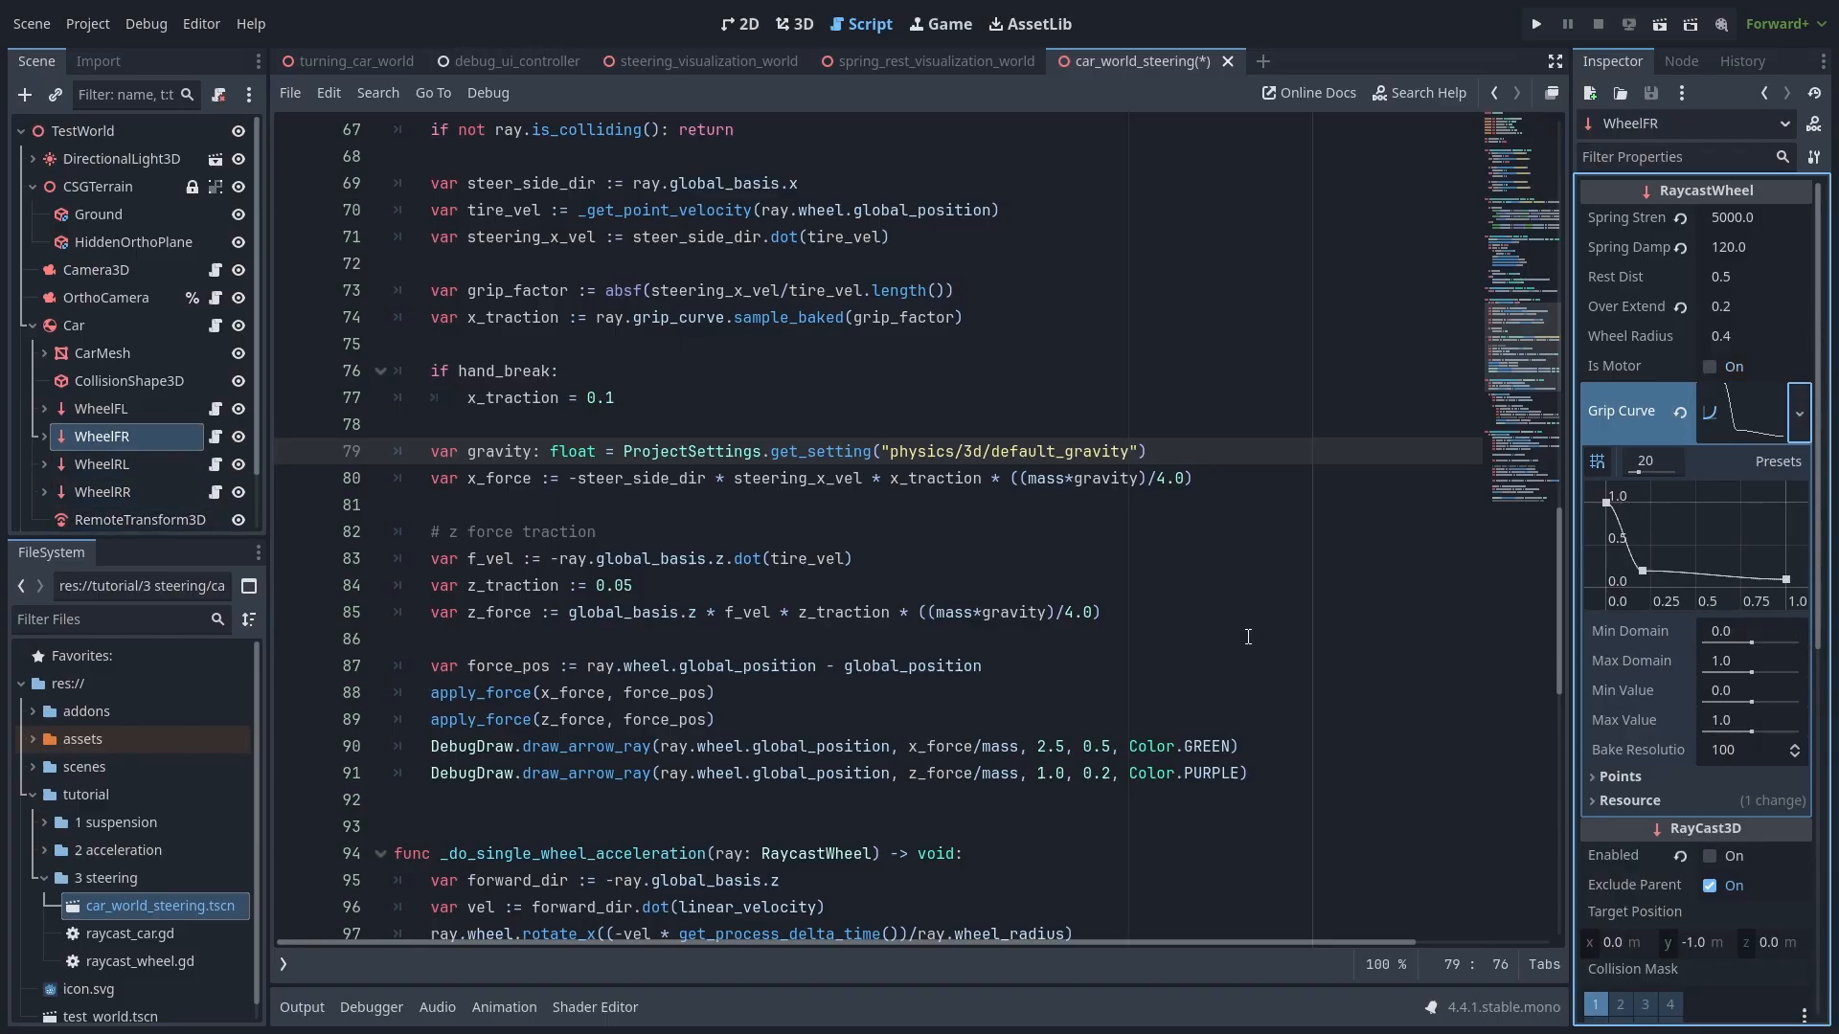
pyautogui.moveTo(138, 415)
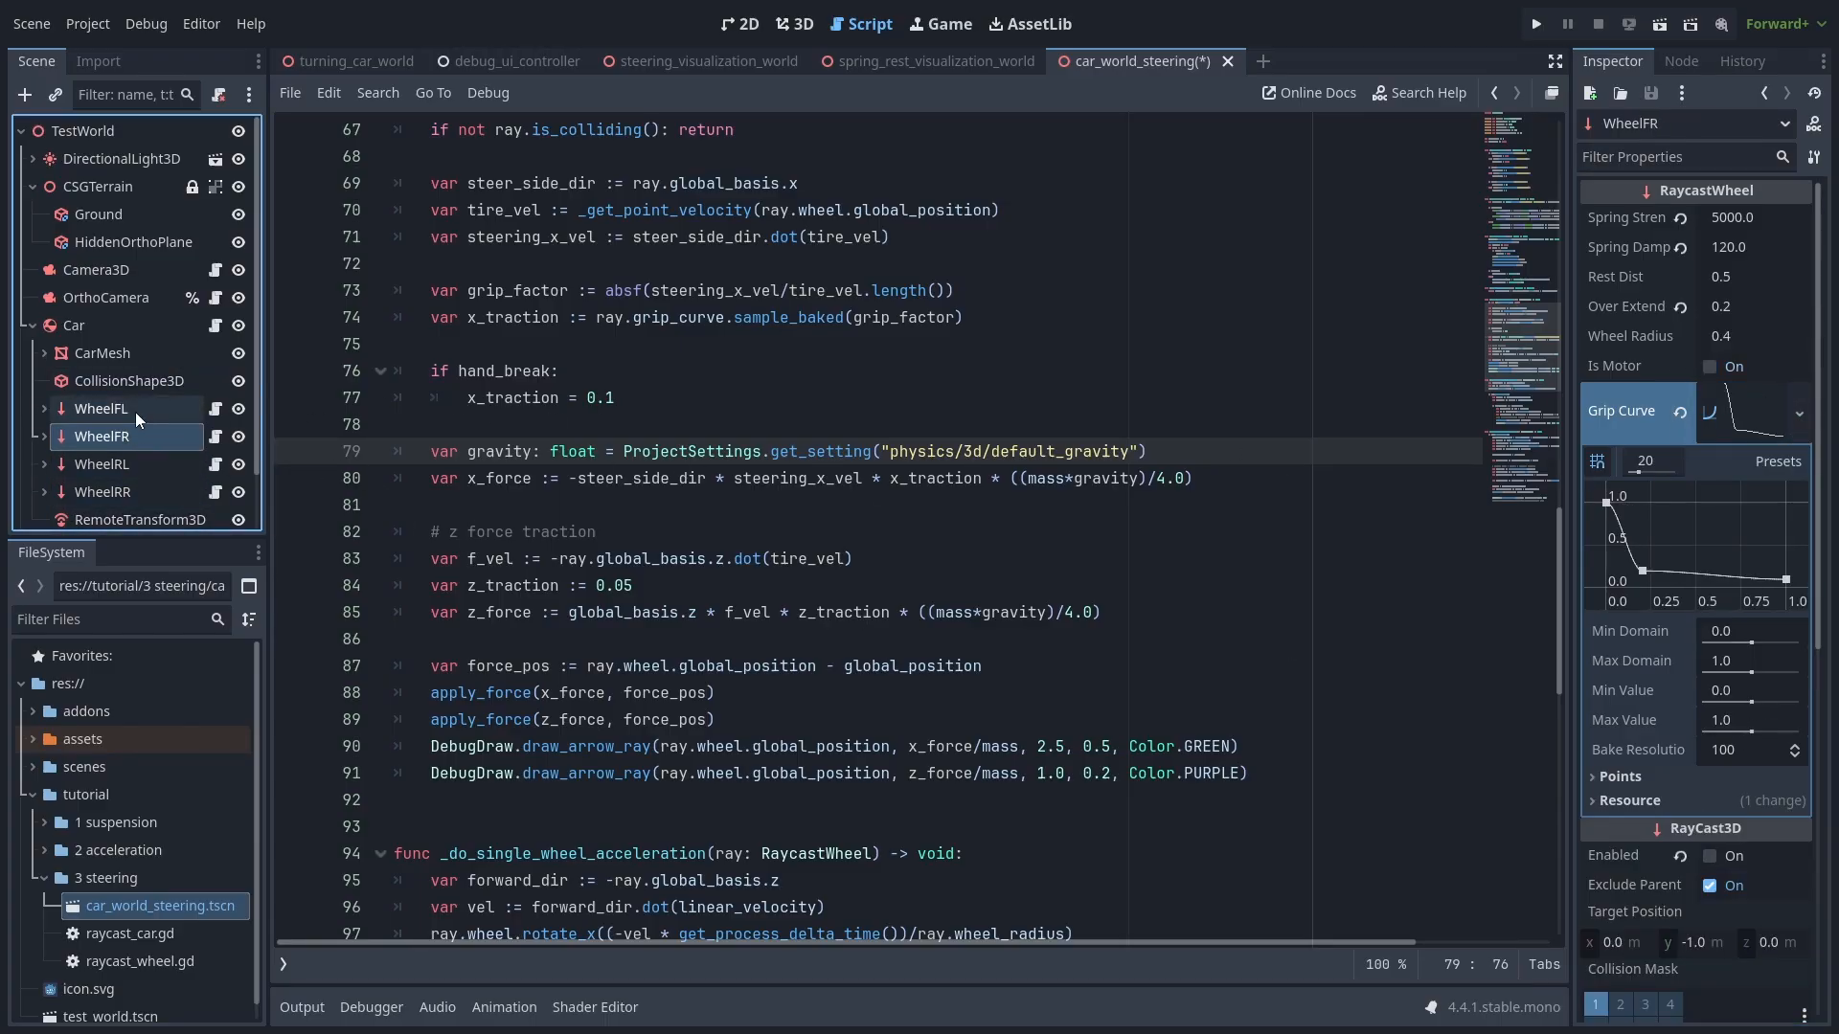
# - Return to WheelFL and move the curve's middle point to around (0.3, 0.35)
pyautogui.click(100, 464)
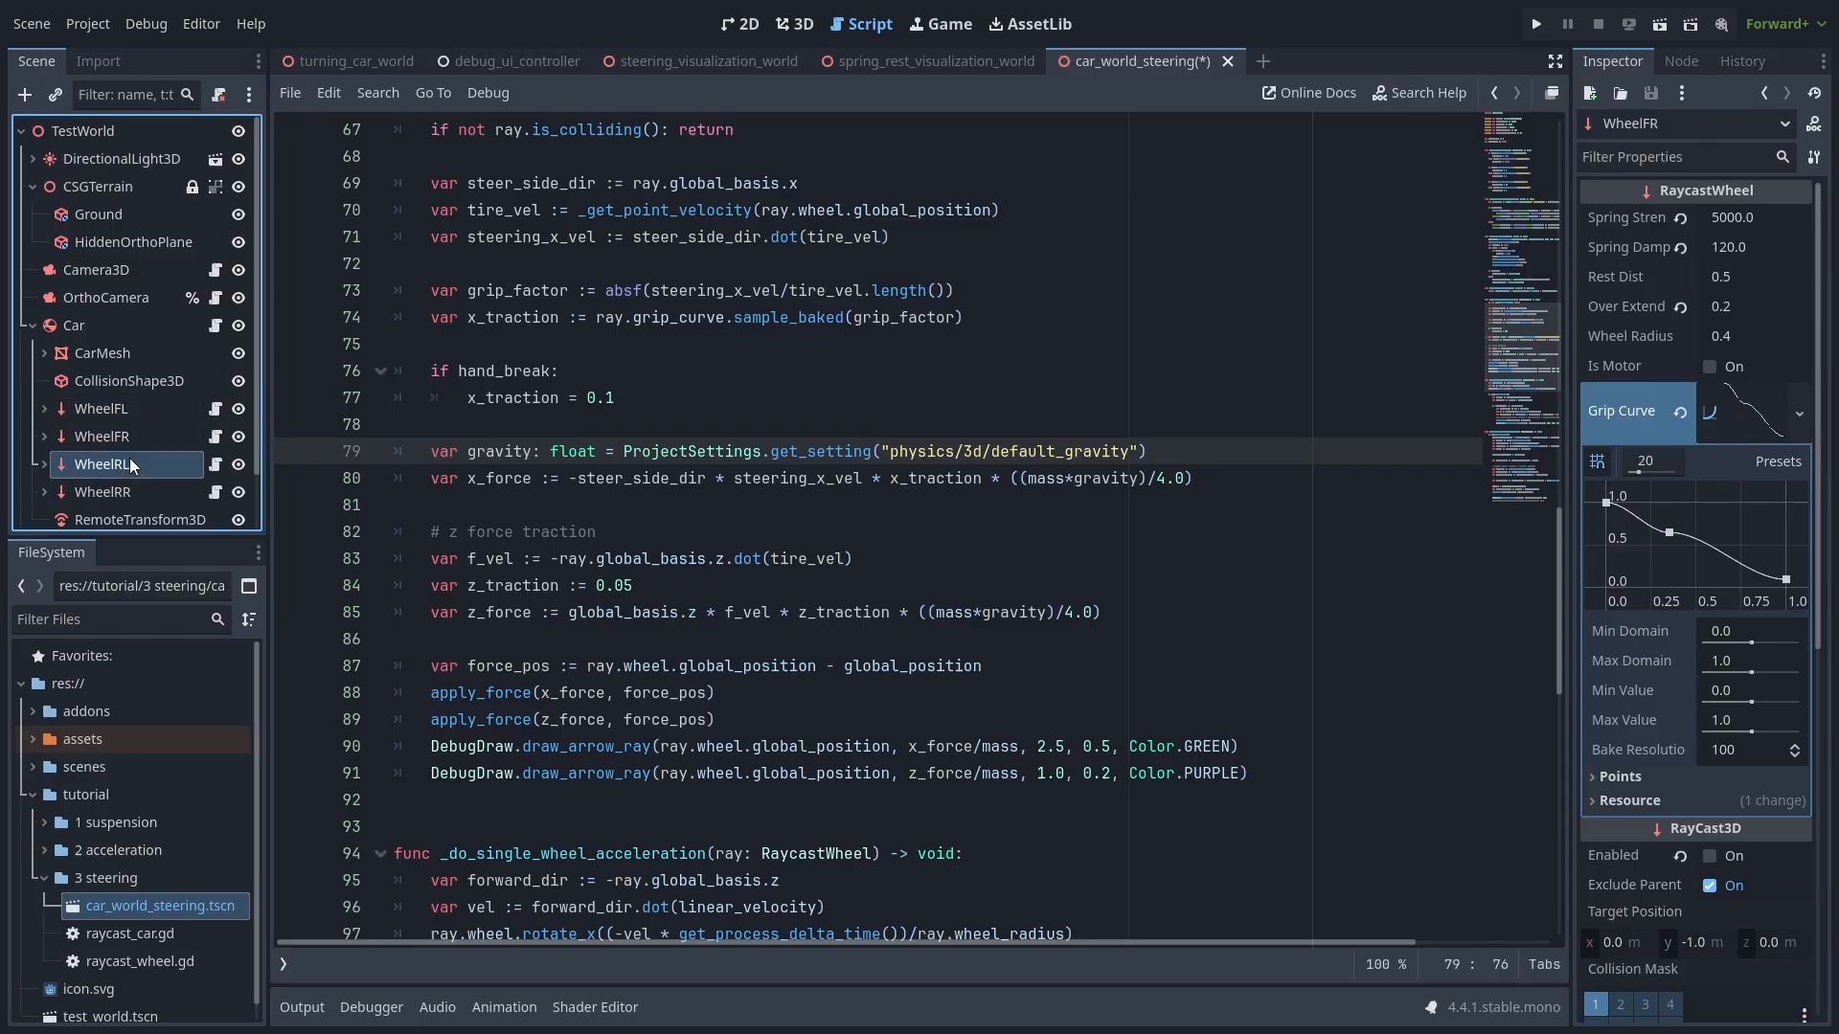
pyautogui.click(100, 408)
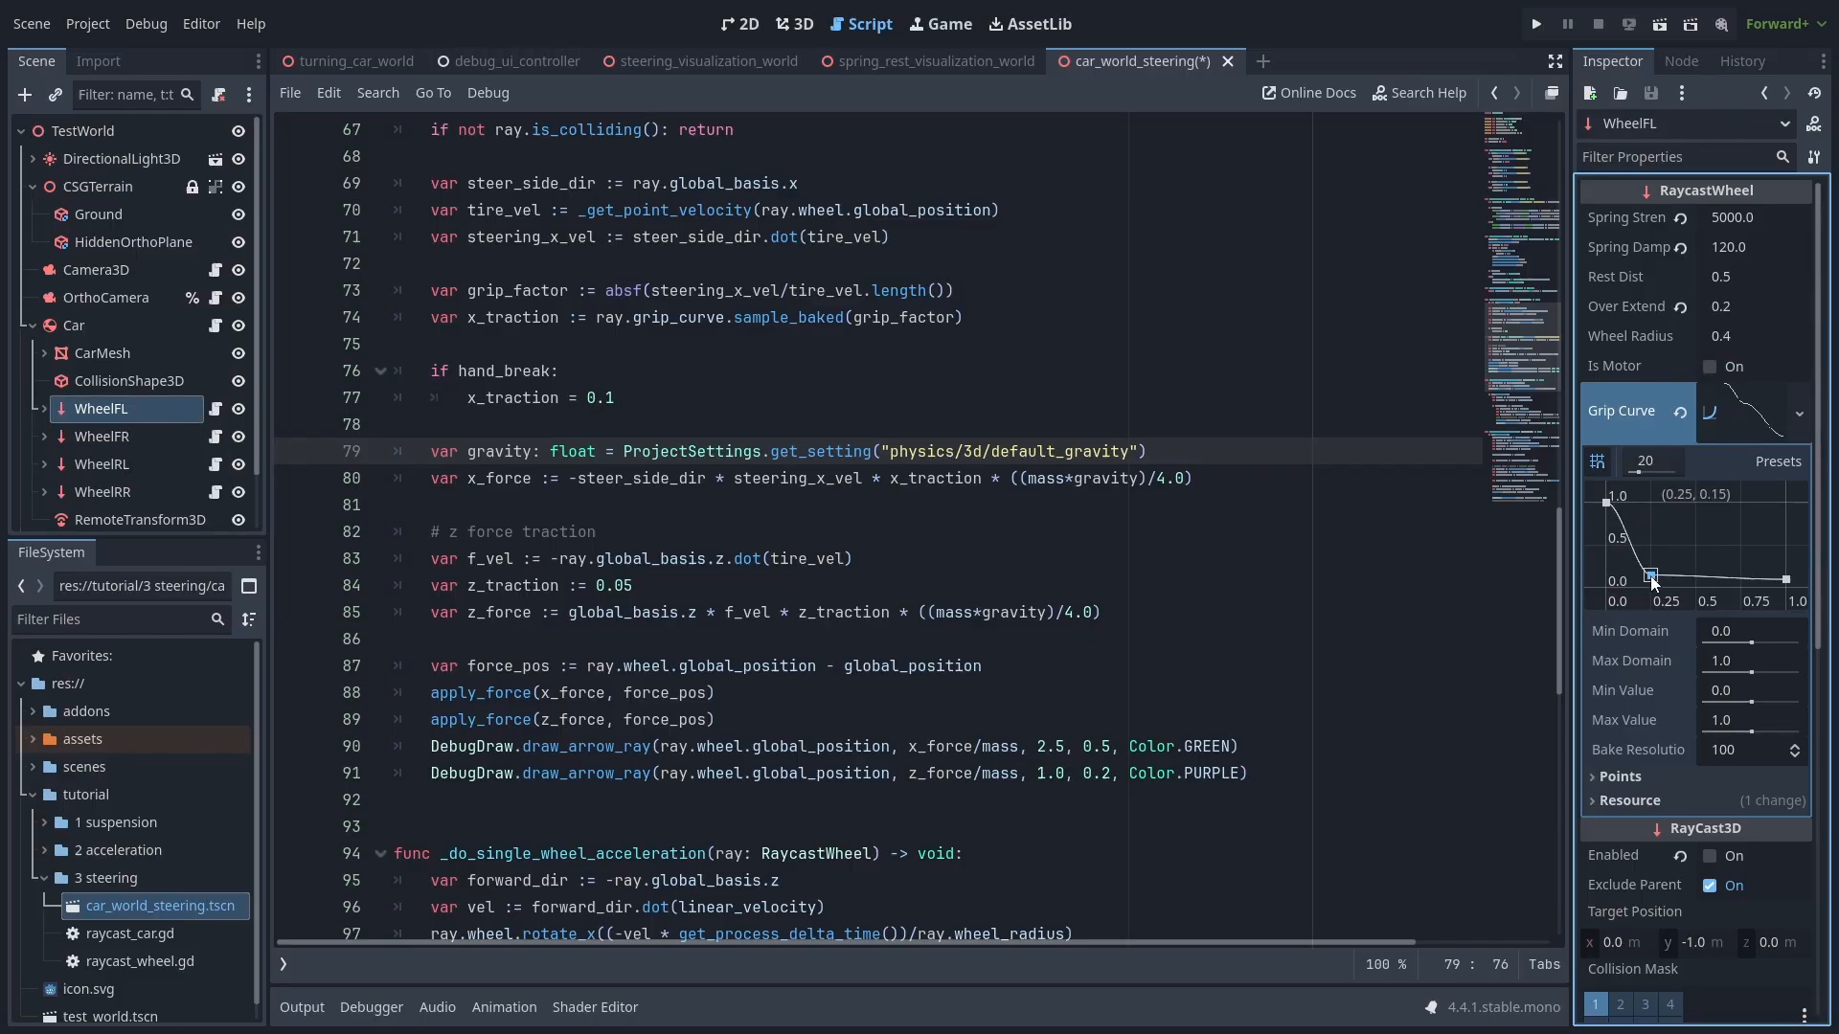
pyautogui.click(1799, 414)
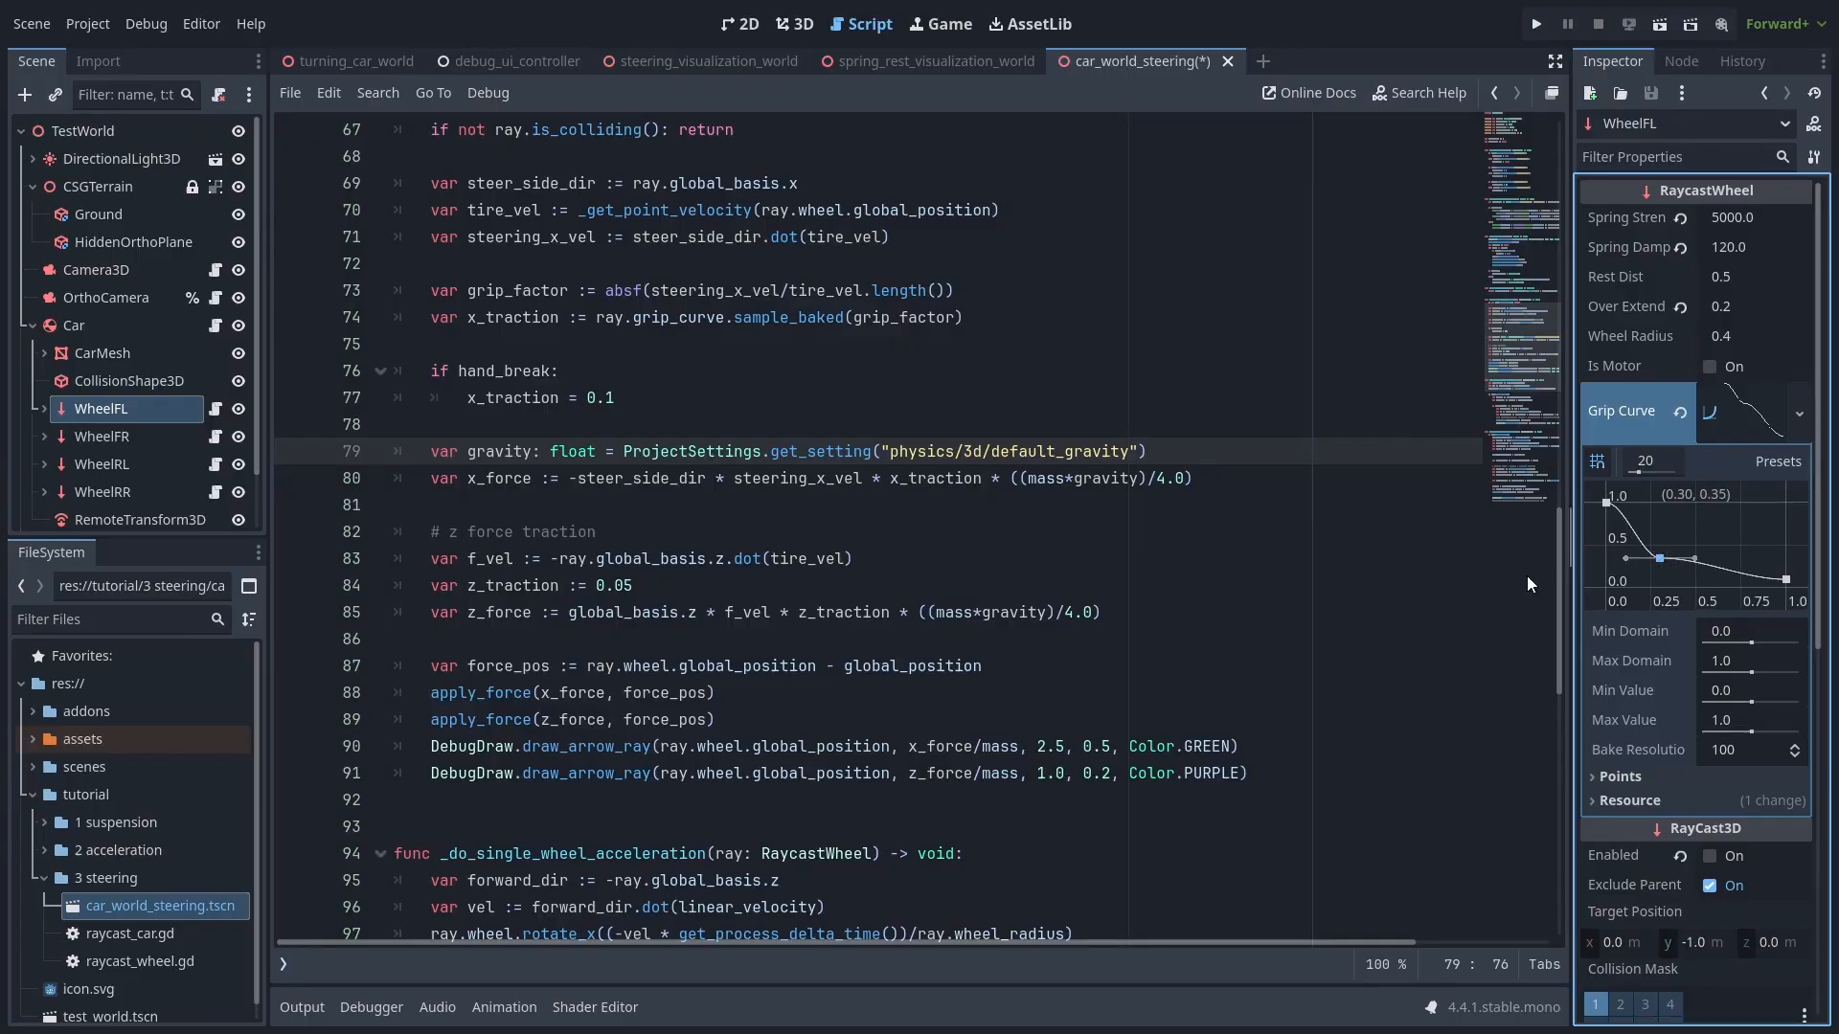
pyautogui.click(1536, 23)
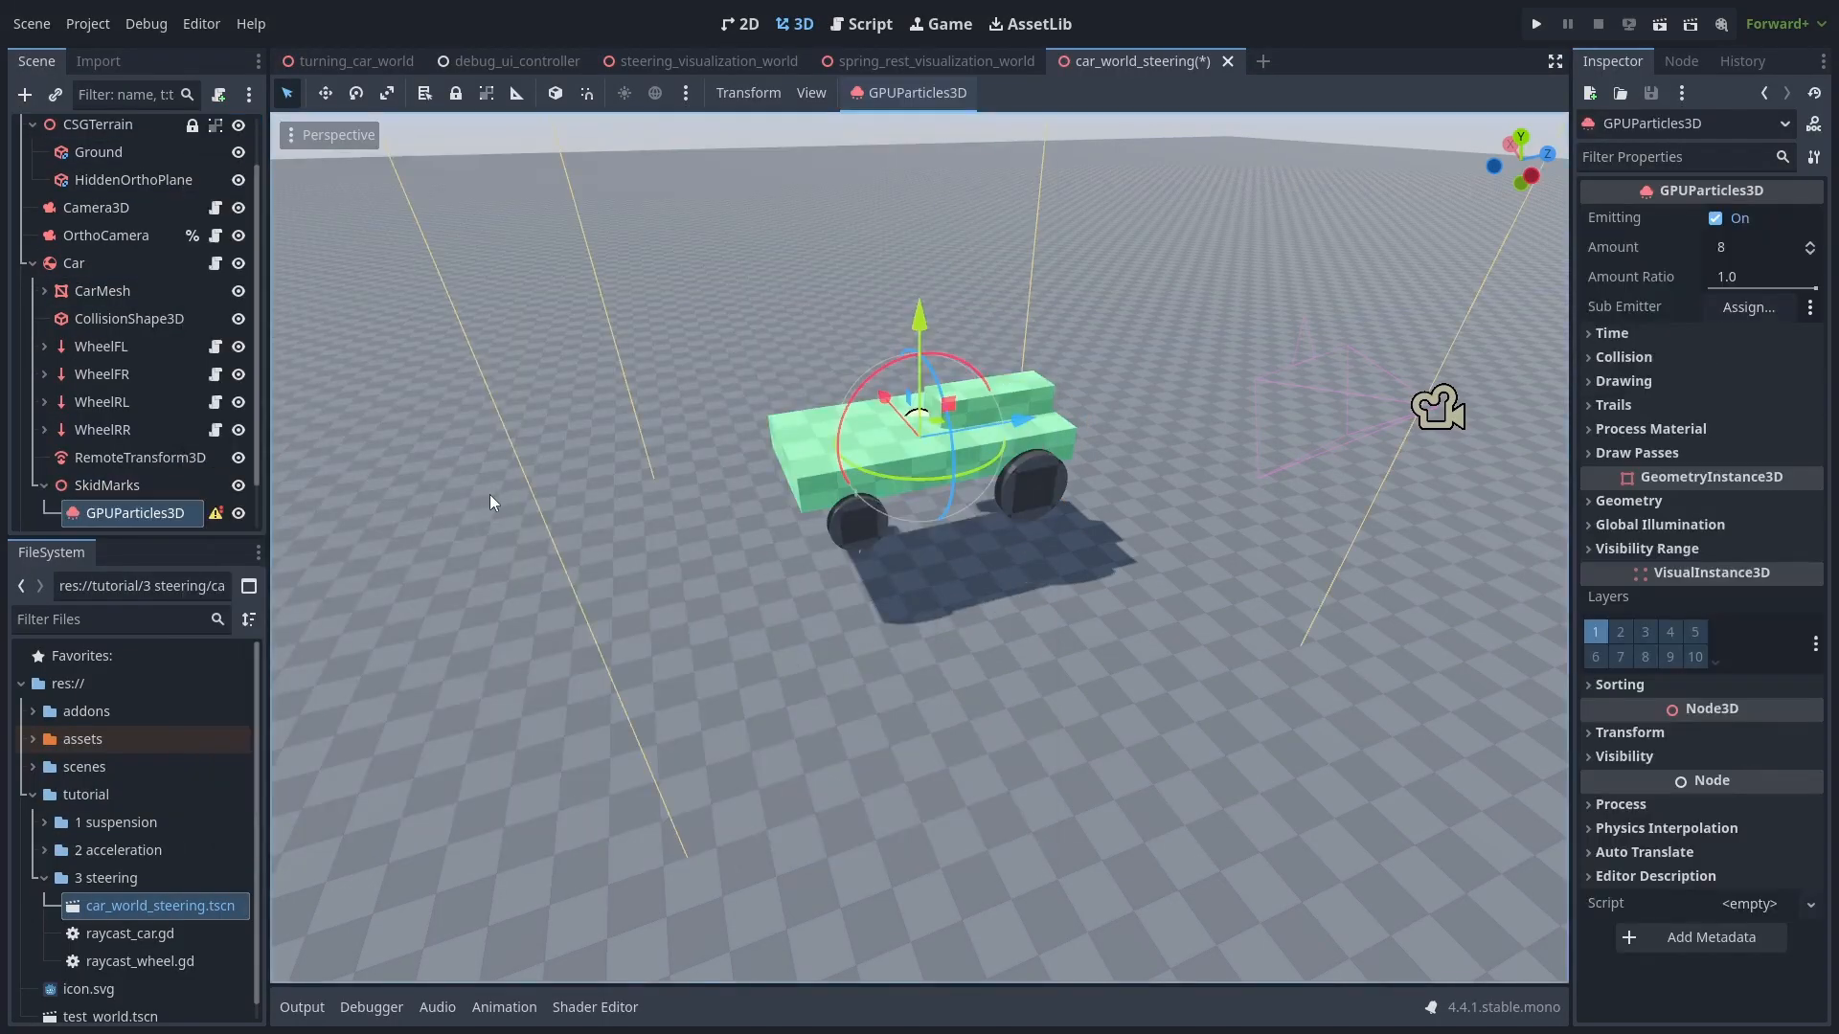
# - Give the GPUParticles3D a New QuadMesh (Face Y) as Draw Pass 1
pyautogui.click(1652, 429)
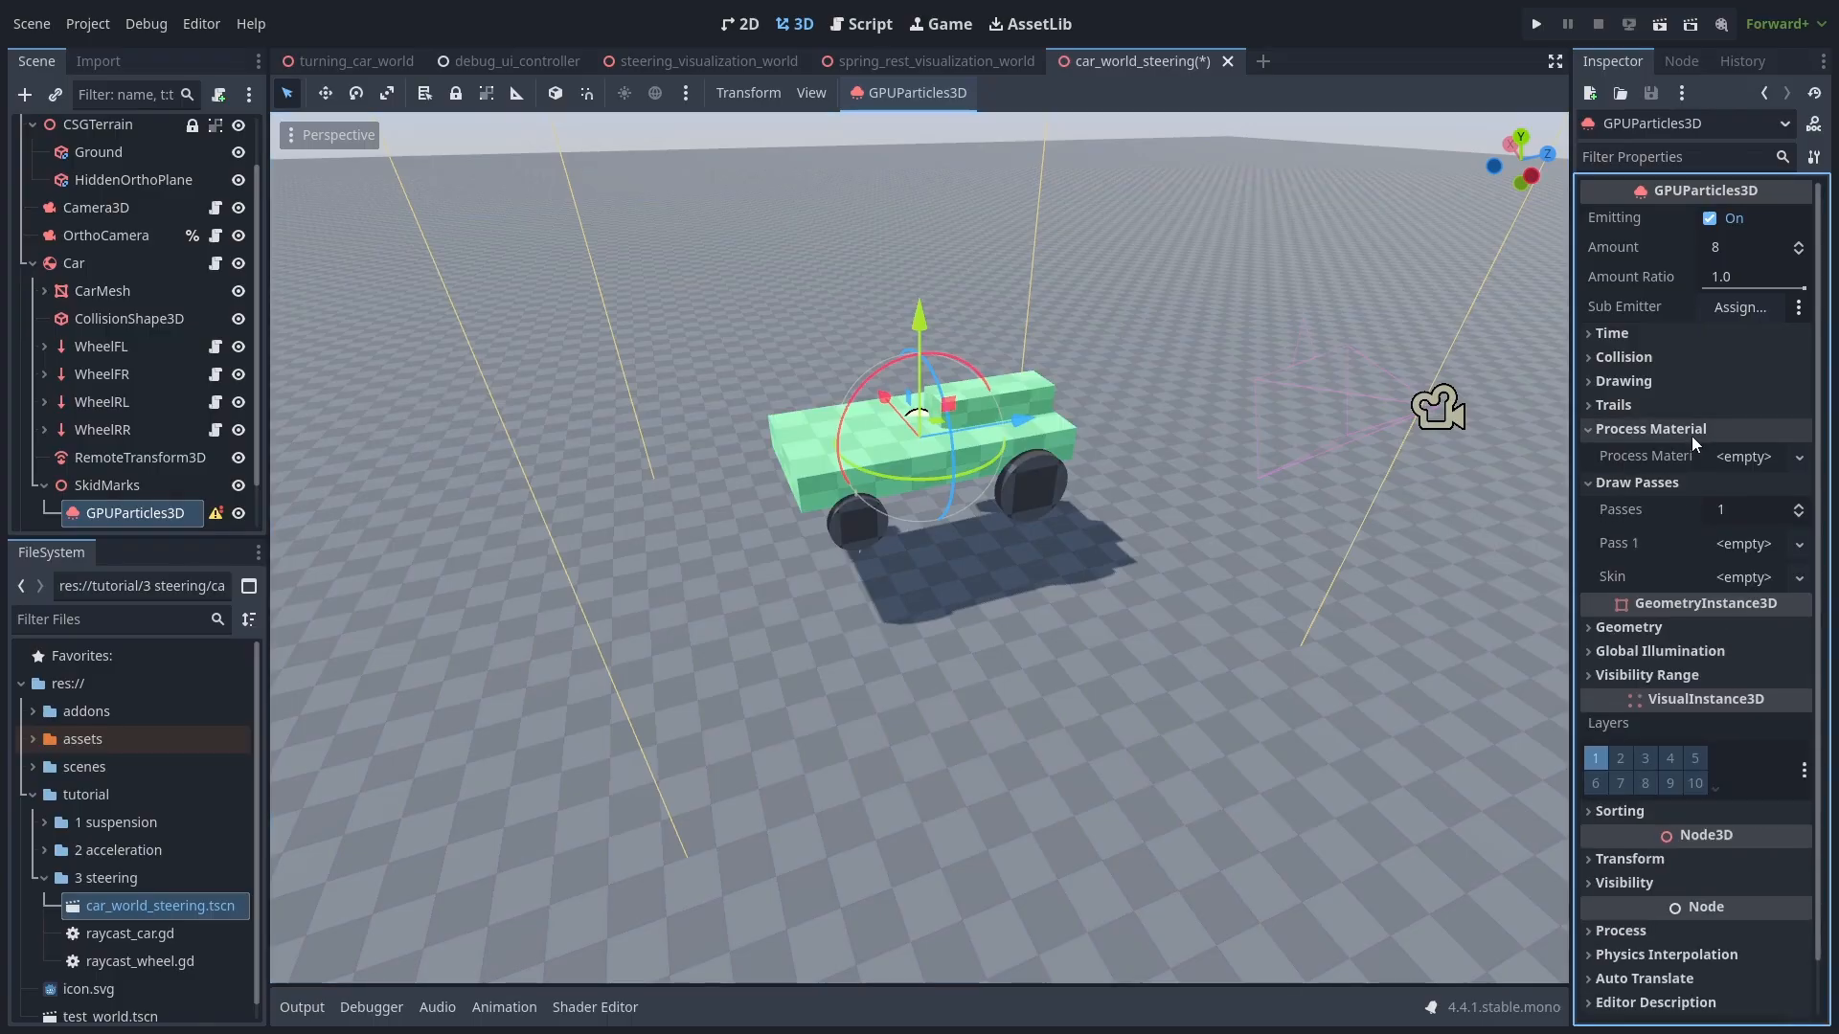
pyautogui.click(1743, 544)
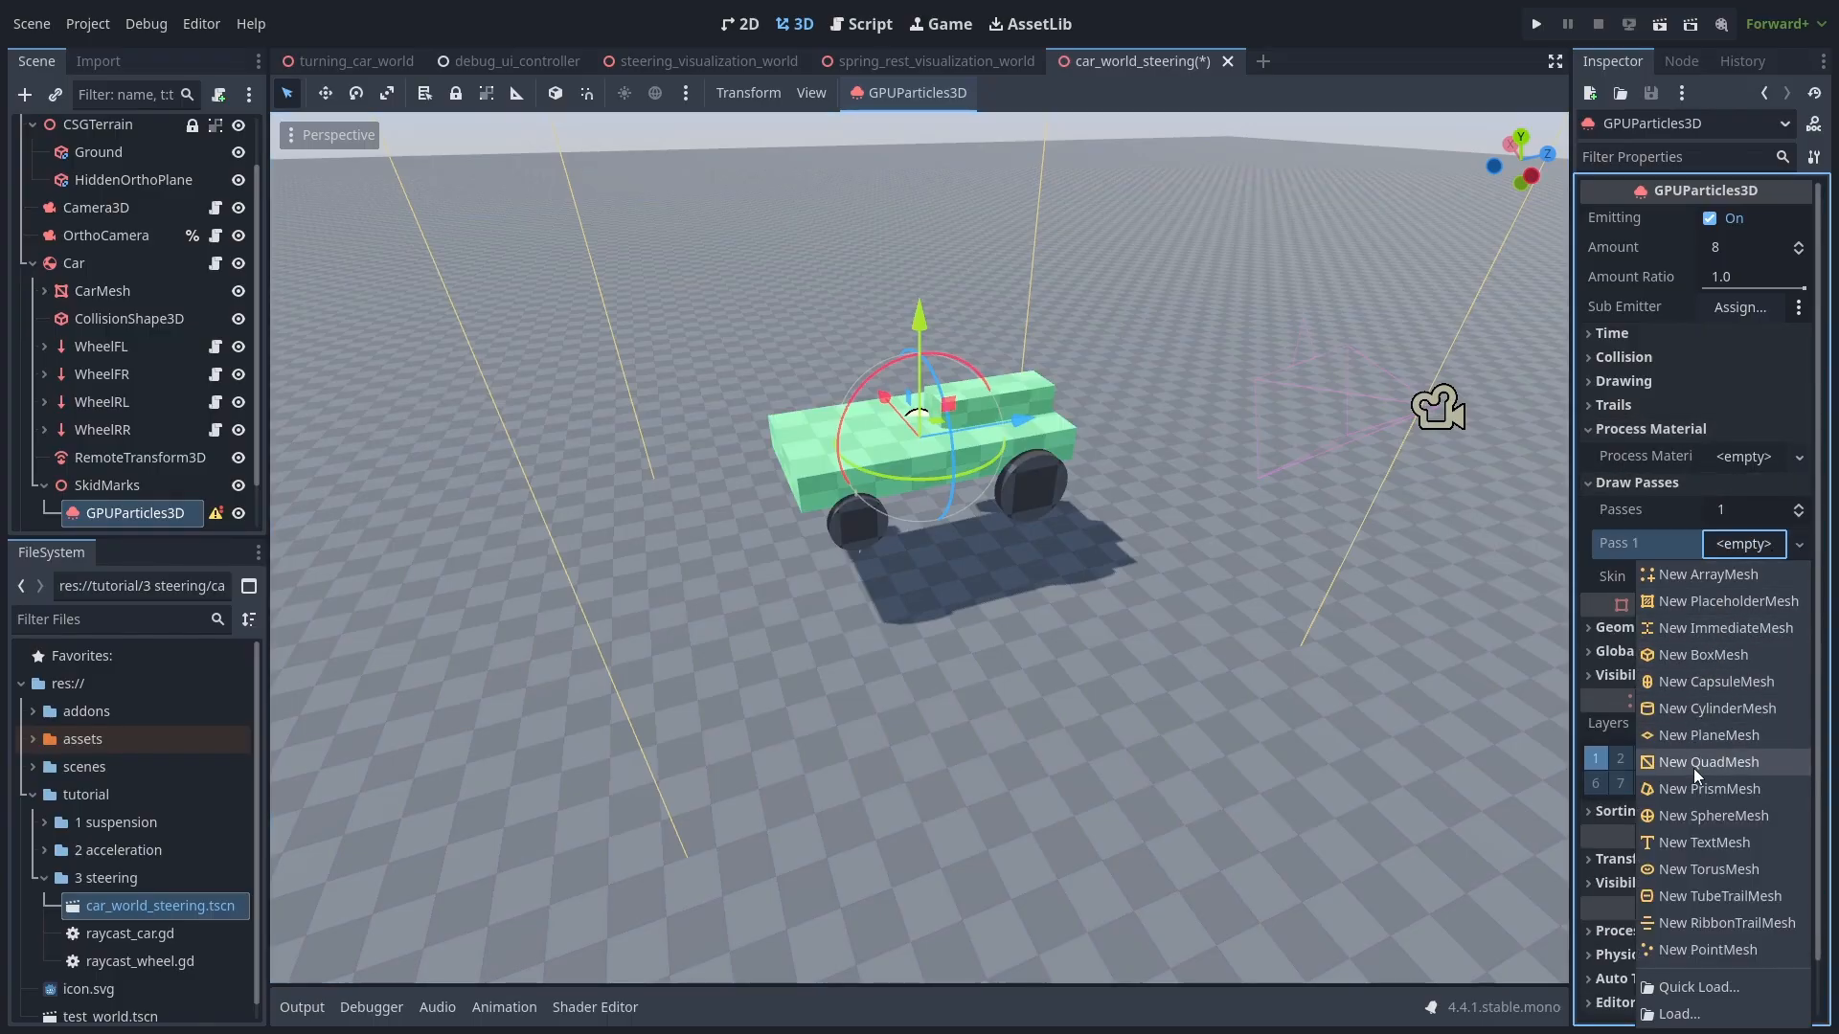
pyautogui.click(1709, 763)
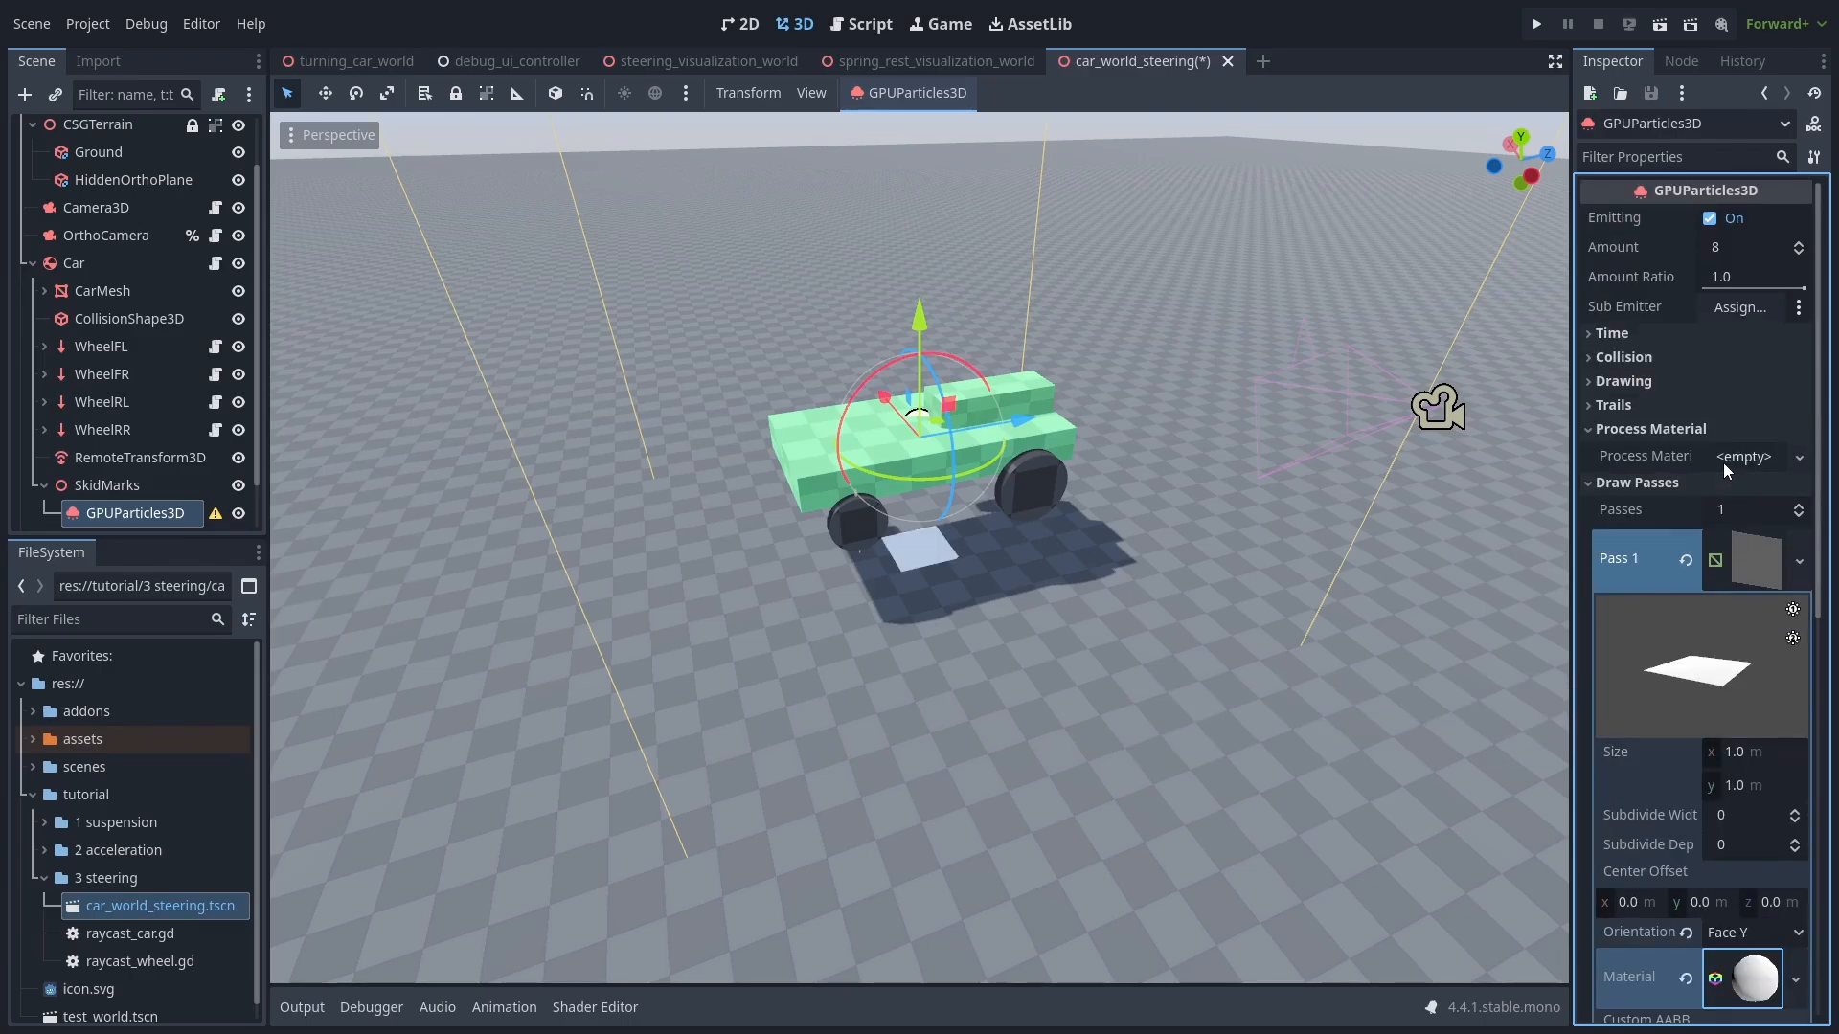
# - Create a New ParticleProcessMaterial and set its Accelerations > Gravity to 0
pyautogui.click(1743, 456)
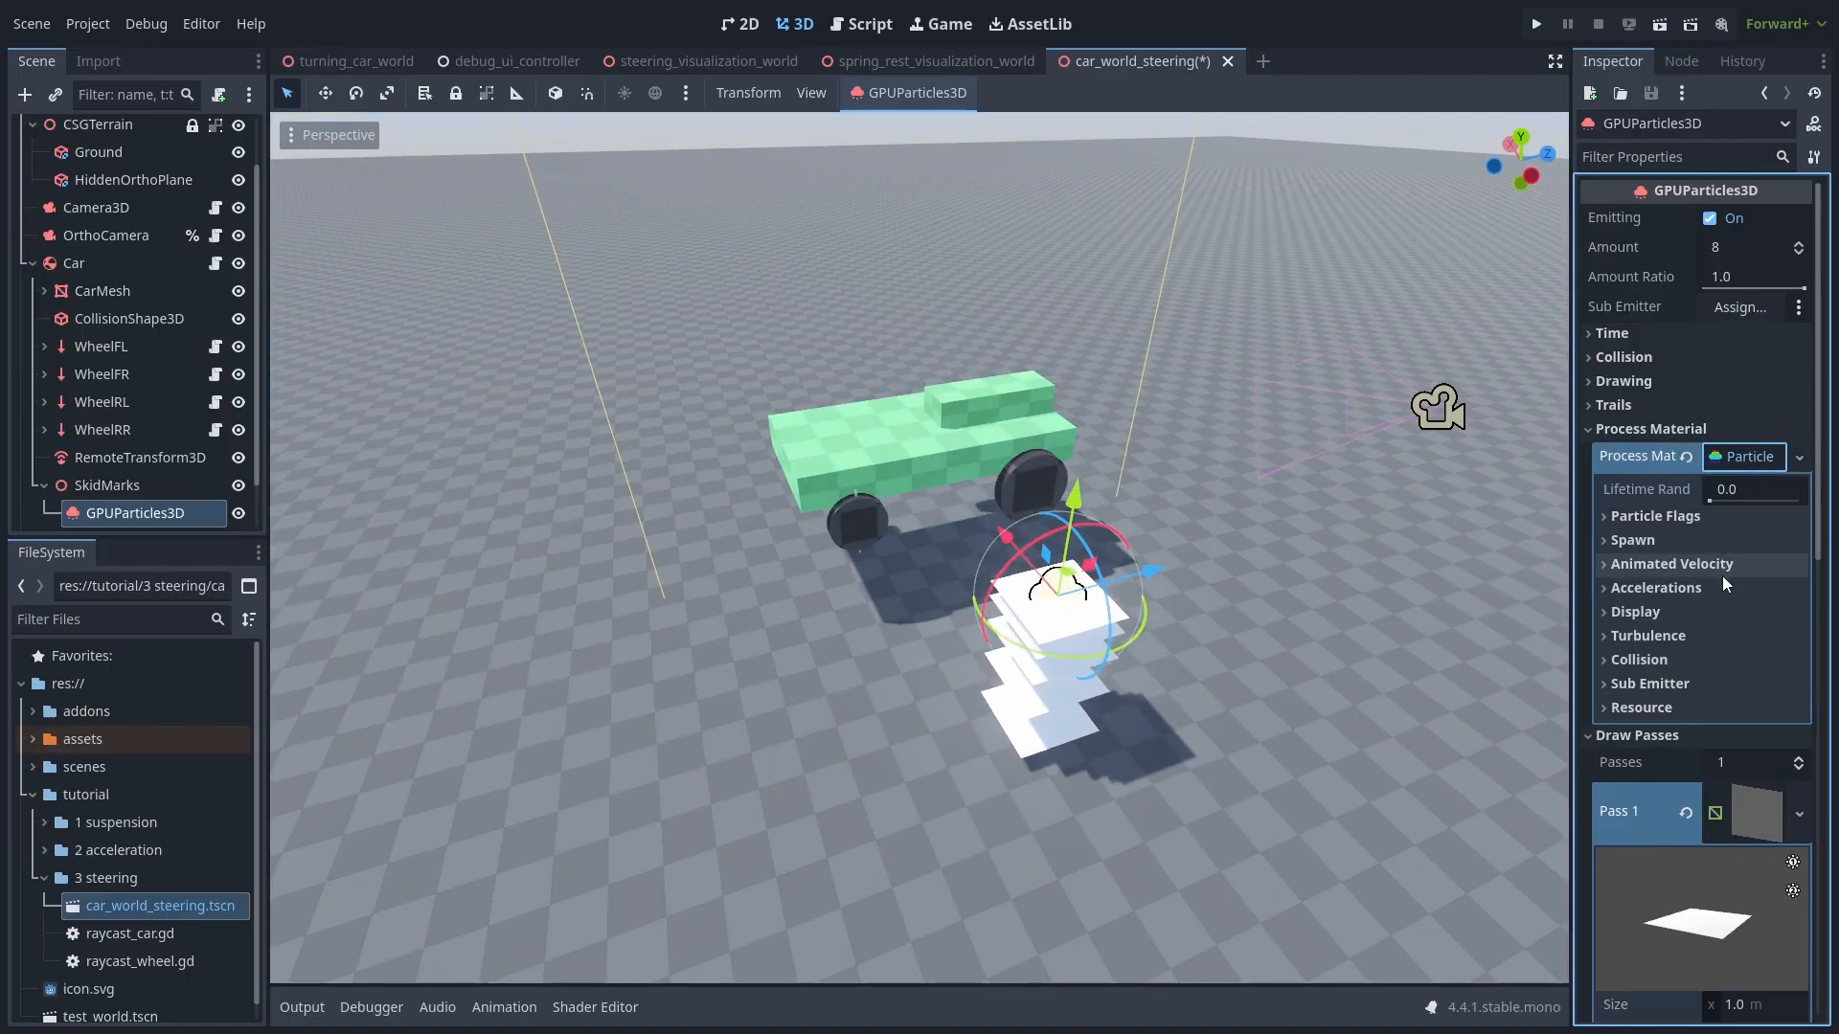
pyautogui.click(1605, 589)
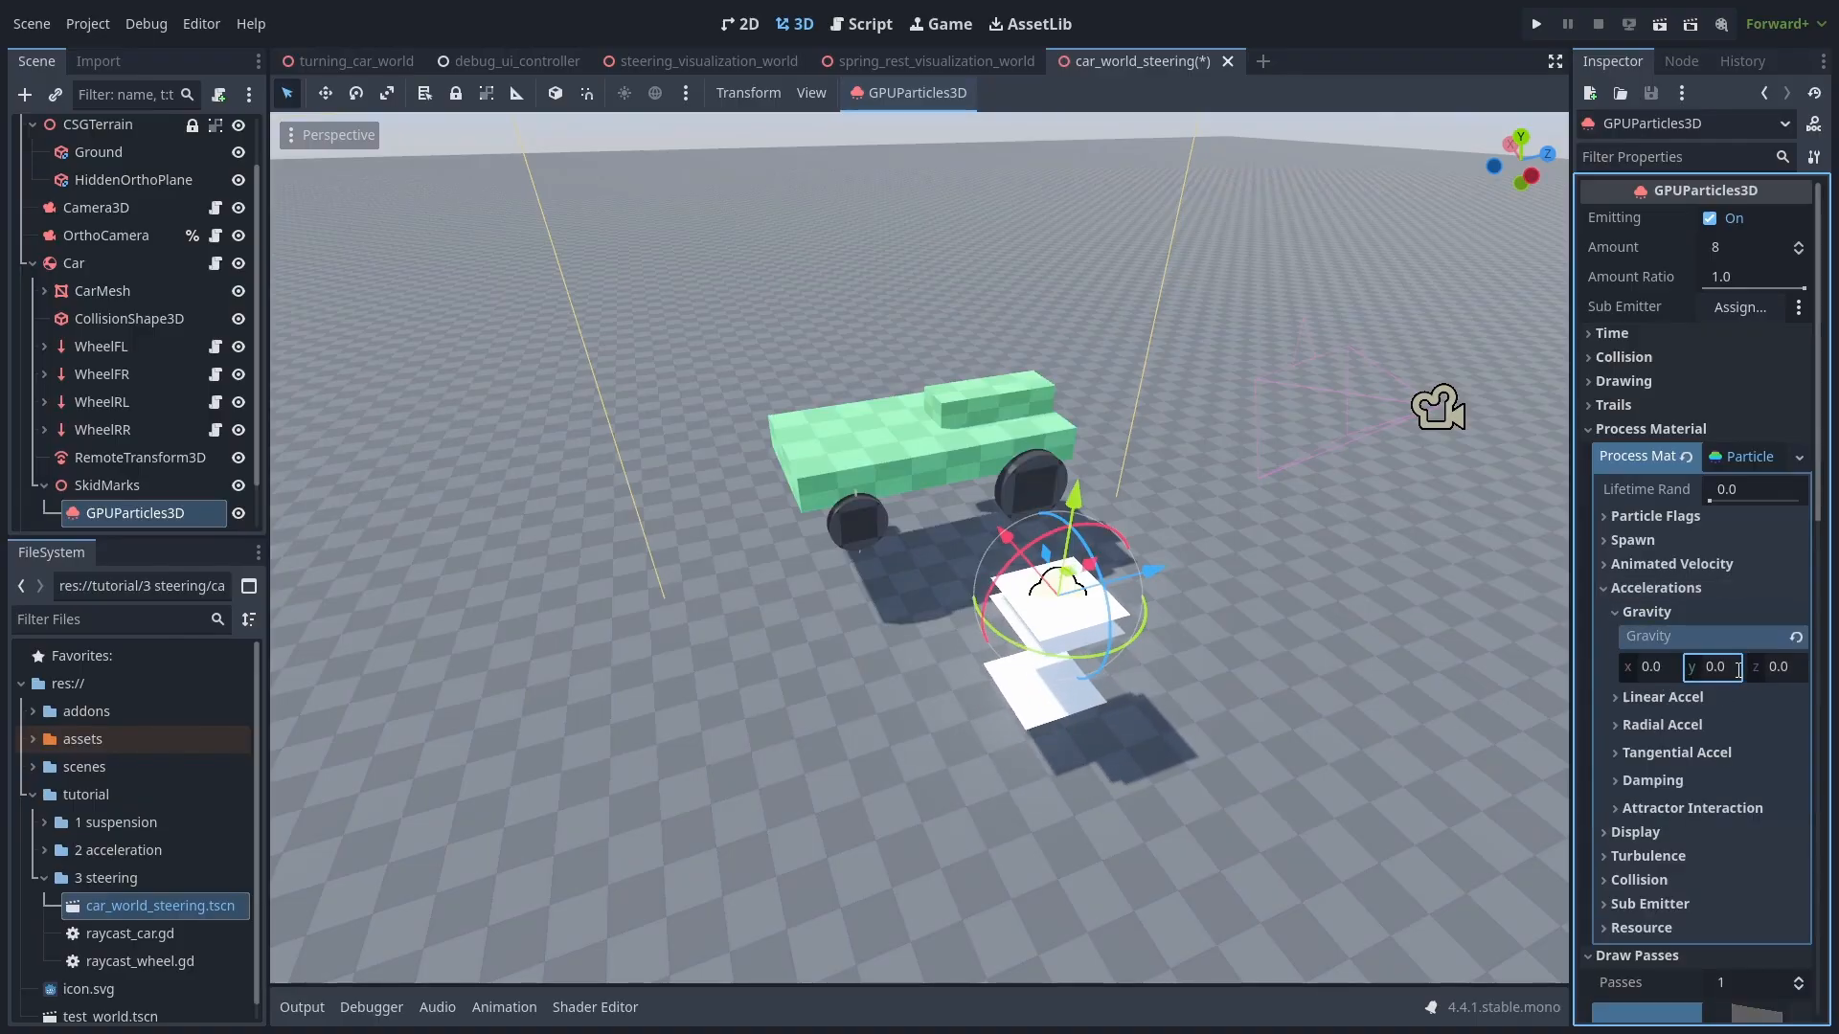
pyautogui.moveTo(1059, 575); pyautogui.dragTo(552, 714)
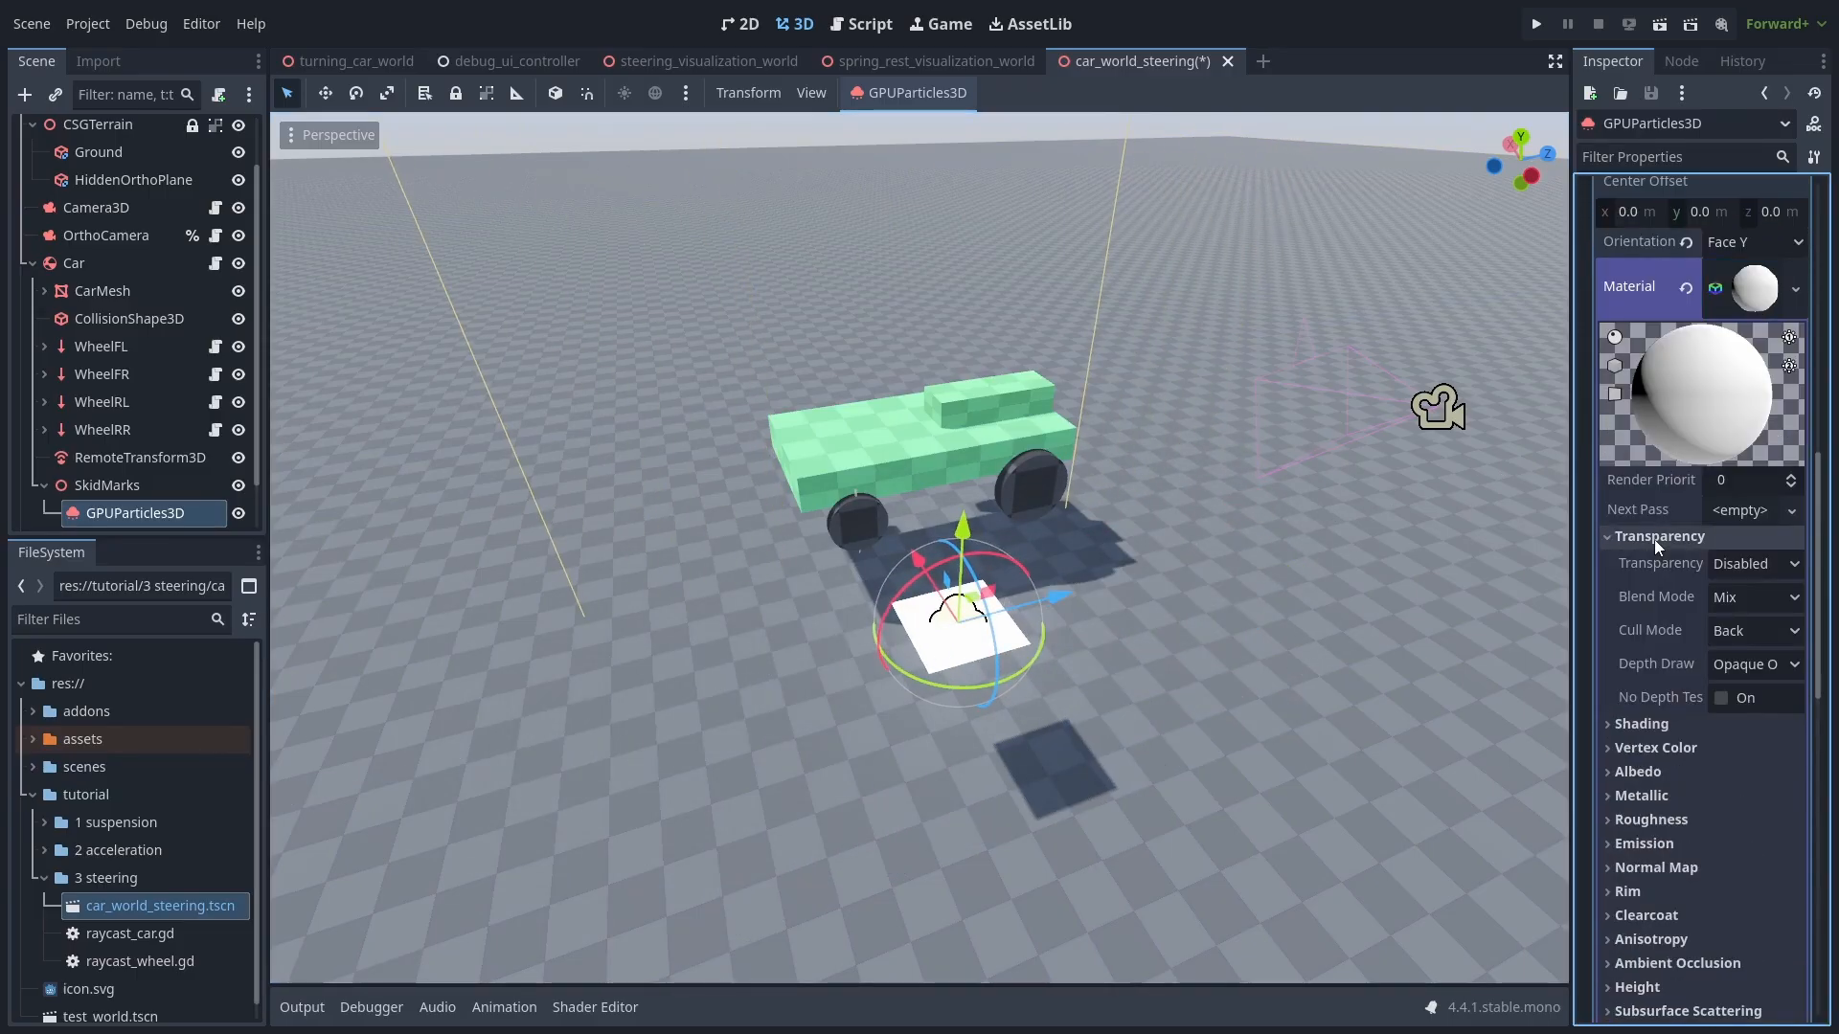
# - Expand the Display section of the skid-mark particle process material
pyautogui.click(1755, 563)
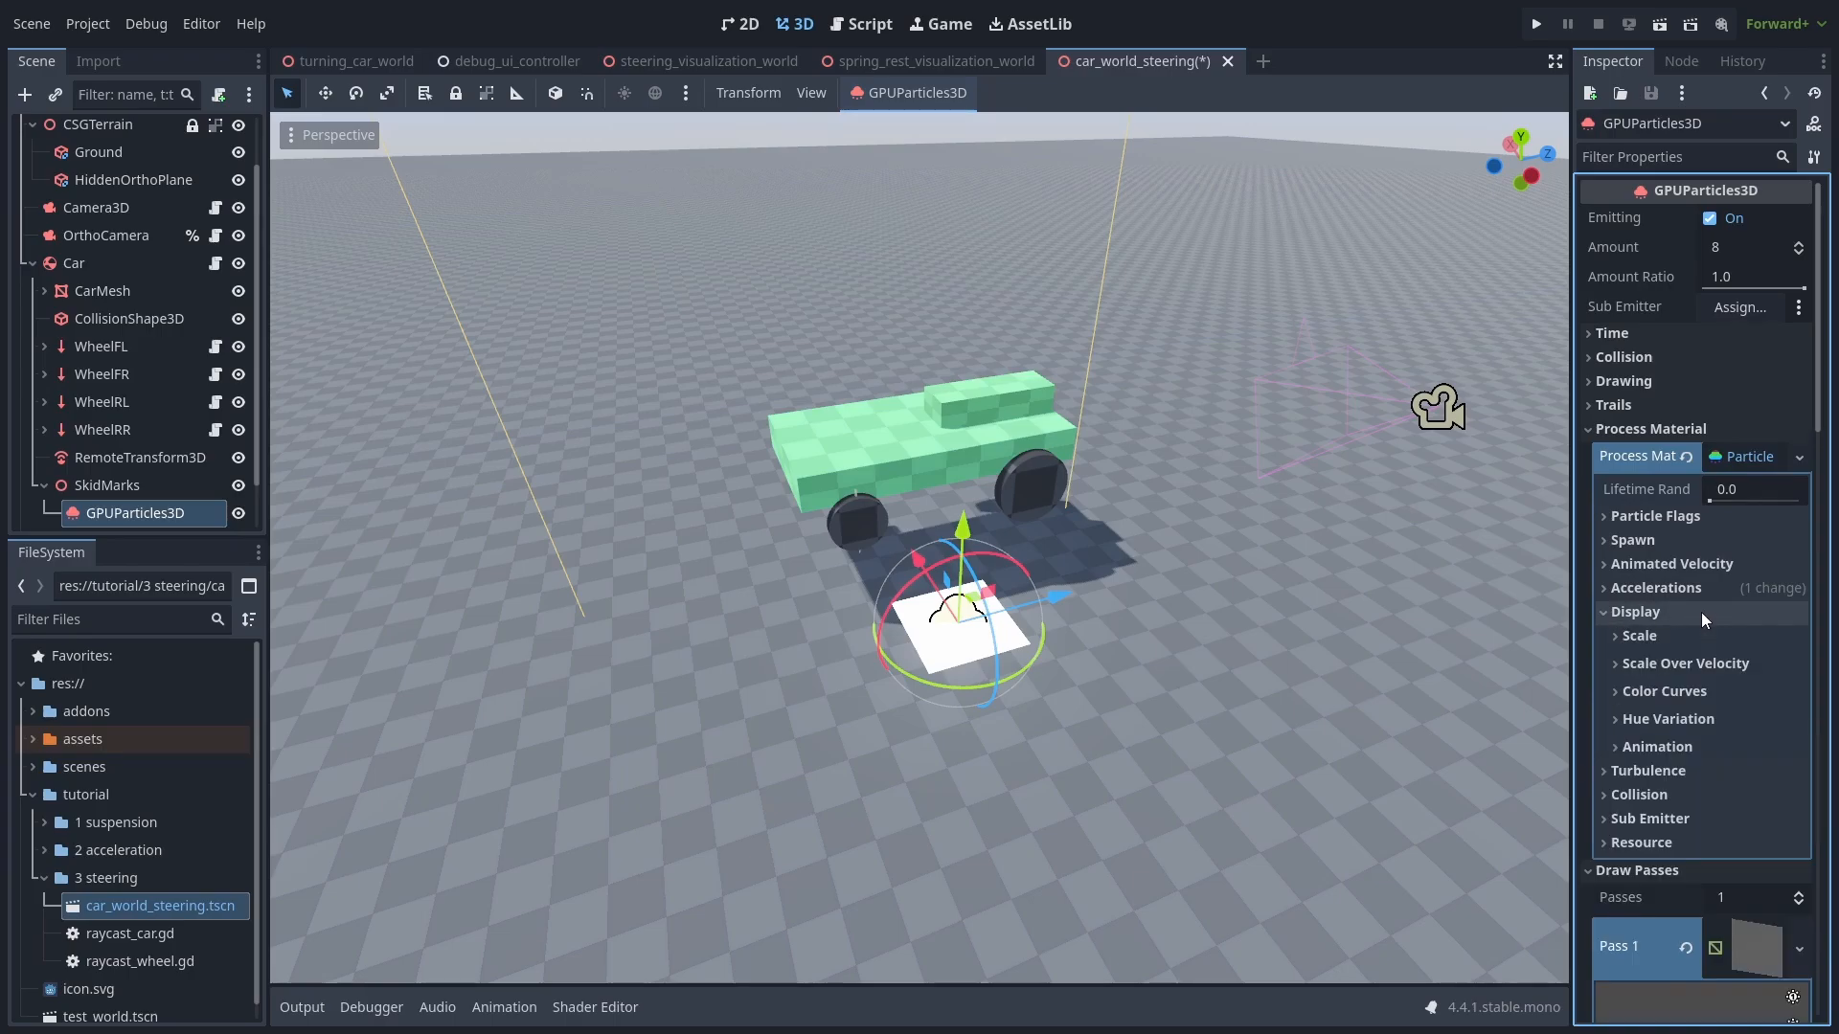
# - Assign a new GradientTexture1D colour ramp fading from black to transparent
pyautogui.click(1663, 692)
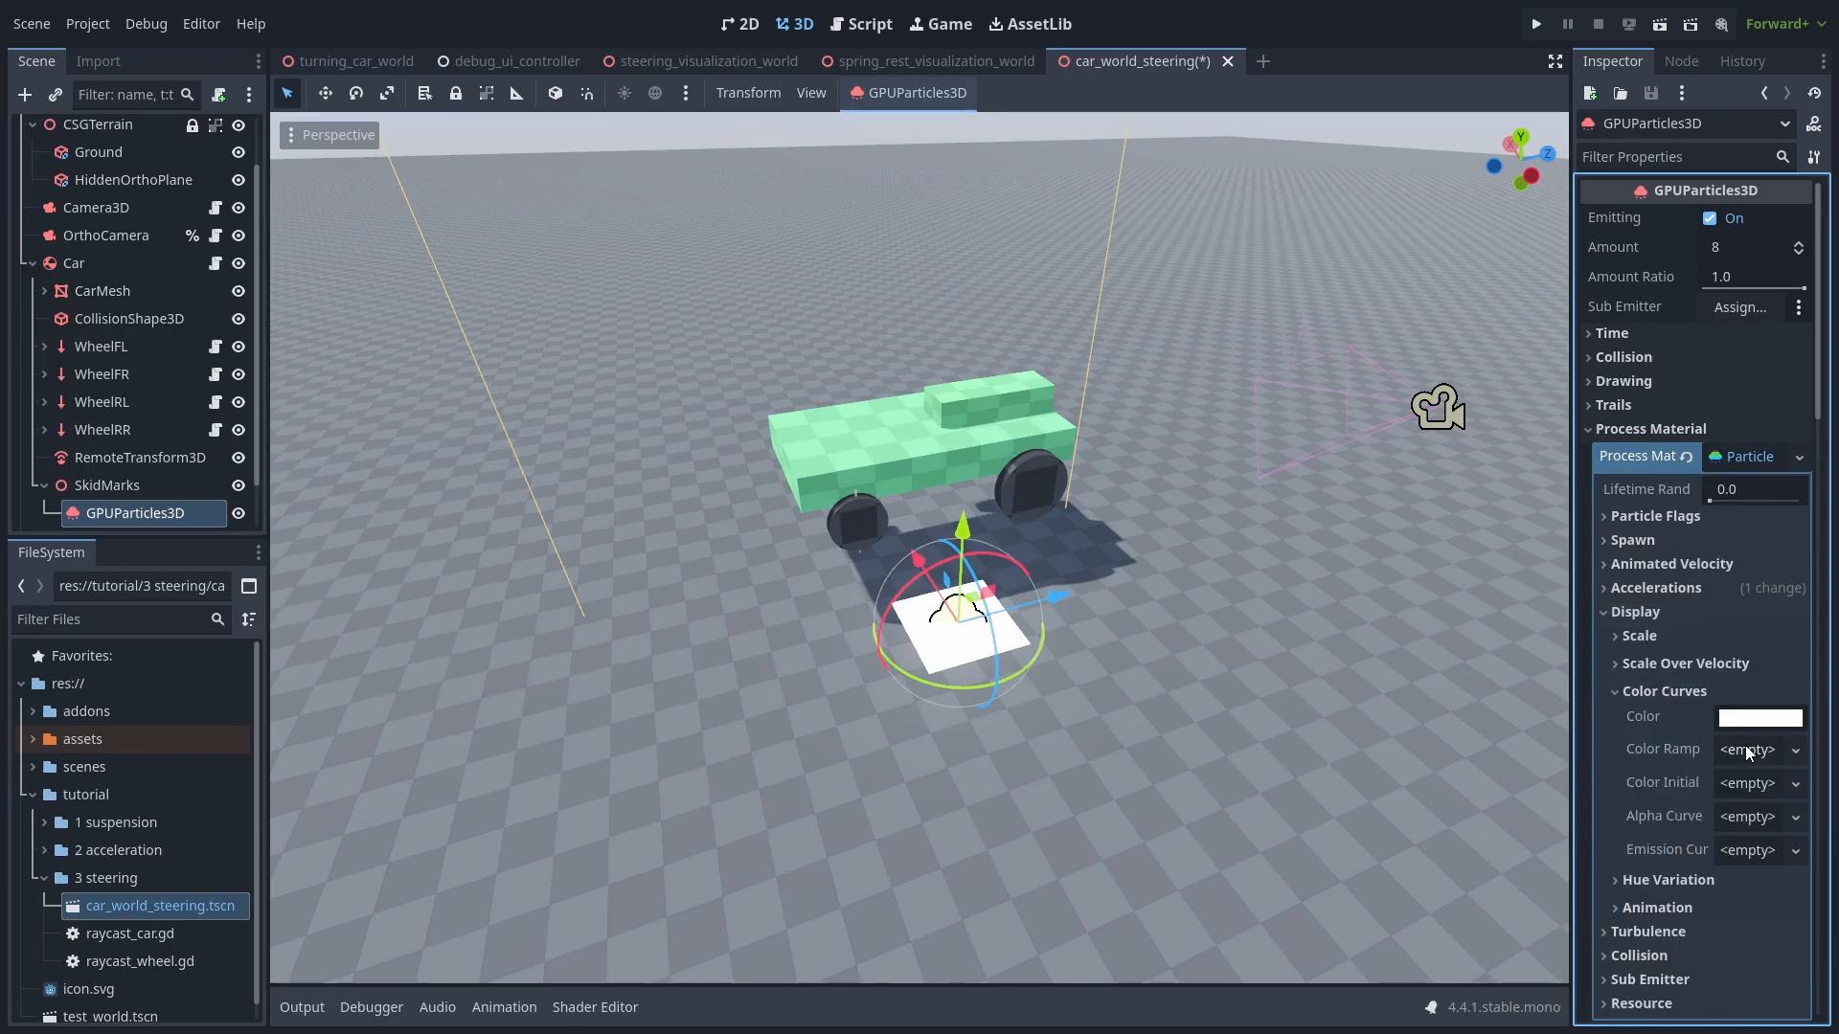
pyautogui.click(1747, 751)
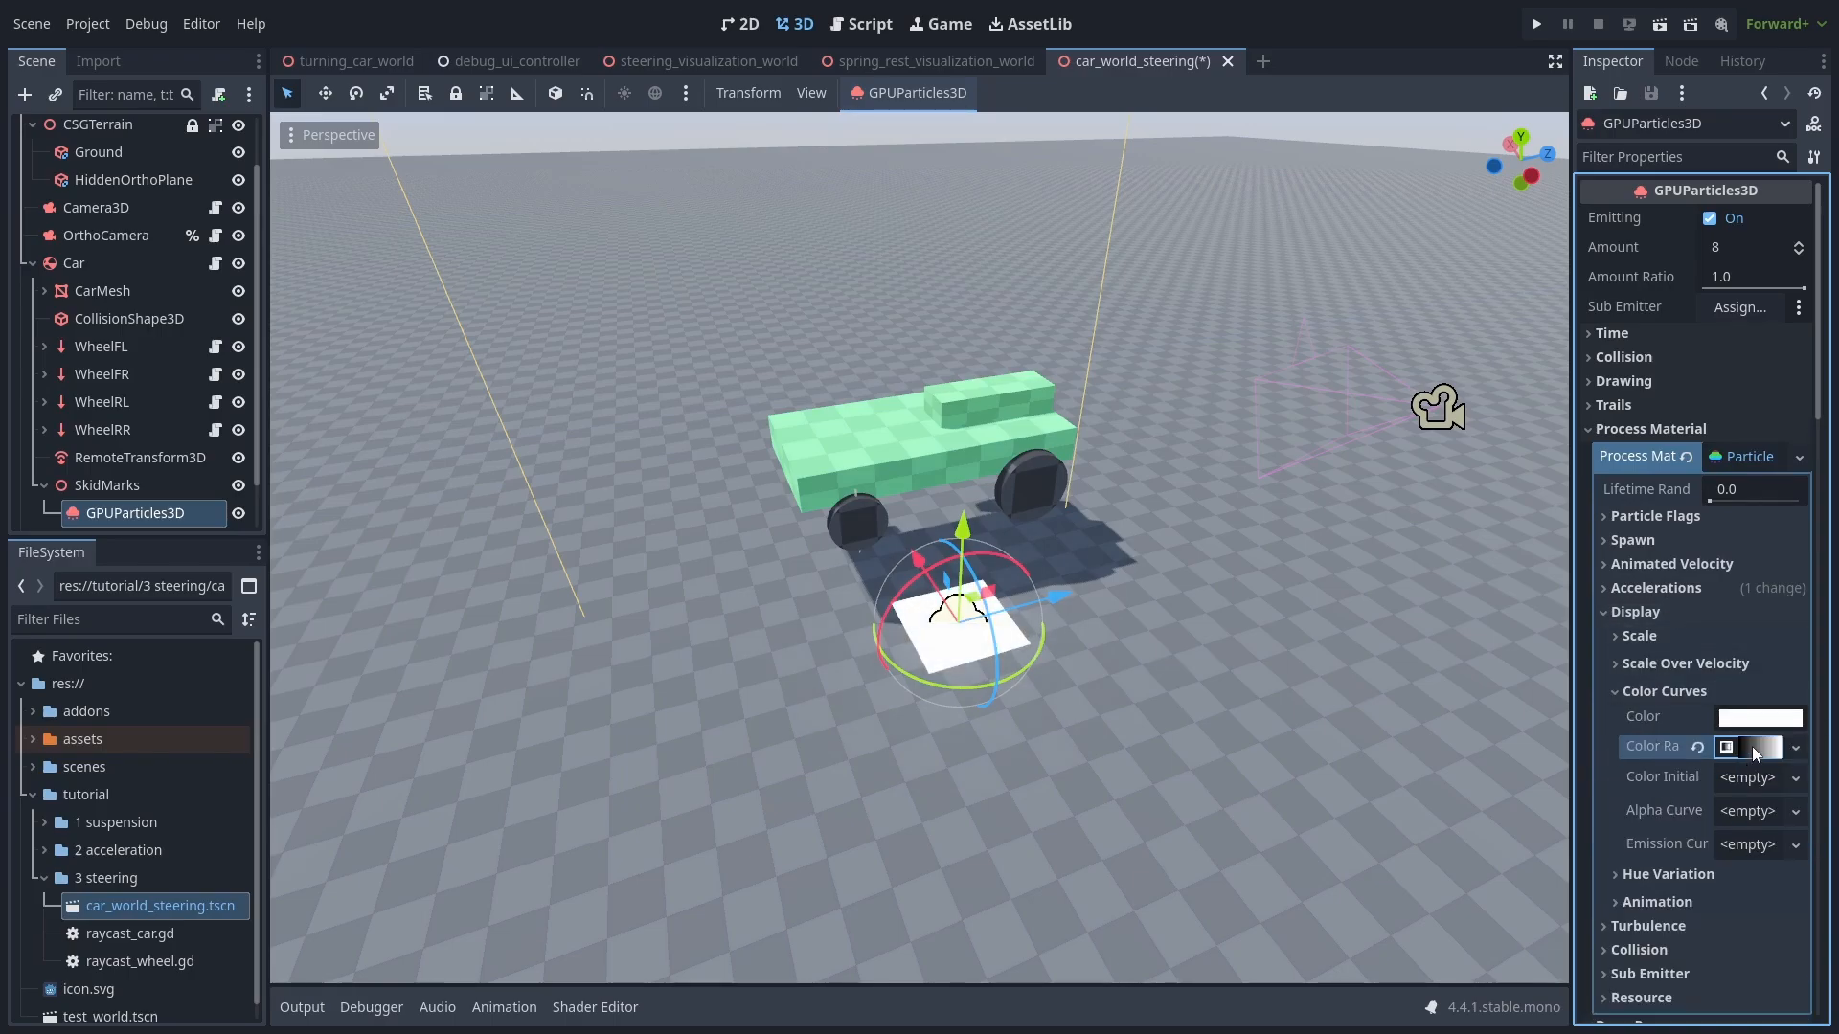
pyautogui.click(1758, 748)
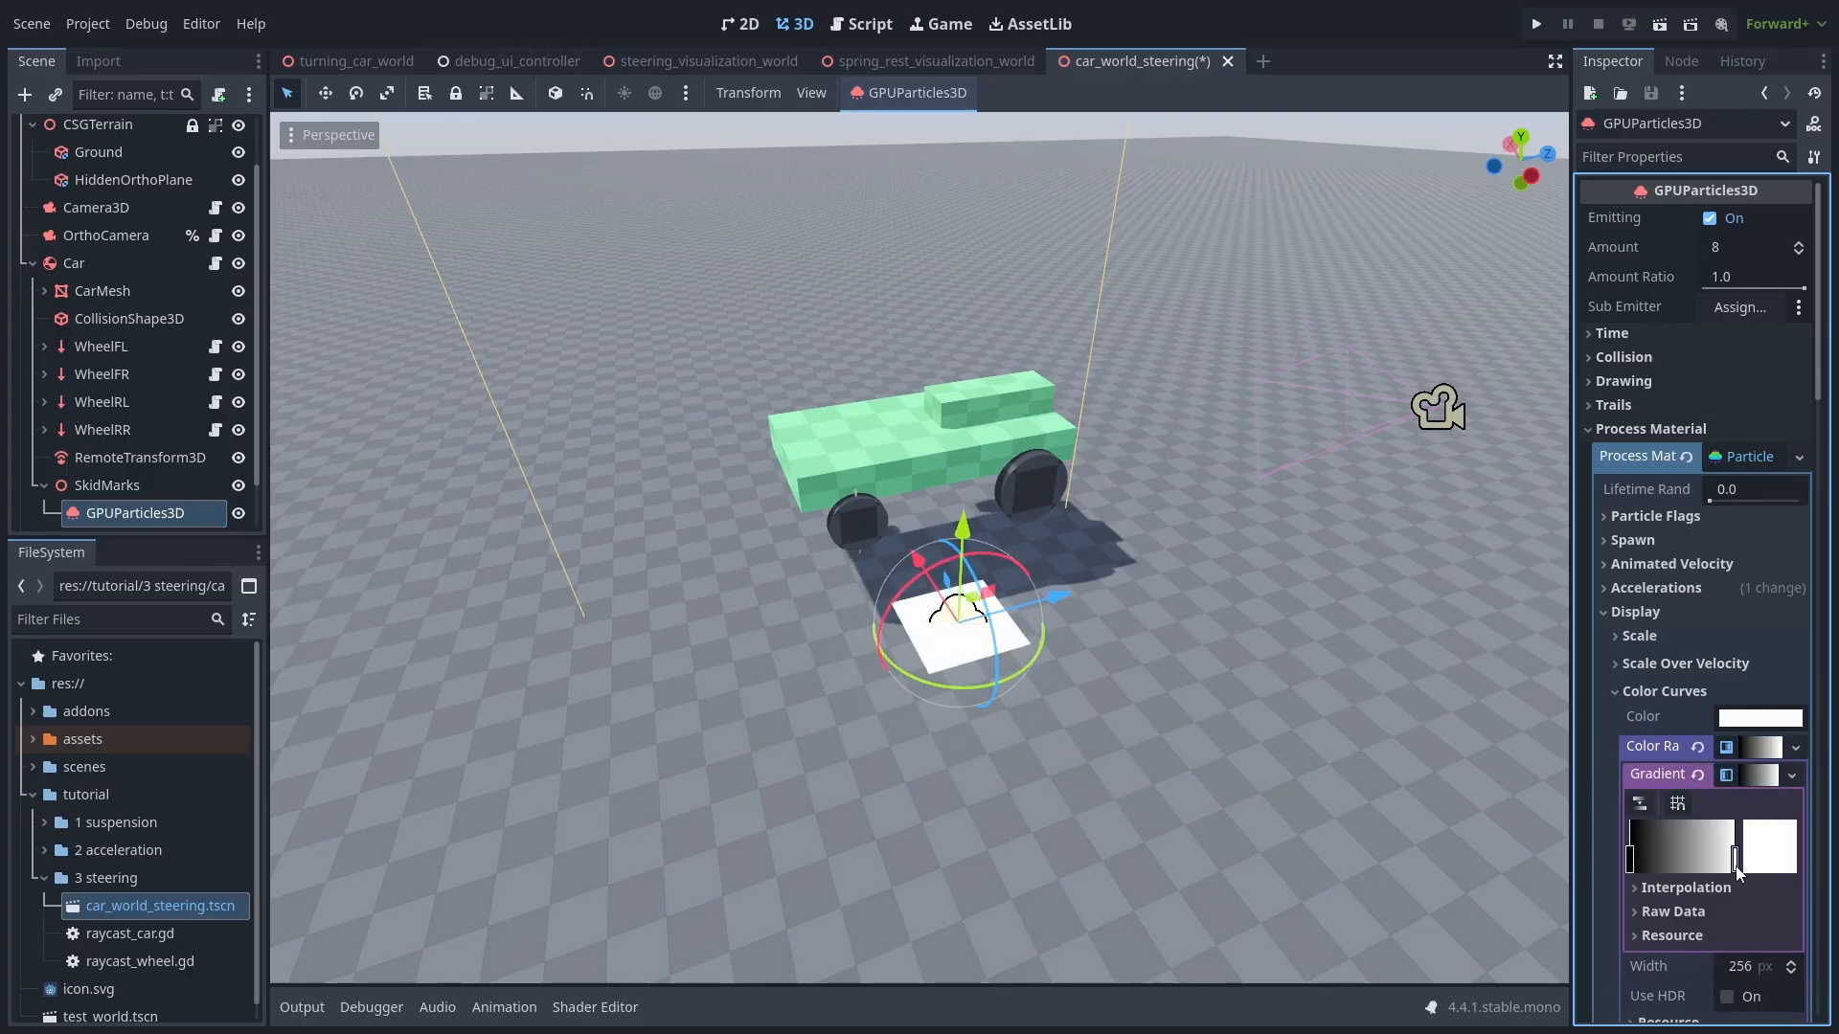
pyautogui.click(1736, 858)
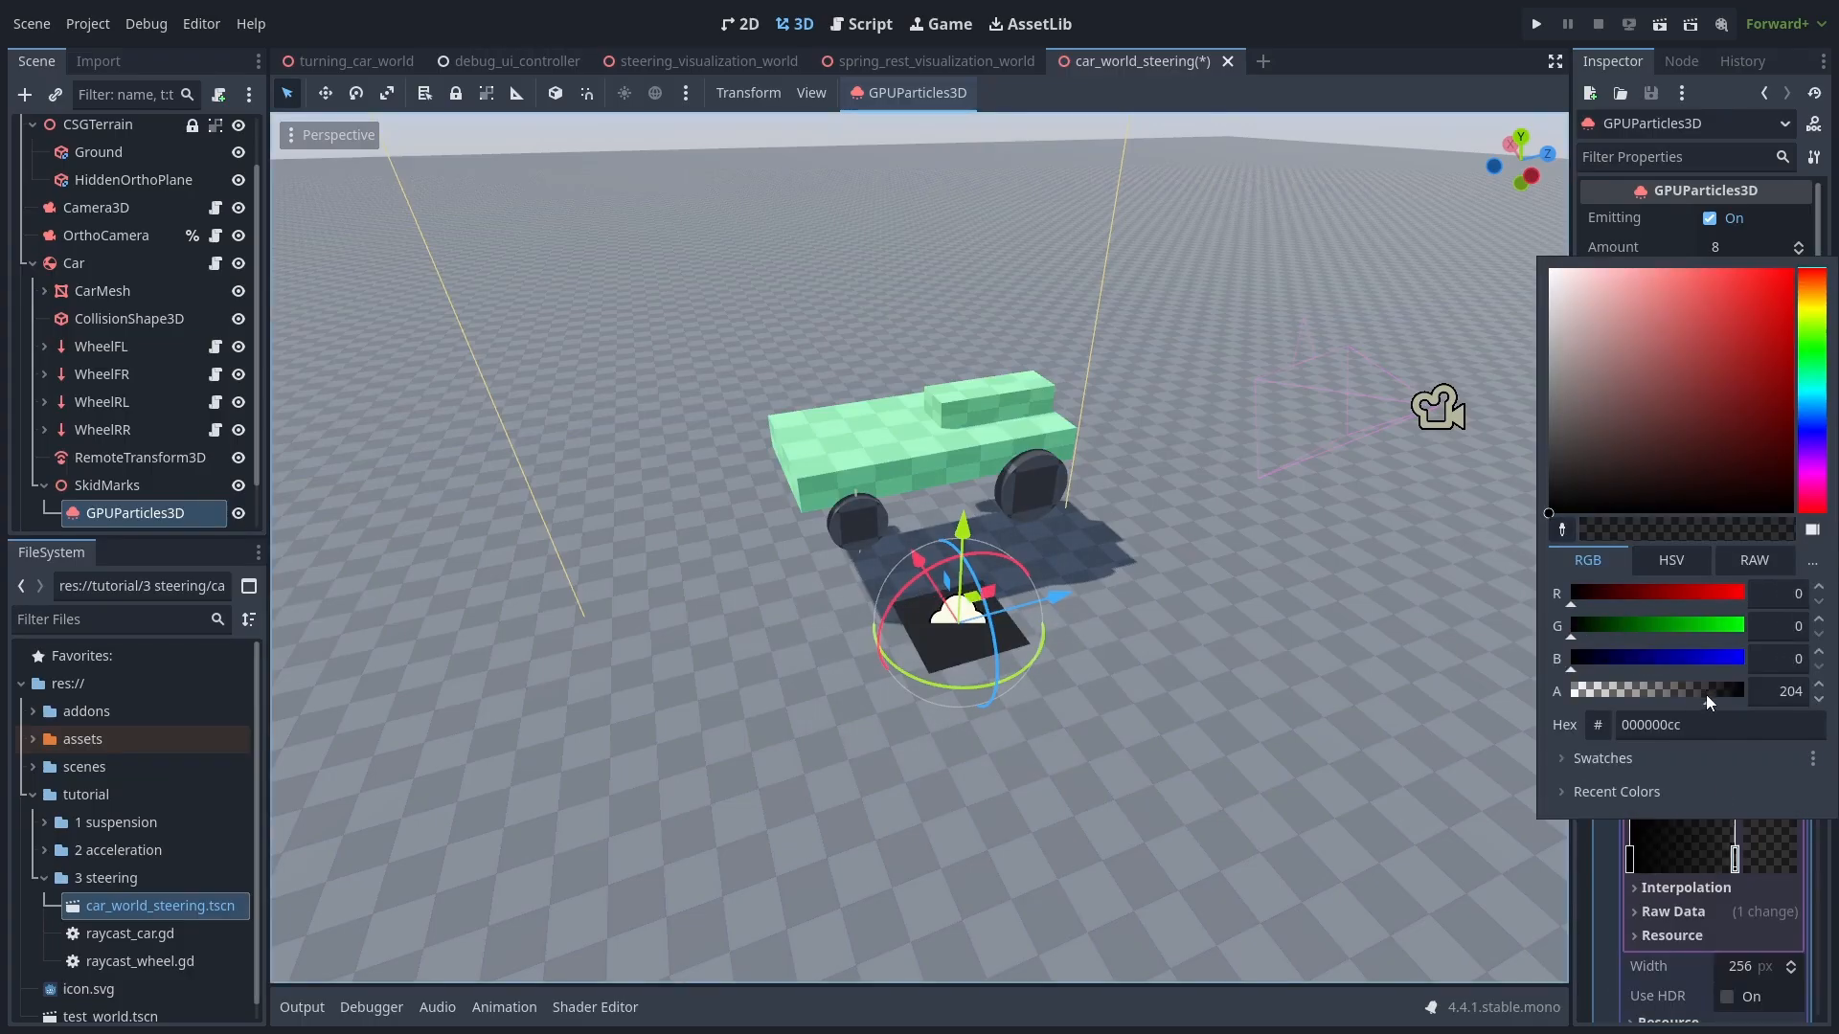
pyautogui.moveTo(1706, 692); pyautogui.dragTo(1613, 692)
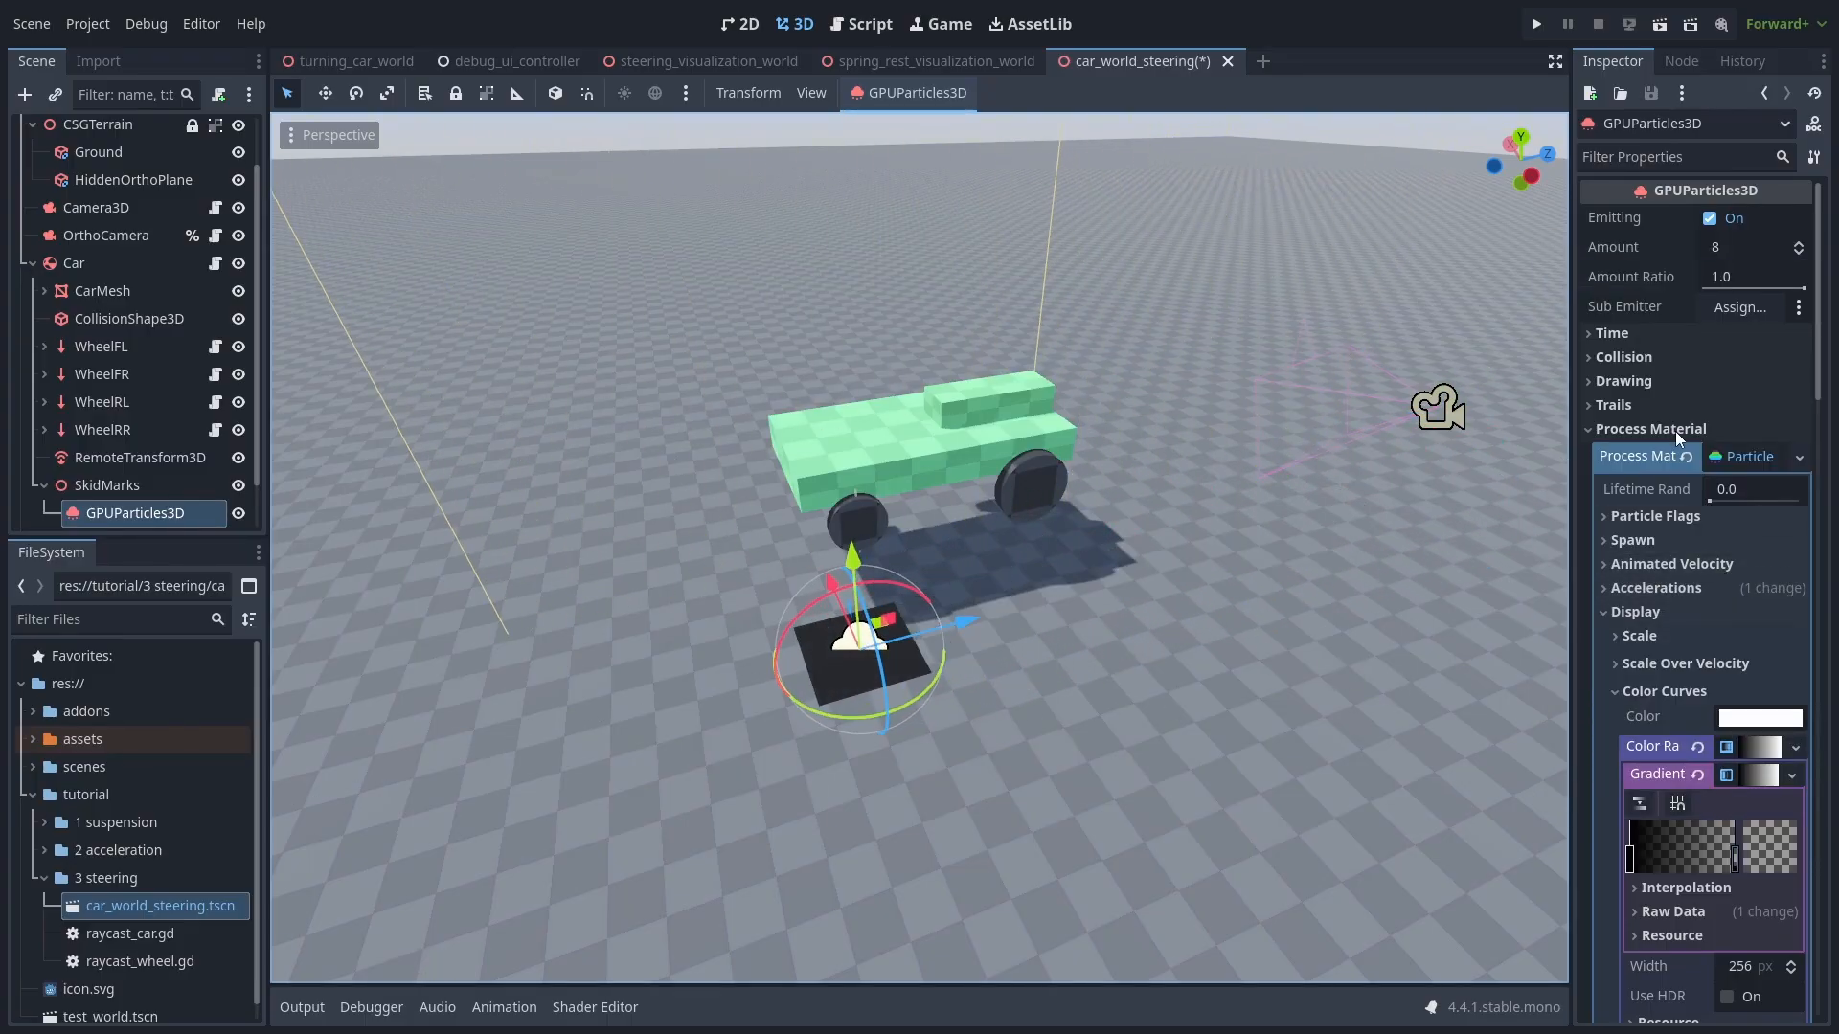
pyautogui.click(1611, 333)
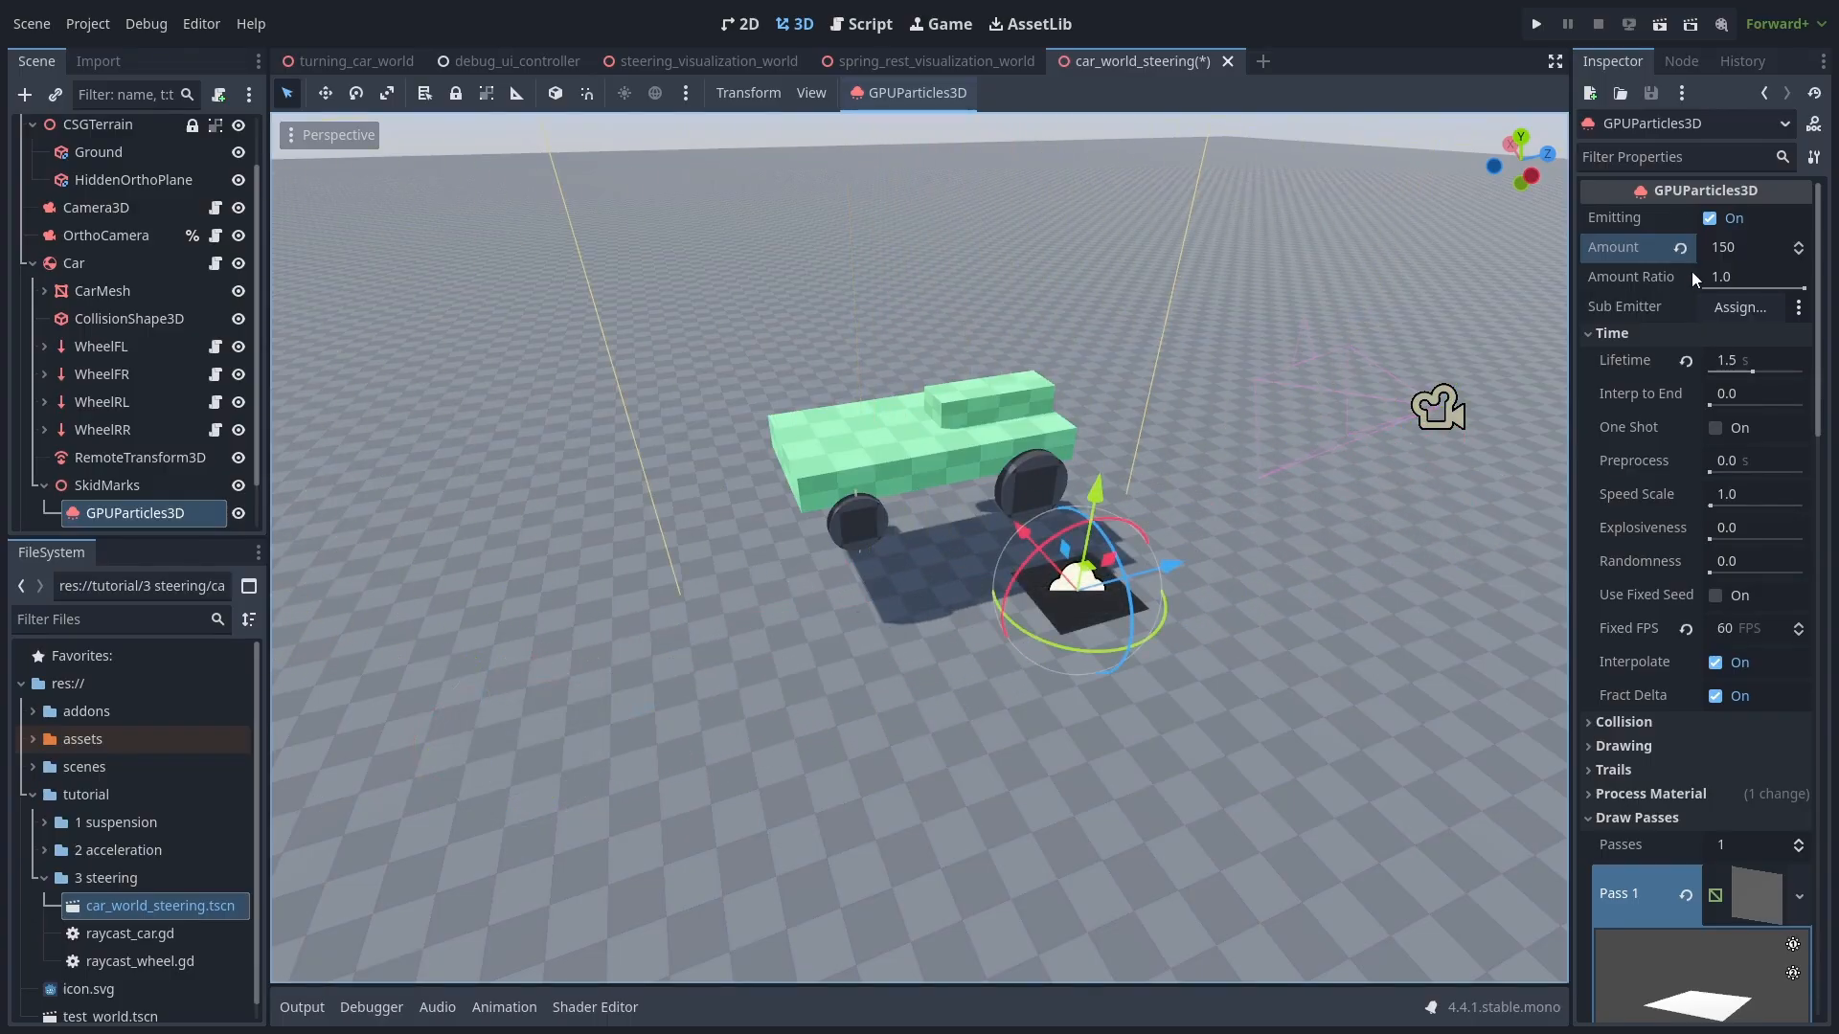
# - Duplicate the GPUParticles3D emitter to four under SkidMarks and reopen raycast_car.gd
pyautogui.click(1708, 218)
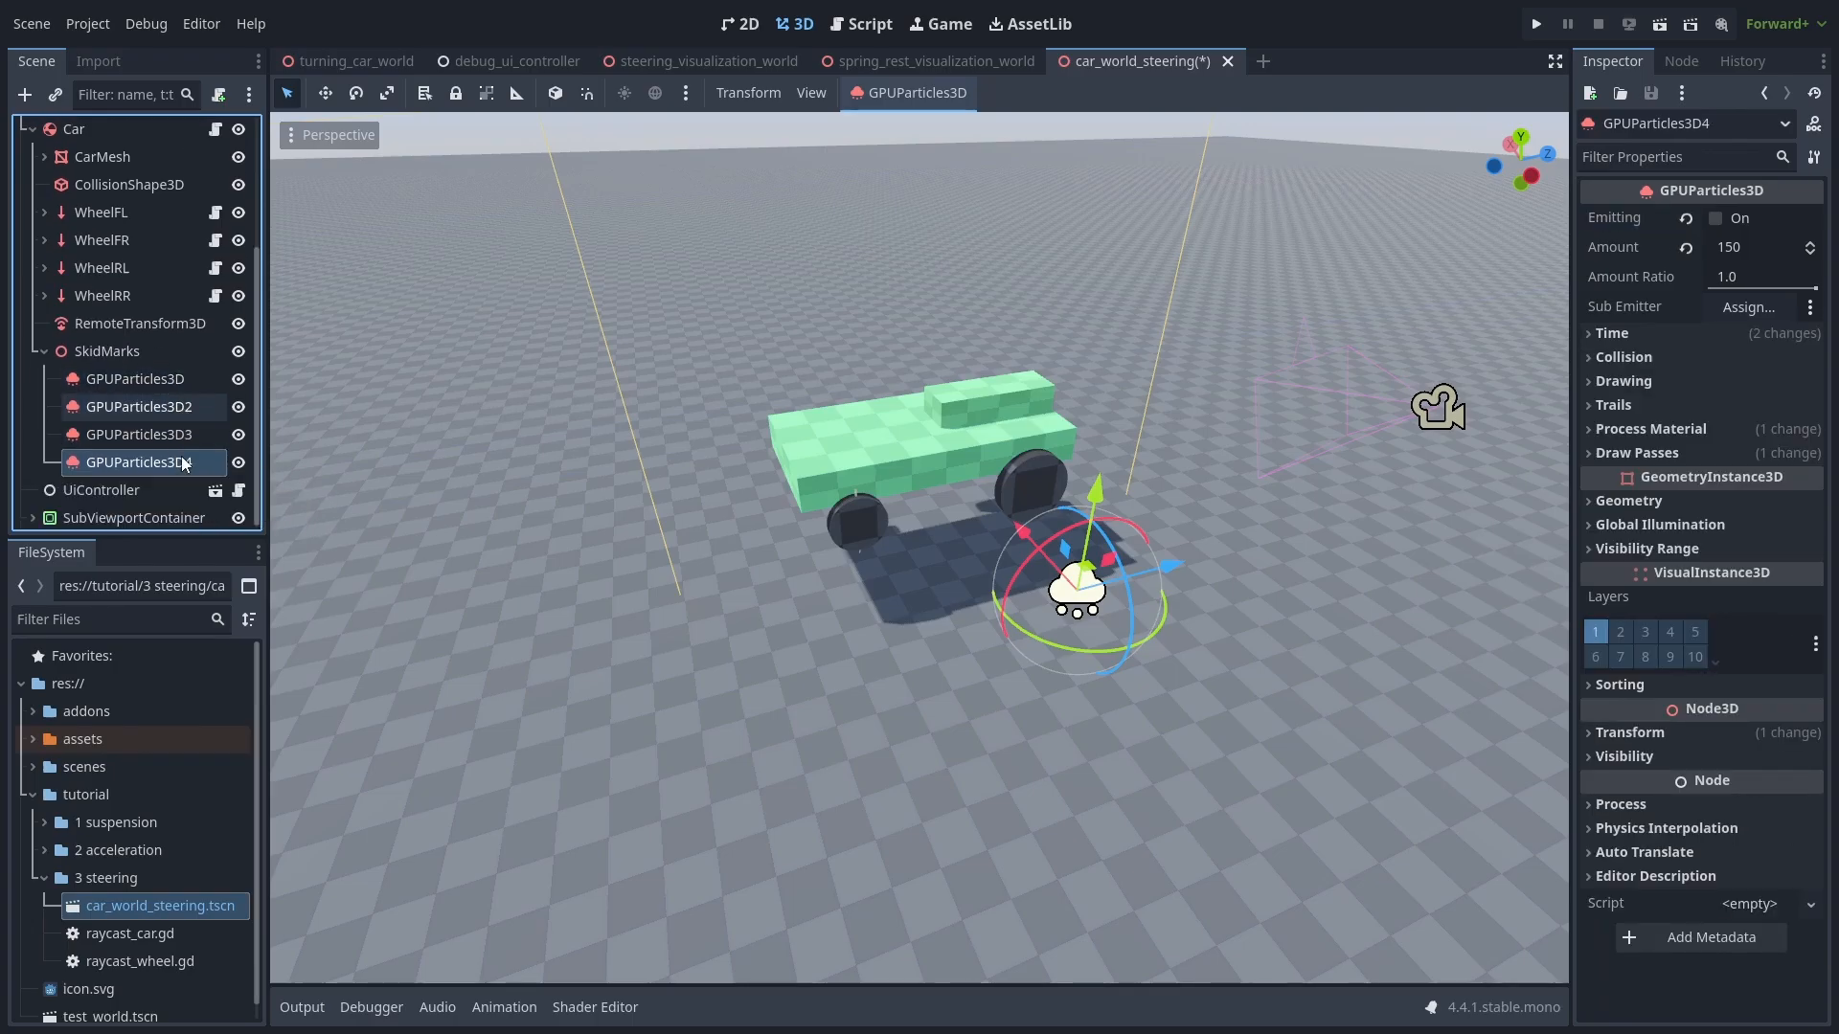
pyautogui.click(868, 25)
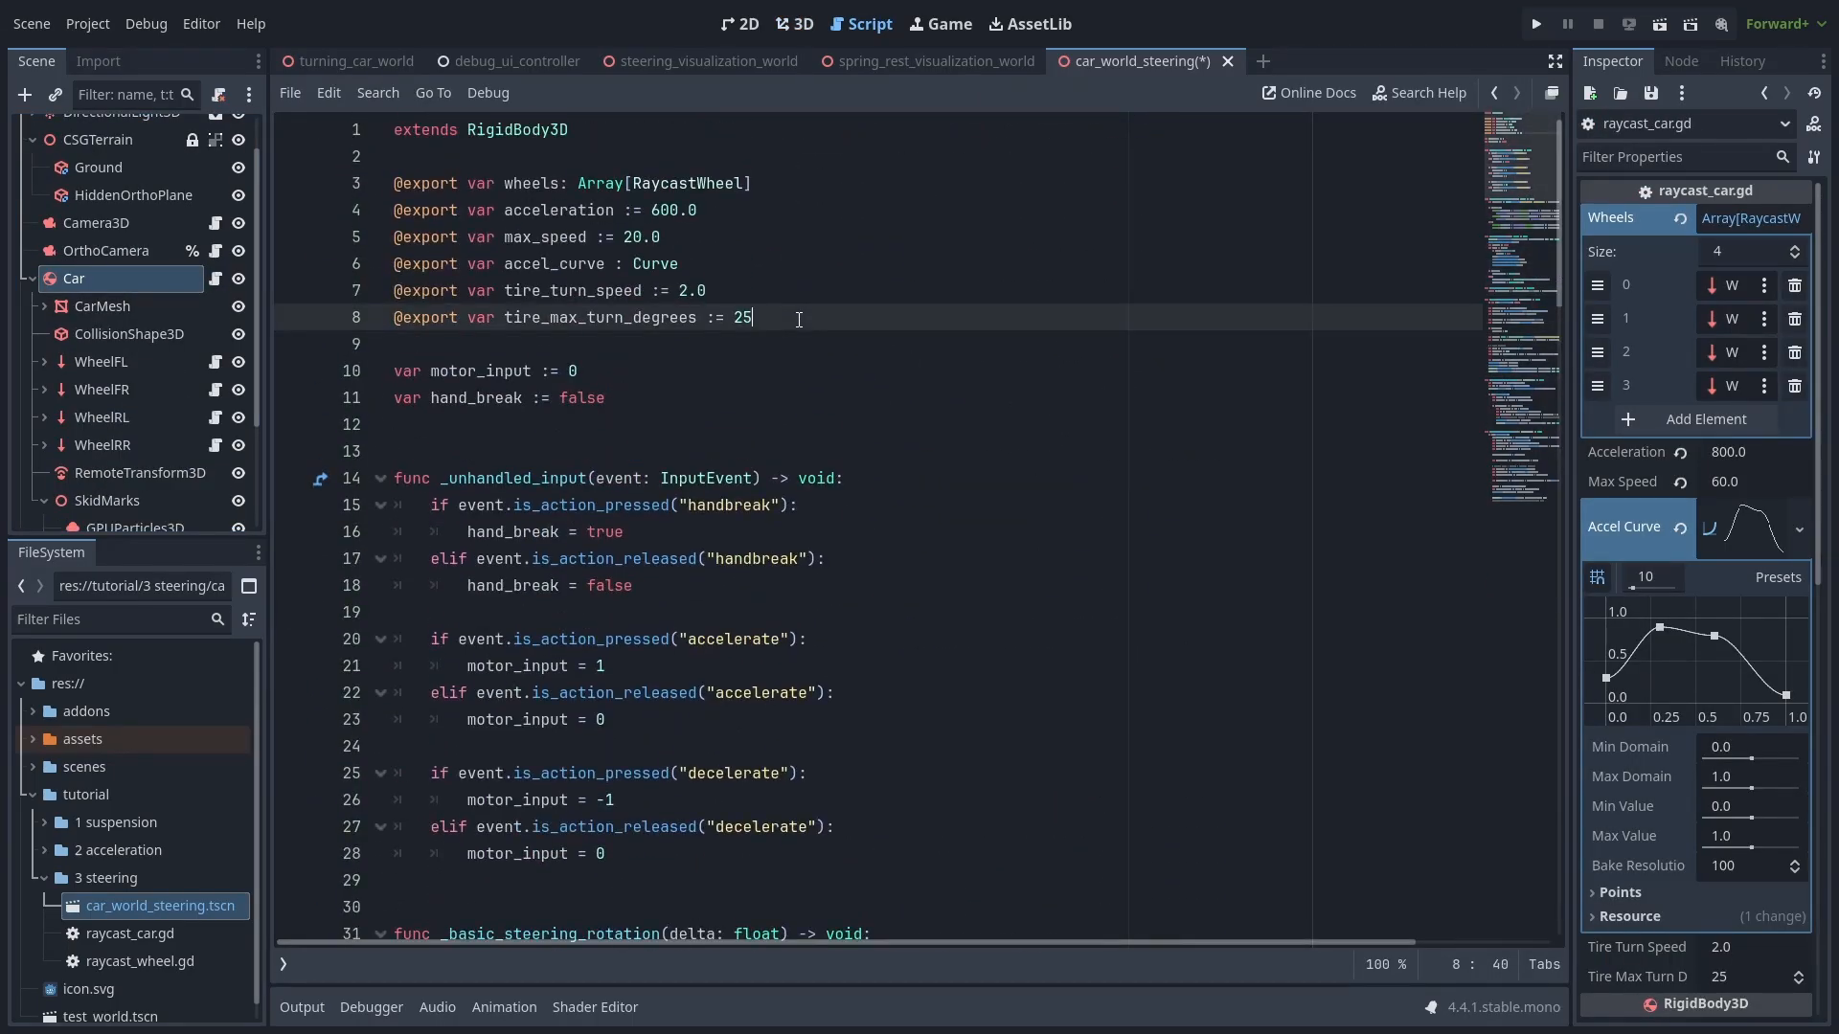
# - Export skid_marks: Array[GPUParticles3D], declare is_slipping := false, and pass id to traction
pyautogui.write('@export var skid_mark')
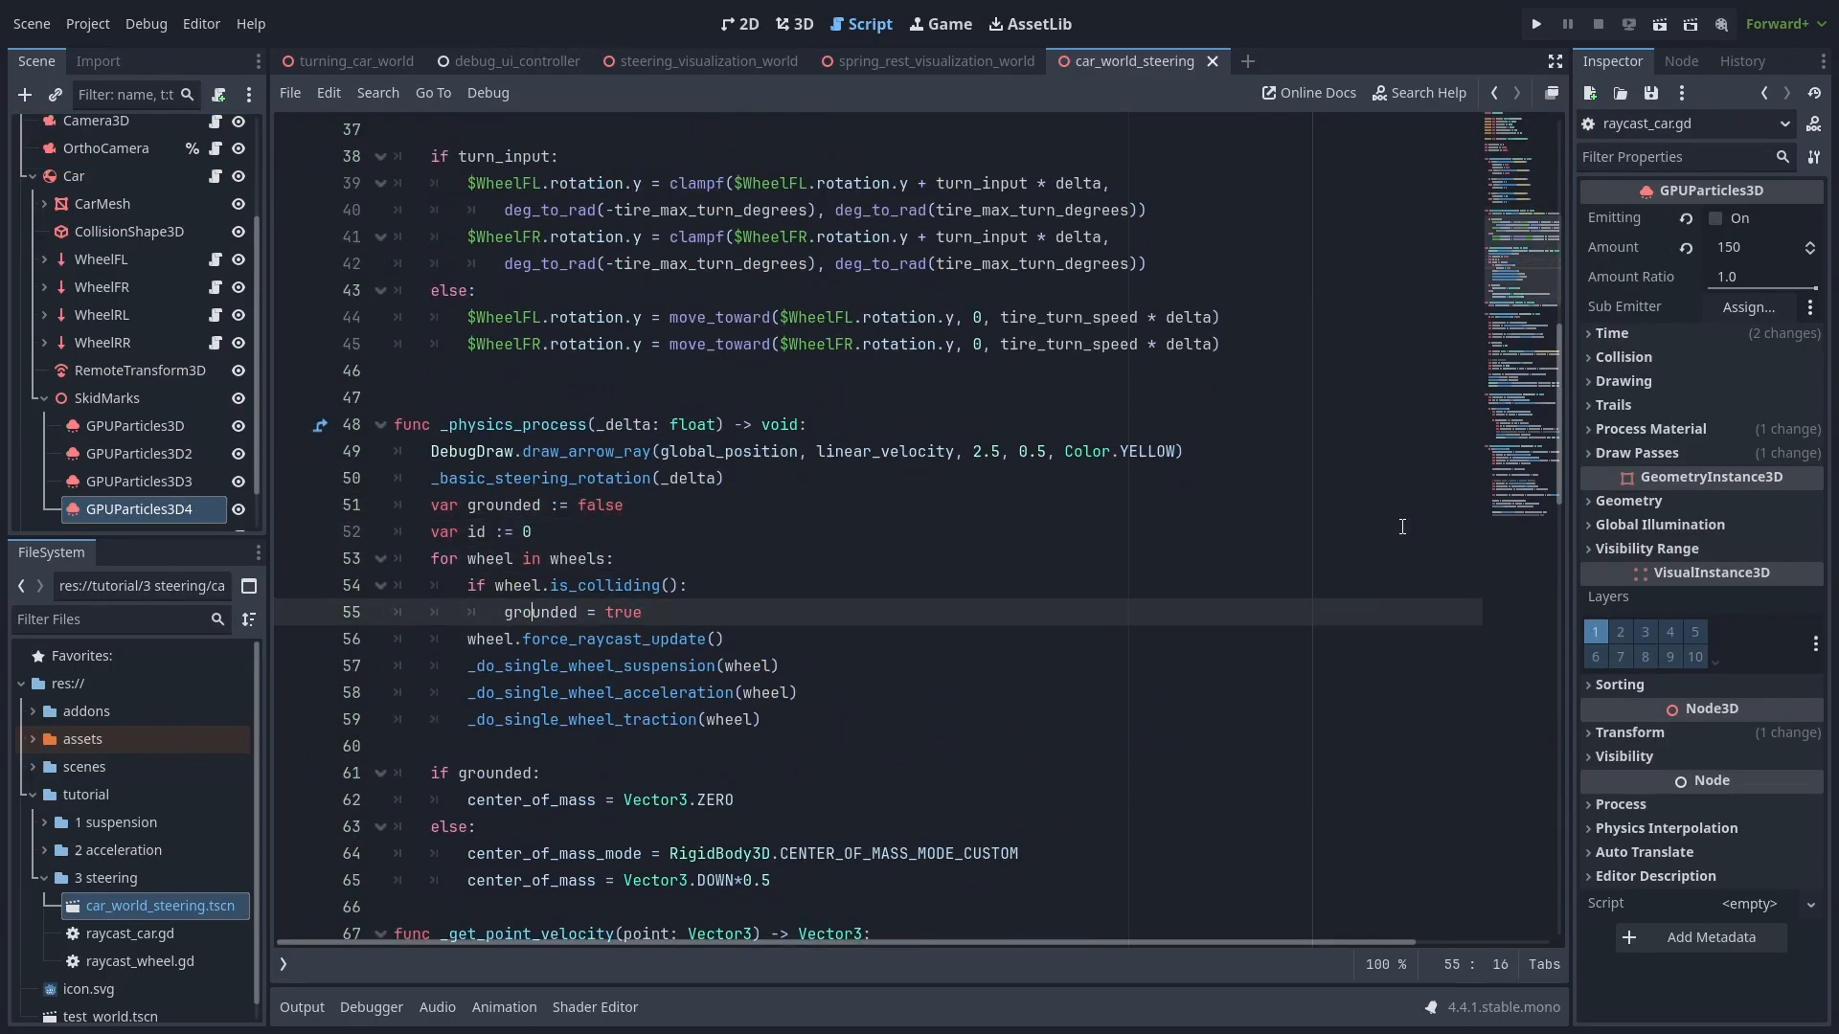
pyautogui.write(', id)')
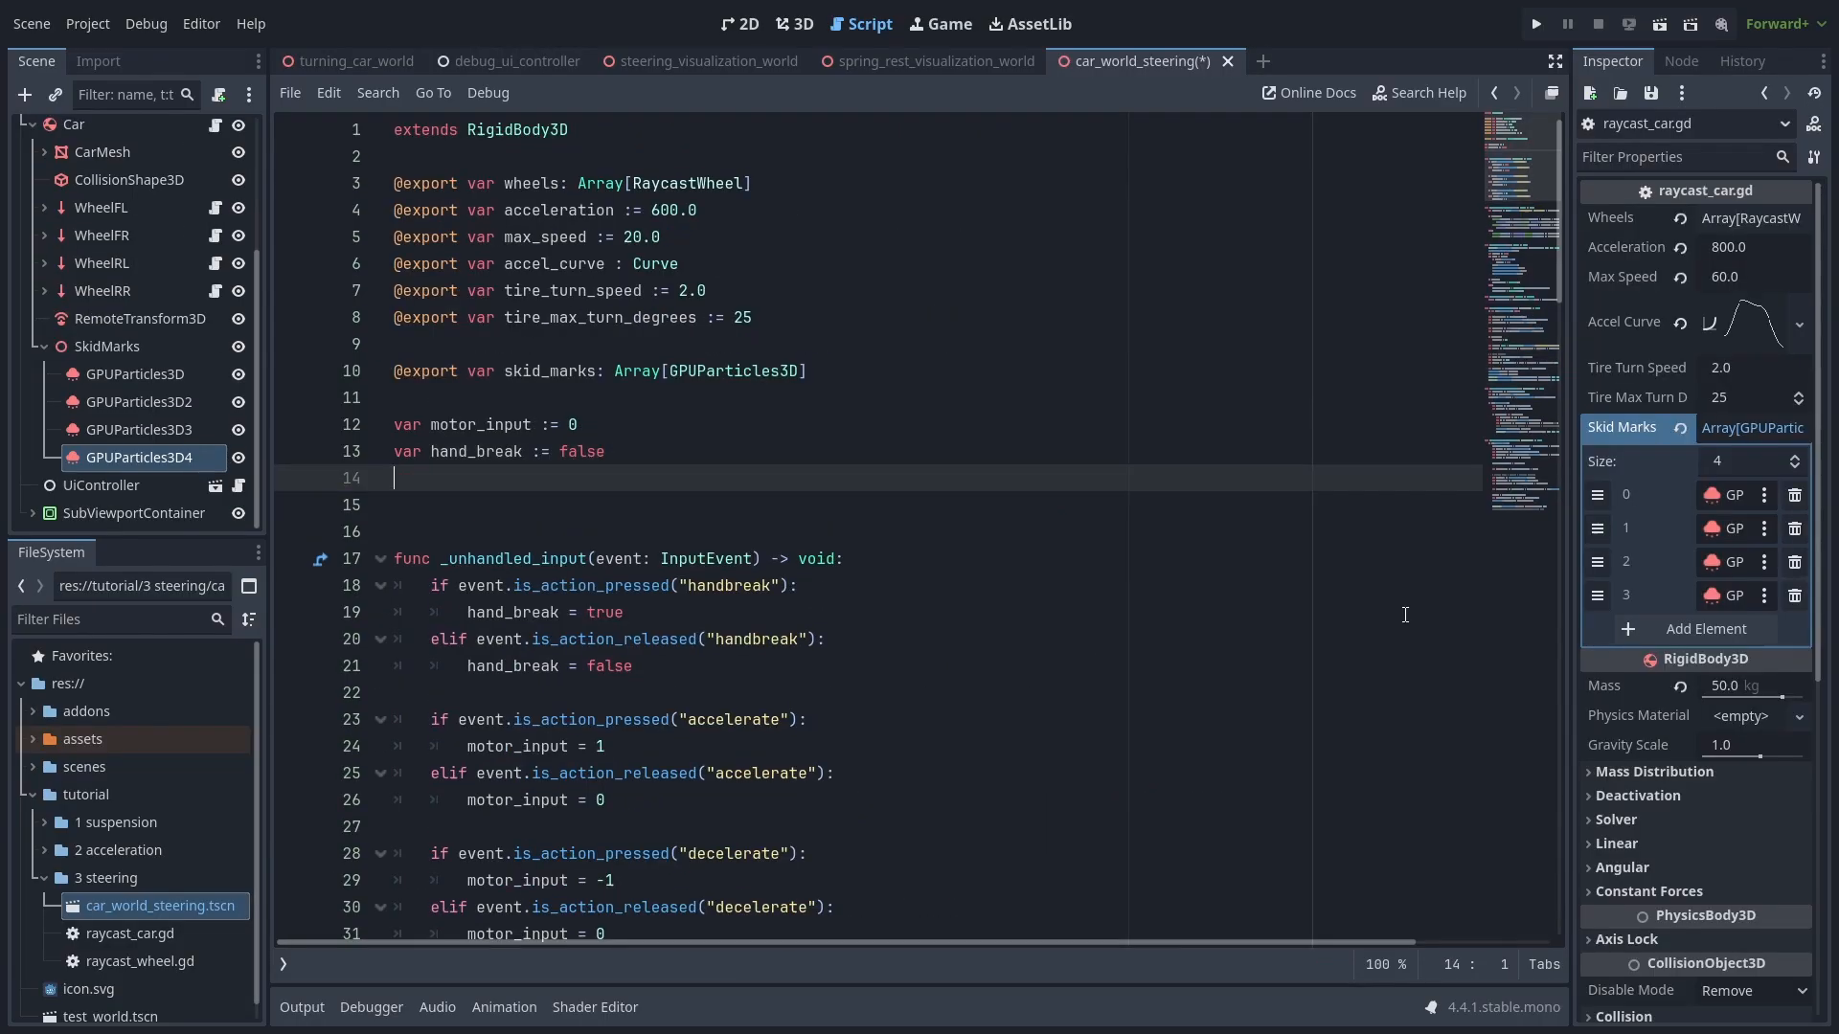
pyautogui.write('var is_slipping := false')
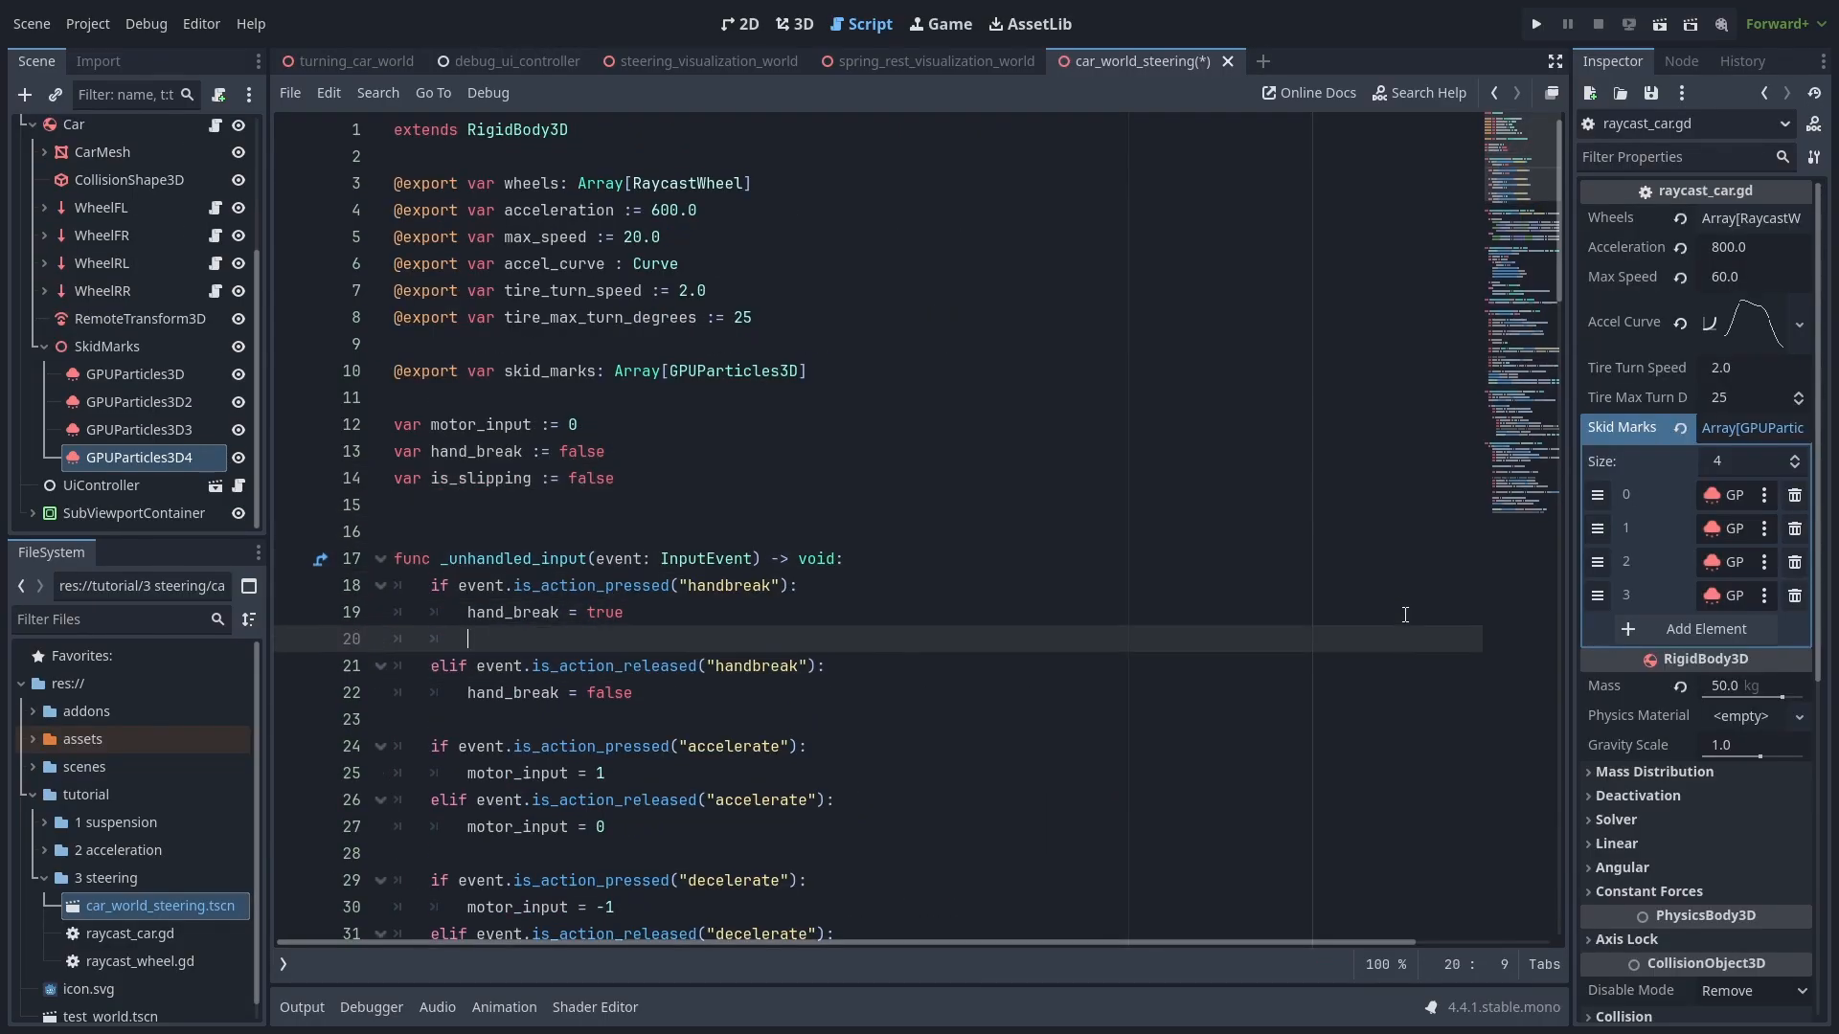
pyautogui.write('is_slipping =')
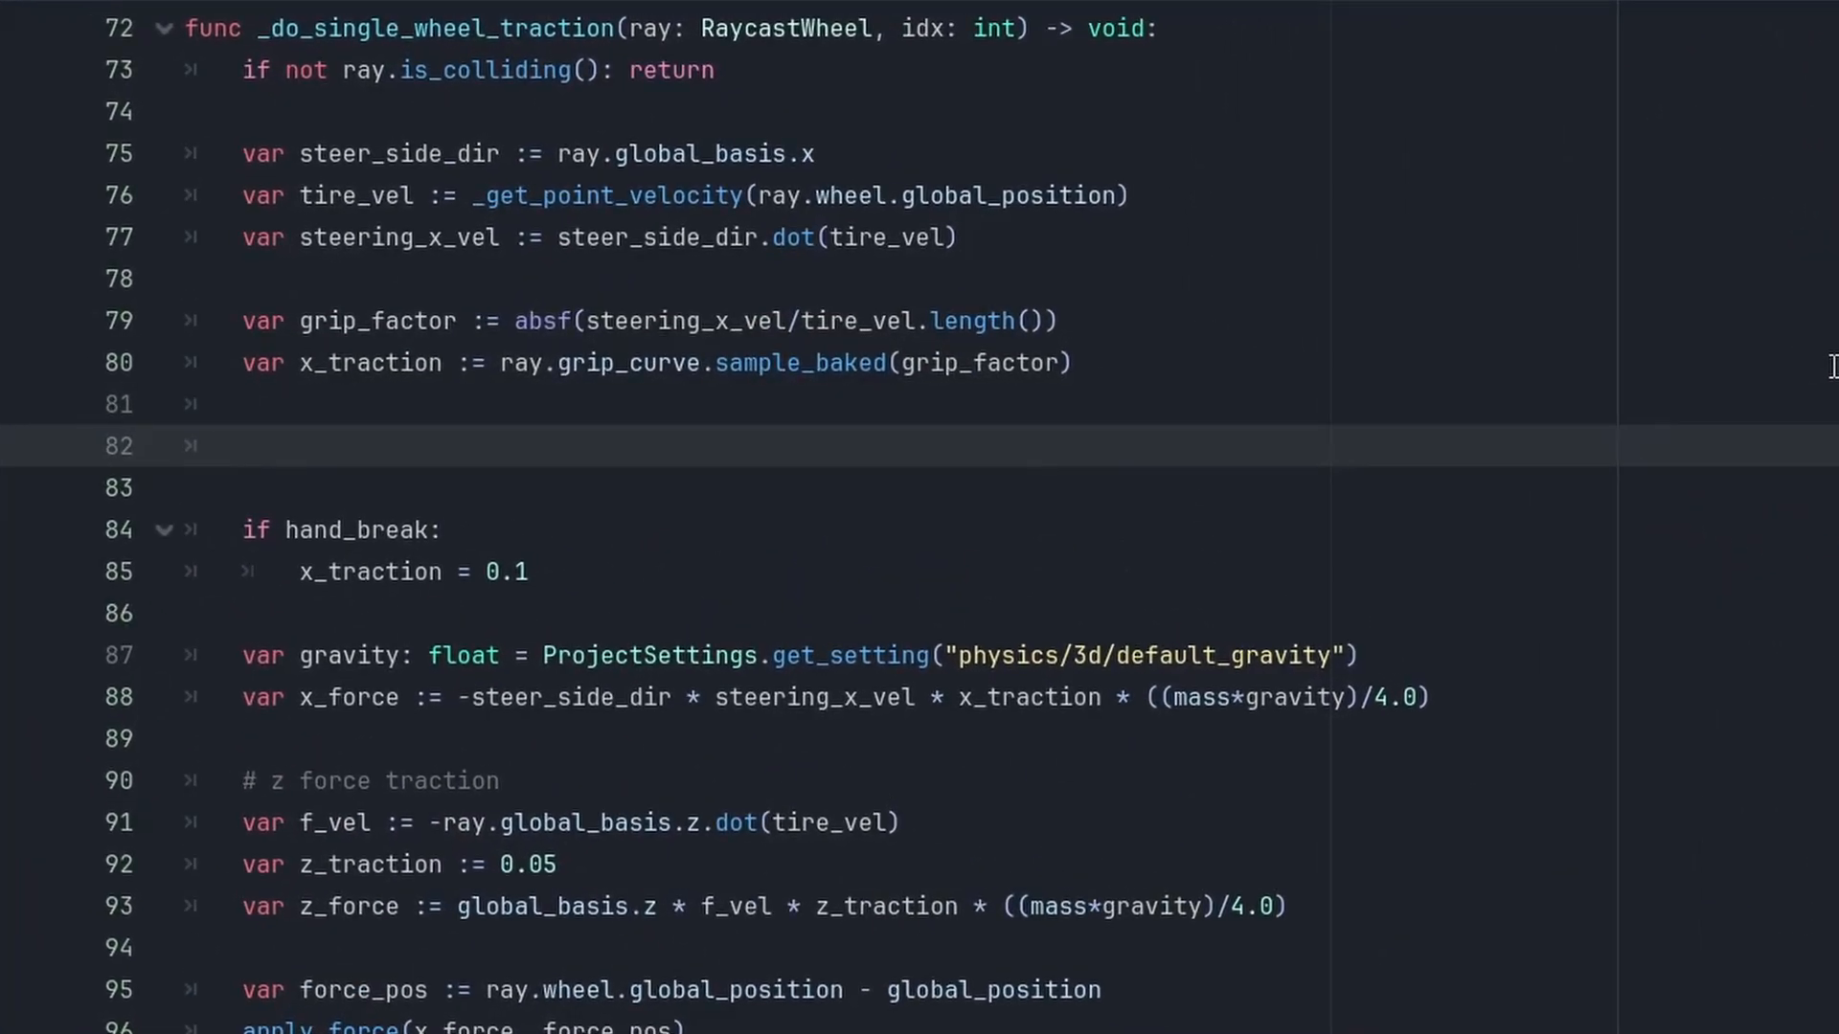
# - Place skid_marks[idx] at the ray collision point plus Vector3.UP * 0.01 and look_at forward
pyautogui.write('# Skid ma')
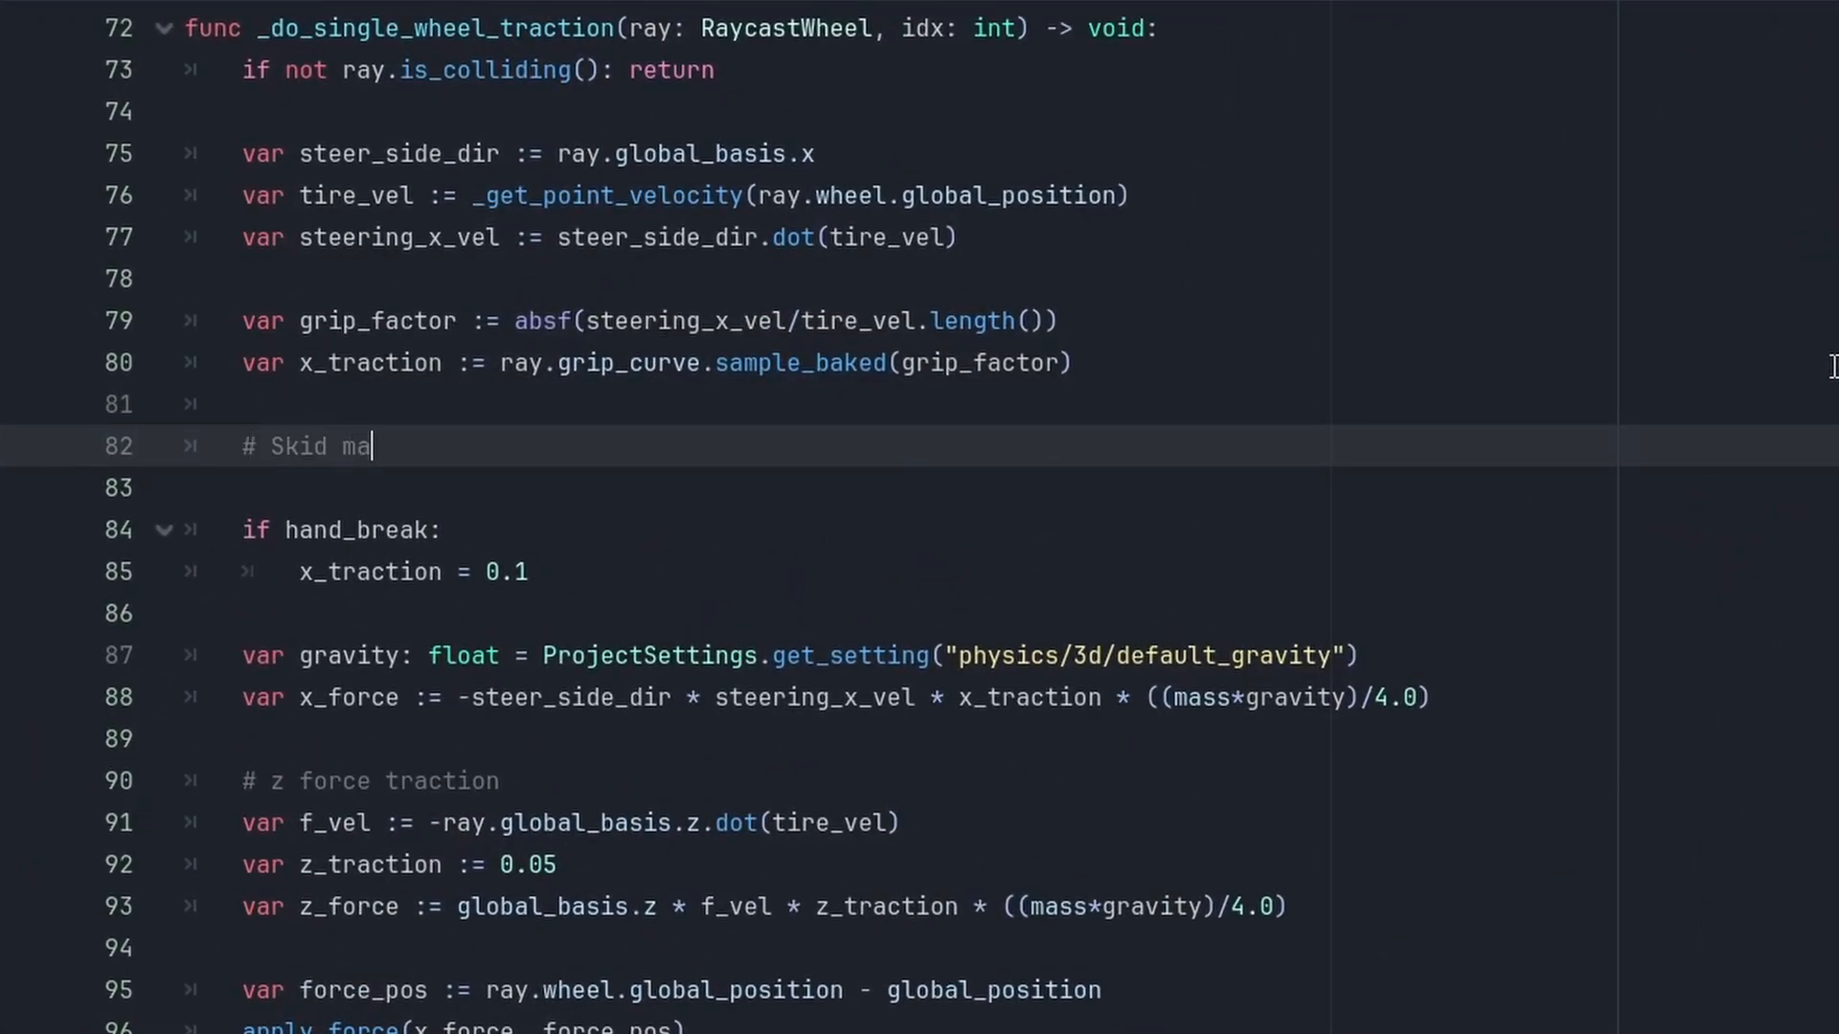
pyautogui.write('rks')
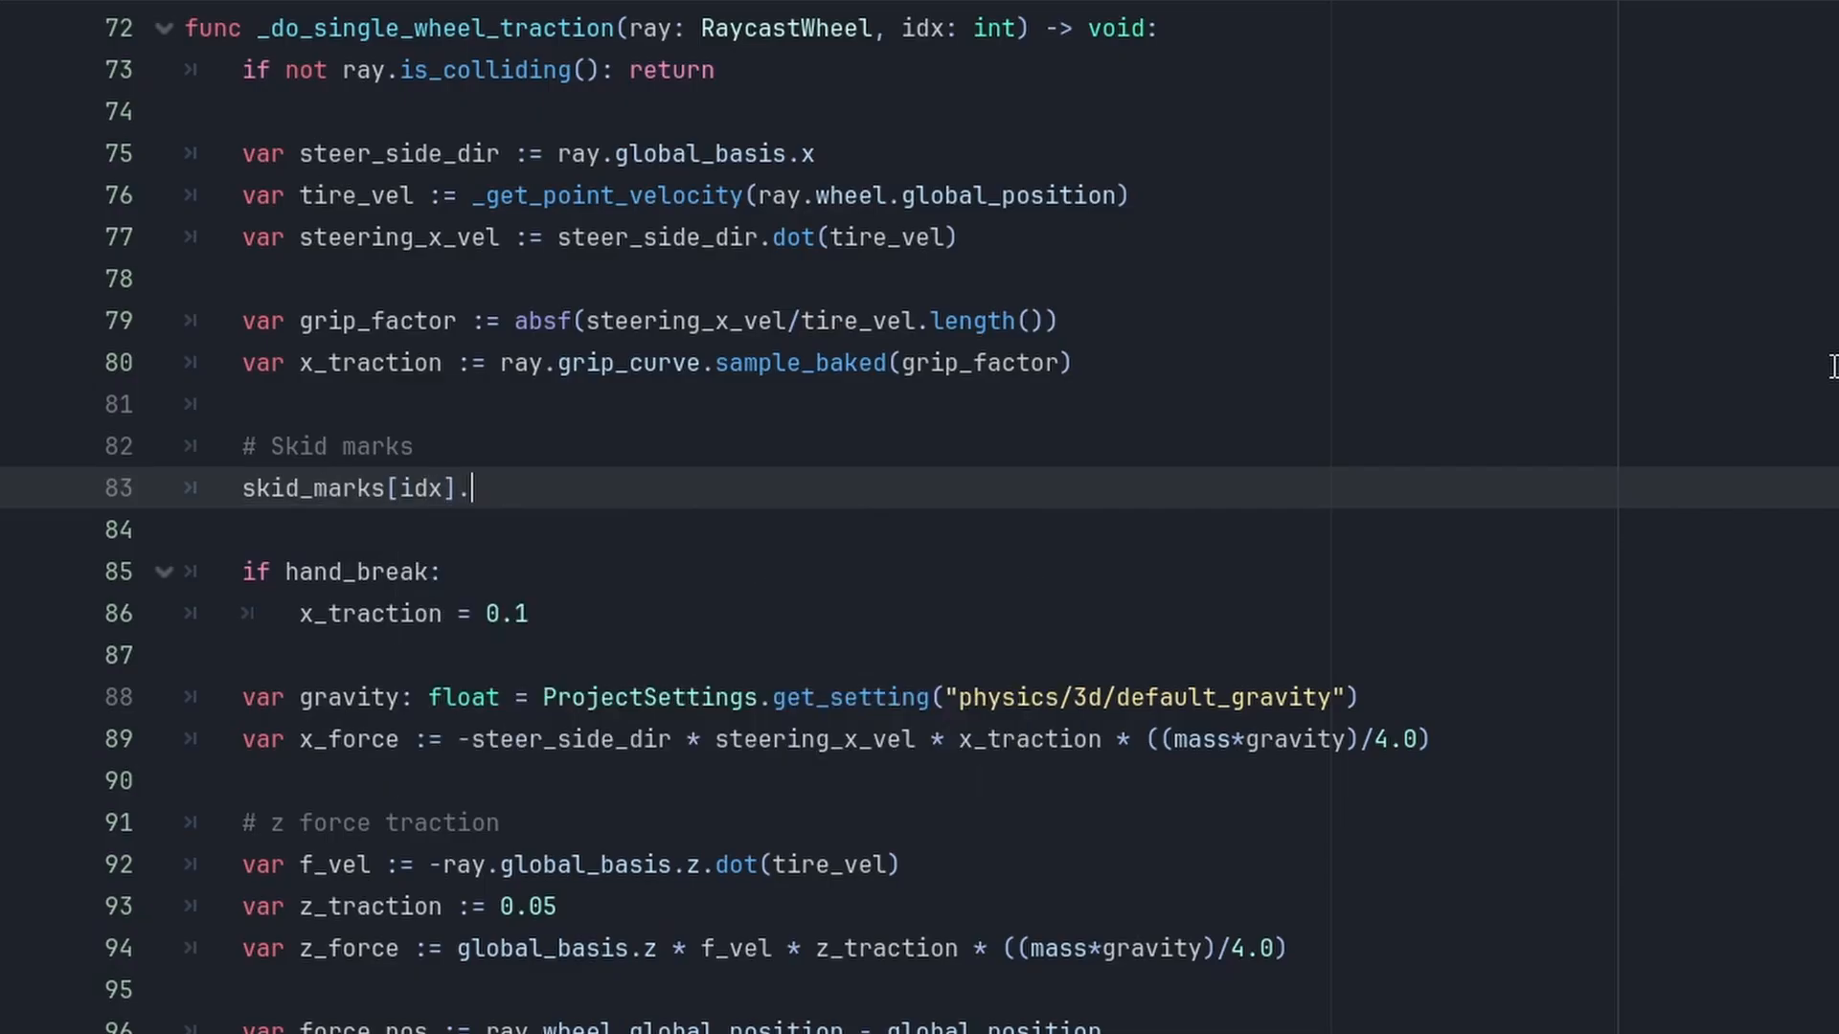
pyautogui.write('global_position = ray.get_collision_point()')
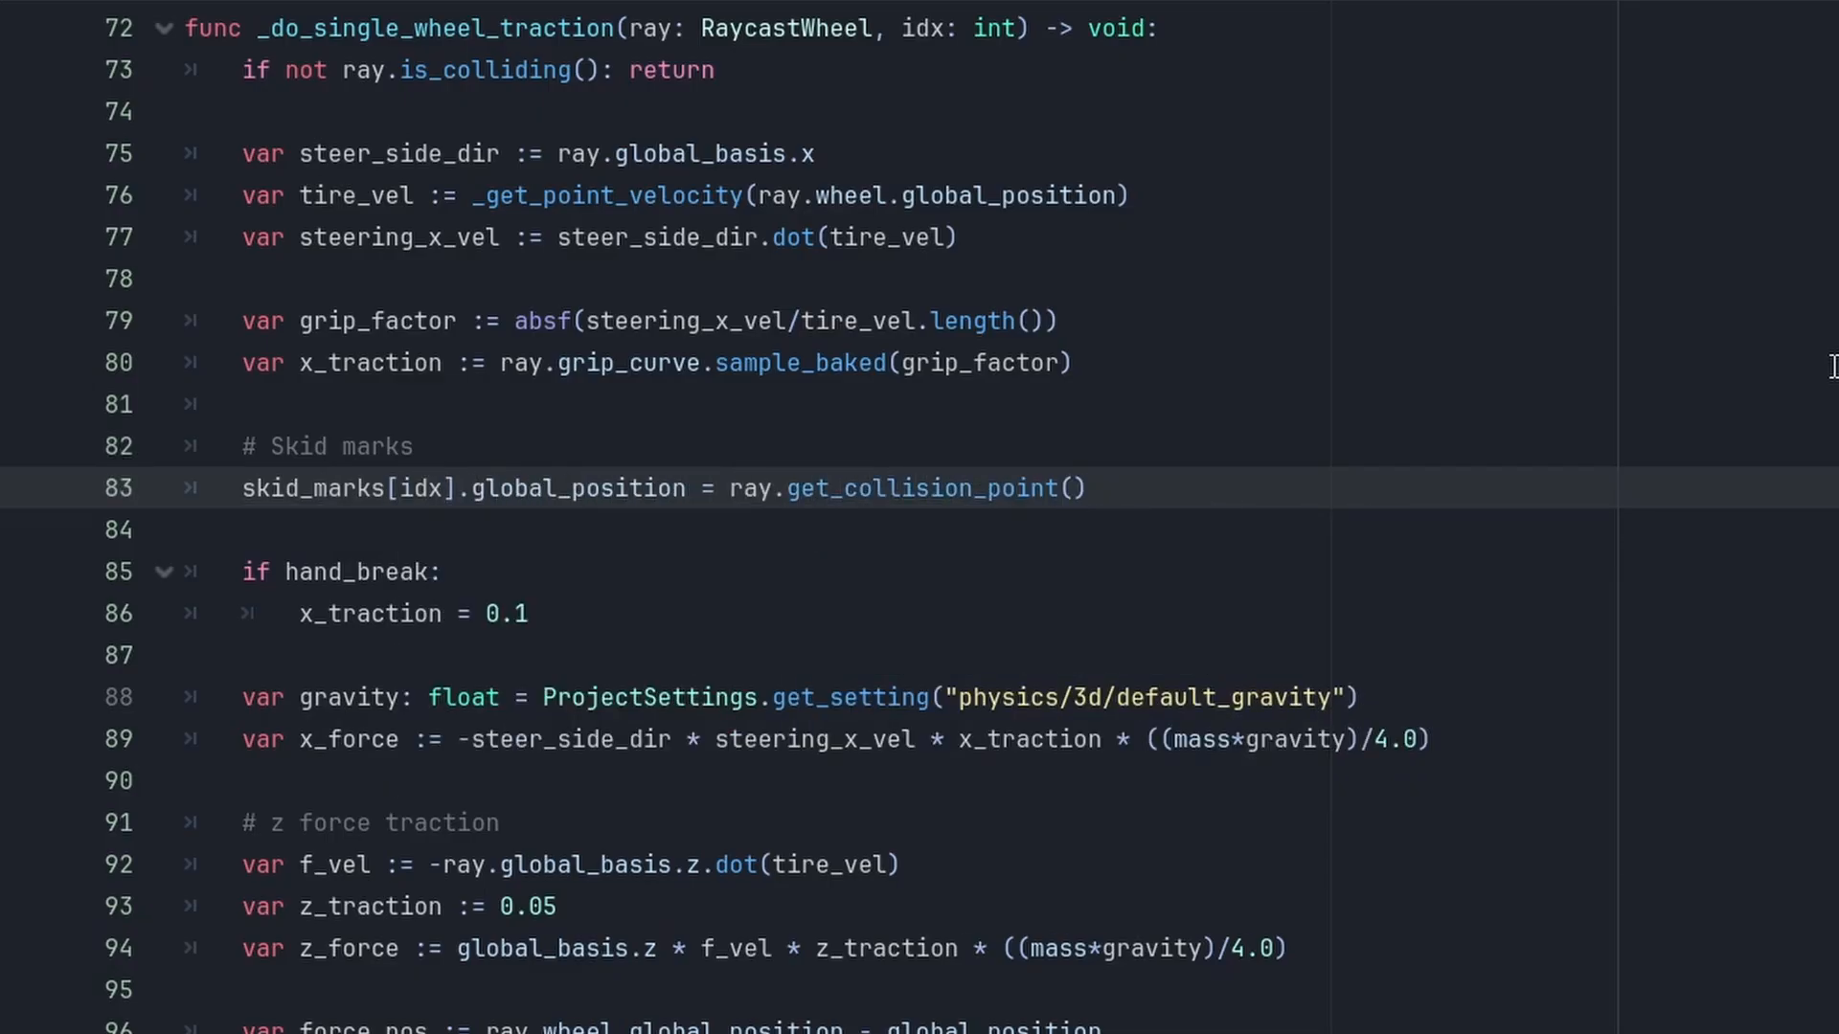
pyautogui.write('+ Vector3.UP * 0.01')
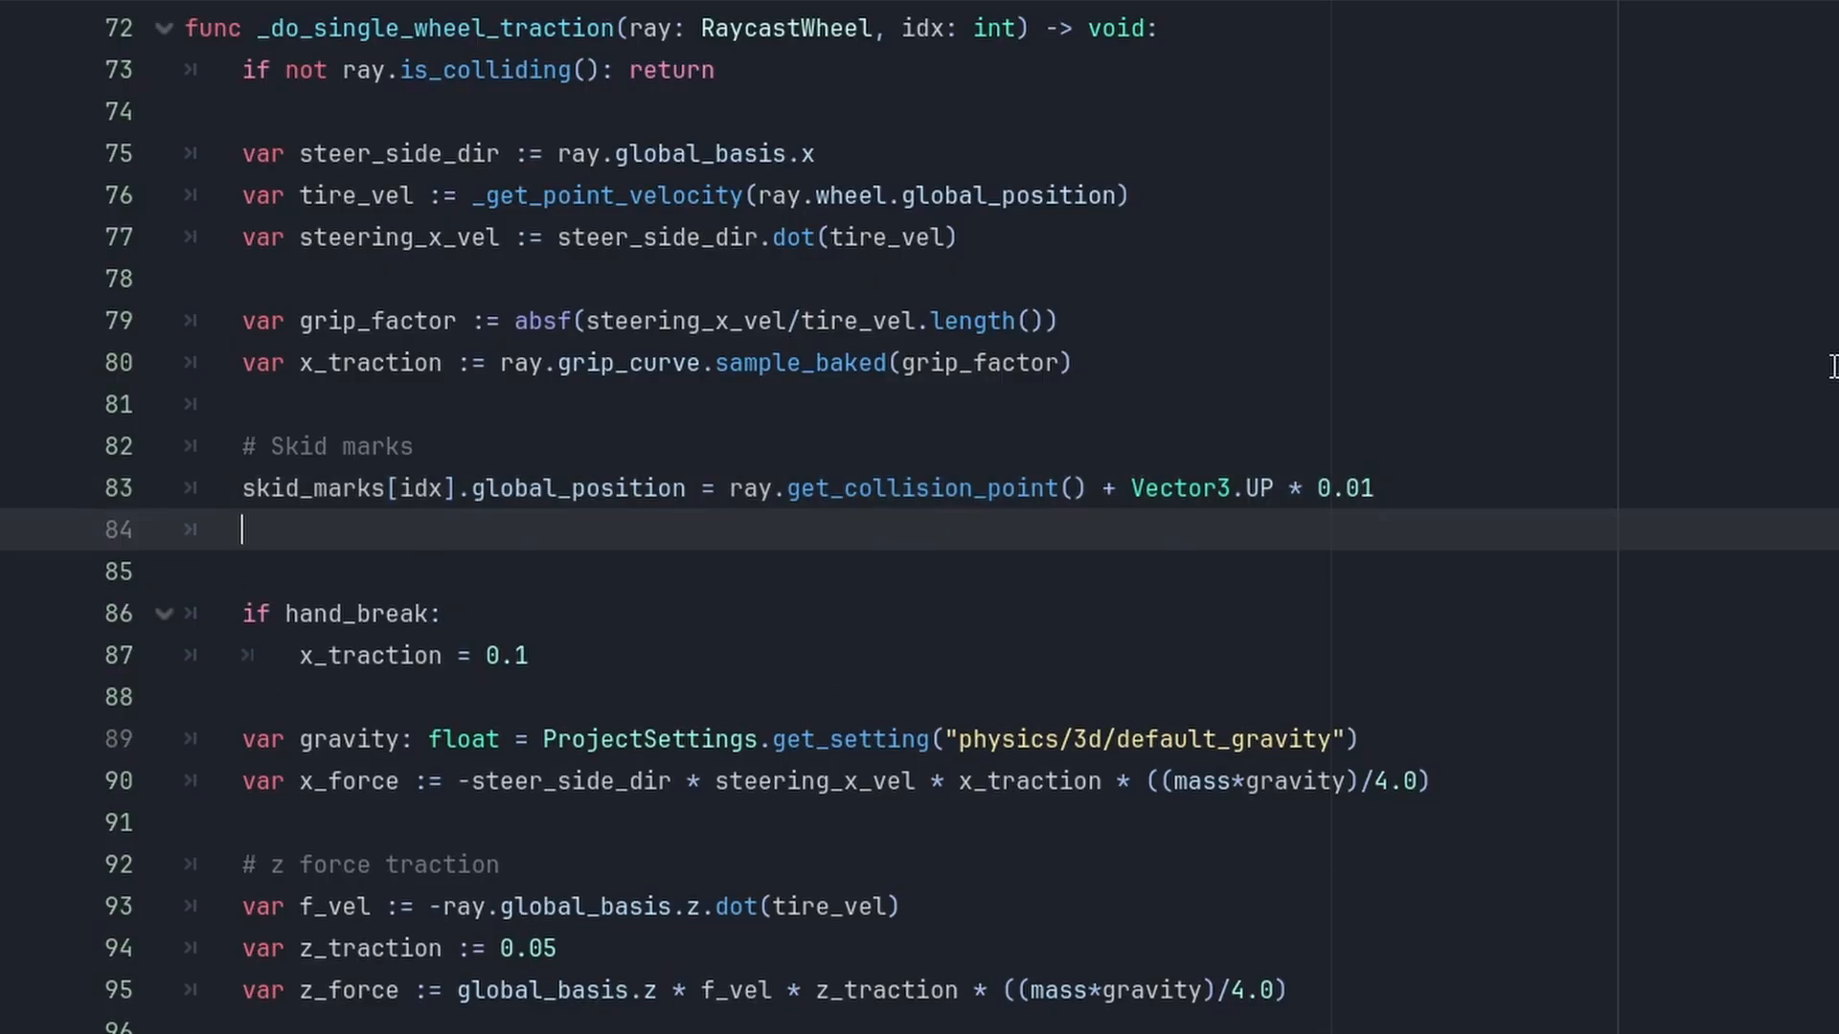
pyautogui.write('skid_marks[idx]')
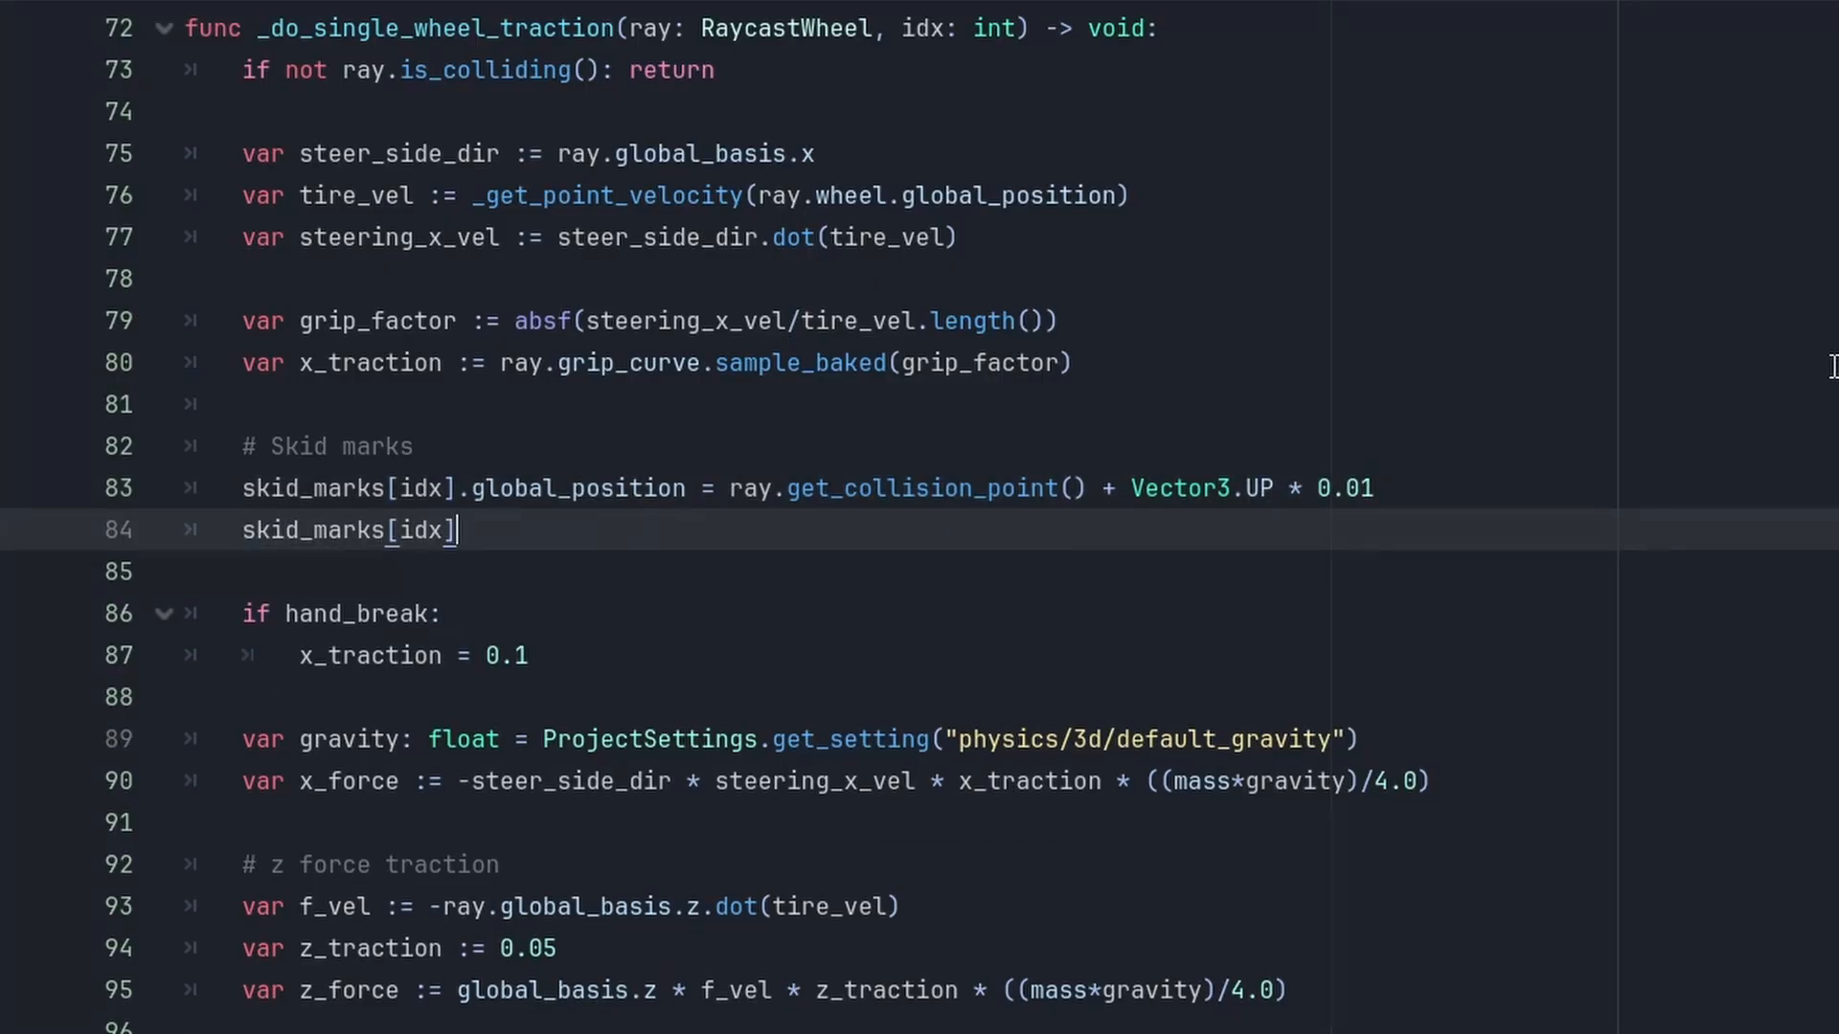
pyautogui.write('.look_at()')
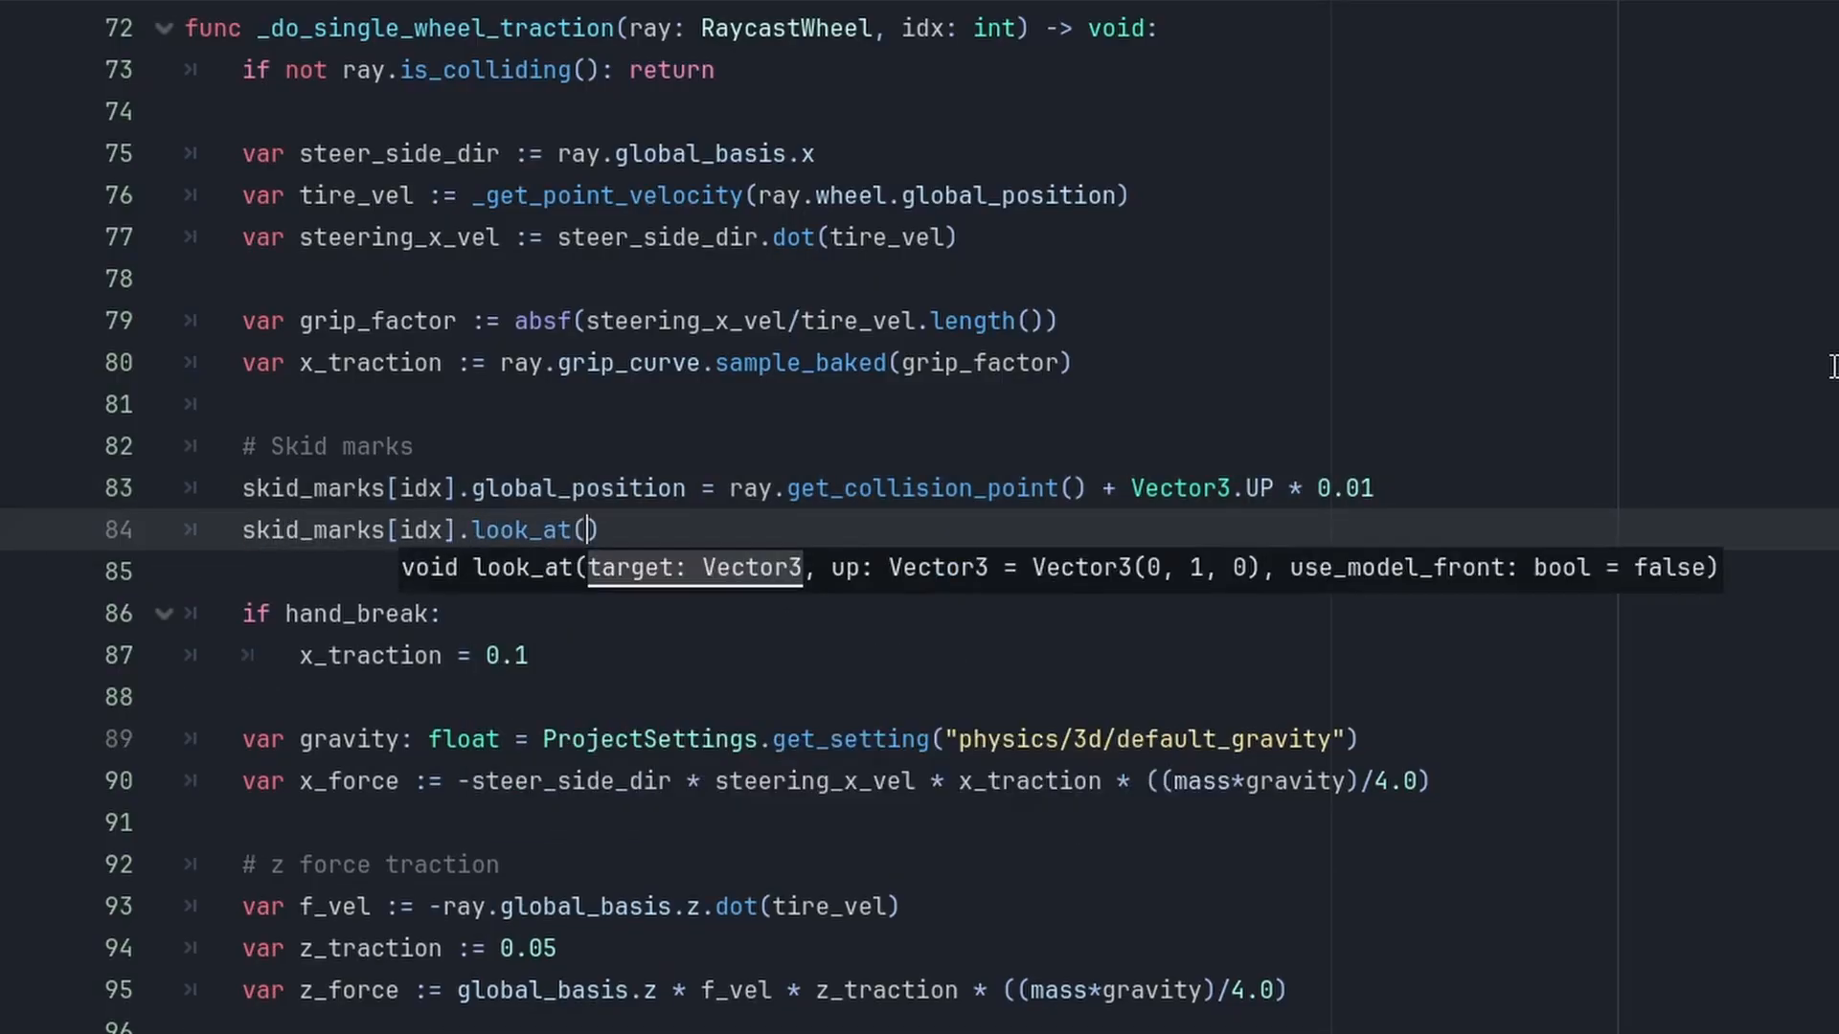
pyautogui.write('skid_marks[idx].global_position + global_basis.z')
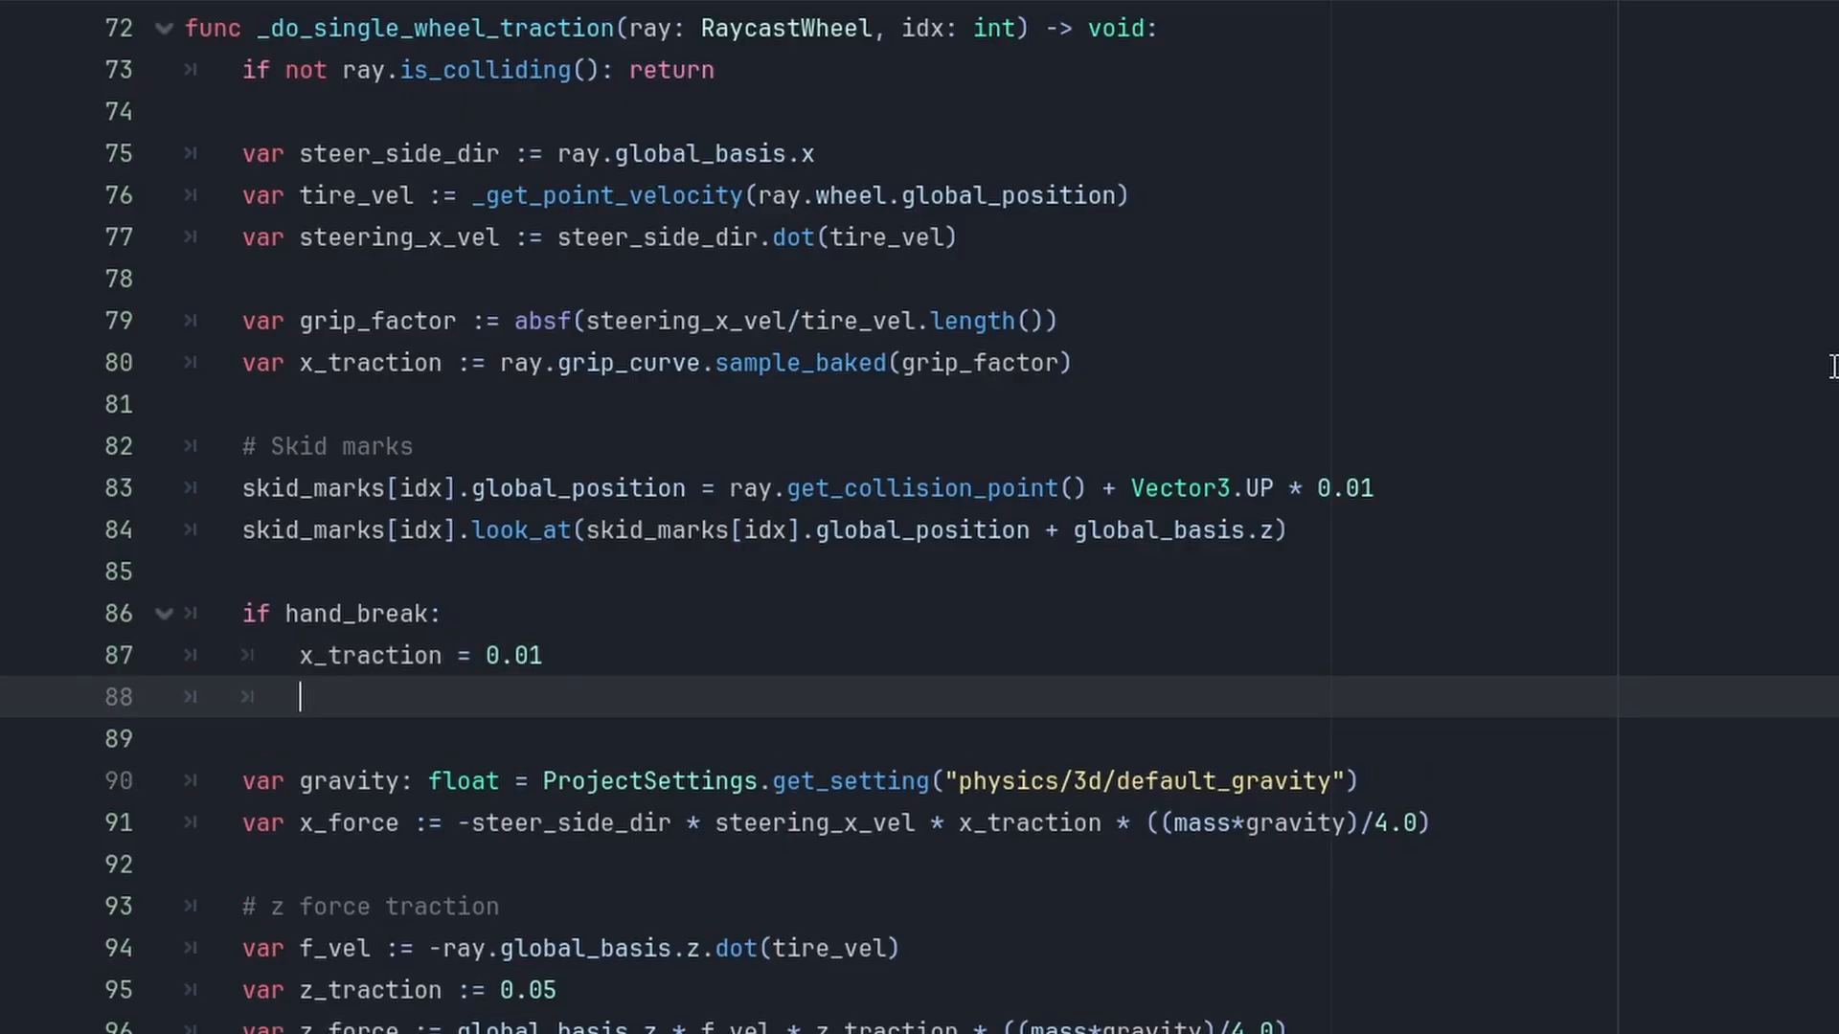
# - Start emitting under hand_break with traction 0.1, else set is_slipping false and stop skid marks
pyautogui.write('if not skid_marks')
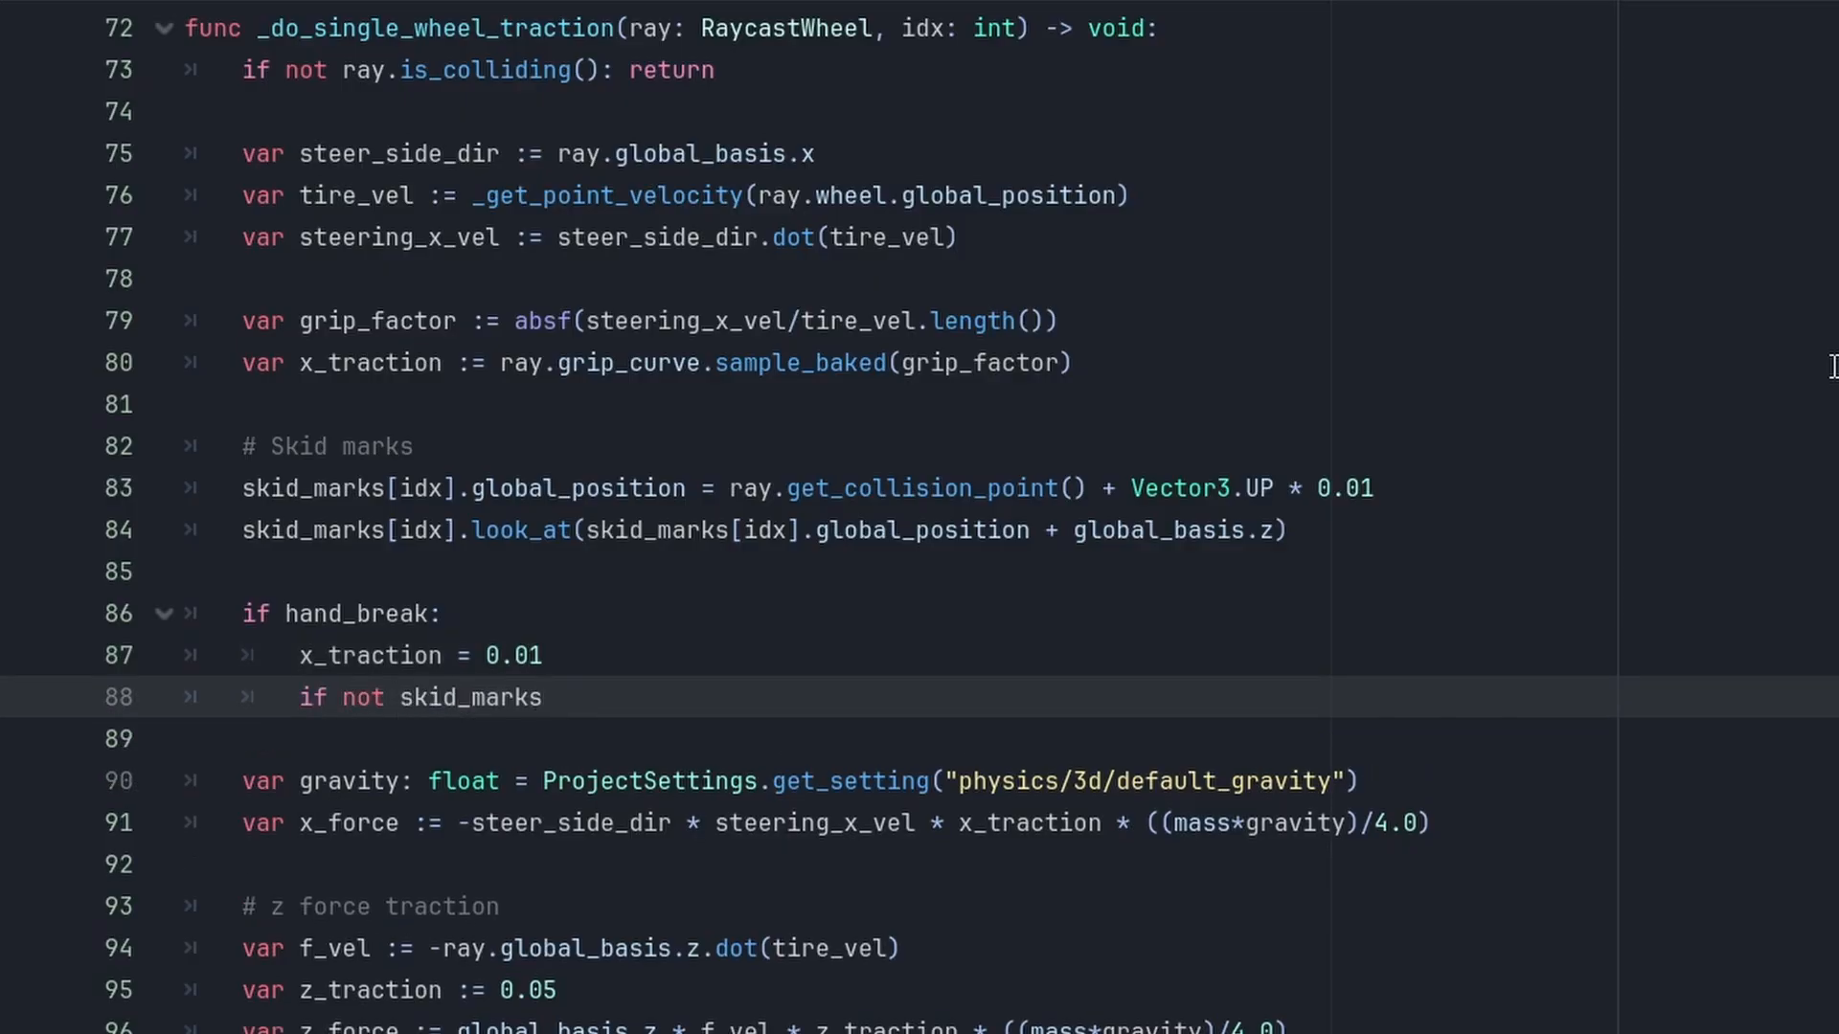
pyautogui.write('[idx].em')
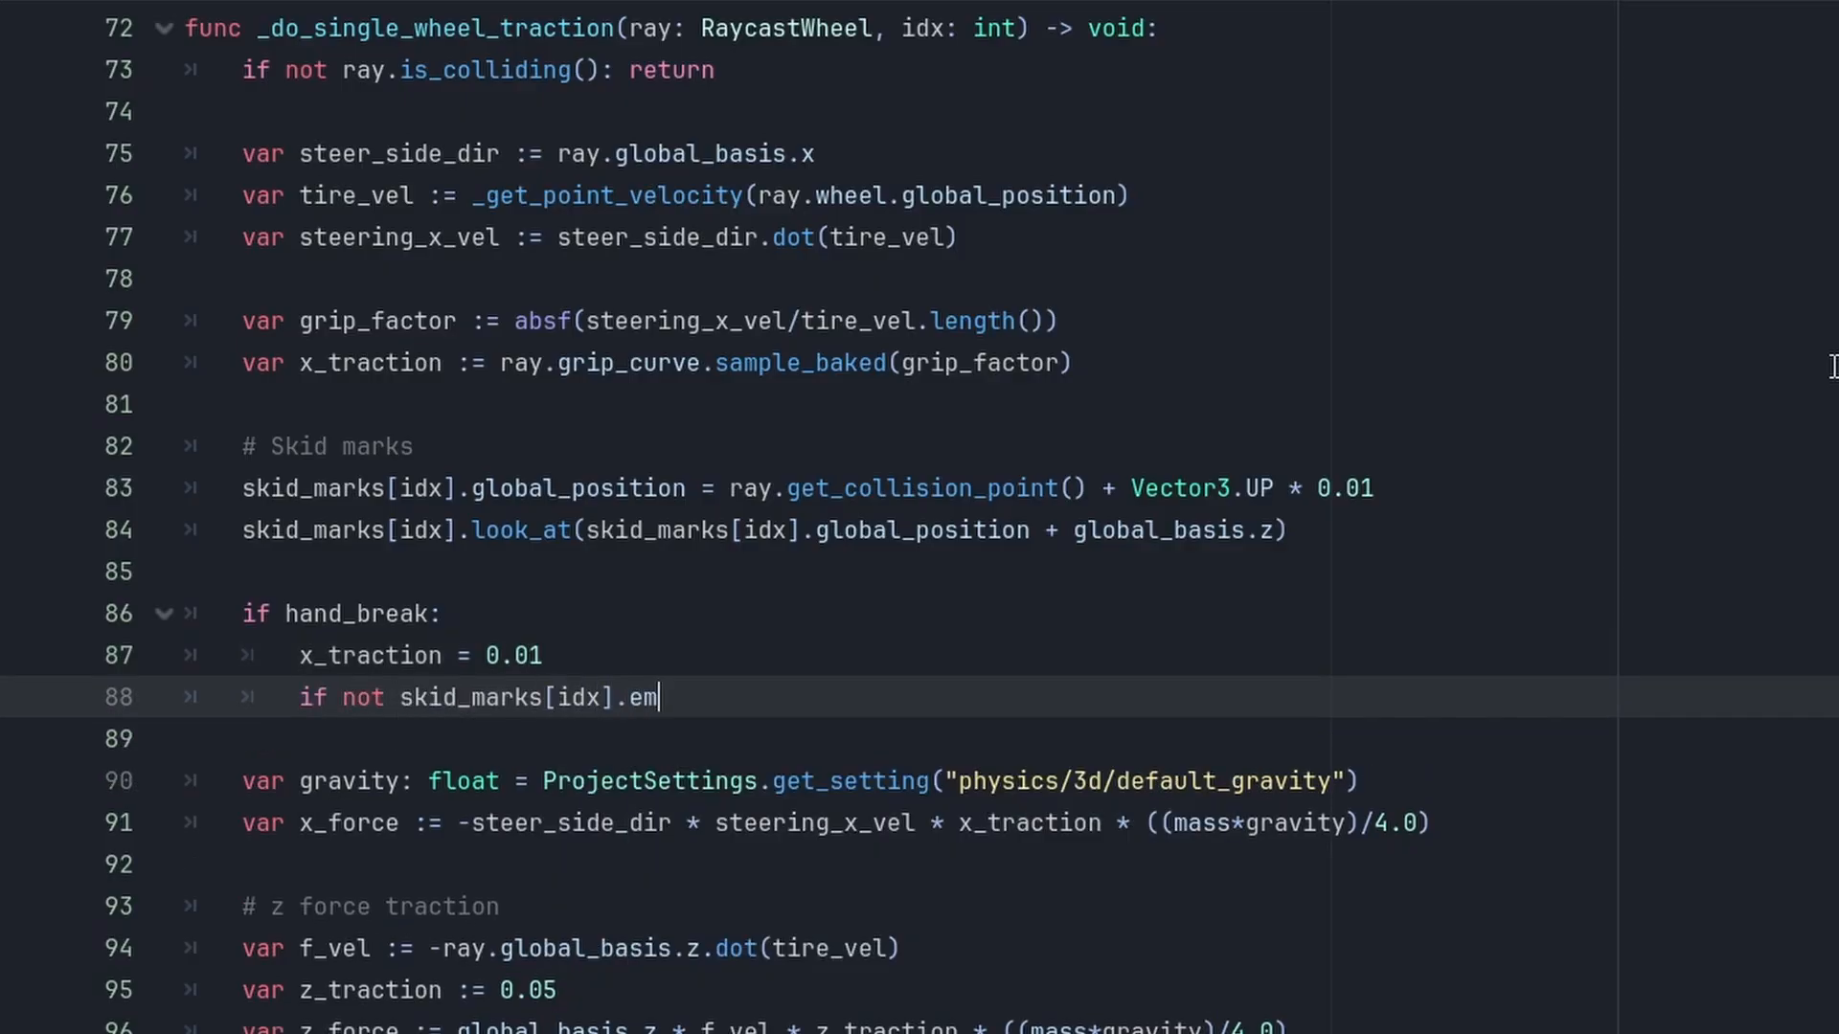
pyautogui.write('itting:')
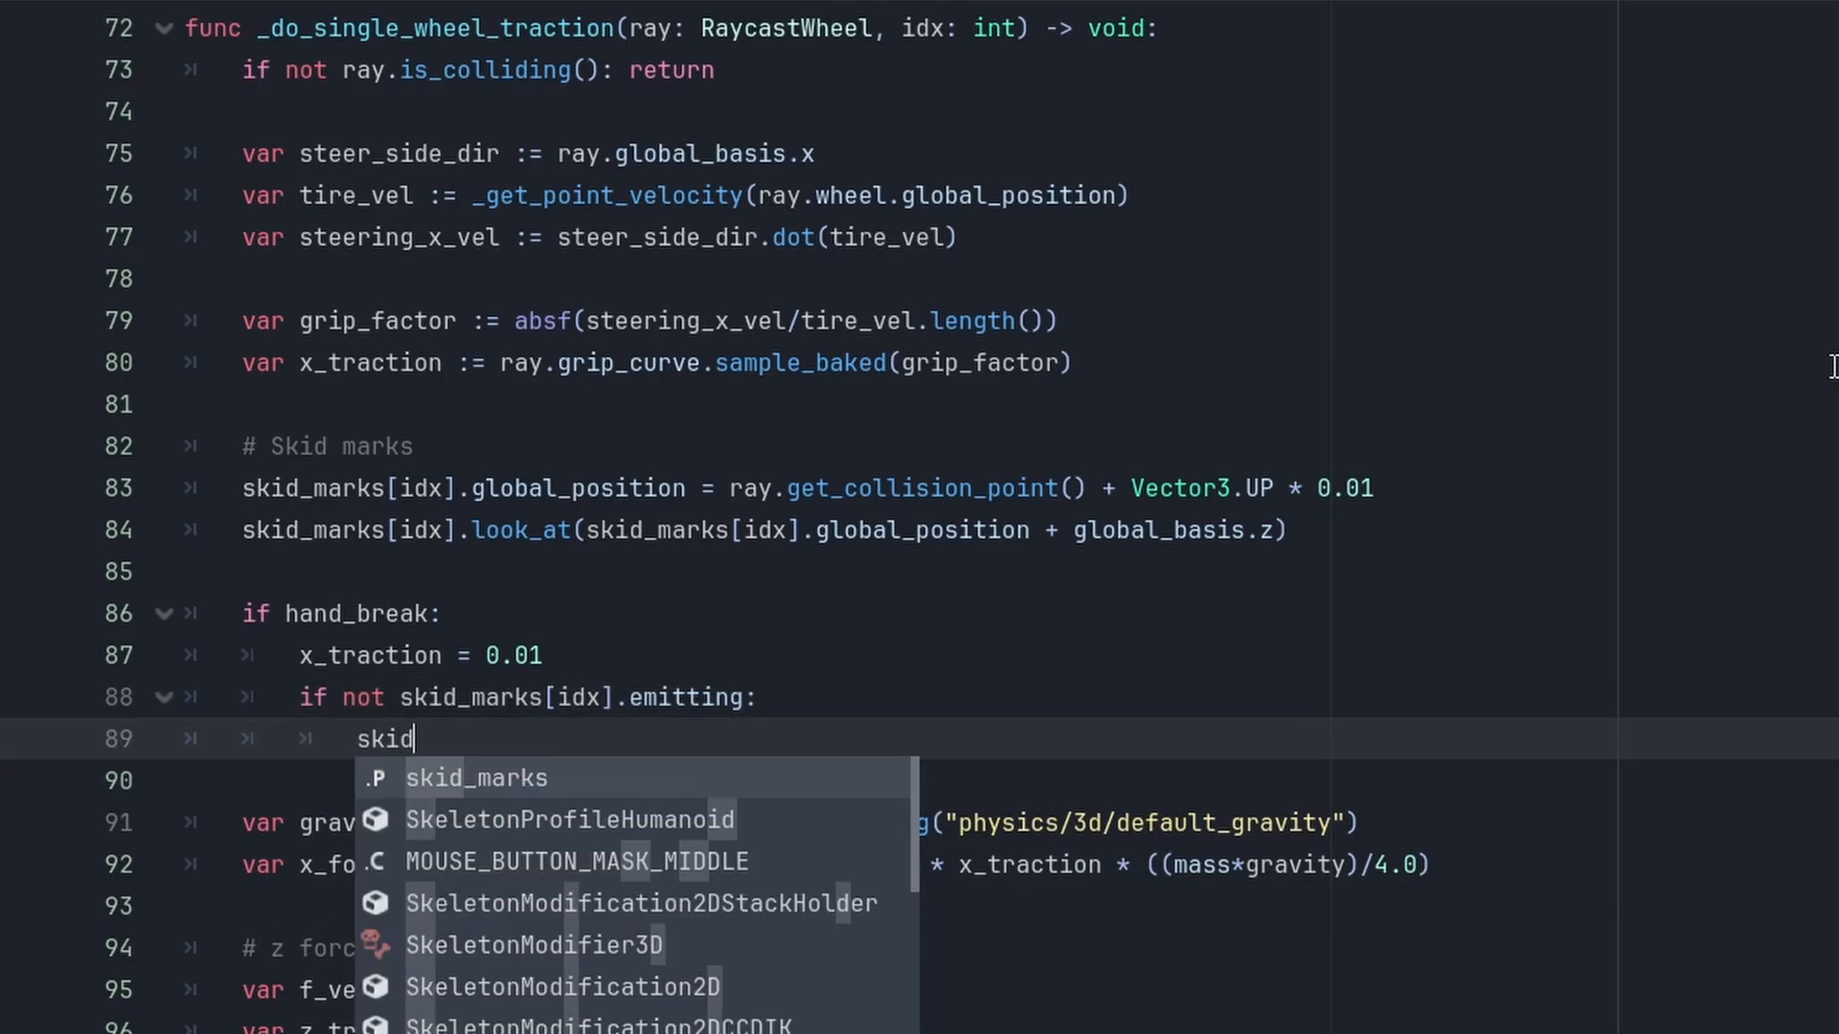
pyautogui.write('_marks[idx].emitting = tru')
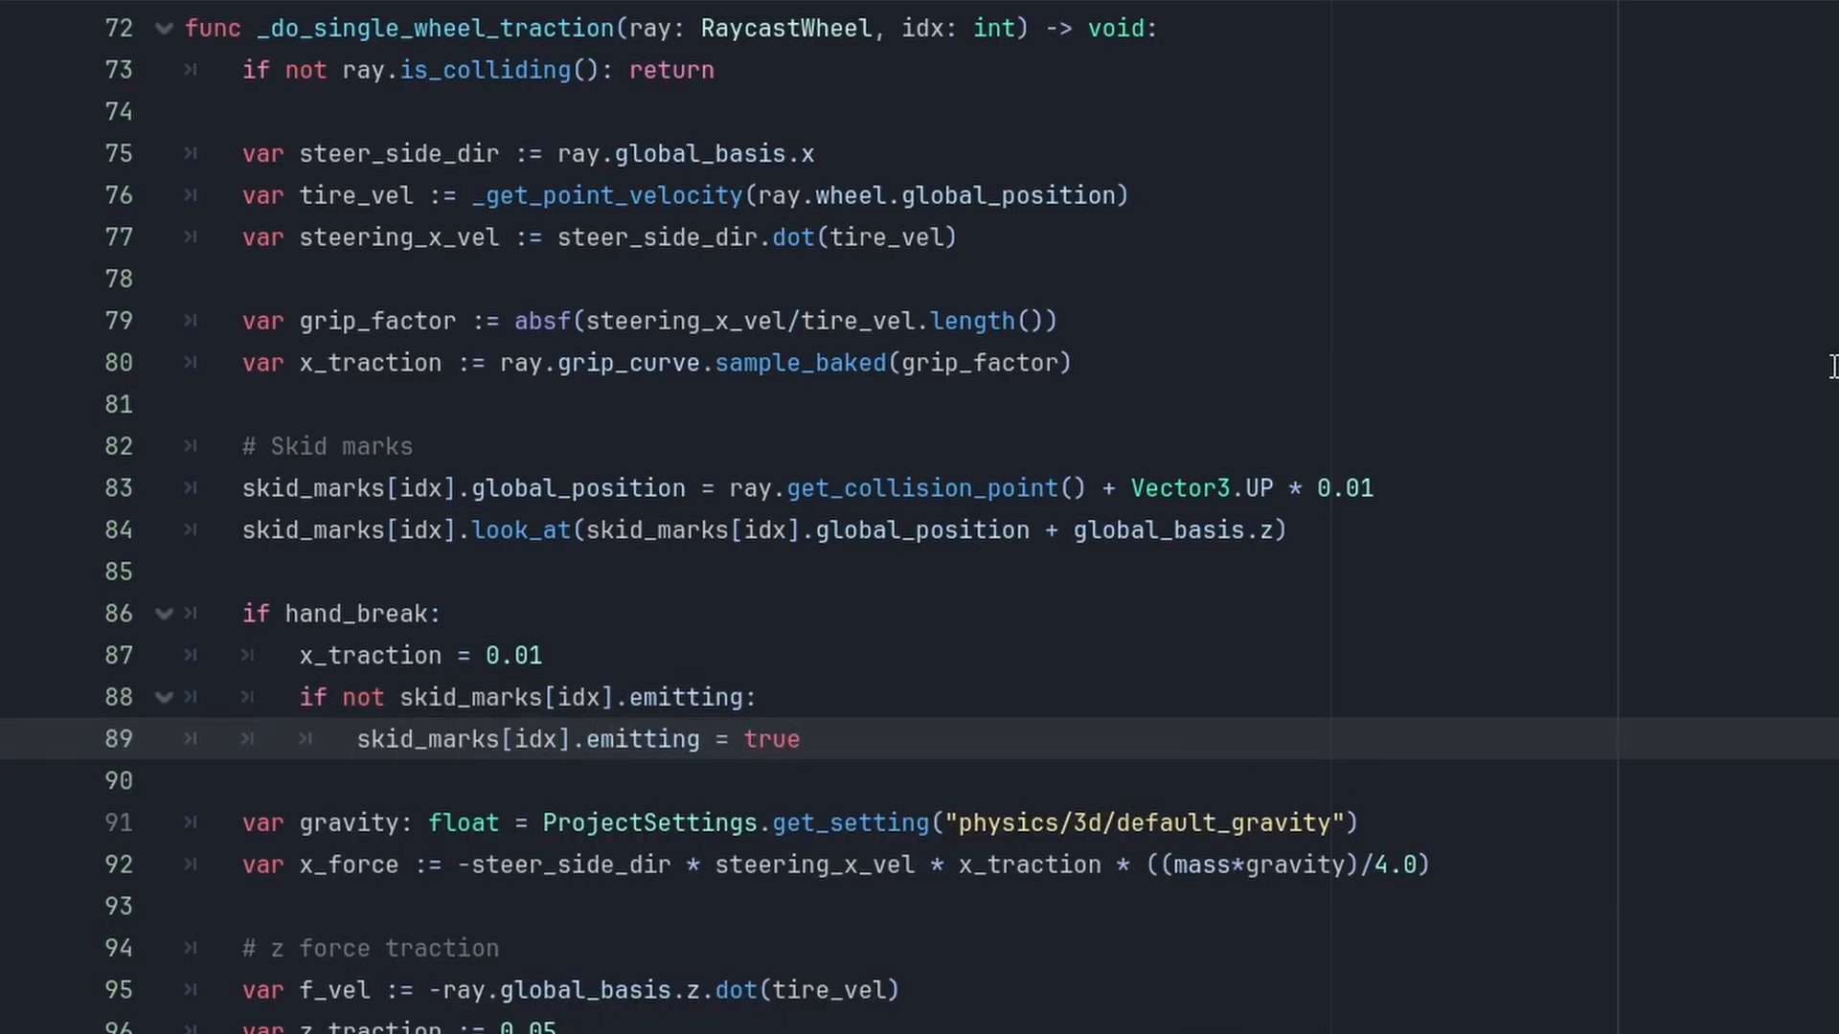
pyautogui.write('elif is_slipping')
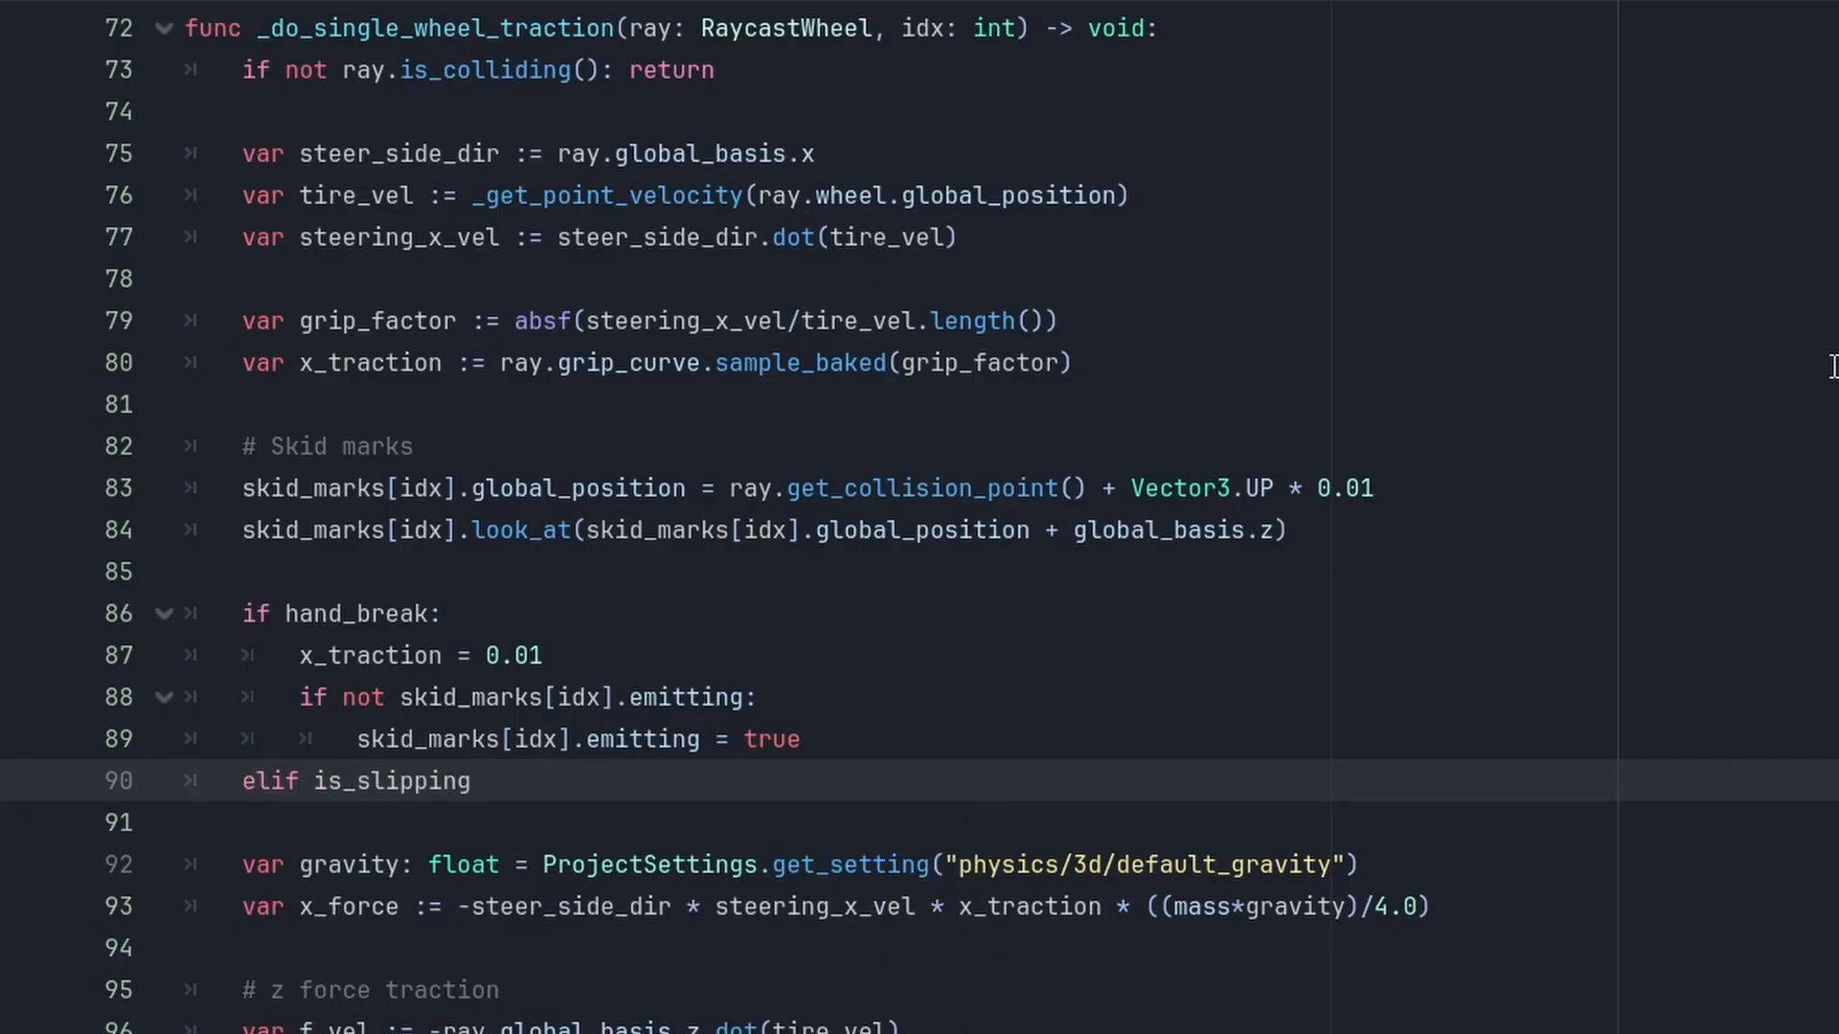
pyautogui.write('x_traction')
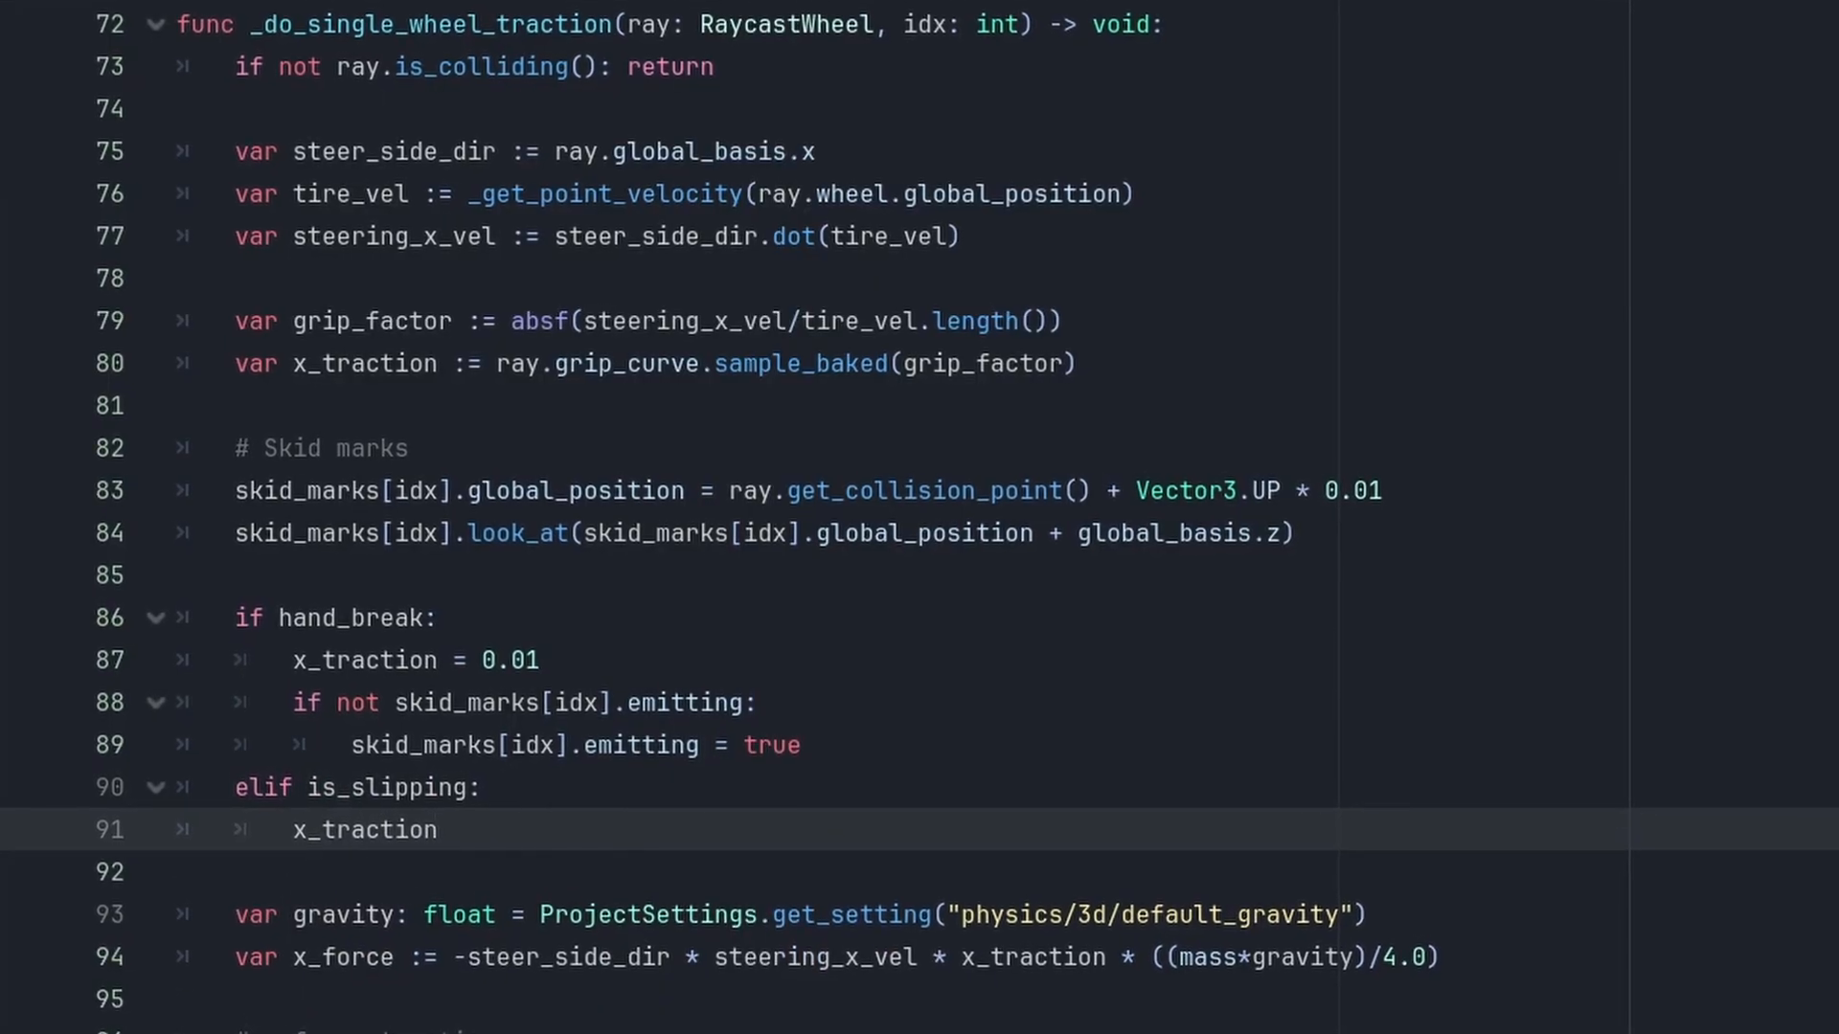
pyautogui.write('= 0.1')
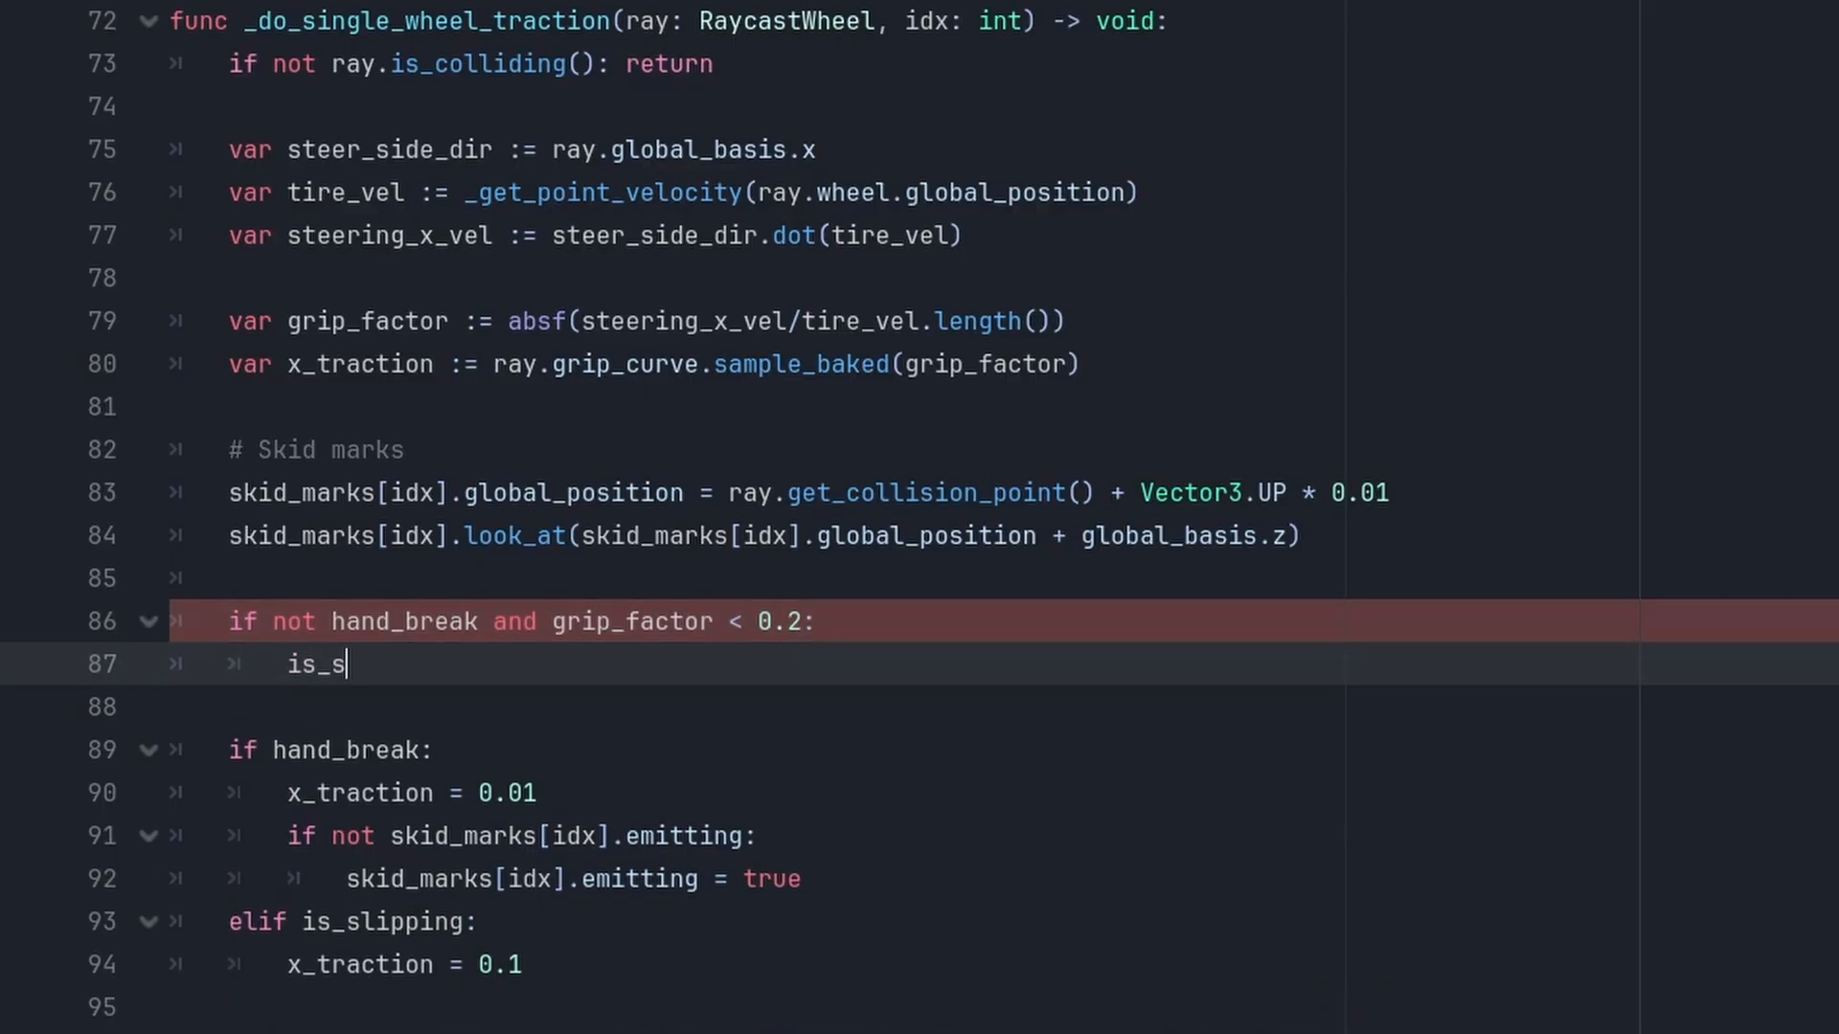
pyautogui.write('lipping = false')
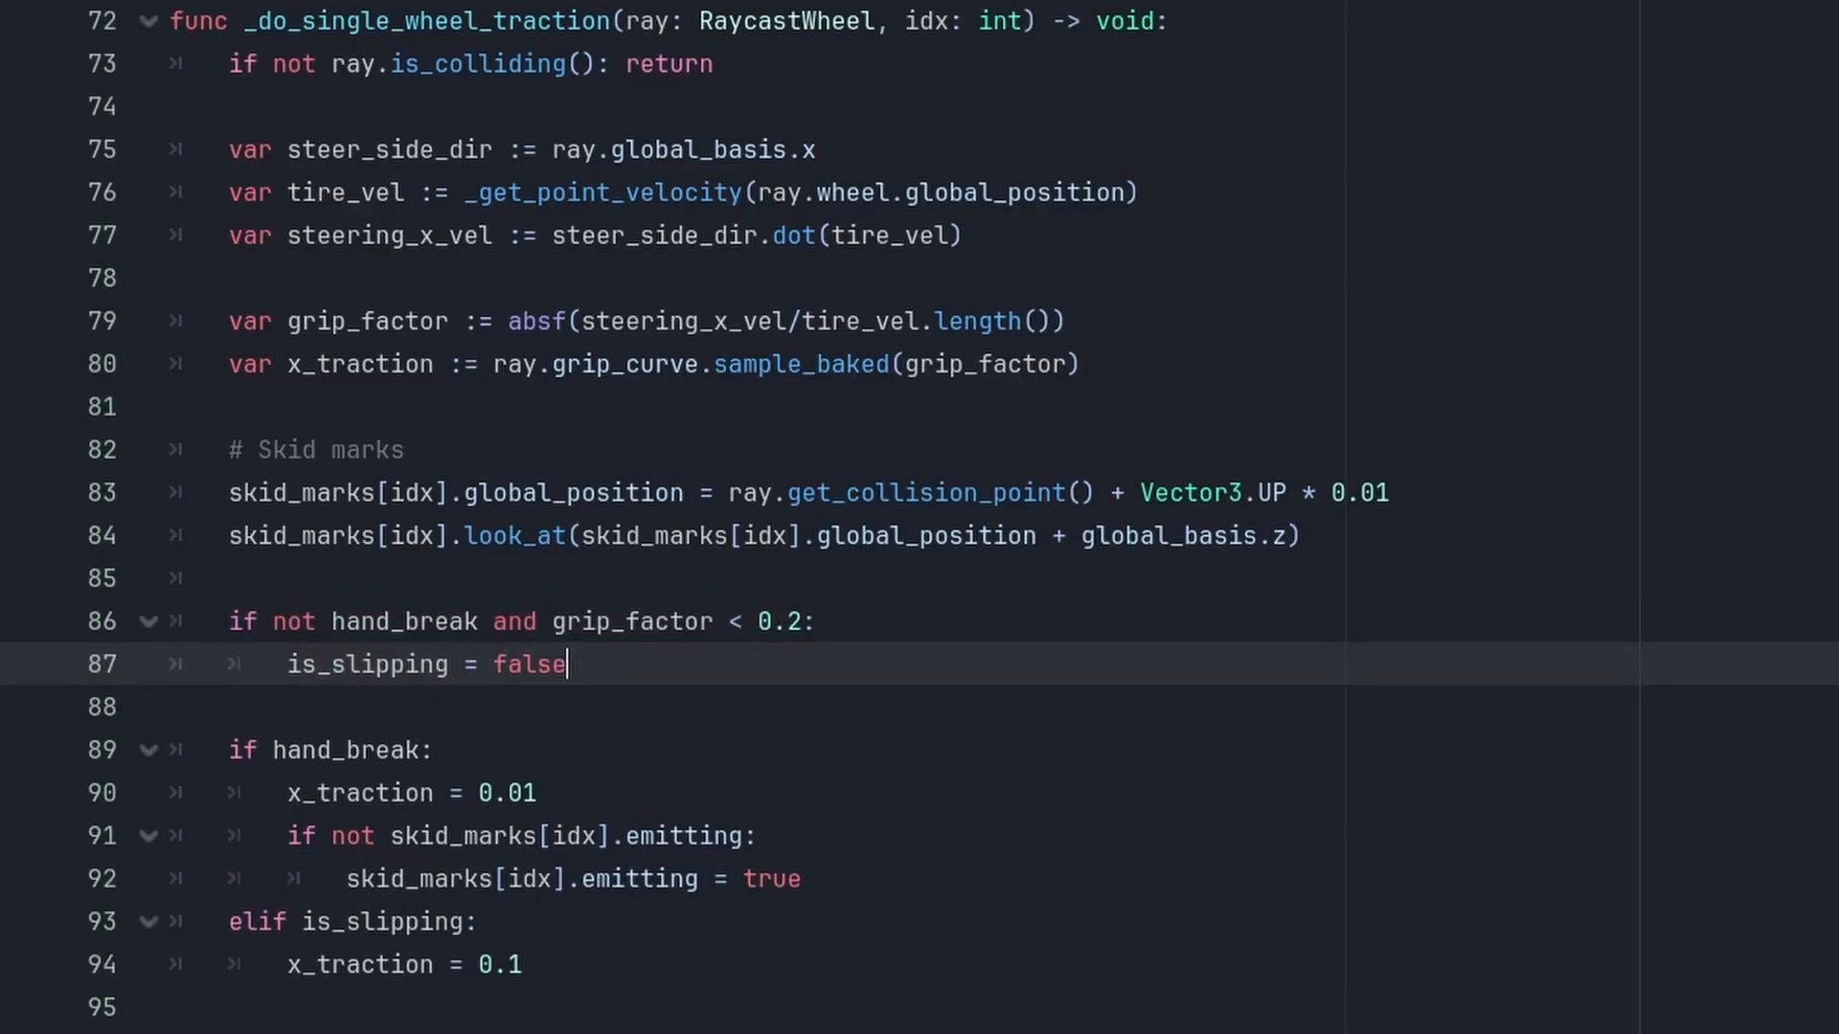
pyautogui.write('skid_marks')
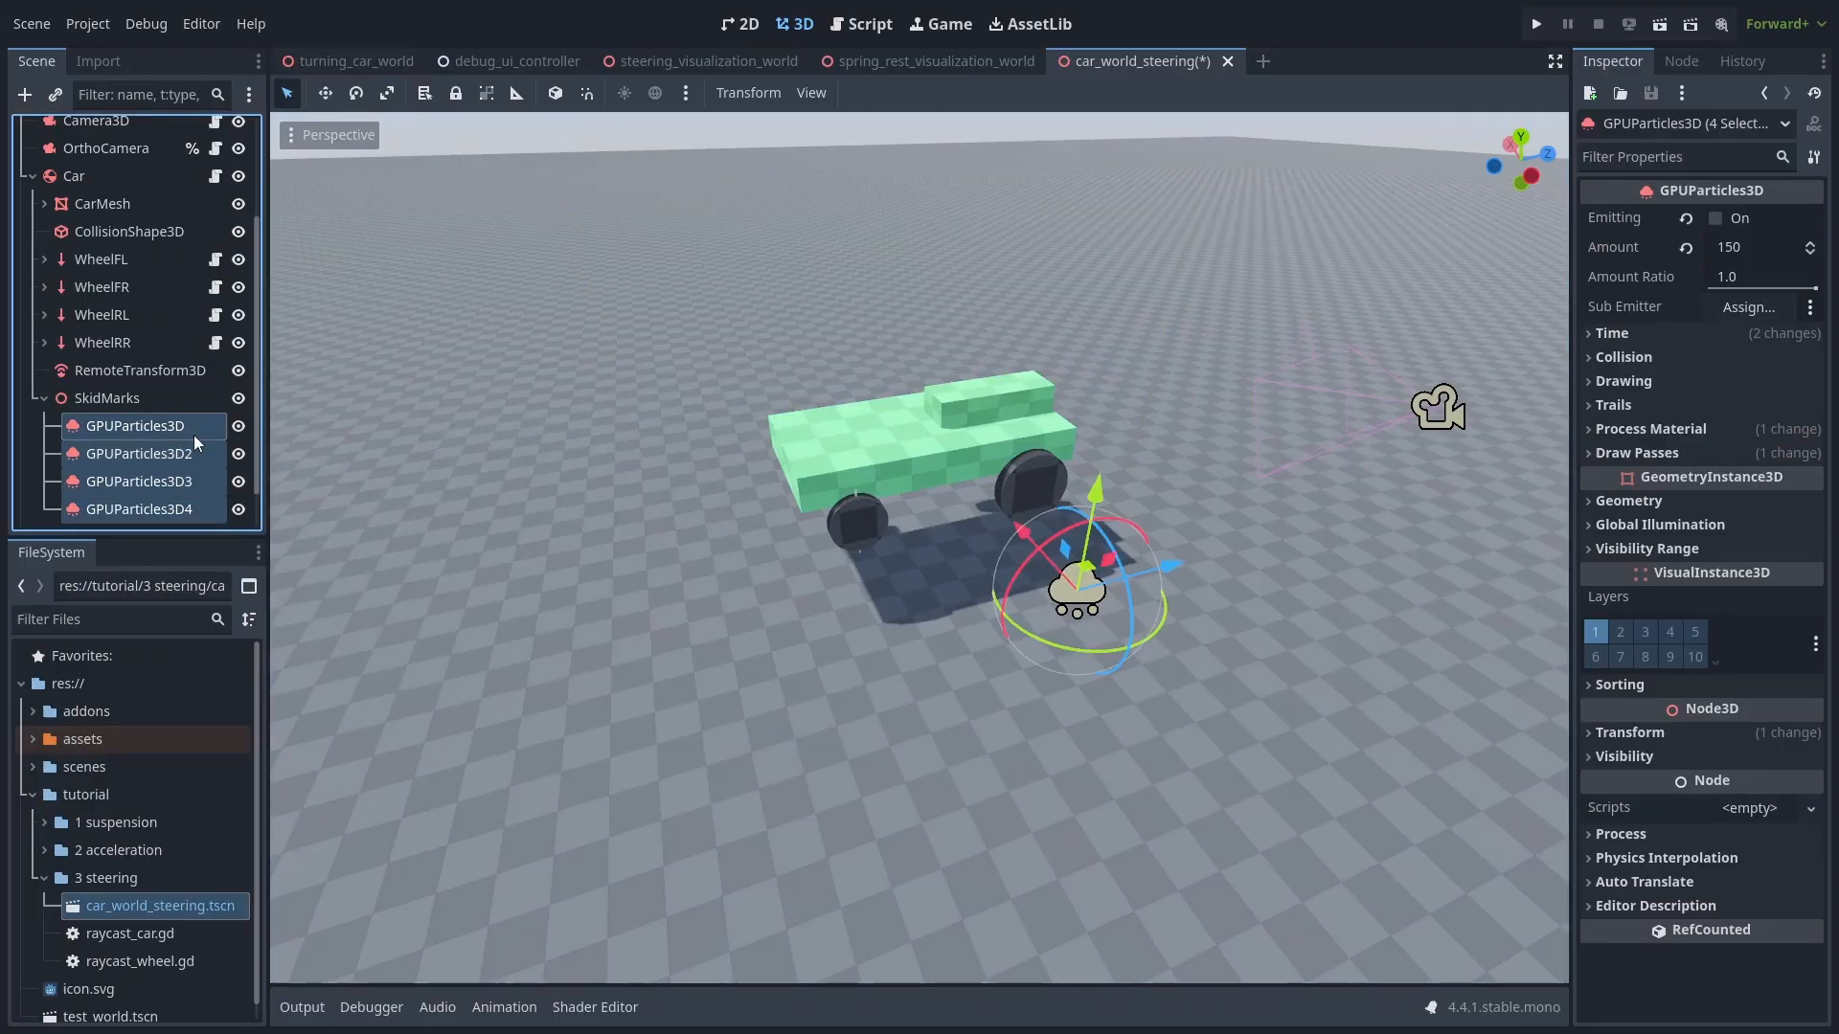
# - Edit the Pass 1 plane mesh width for all four selected skid-mark emitters
pyautogui.click(1636, 452)
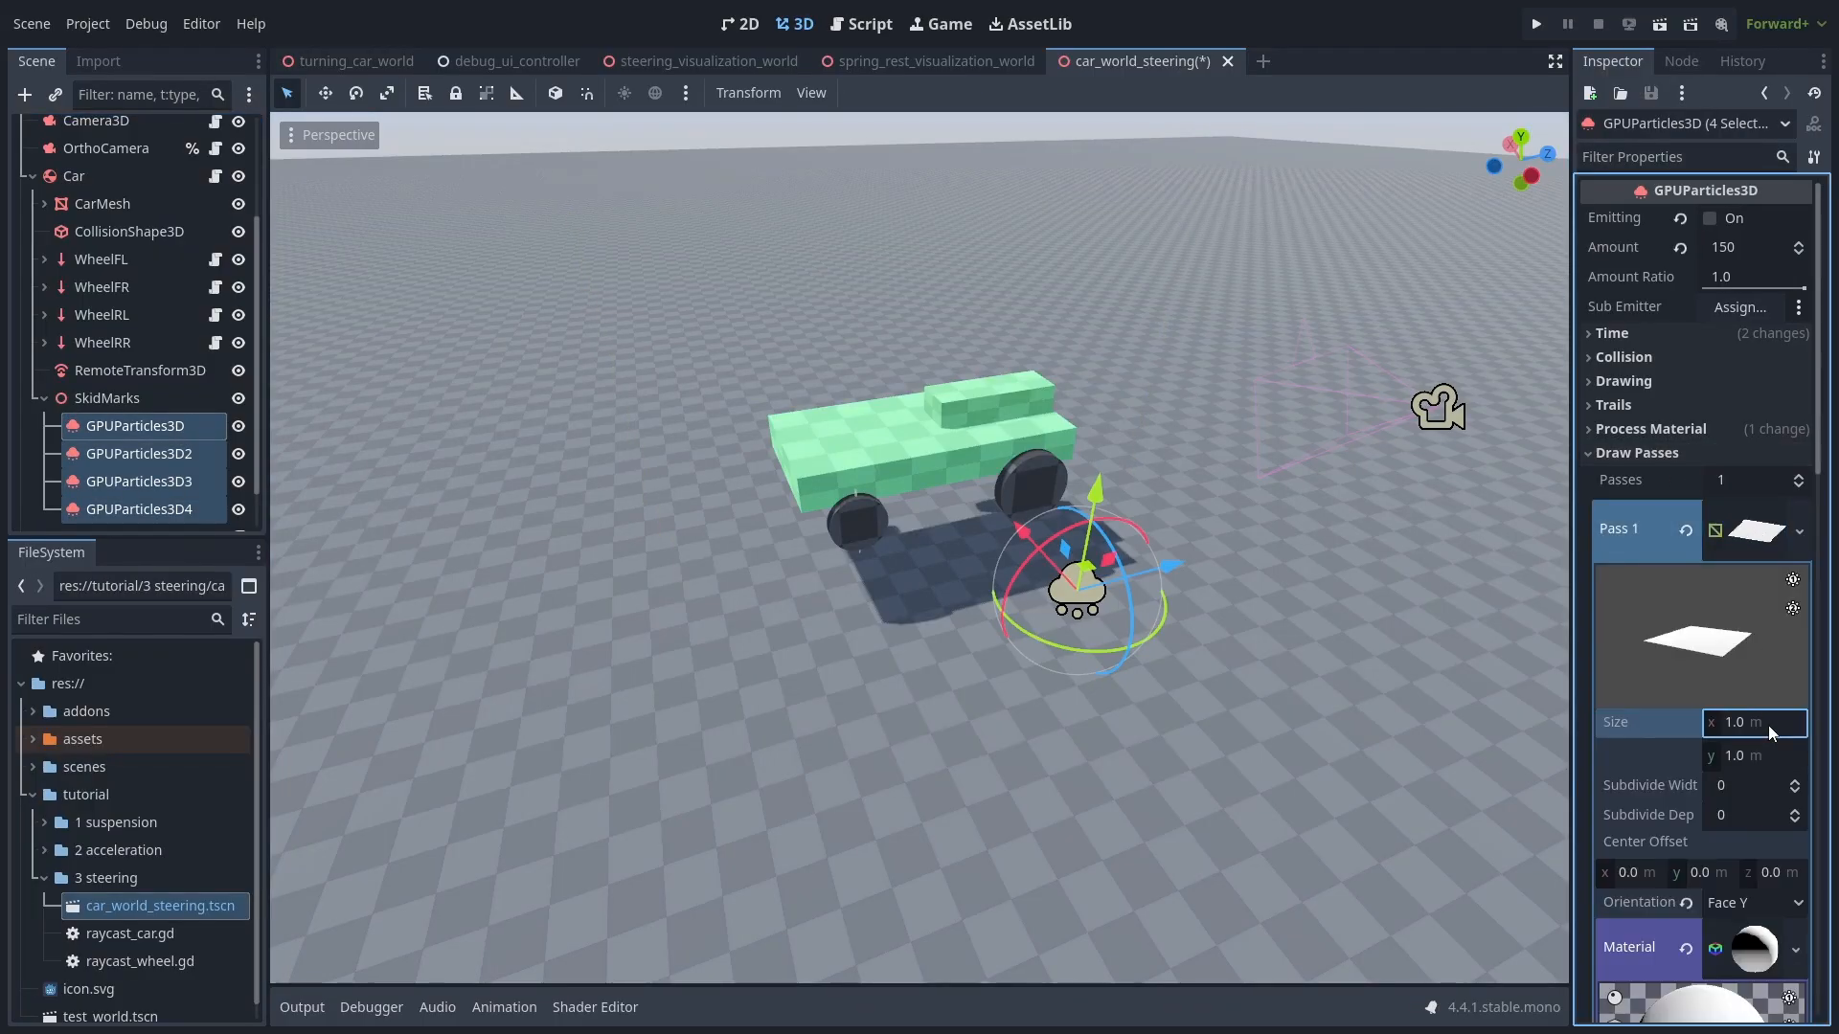
pyautogui.click(1537, 23)
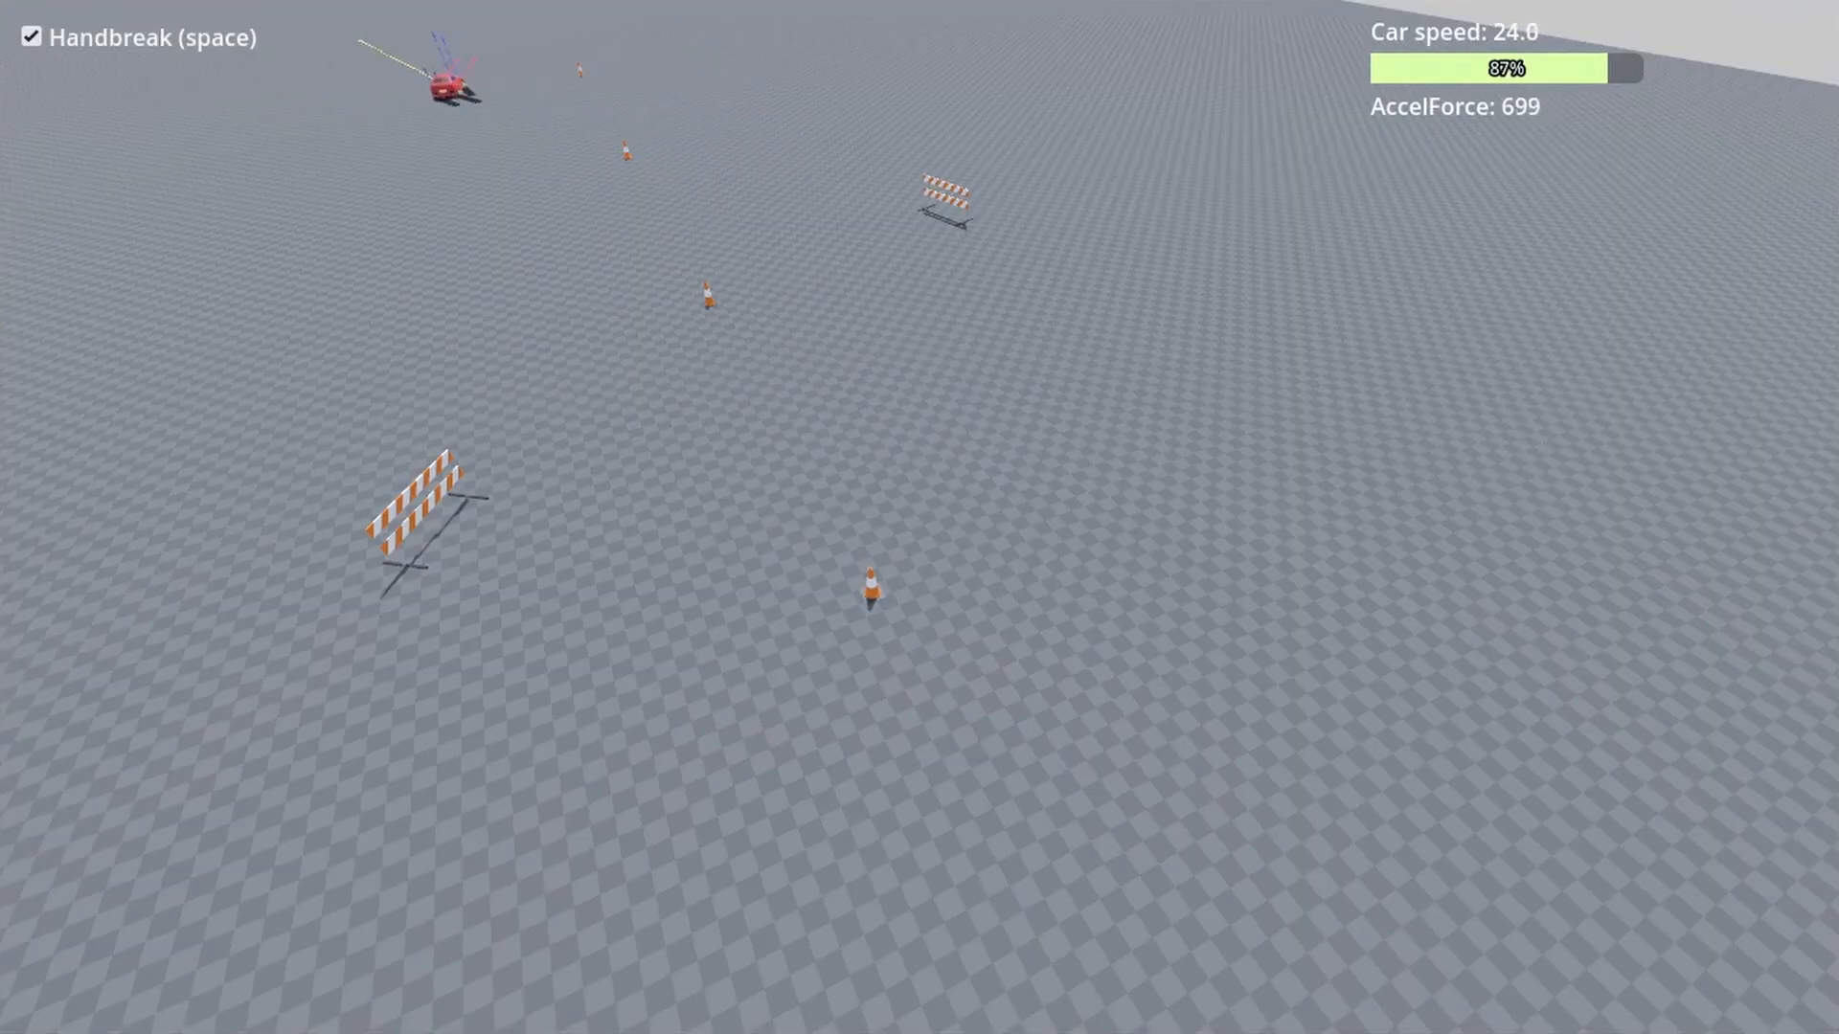
# - Run the game and drift with the handbrake to check the black skid marks
pyautogui.click(28, 38)
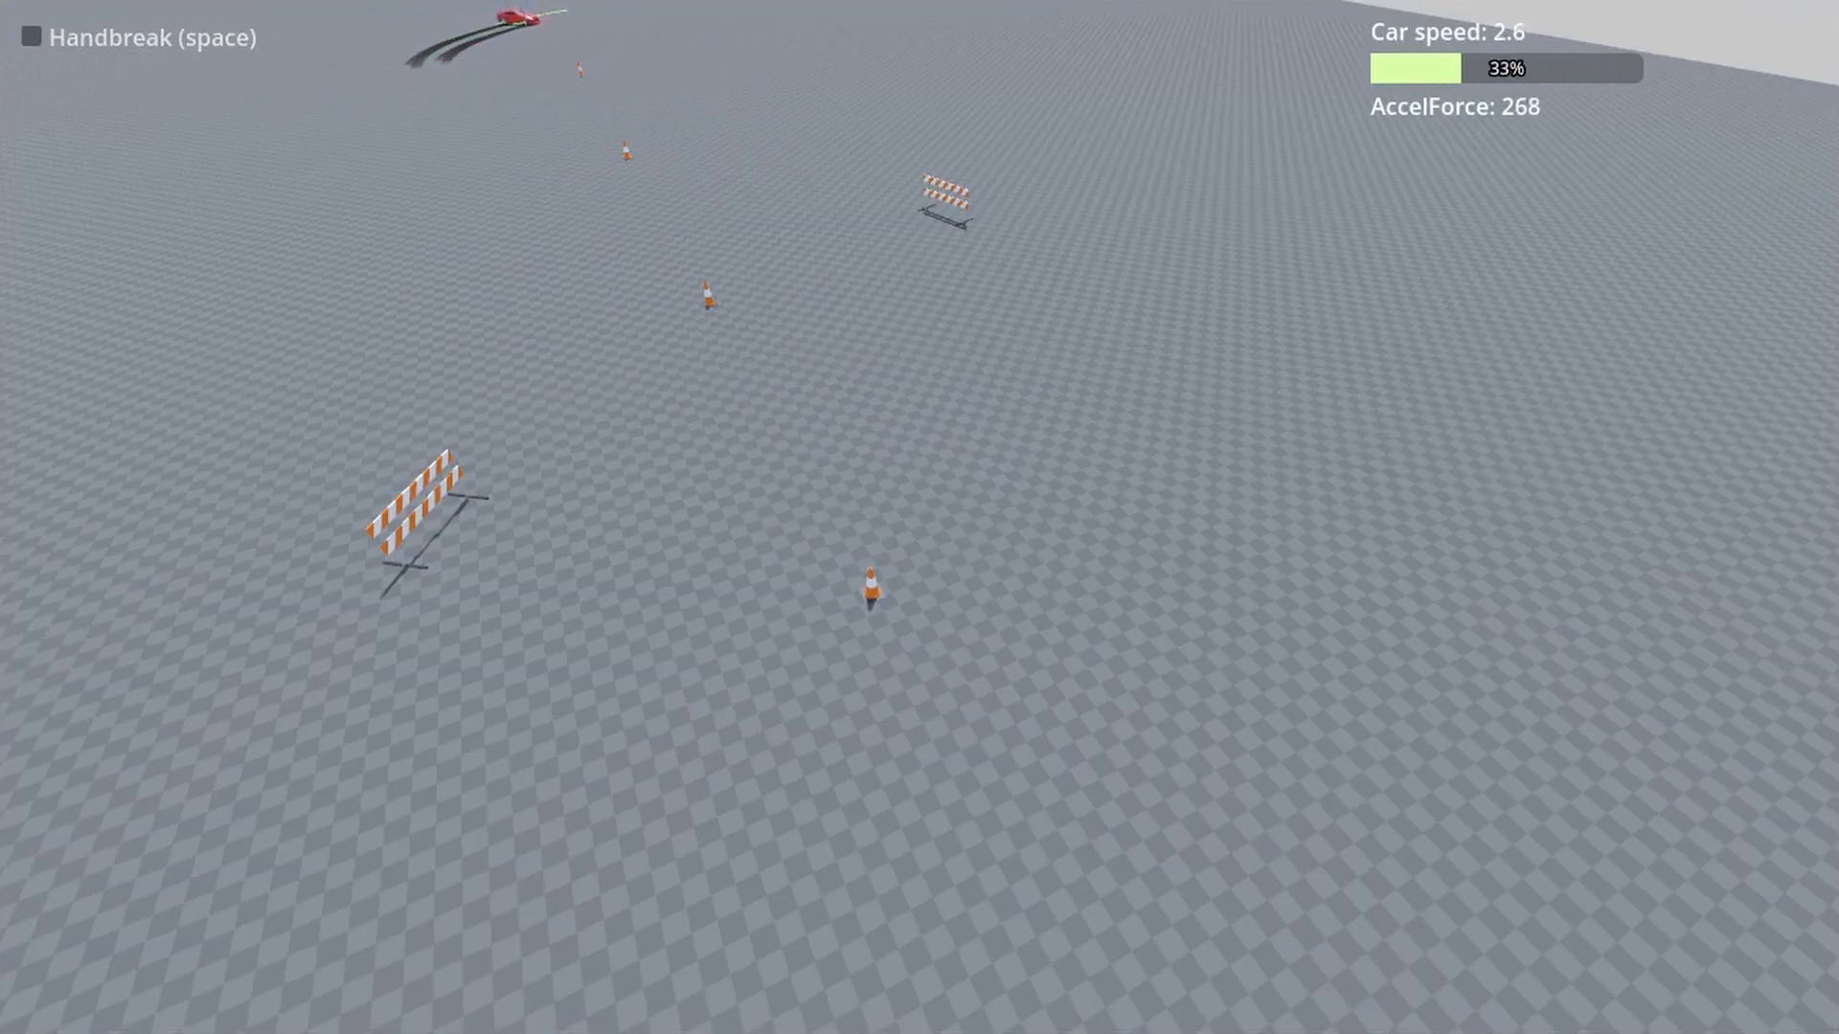